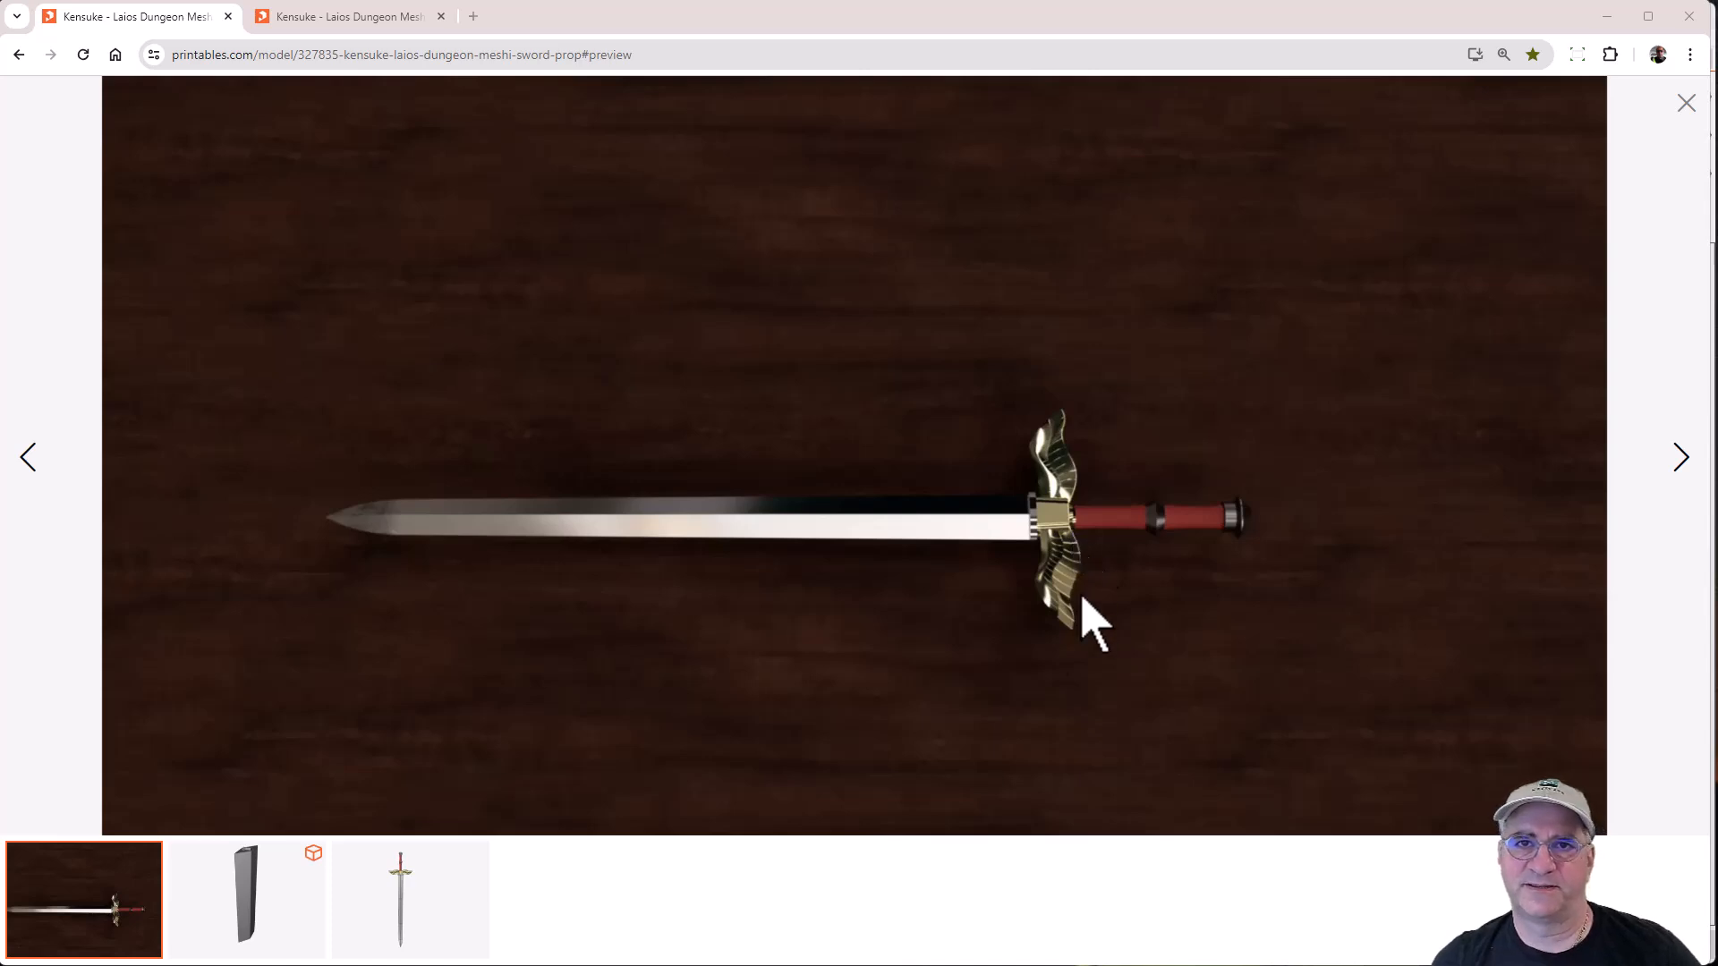
mouse_move(1047, 690)
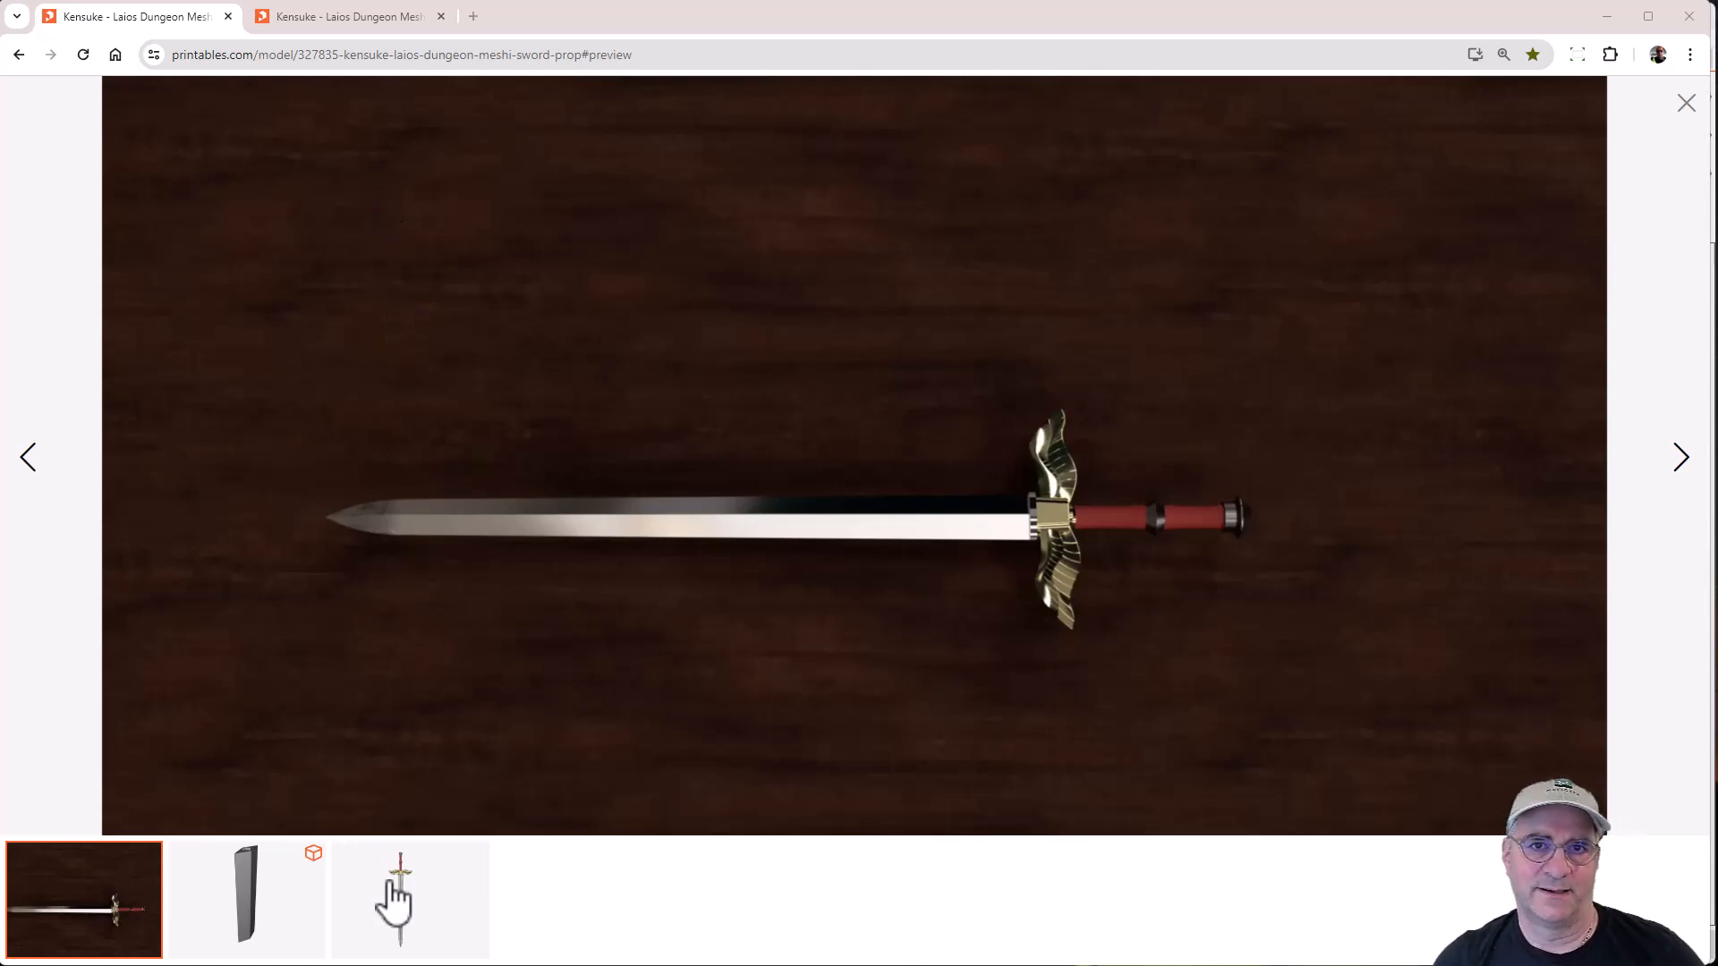
- Show the gallery image of the full sword drawing with its blade divided into sections
click(410, 901)
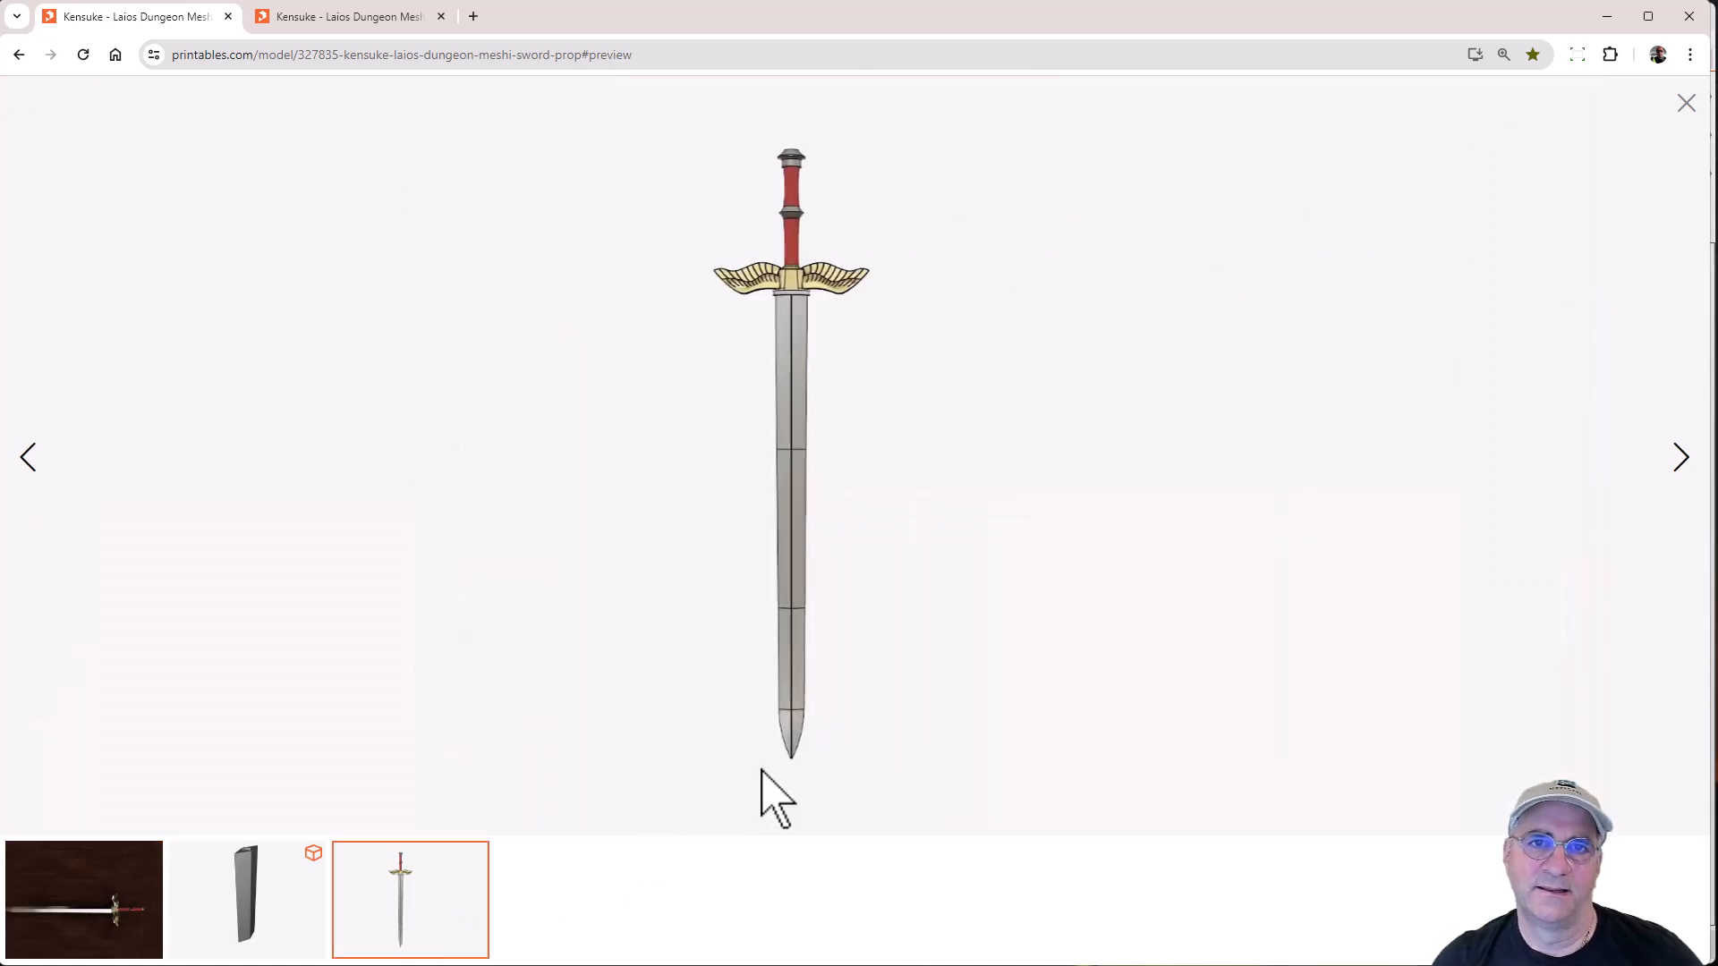
mouse_move(816, 455)
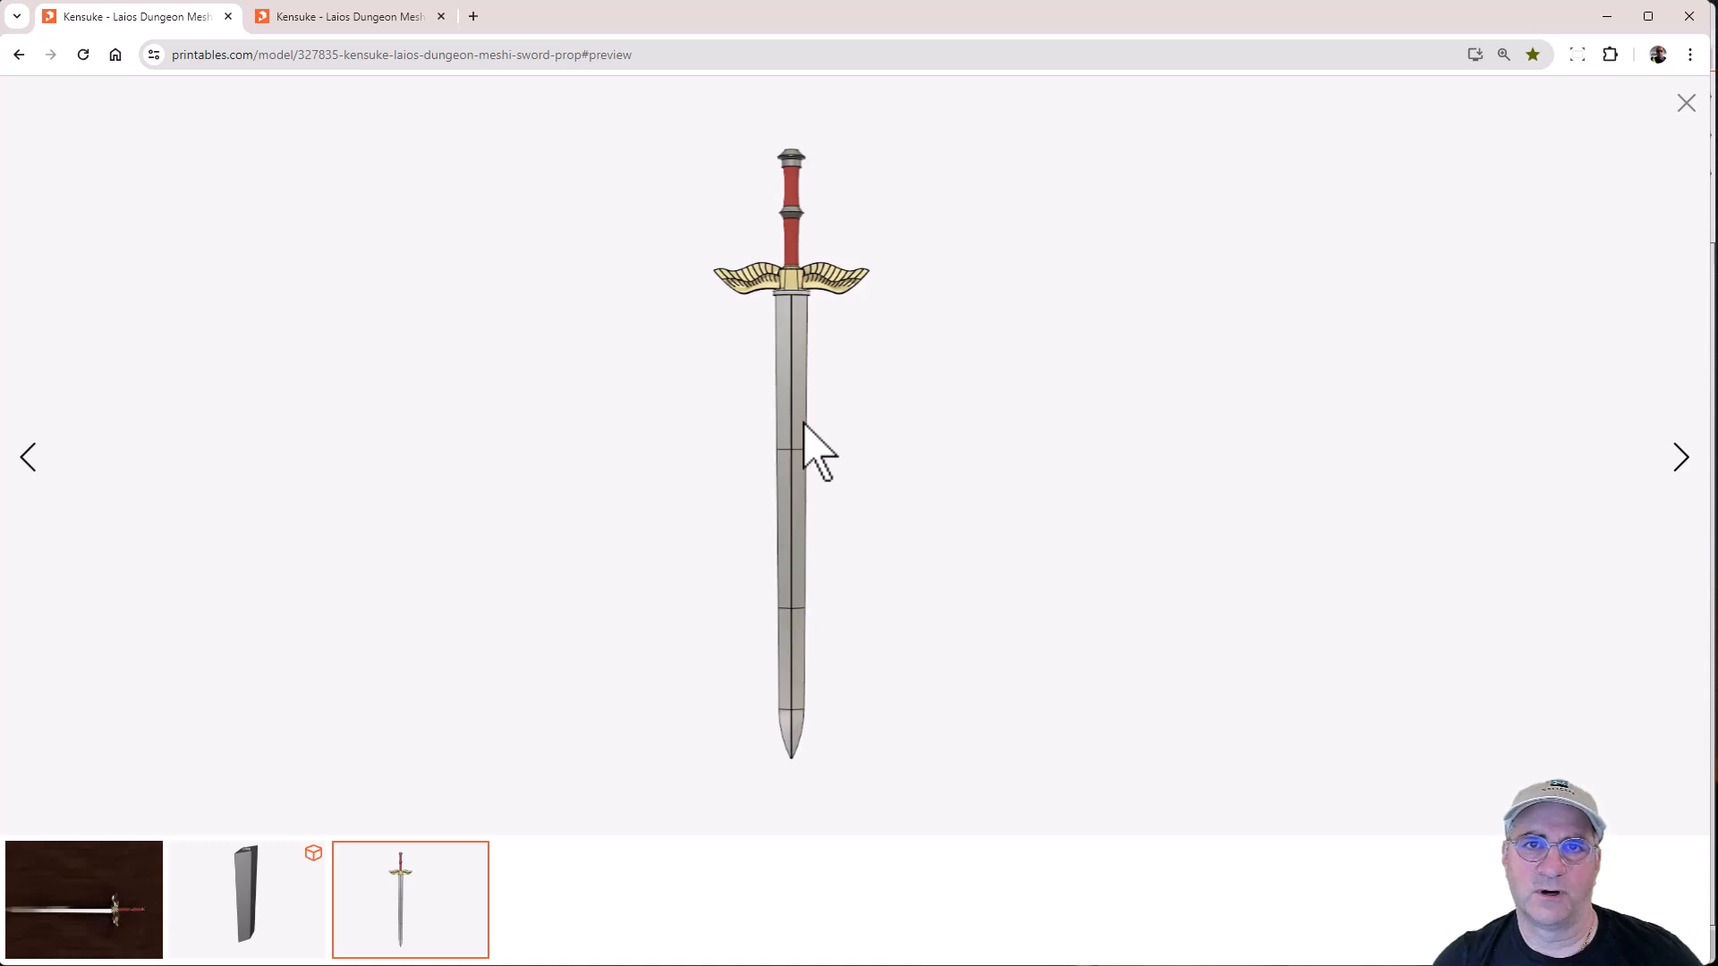
mouse_move(861, 295)
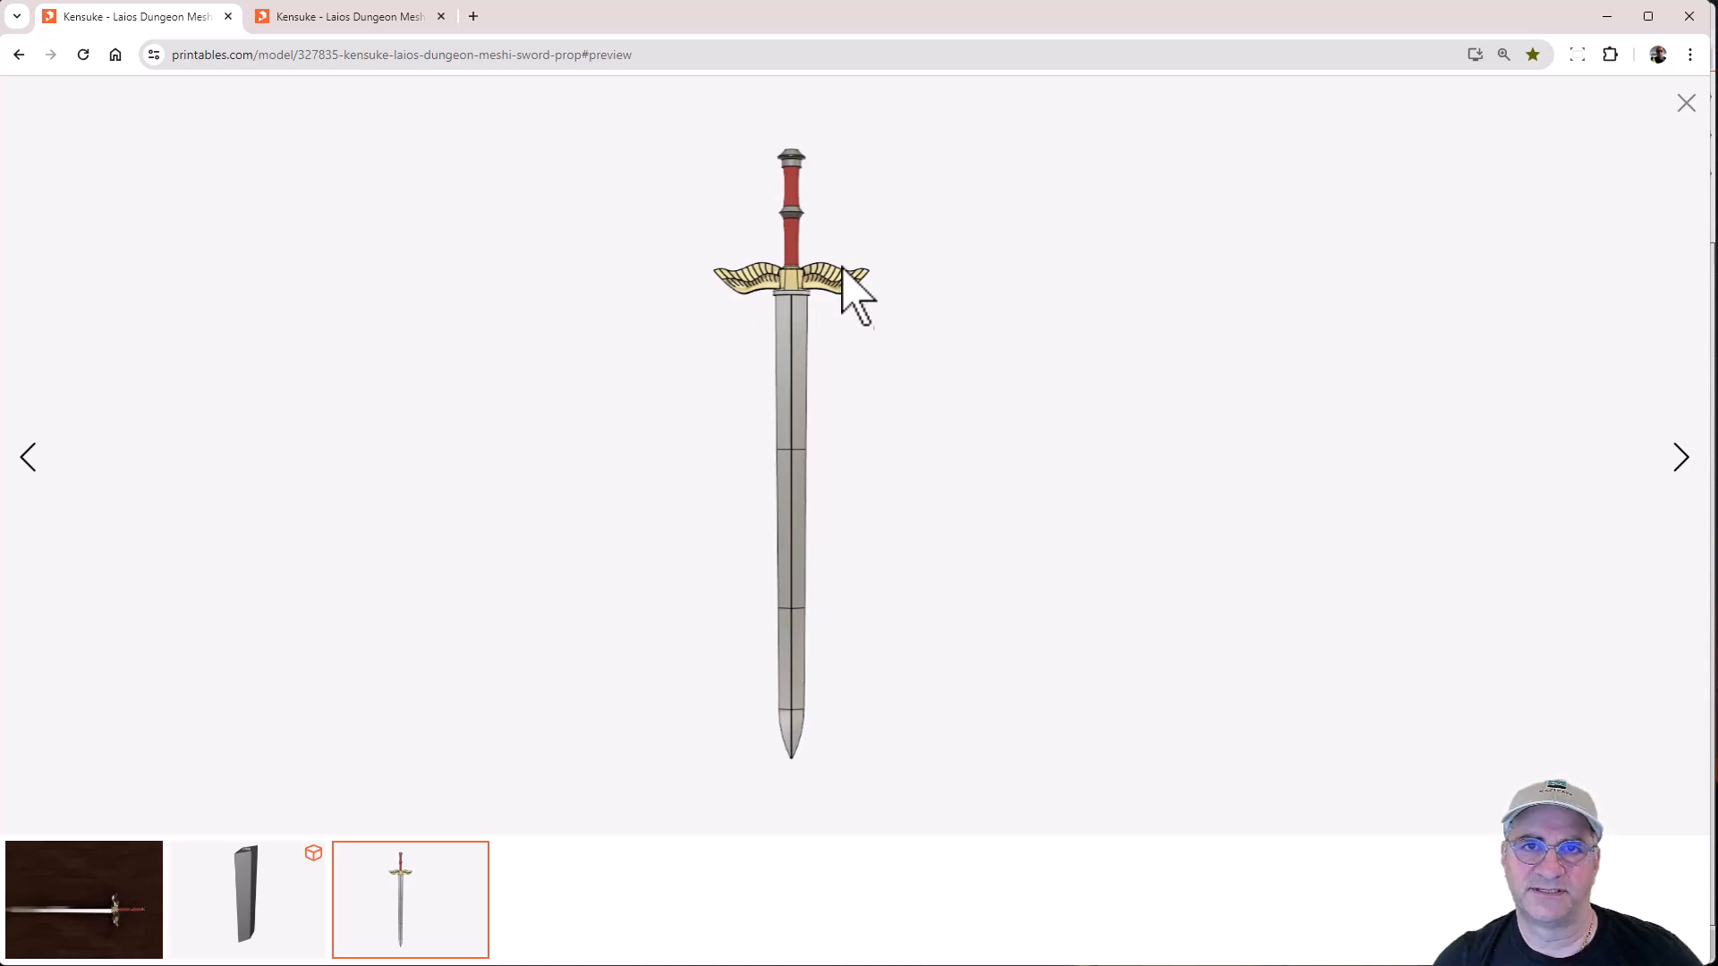
mouse_move(630, 525)
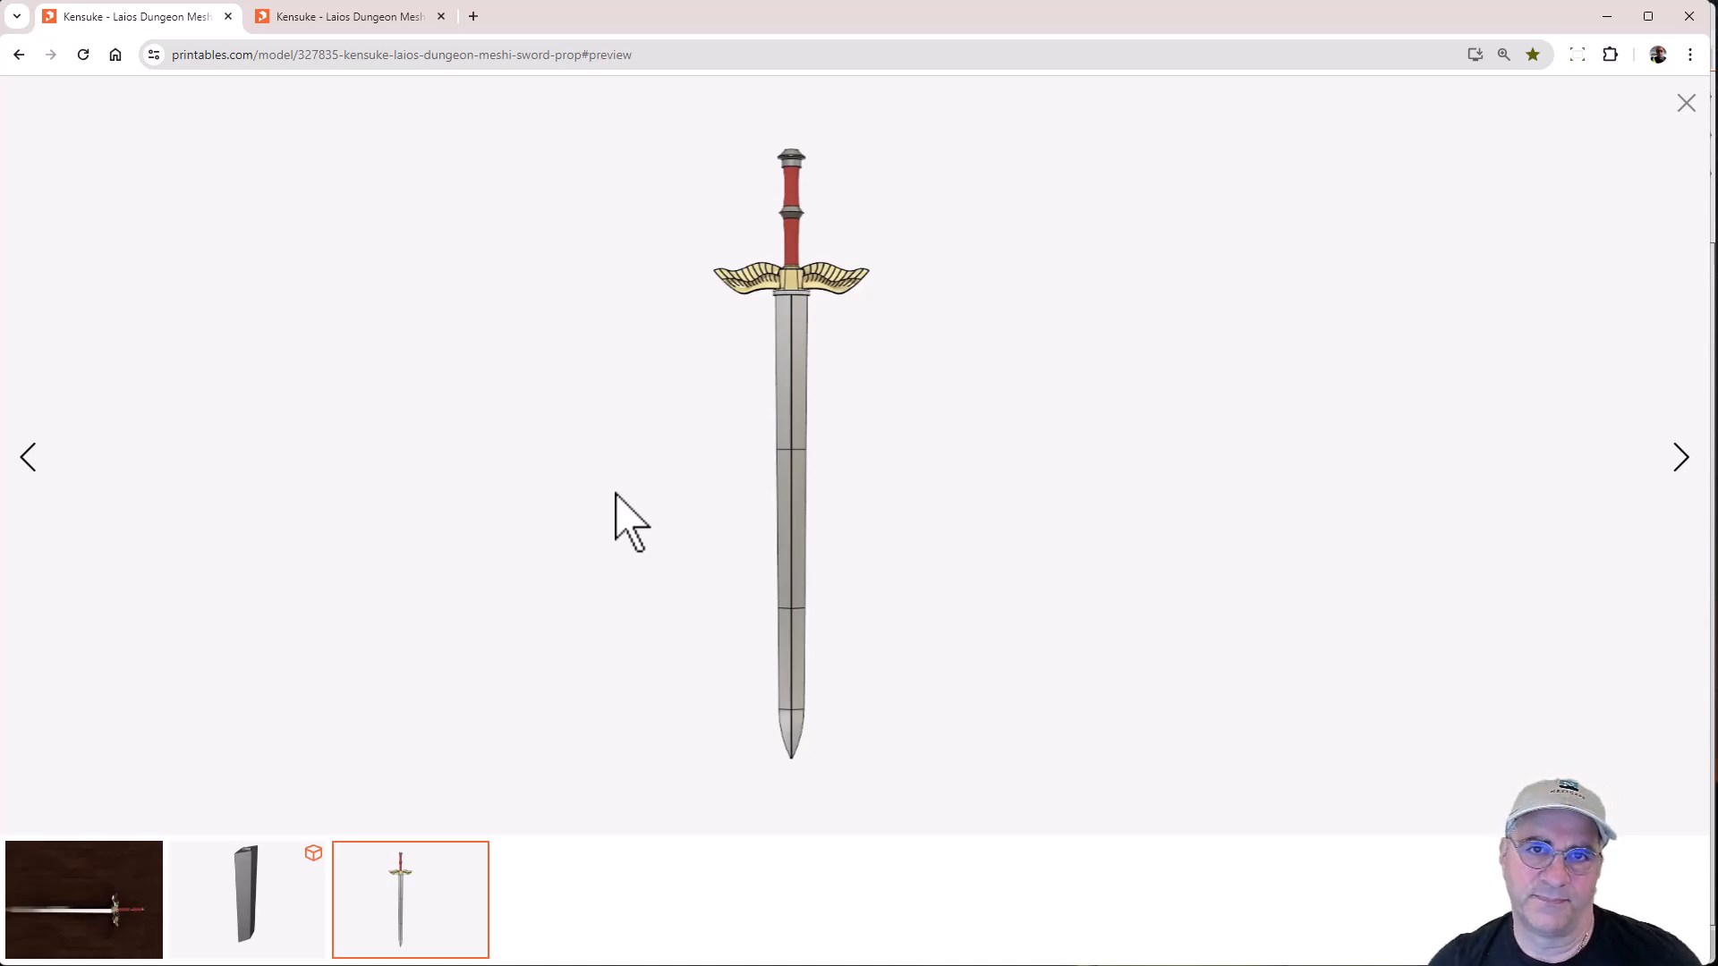
mouse_move(458, 906)
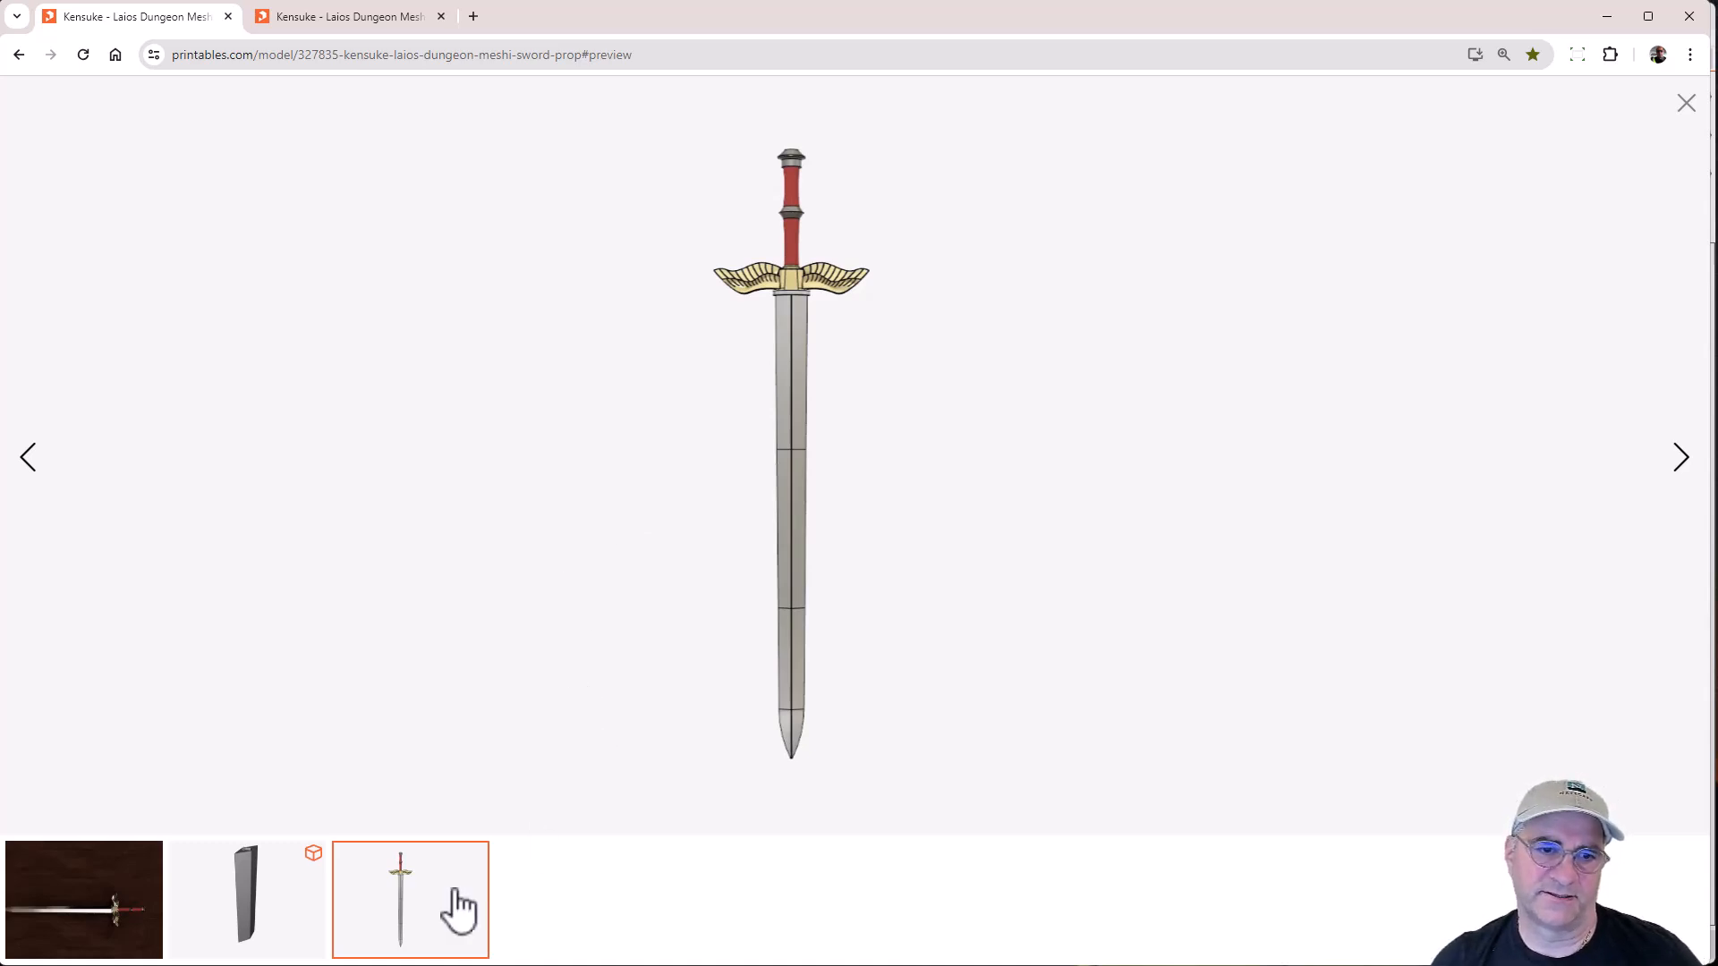
- Show the gallery preview of the single grey blade segment
click(245, 898)
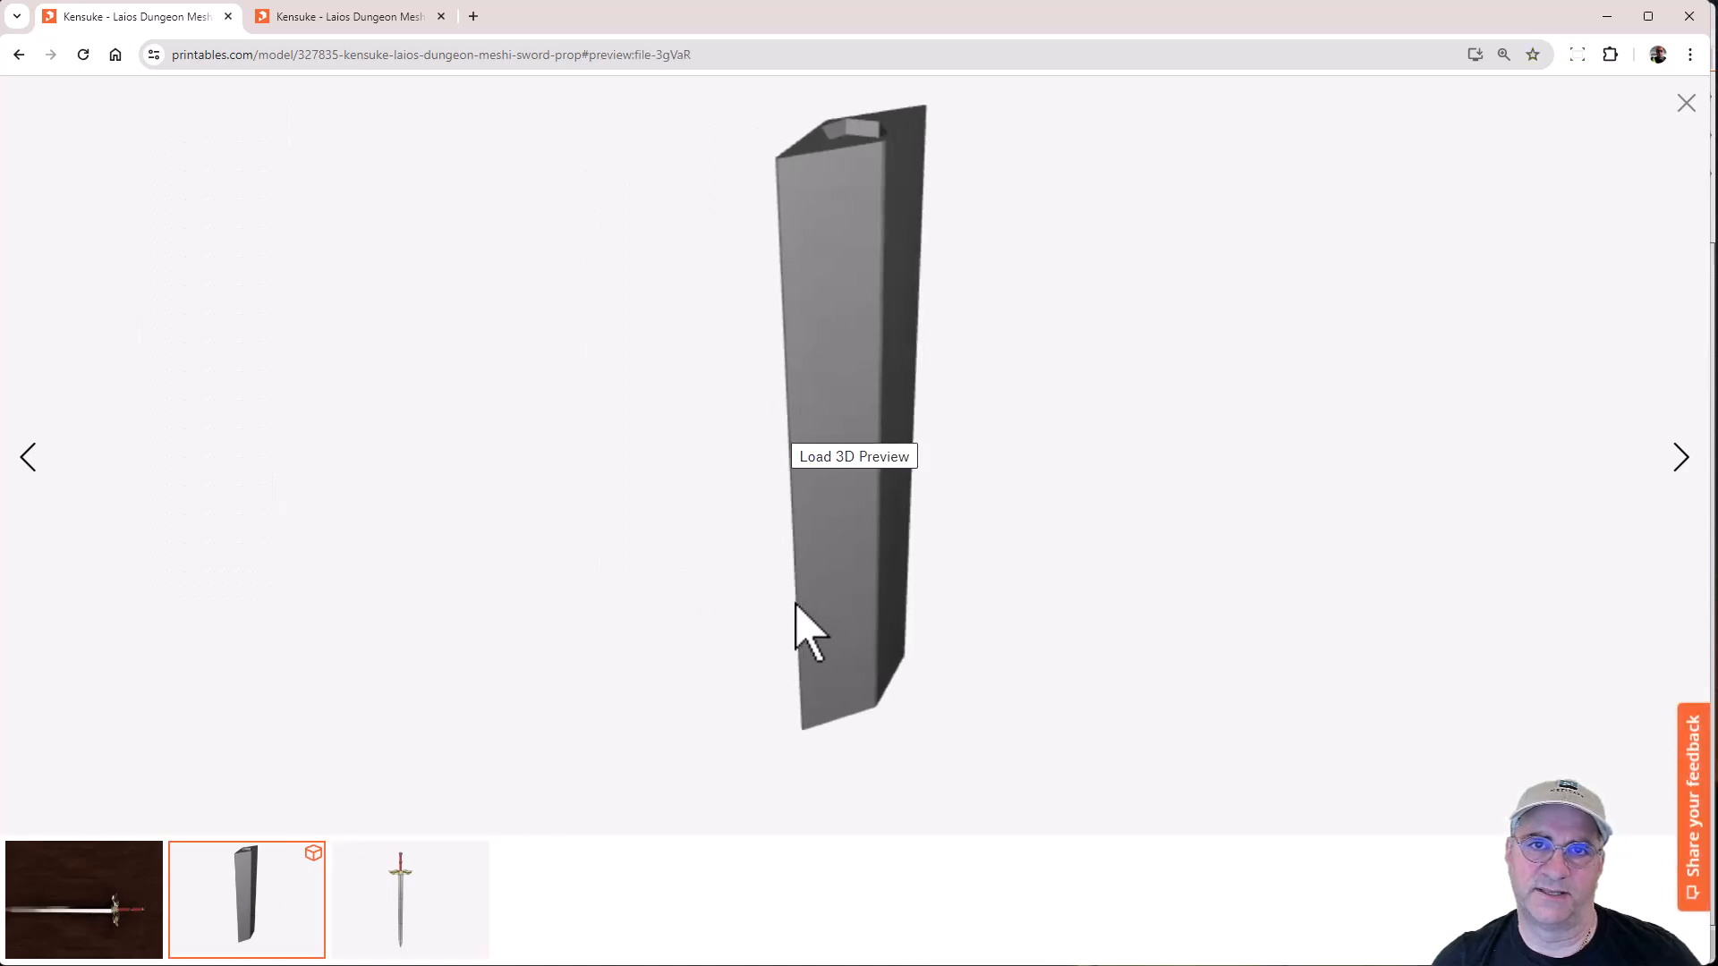
mouse_move(893, 159)
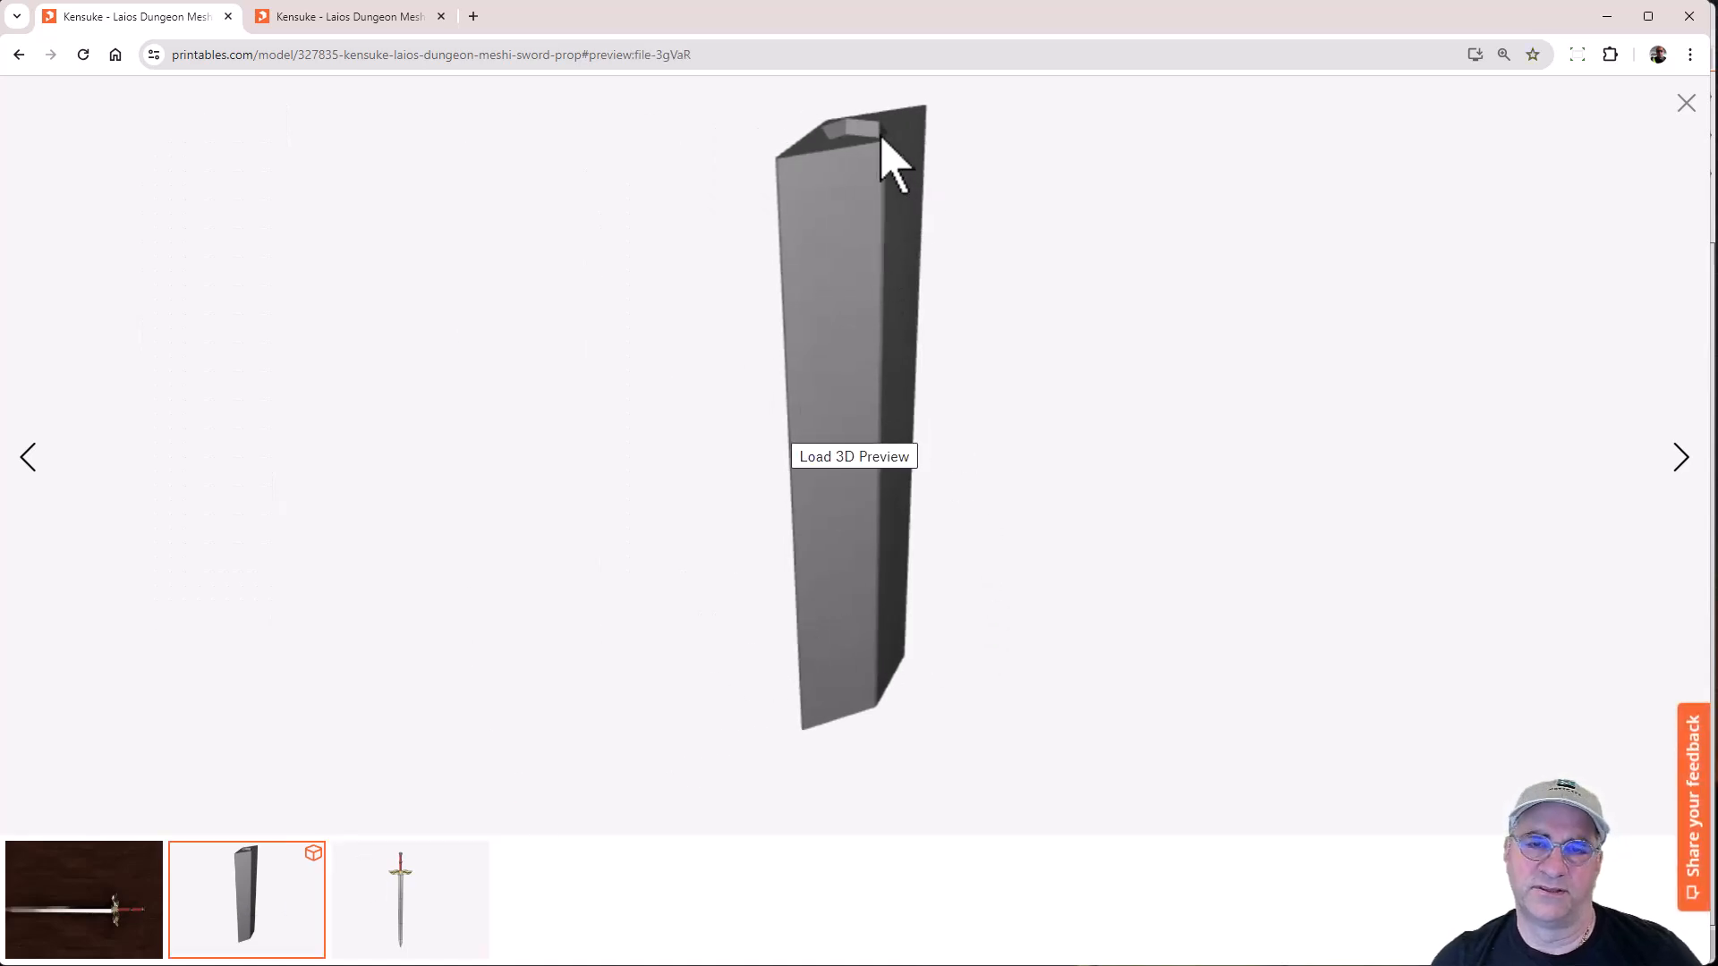
mouse_move(866, 372)
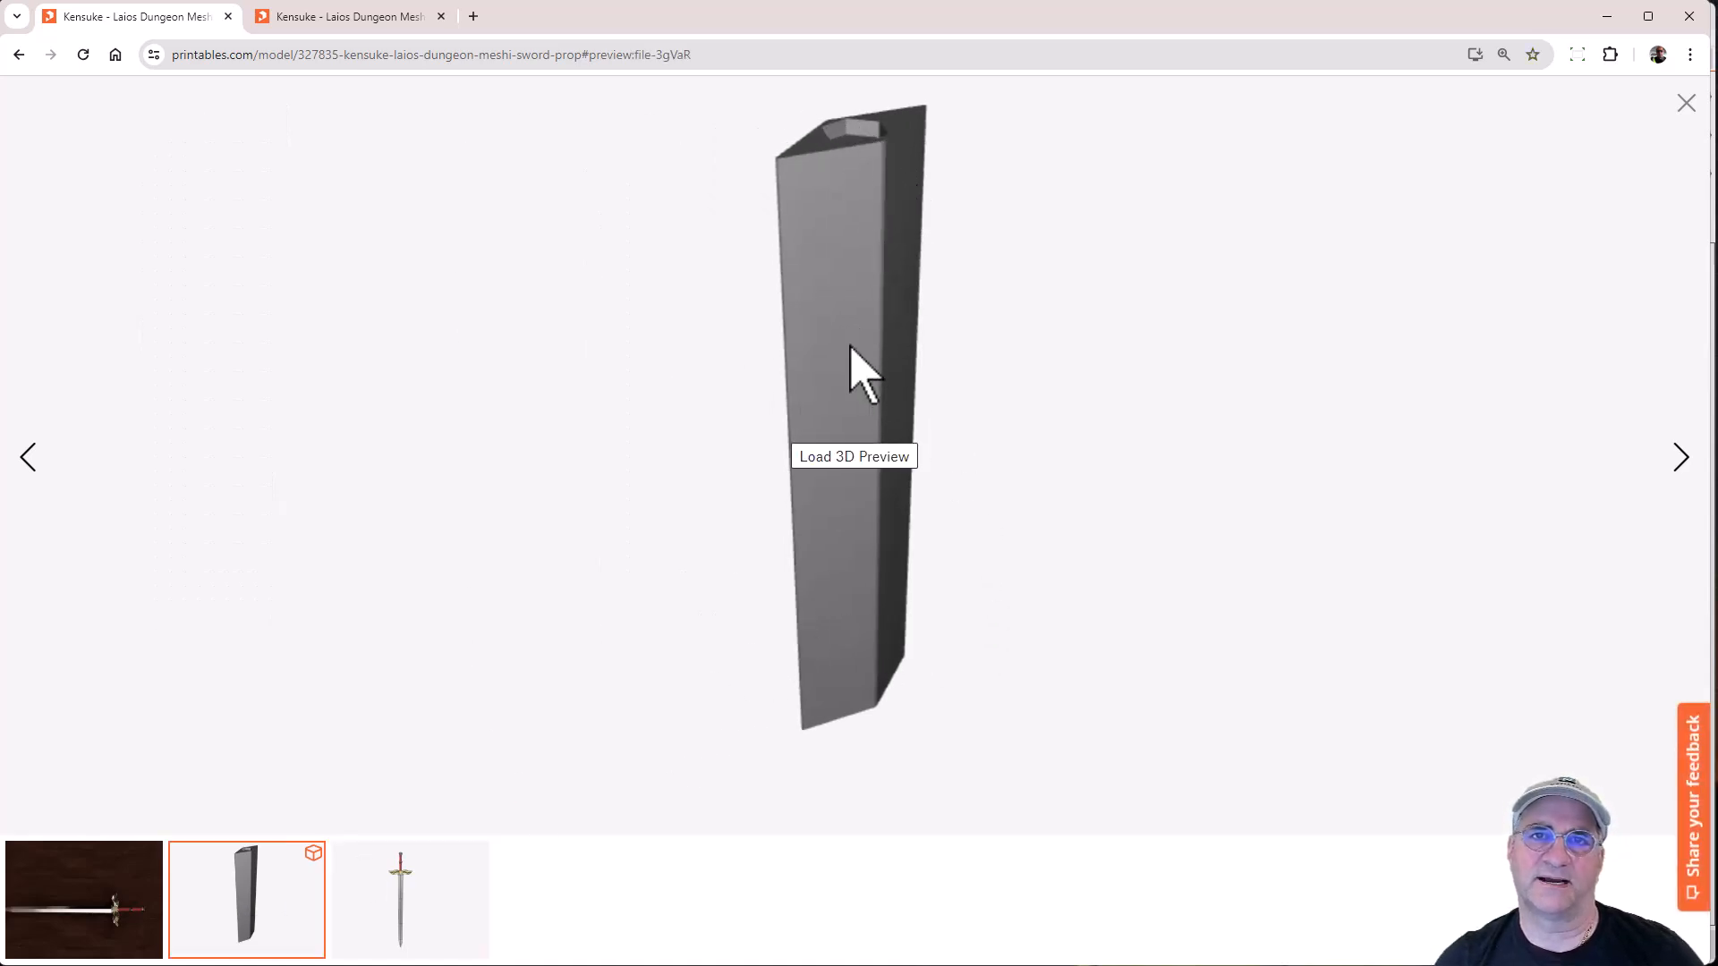
mouse_move(861, 388)
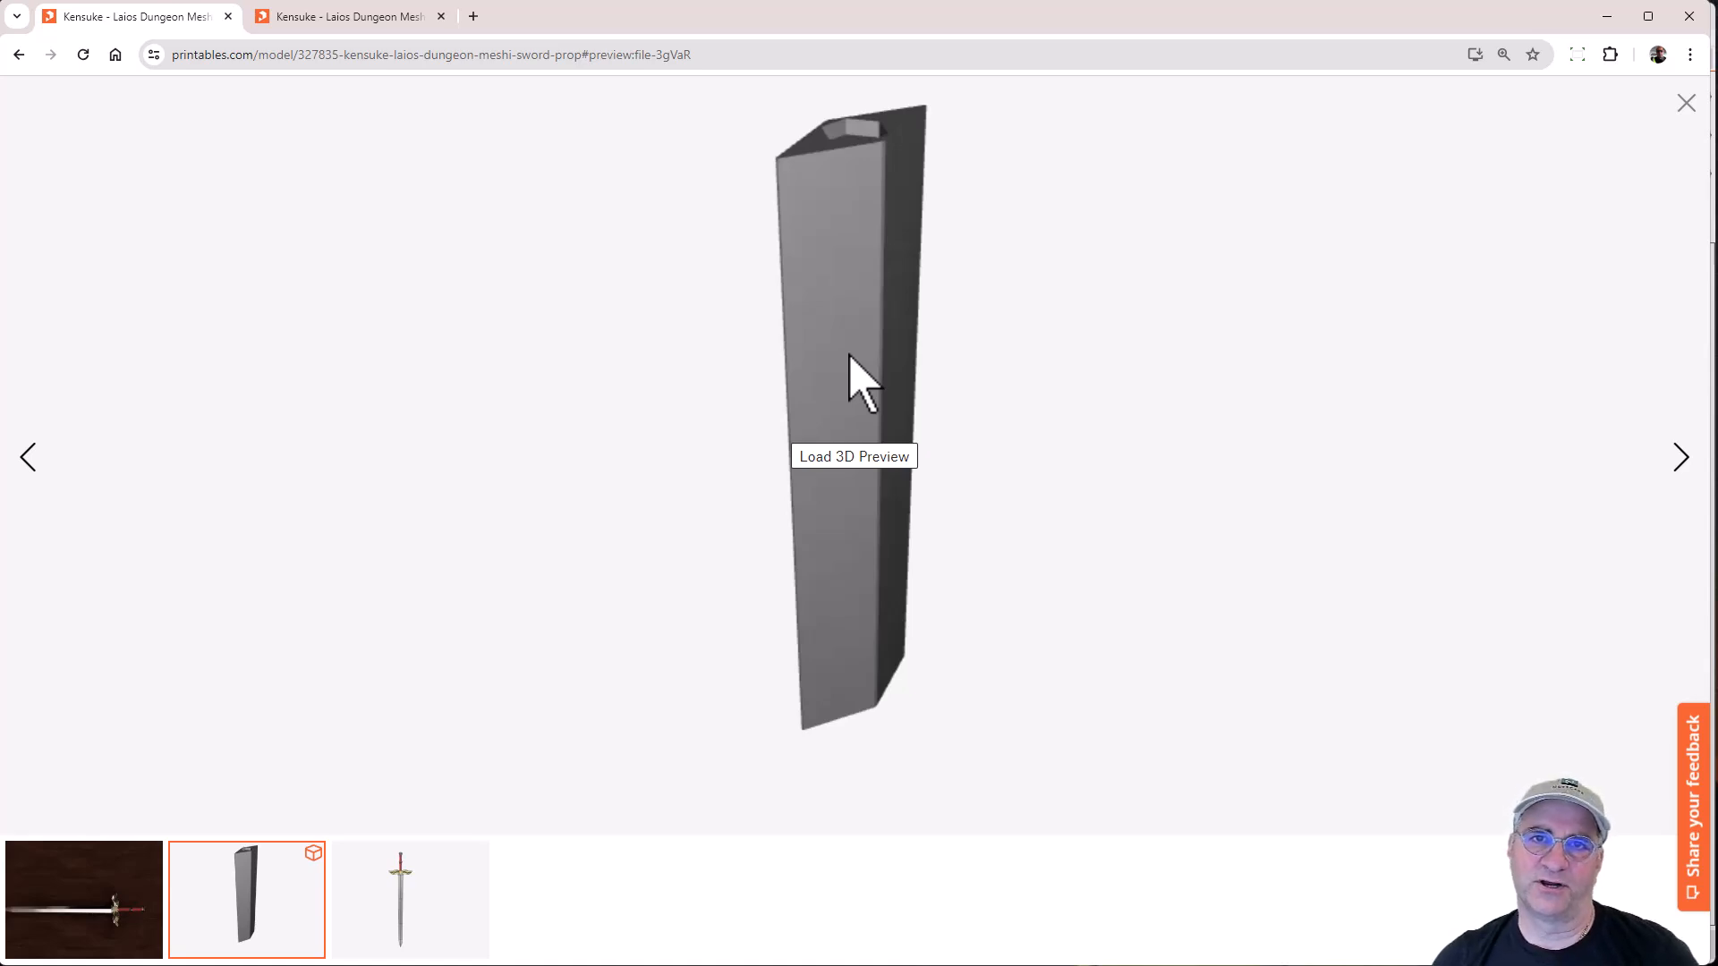
mouse_move(813, 181)
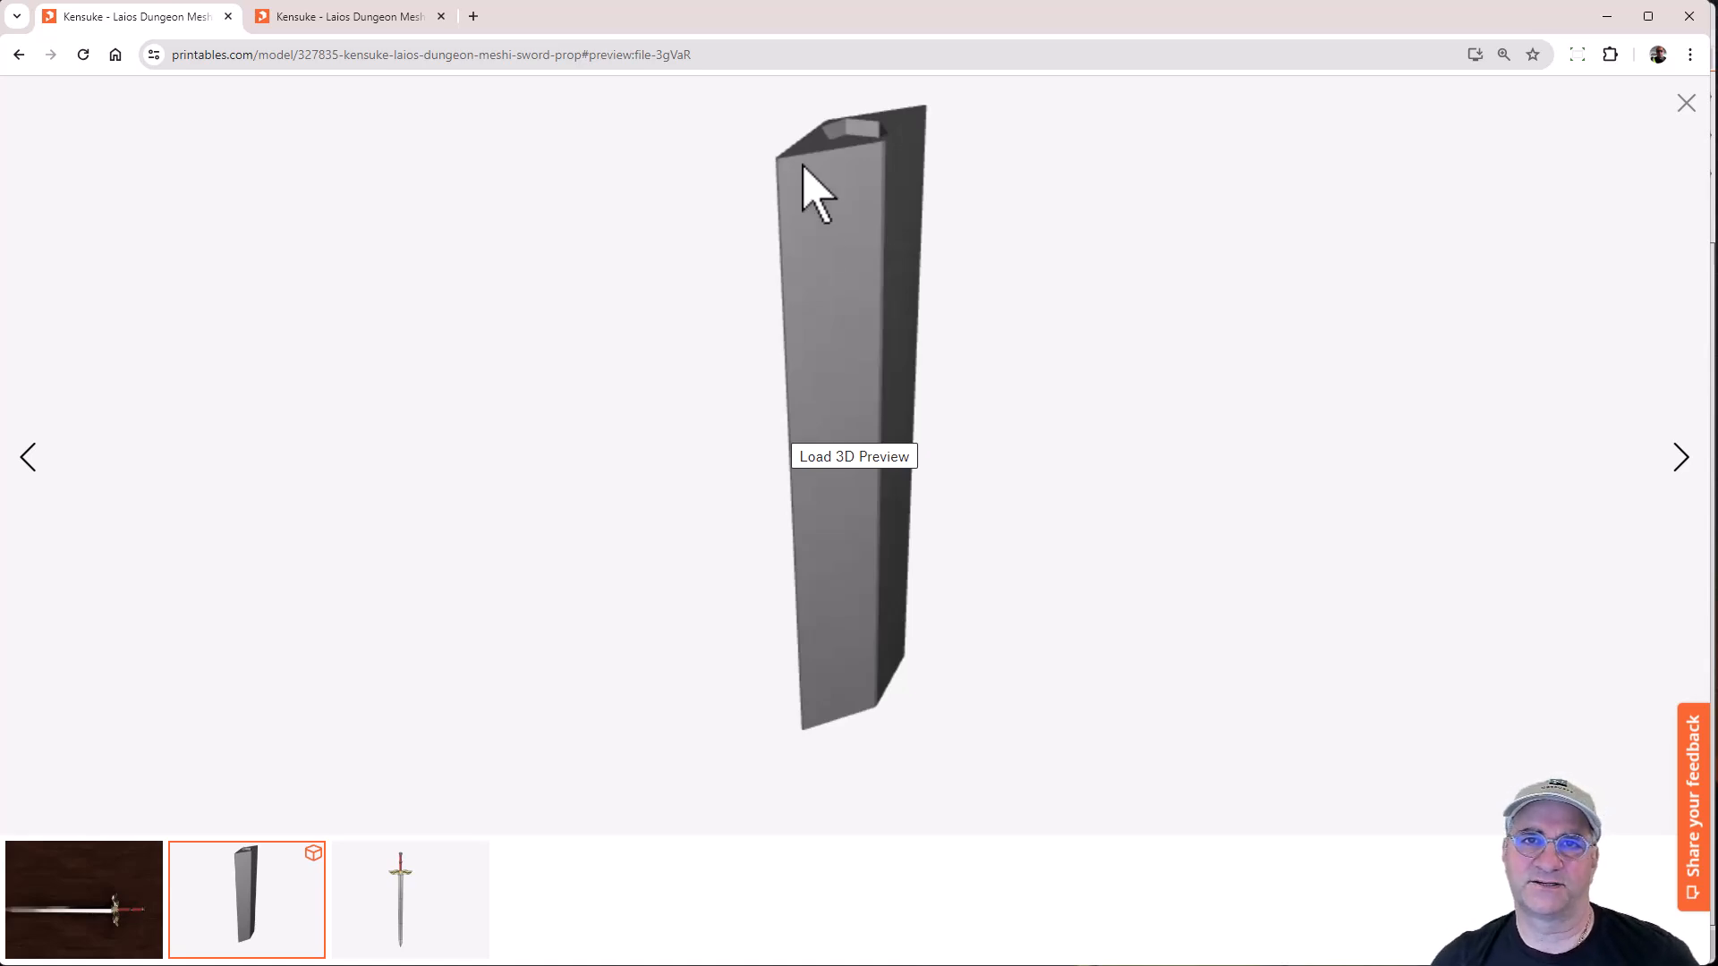
mouse_move(904, 186)
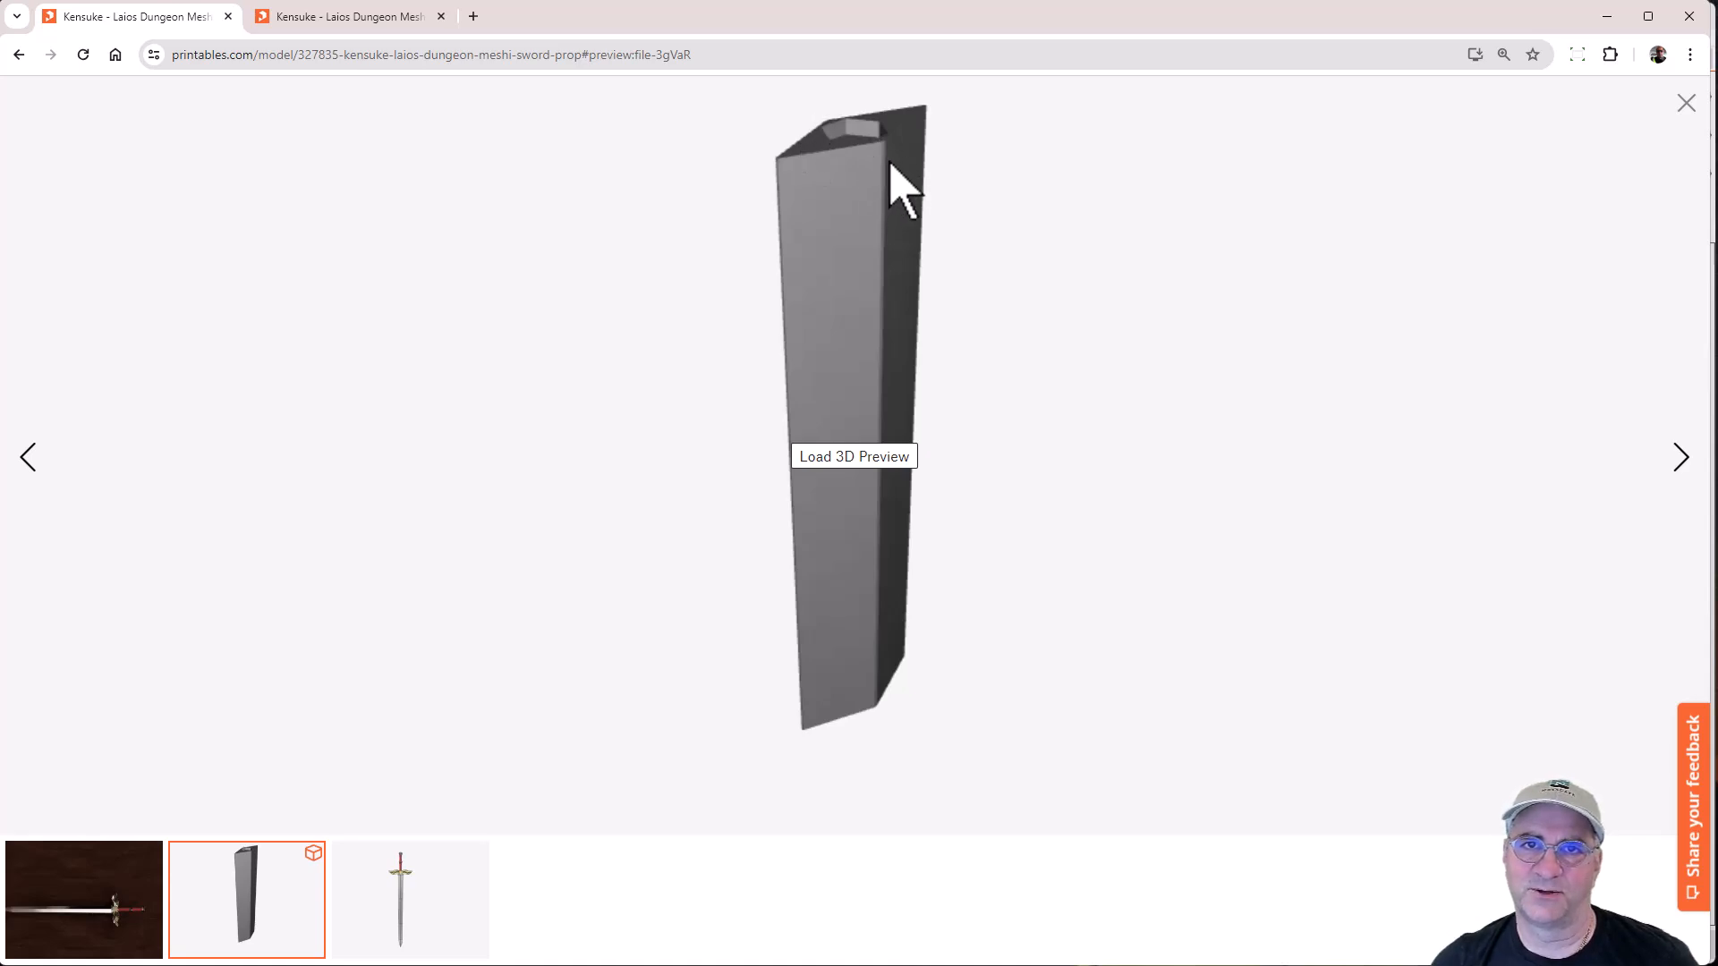
mouse_move(589, 553)
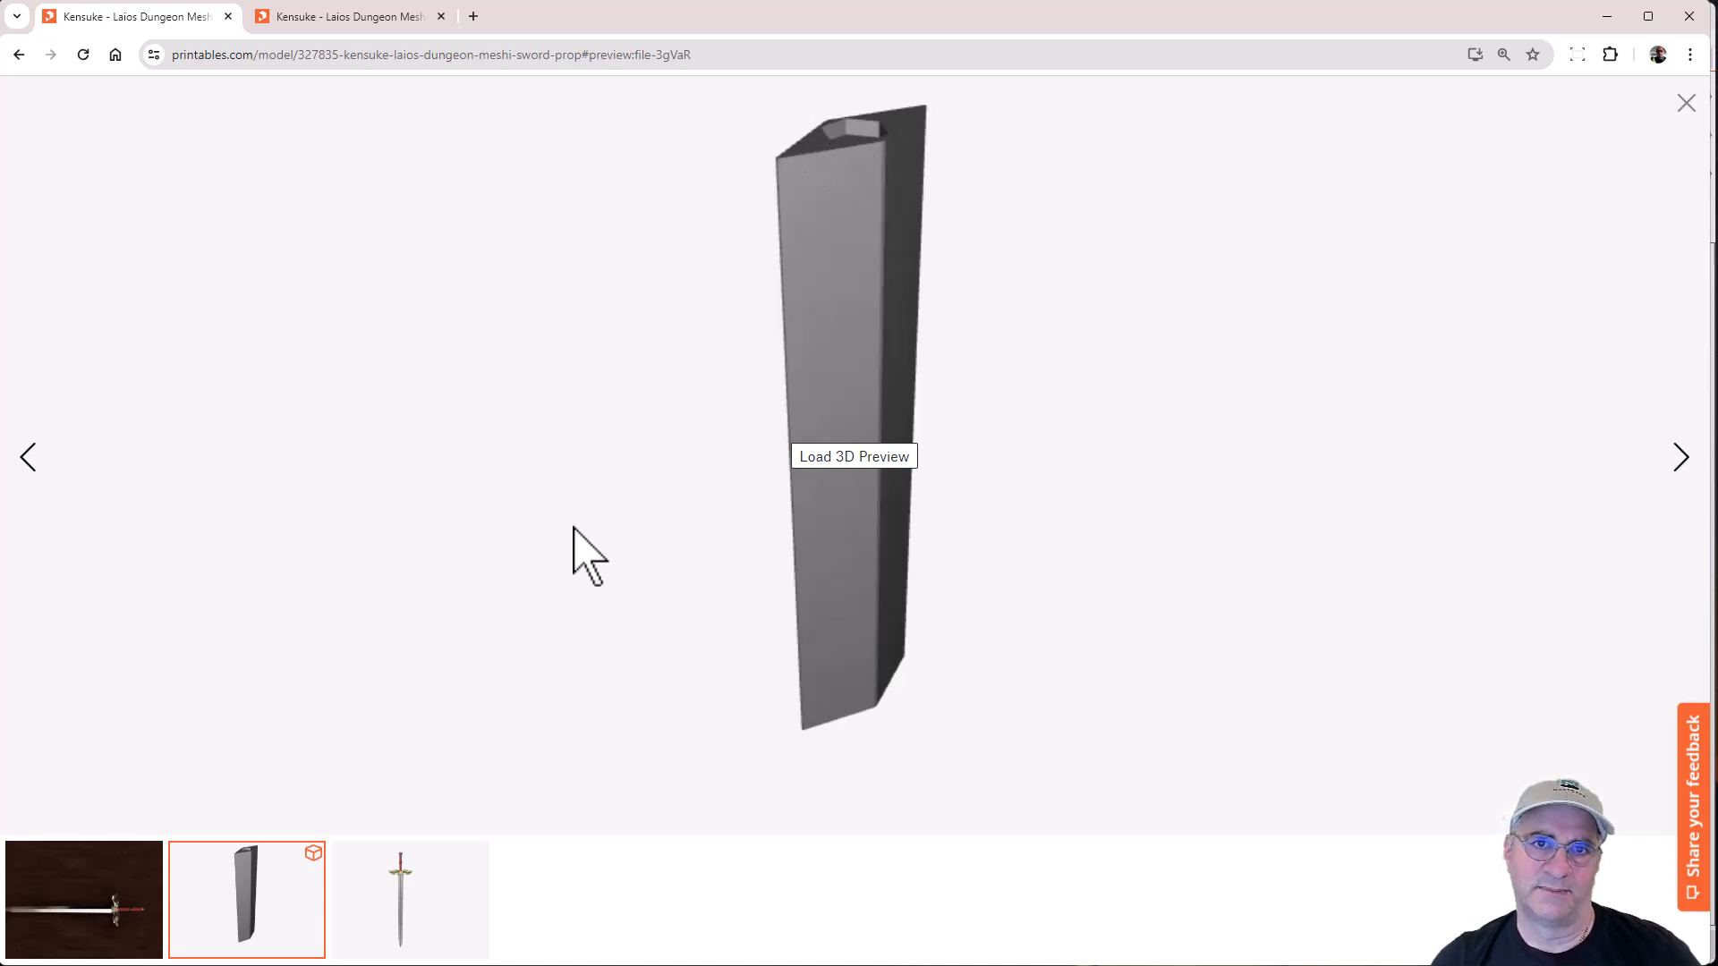
- Return to the model page and scroll through its blade, mid, handle and hex alignment 3MF files
click(1686, 104)
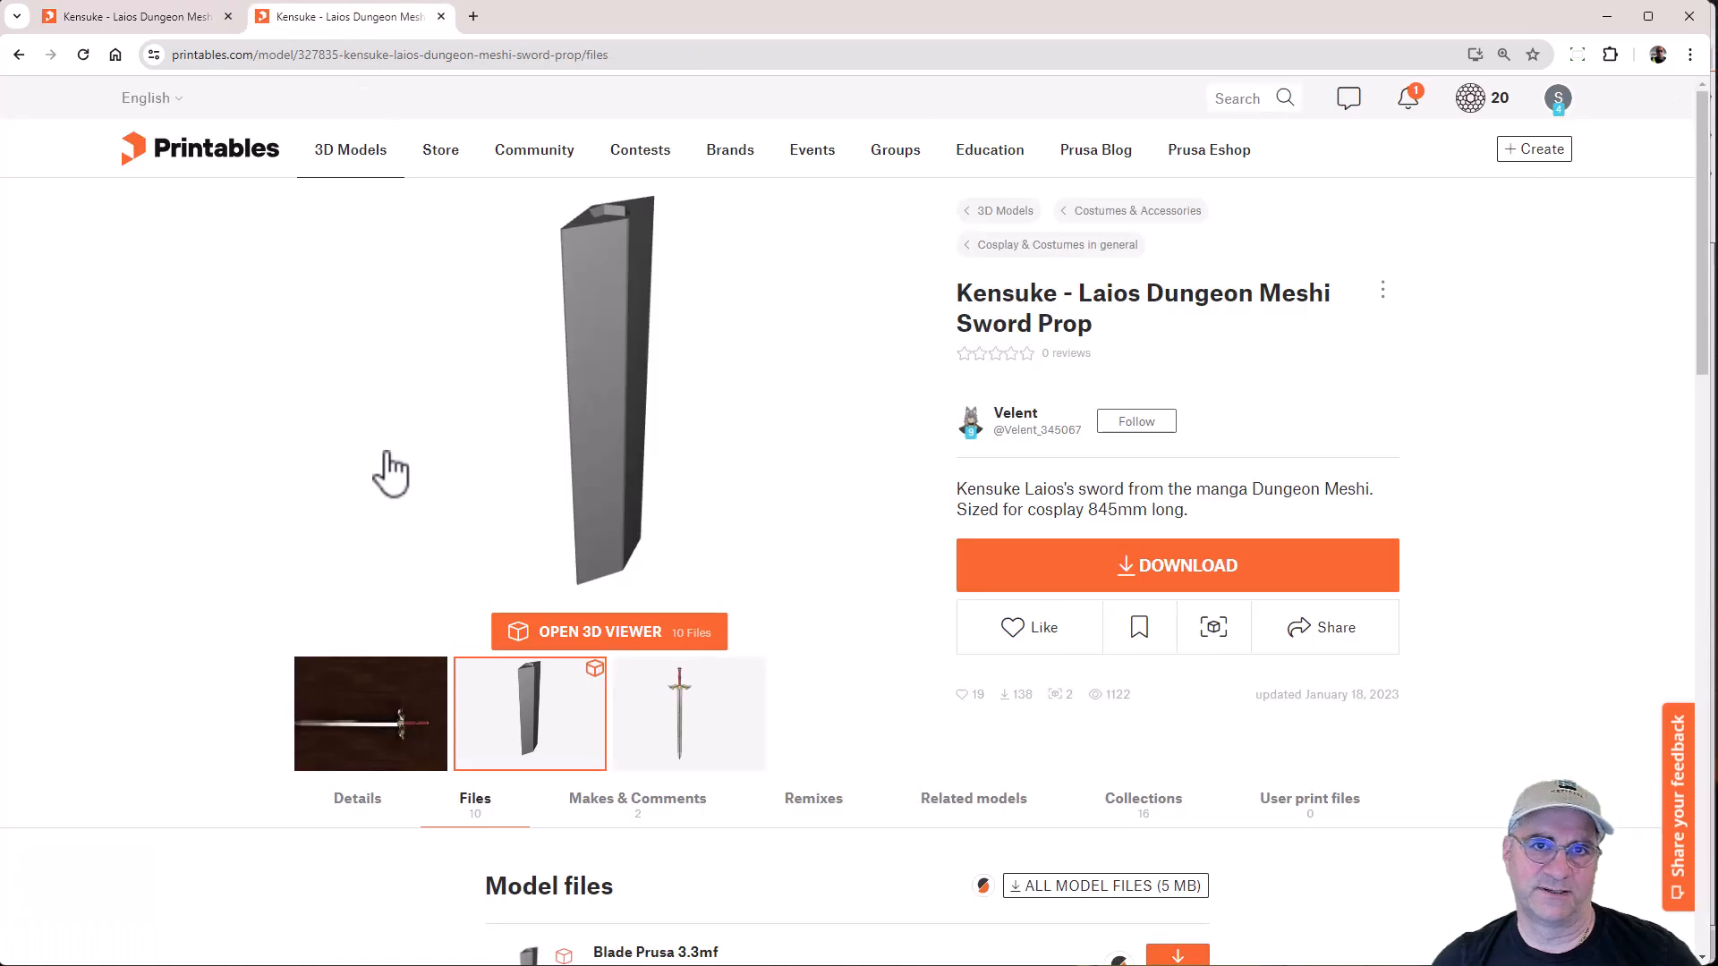
scroll(down, 3)
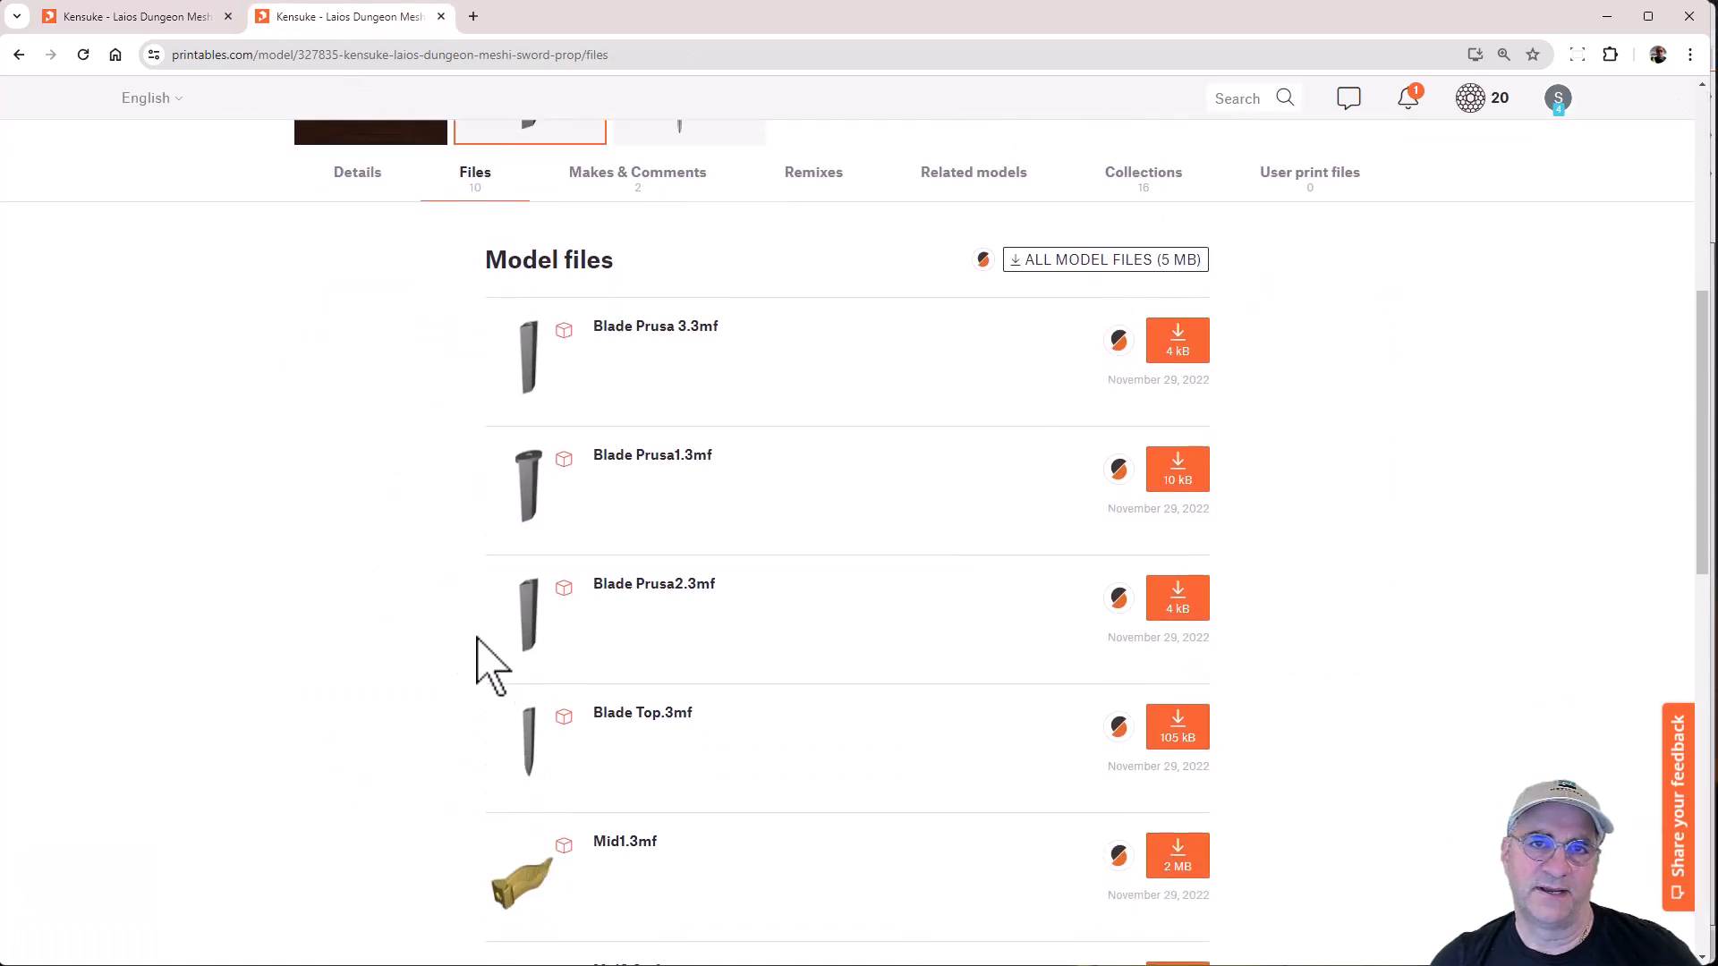
mouse_move(378, 640)
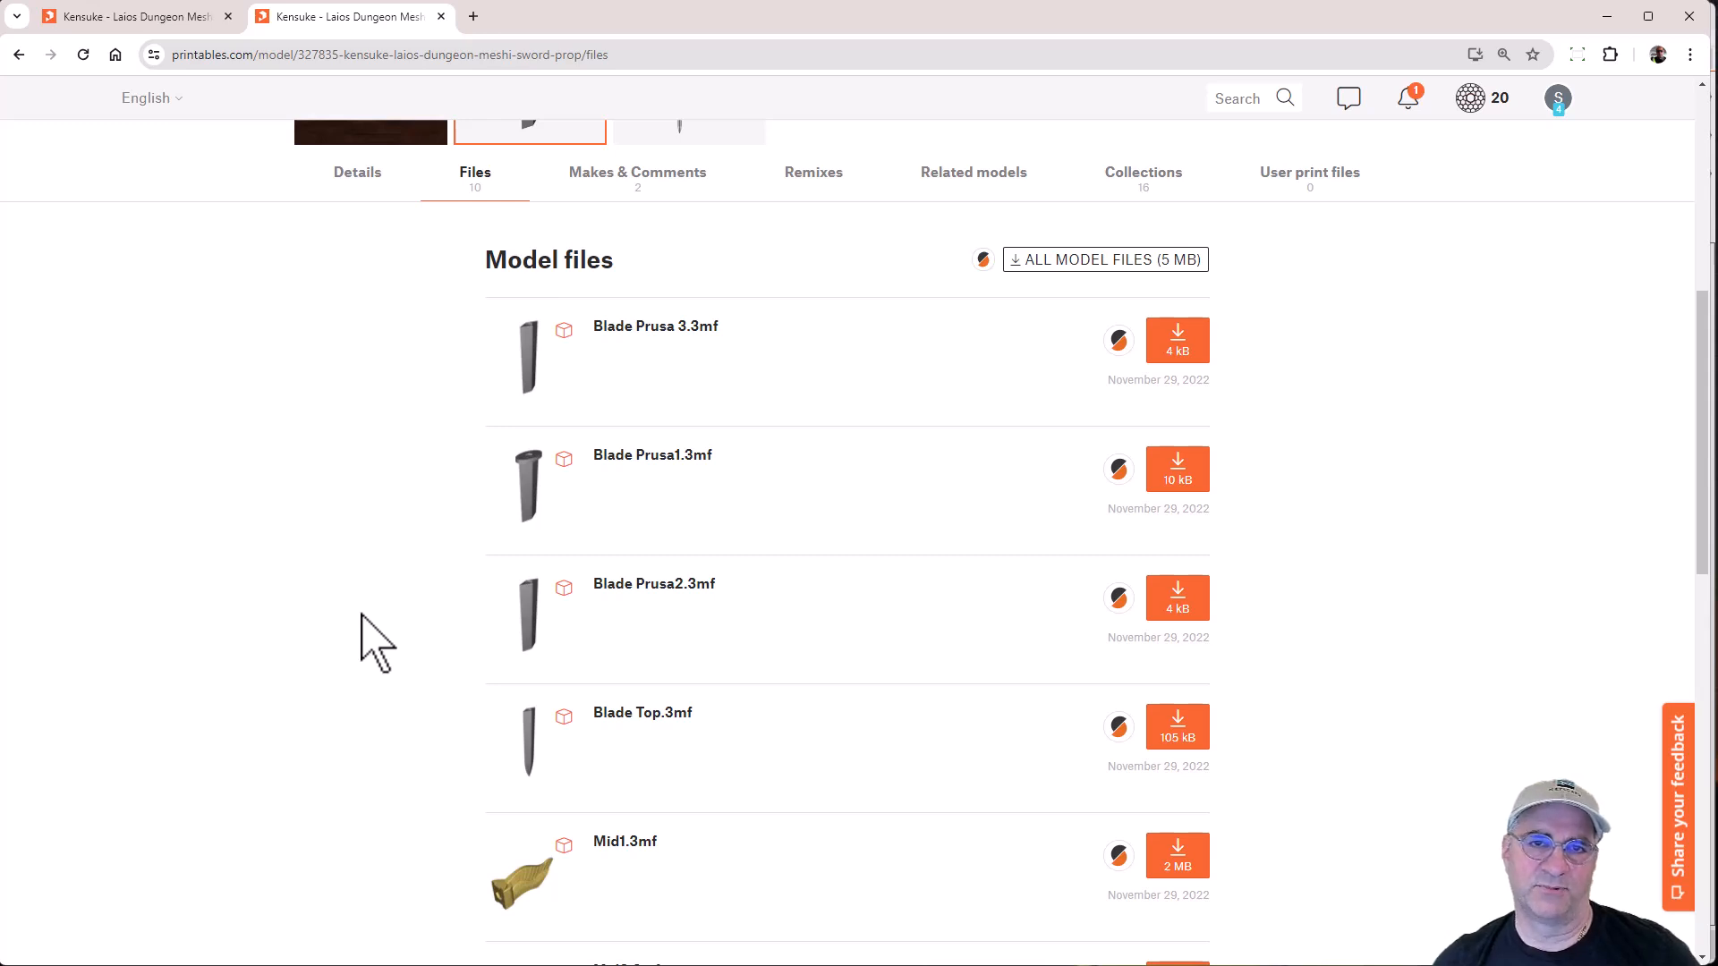
mouse_move(428, 702)
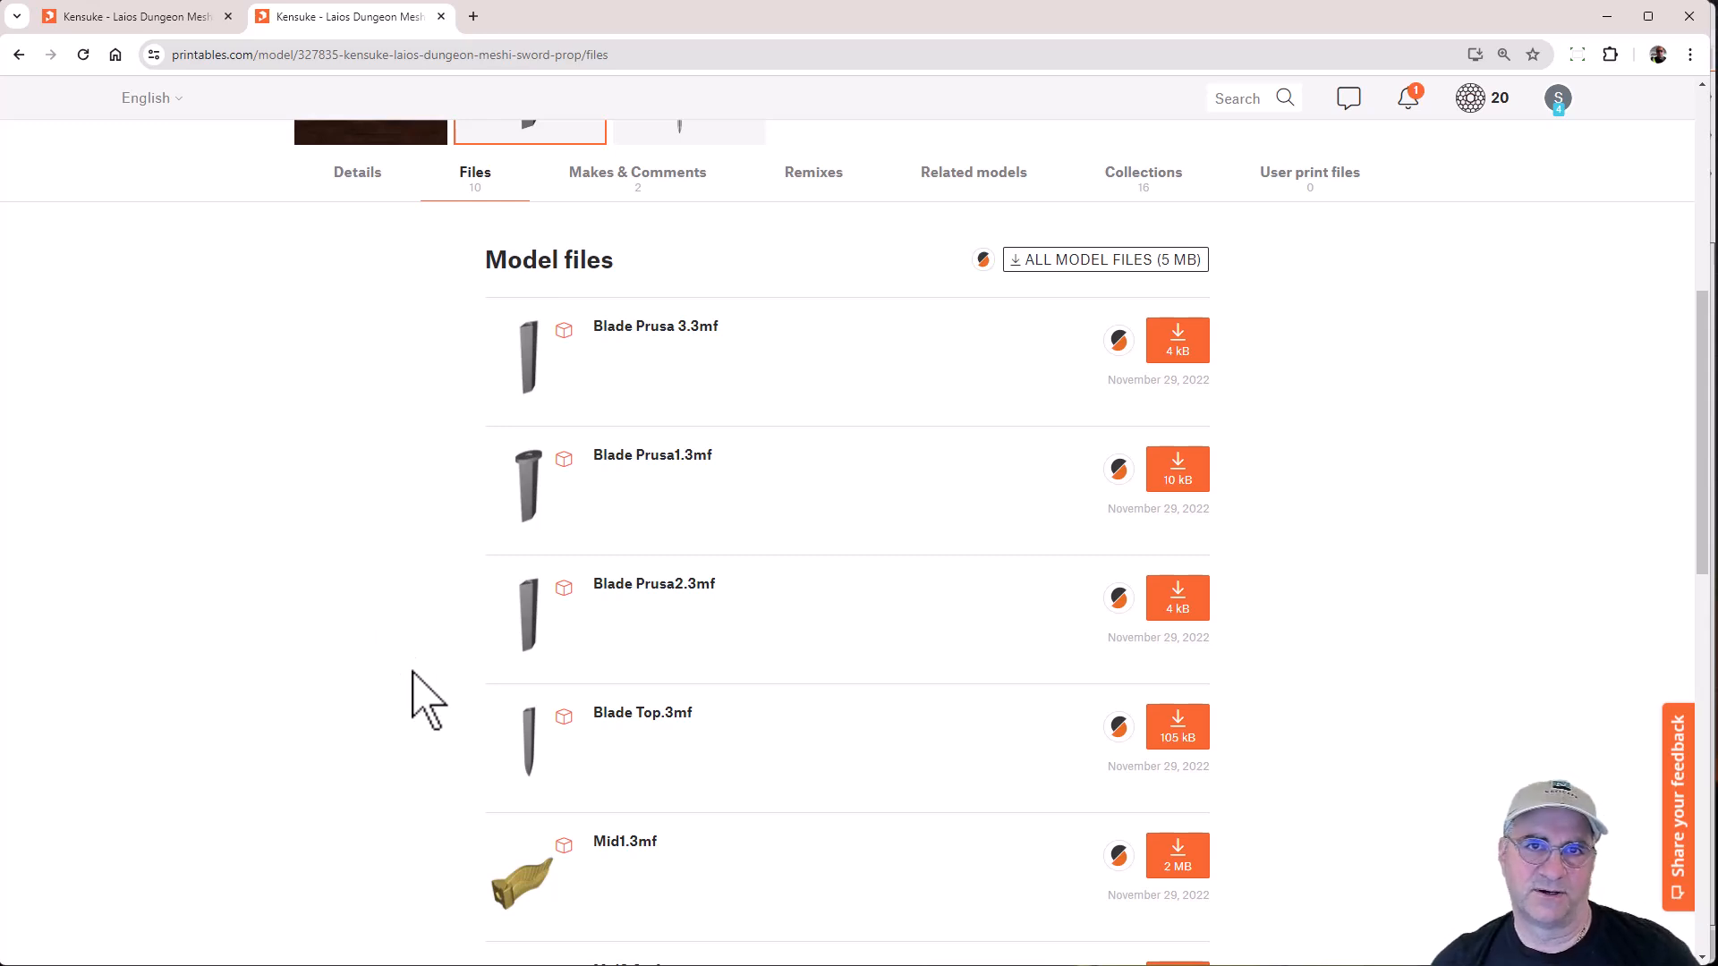
mouse_move(542, 373)
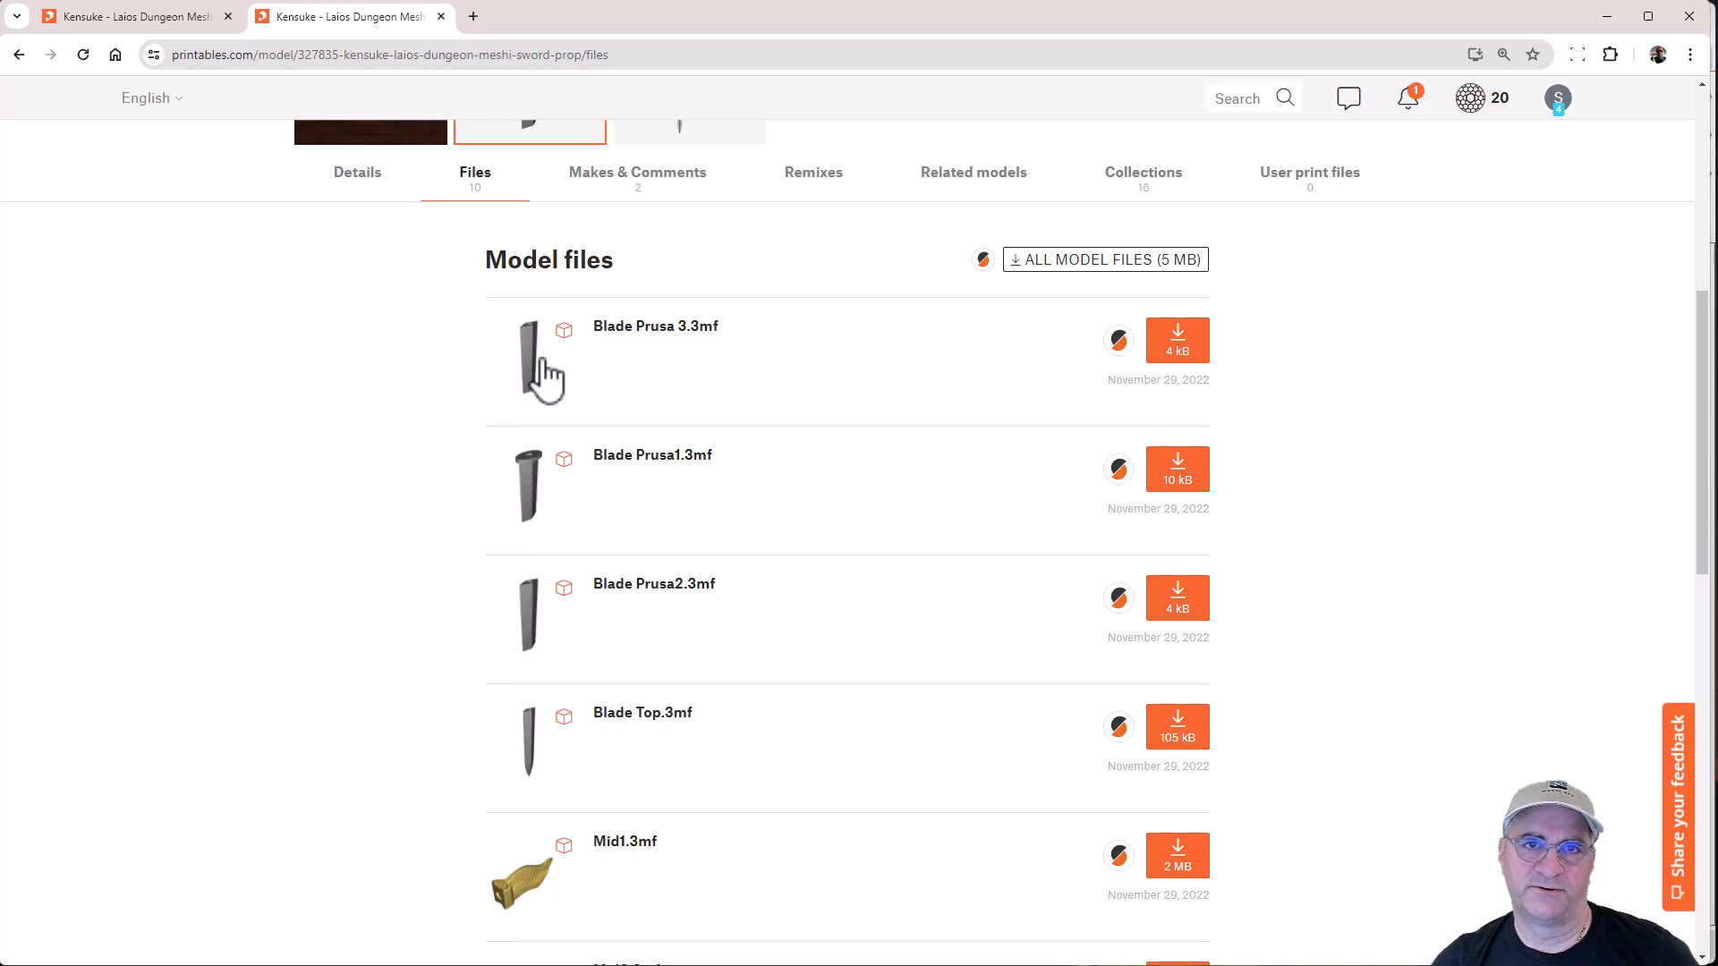
scroll(down, 3)
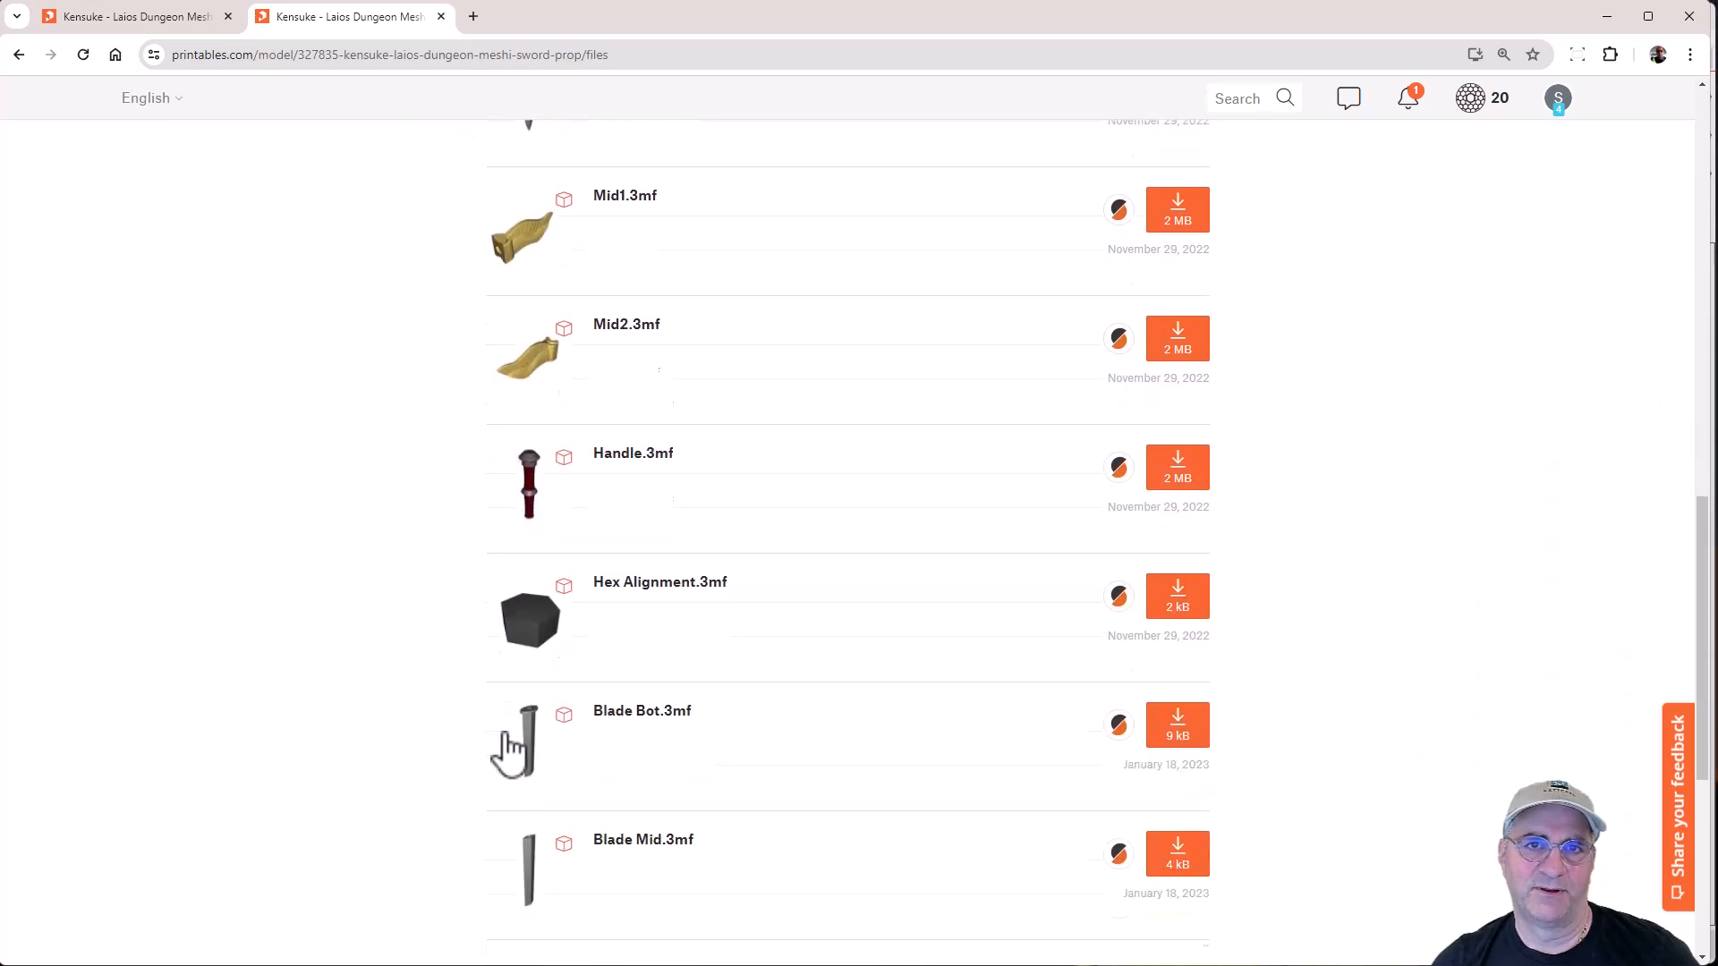
scroll(down, 3)
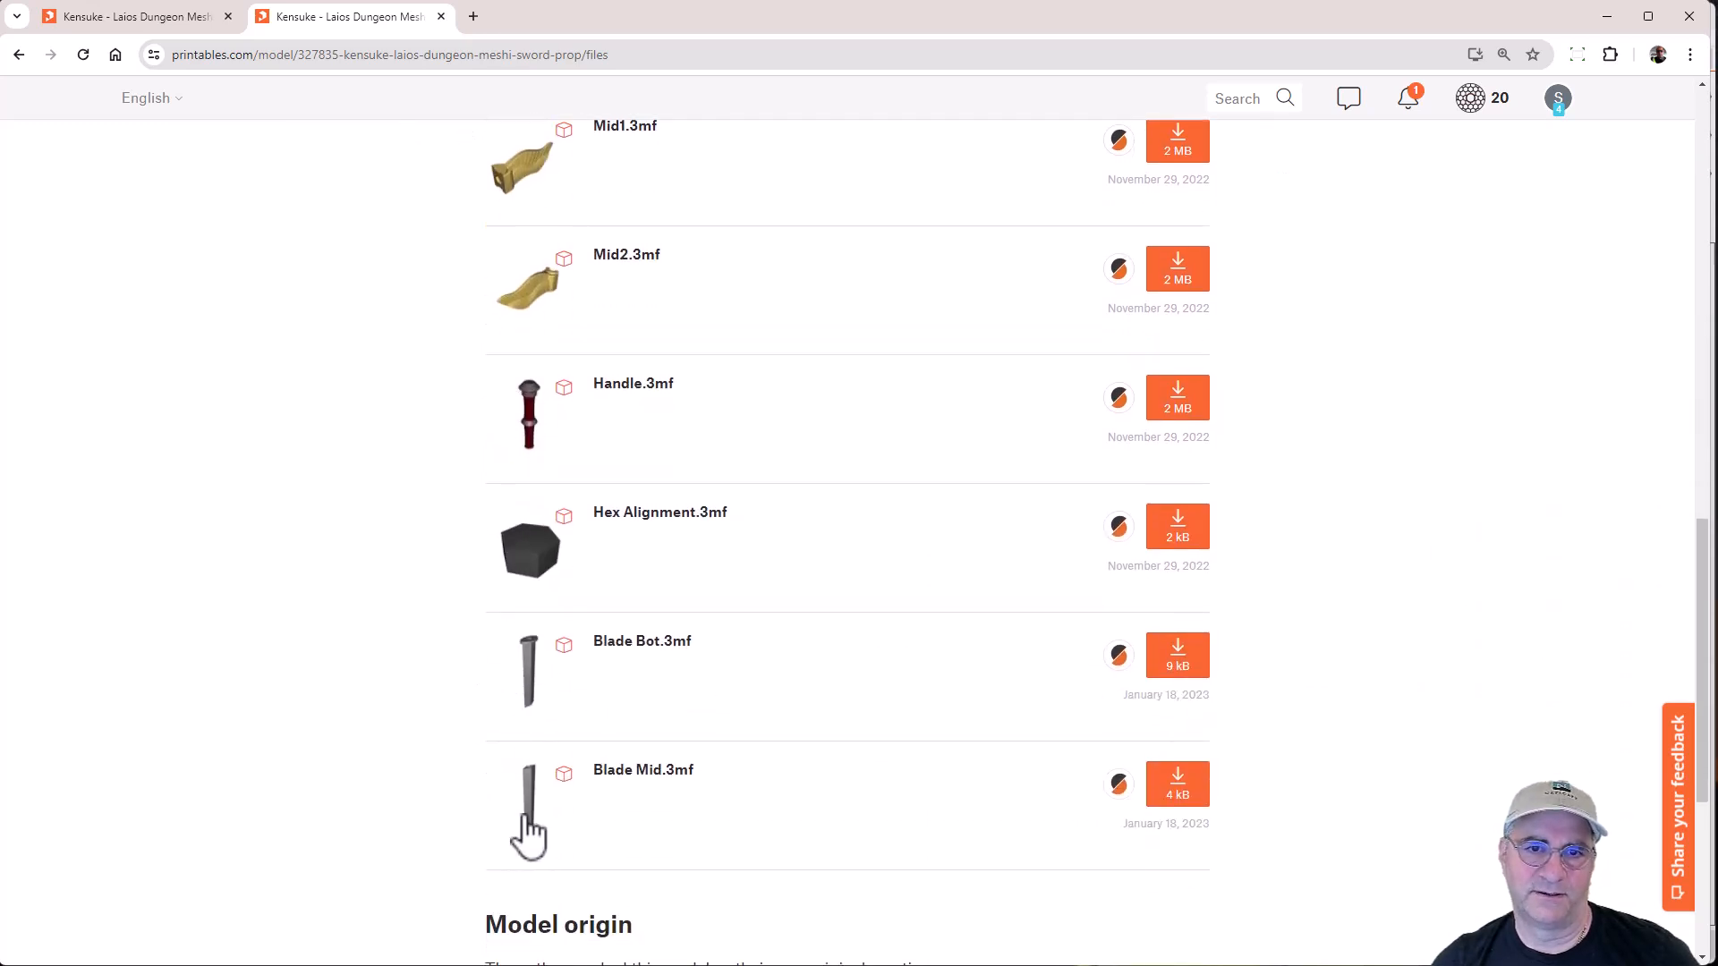
scroll(up, 3)
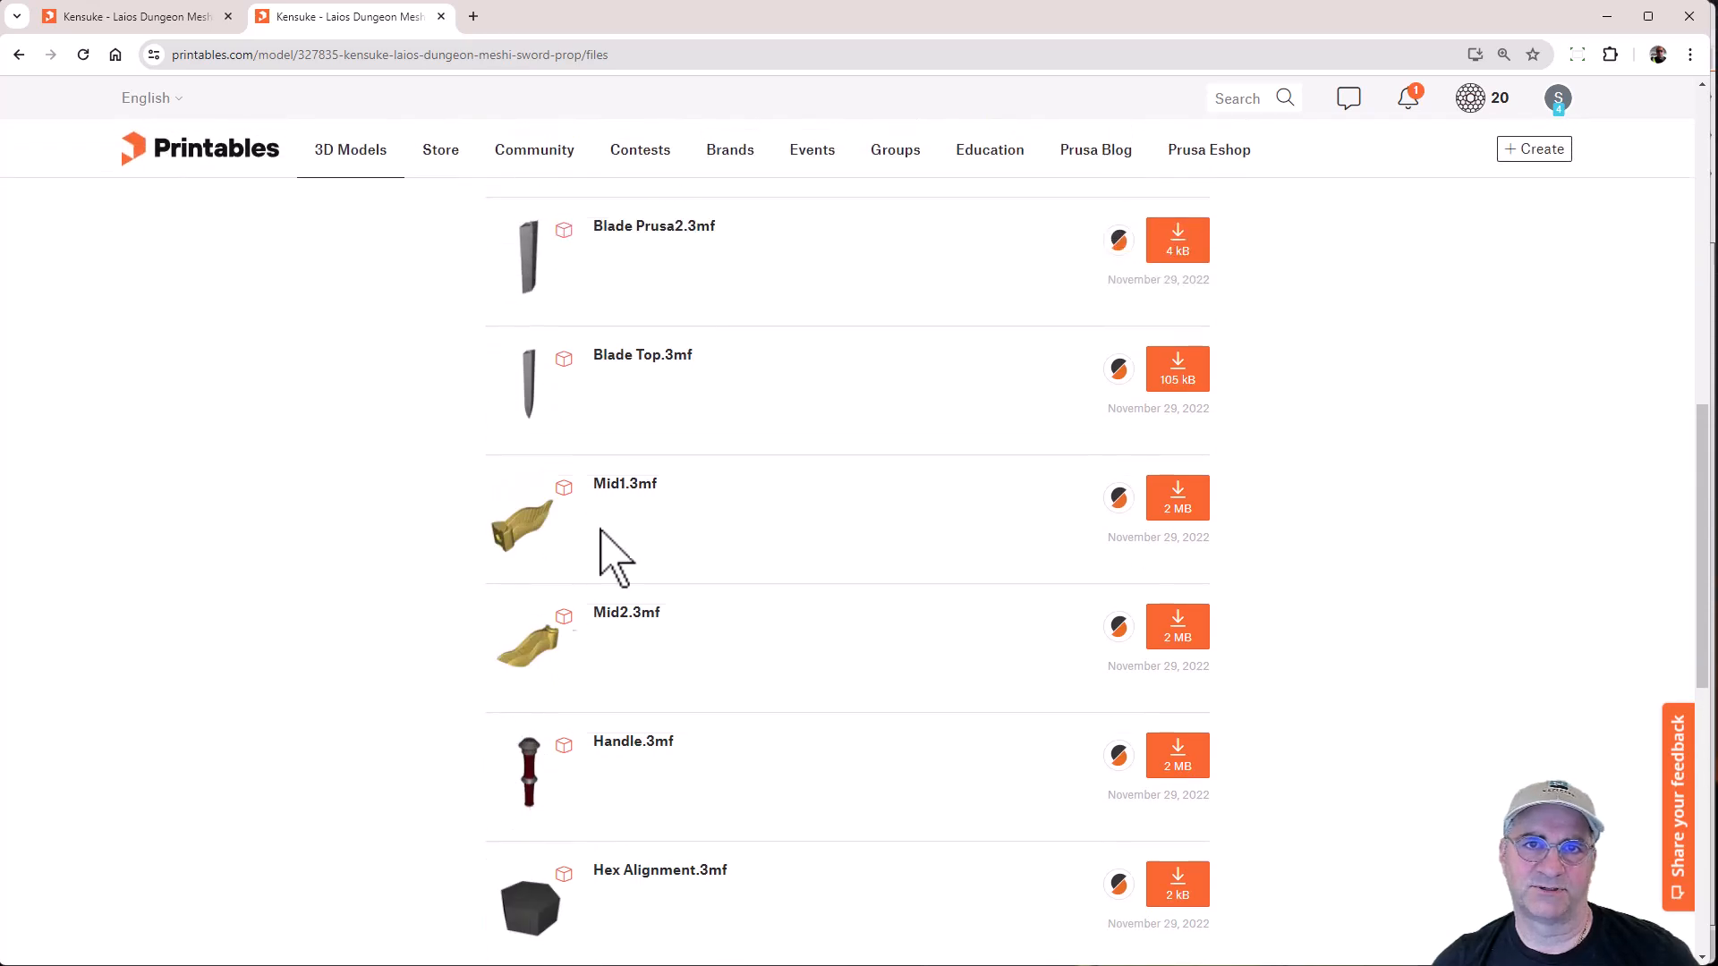
mouse_move(494, 843)
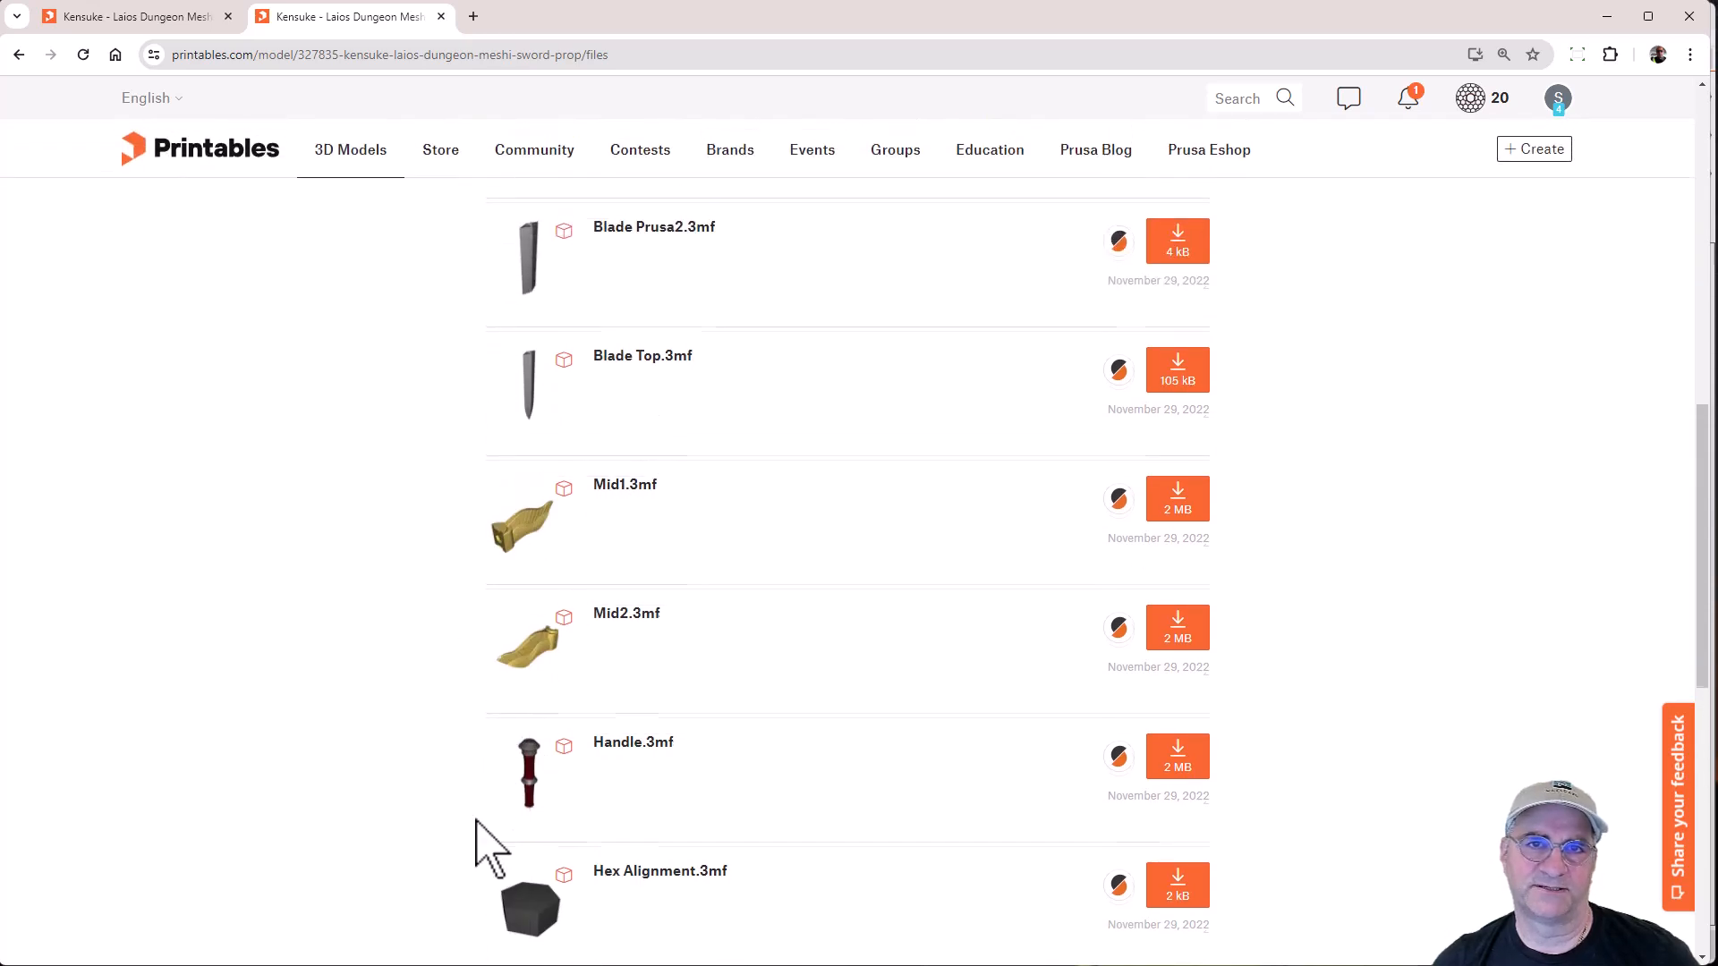
scroll(up, 3)
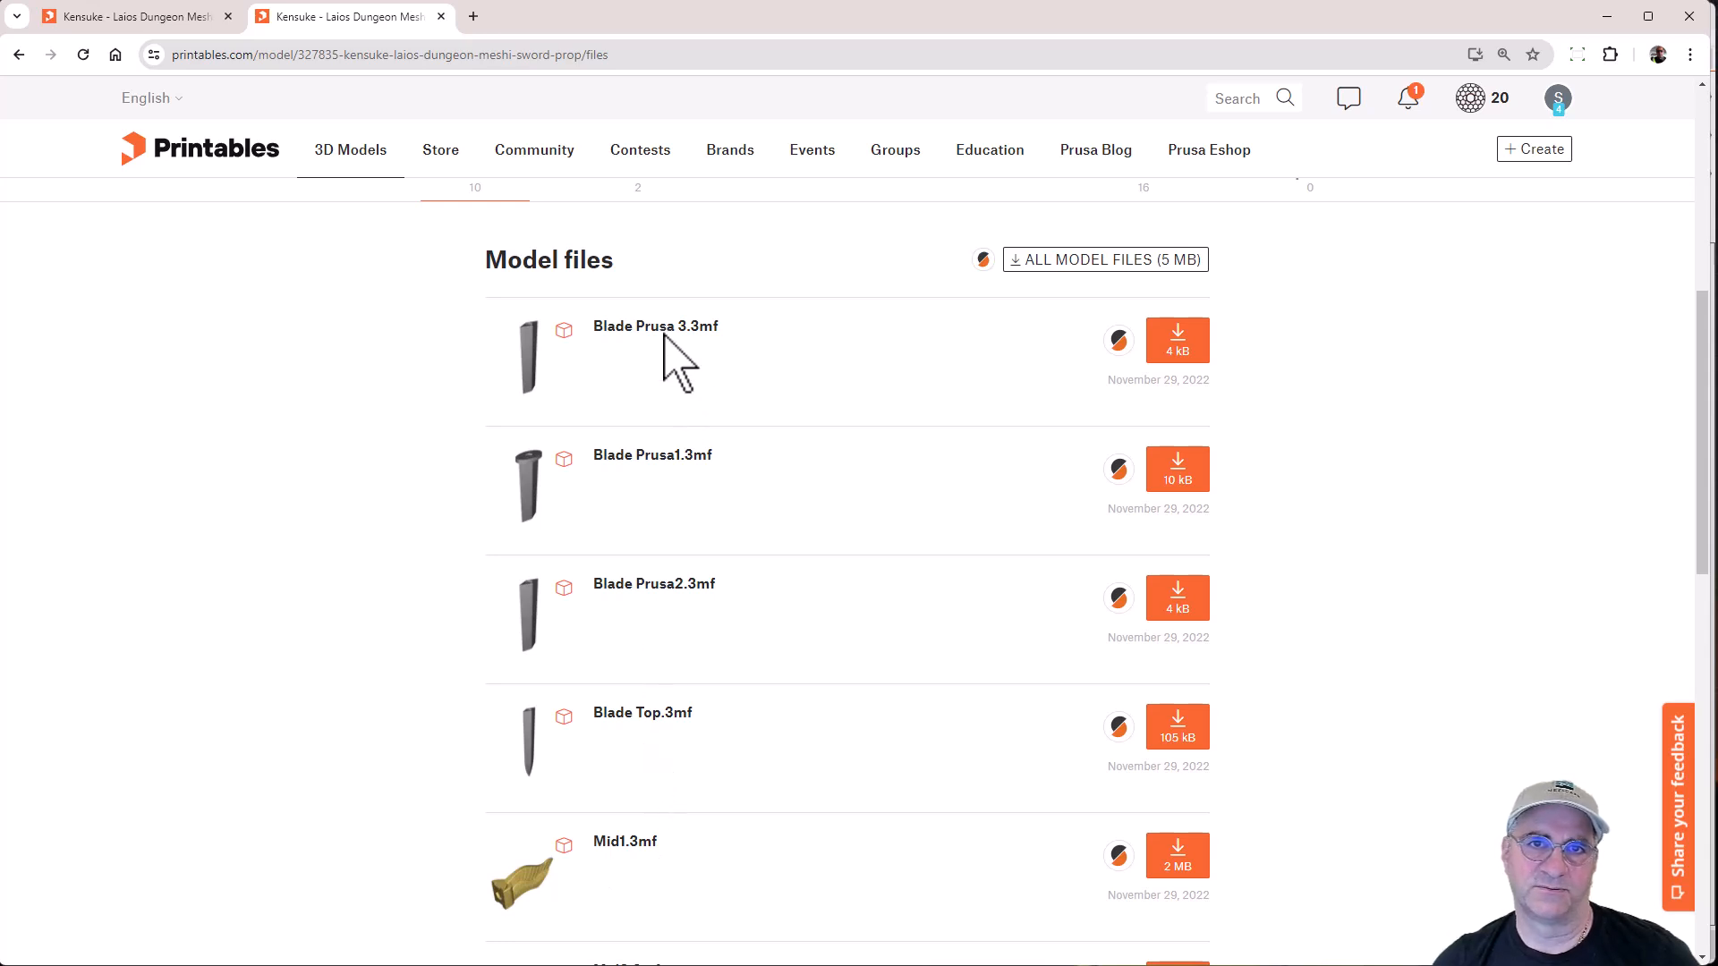
mouse_move(680, 436)
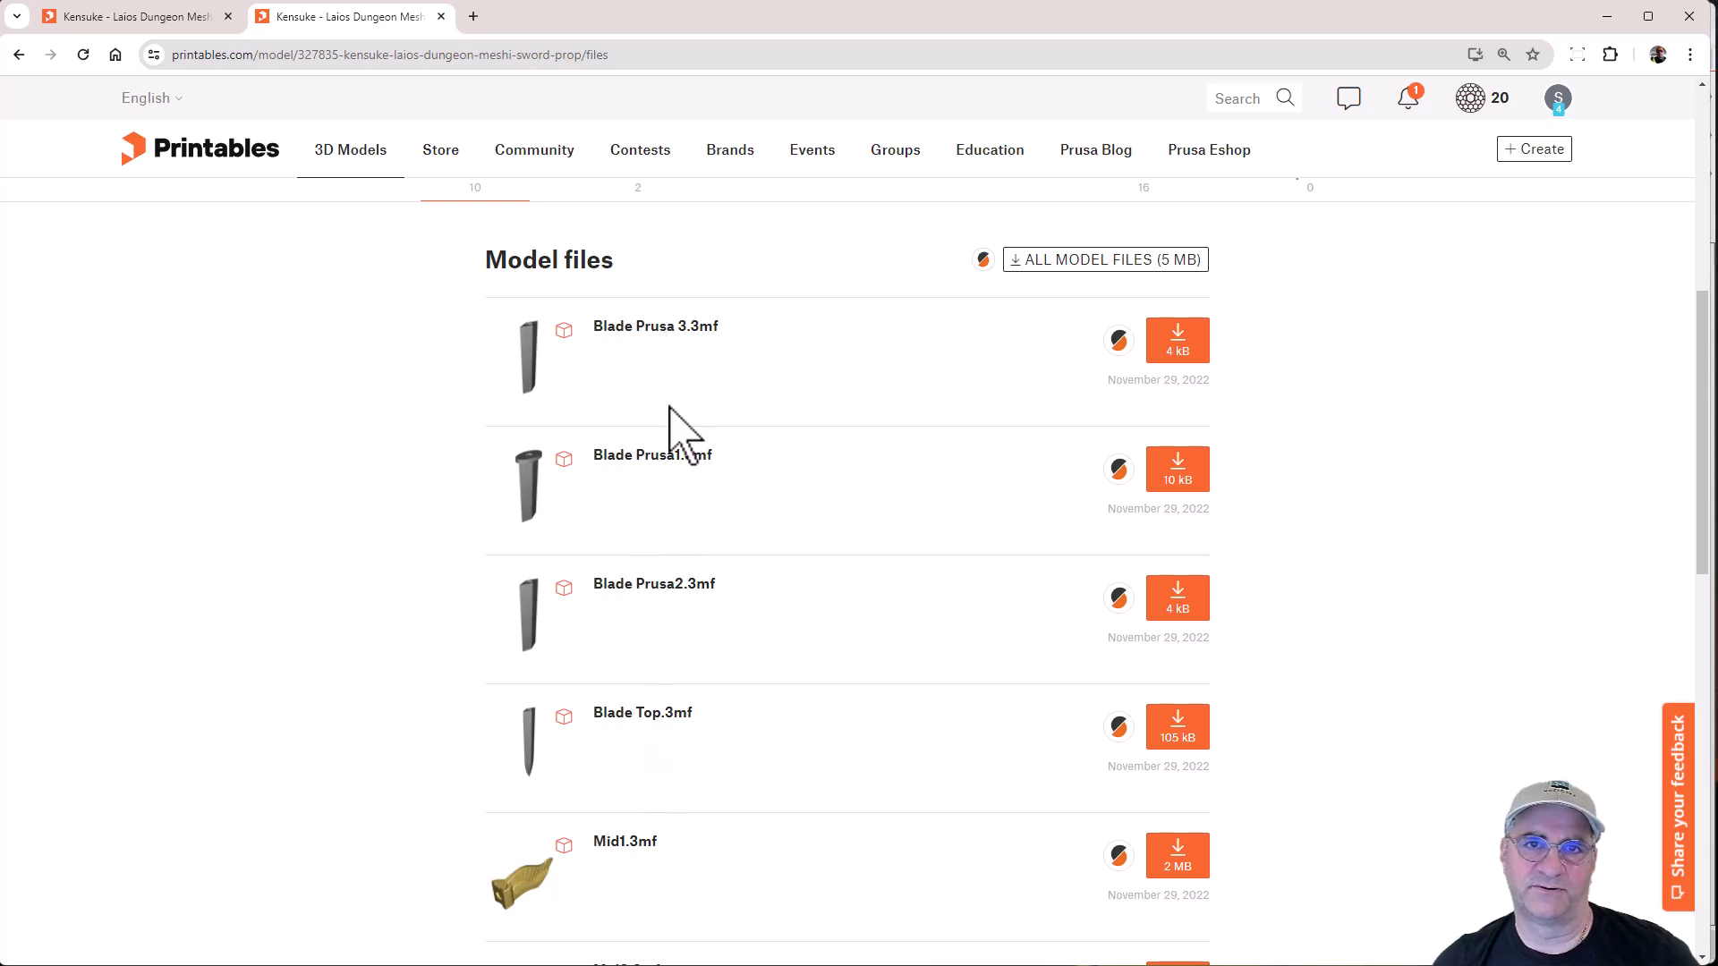
mouse_move(667, 750)
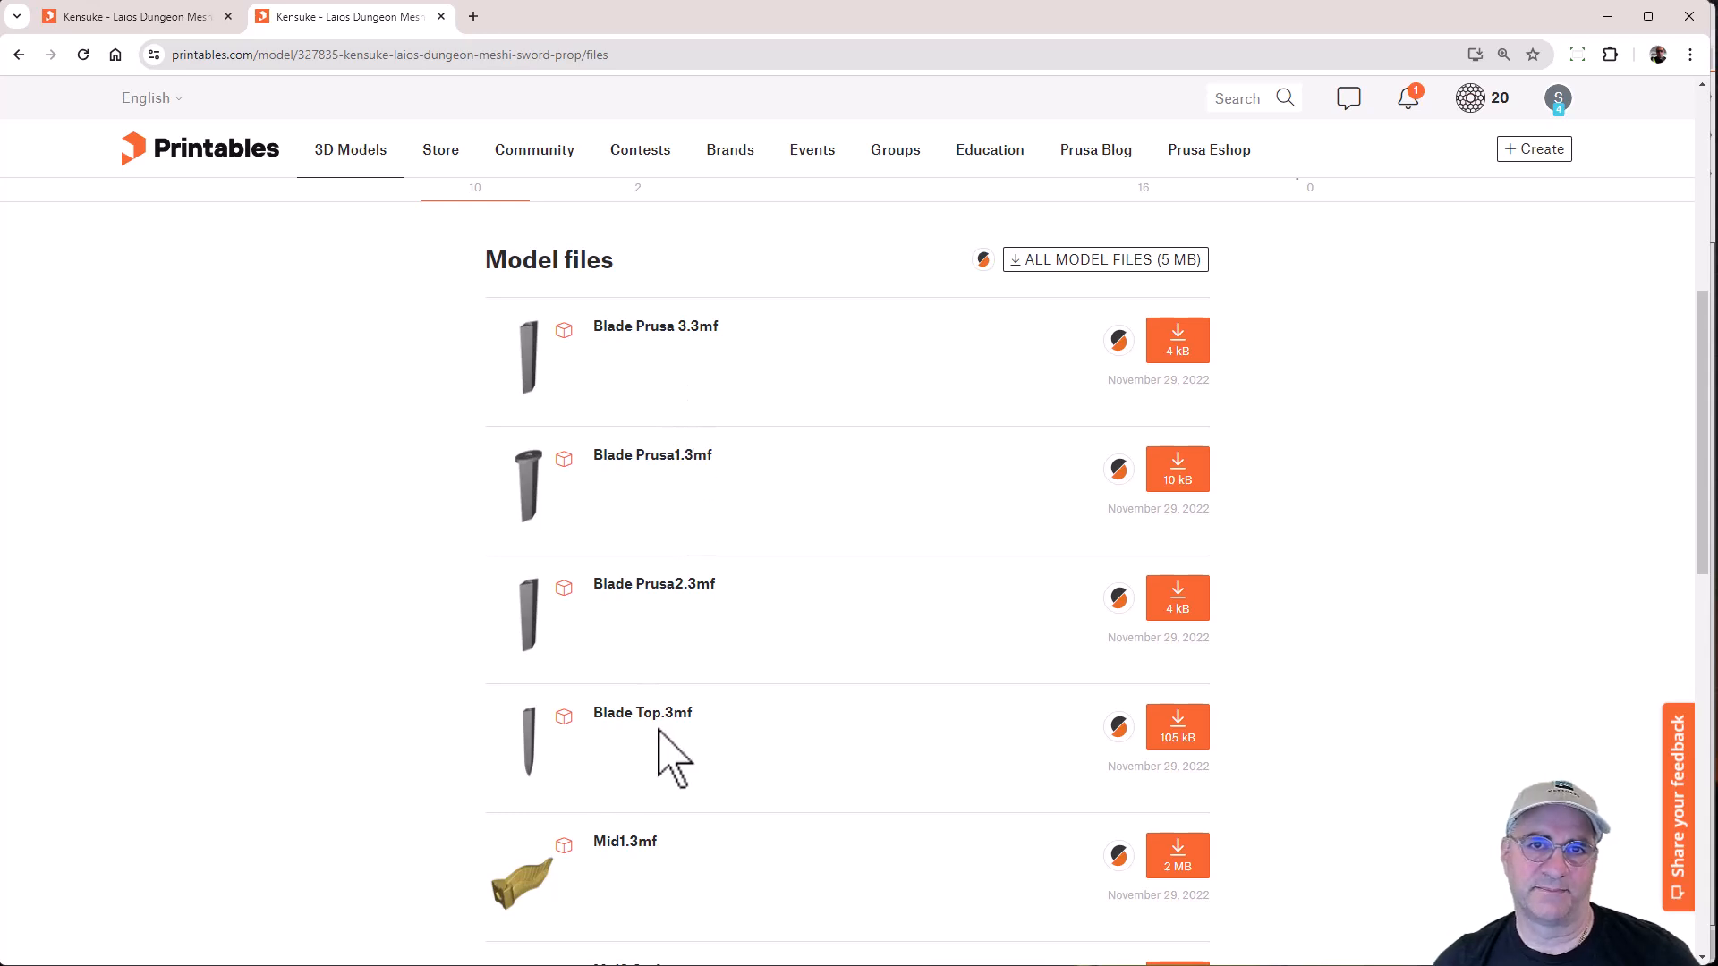
scroll(down, 3)
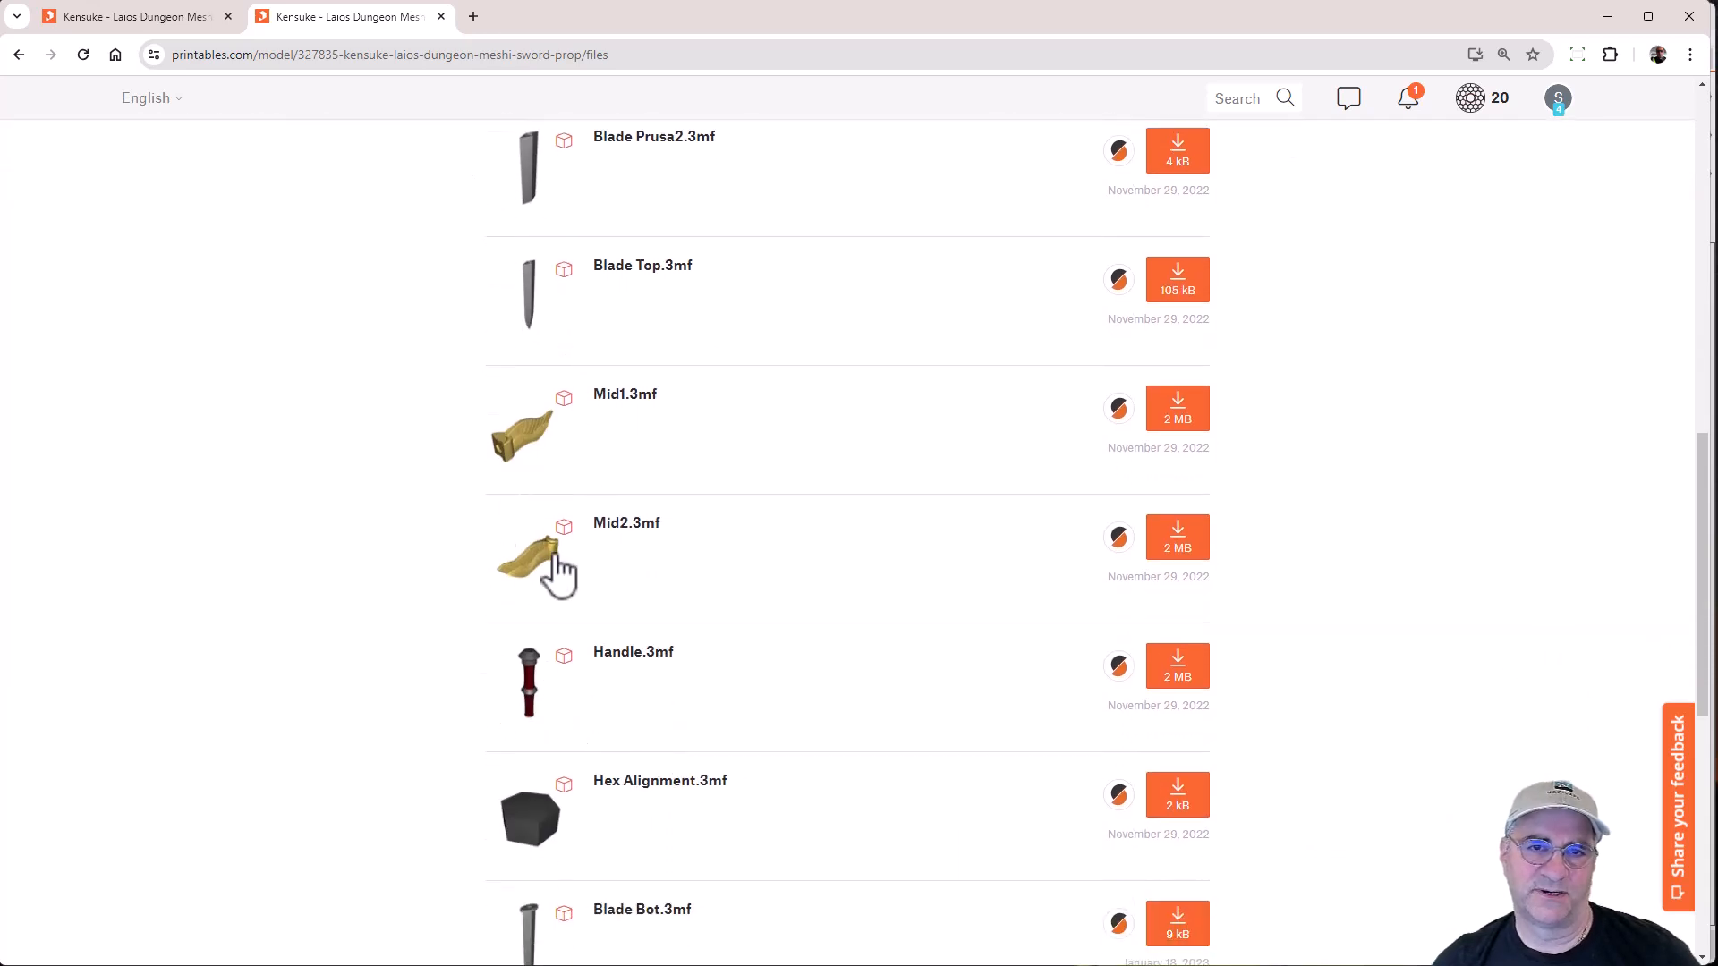
mouse_move(504, 476)
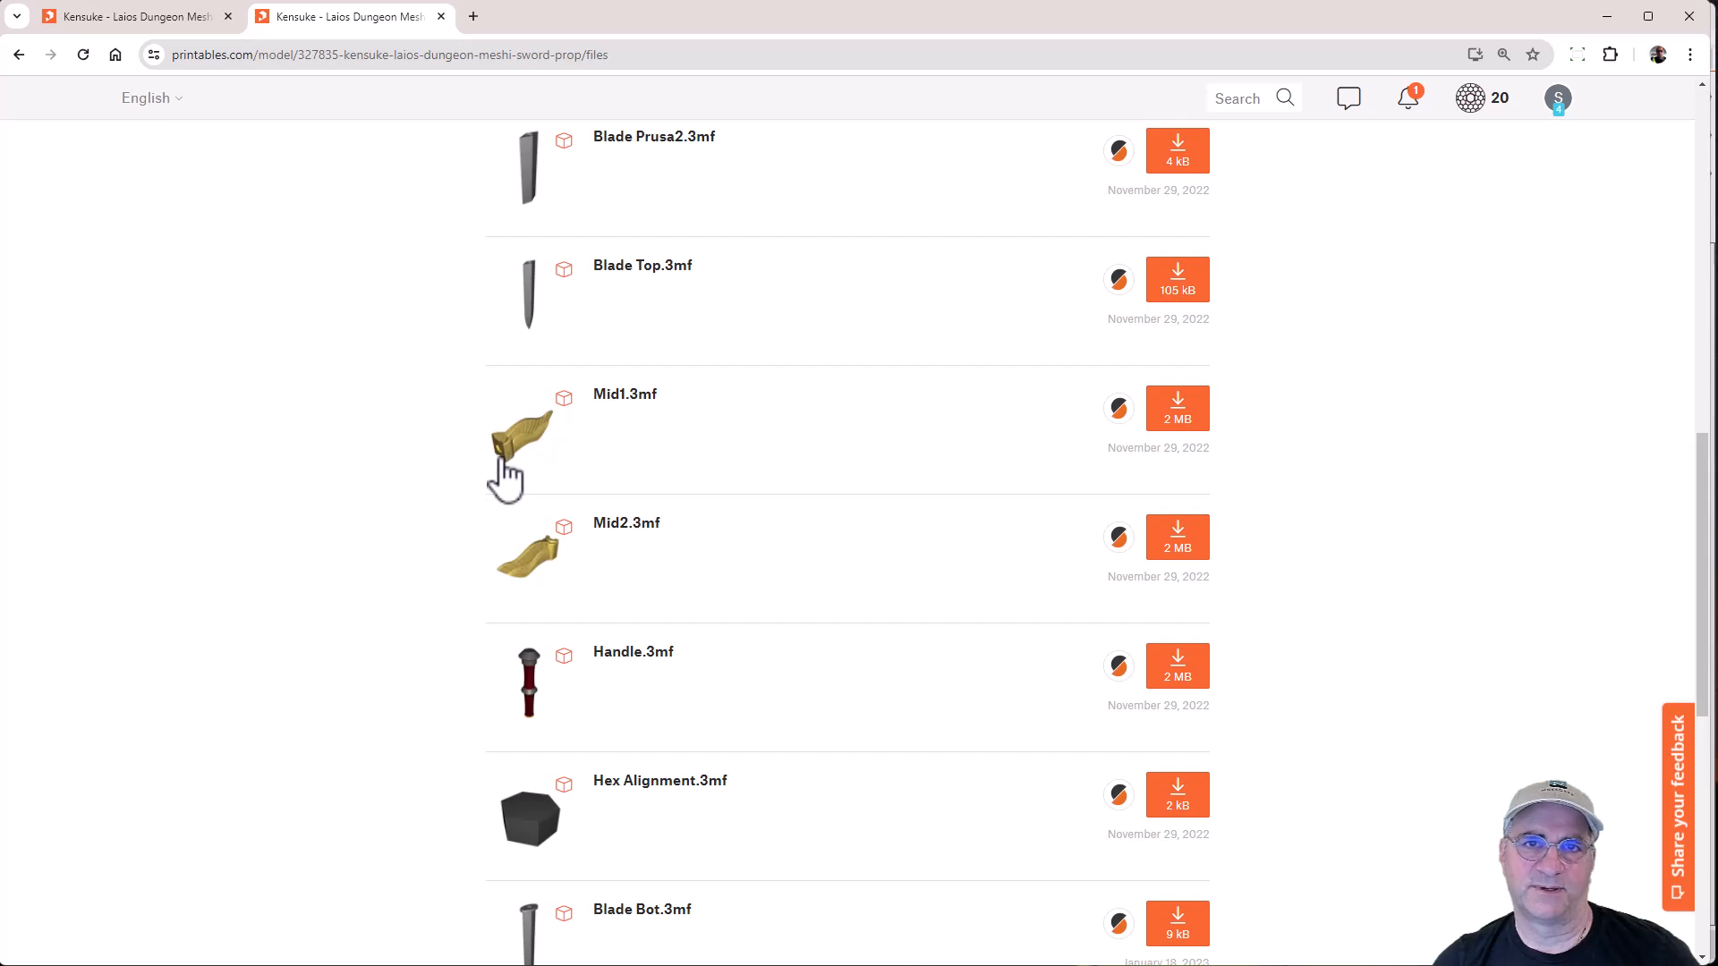
mouse_move(512, 479)
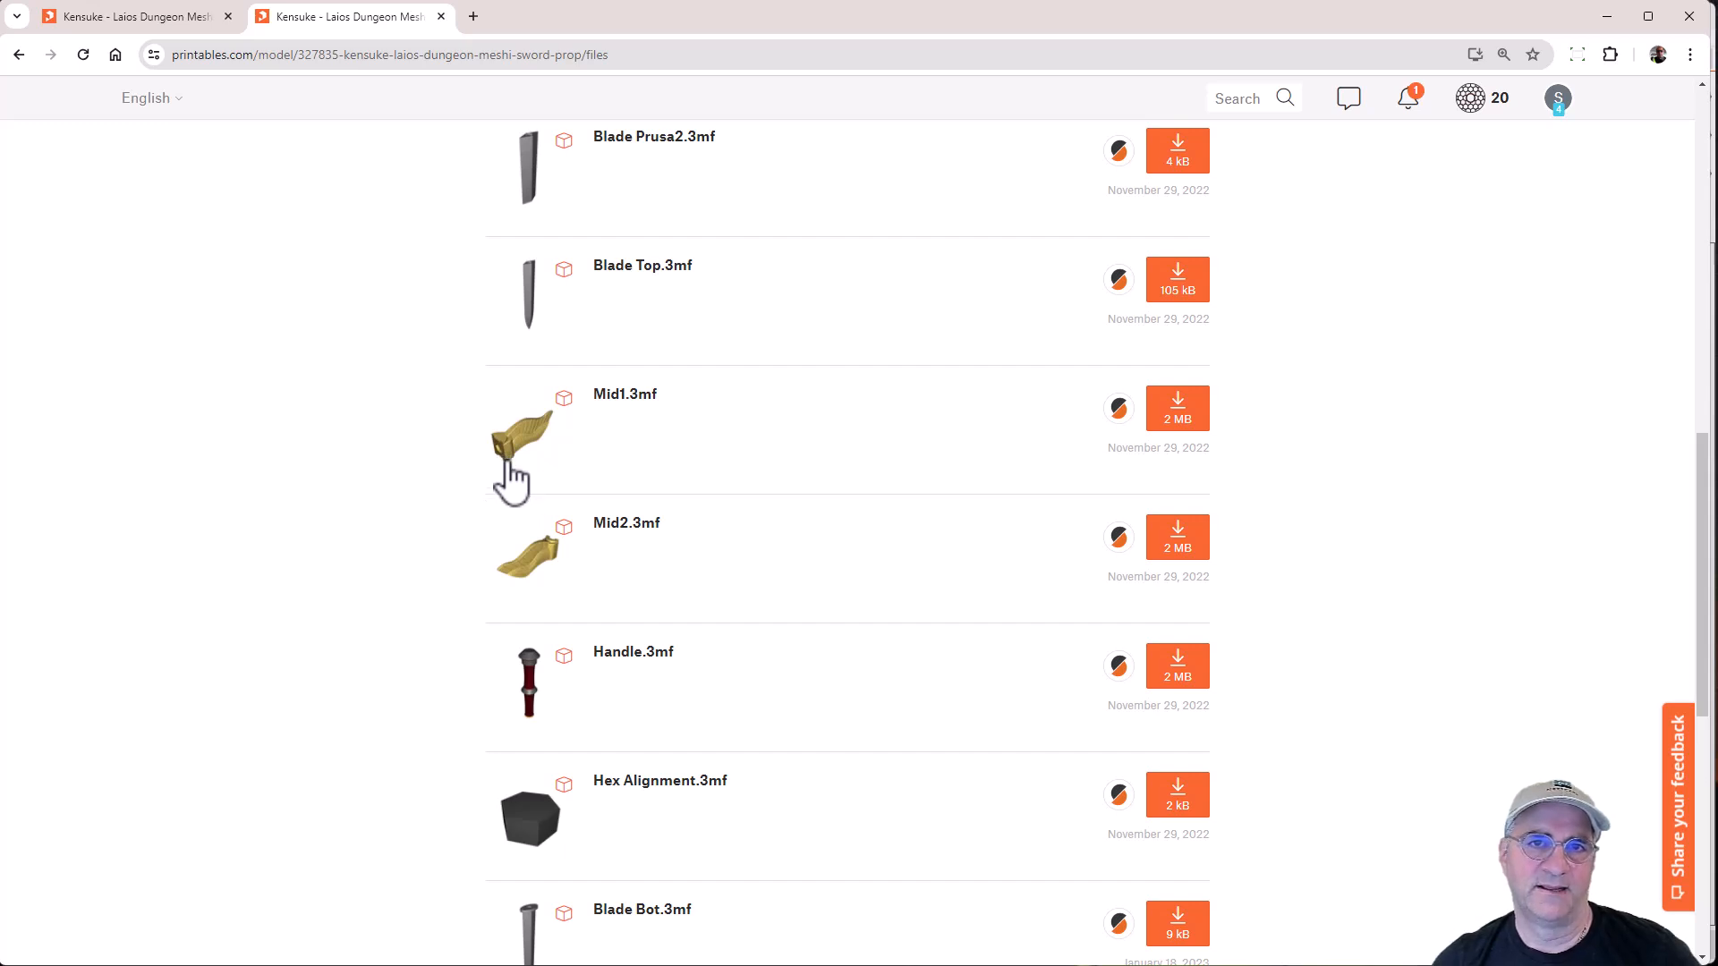
mouse_move(504, 537)
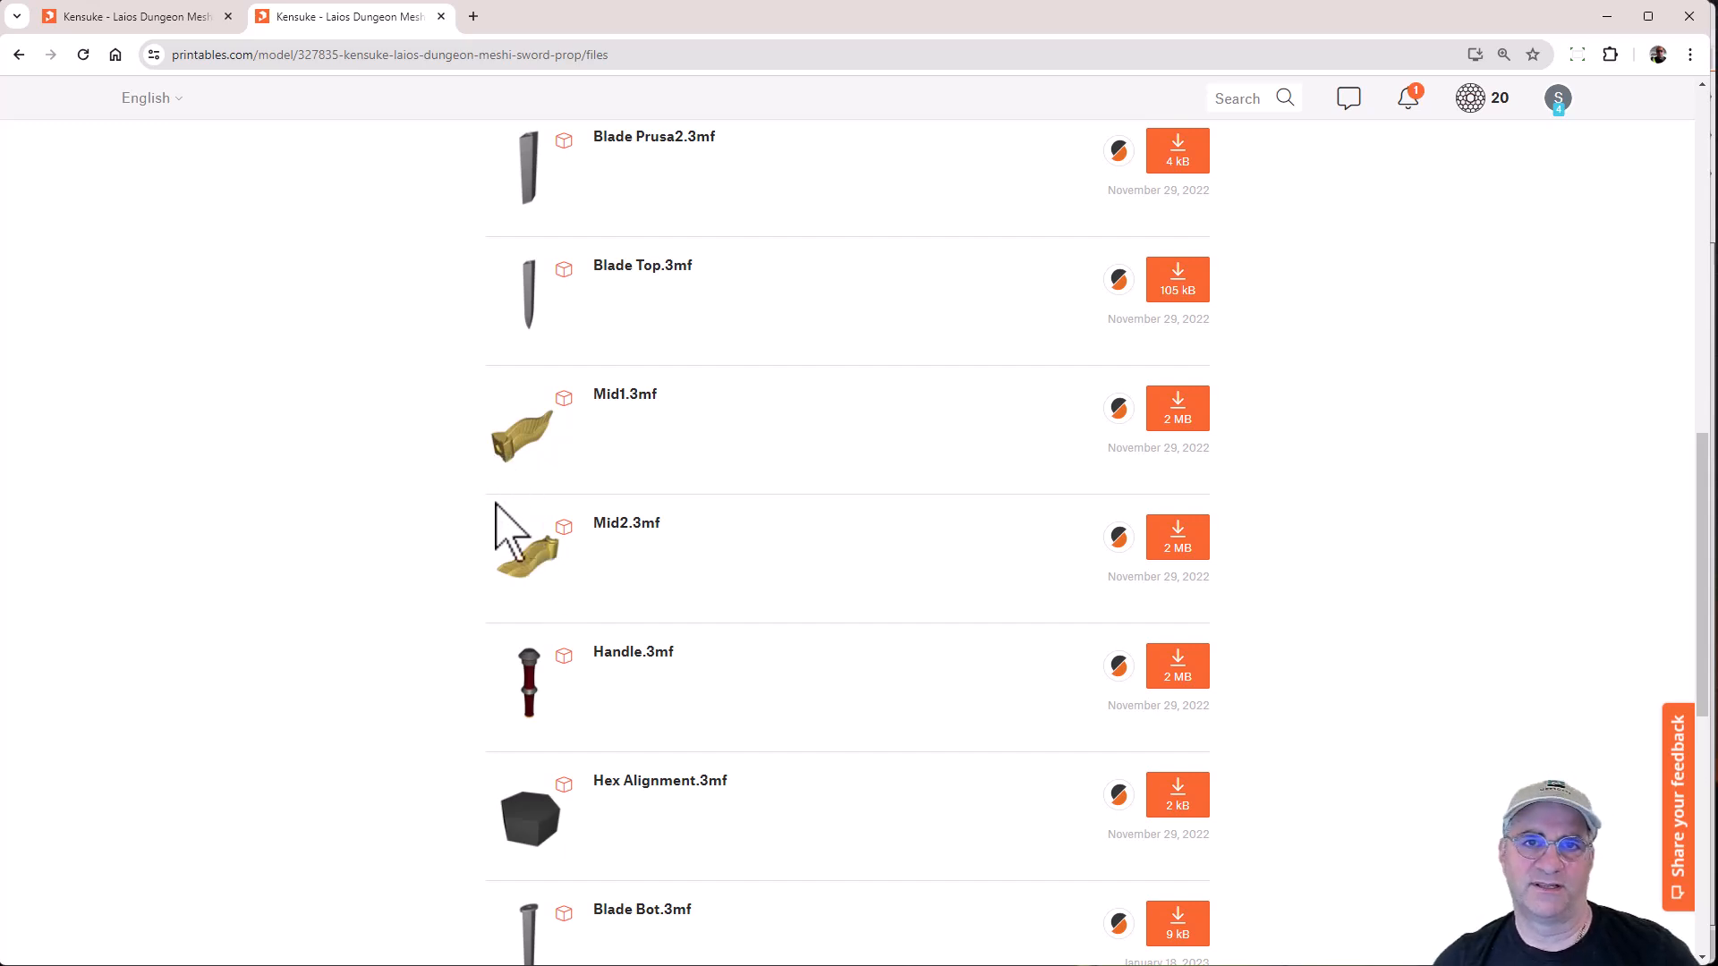
scroll(down, 3)
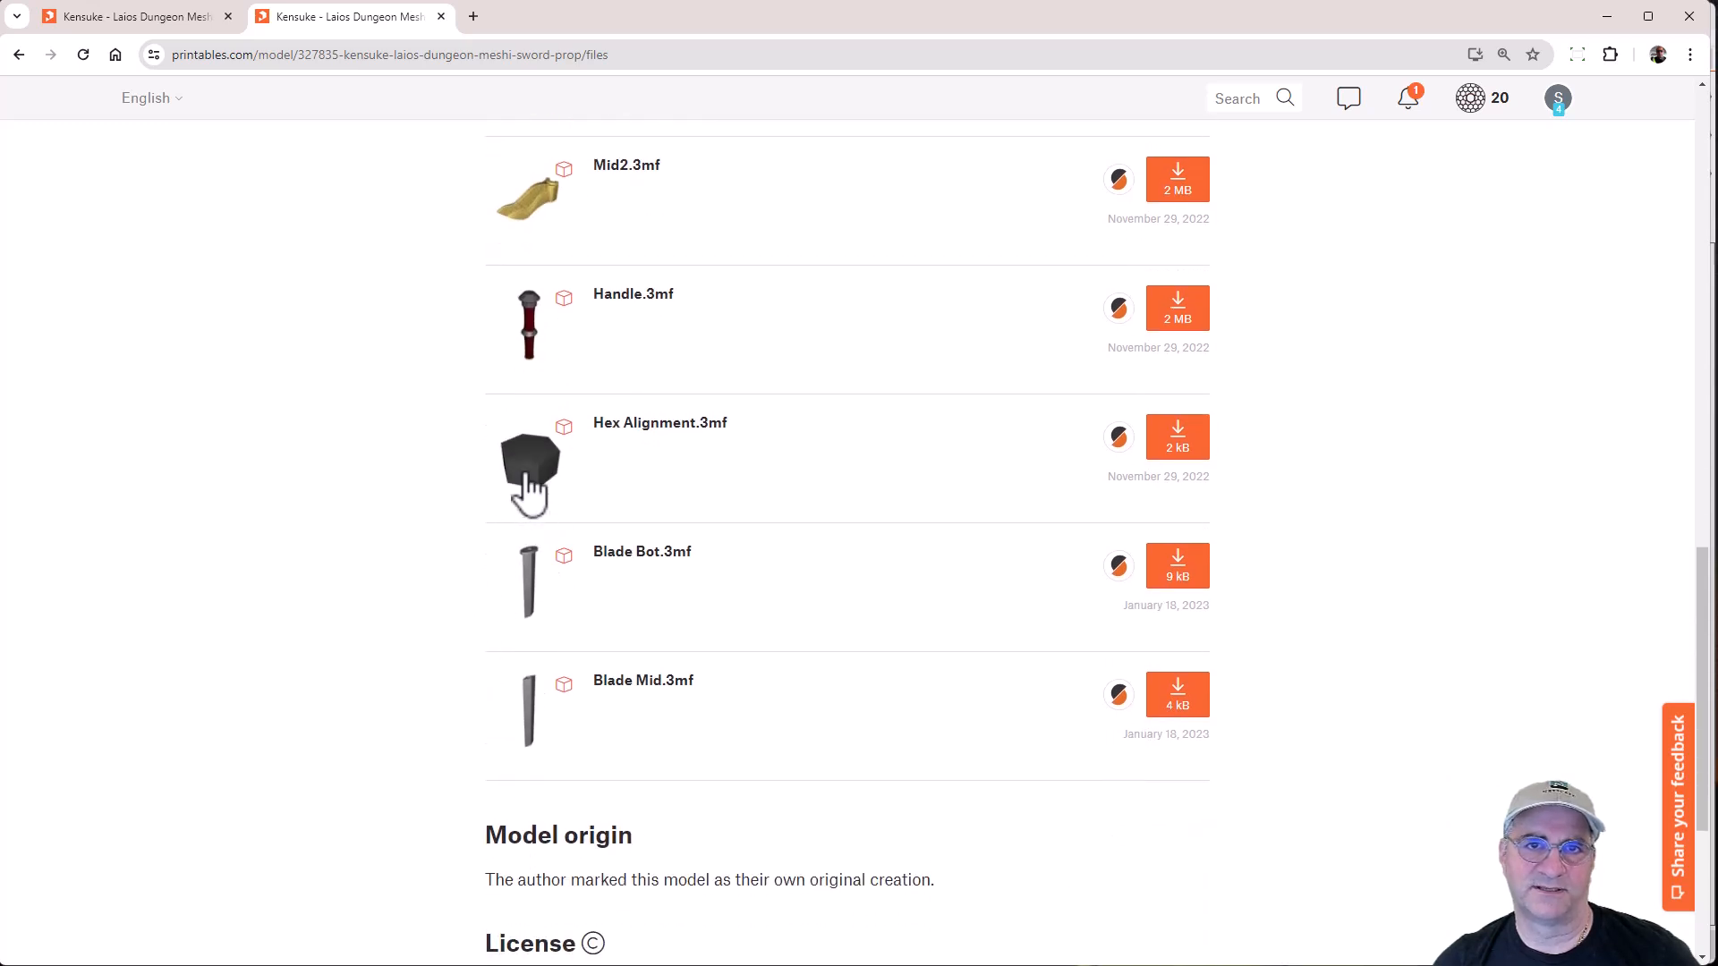
scroll(up, 3)
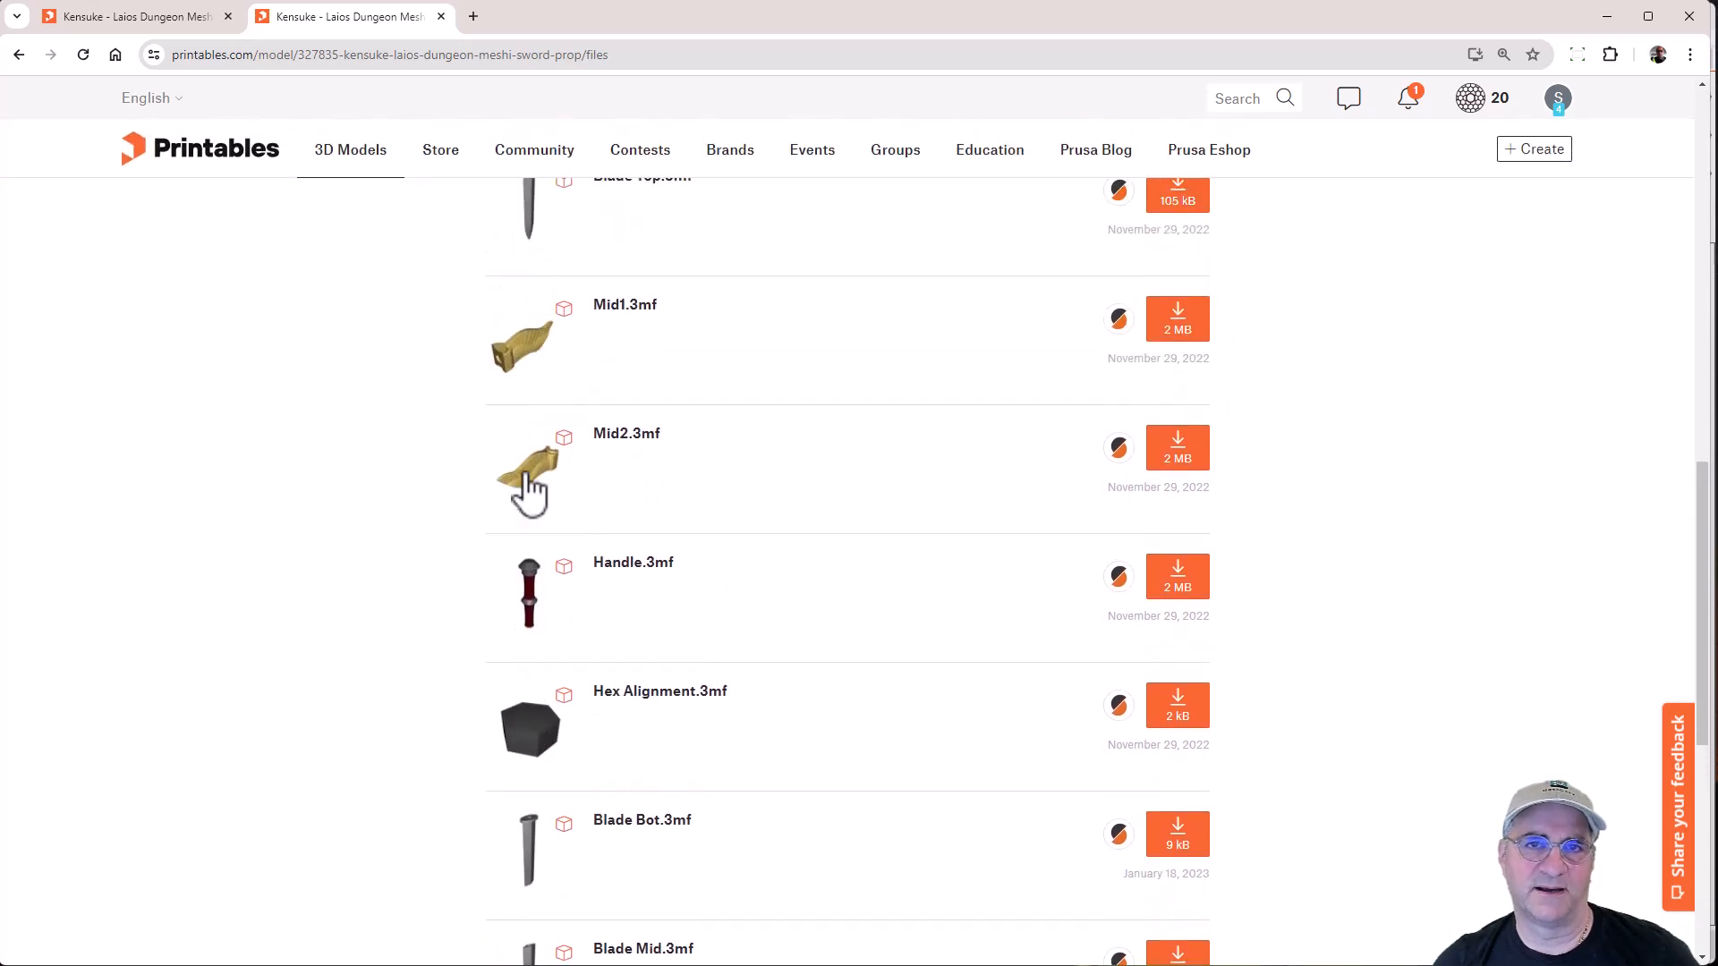
scroll(up, 3)
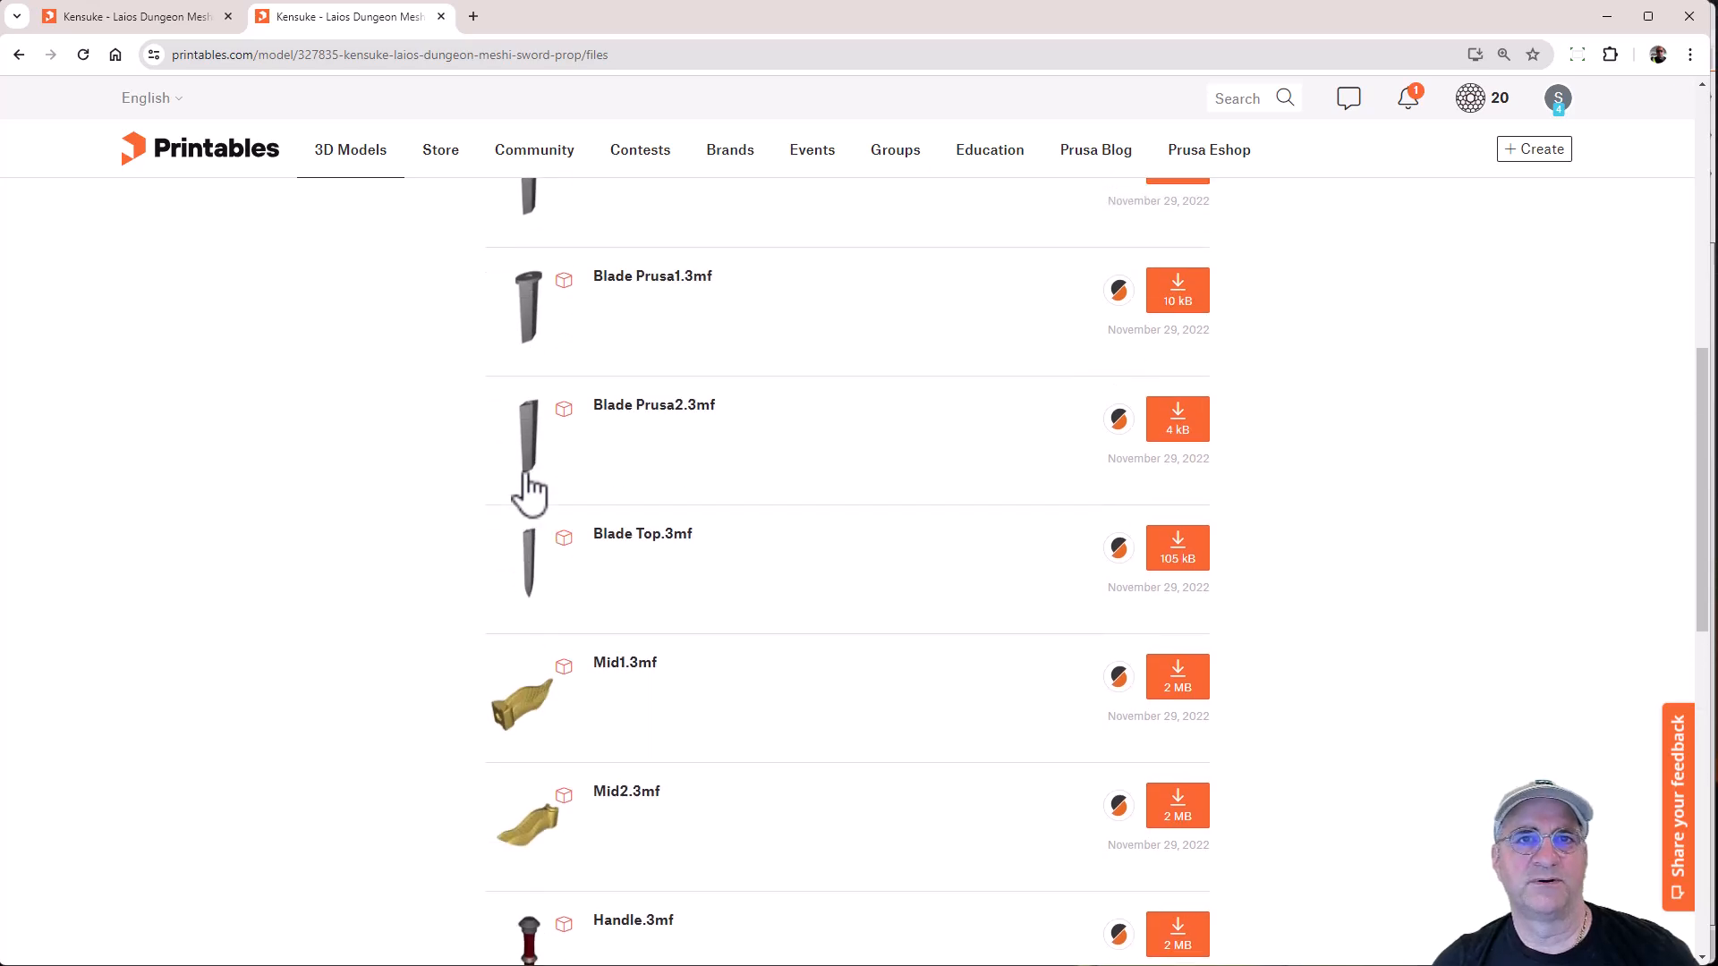
scroll(up, 3)
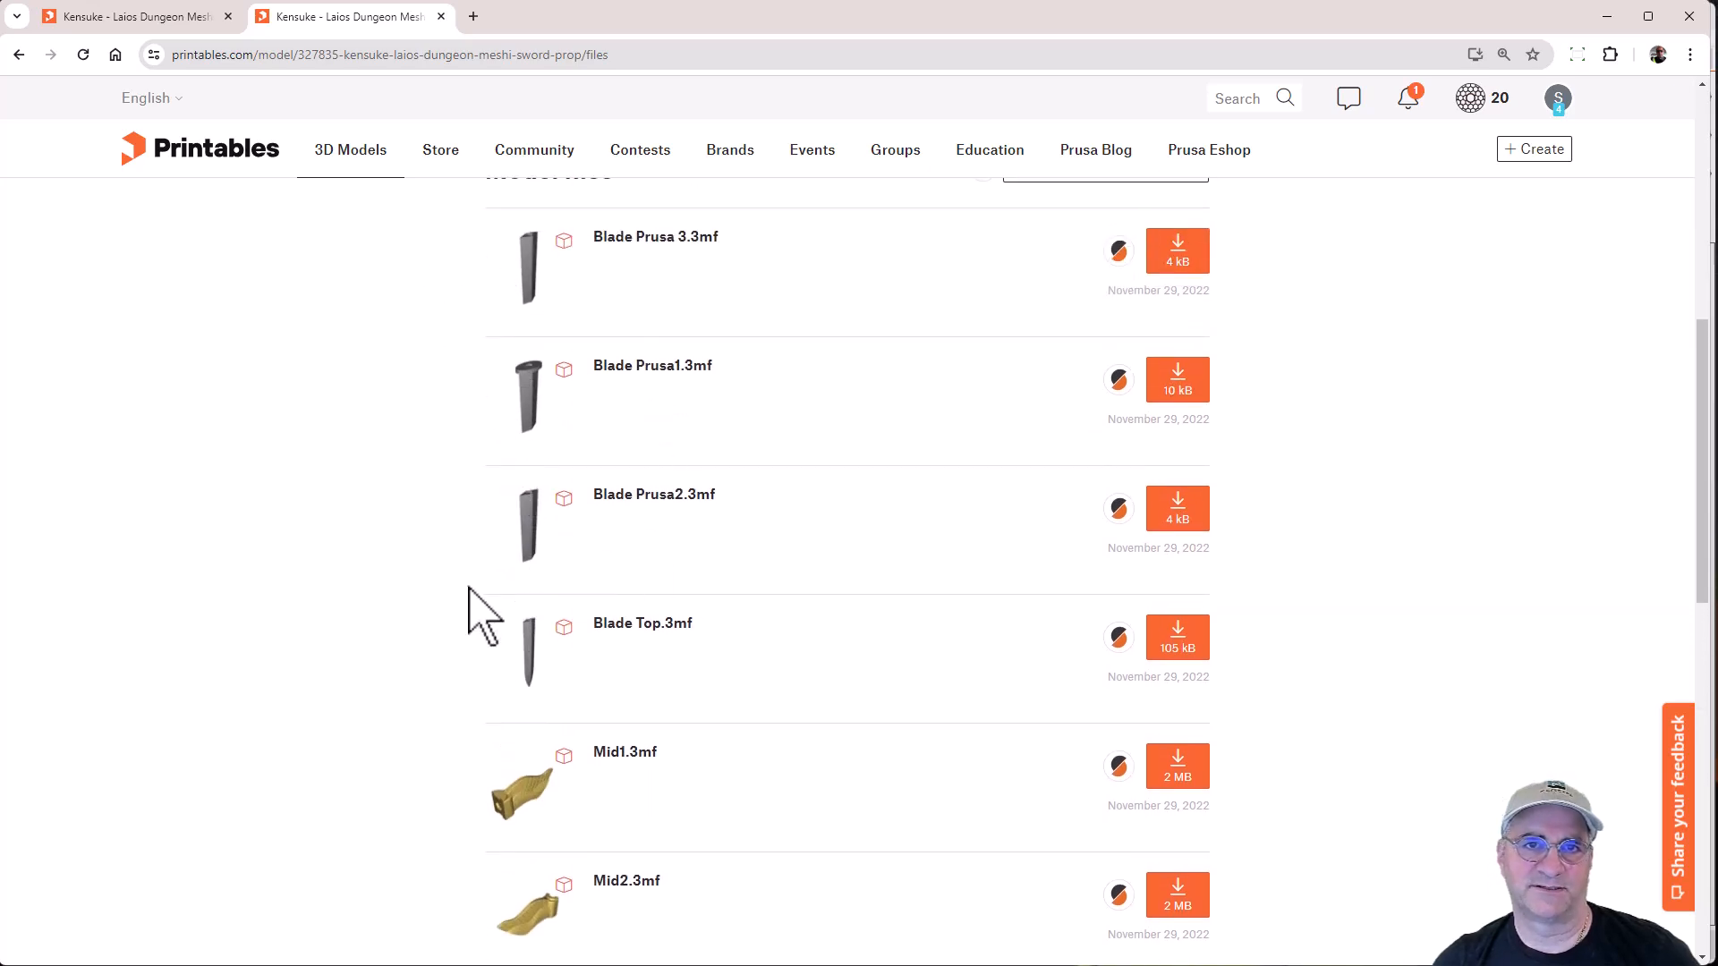
scroll(down, 3)
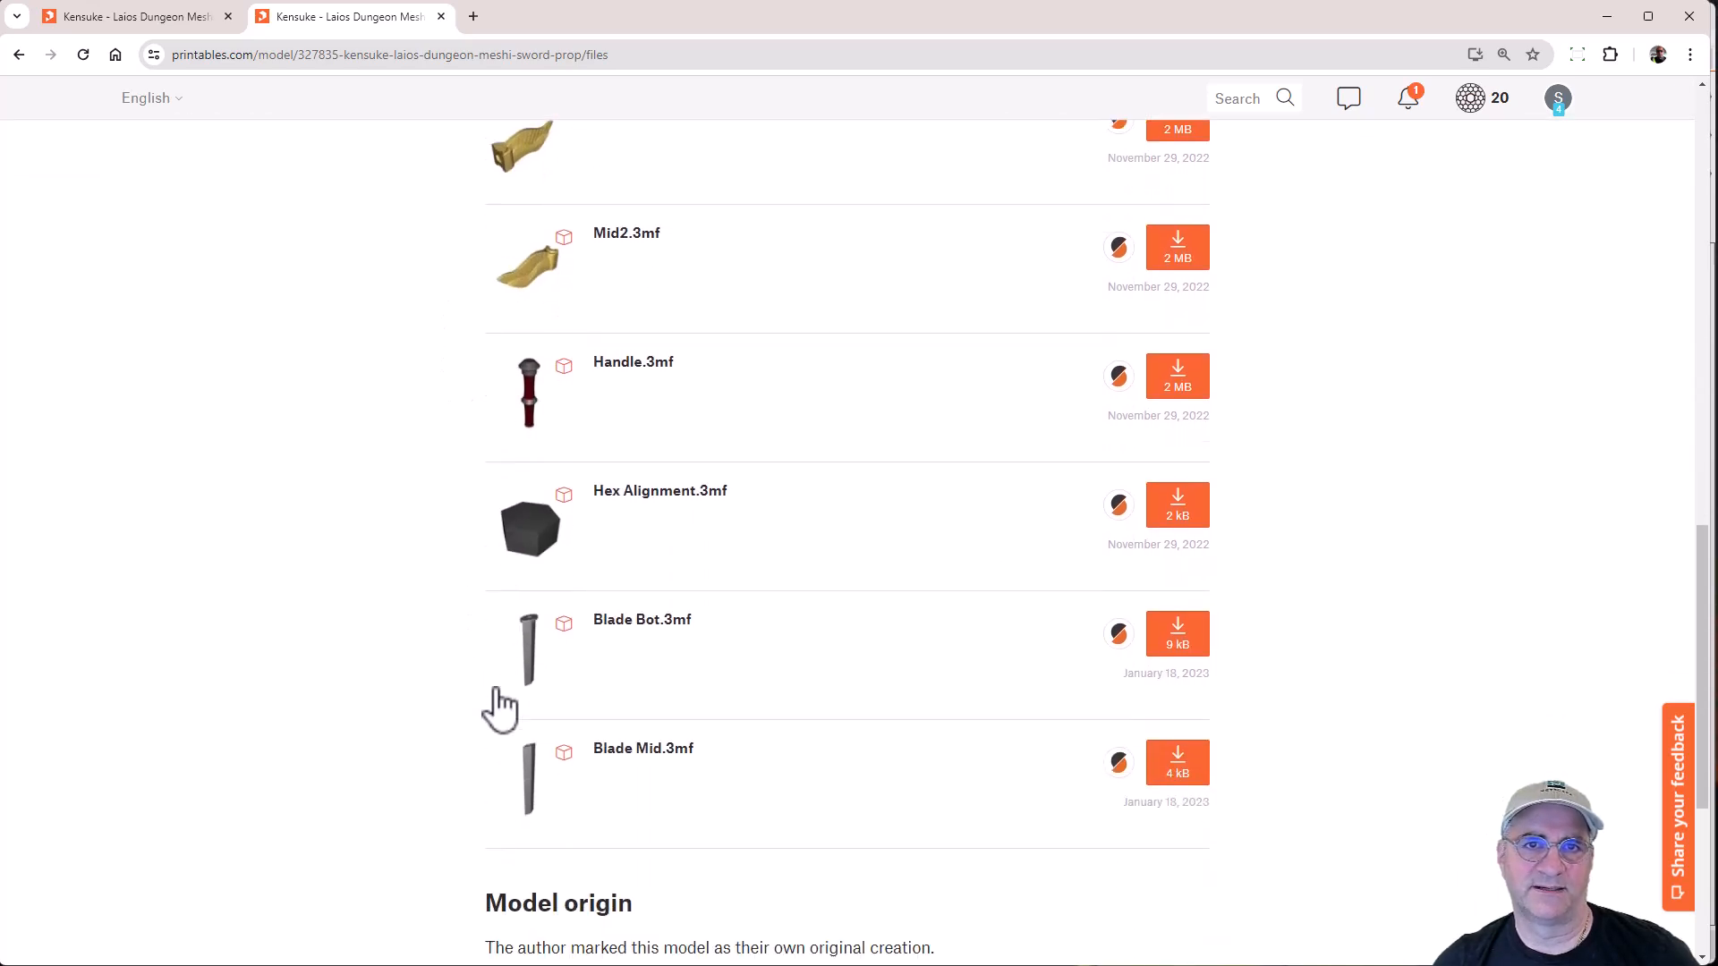
scroll(down, 3)
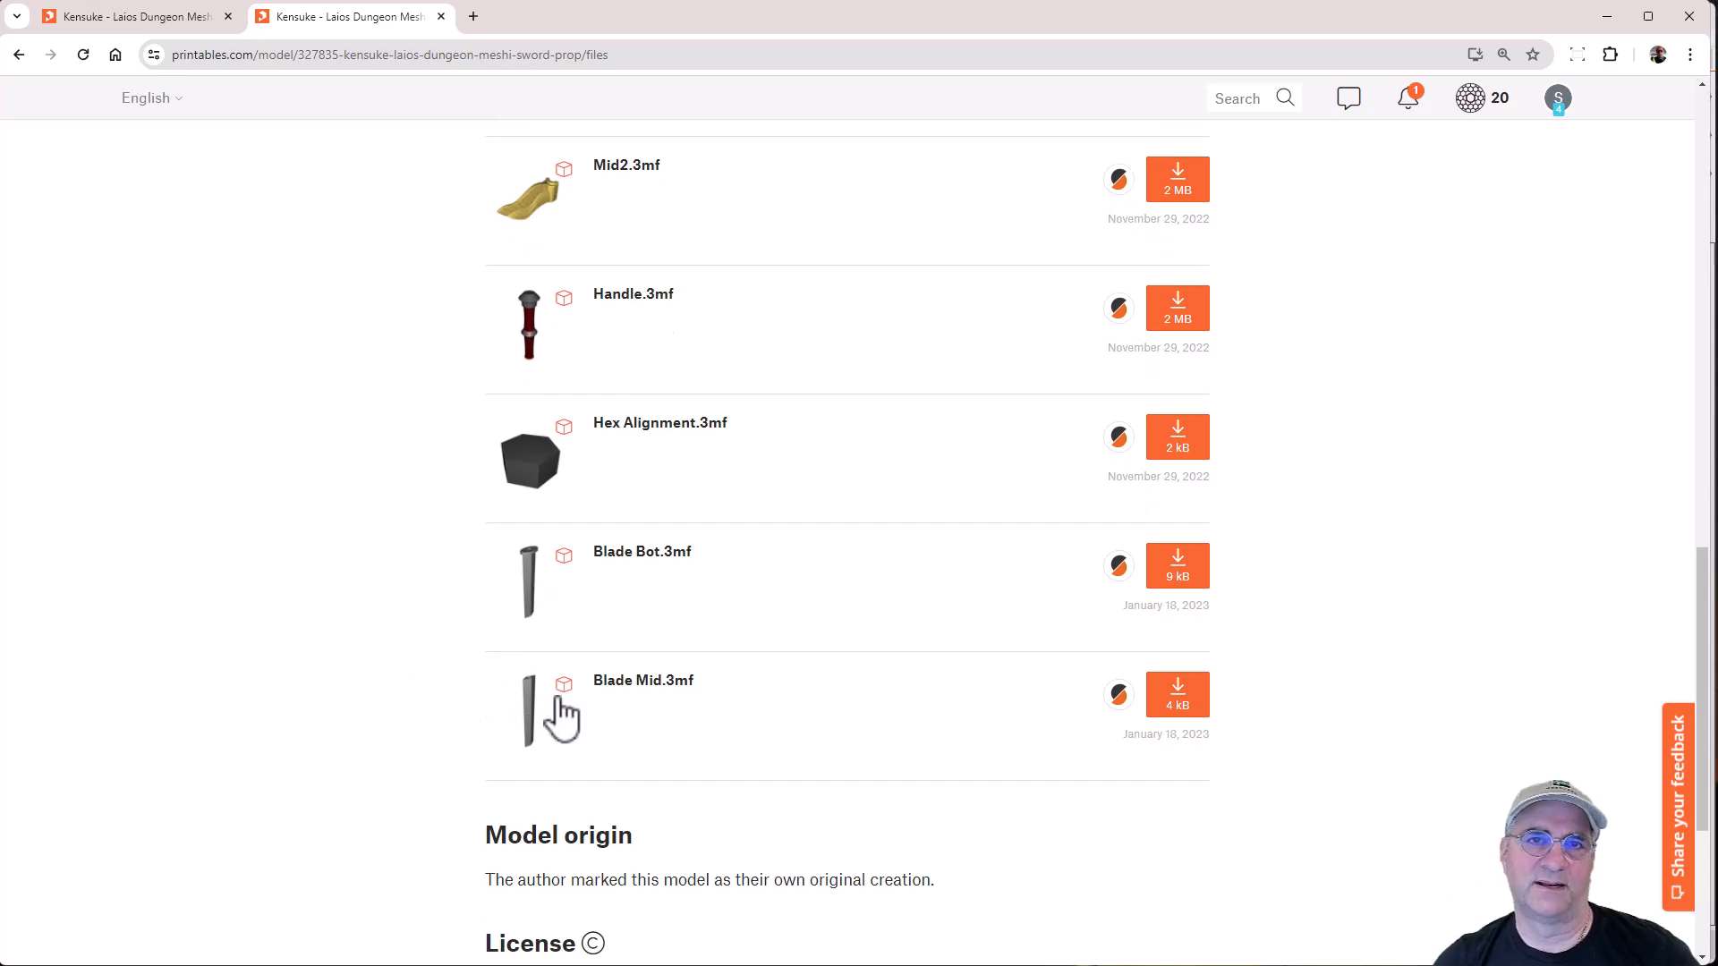
mouse_move(511, 668)
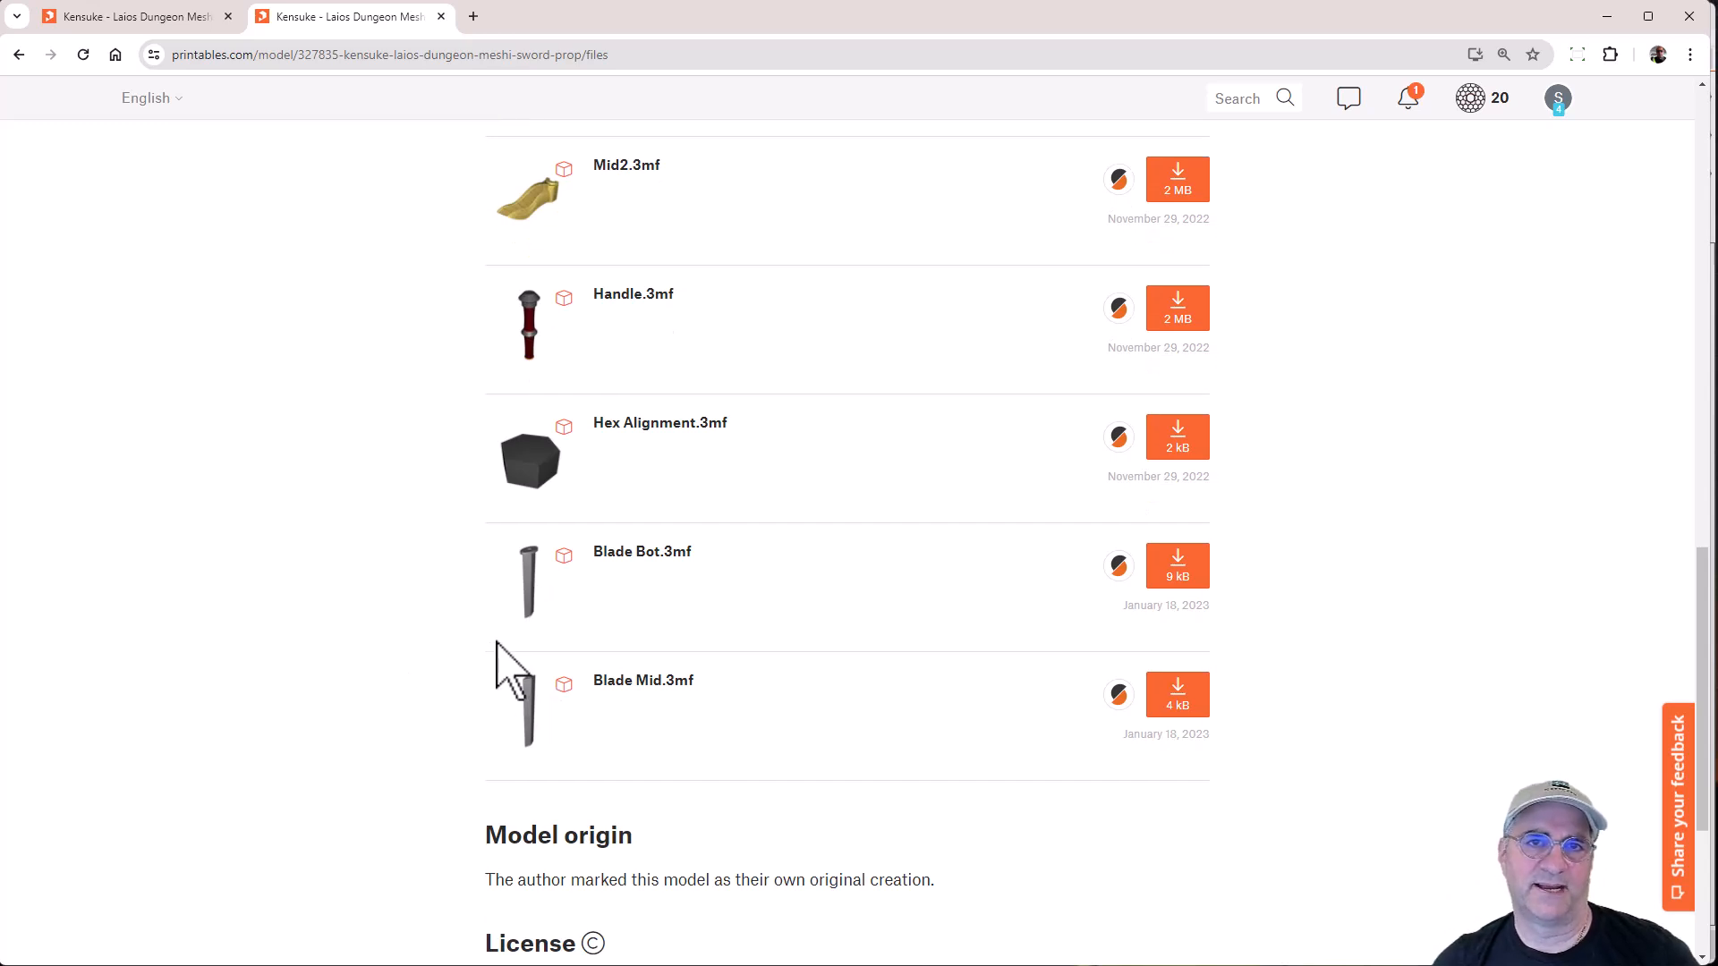
mouse_move(544, 707)
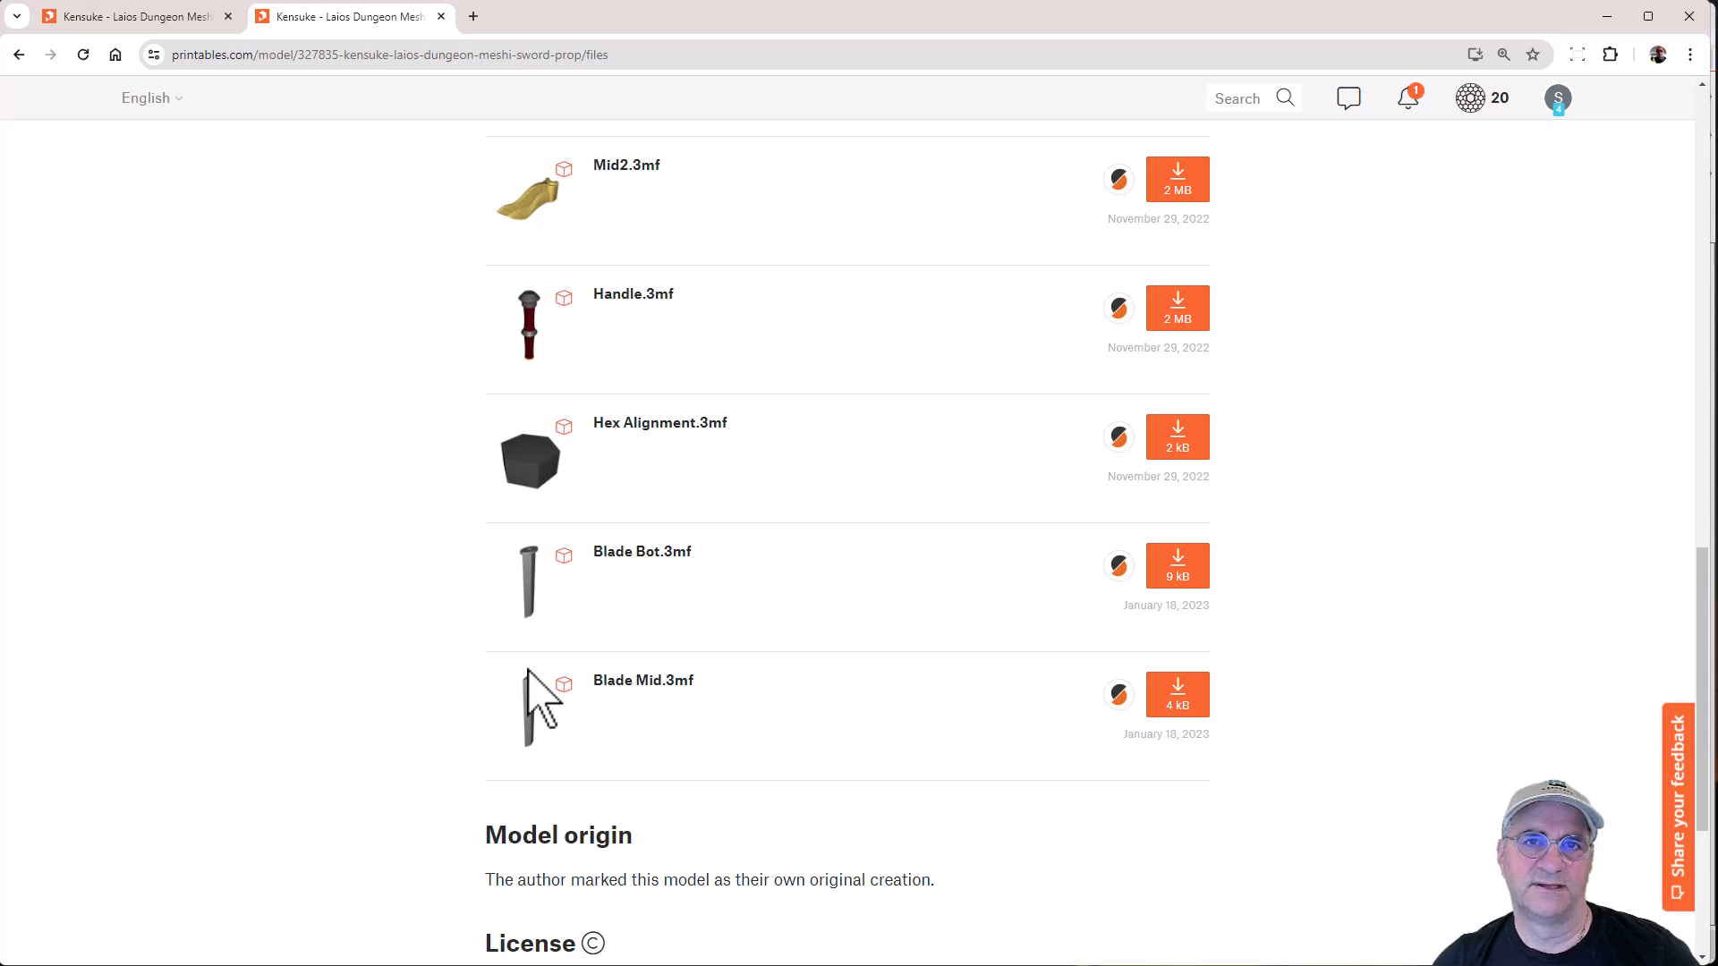
mouse_move(472, 687)
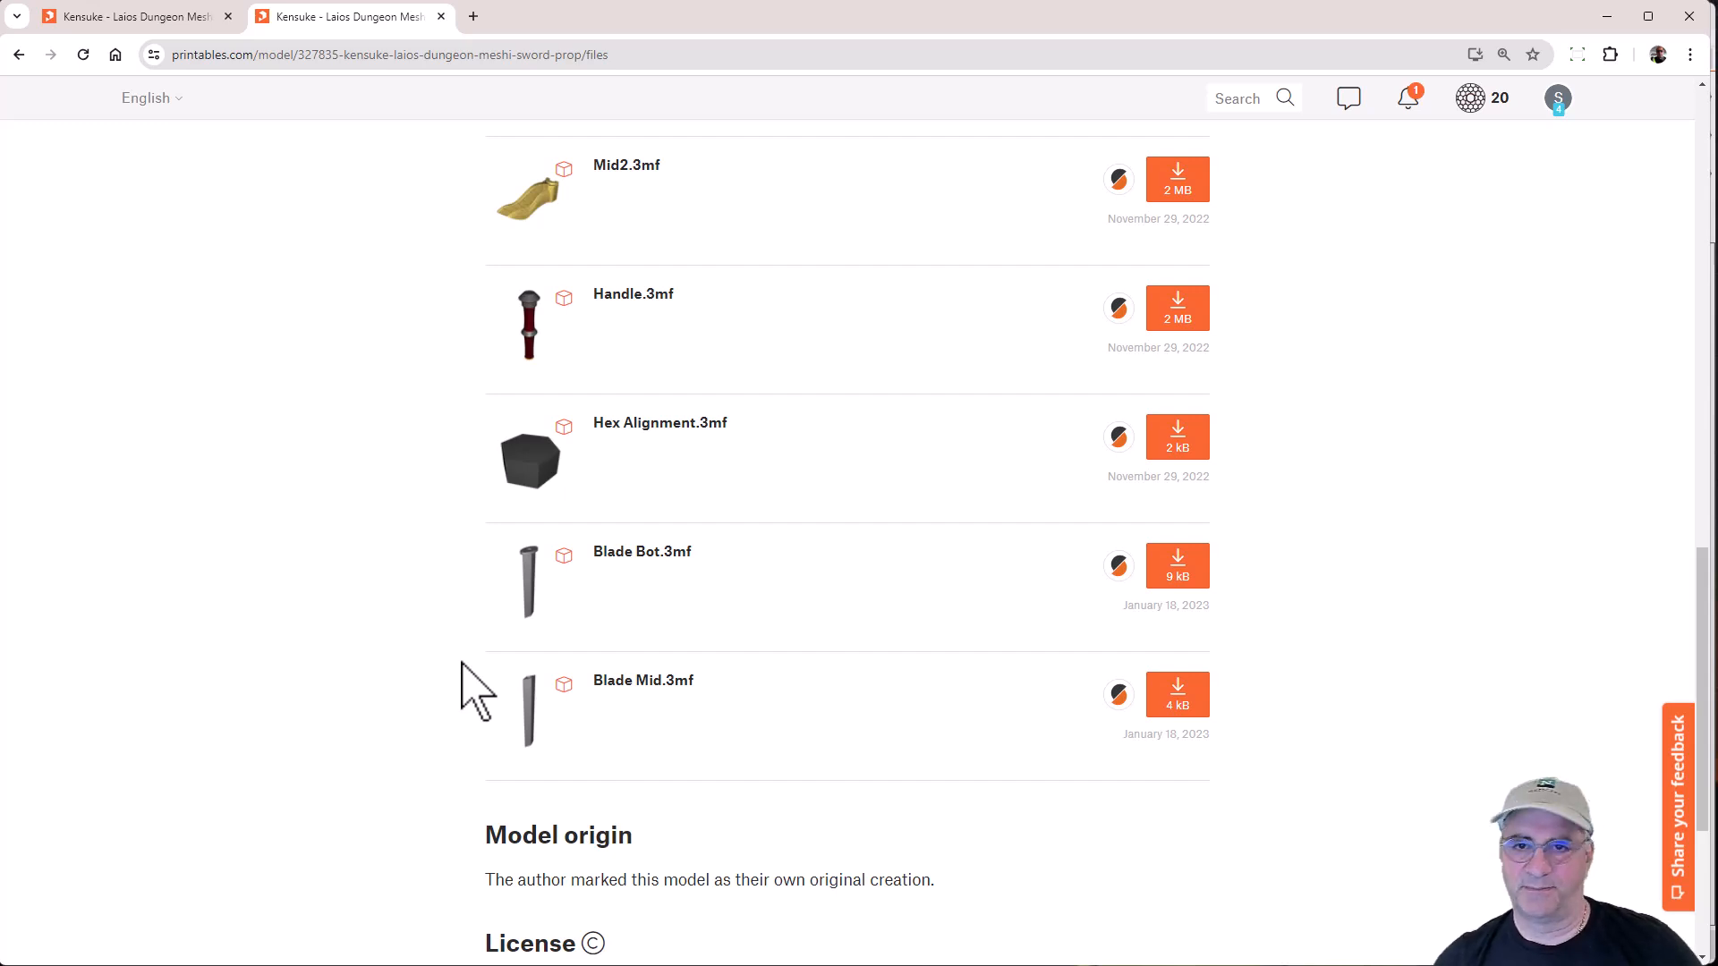
scroll(down, 3)
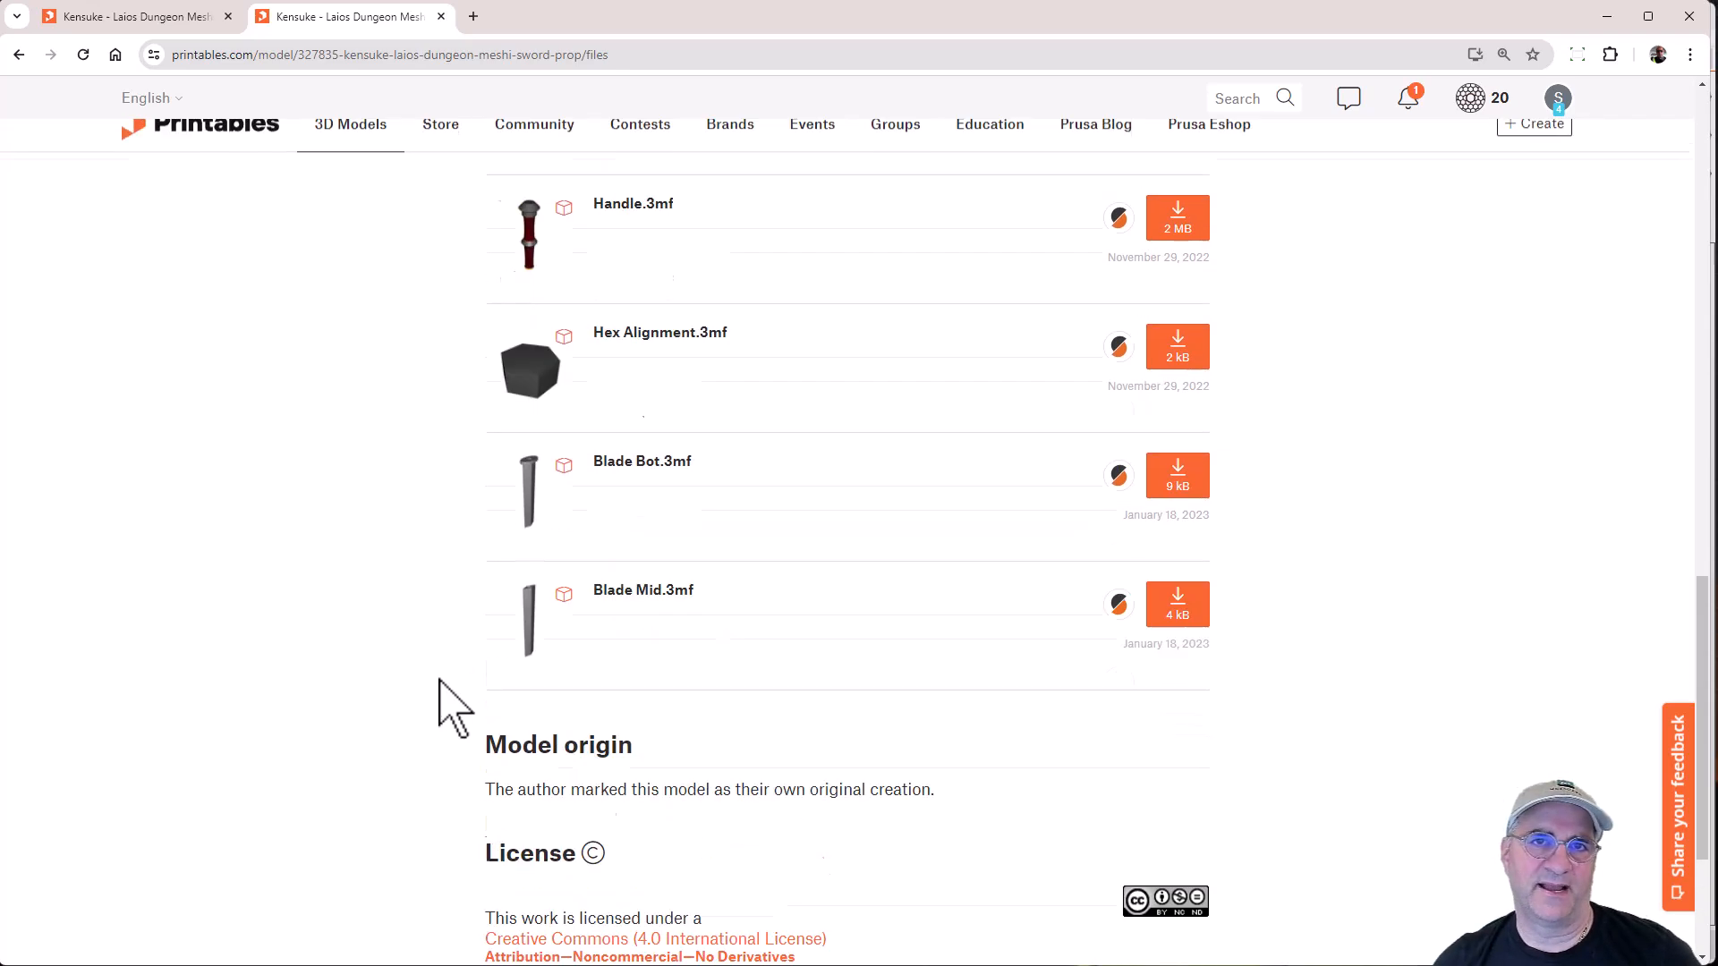
scroll(up, 3)
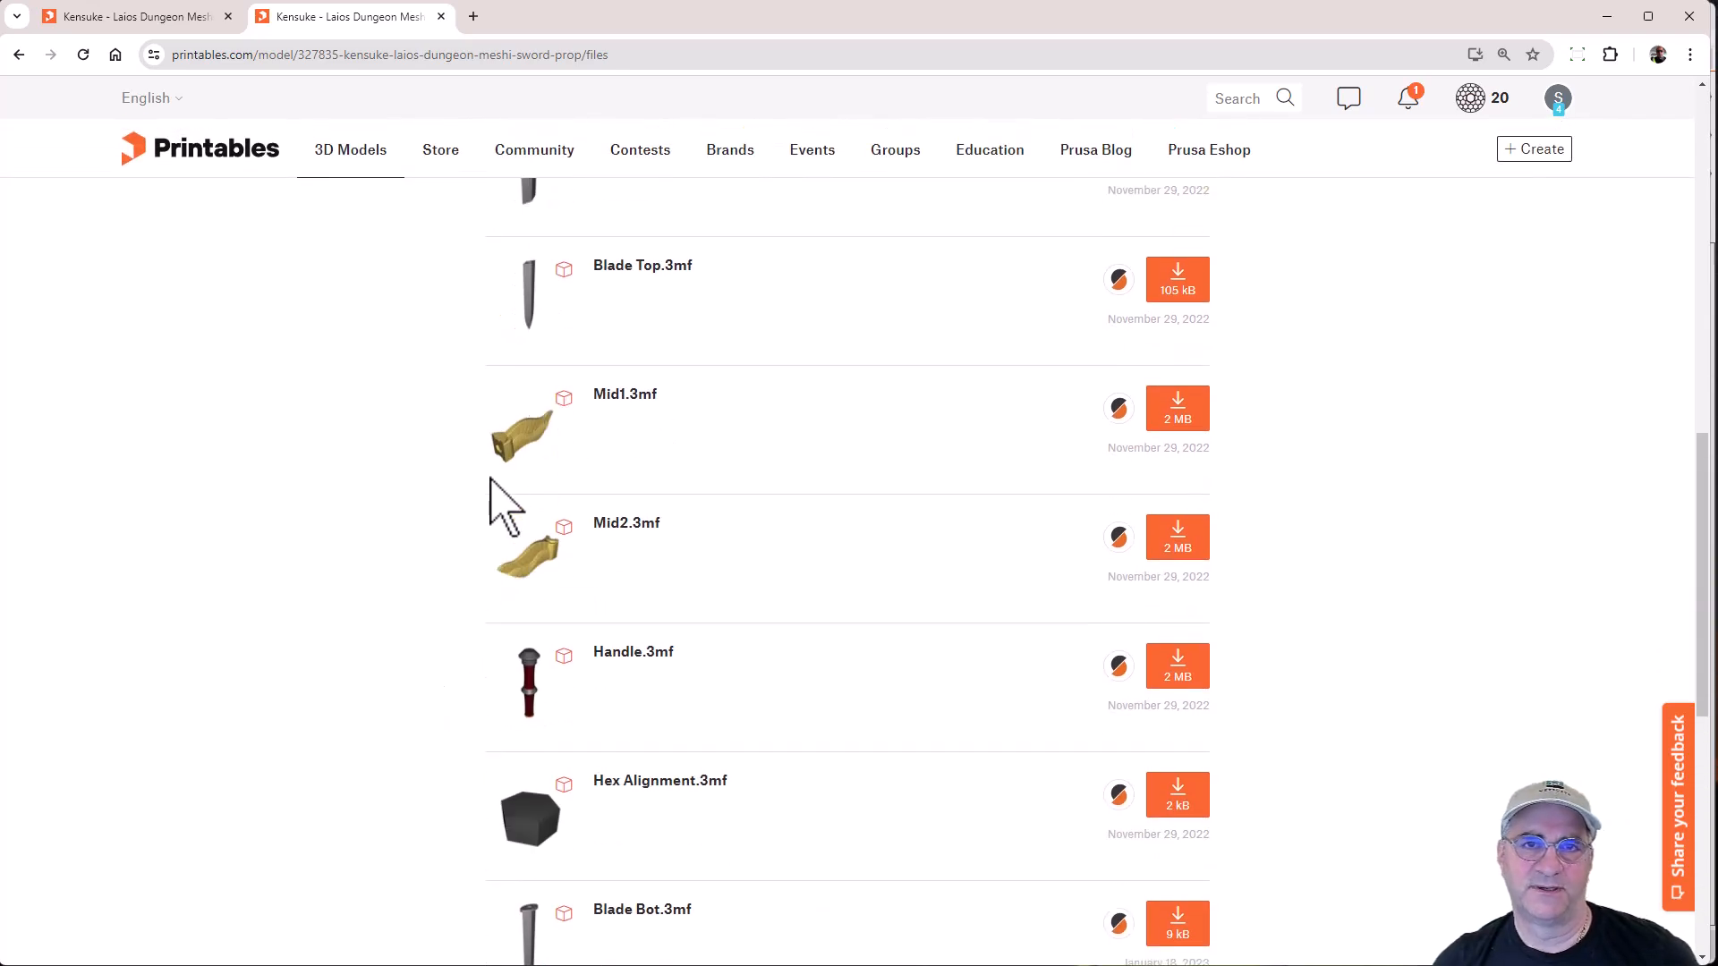
mouse_move(532, 505)
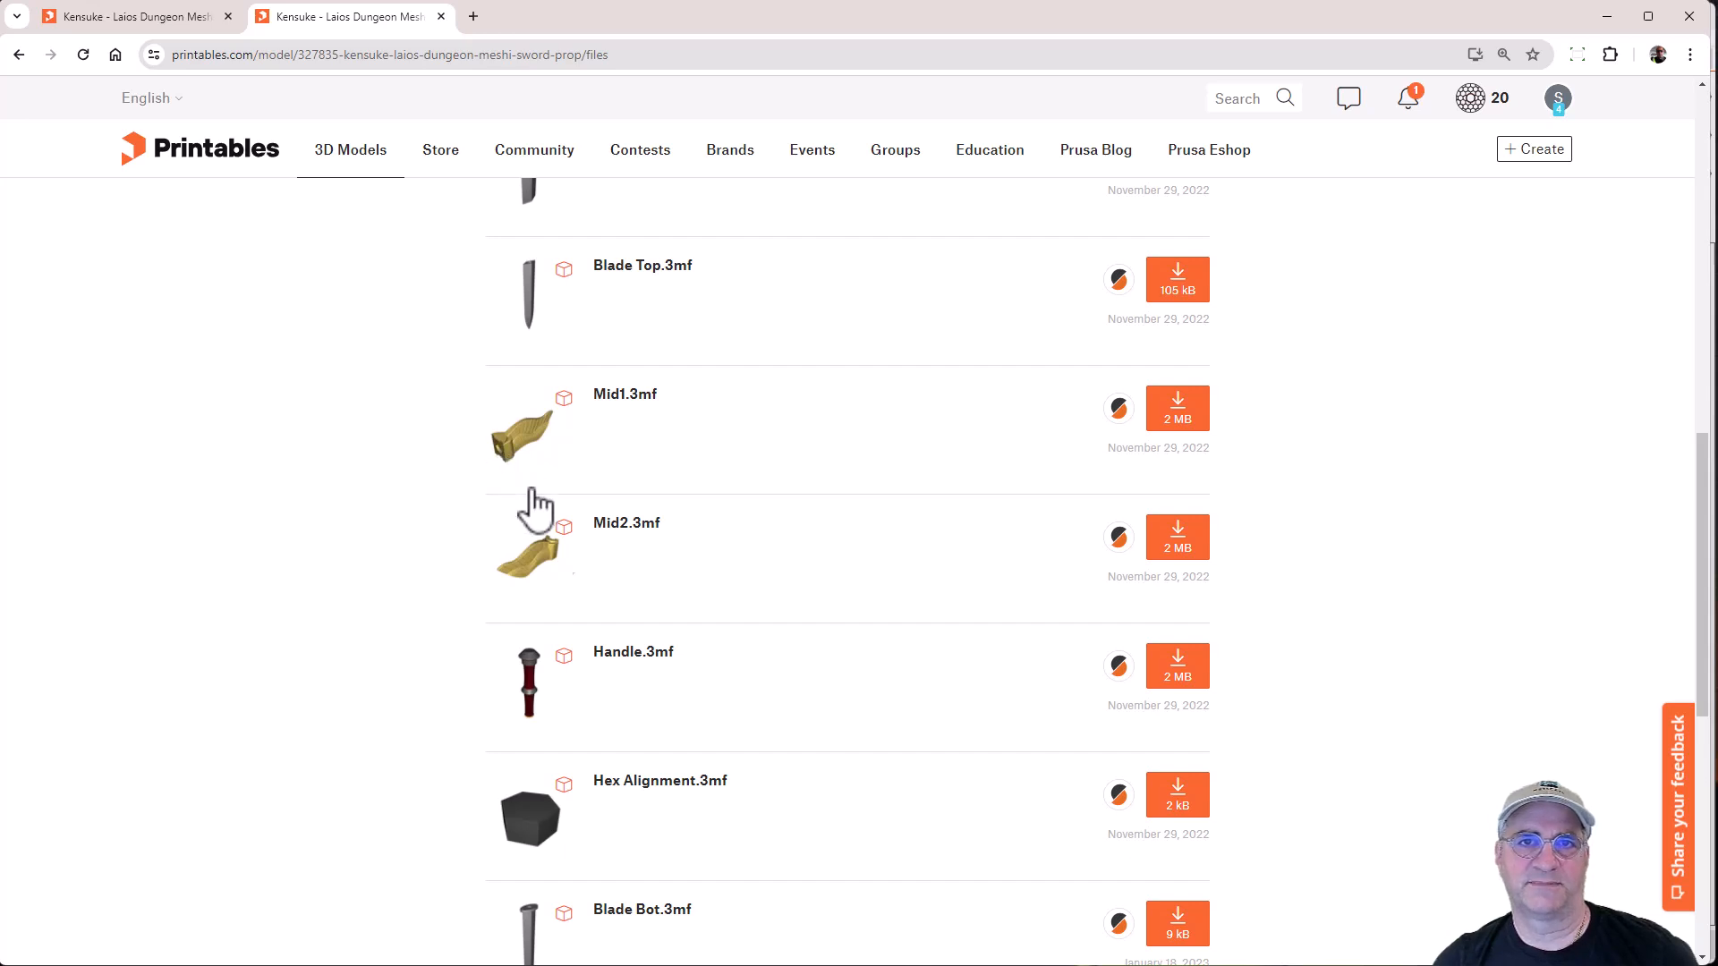
mouse_move(556, 574)
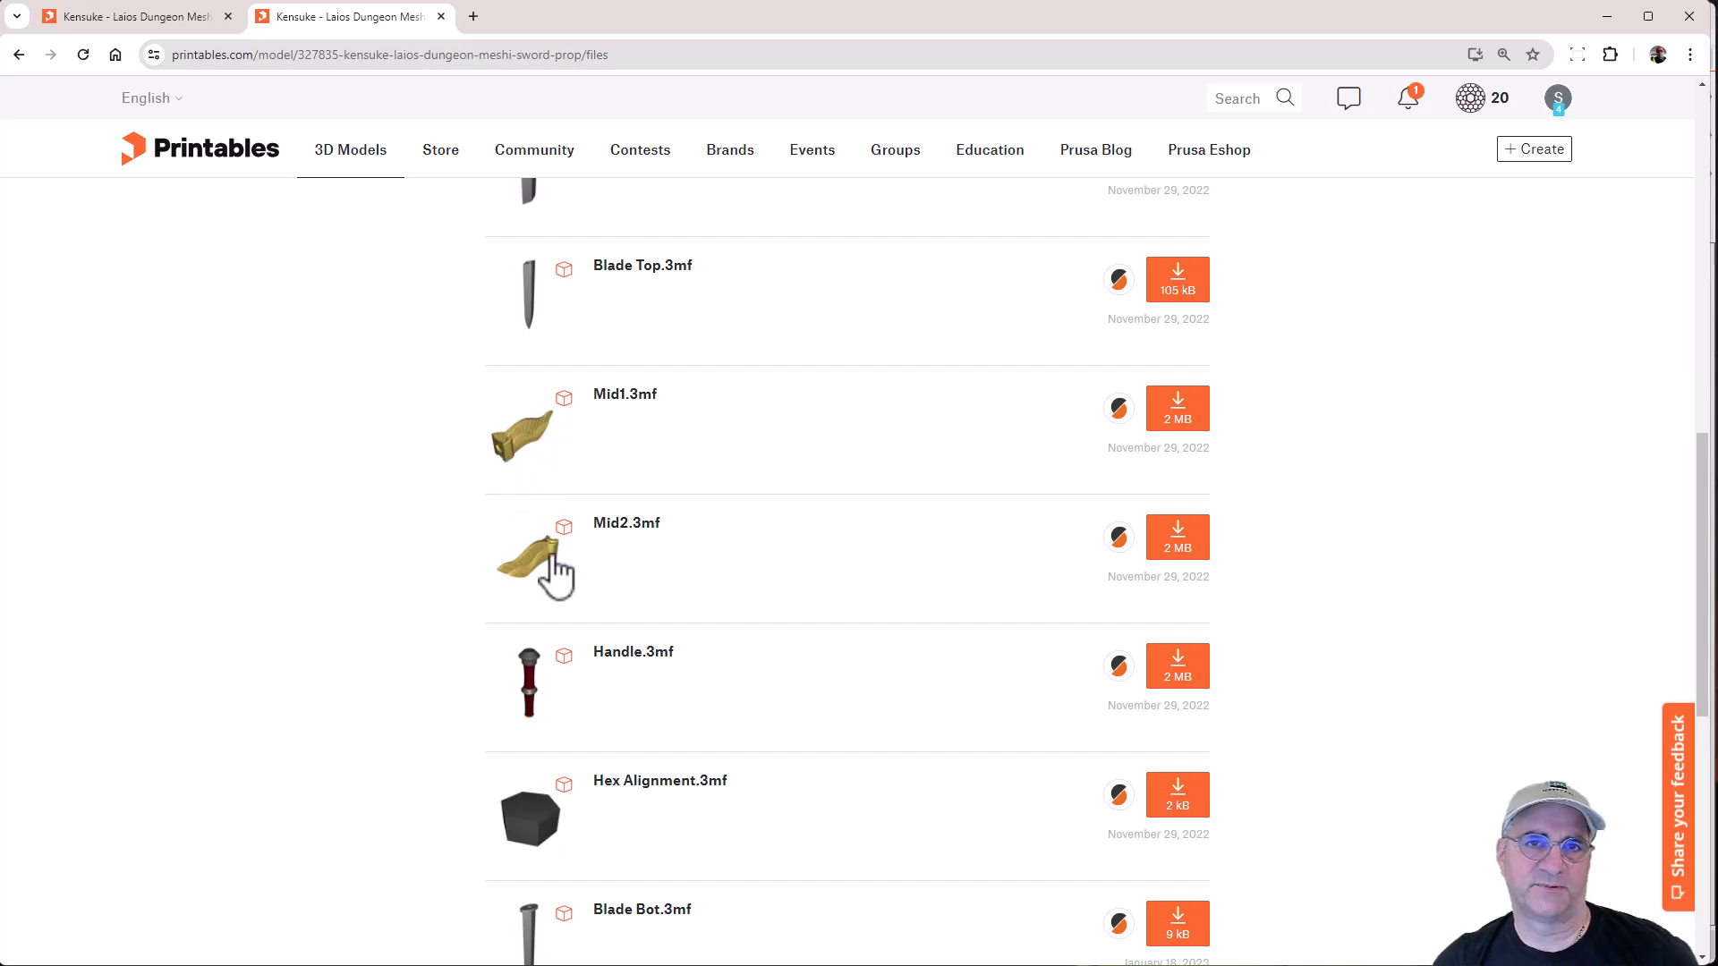
mouse_move(526, 526)
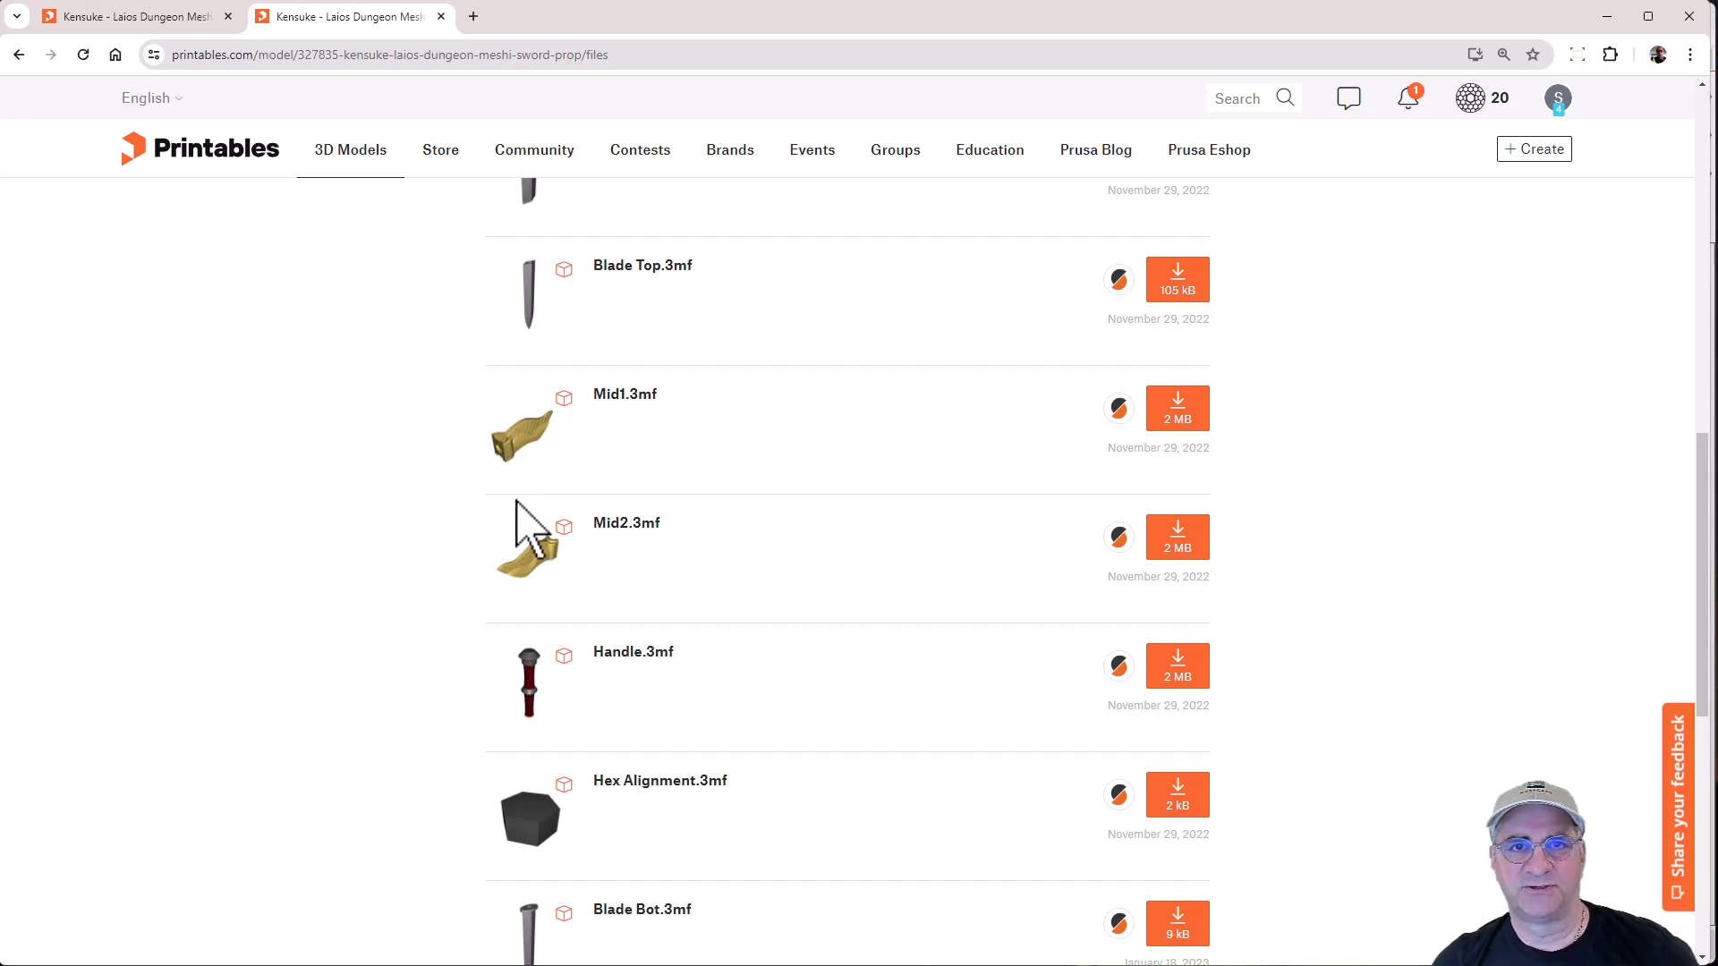
mouse_move(520, 460)
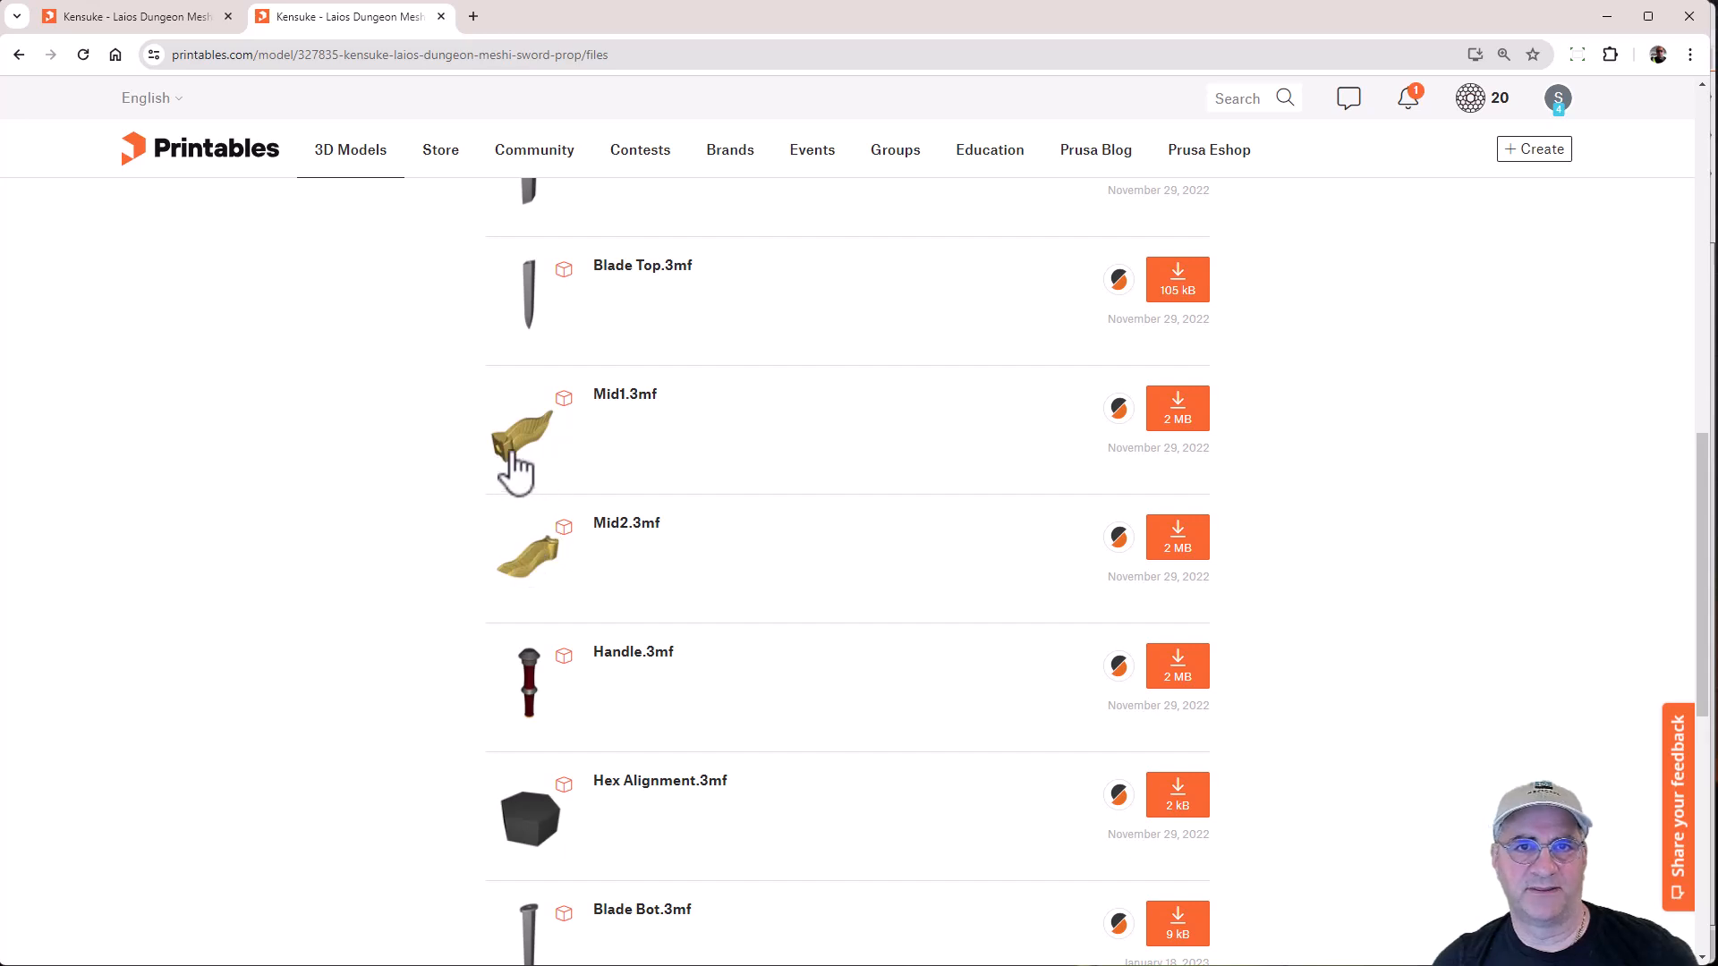
mouse_move(553, 646)
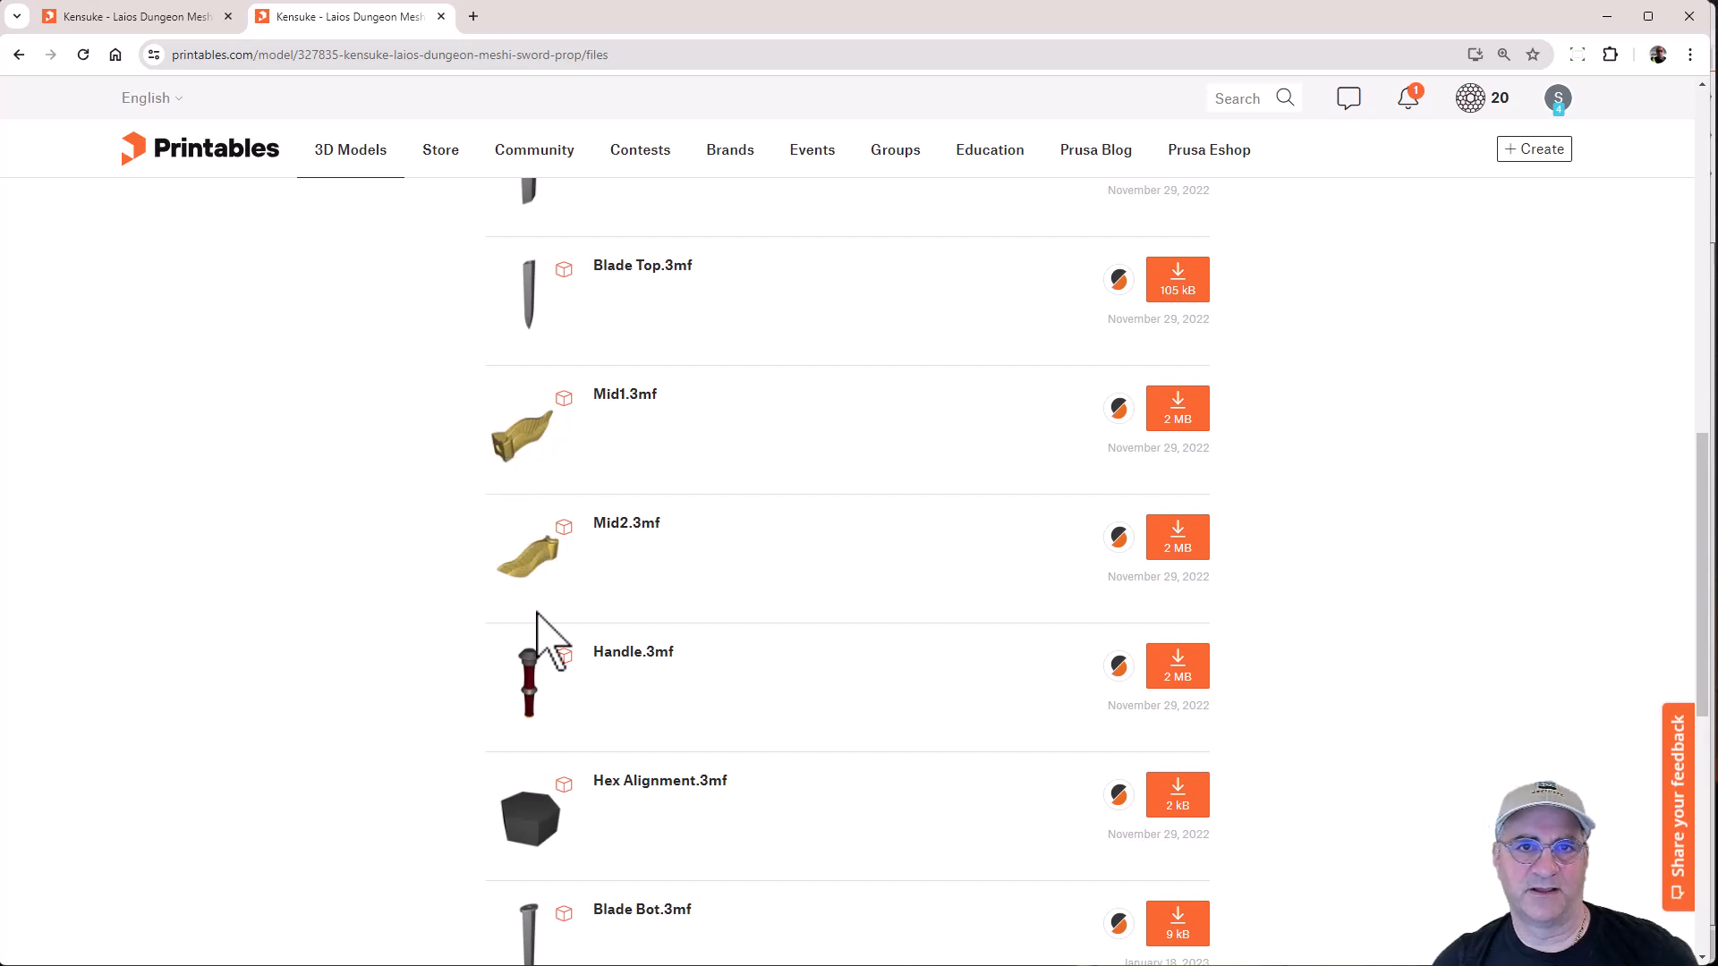
mouse_move(511, 625)
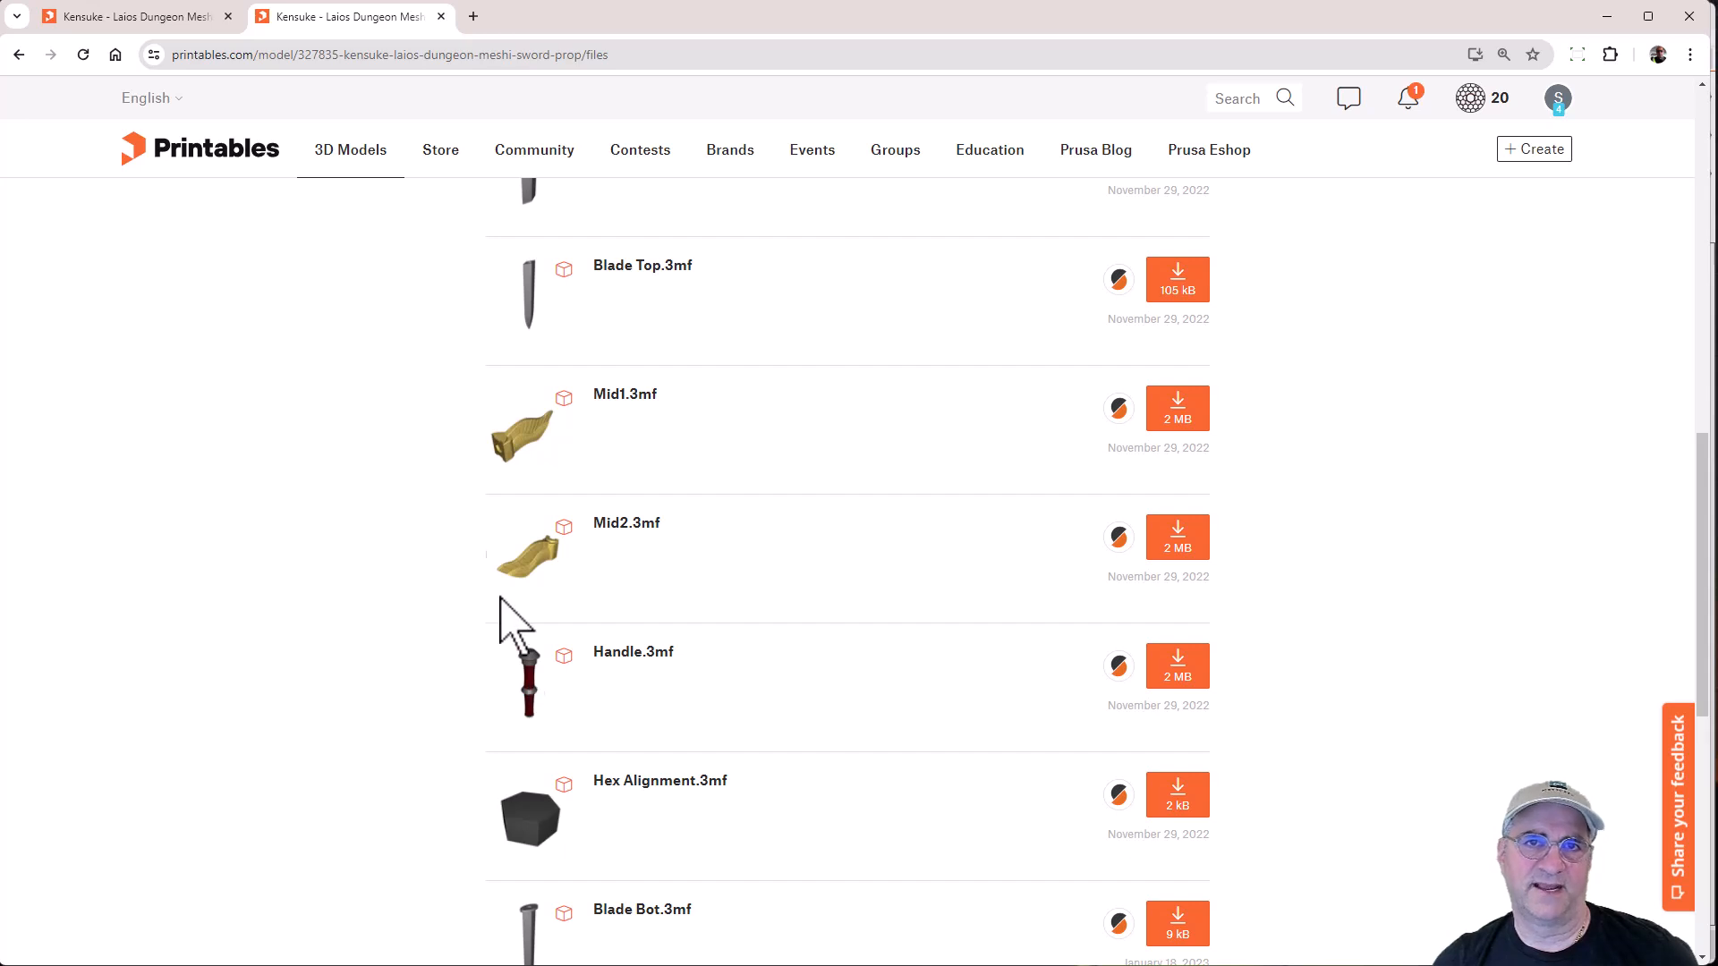
mouse_move(460, 641)
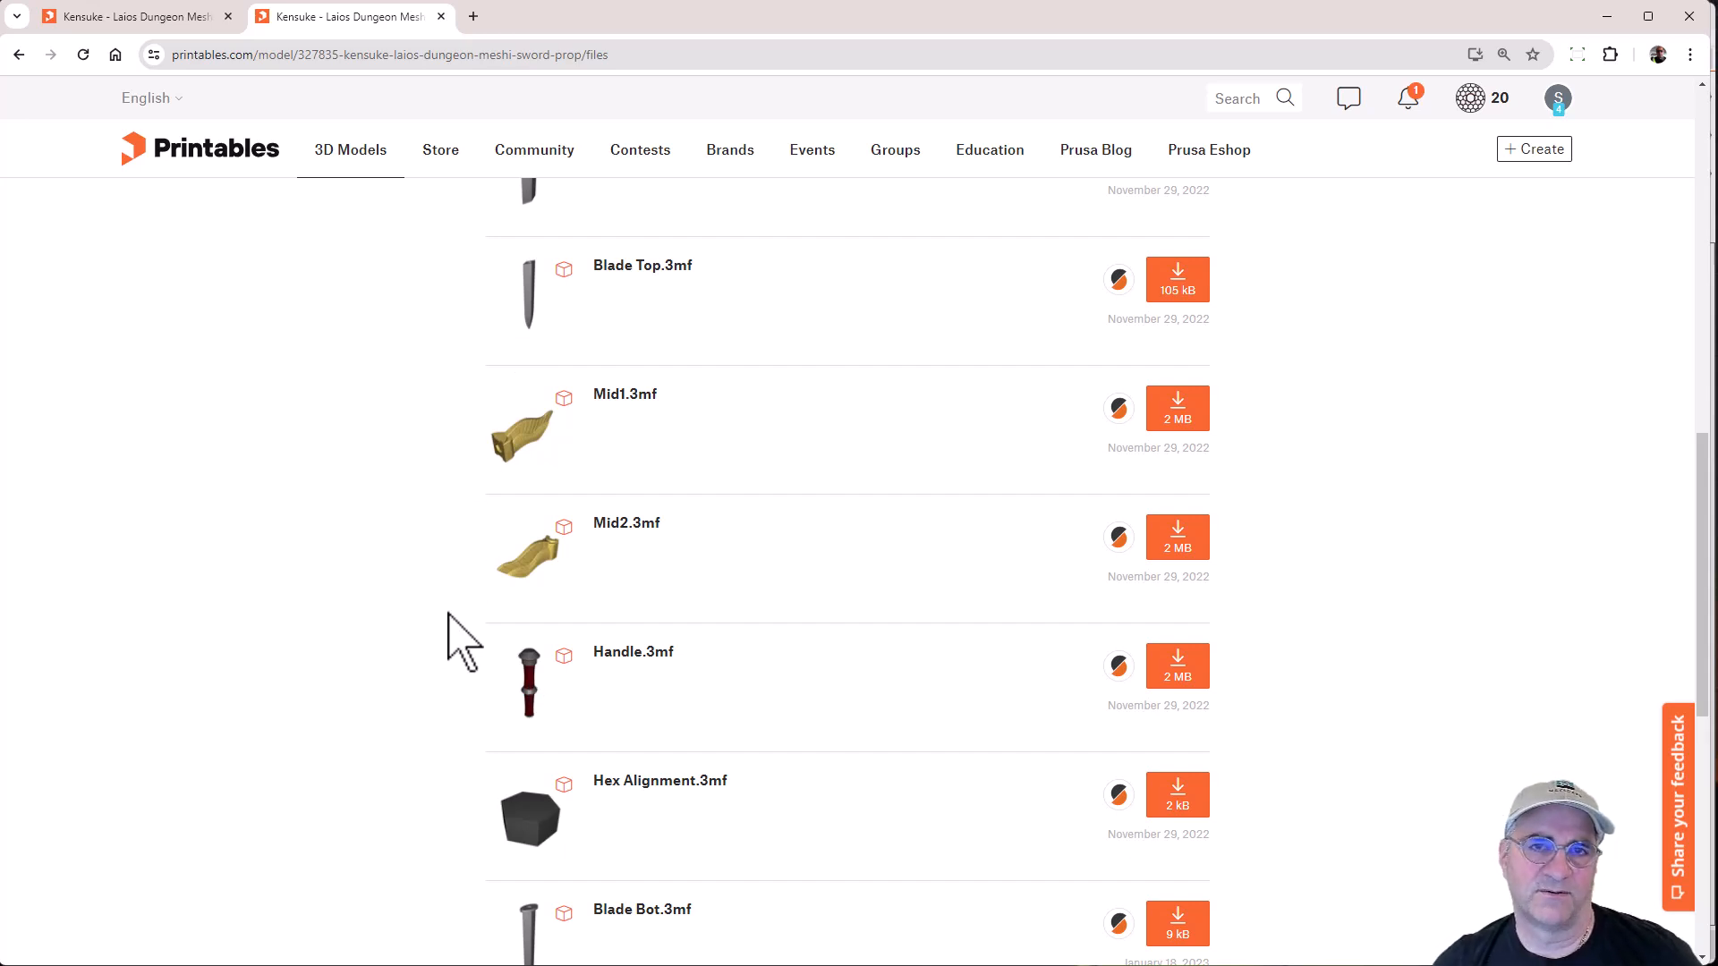
mouse_move(537, 236)
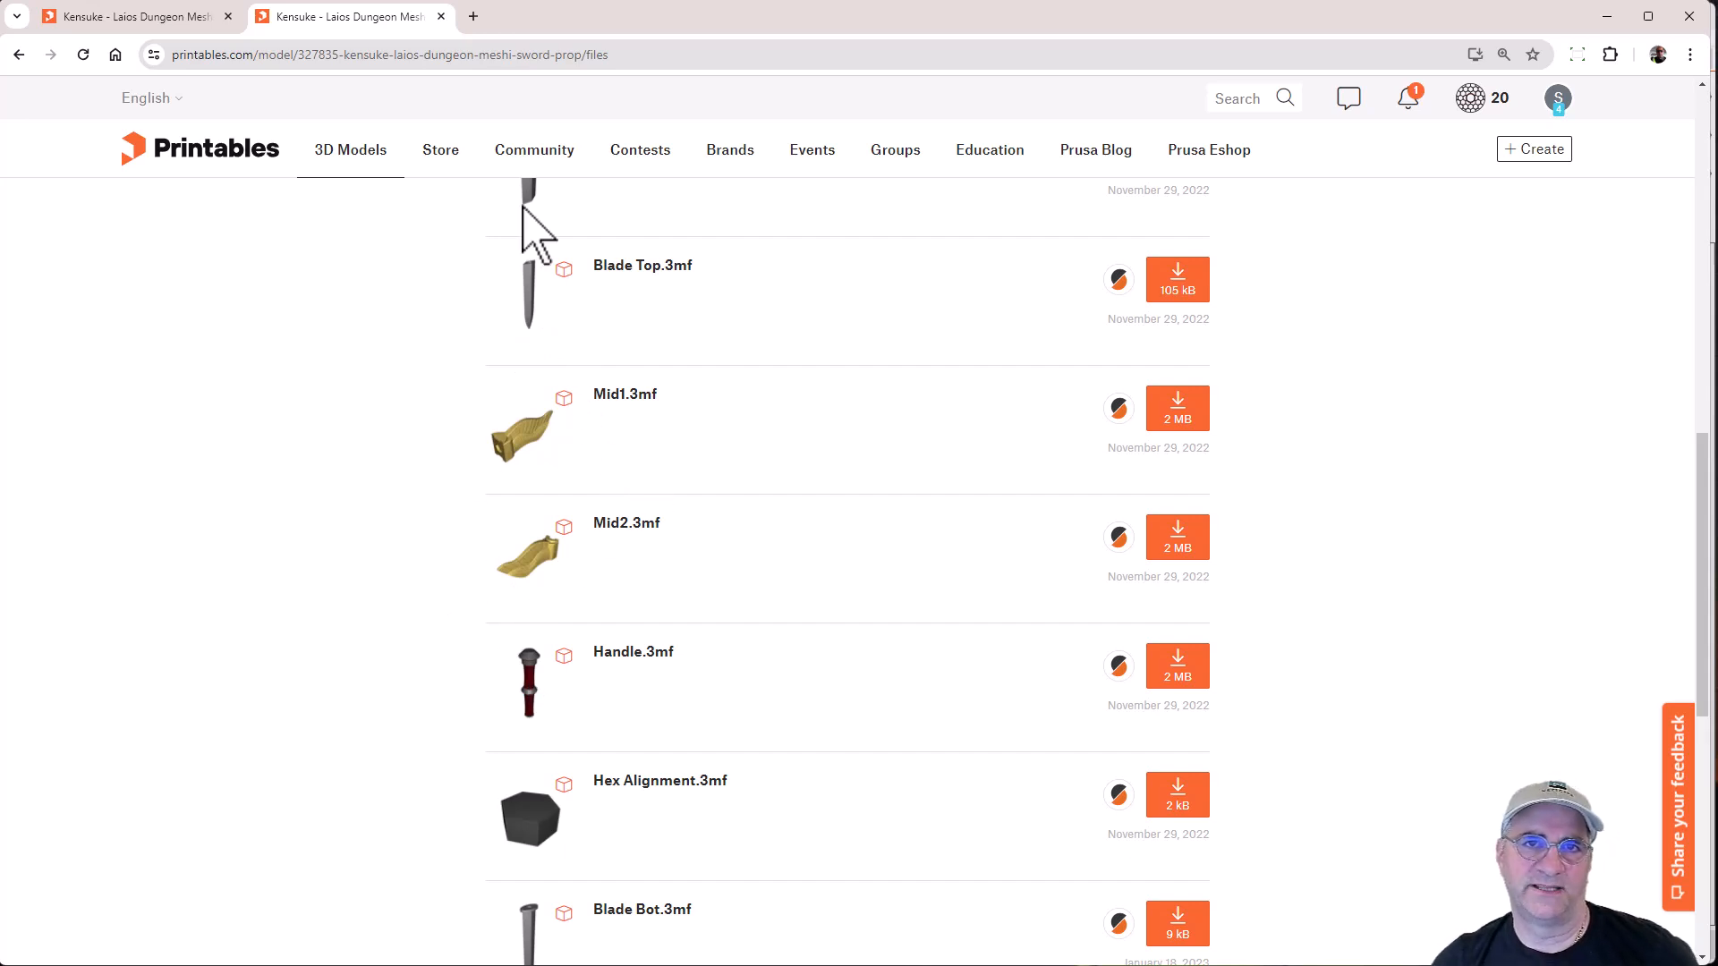
mouse_move(553, 389)
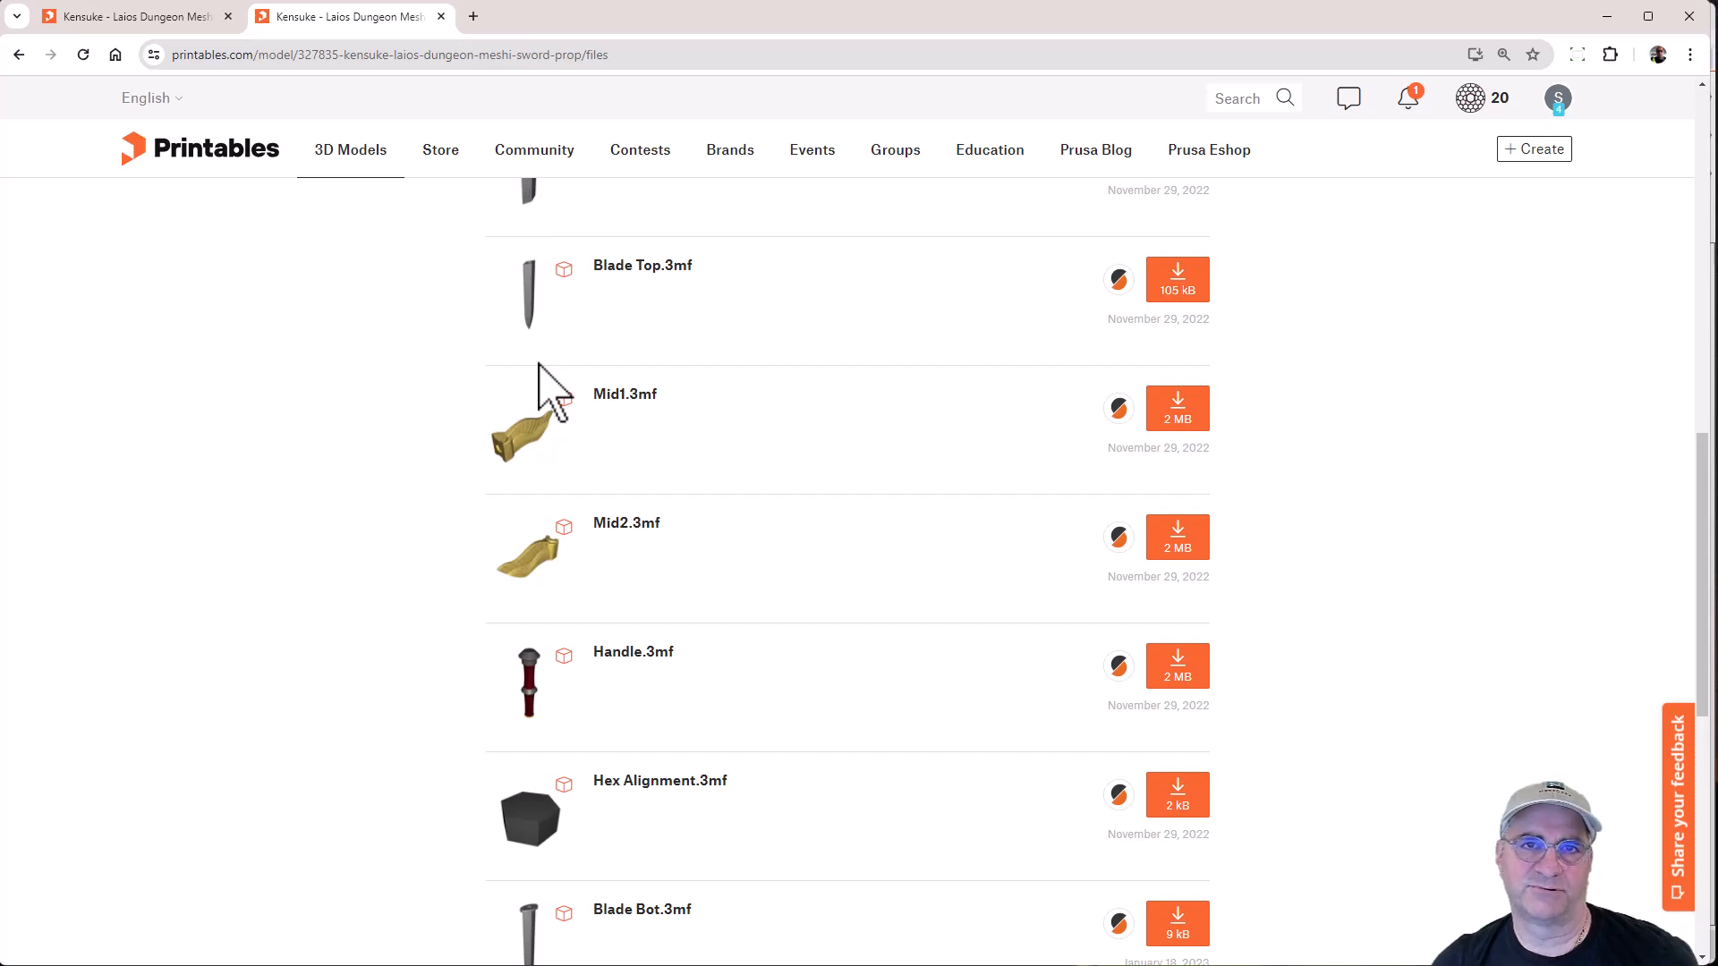
mouse_move(449, 526)
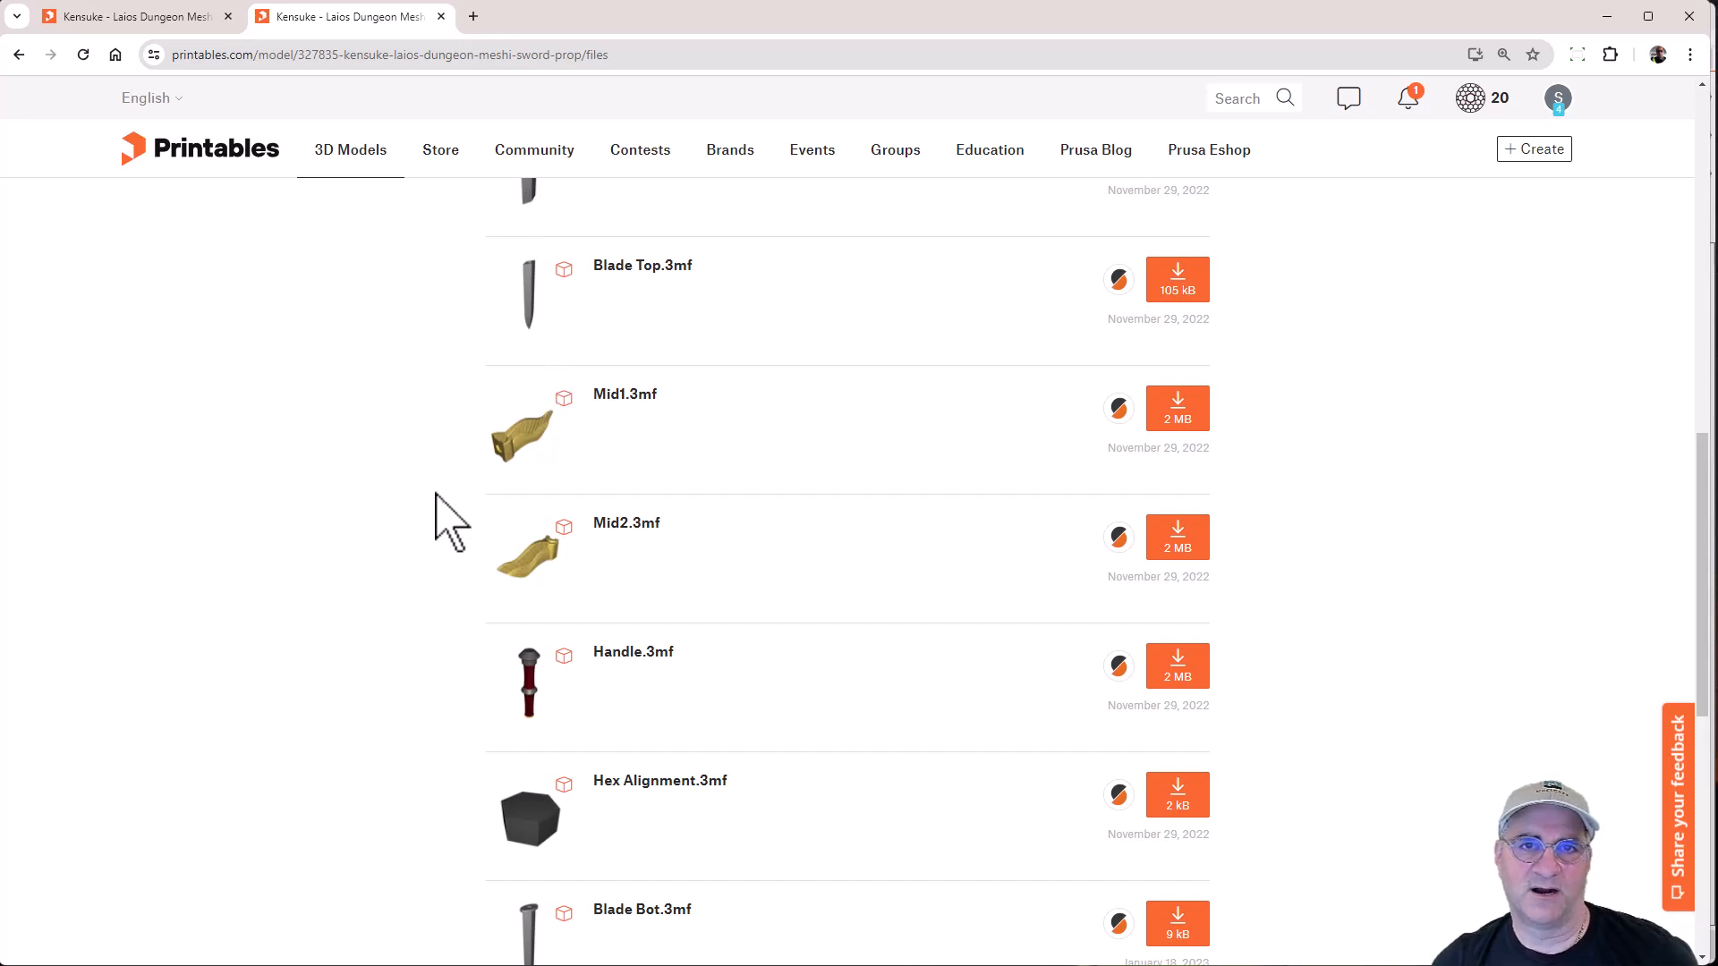
mouse_move(556, 460)
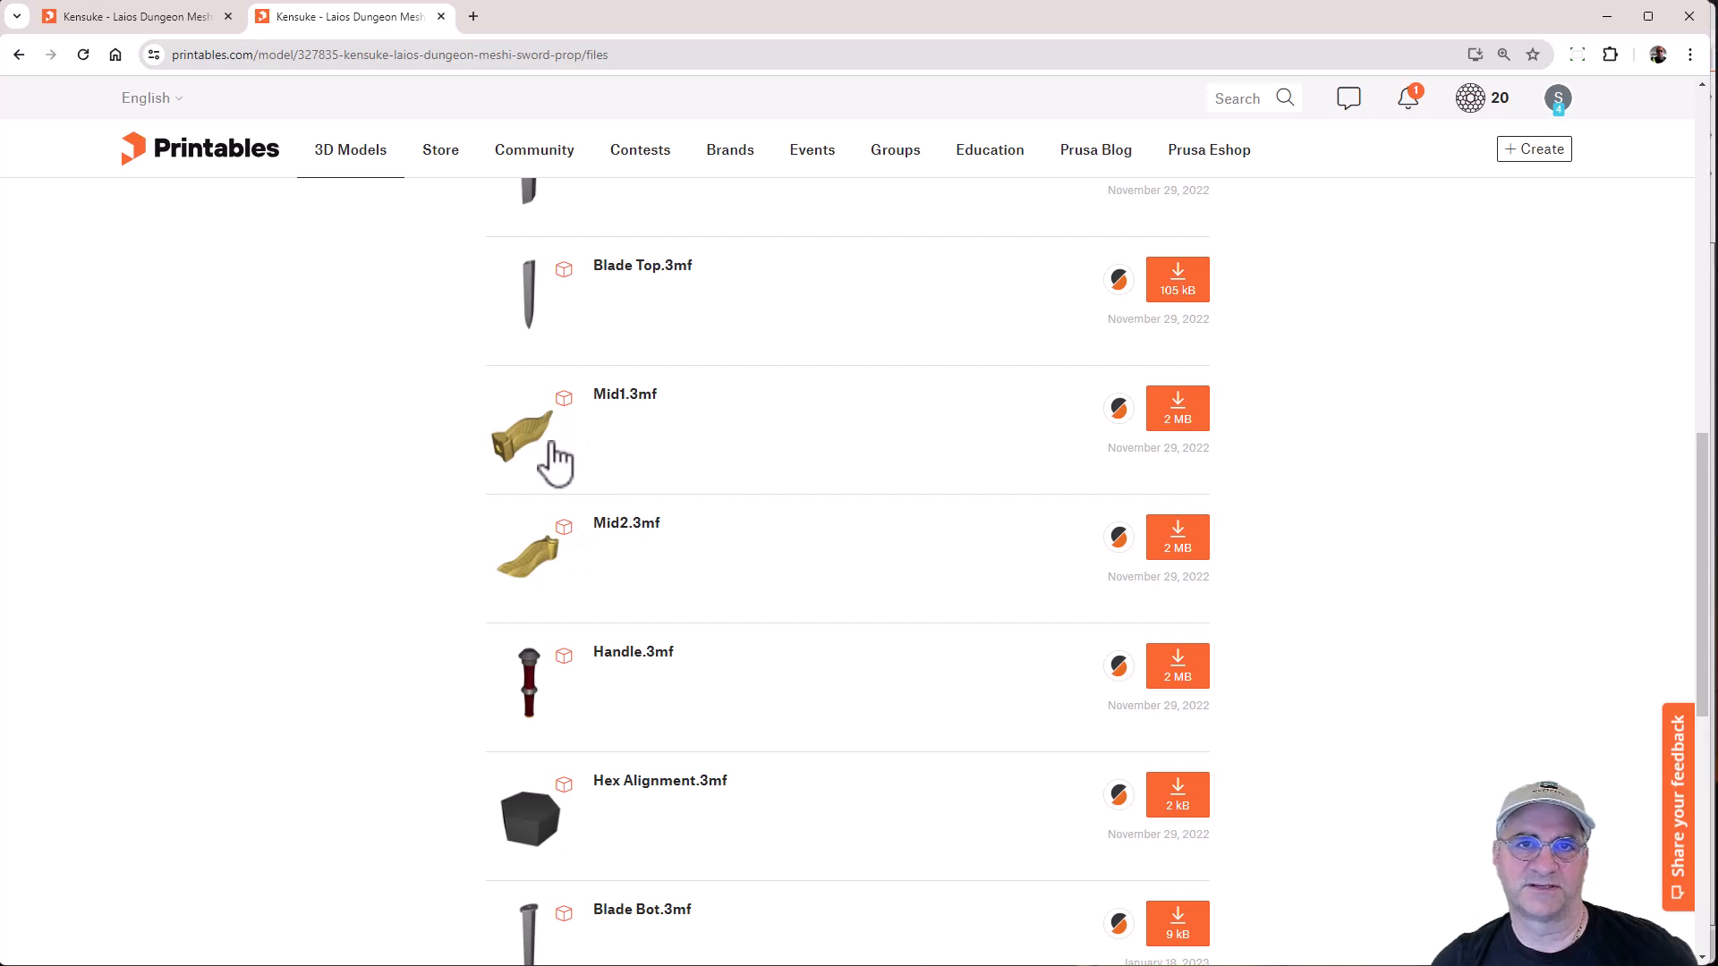
mouse_move(544, 485)
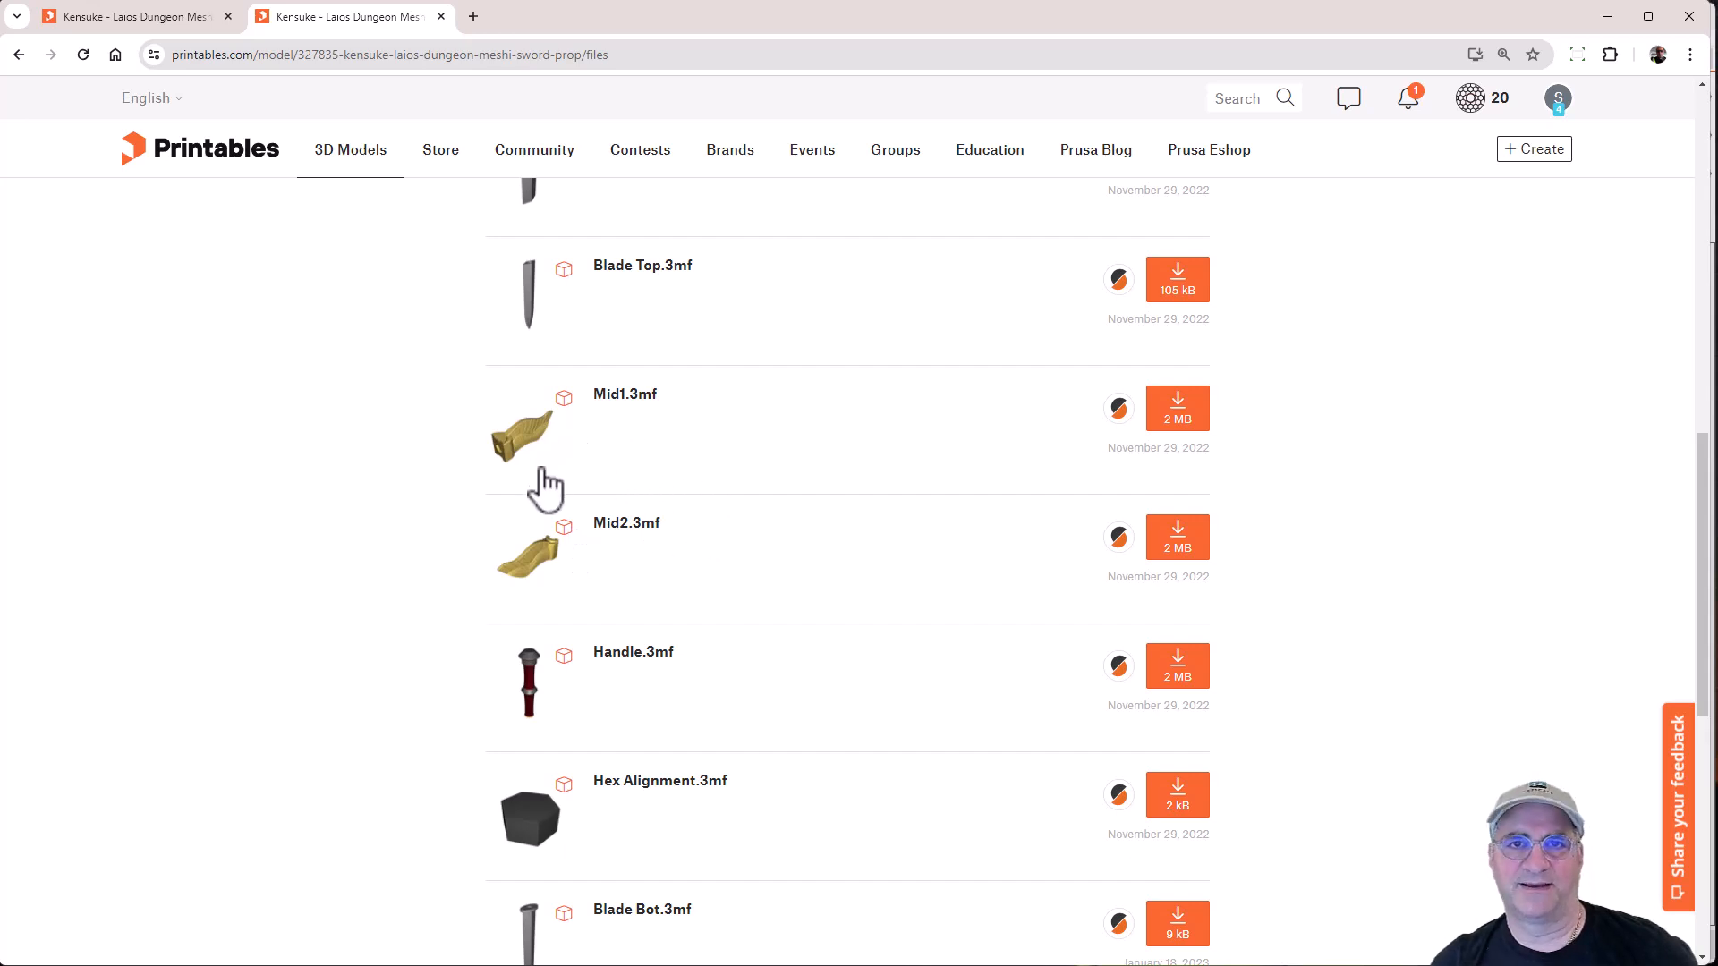
mouse_move(529, 546)
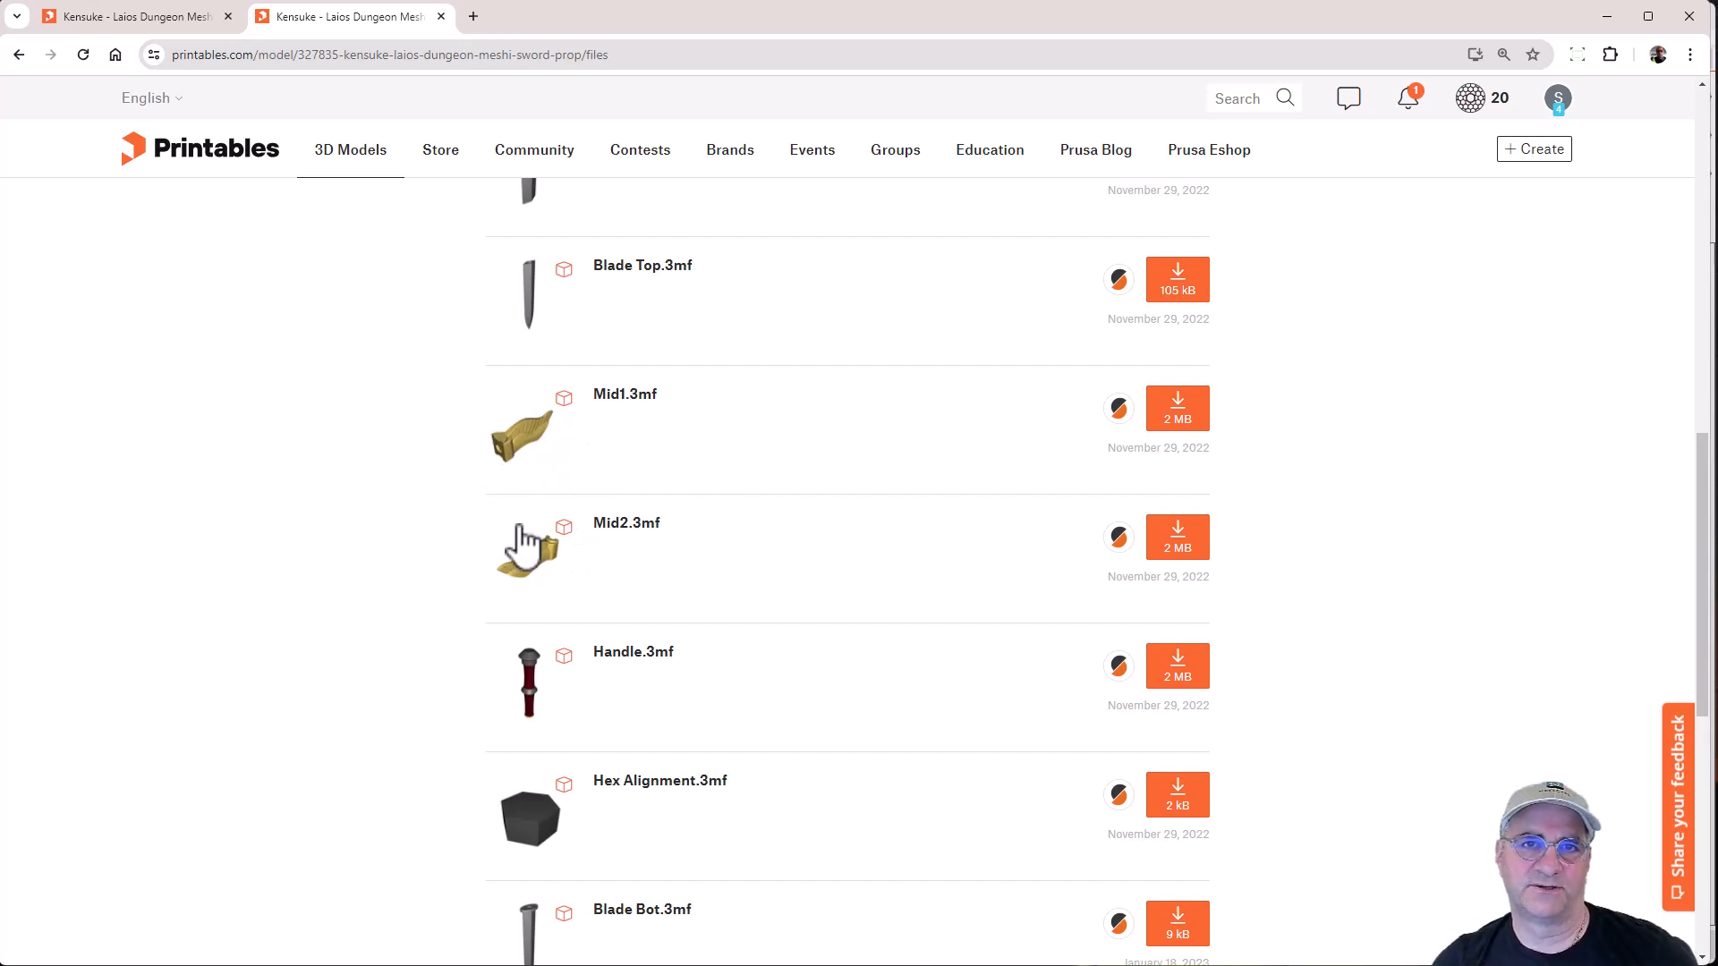
mouse_move(524, 702)
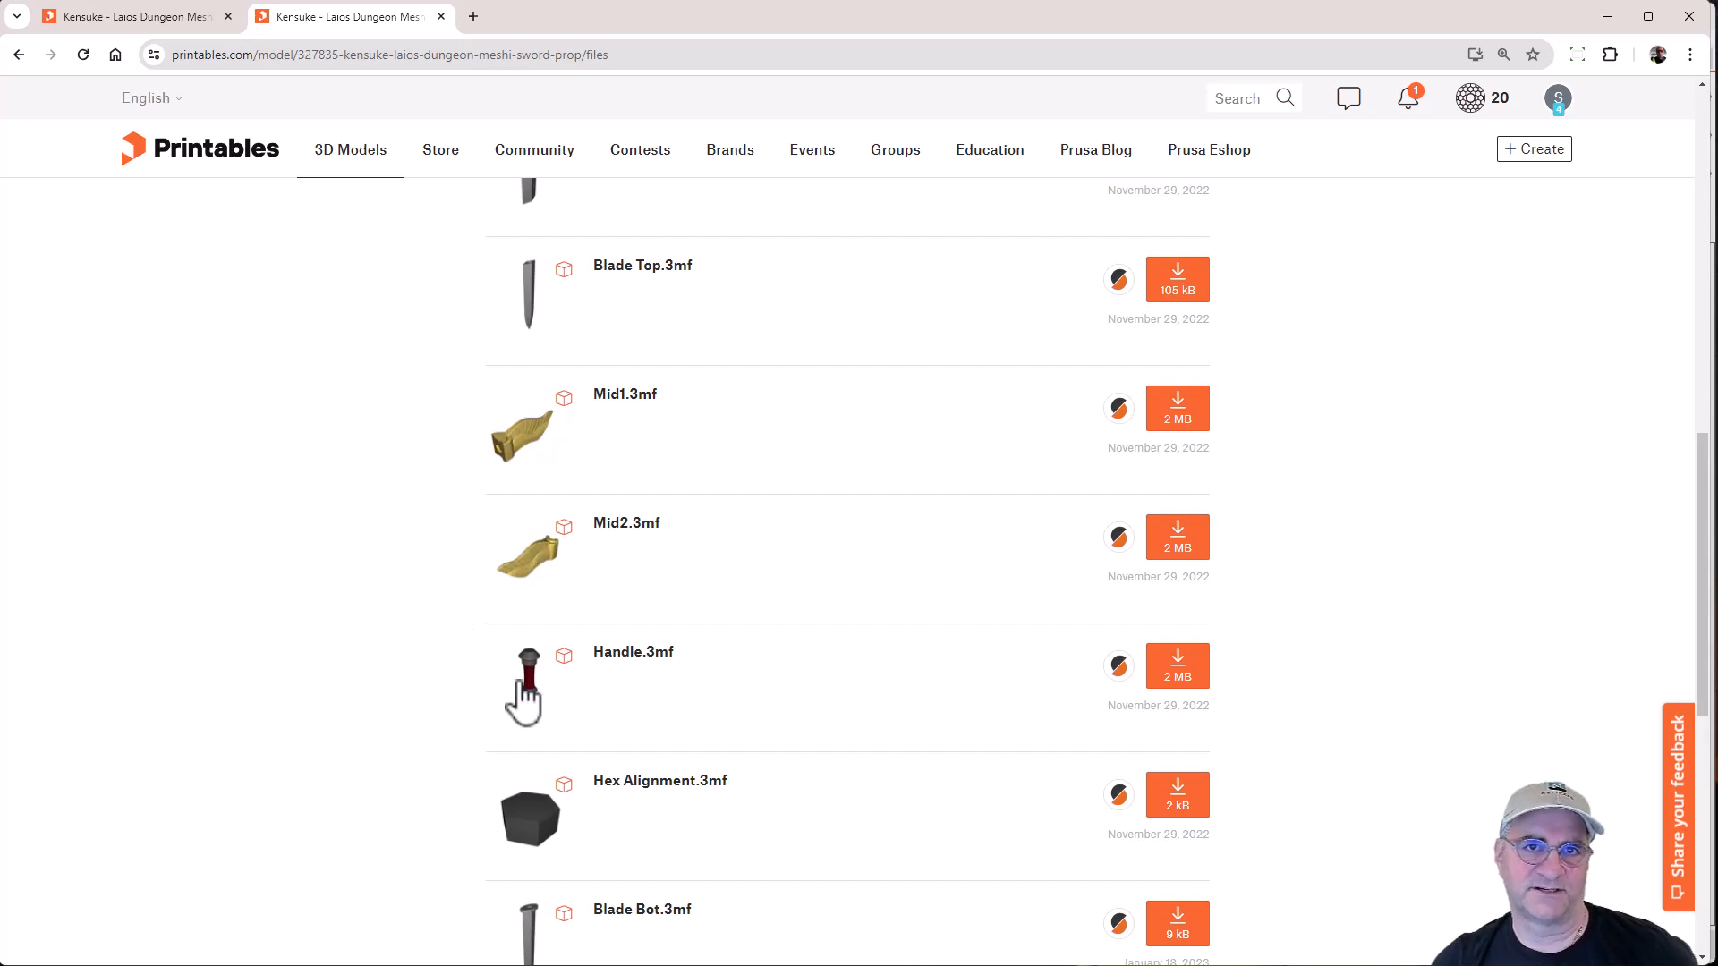
mouse_move(558, 827)
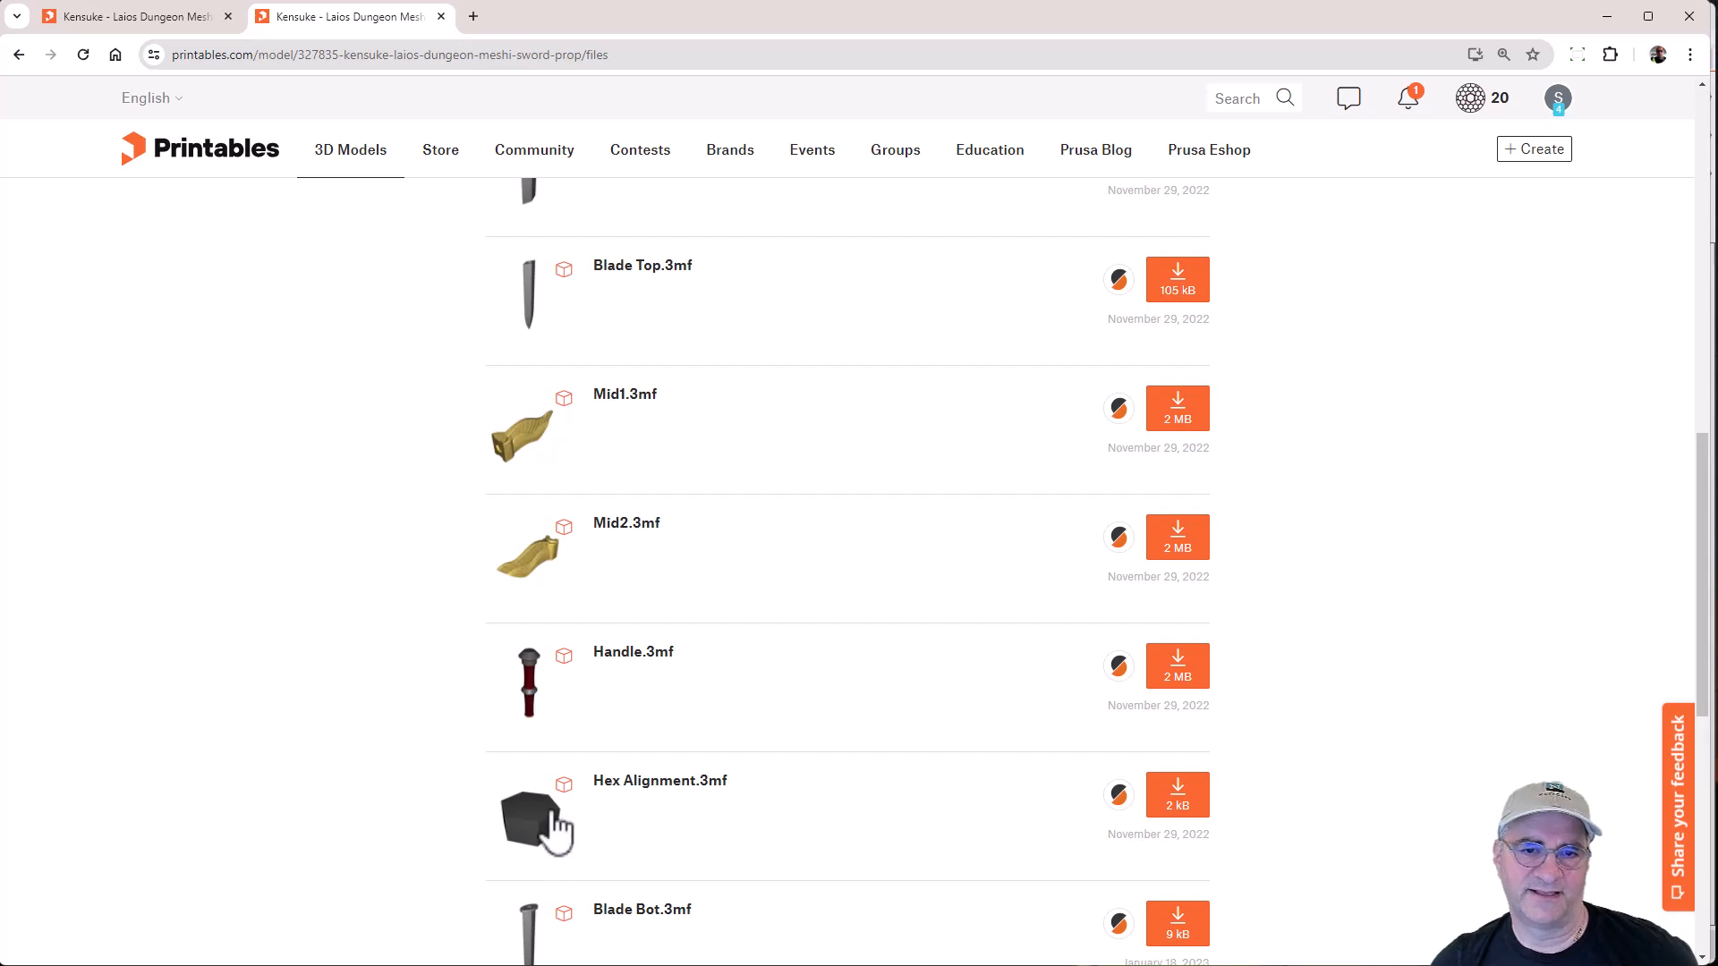
mouse_move(500, 832)
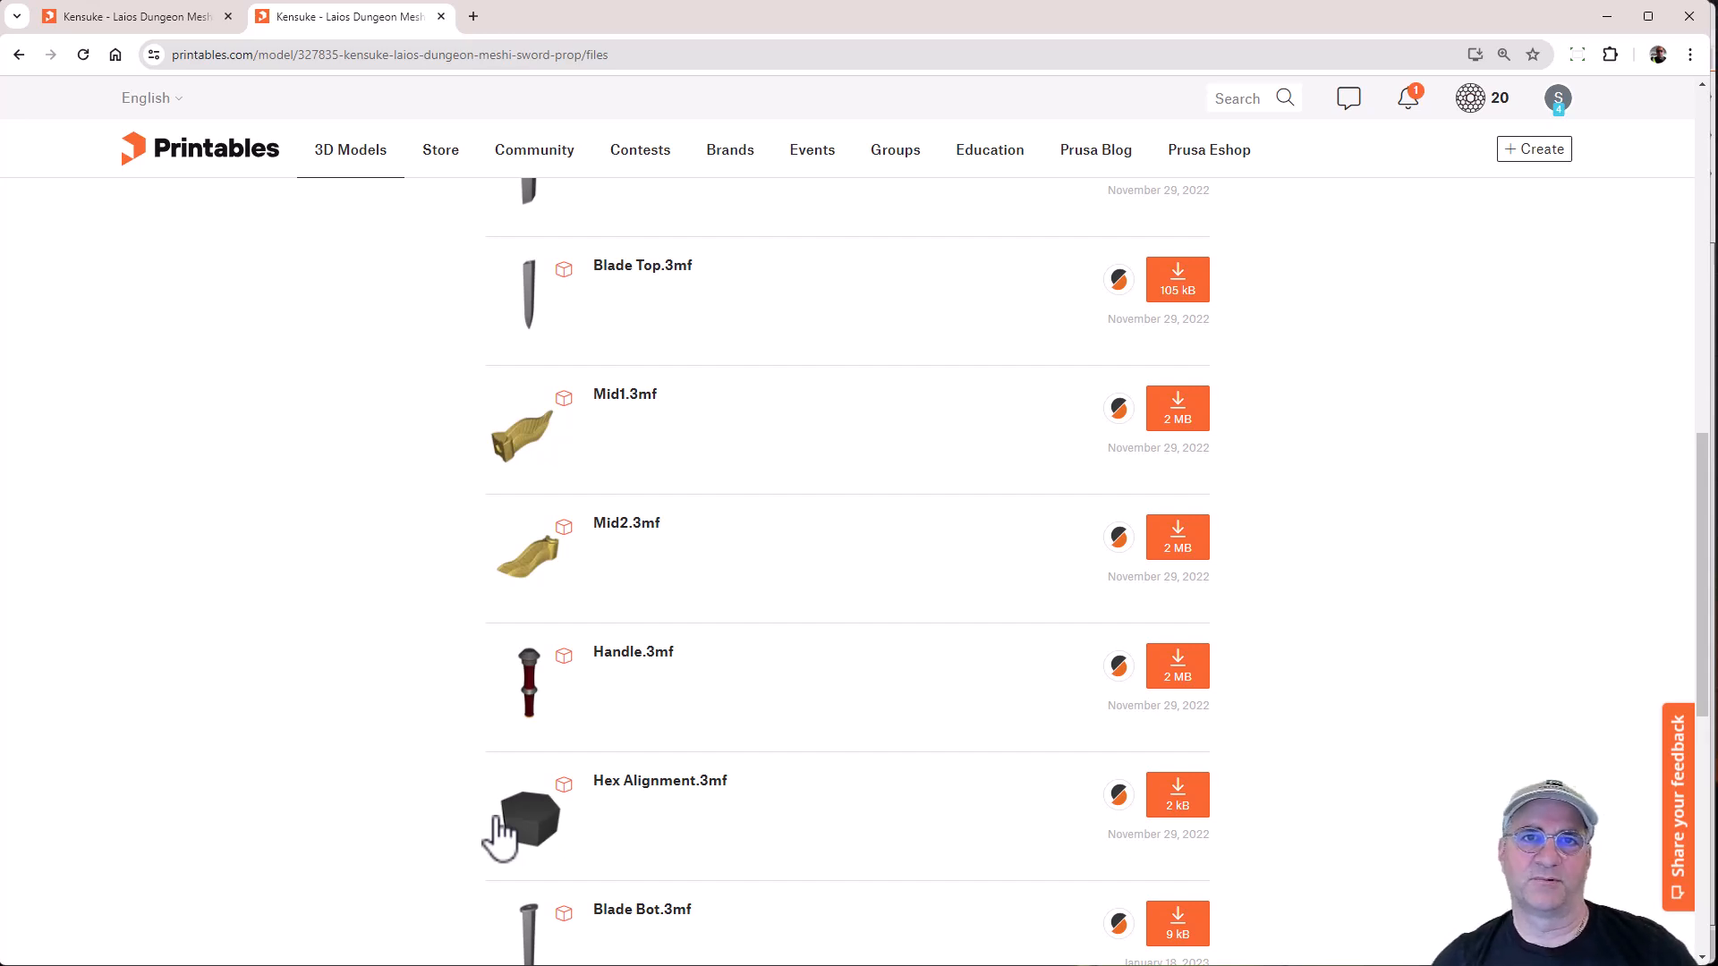
mouse_move(473, 831)
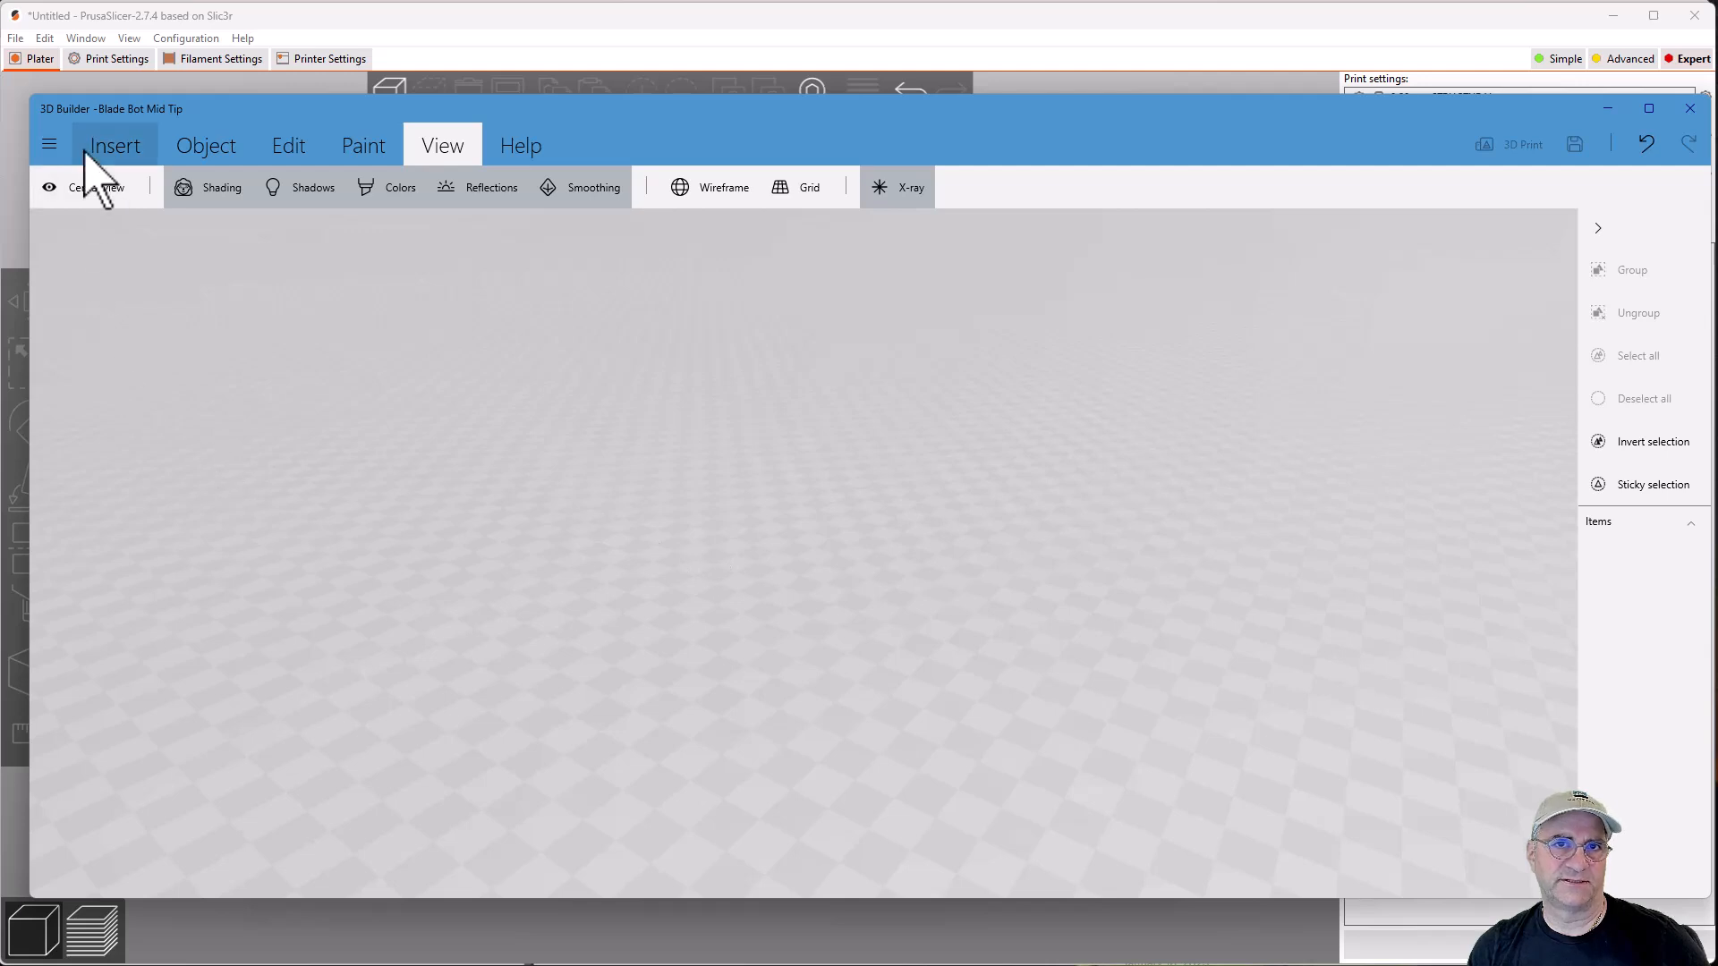
- Load Blade Bot.3mf from the downloaded sword files into the empty 3D Builder scene
click(50, 144)
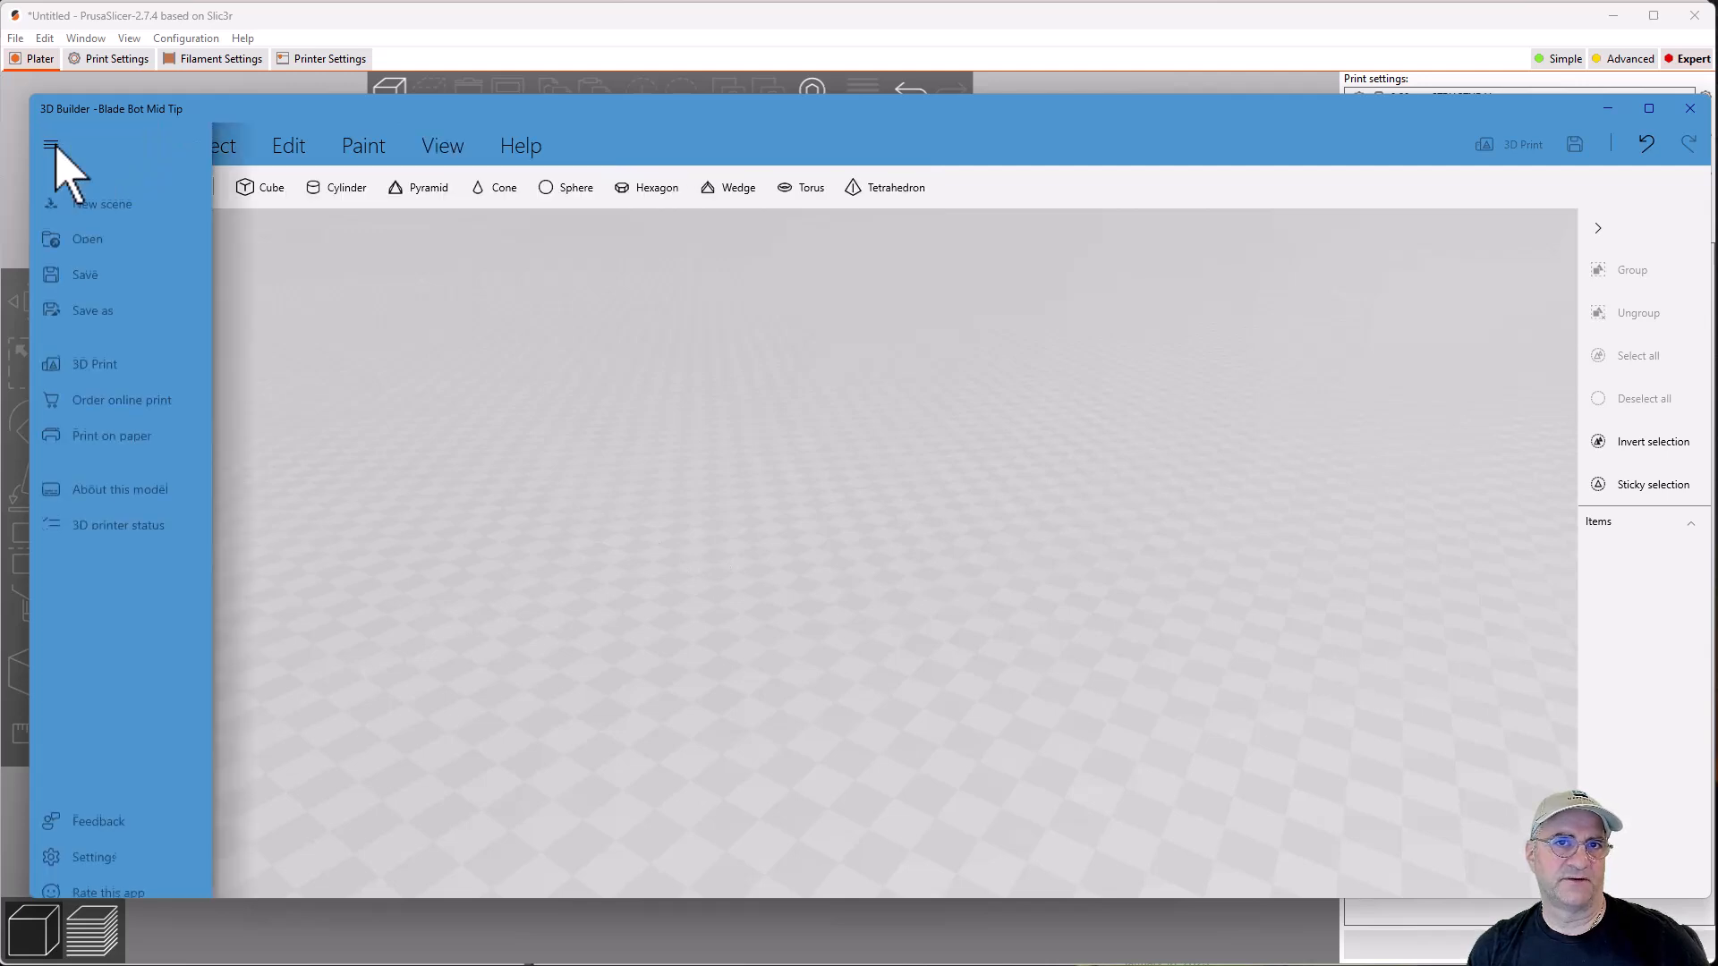
click(50, 144)
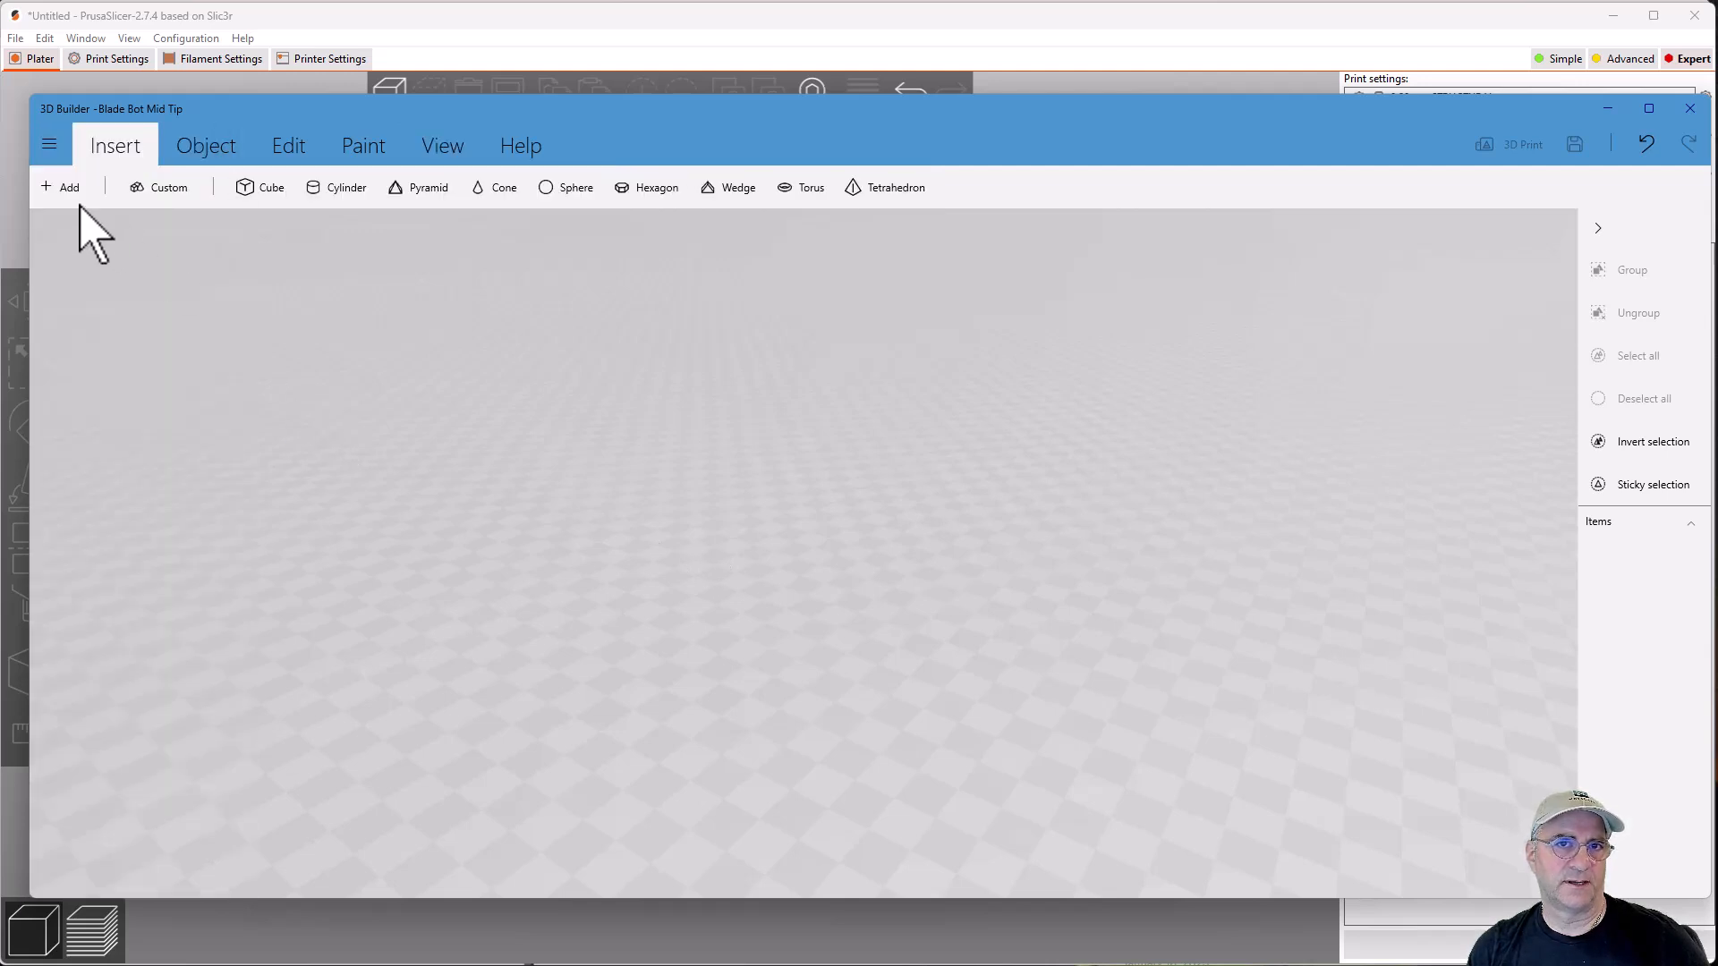
click(61, 186)
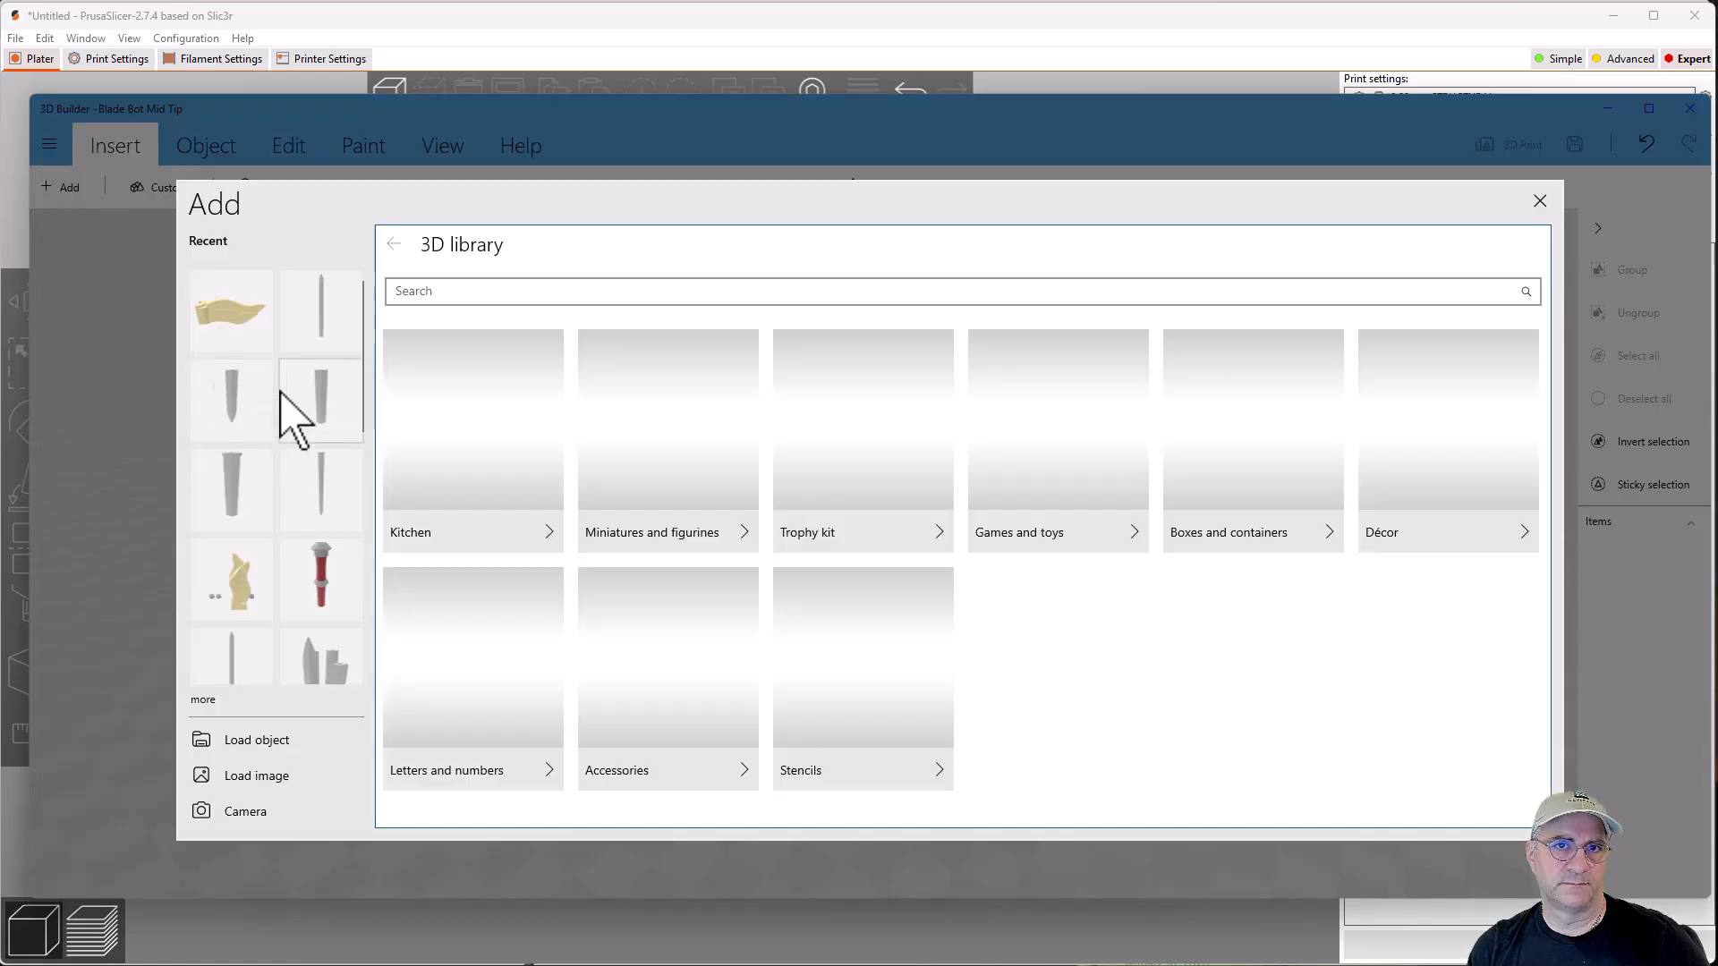
mouse_move(256, 739)
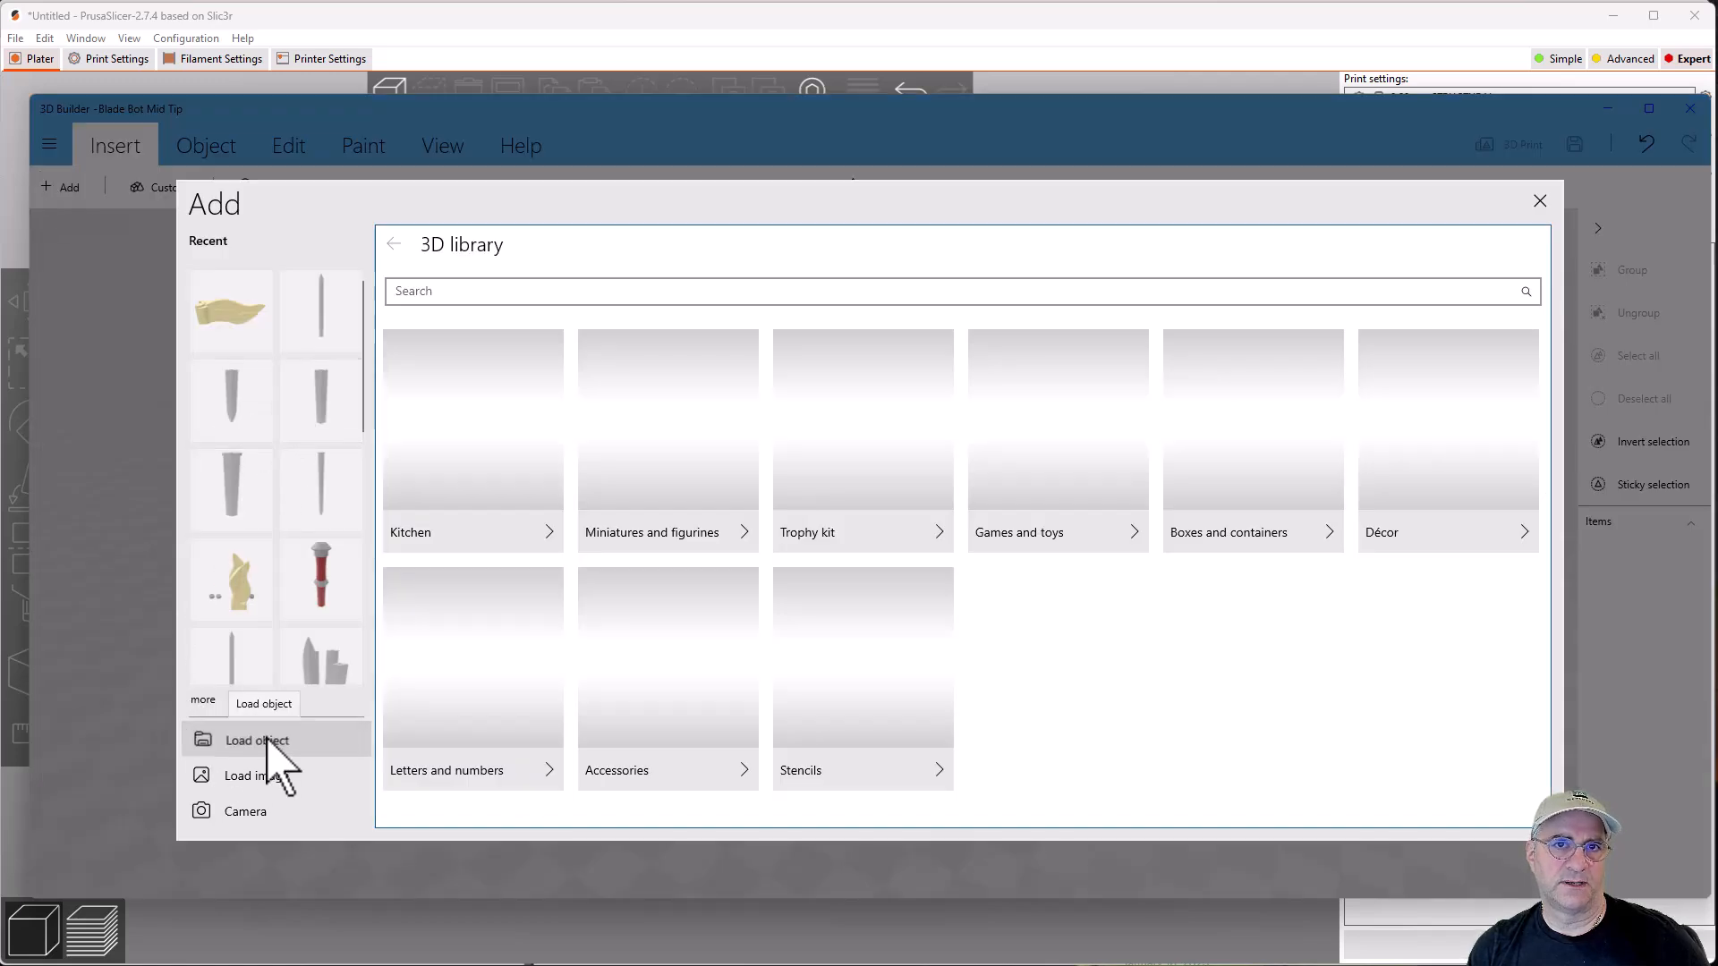
click(256, 739)
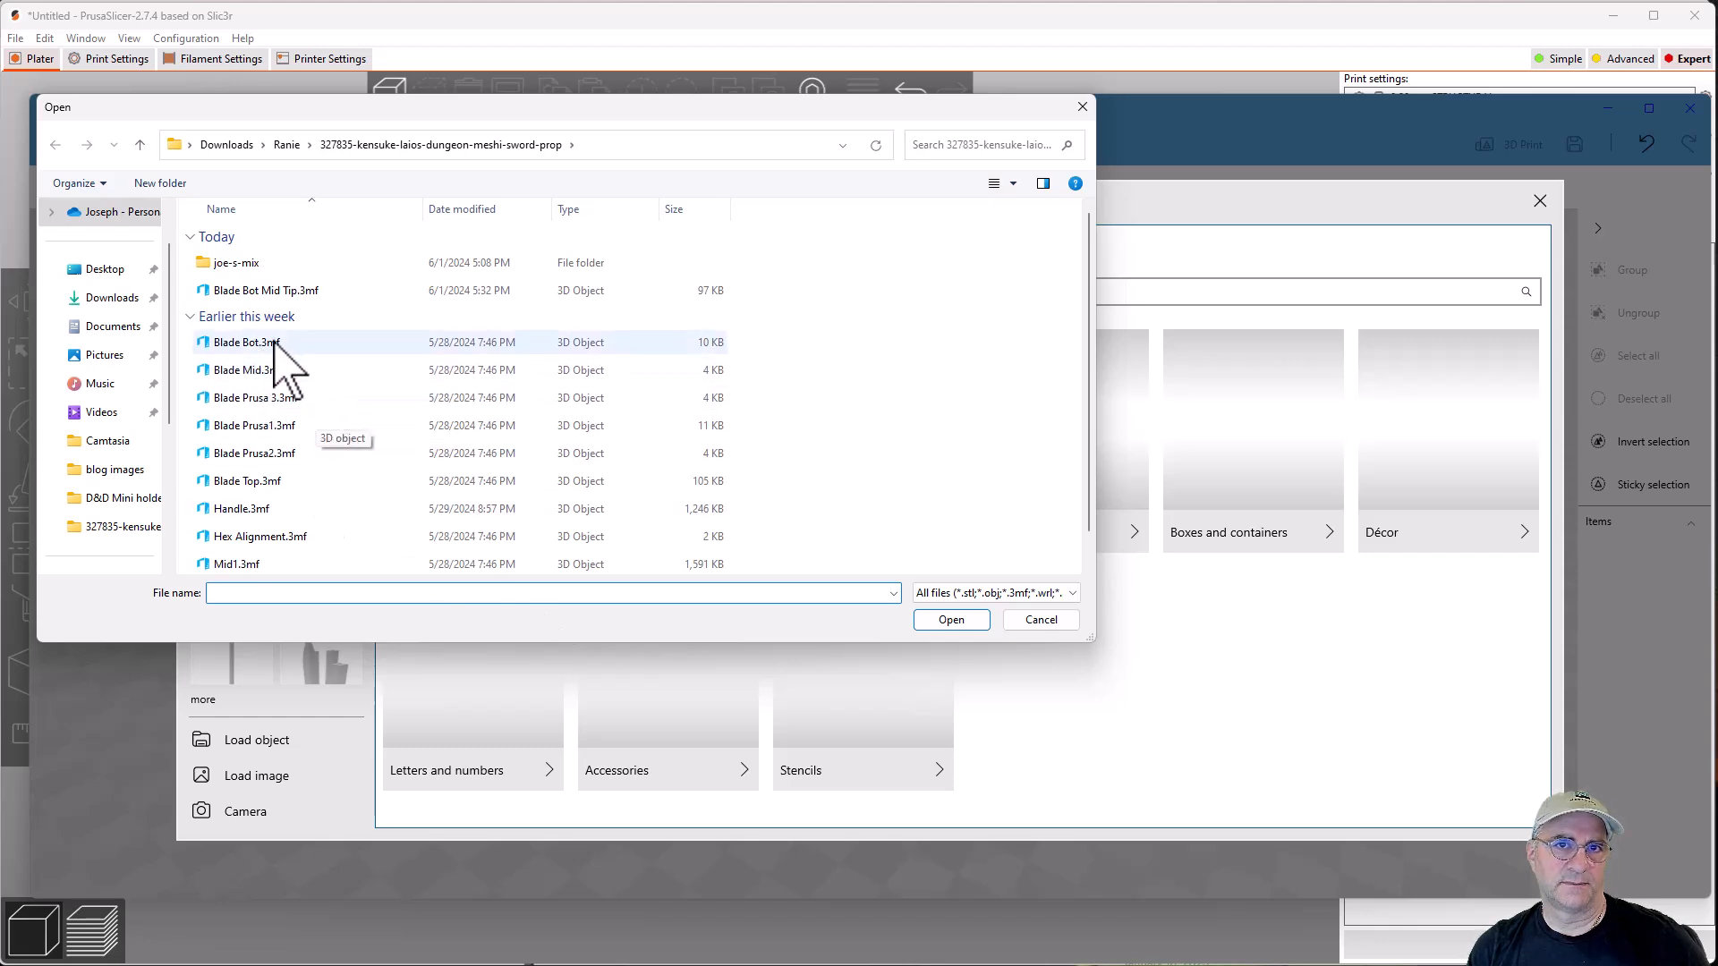
double_click(243, 342)
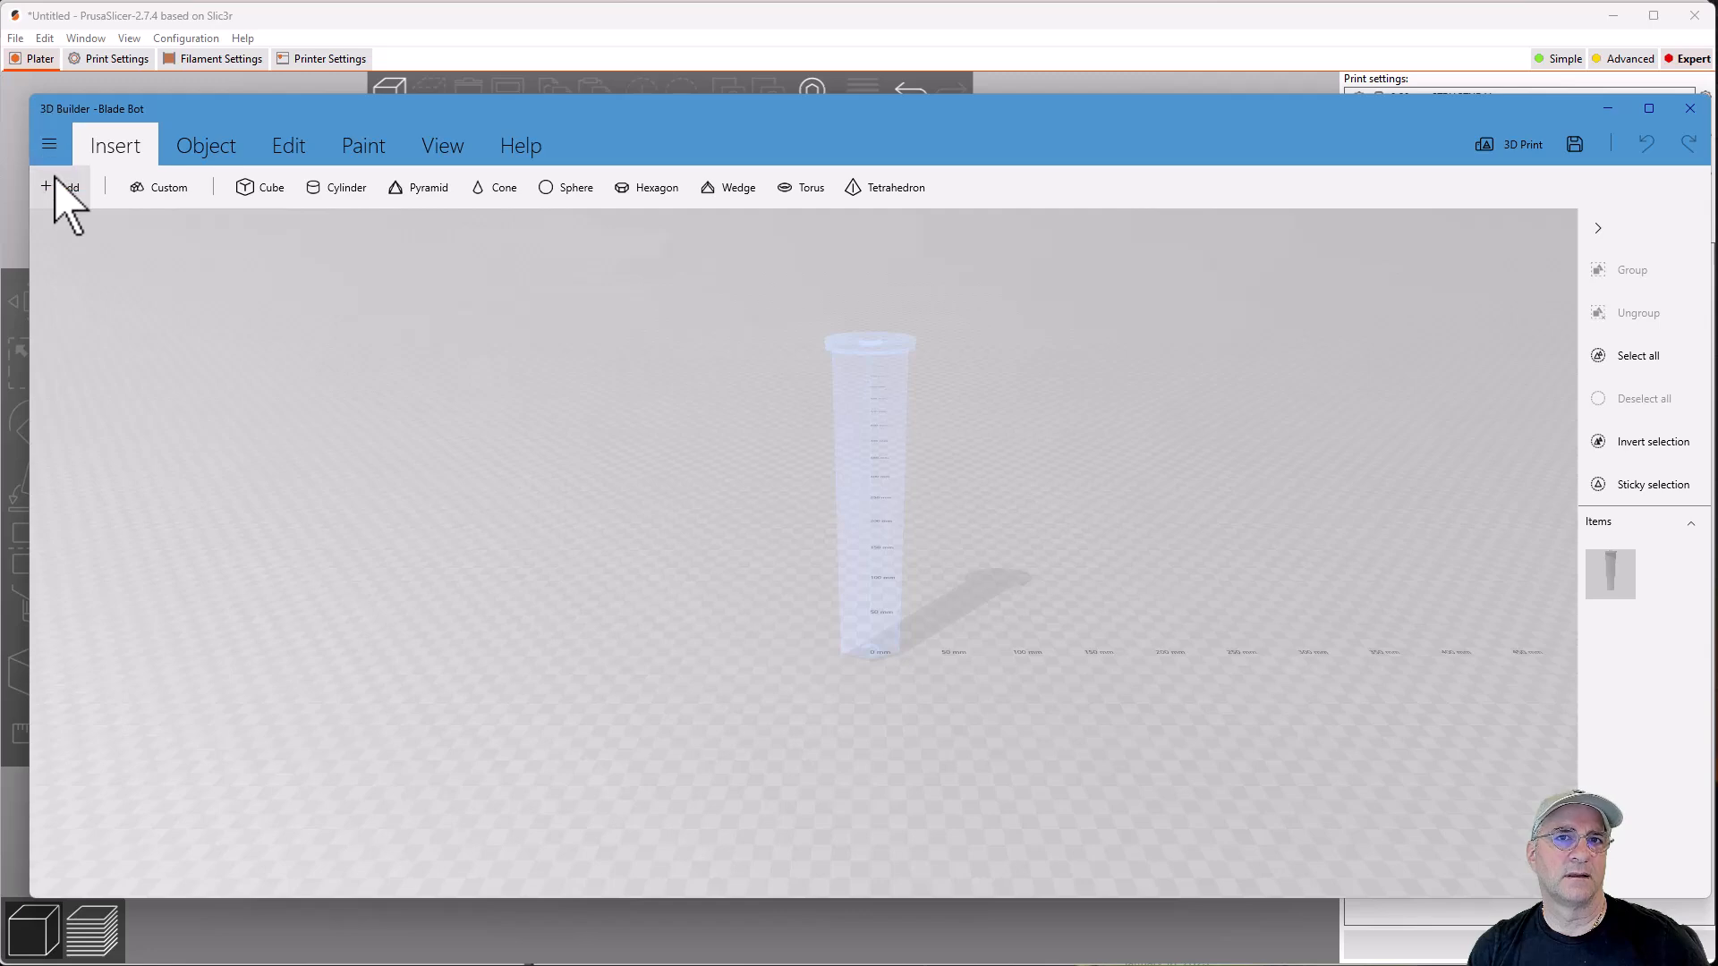
- Add the recent blade section to the scene beneath Blade Bot as a second item
click(61, 186)
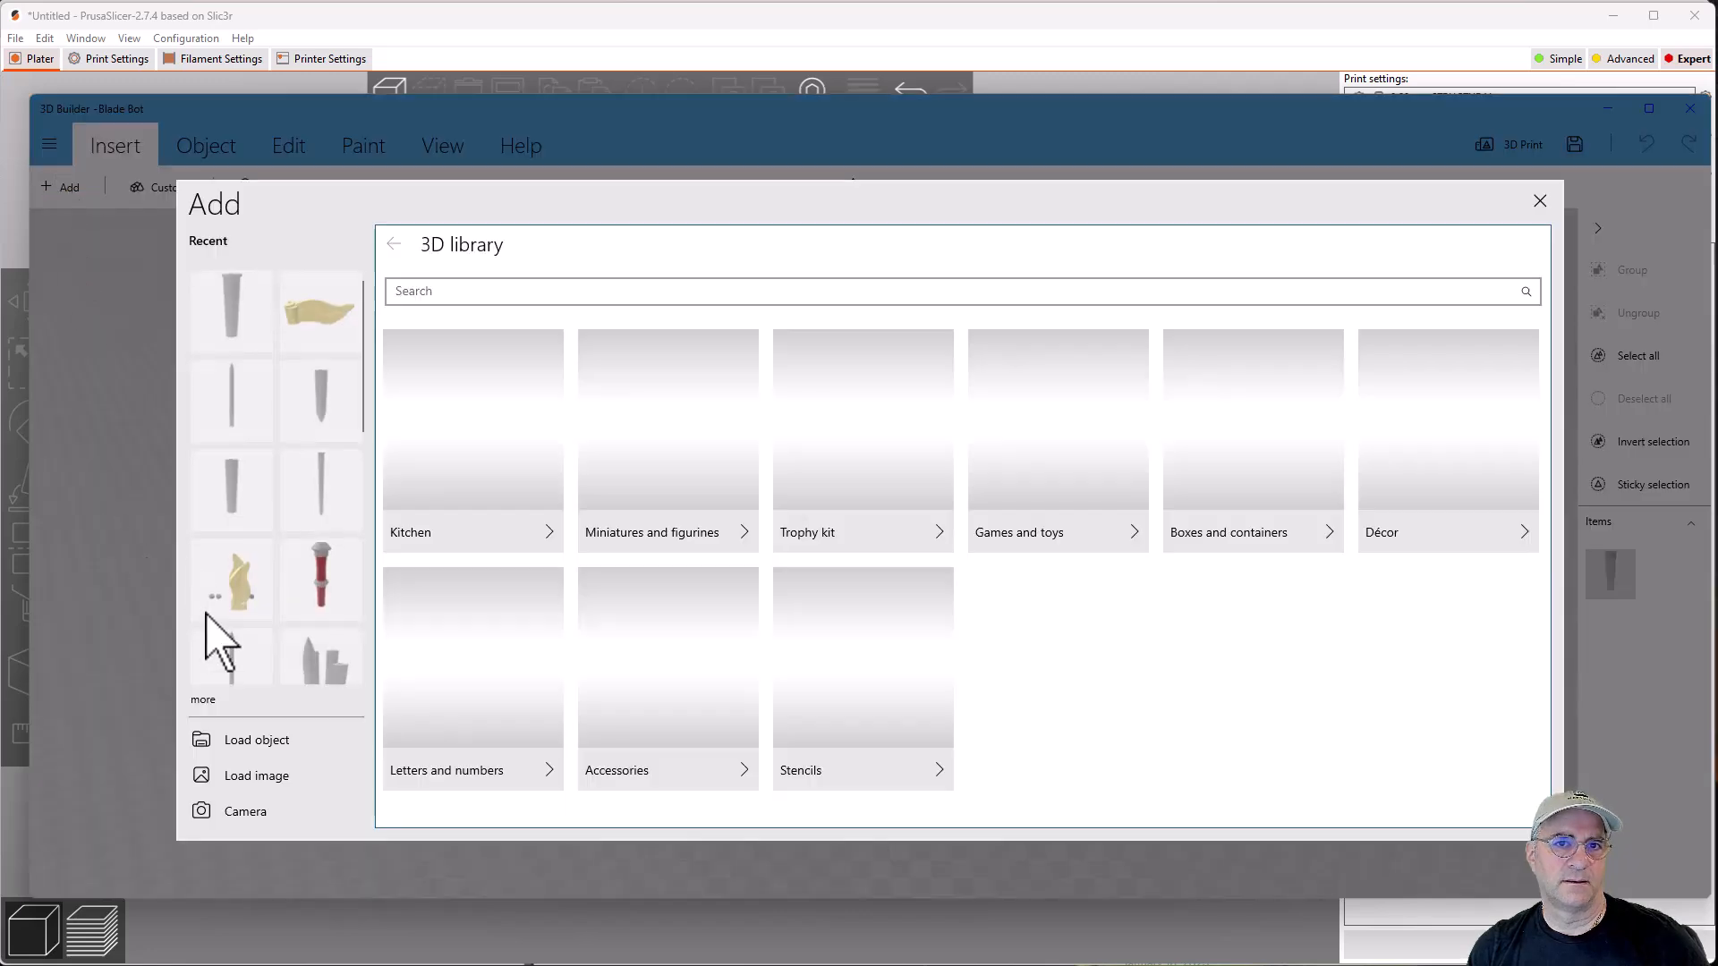
click(256, 739)
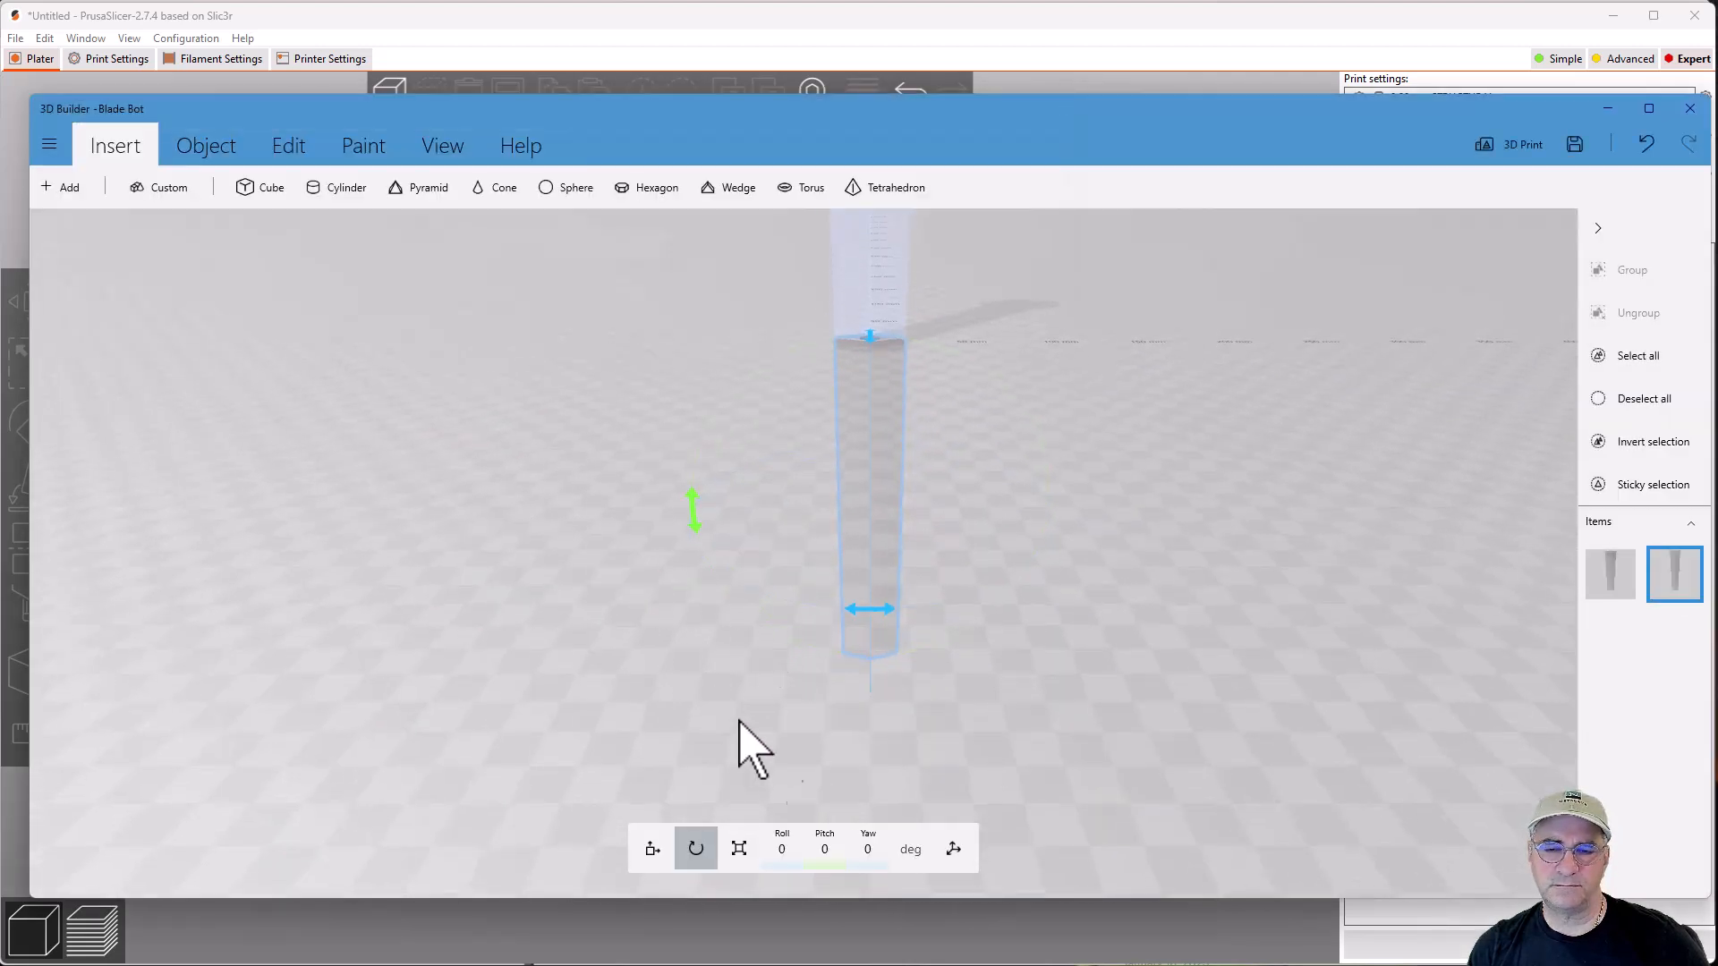
mouse_move(816, 779)
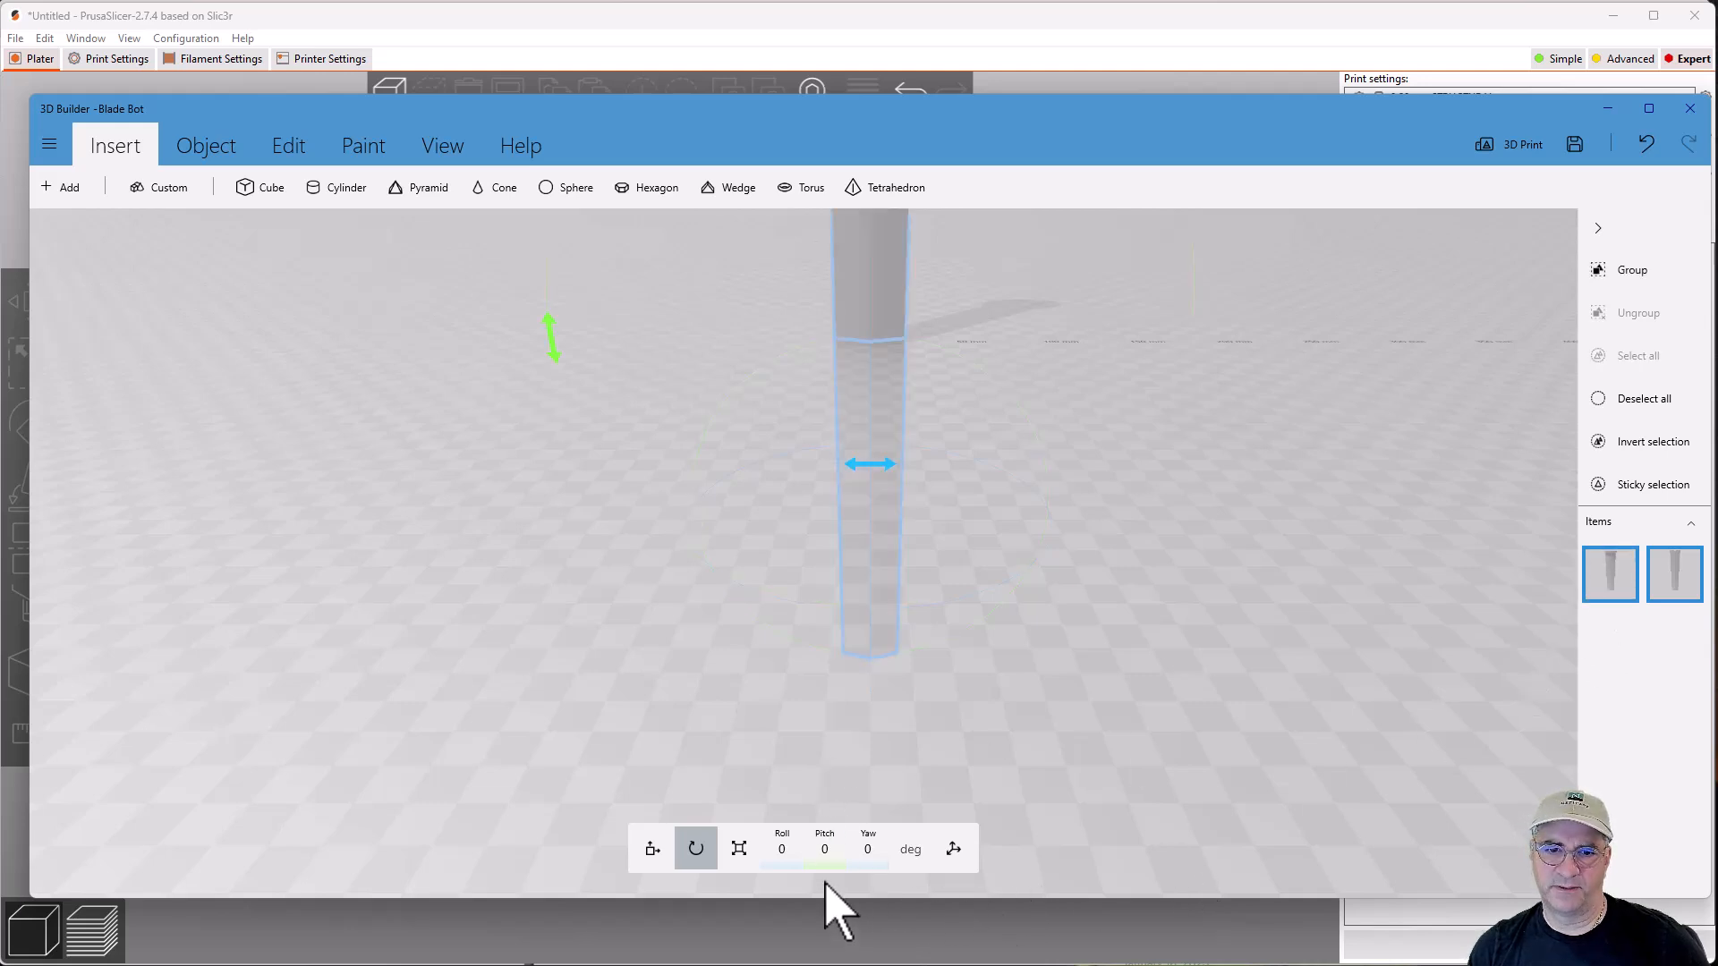
mouse_move(1079, 795)
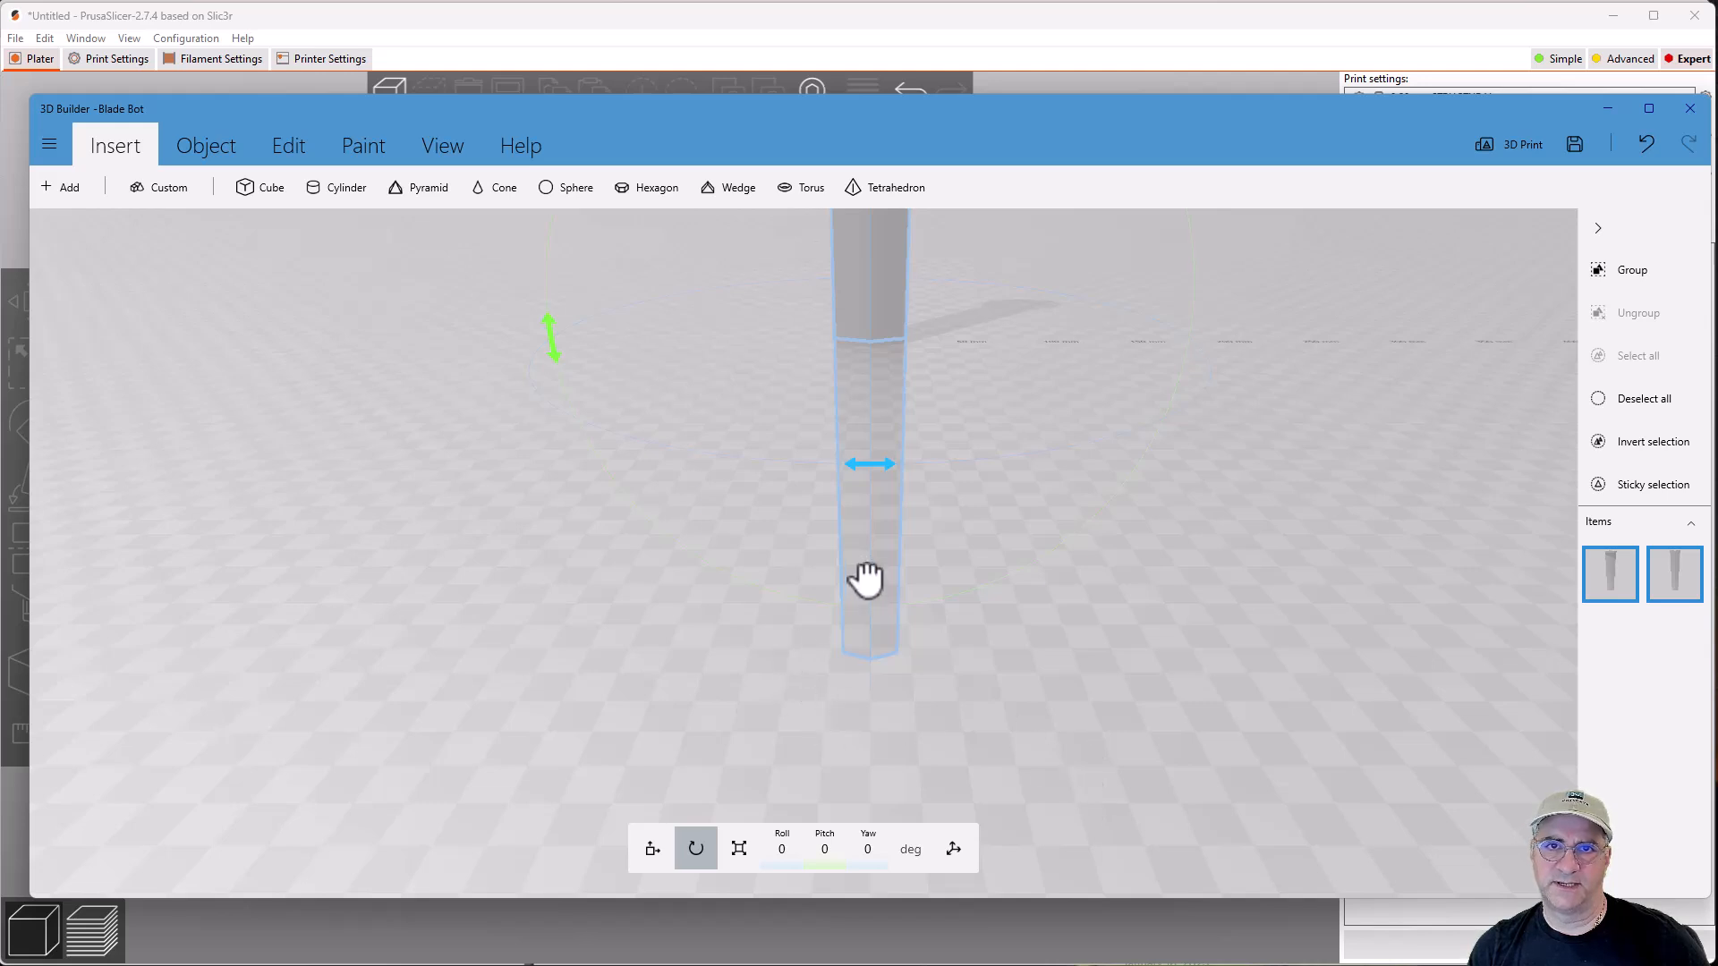
mouse_move(587, 242)
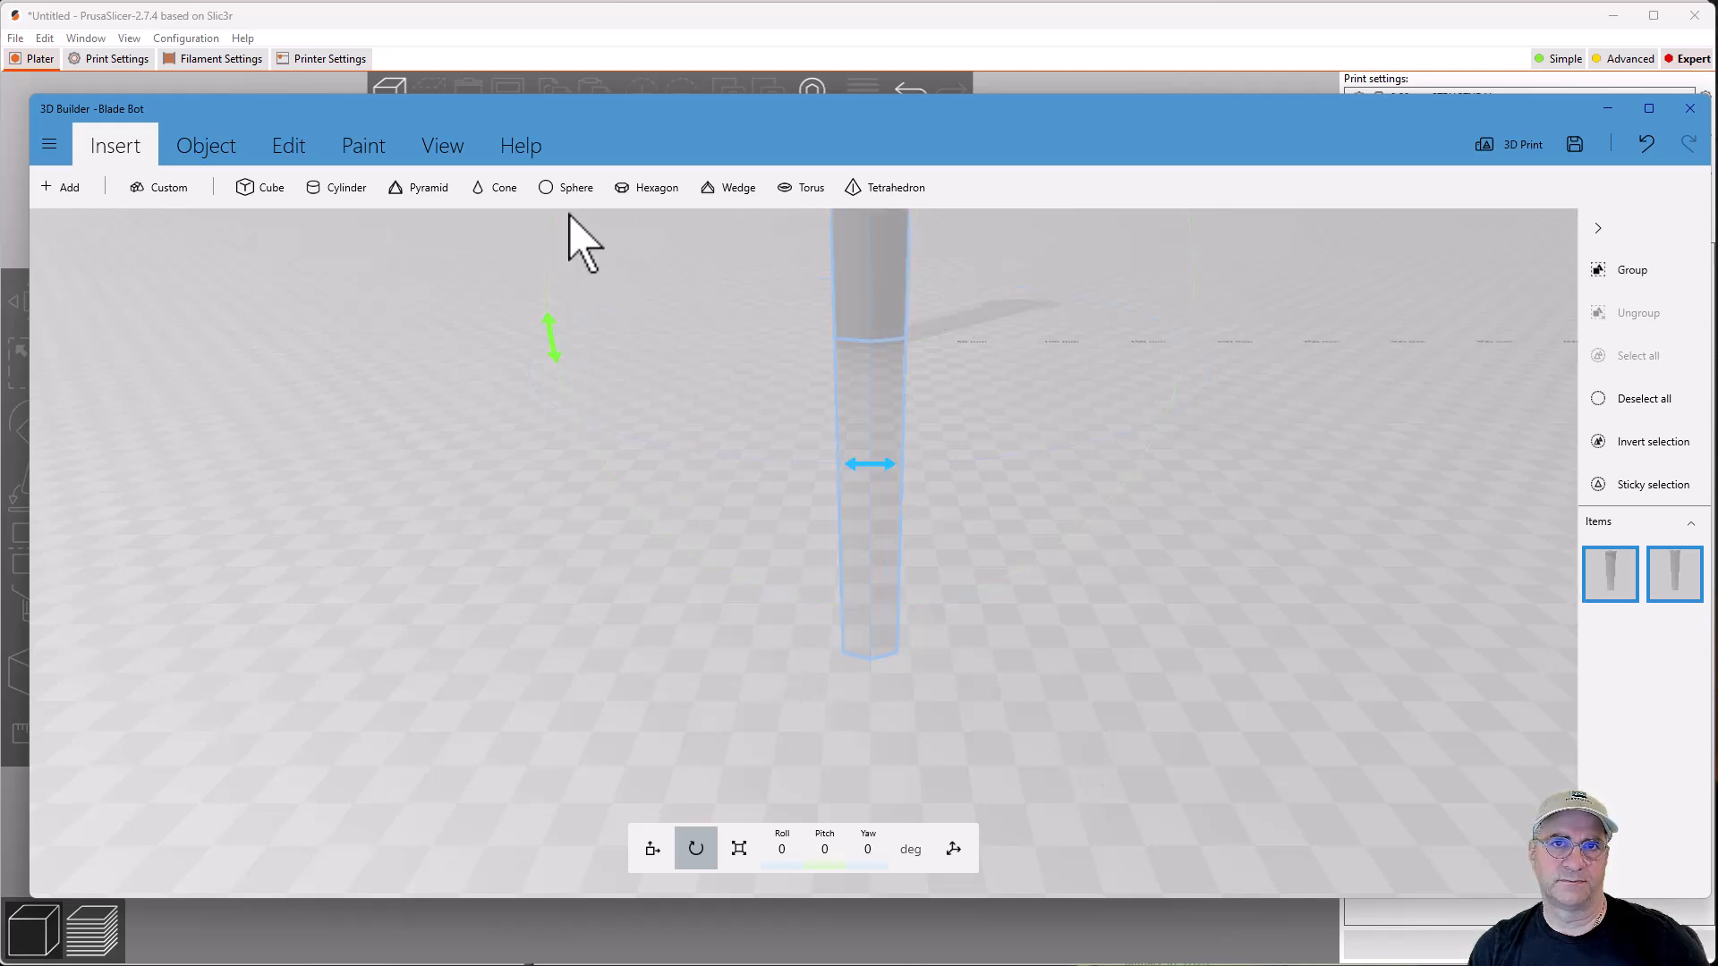
mouse_move(204, 145)
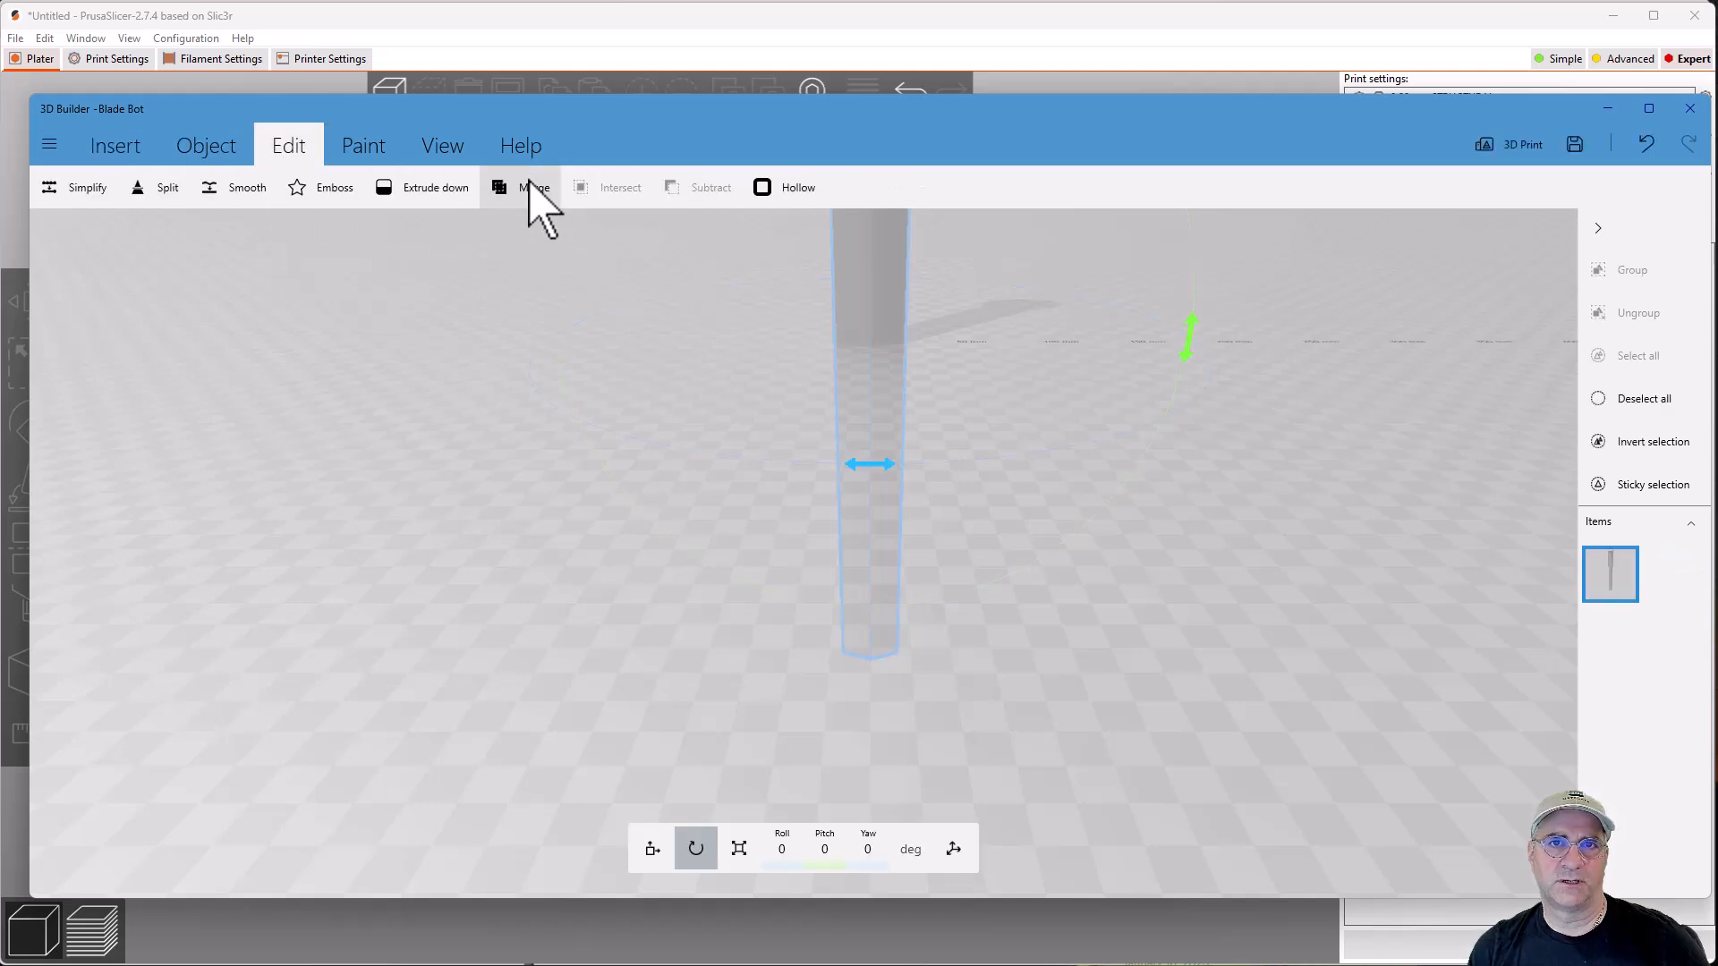
mouse_move(1047, 465)
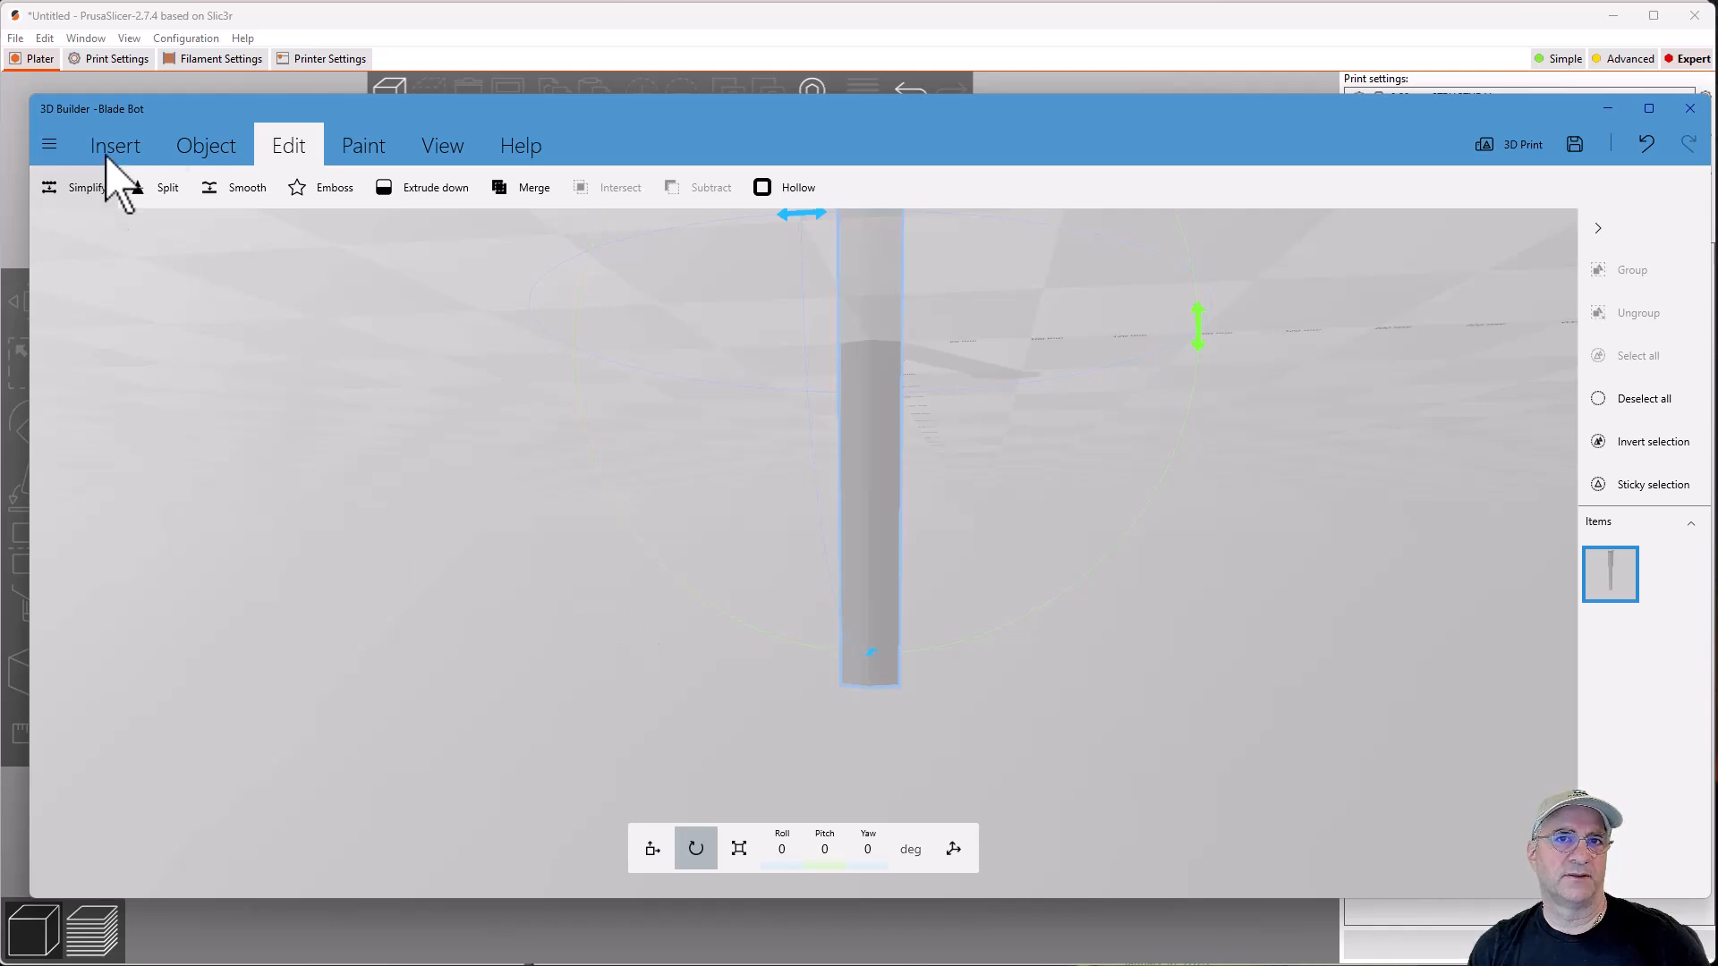
- Add the recent blade tip piece, align it under the blade and merge them into one object
click(114, 145)
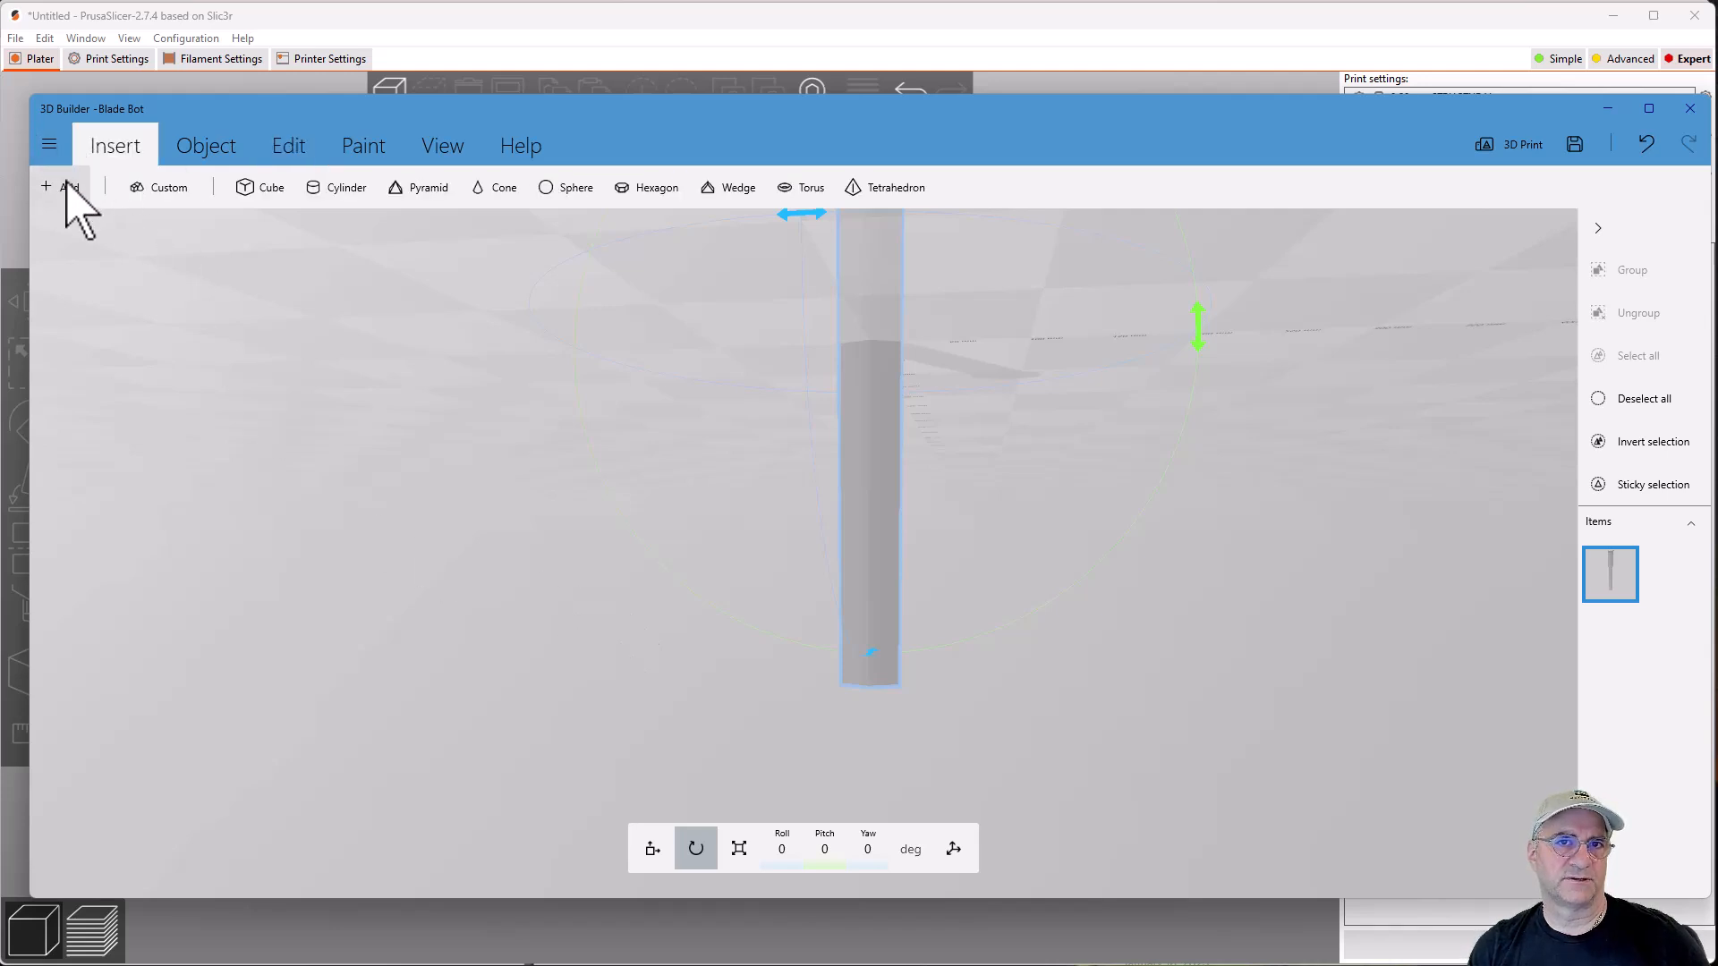
click(61, 186)
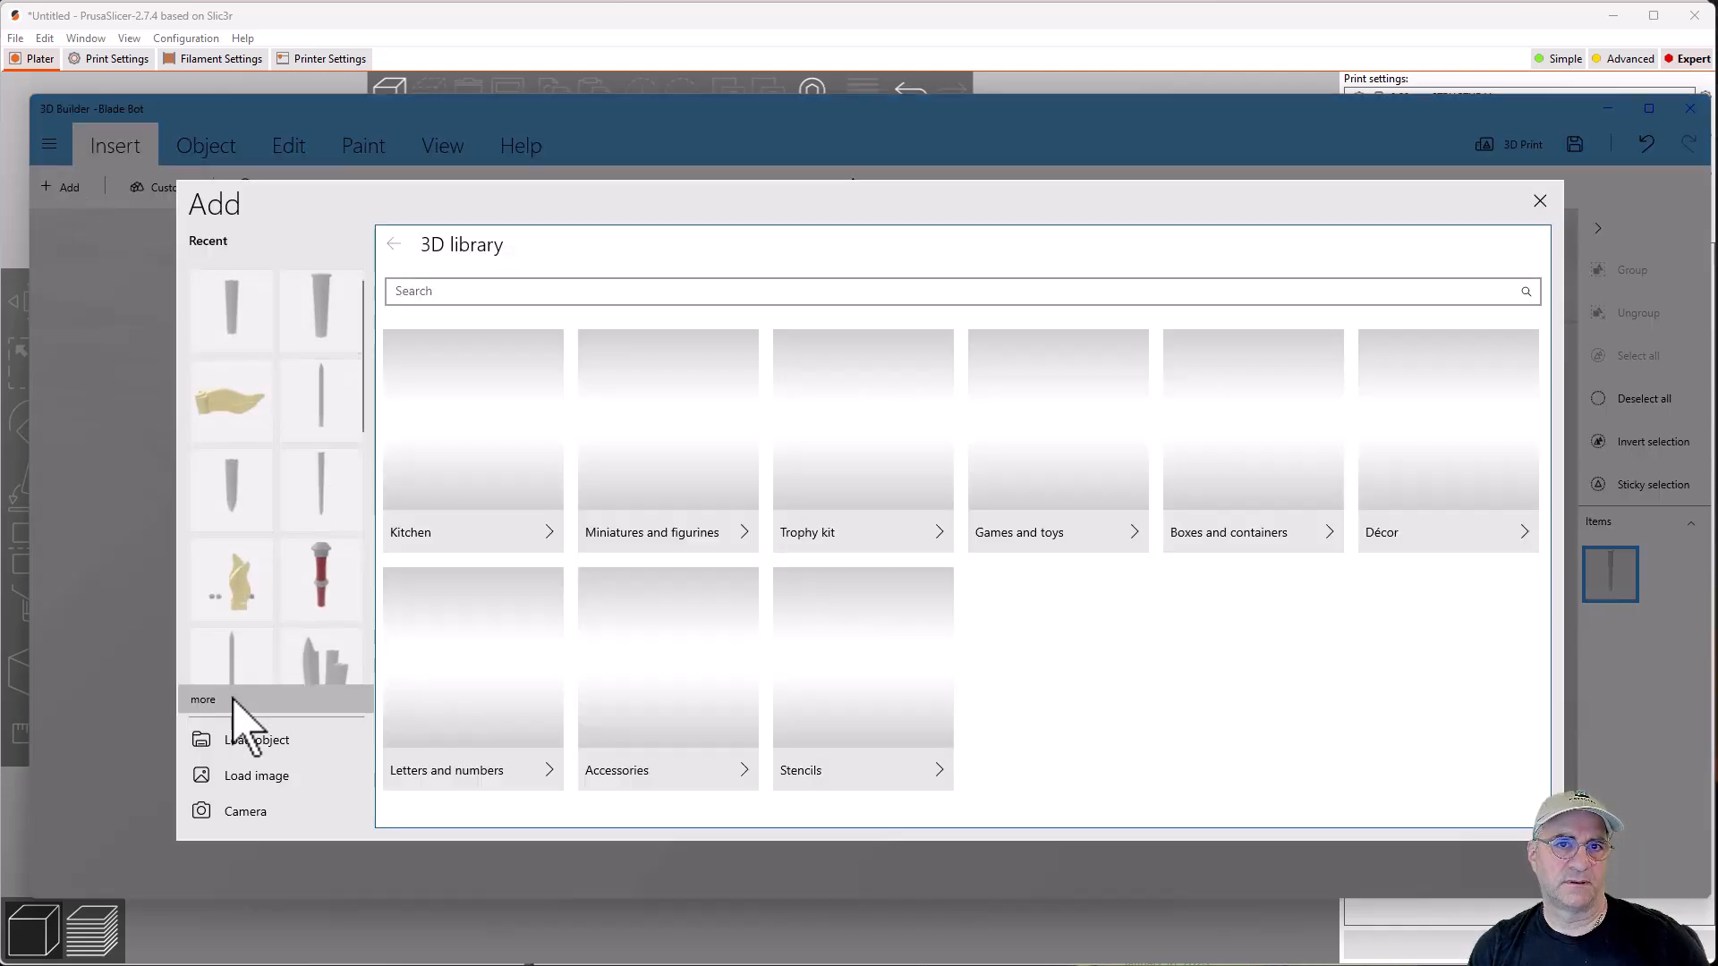
click(256, 739)
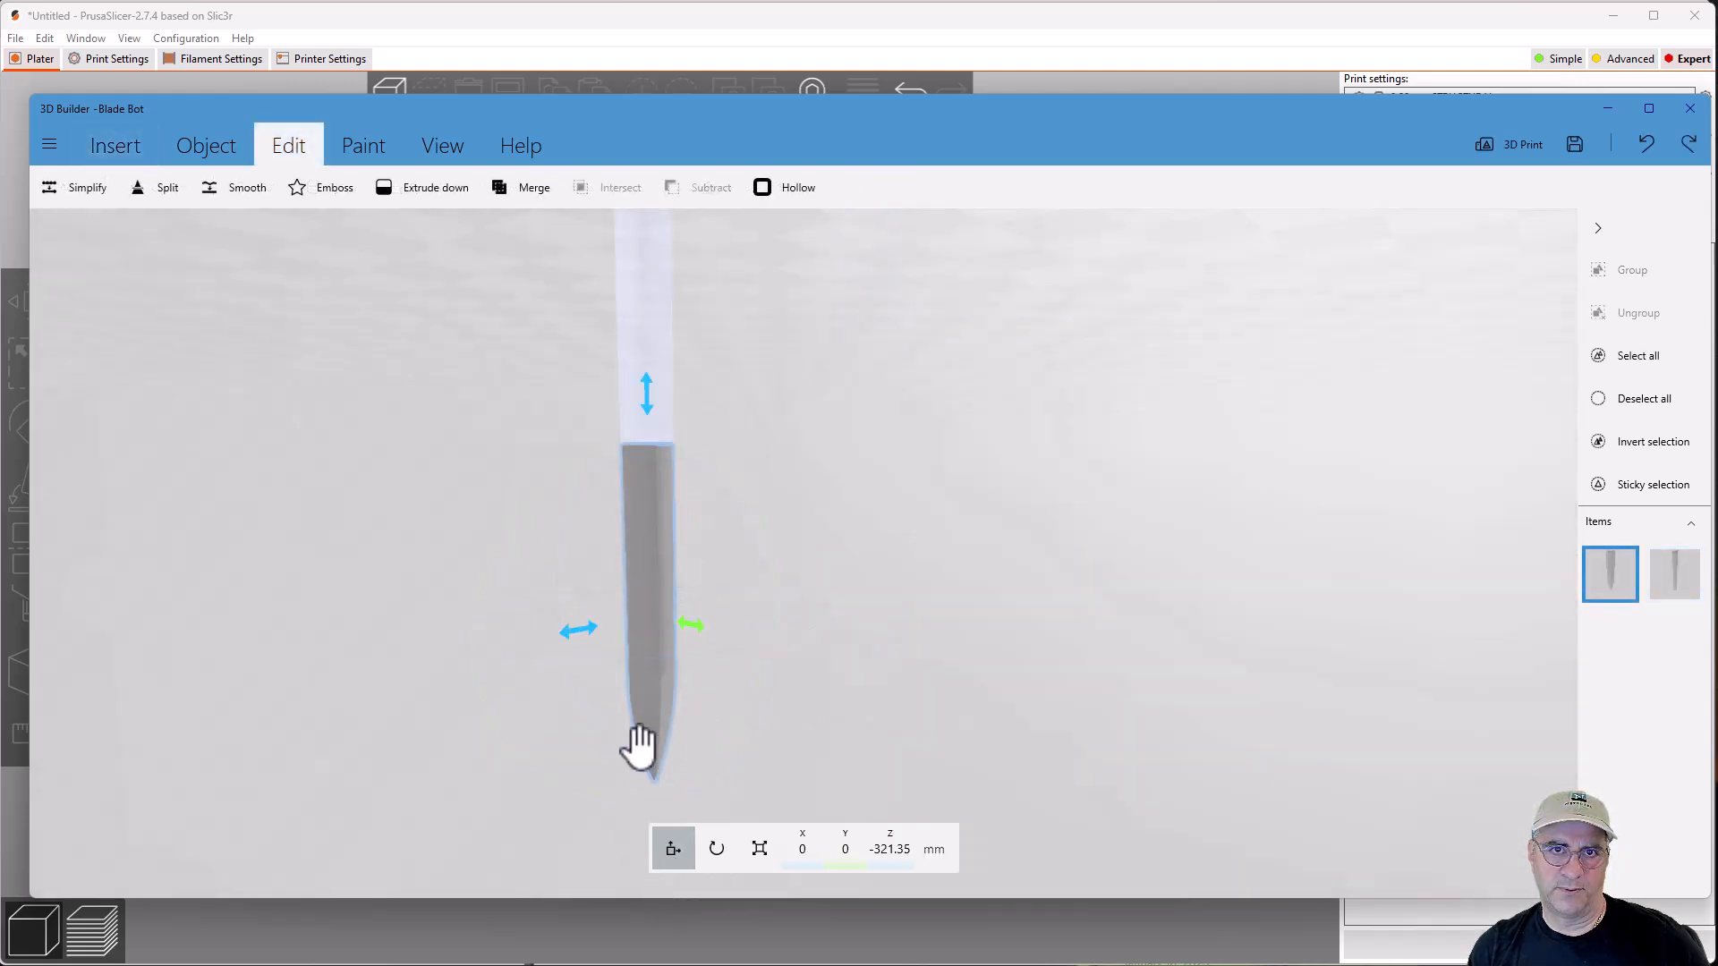
mouse_move(646, 516)
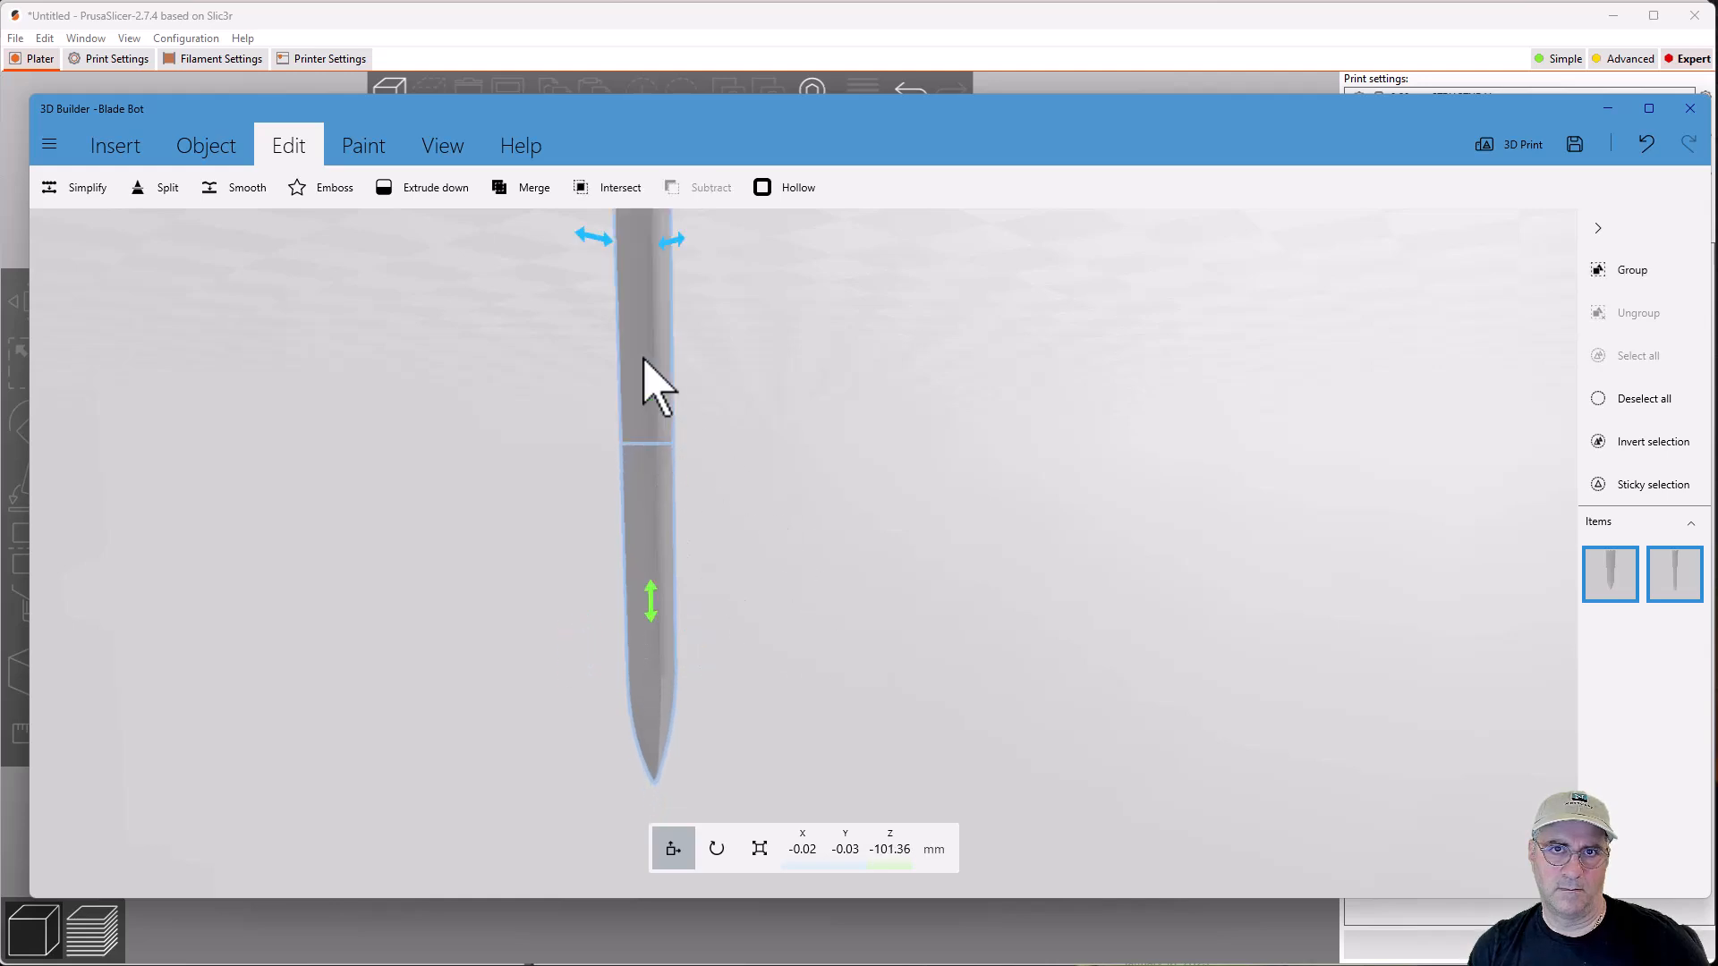
mouse_move(520, 208)
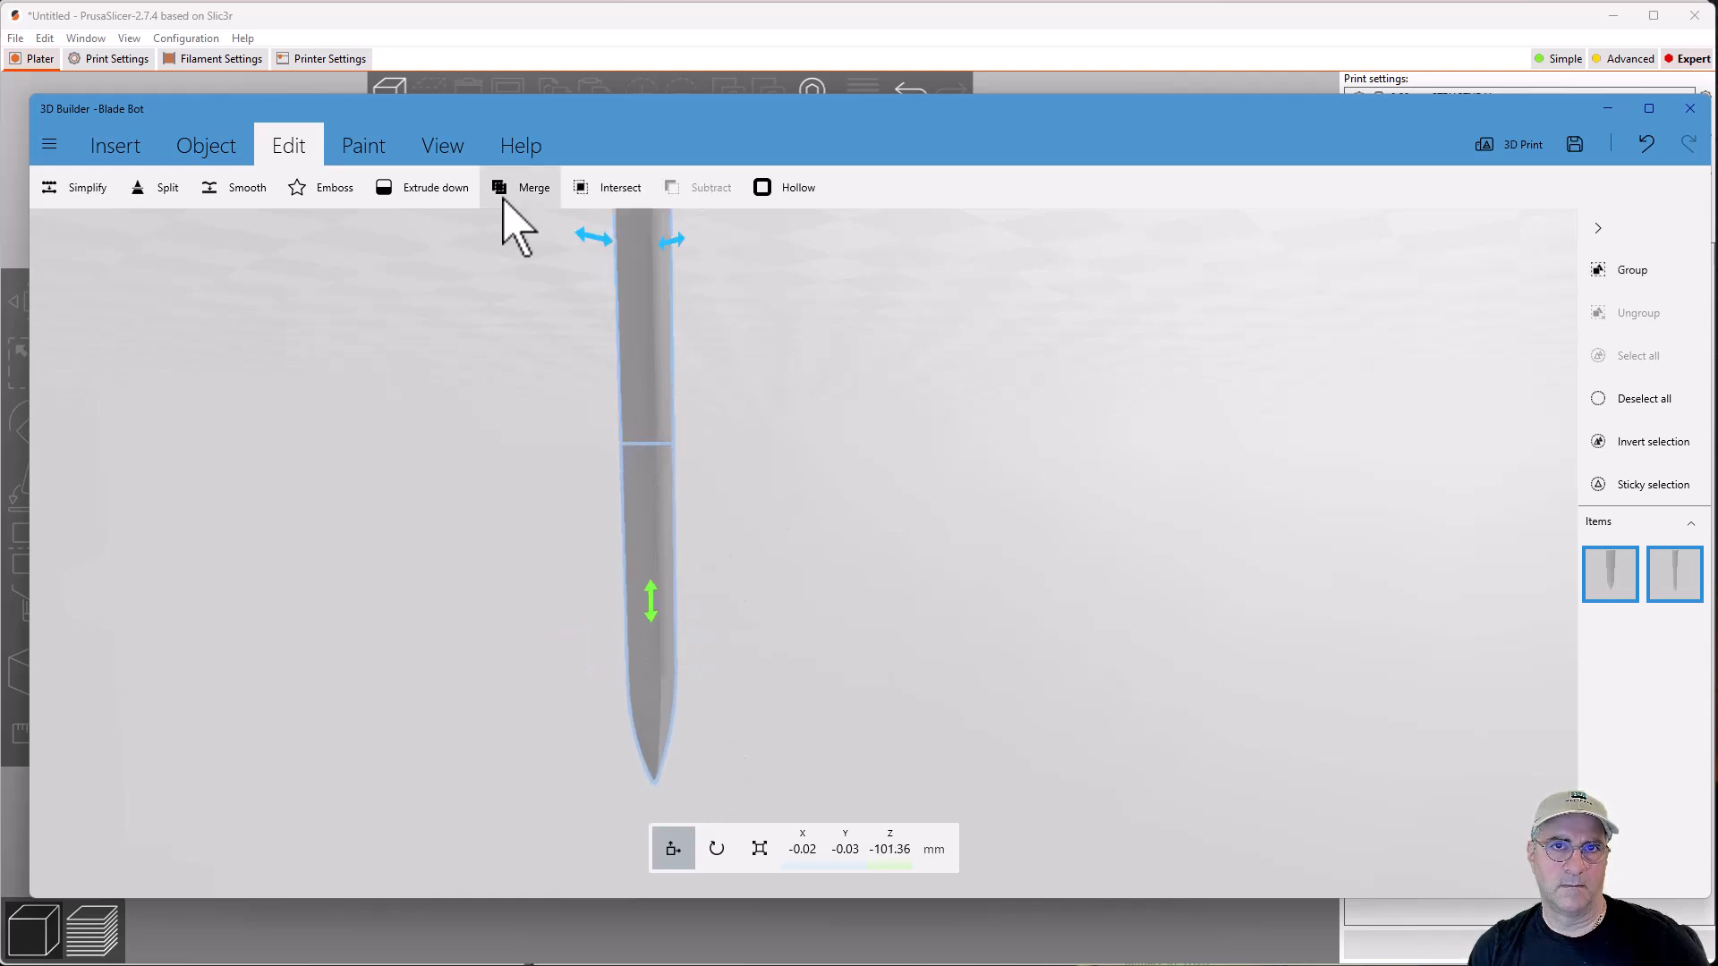
click(521, 186)
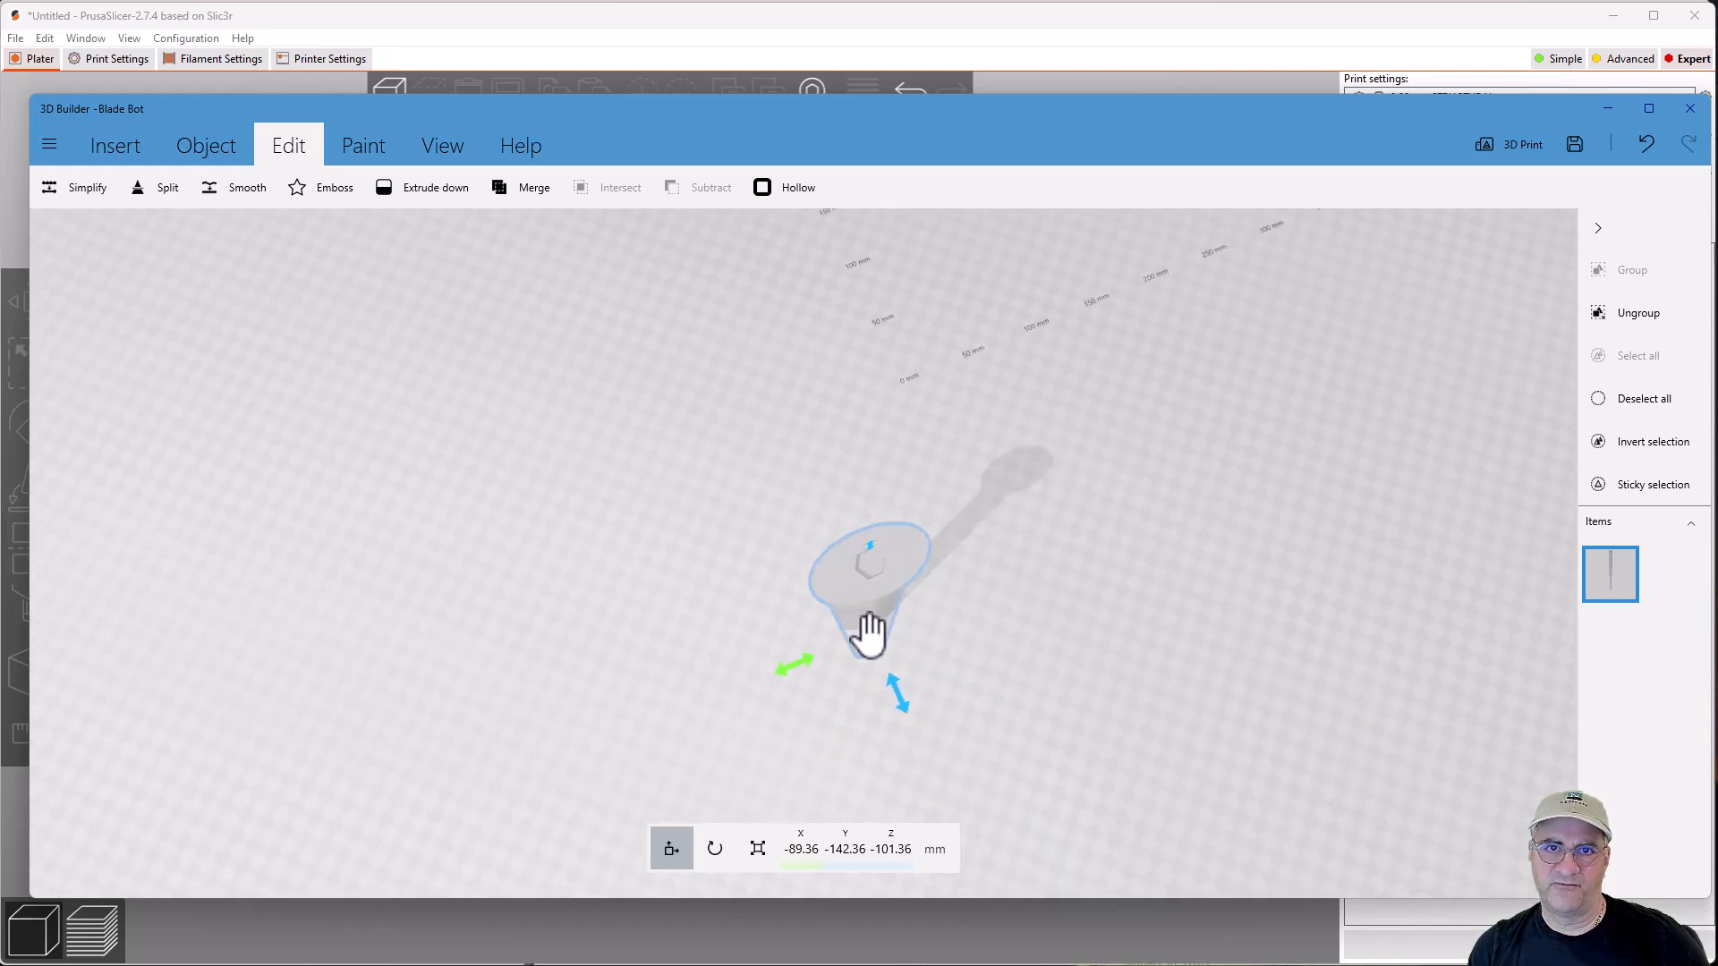
mouse_move(667, 674)
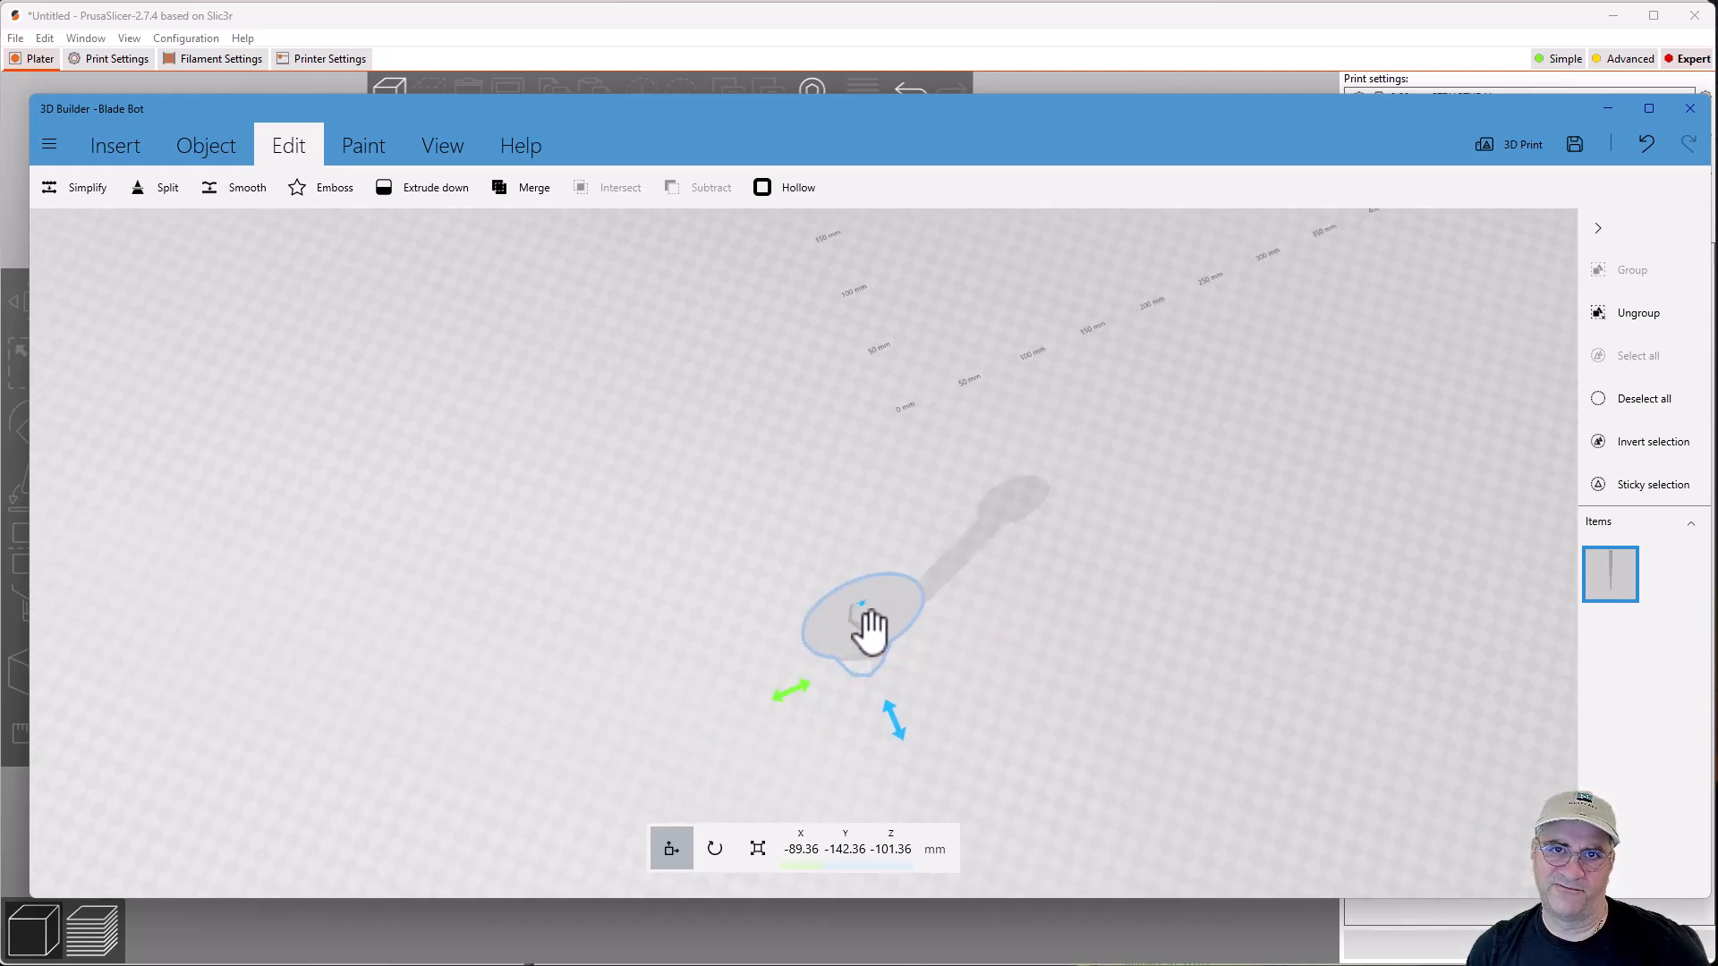
mouse_move(848, 629)
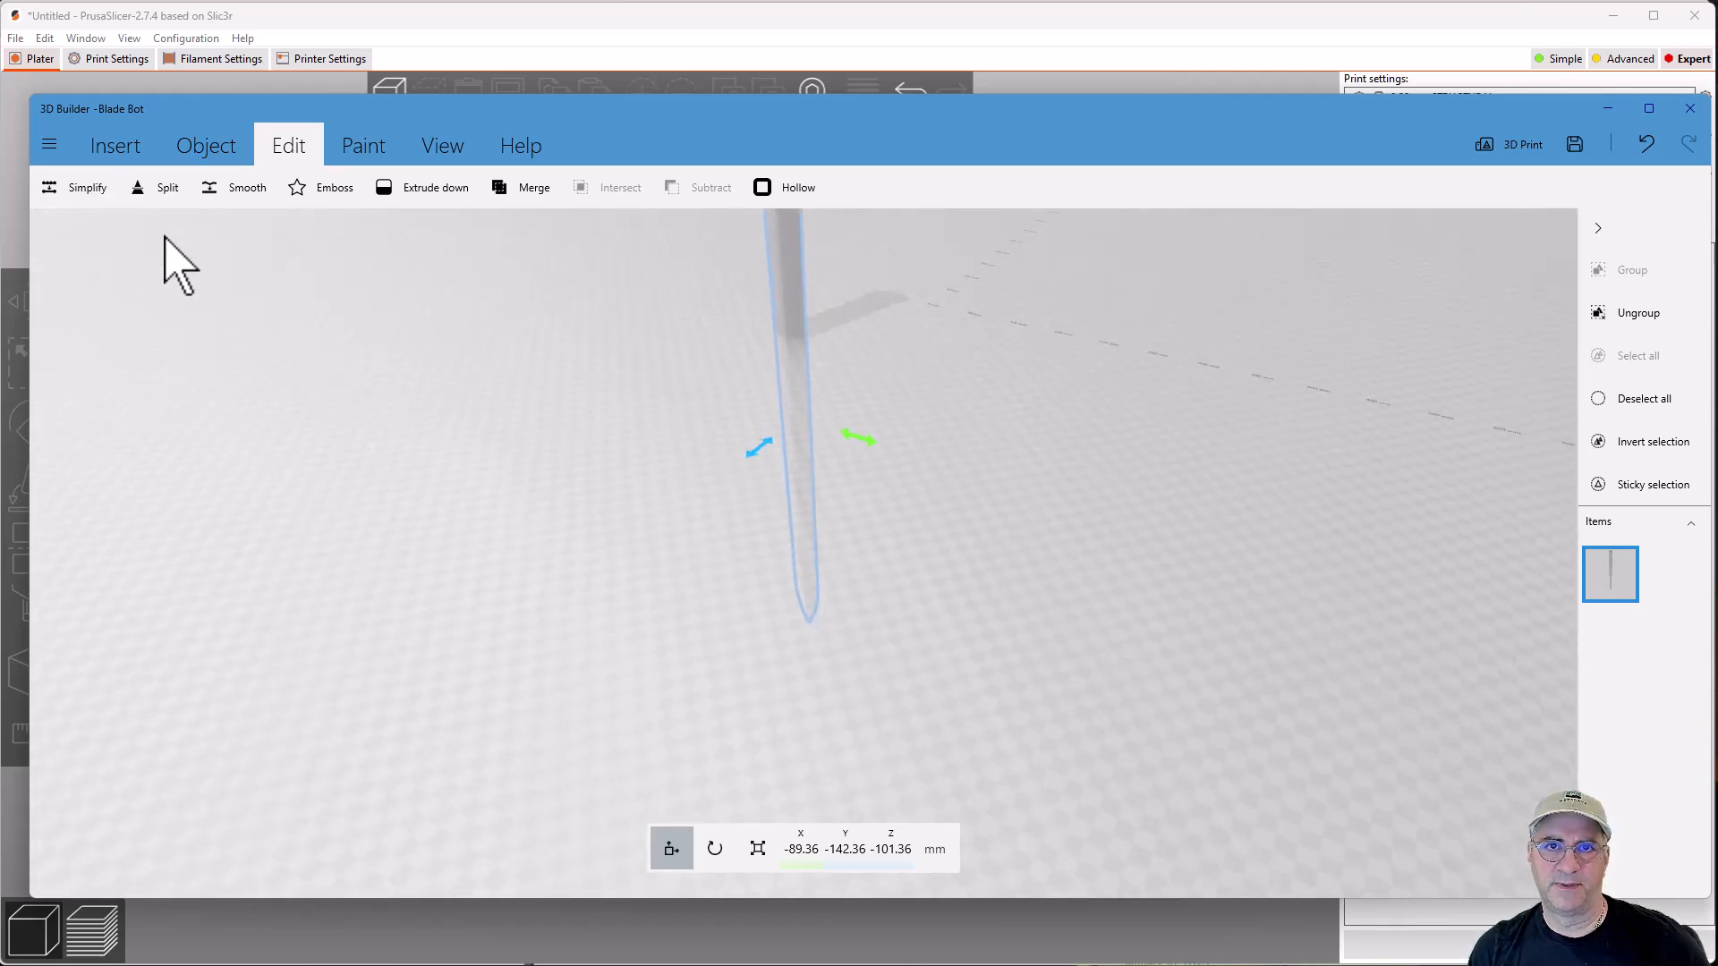
mouse_move(717, 675)
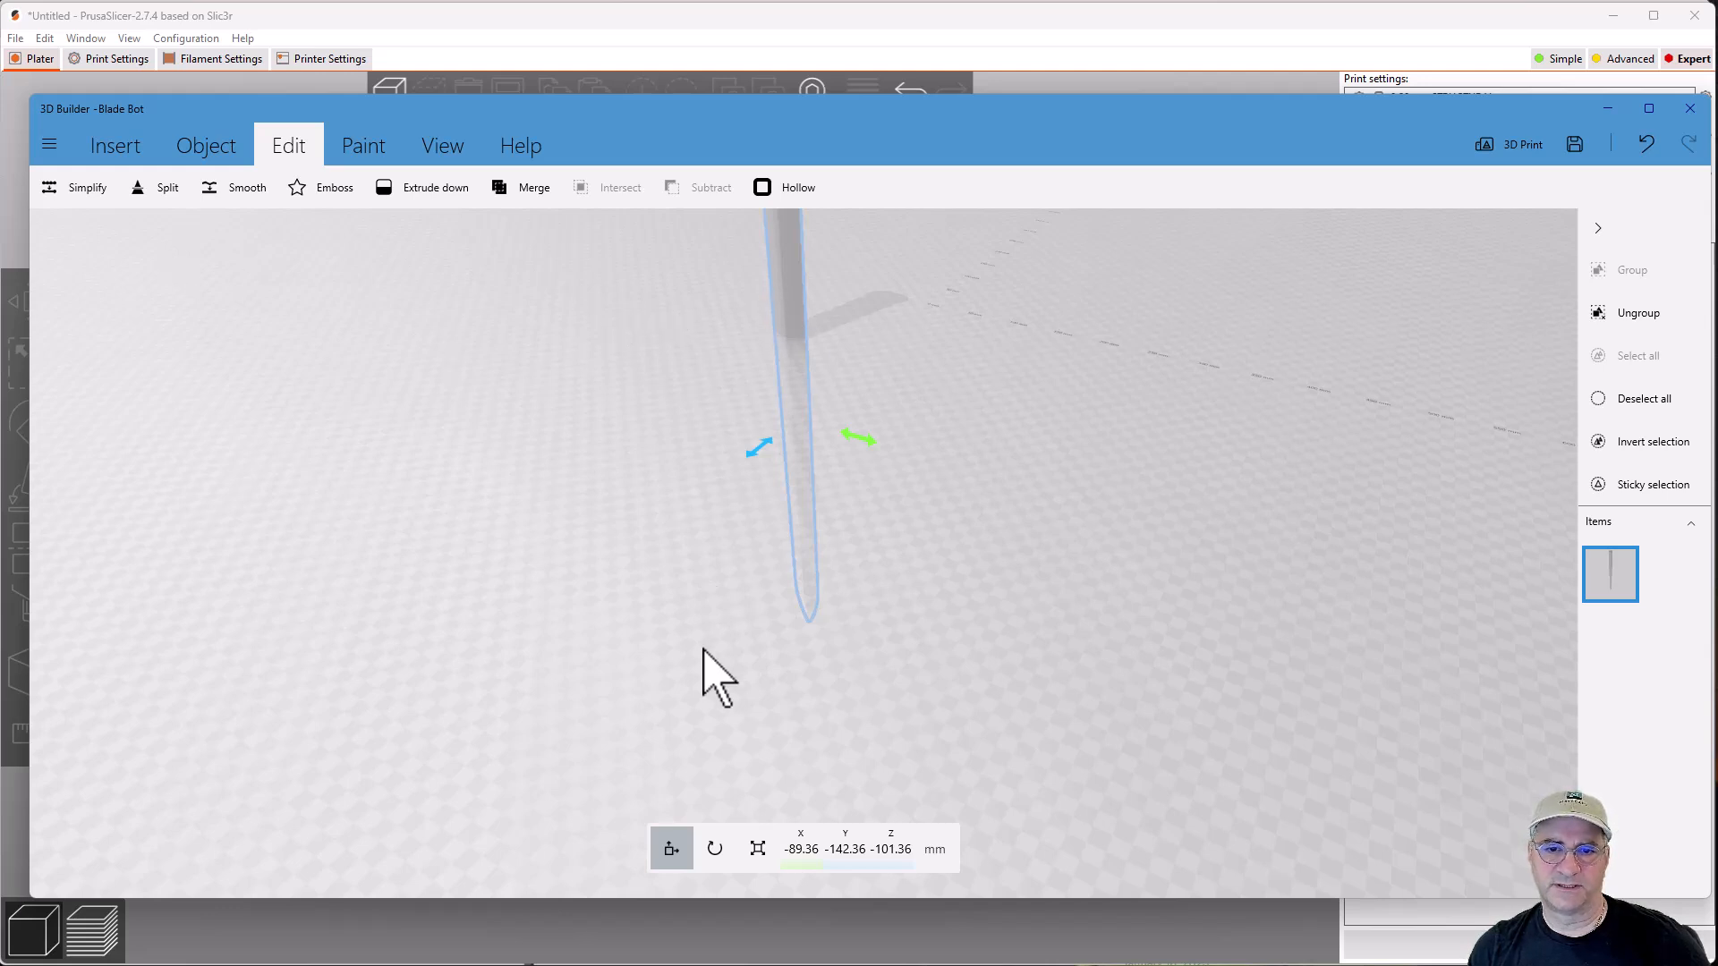
- Rotate the merged blade 180 degrees and settle it on its flat cut end on the build plate
click(694, 849)
text(18)
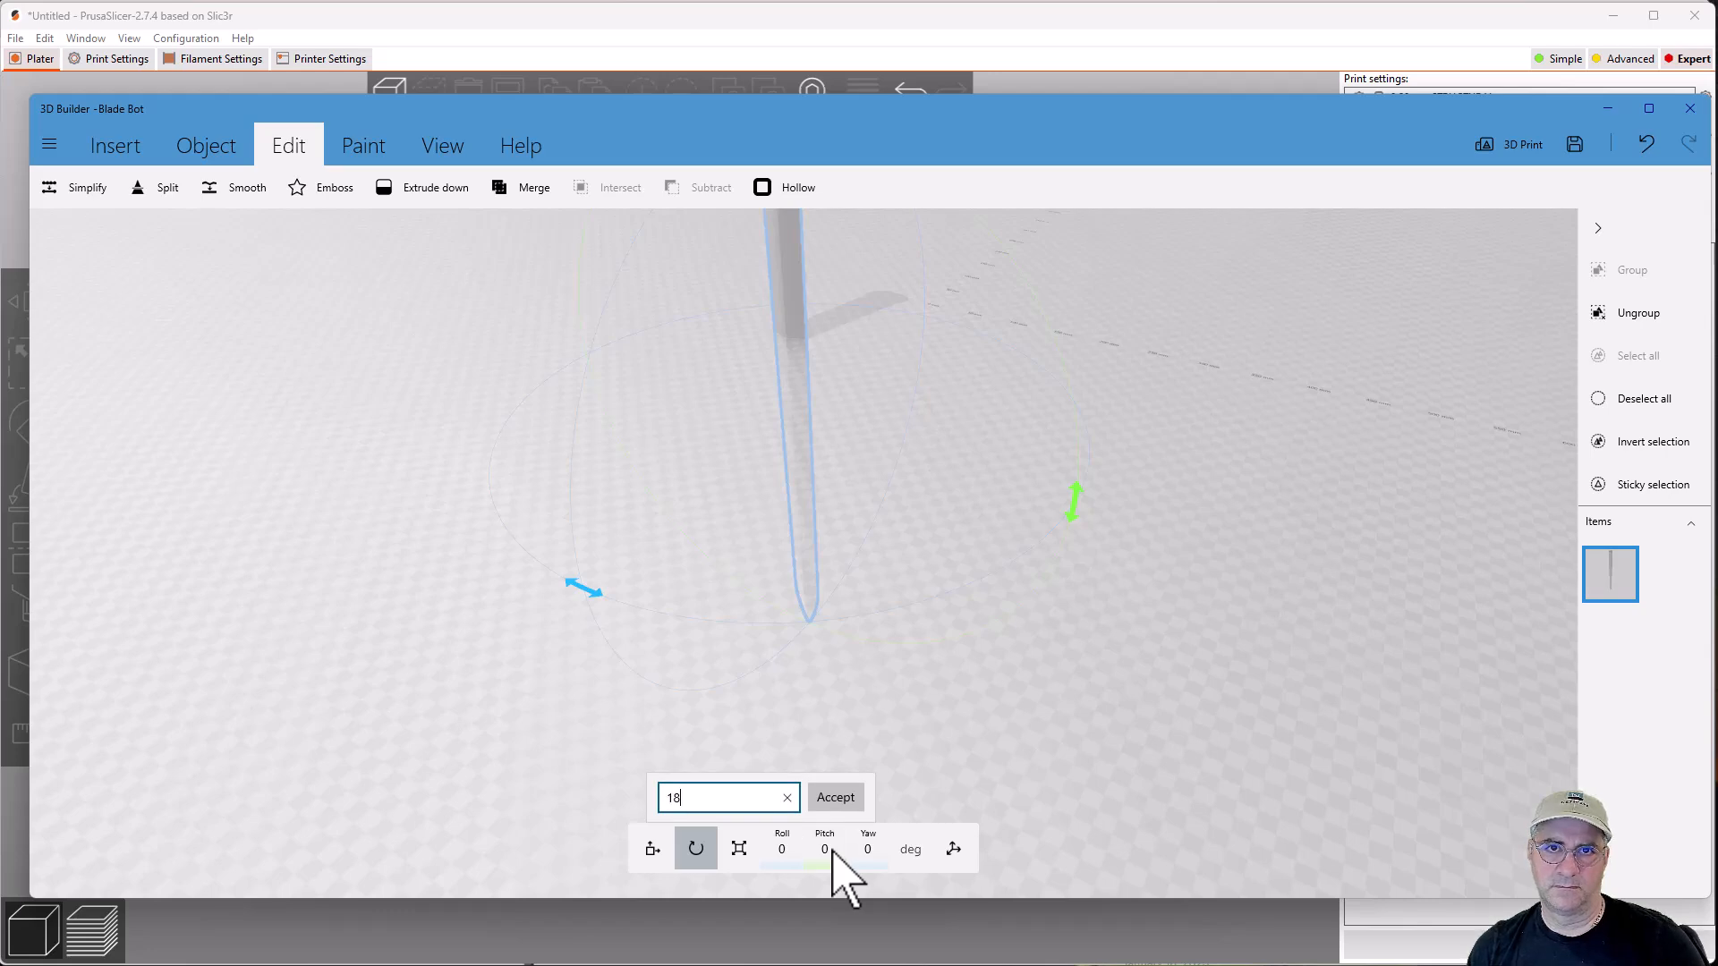
click(836, 796)
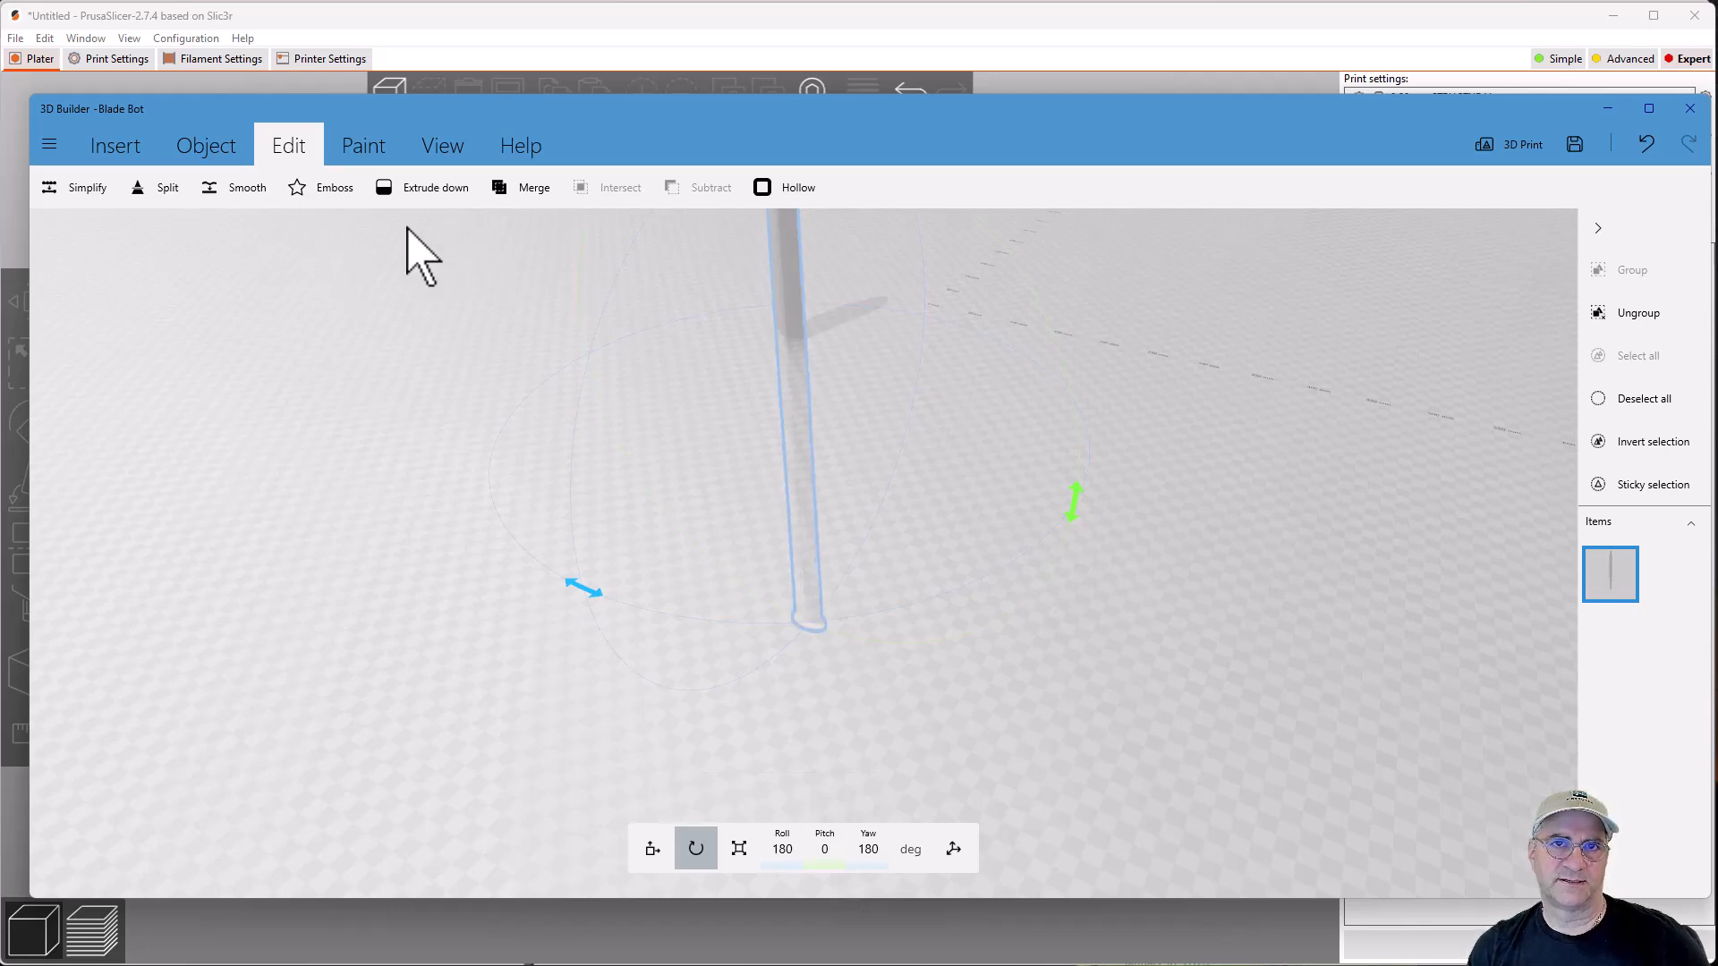
click(204, 145)
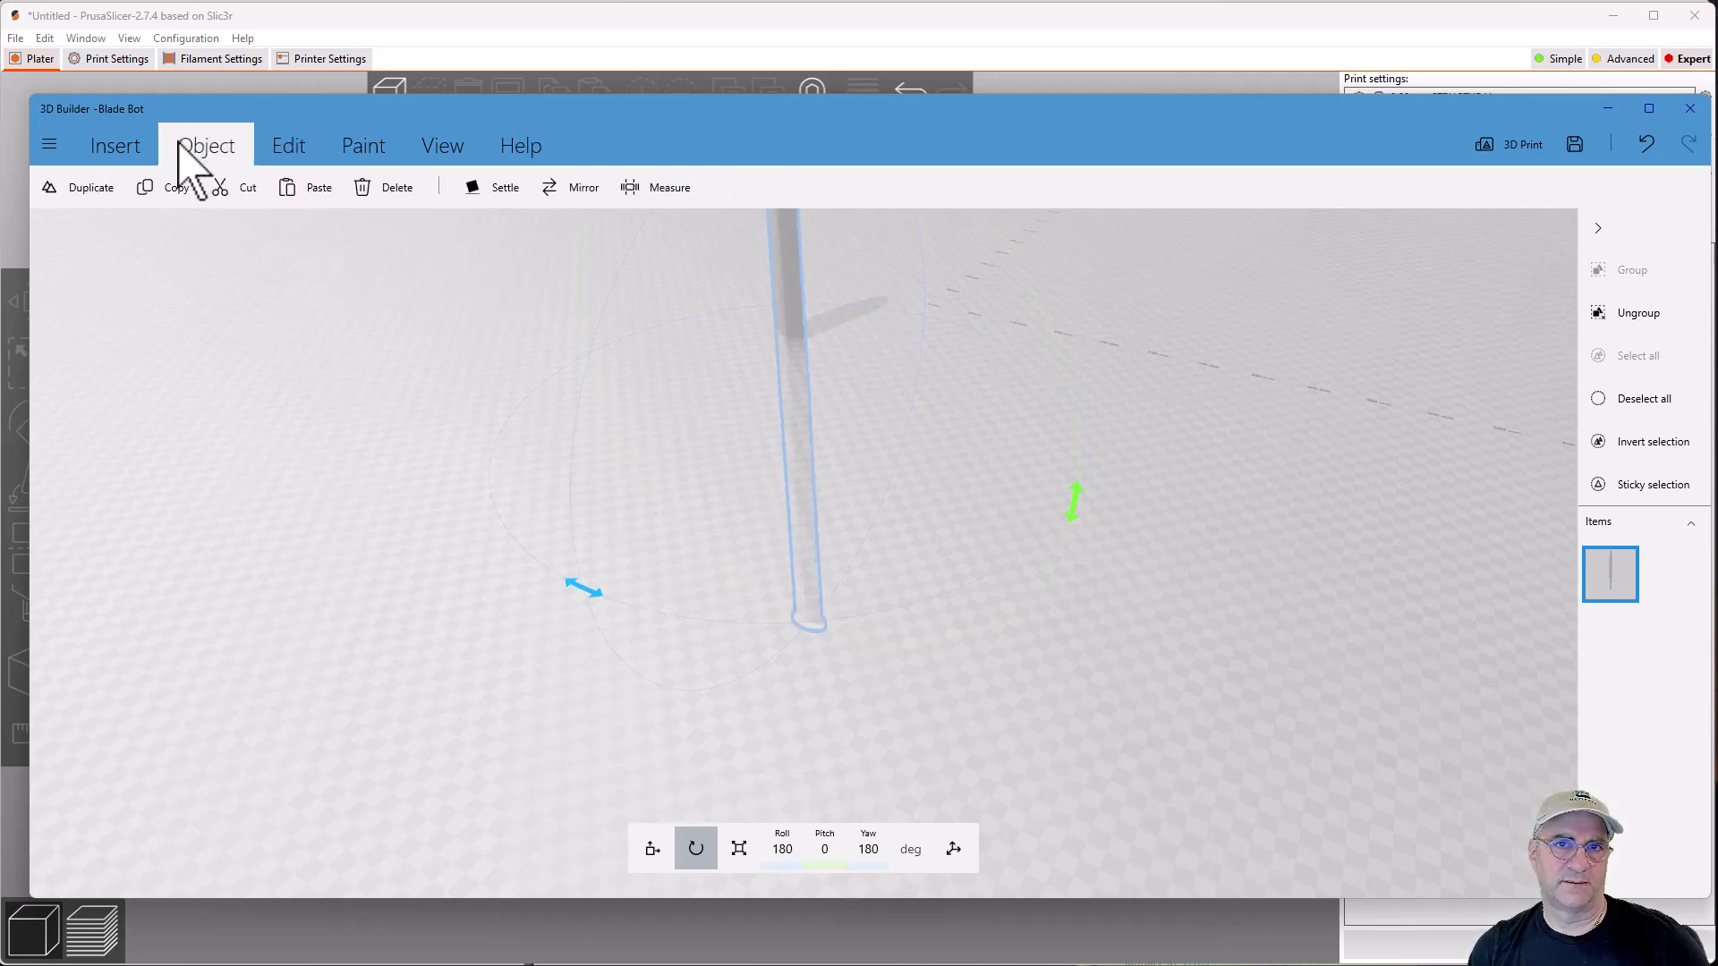
click(505, 186)
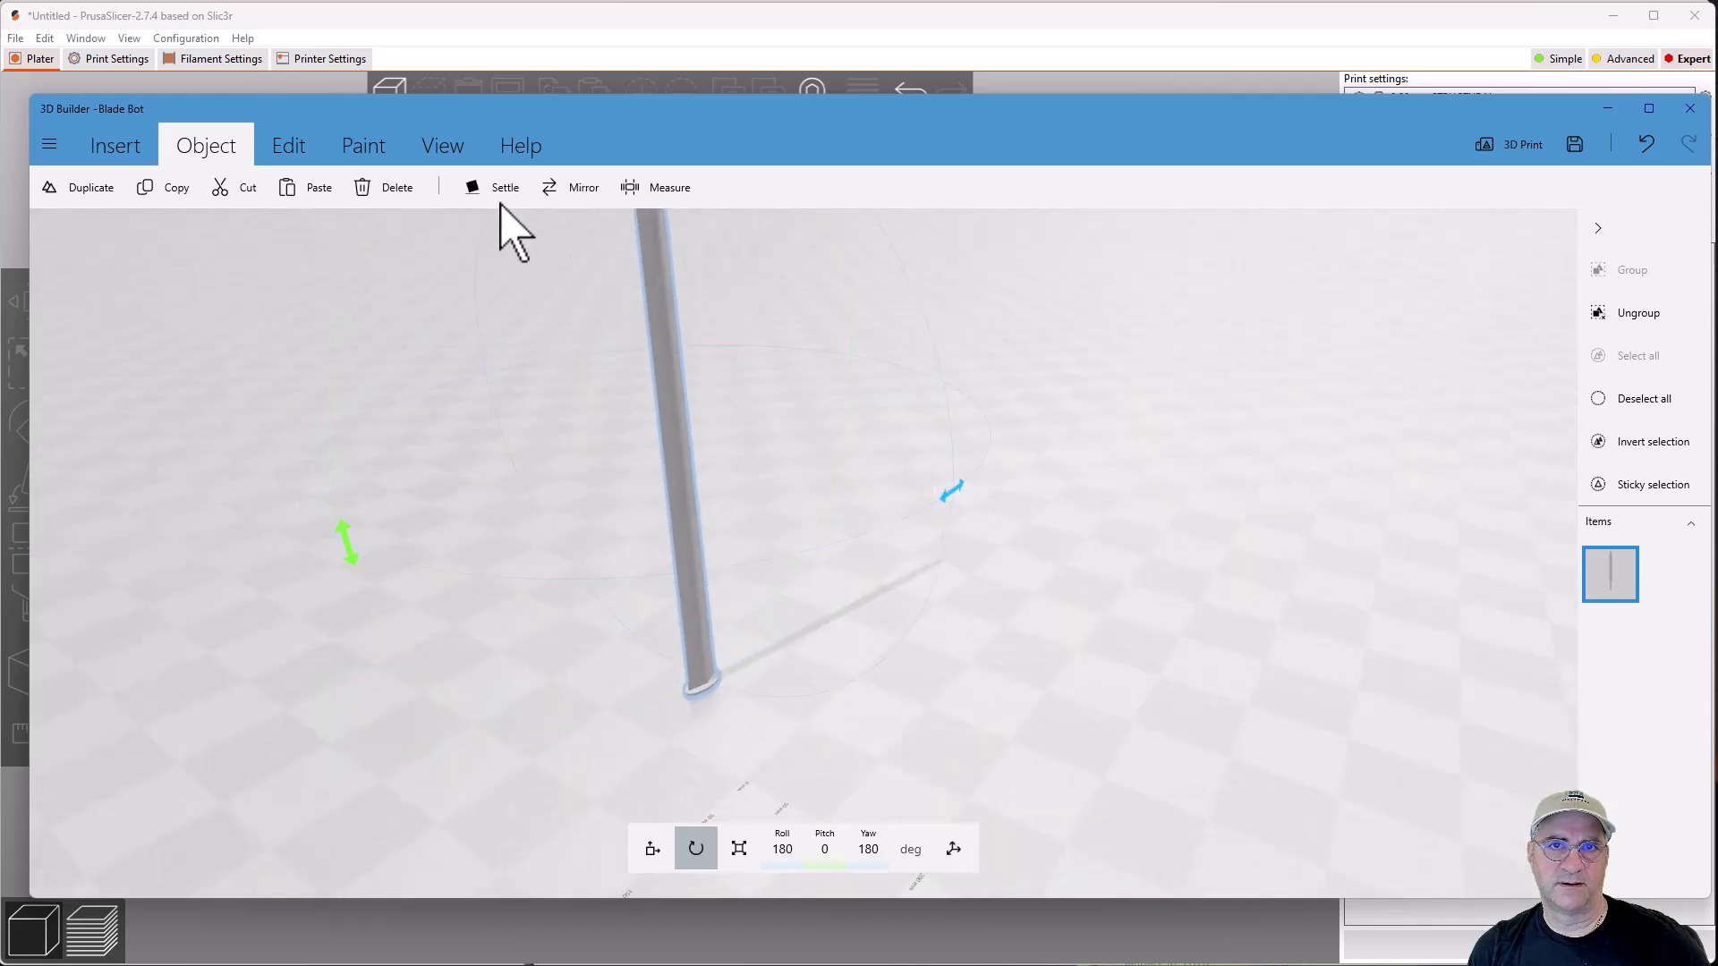
click(442, 145)
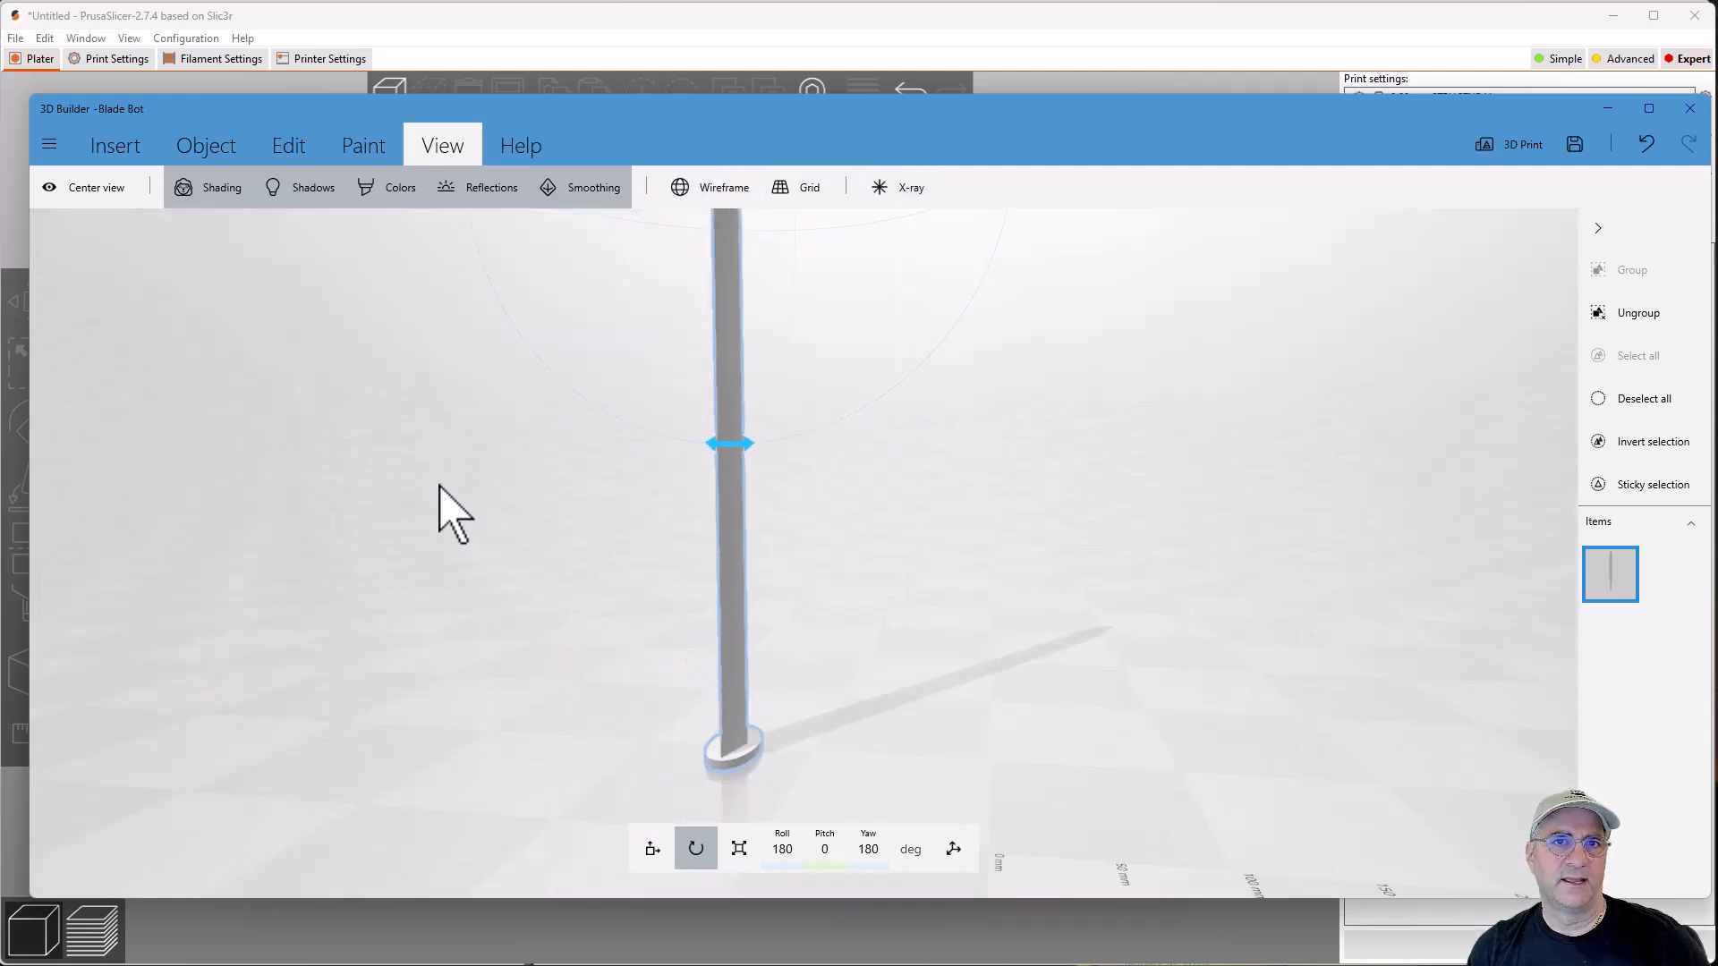
- Save the merged blade as Blade Bot Mid Tip.3mf, replacing the existing file
click(49, 143)
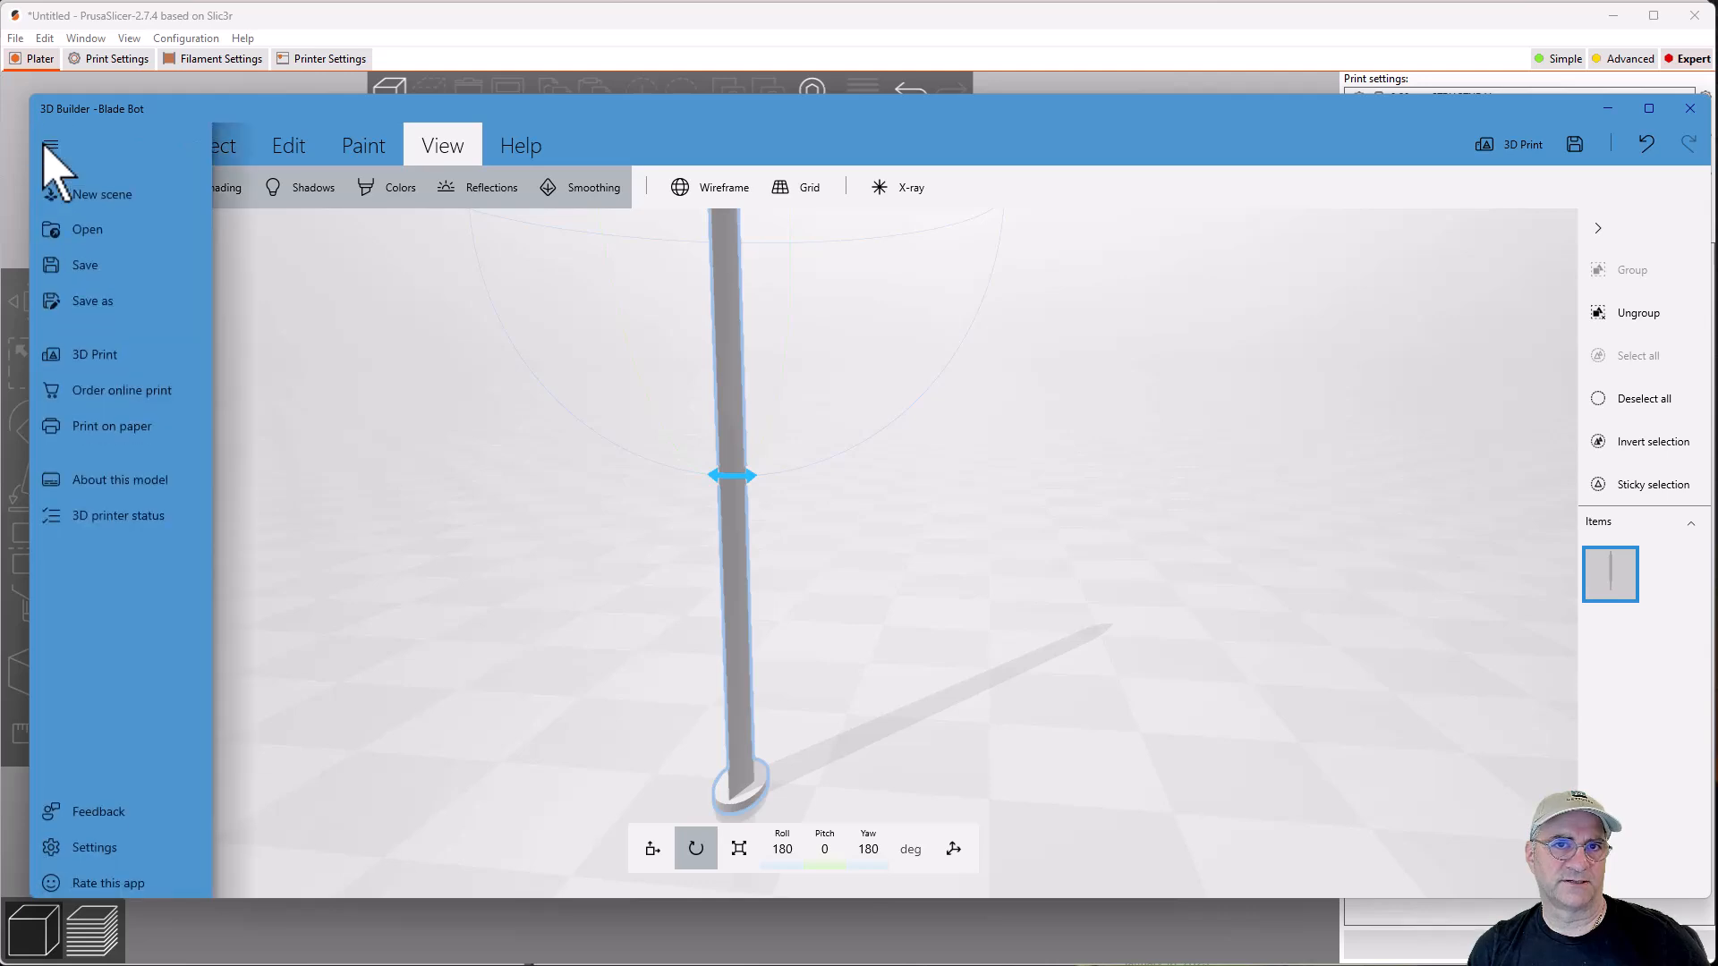
click(93, 301)
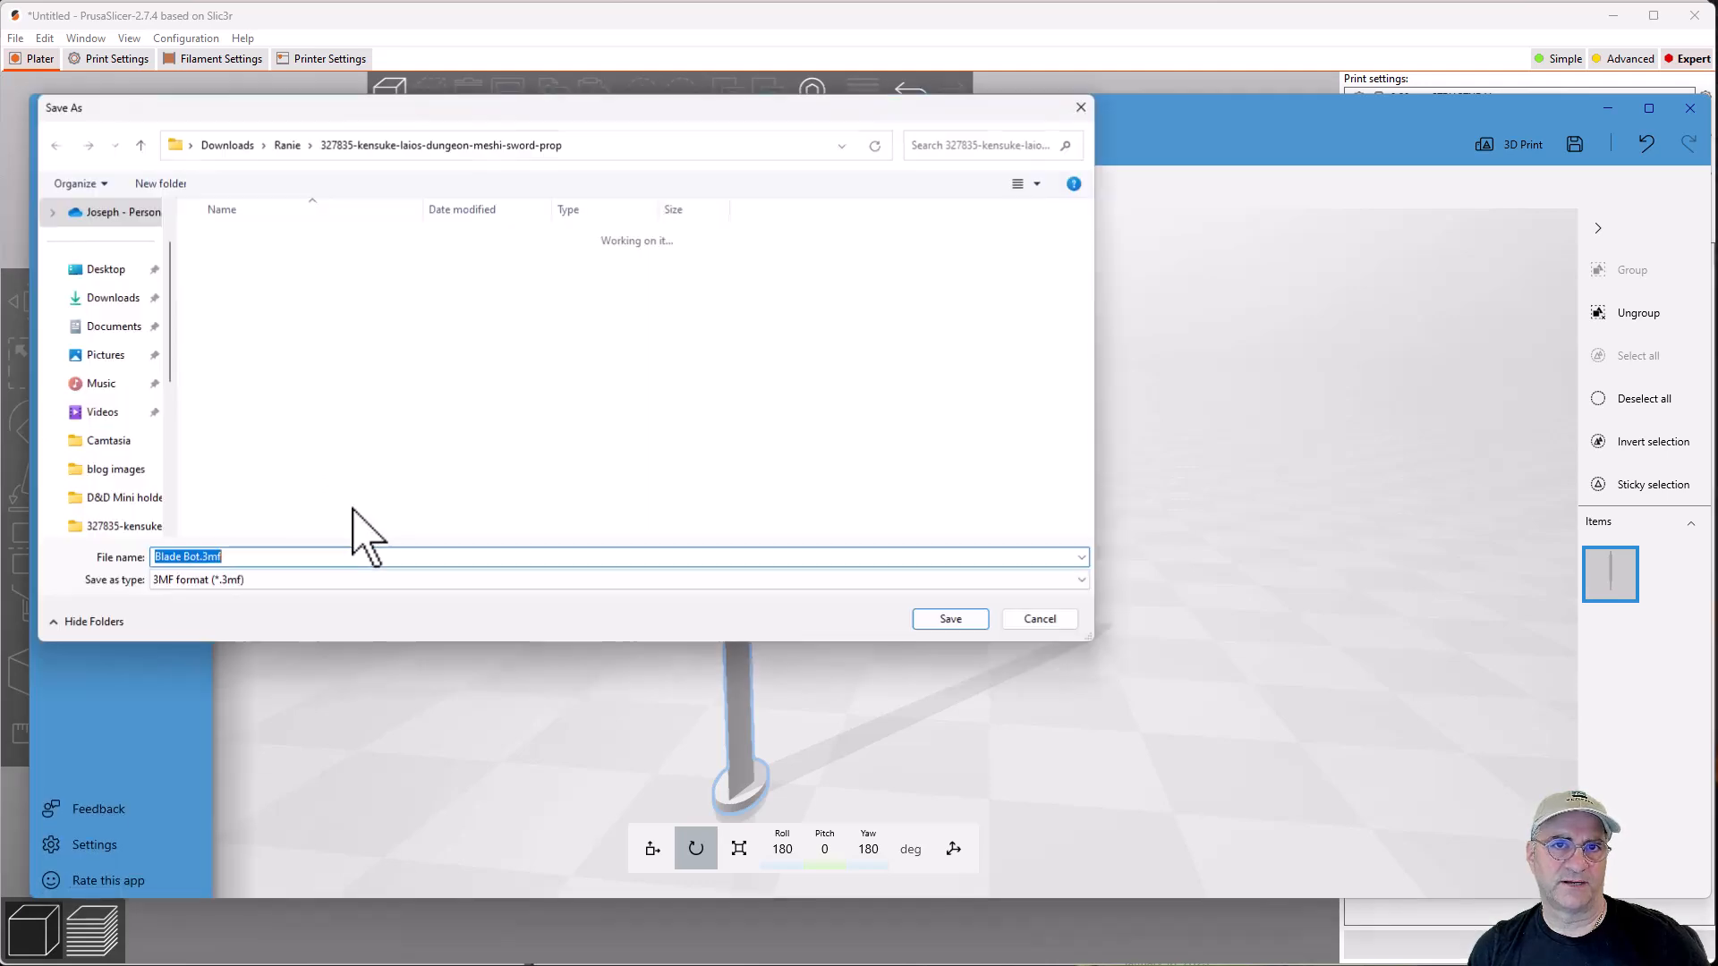
click(949, 619)
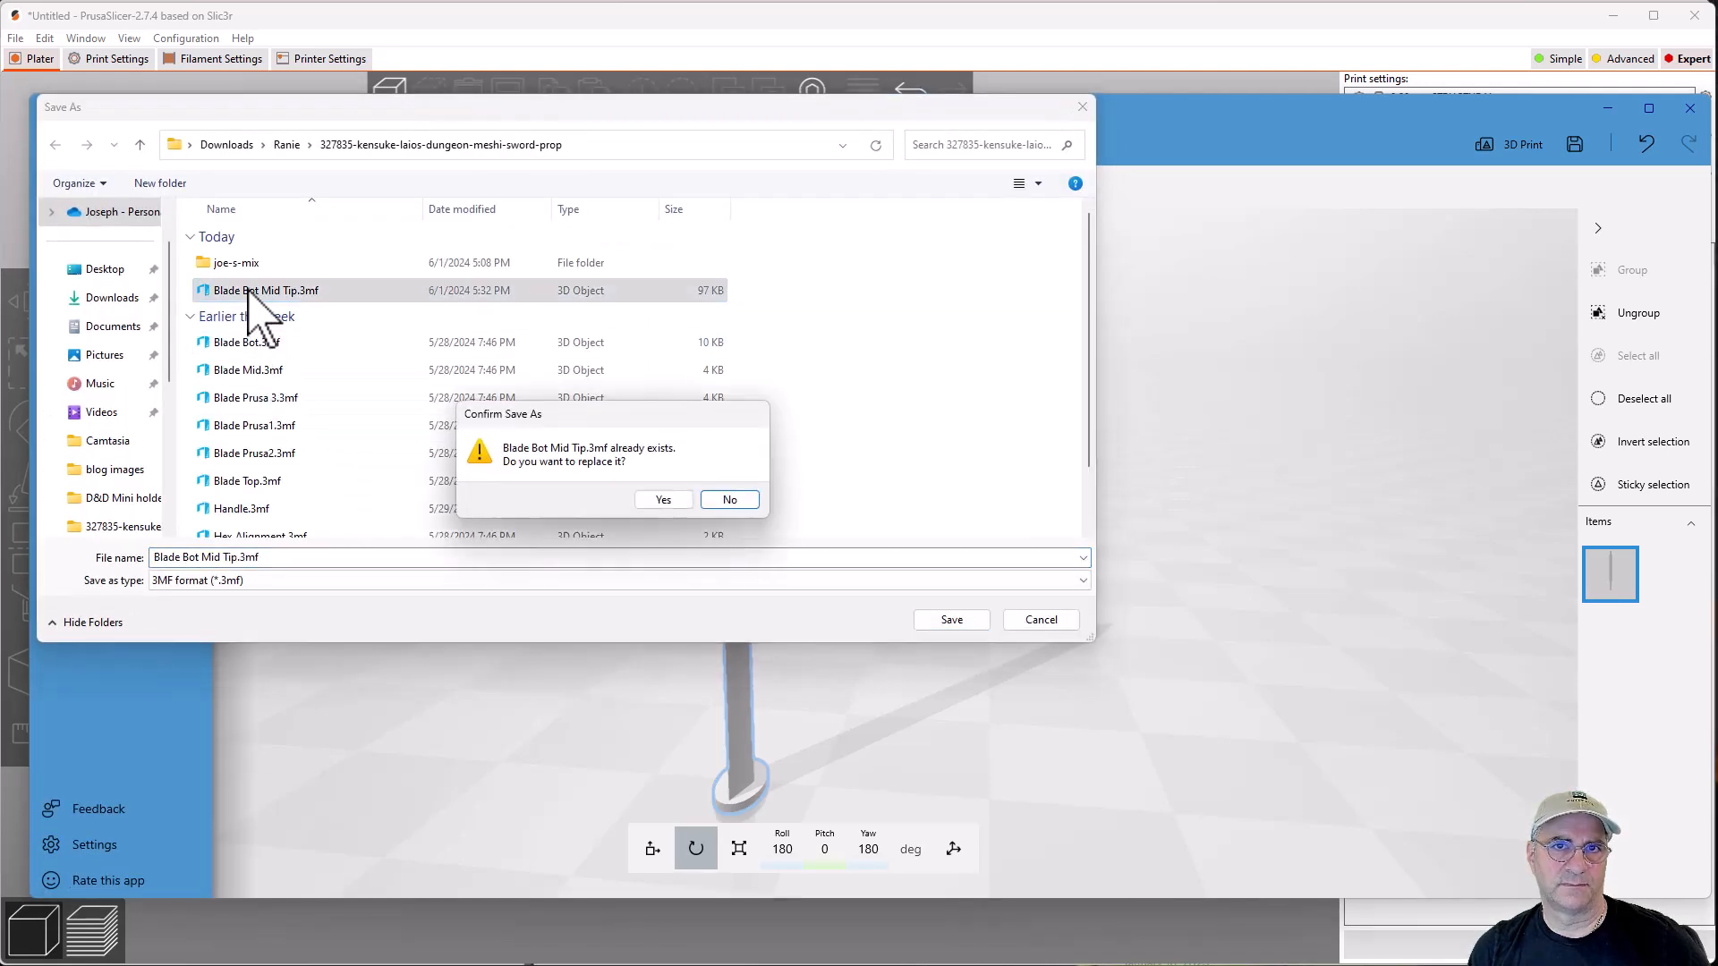
mouse_move(667, 526)
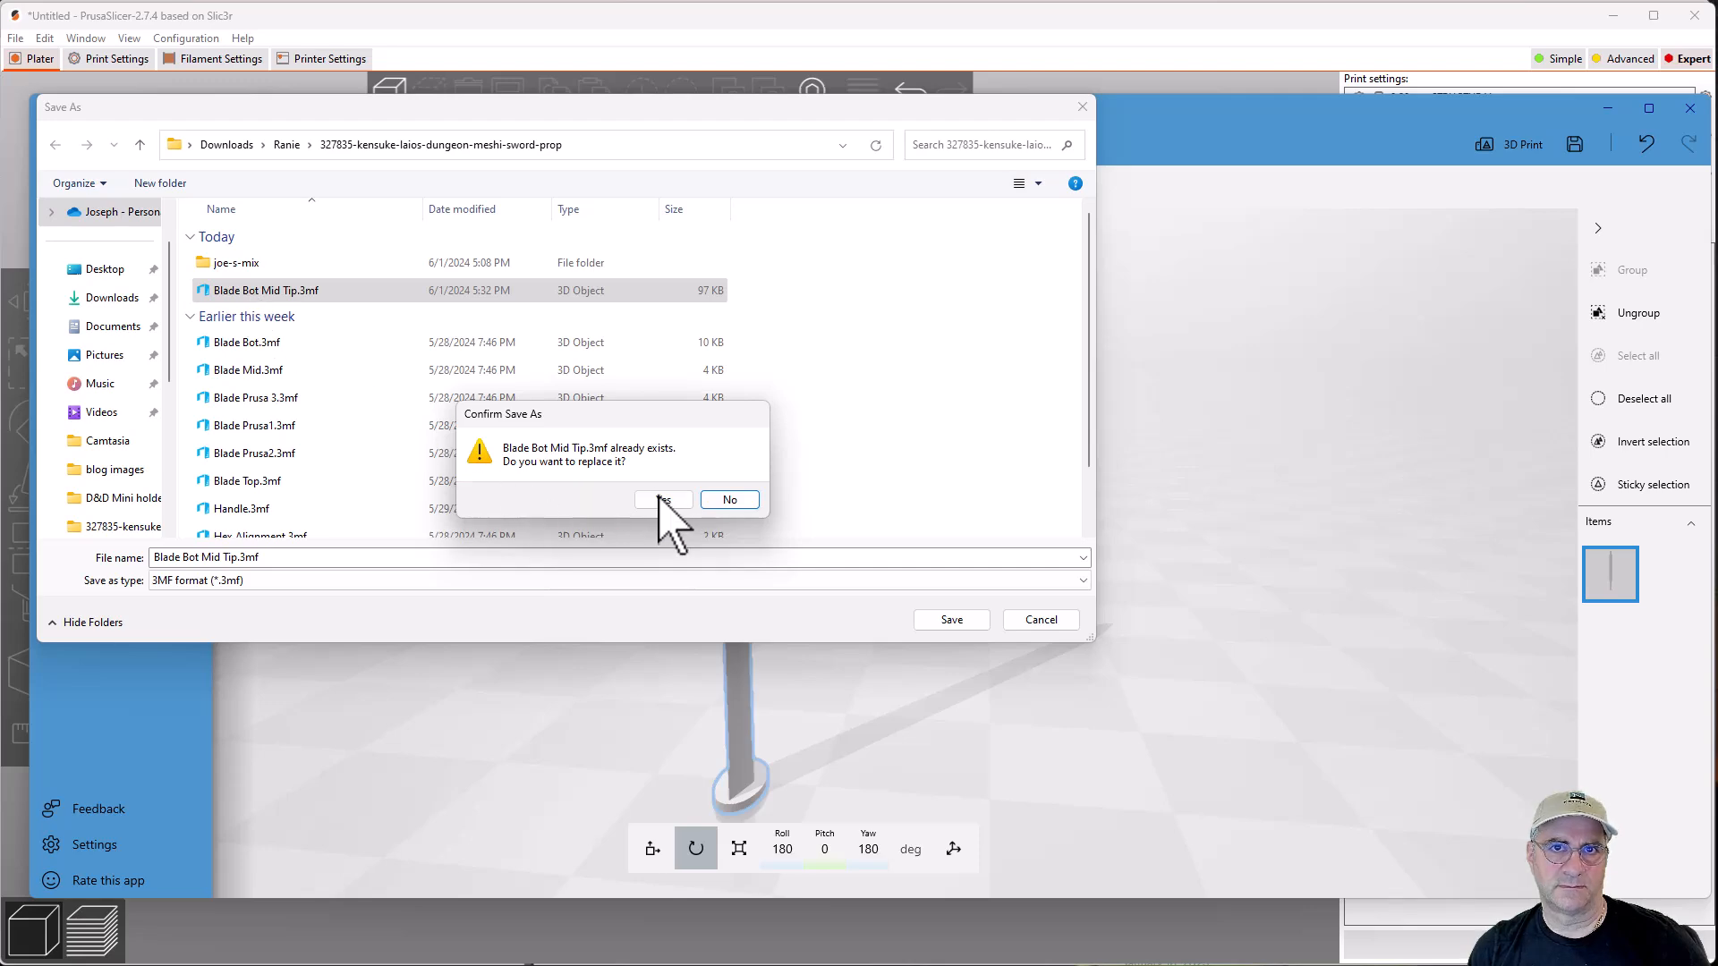
click(662, 499)
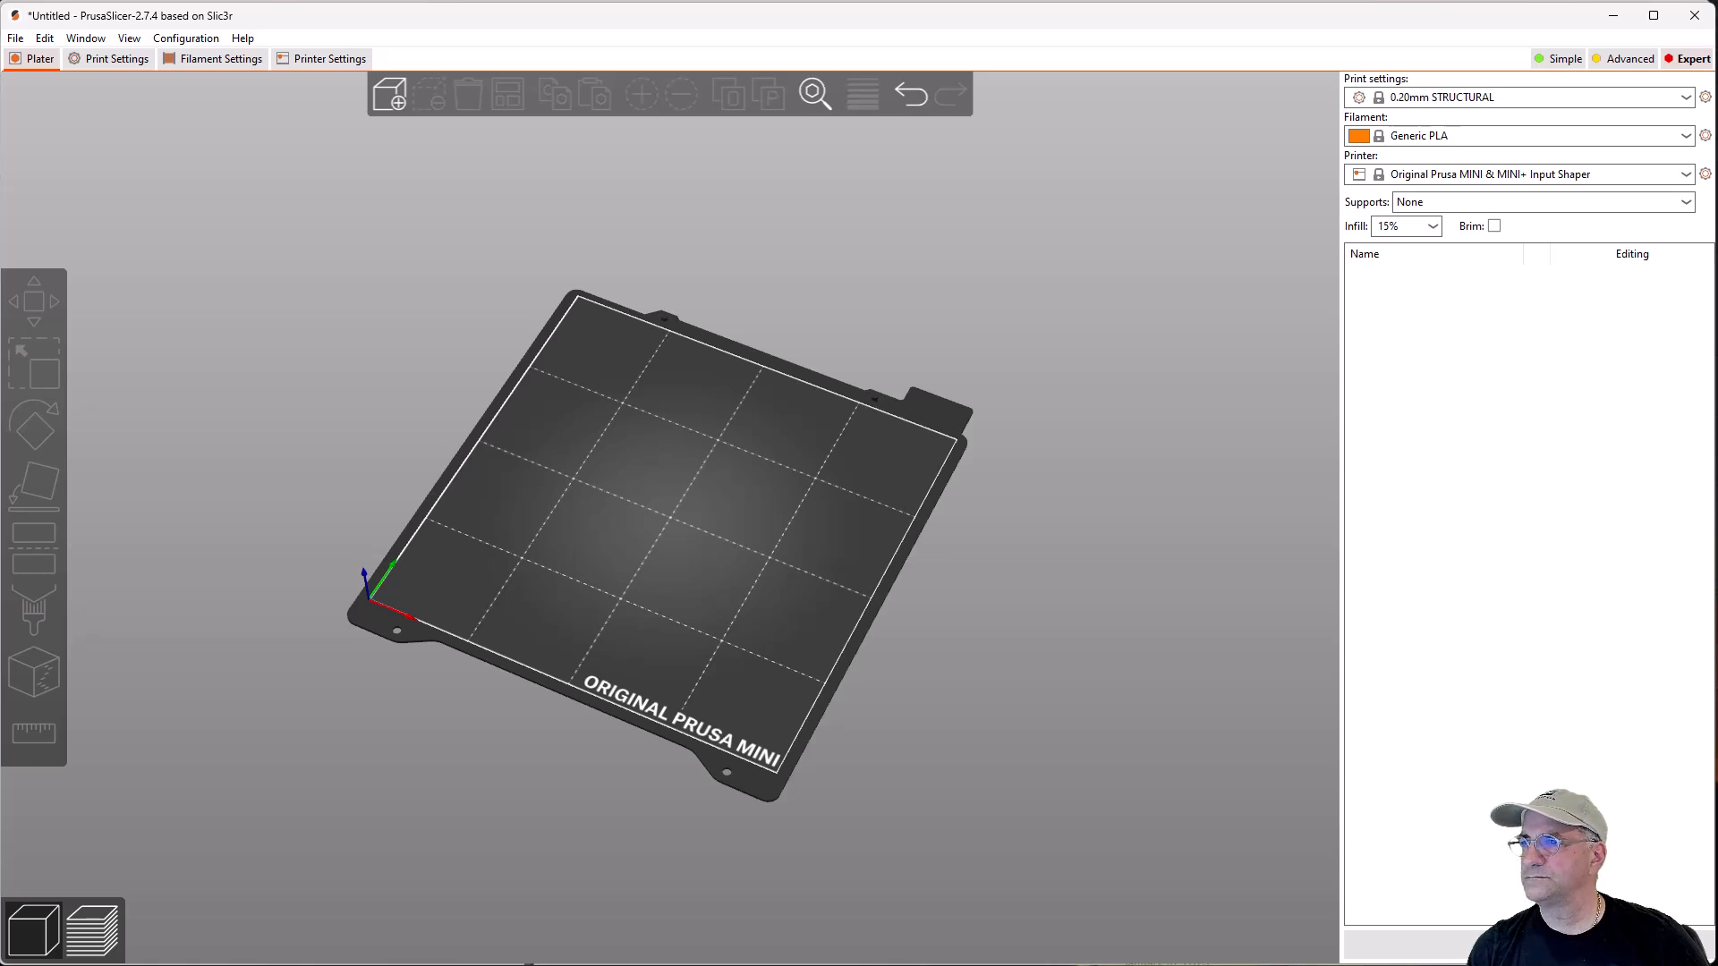
mouse_move(1030, 465)
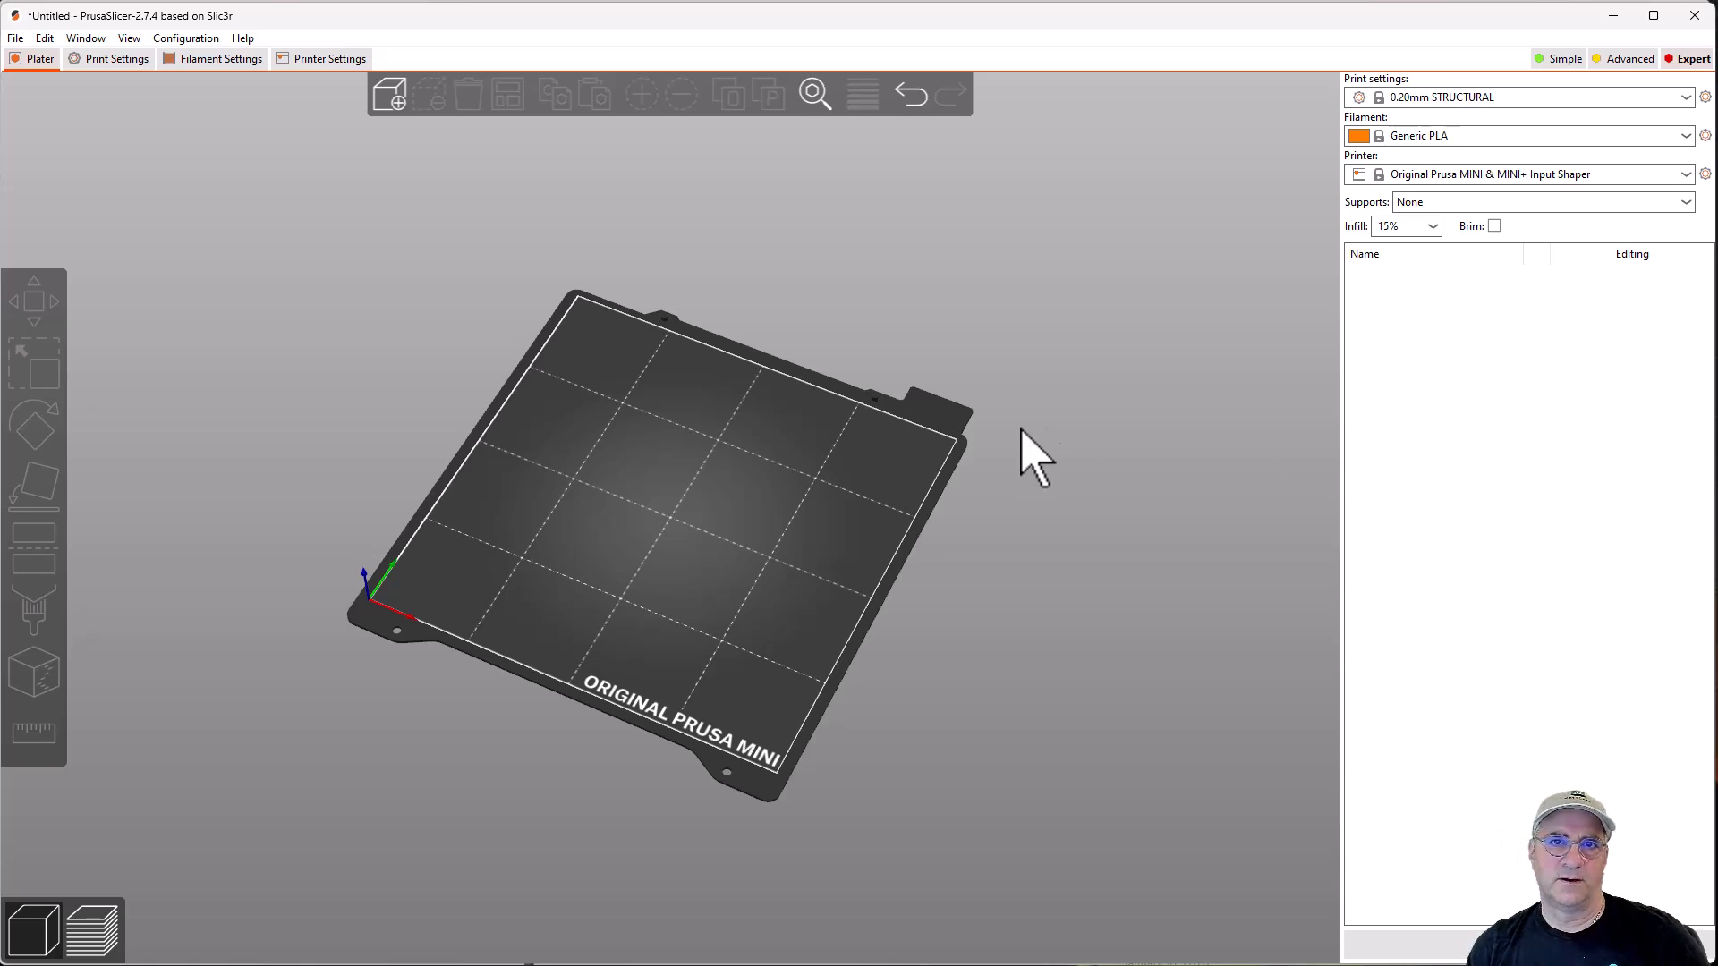
mouse_move(544, 696)
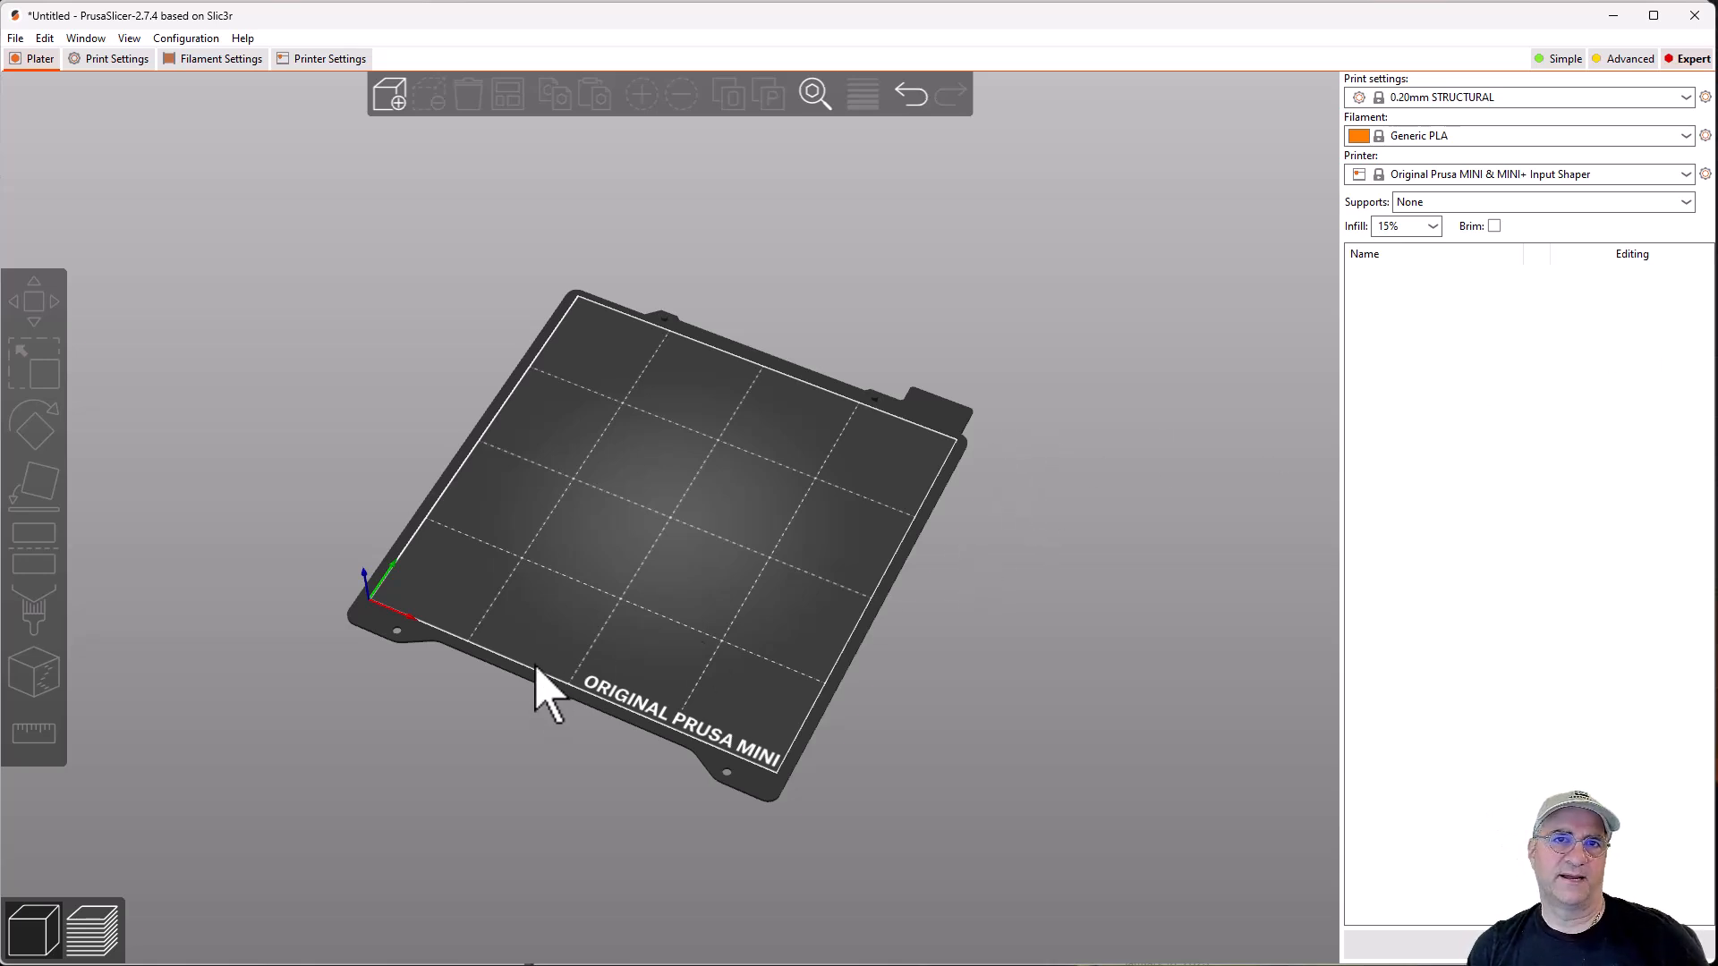
mouse_move(558, 569)
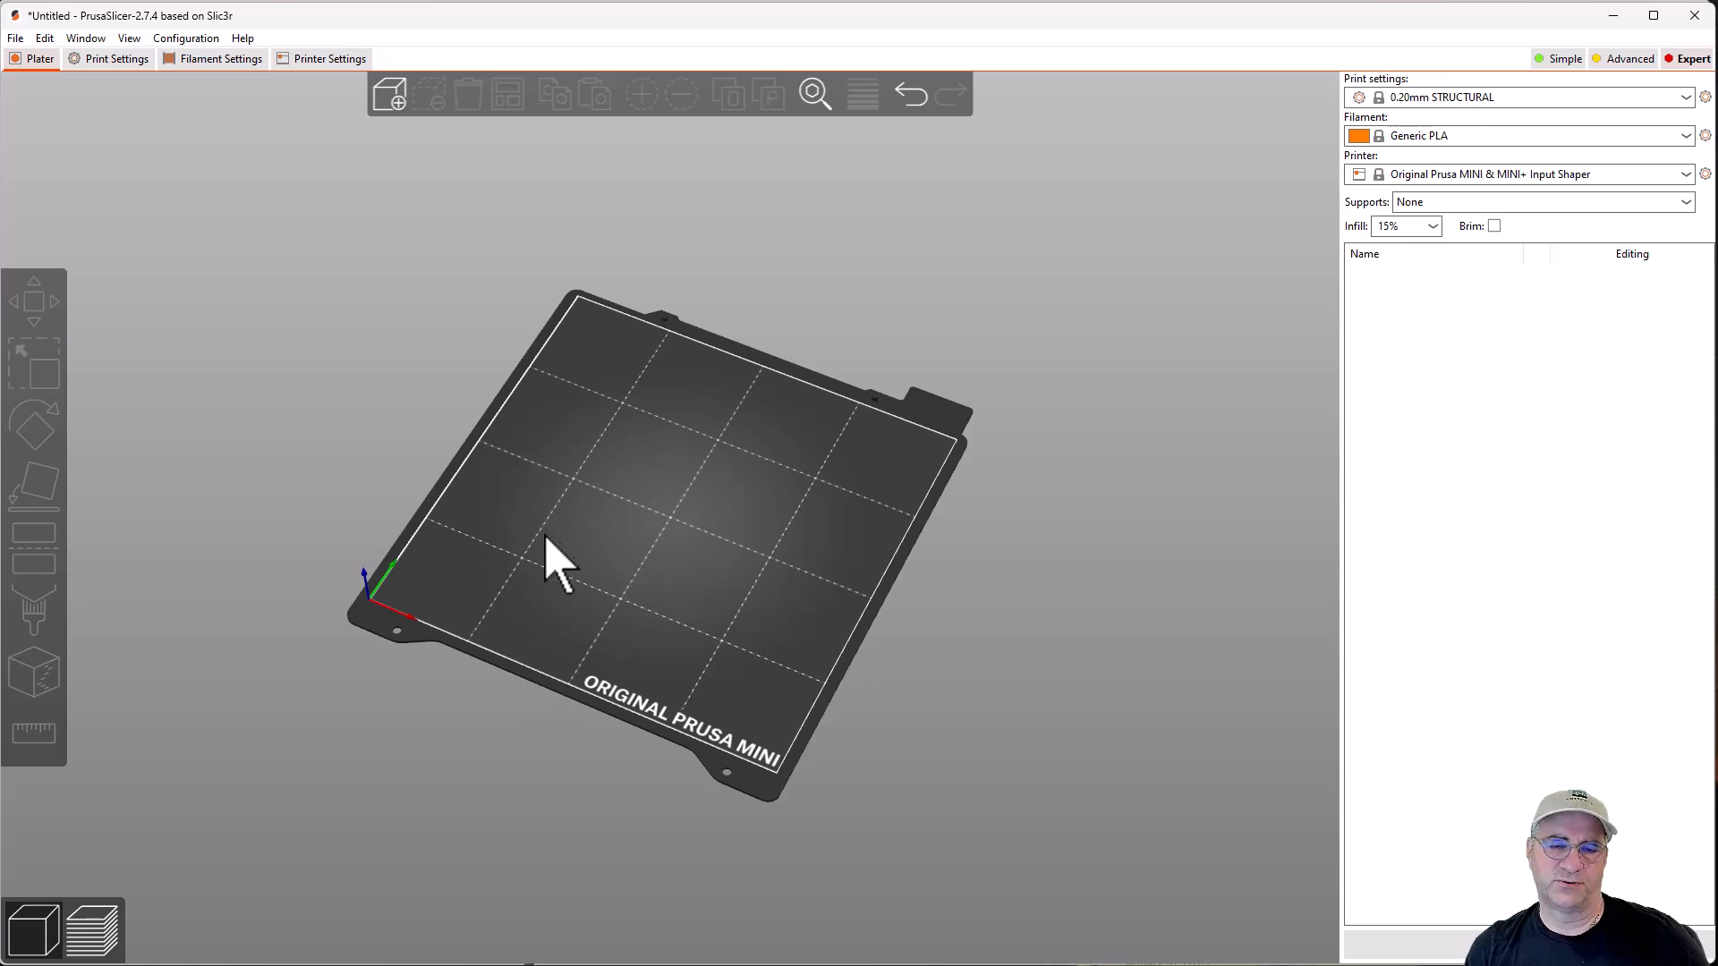
mouse_move(19, 66)
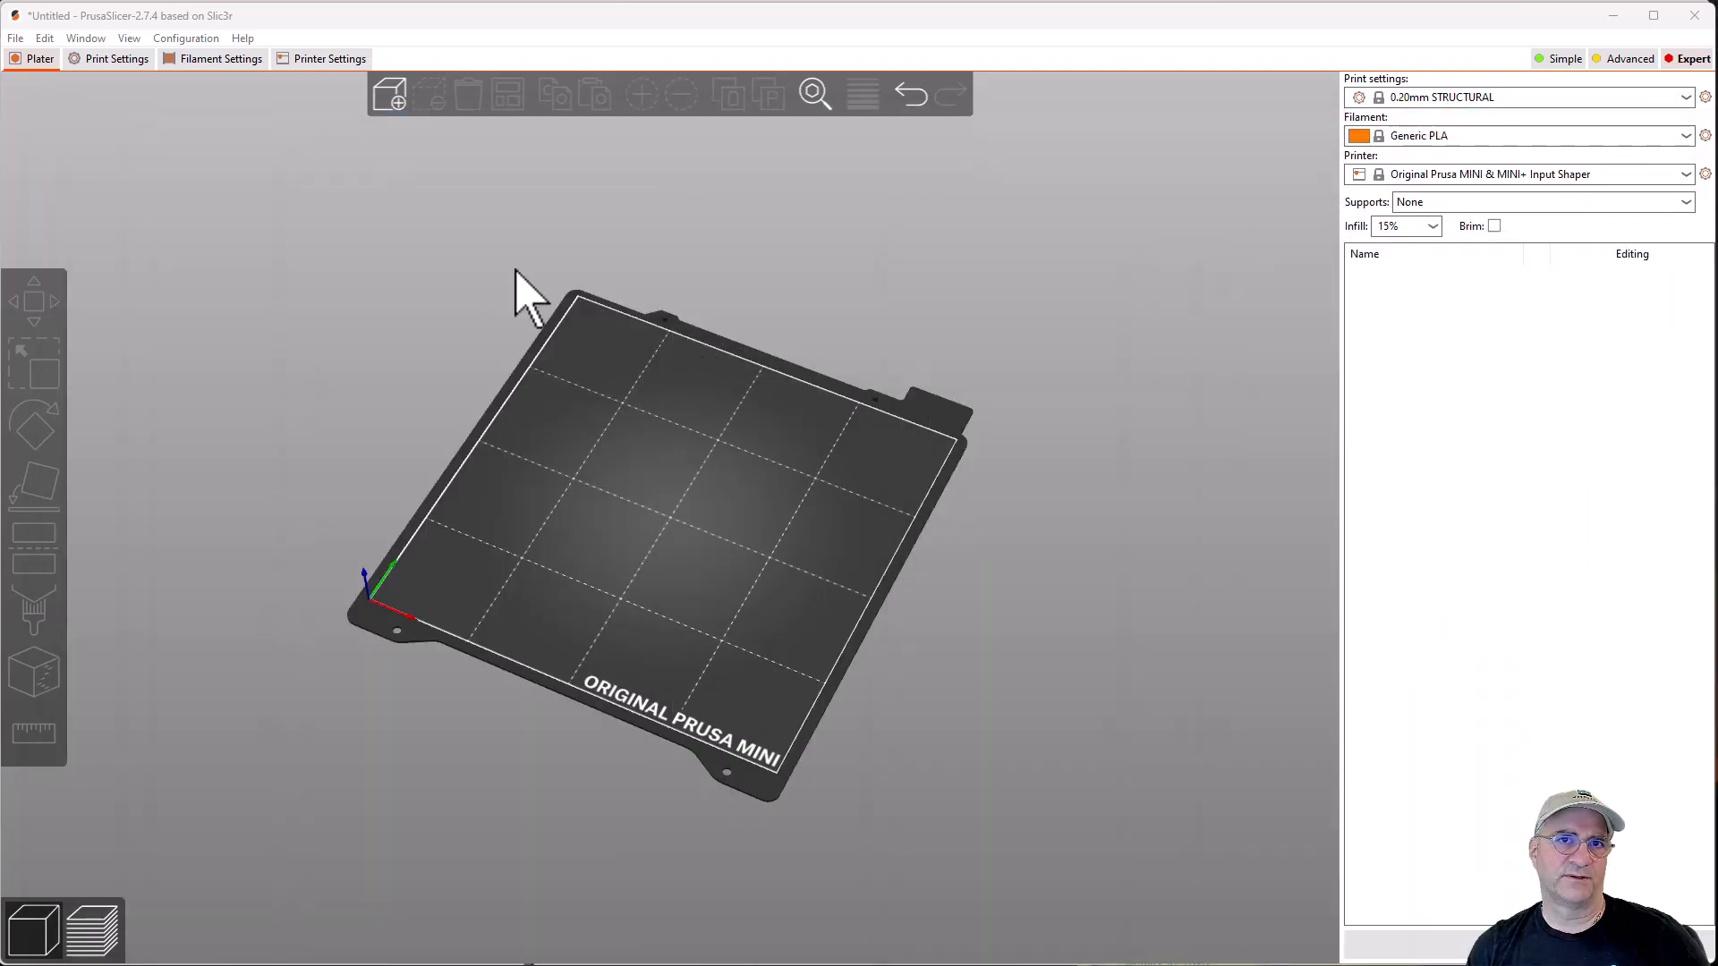
click(16, 37)
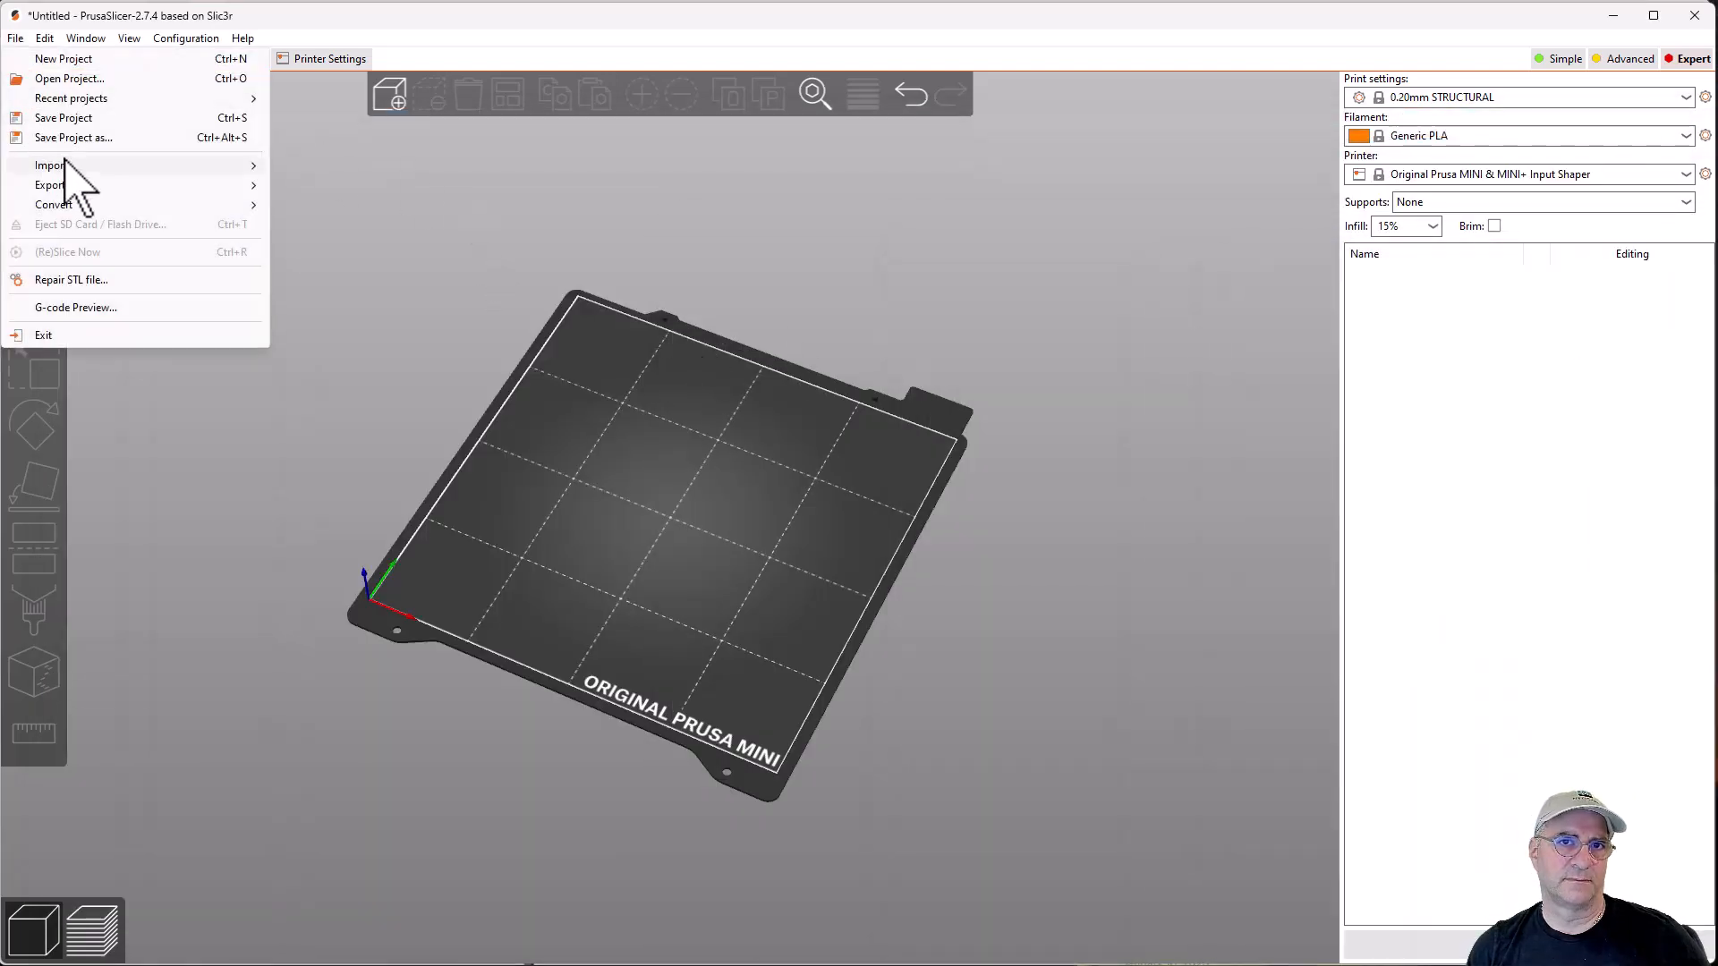
- Import the blade STL as one multi-part object Blade Bot Mid Tip and select both parts
click(50, 165)
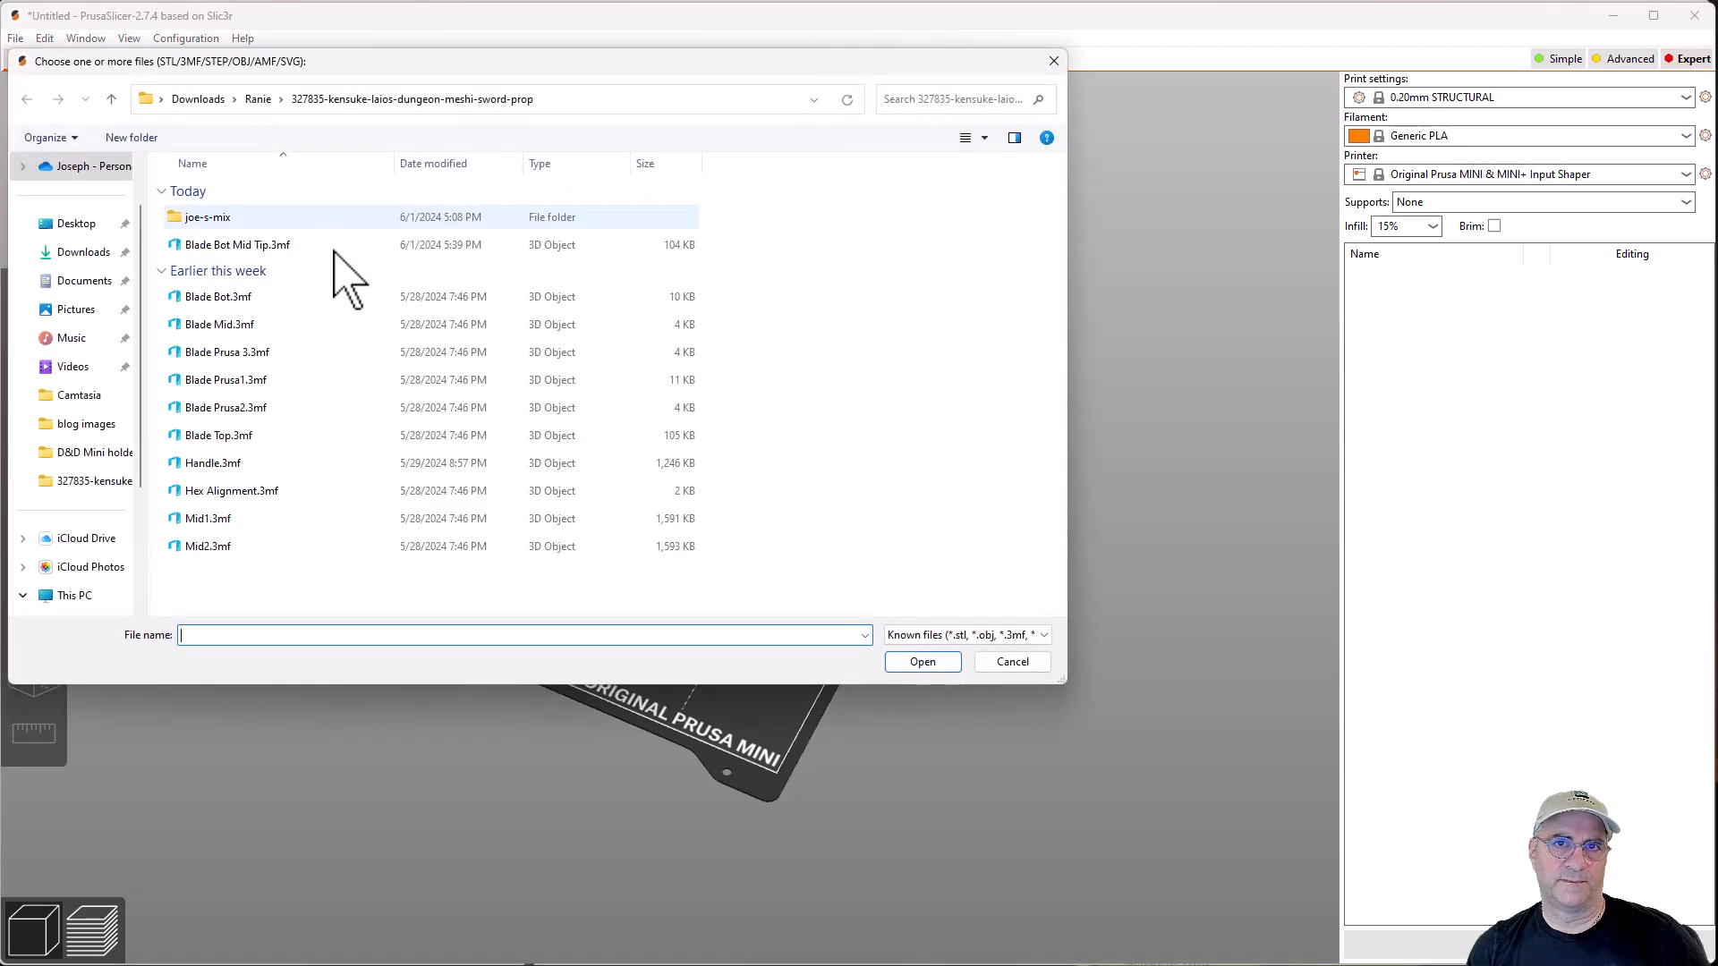
click(922, 660)
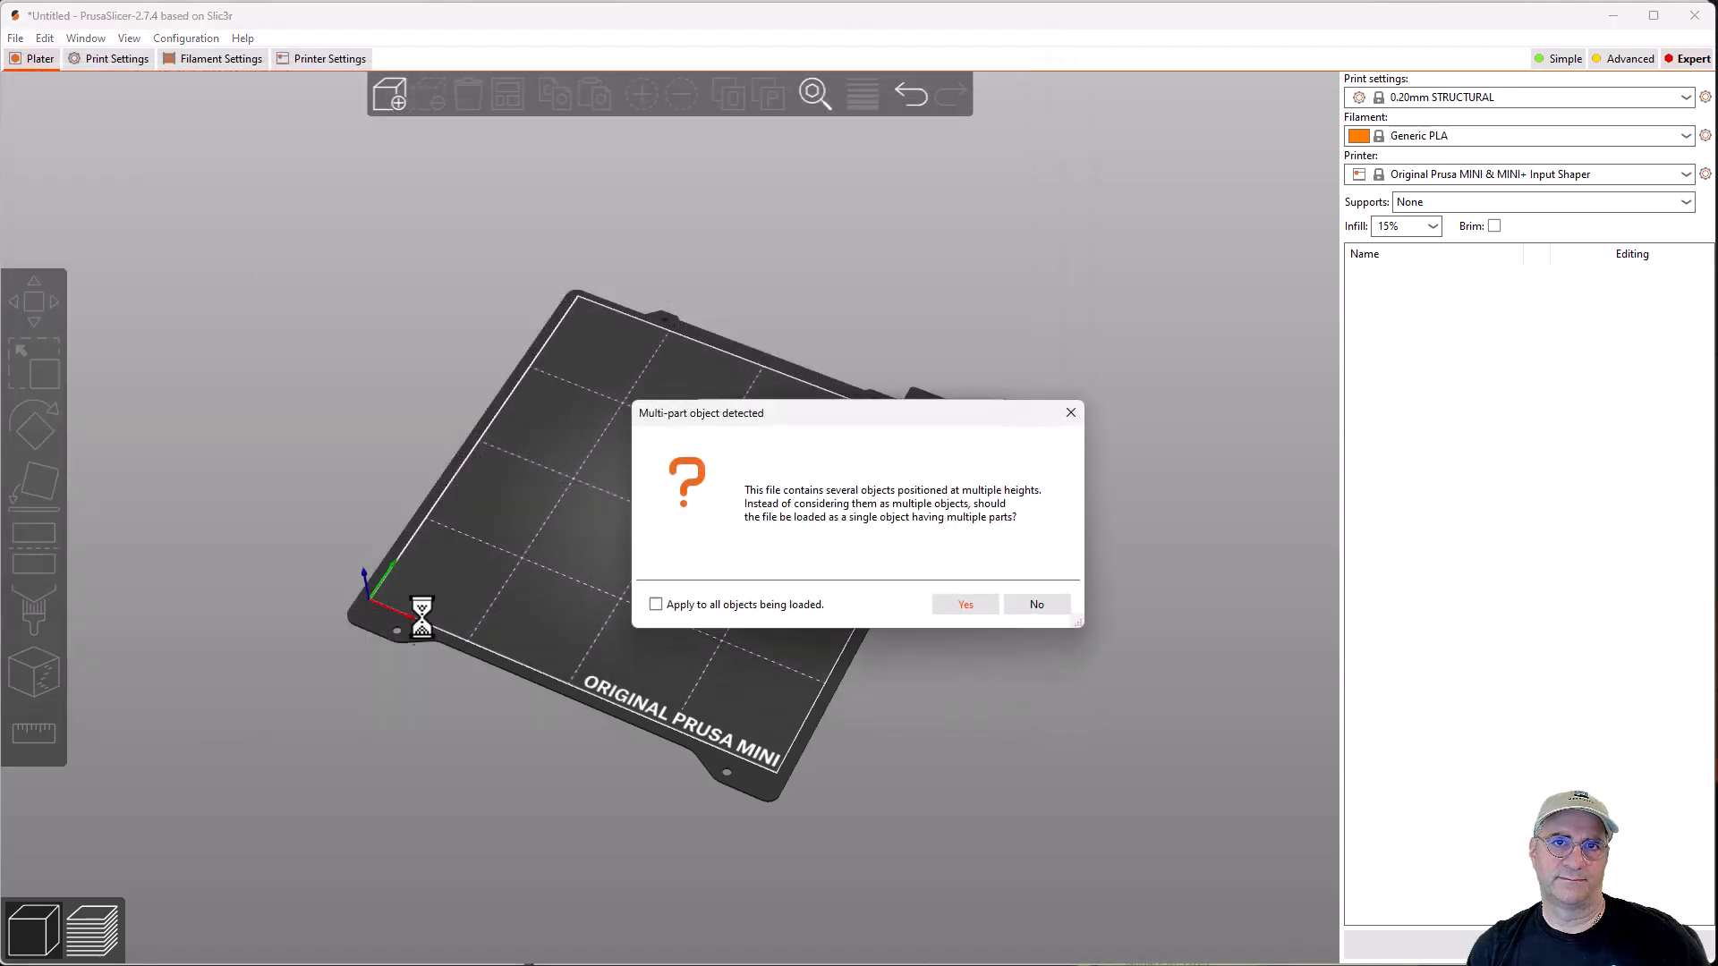
mouse_move(920, 619)
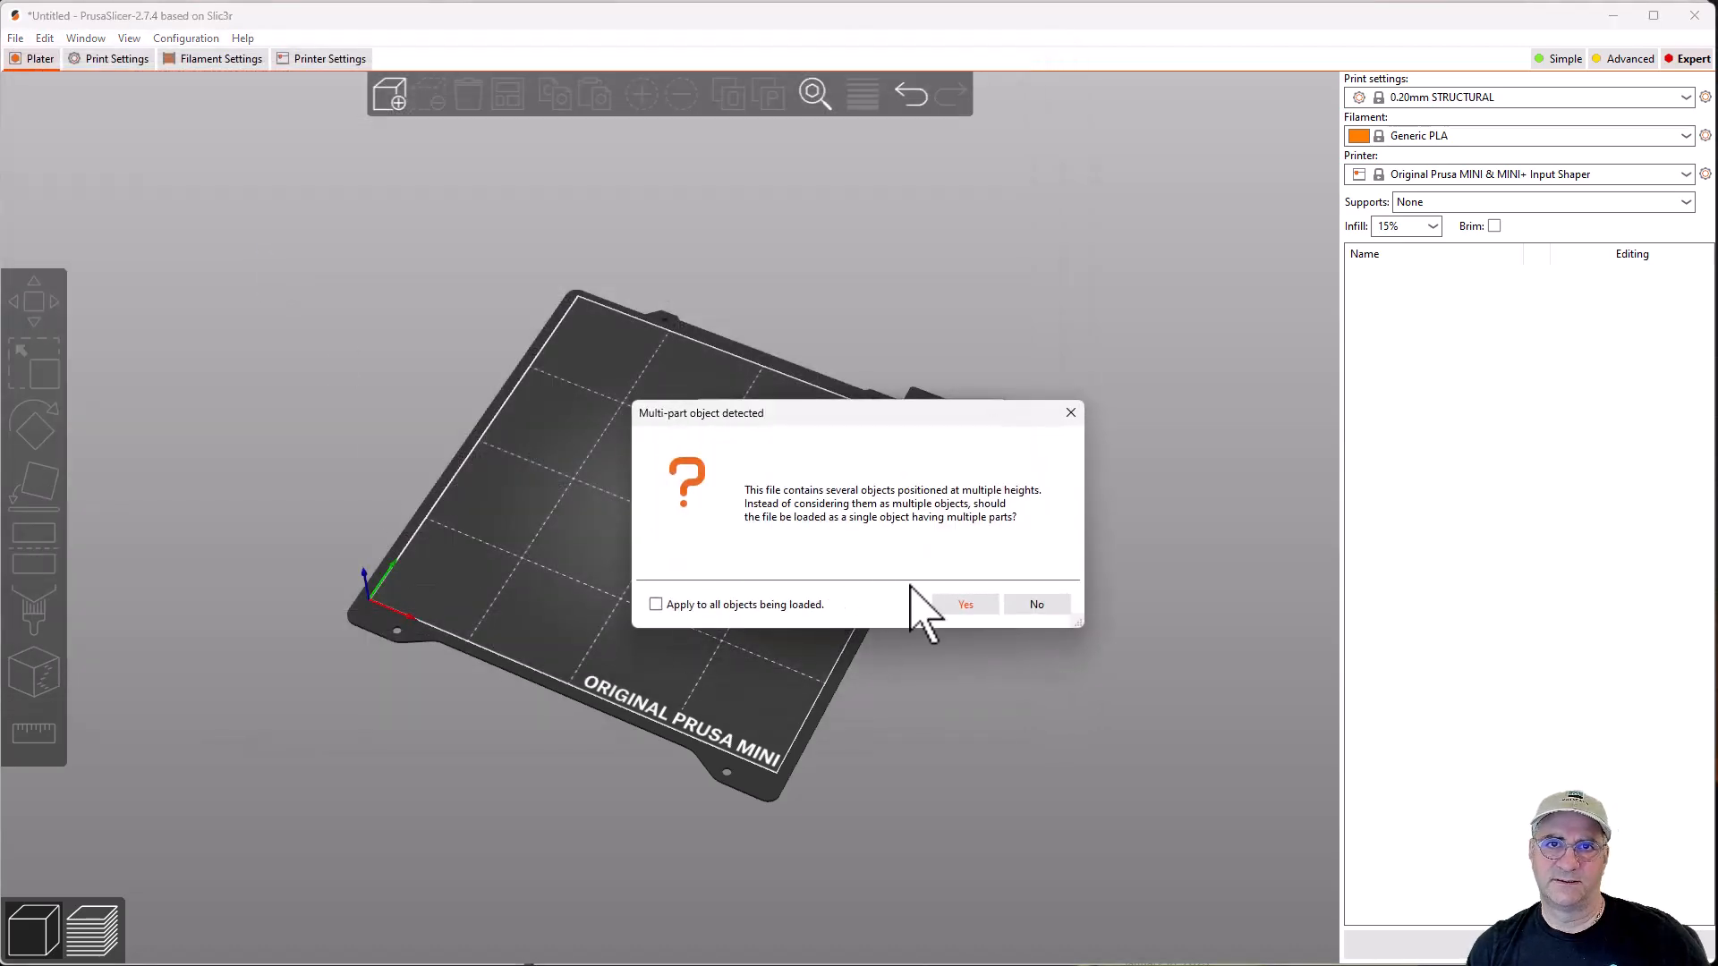
mouse_move(883, 619)
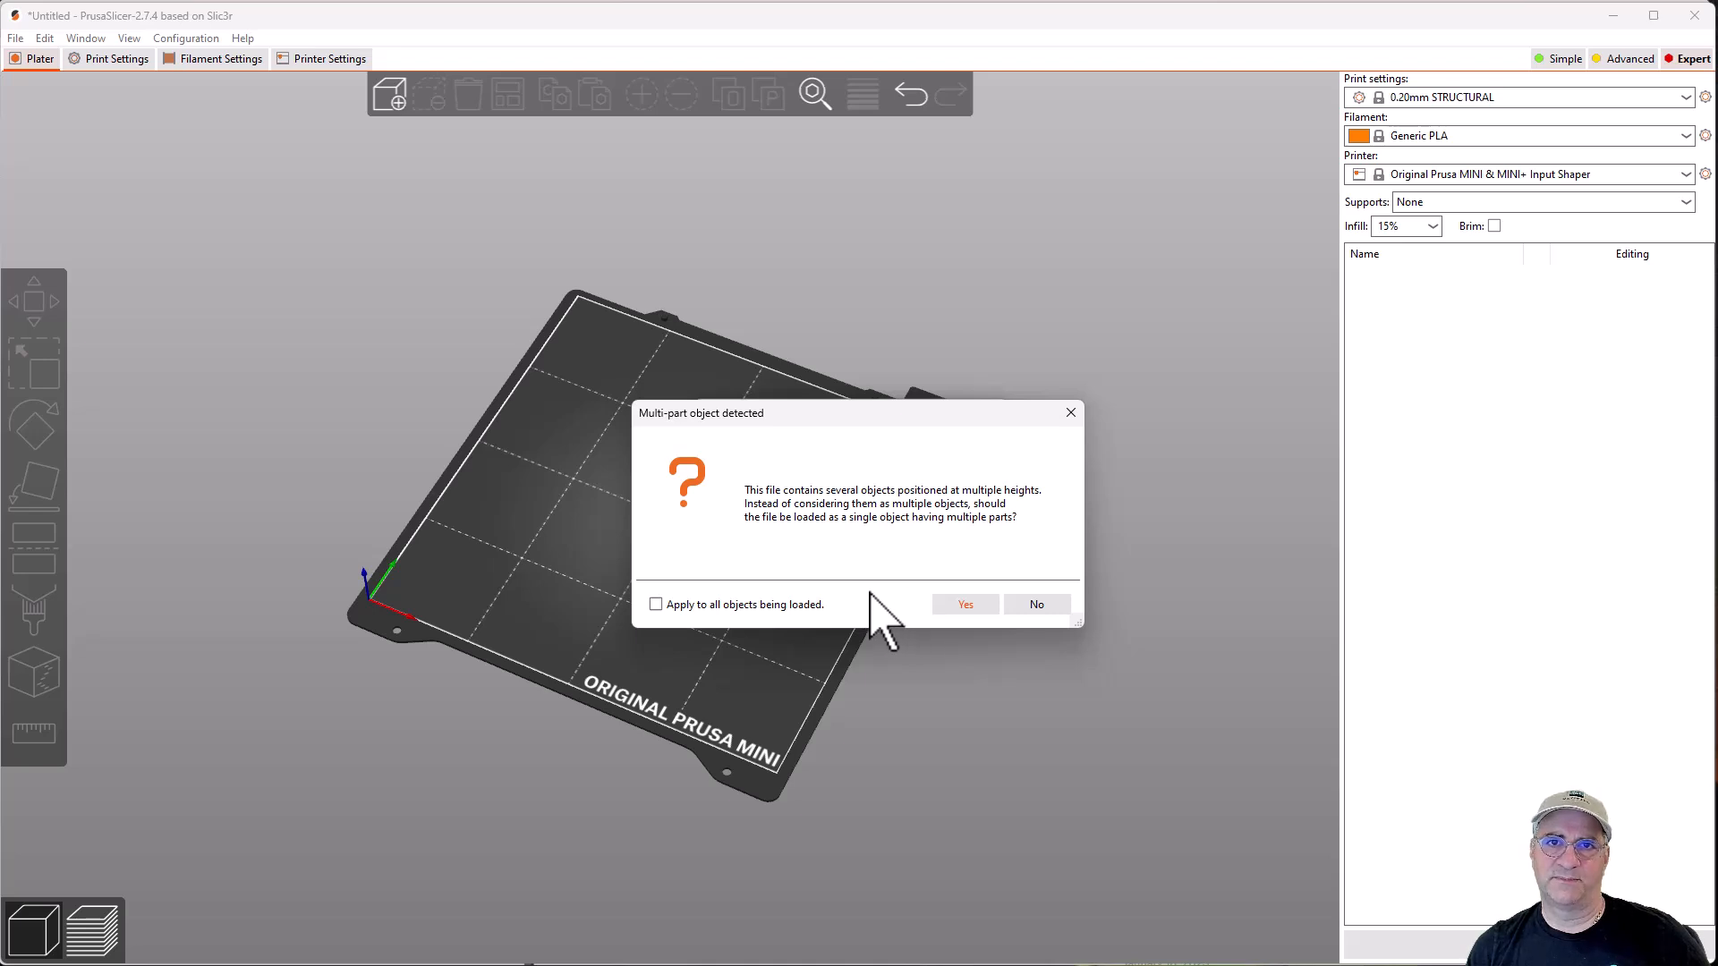
mouse_move(948, 635)
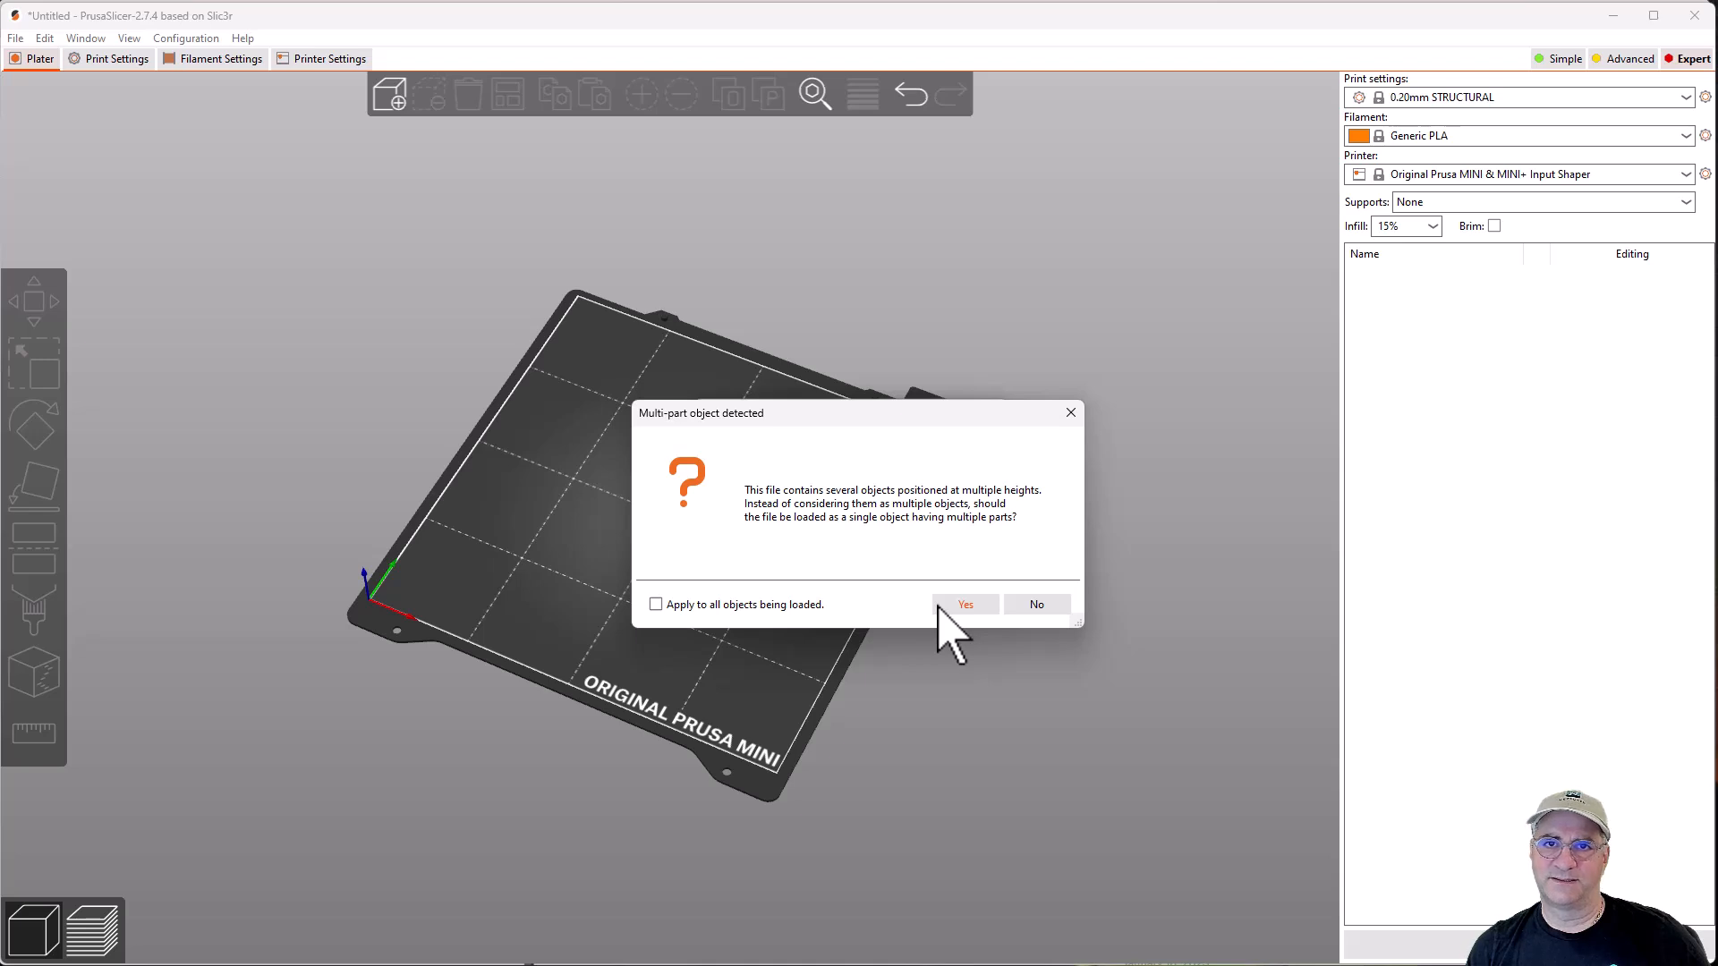
click(965, 603)
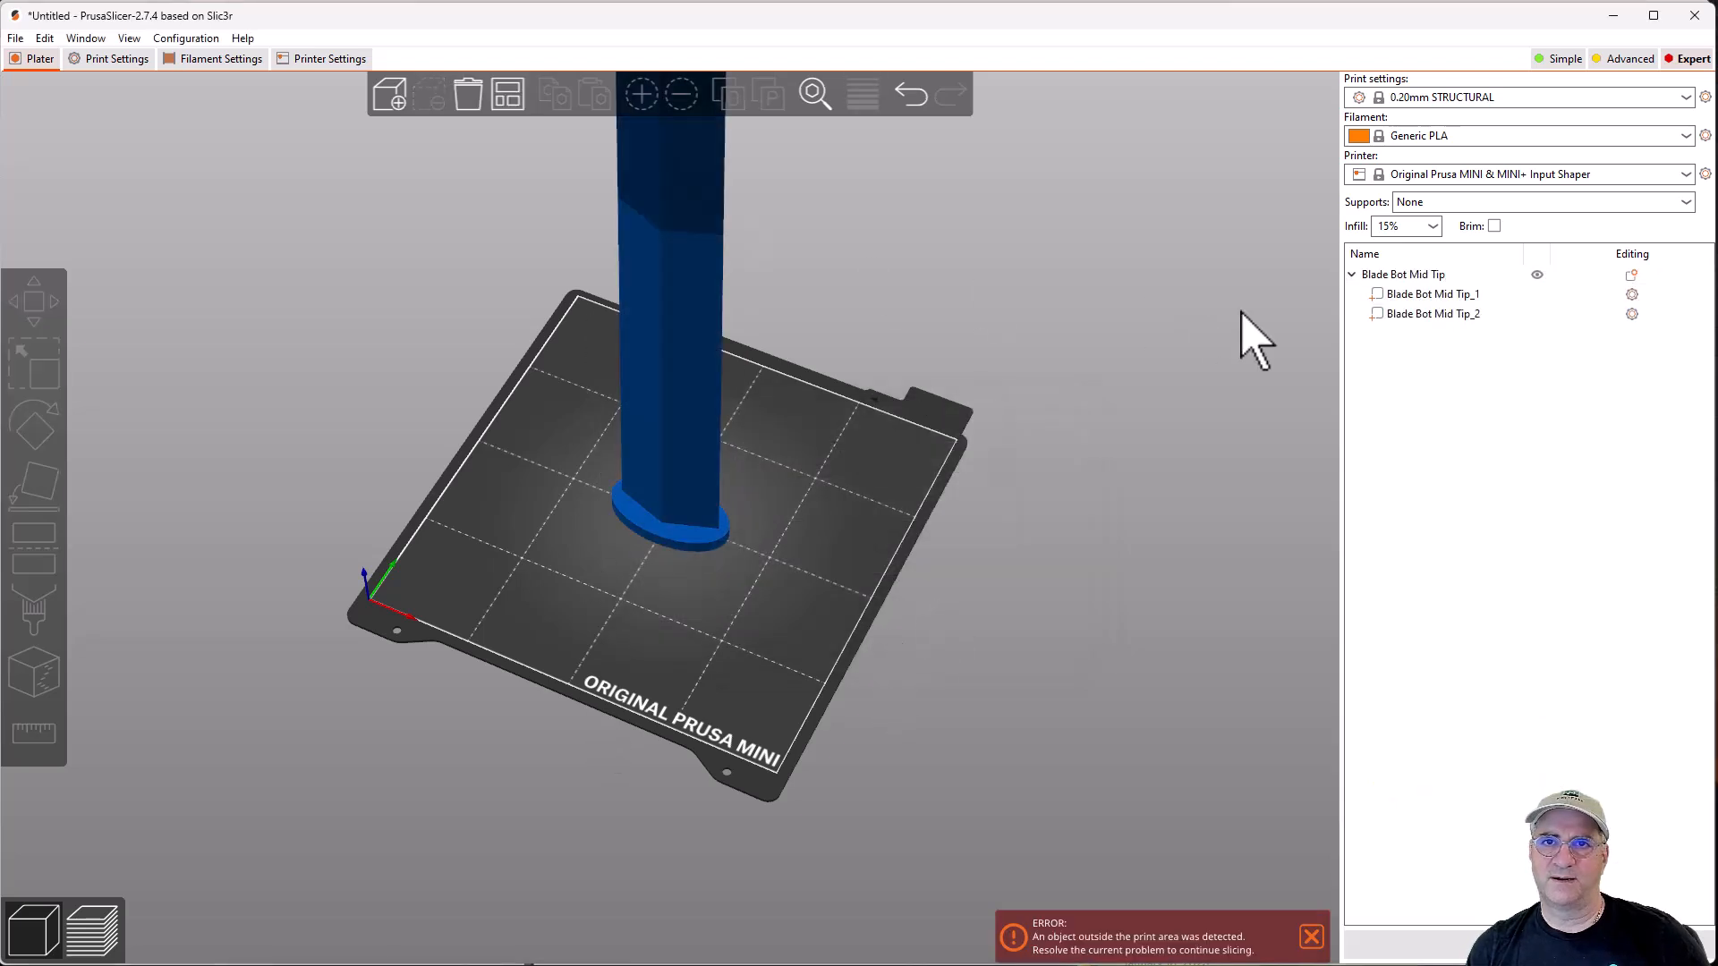
click(1431, 313)
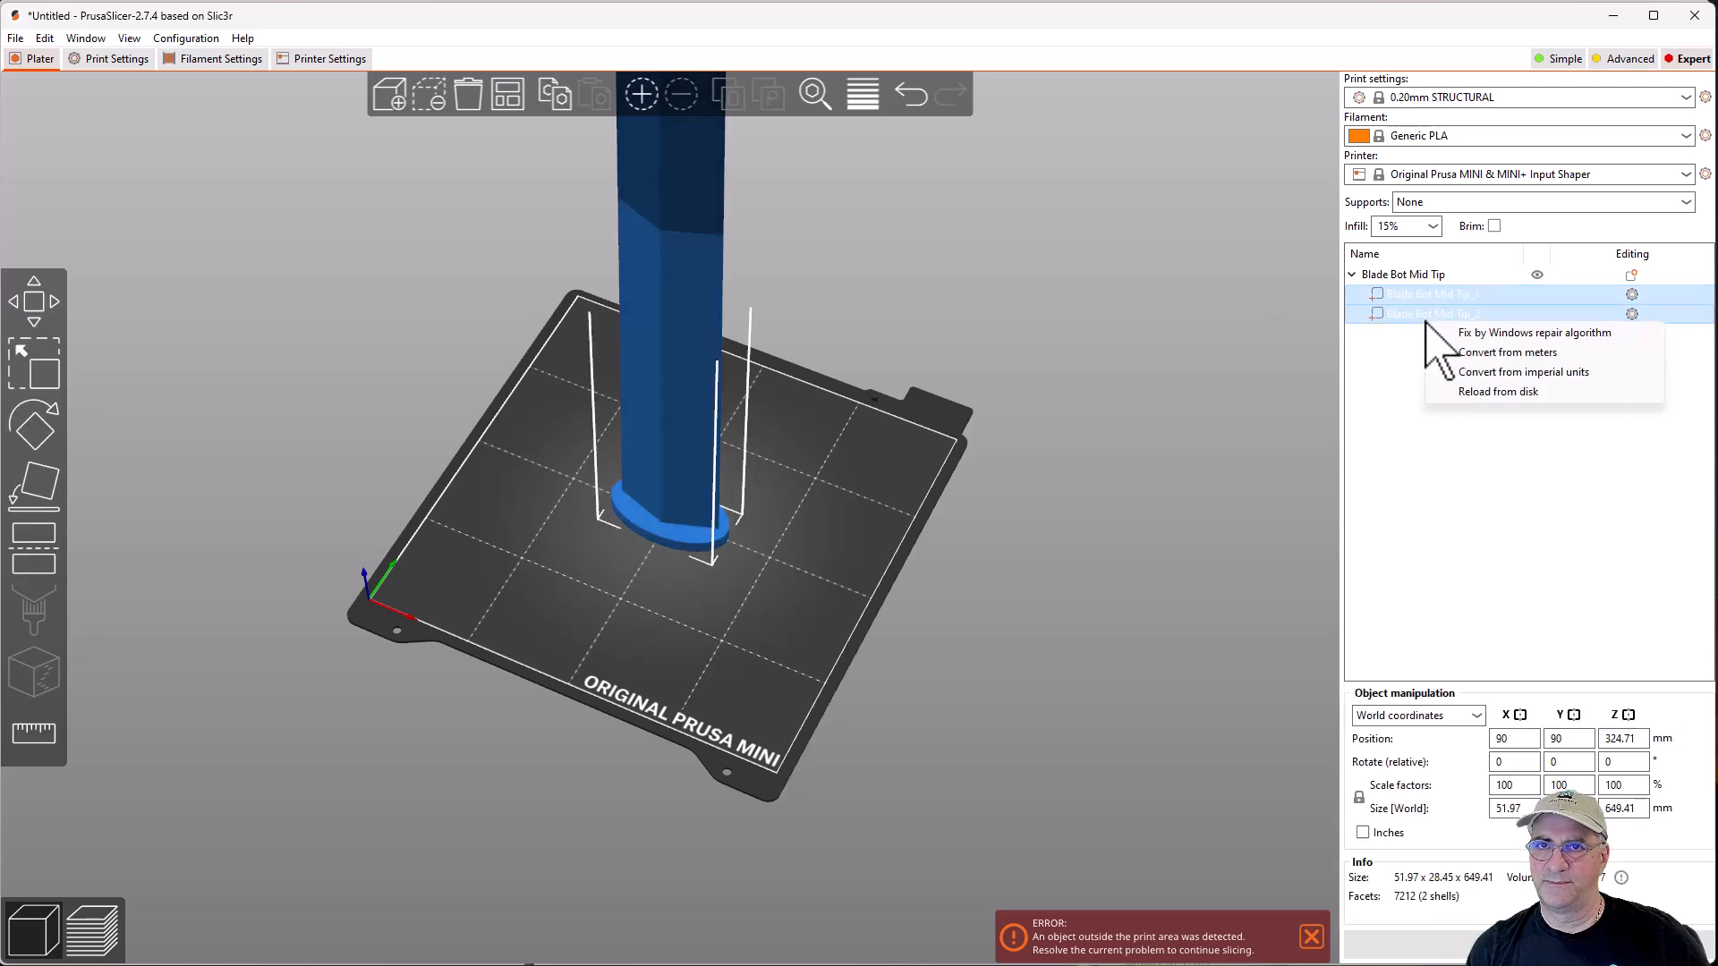
mouse_move(1452, 351)
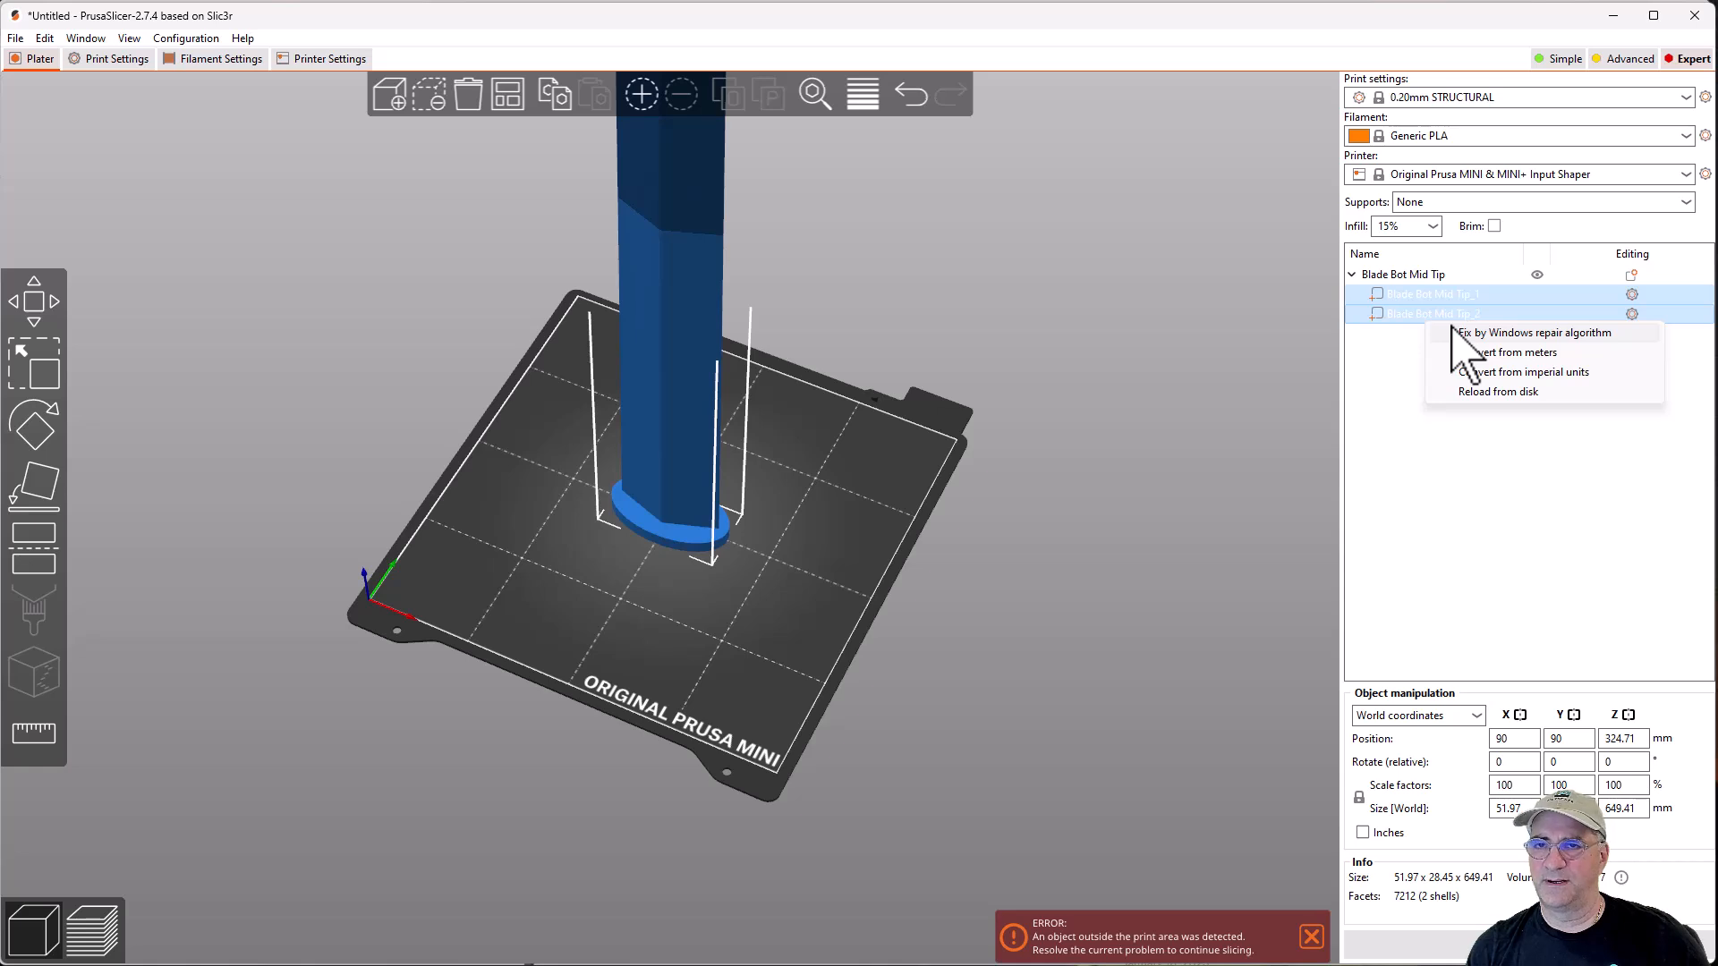
- Repair both blade parts with the Windows repair algorithm and dismiss the success notification
click(1532, 333)
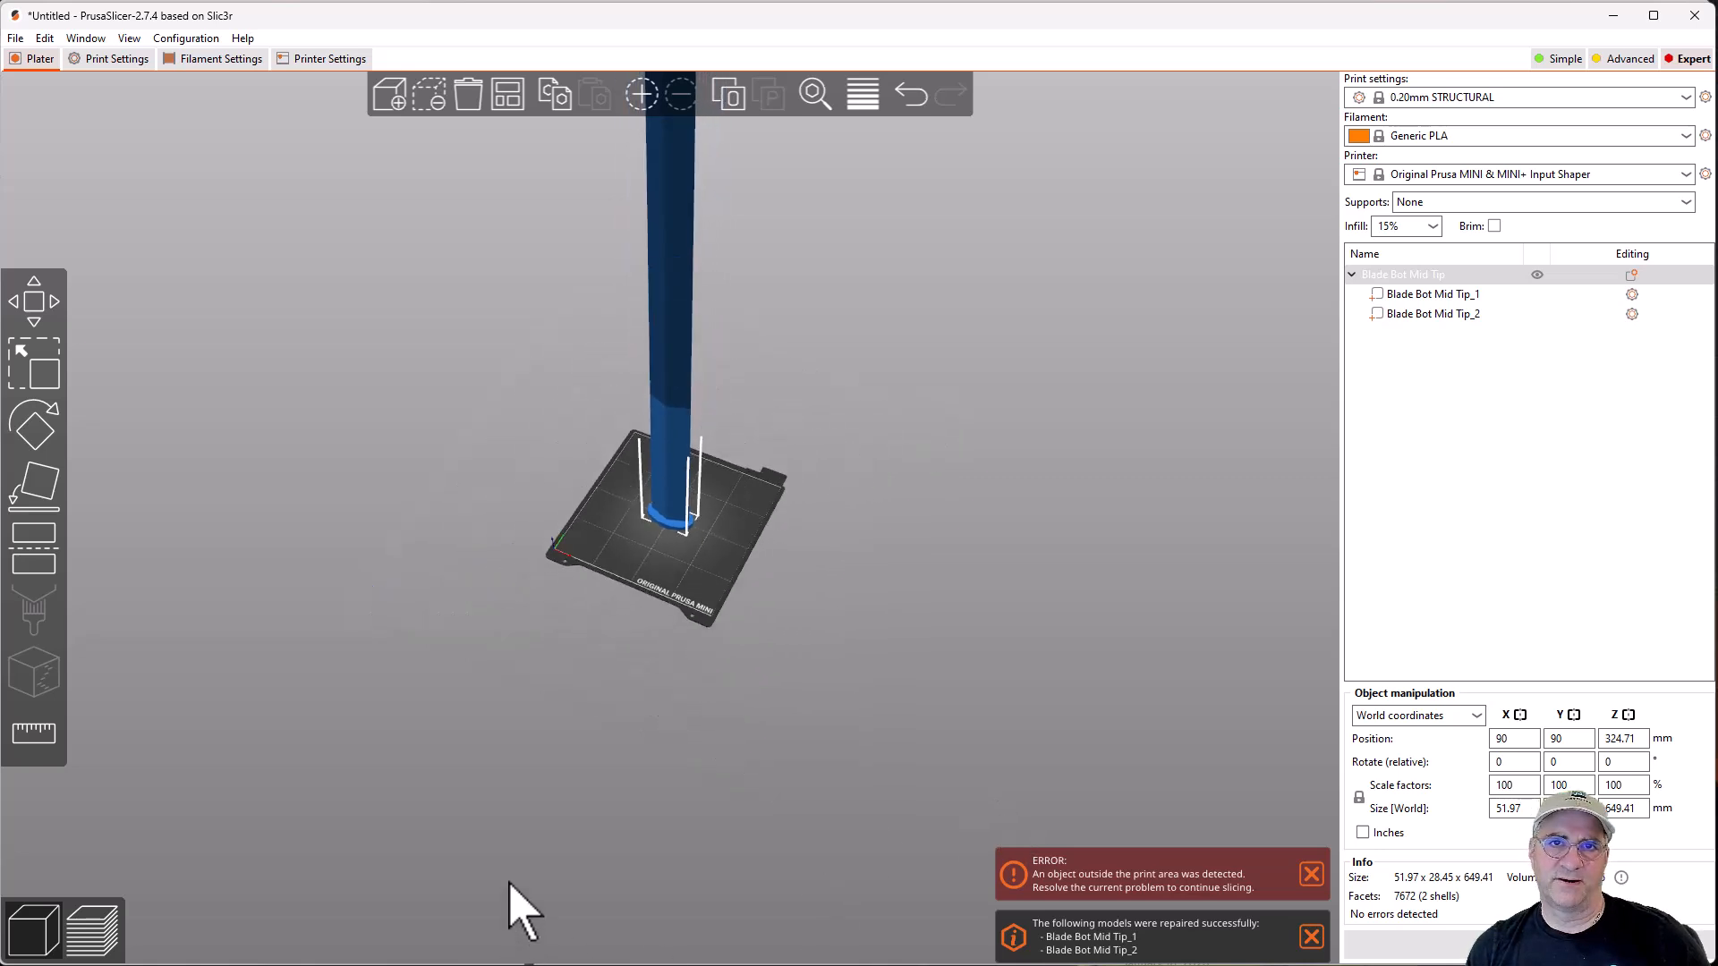
mouse_move(835, 736)
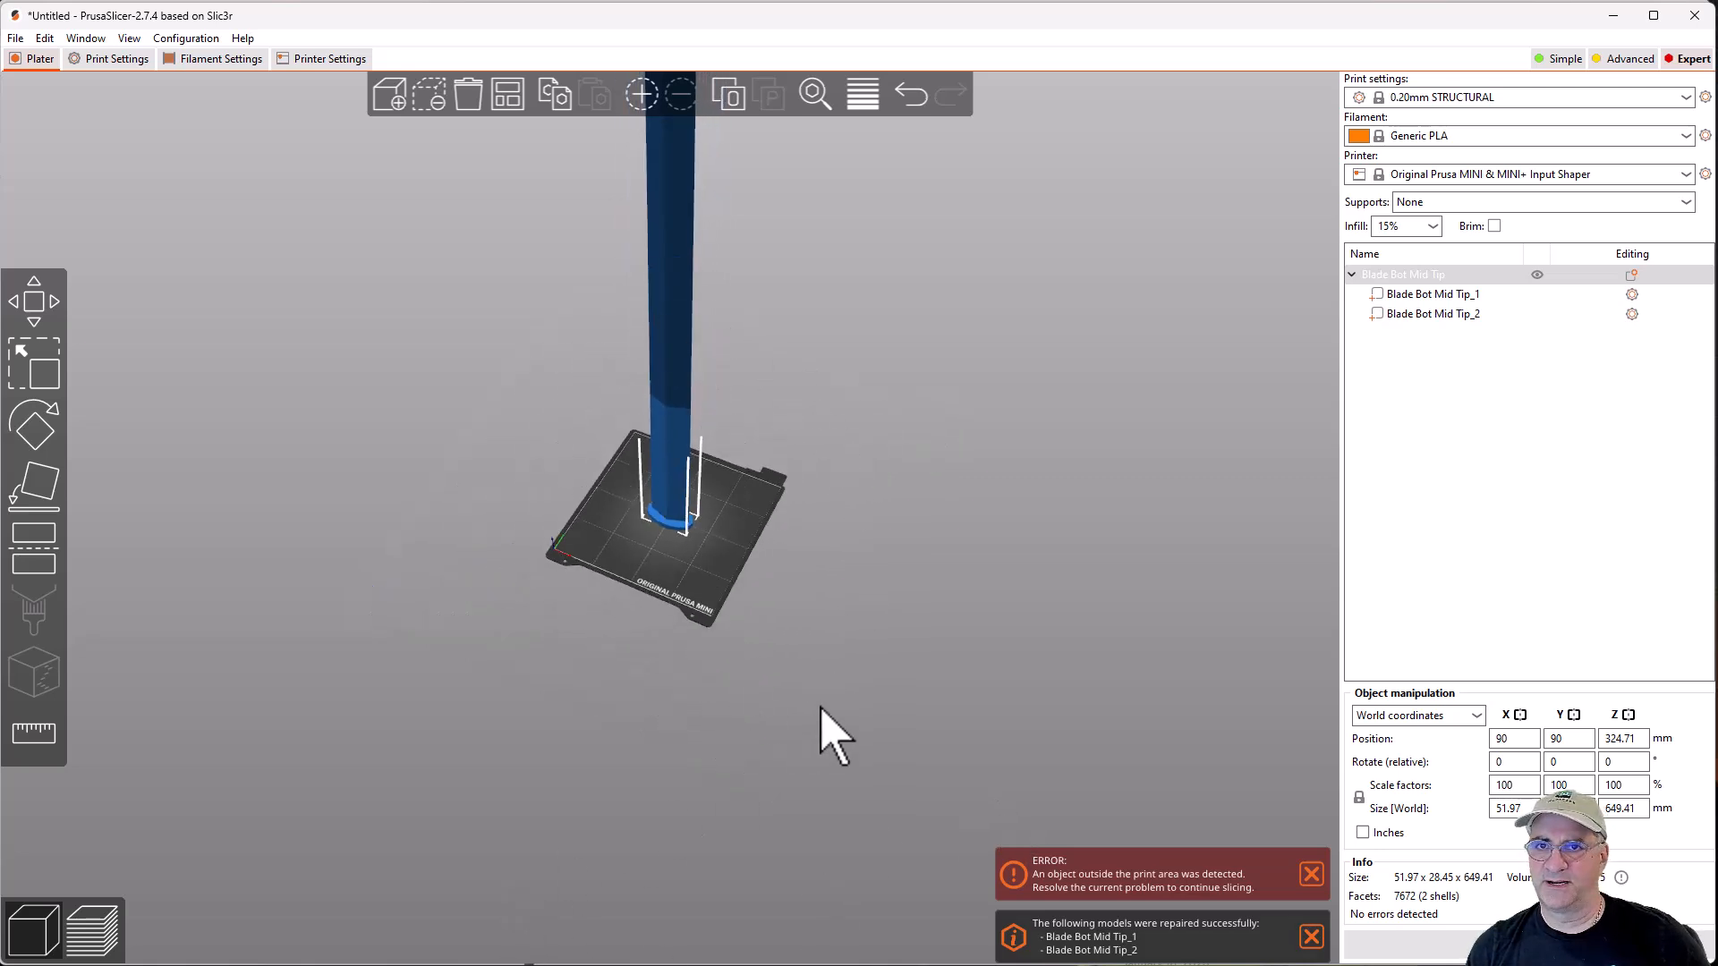
click(1311, 936)
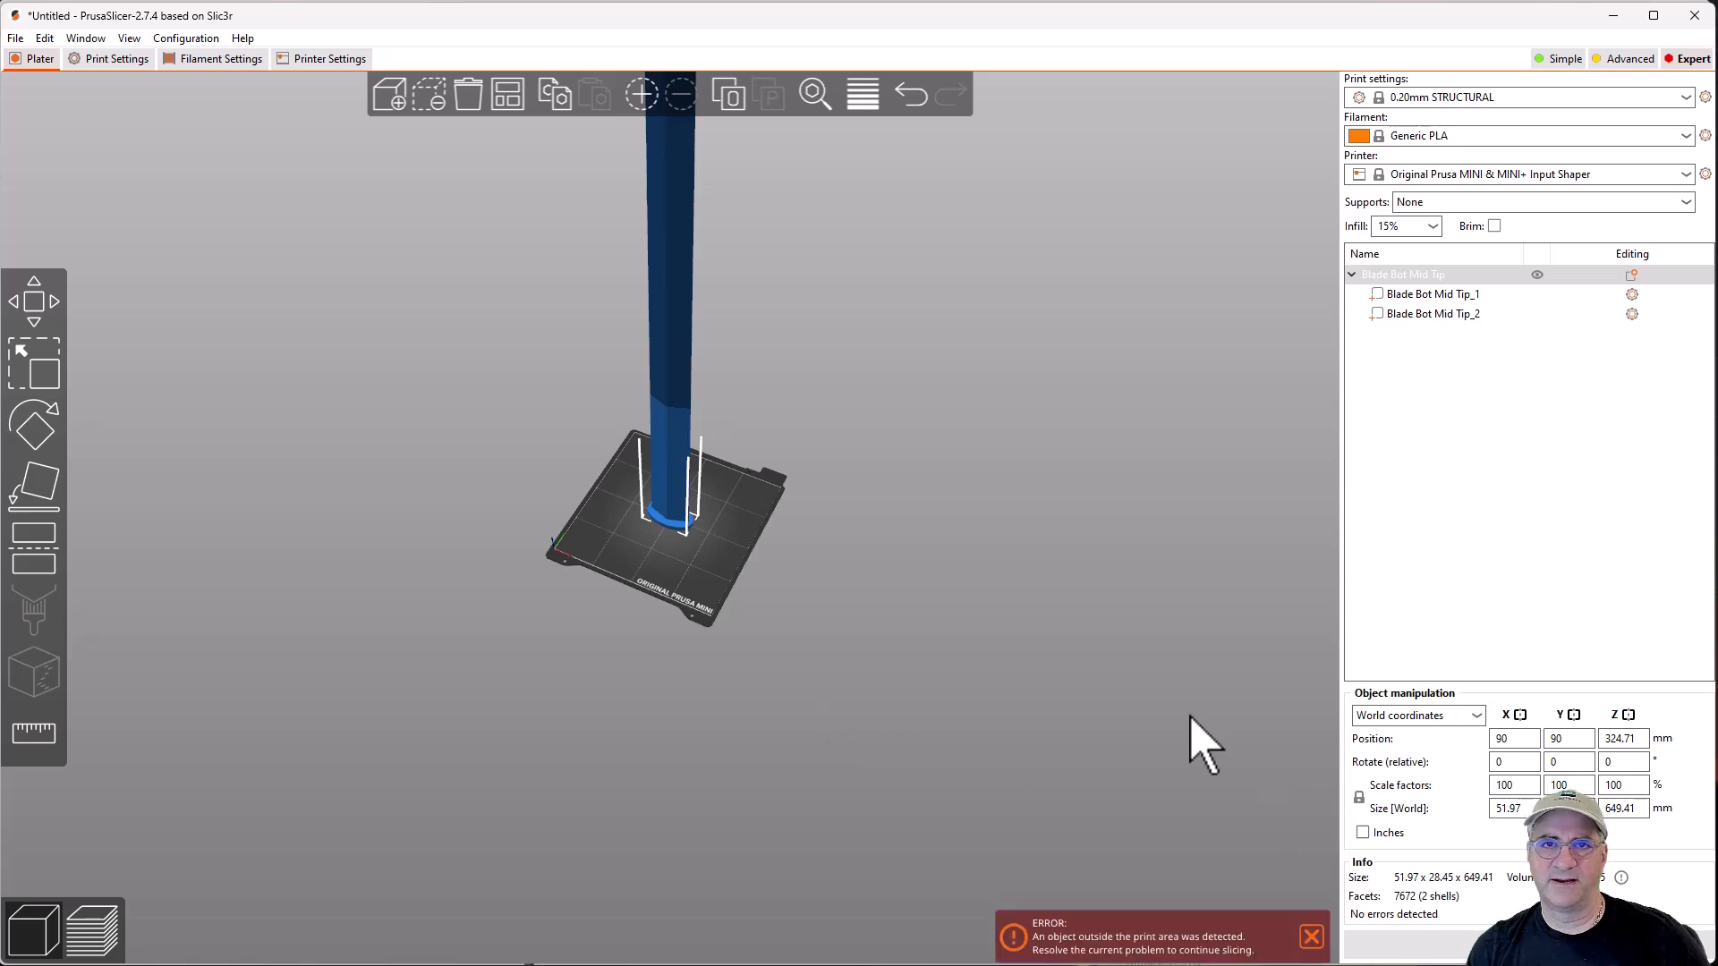
mouse_move(949, 816)
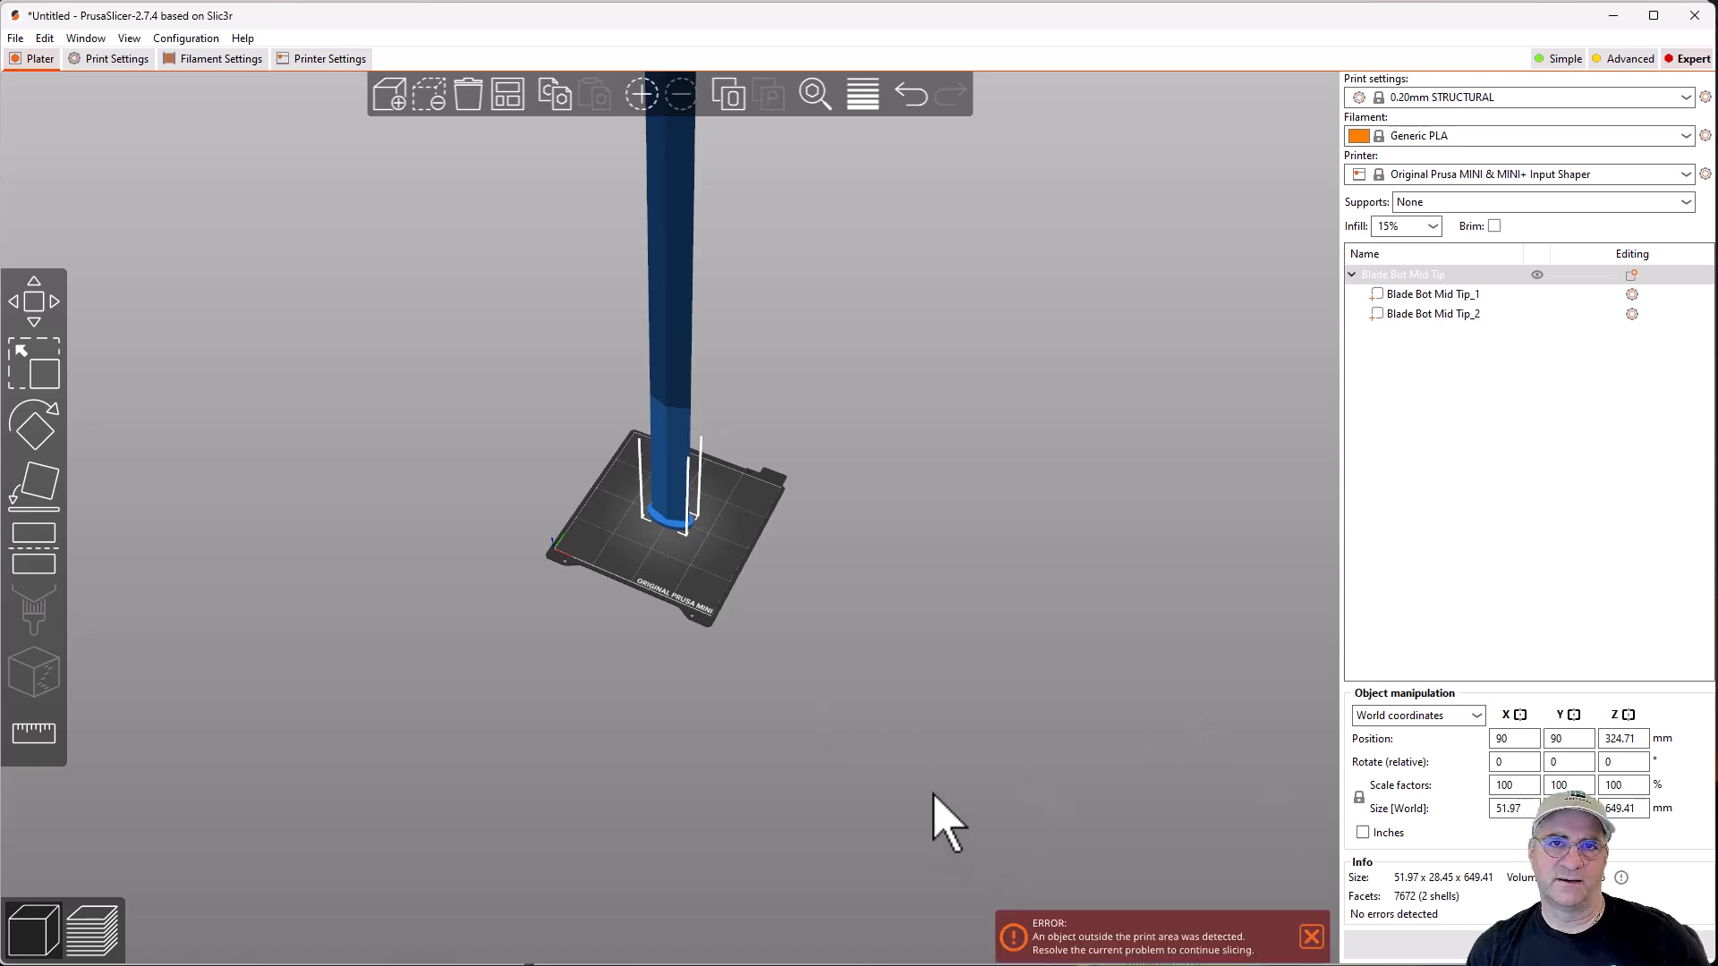
mouse_move(1100, 898)
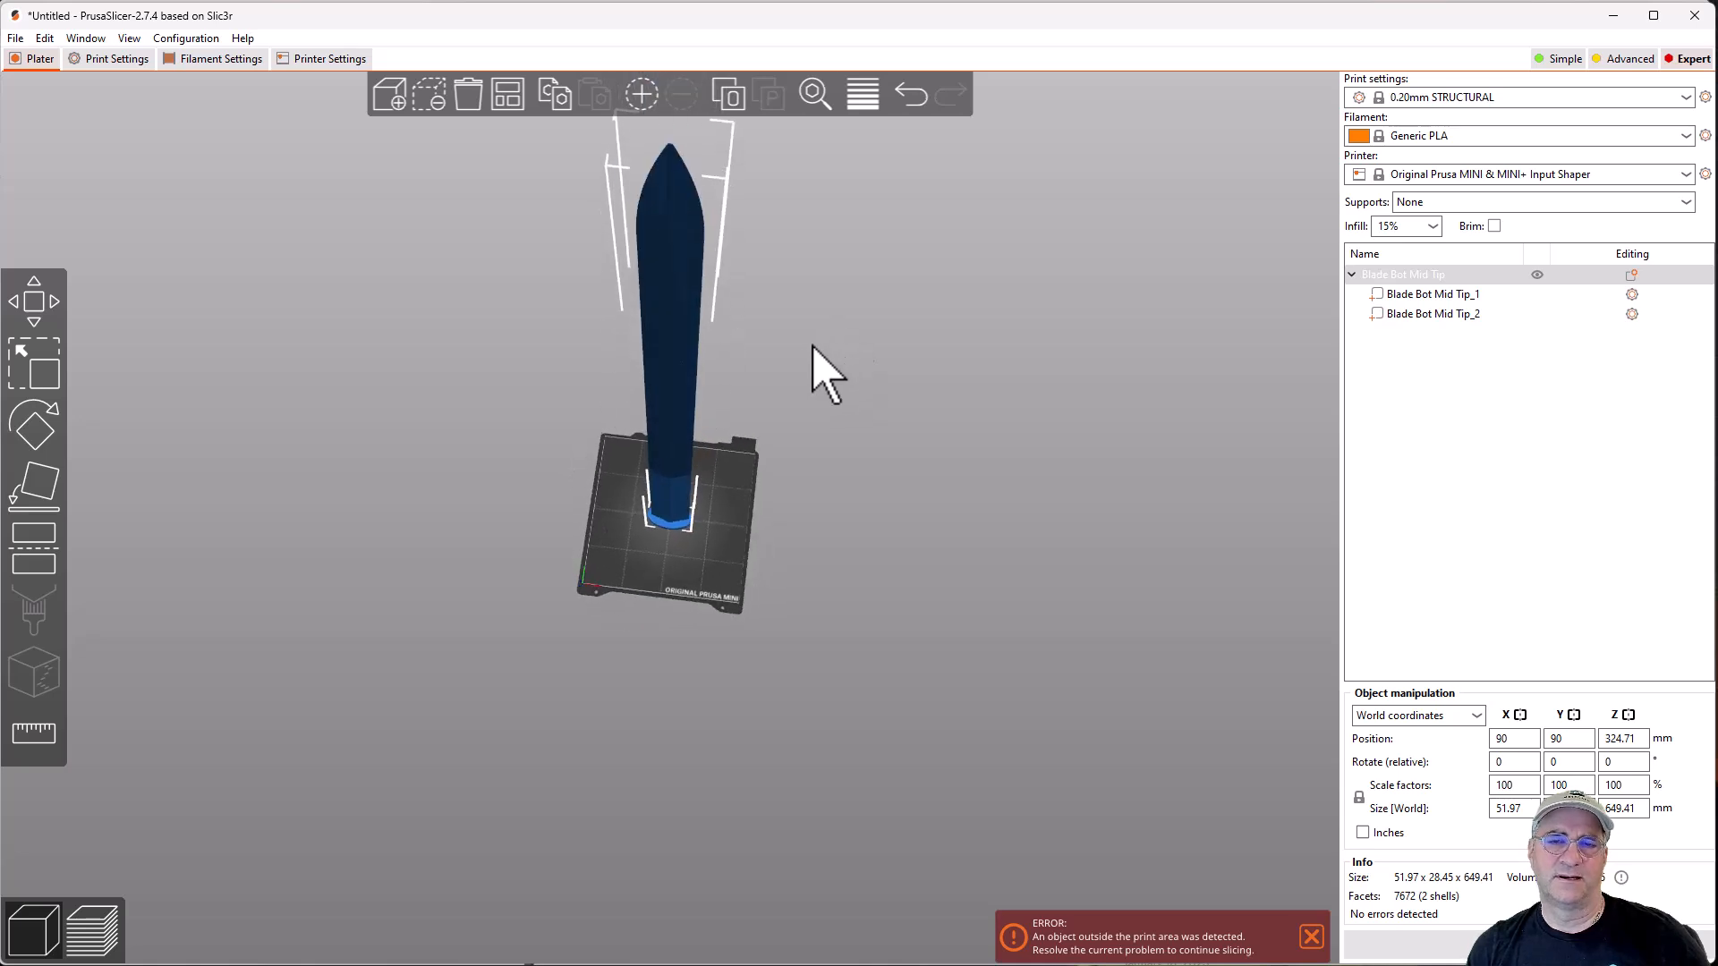
mouse_move(938, 468)
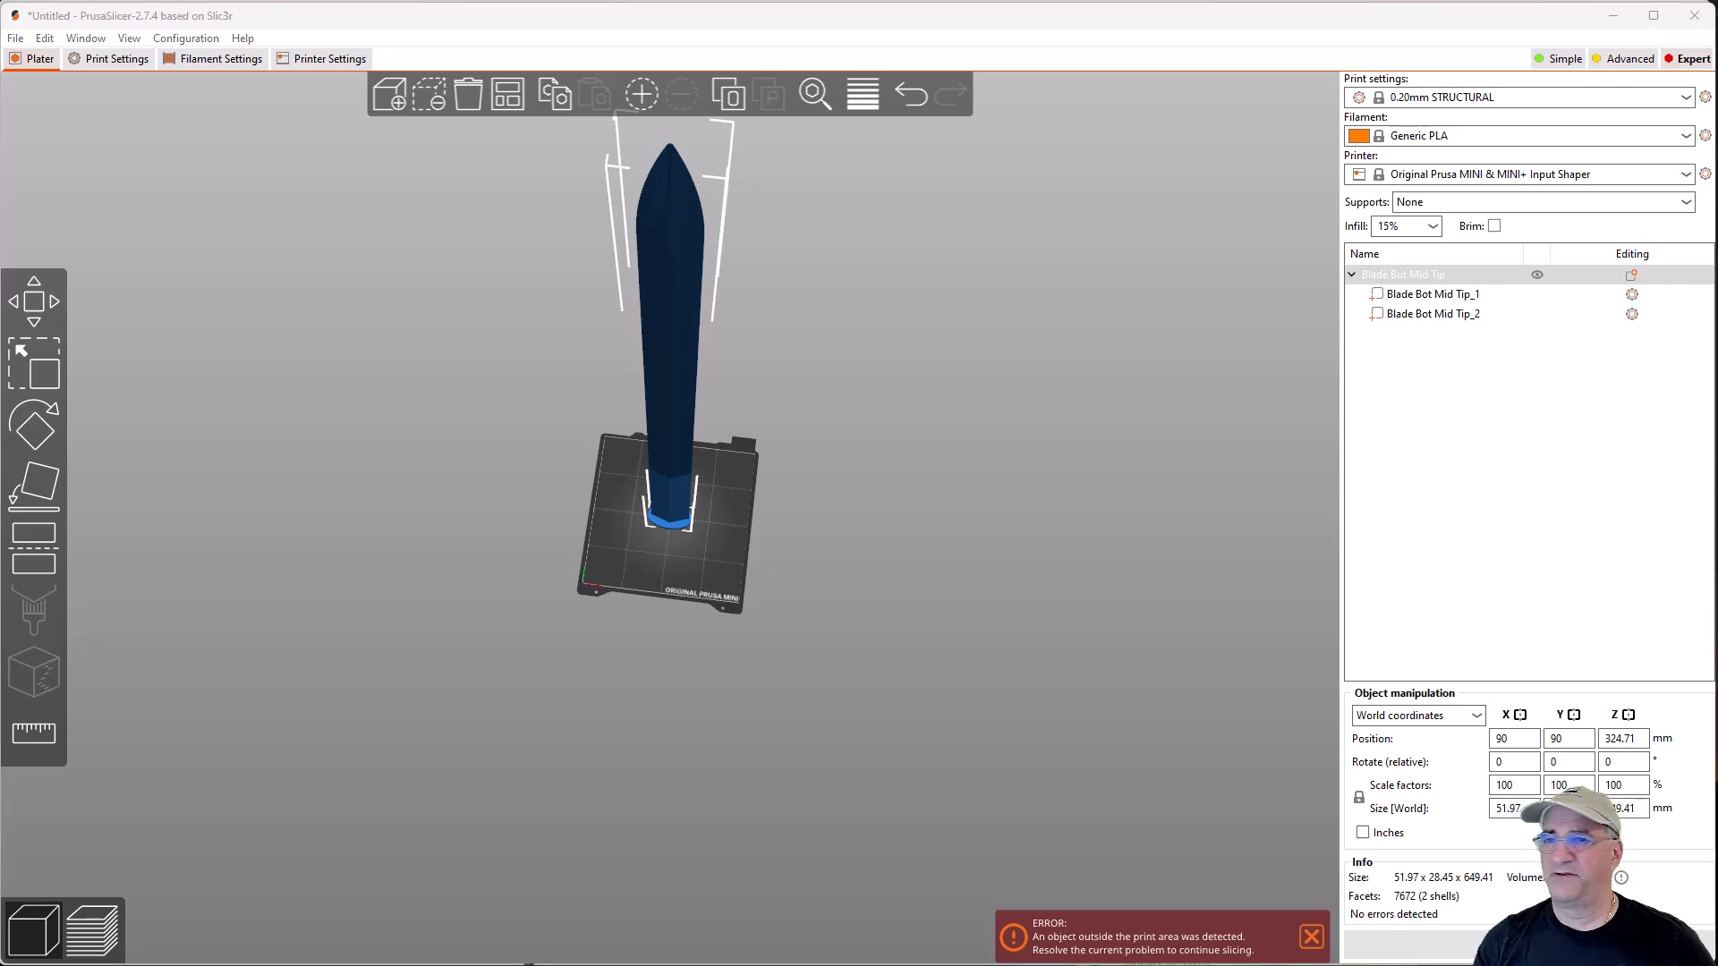
mouse_move(538, 558)
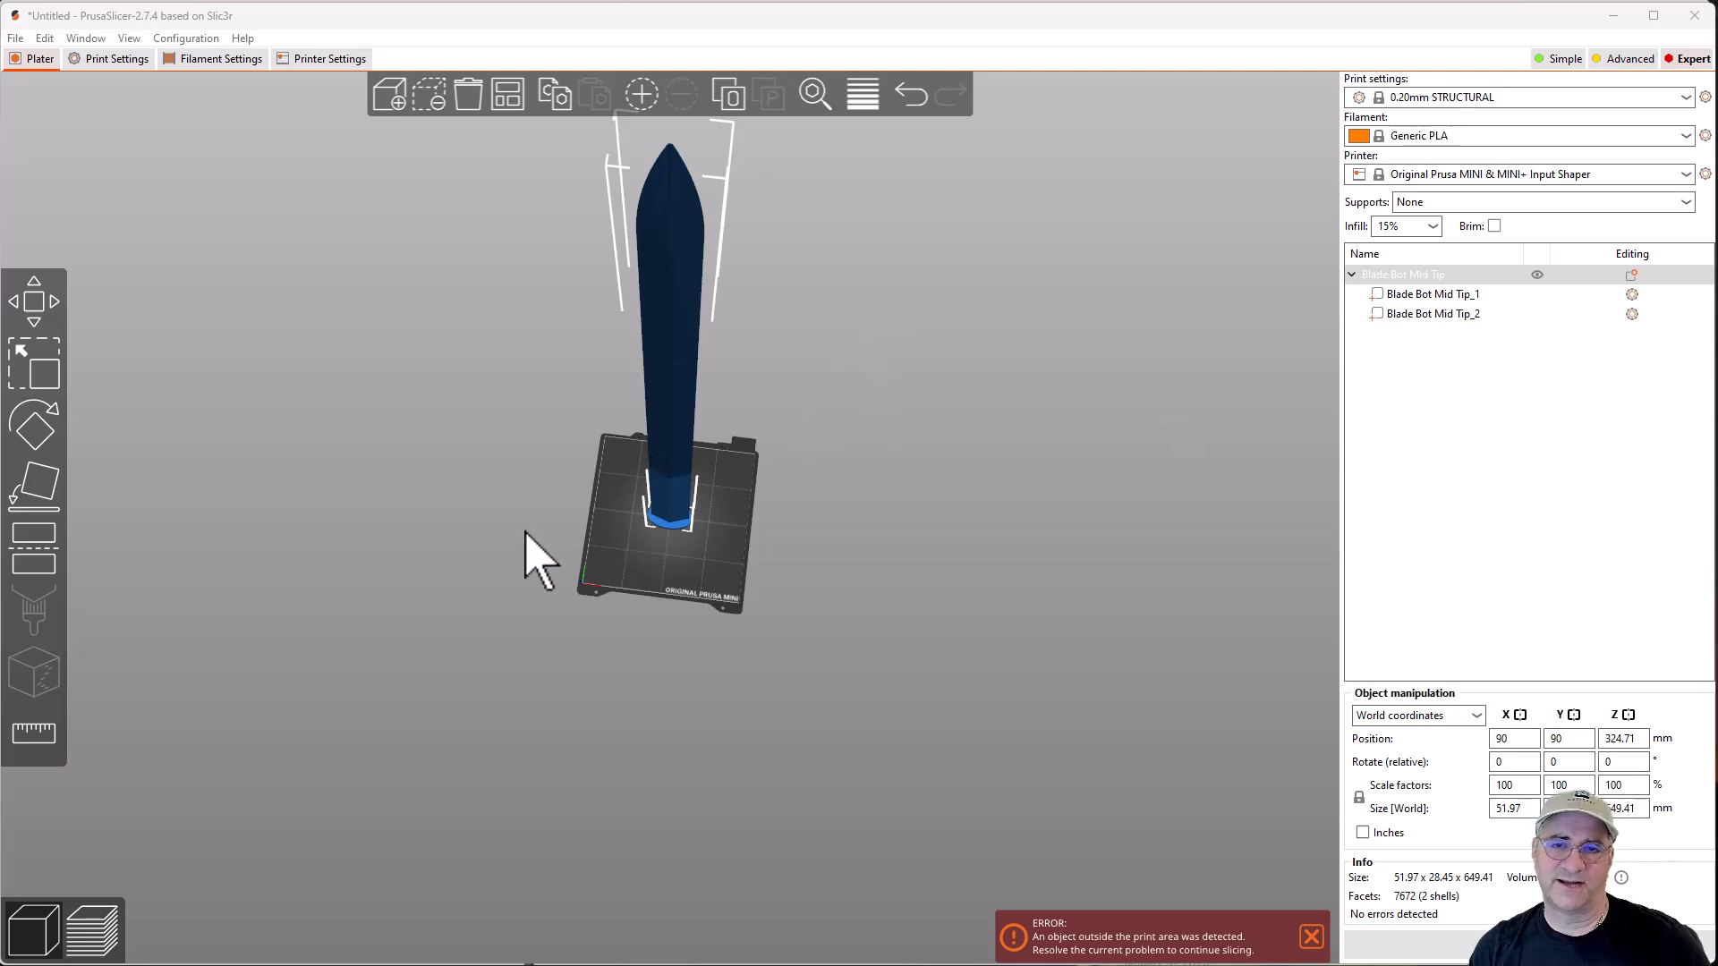
mouse_move(499, 548)
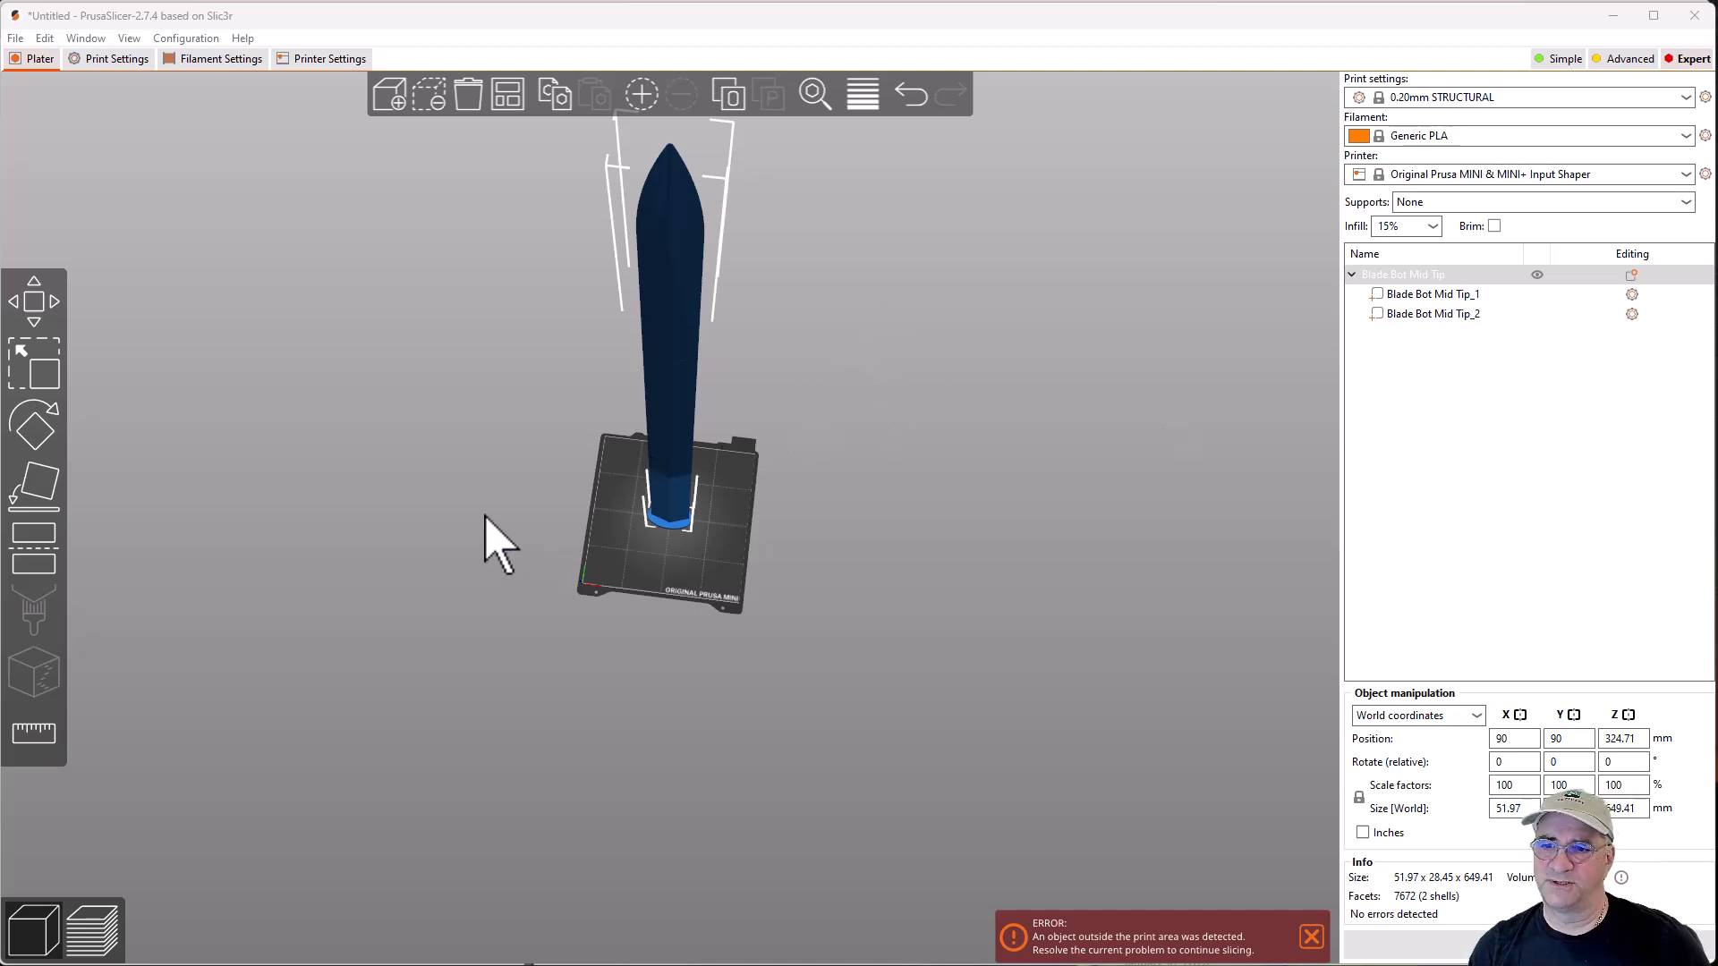
mouse_move(208, 598)
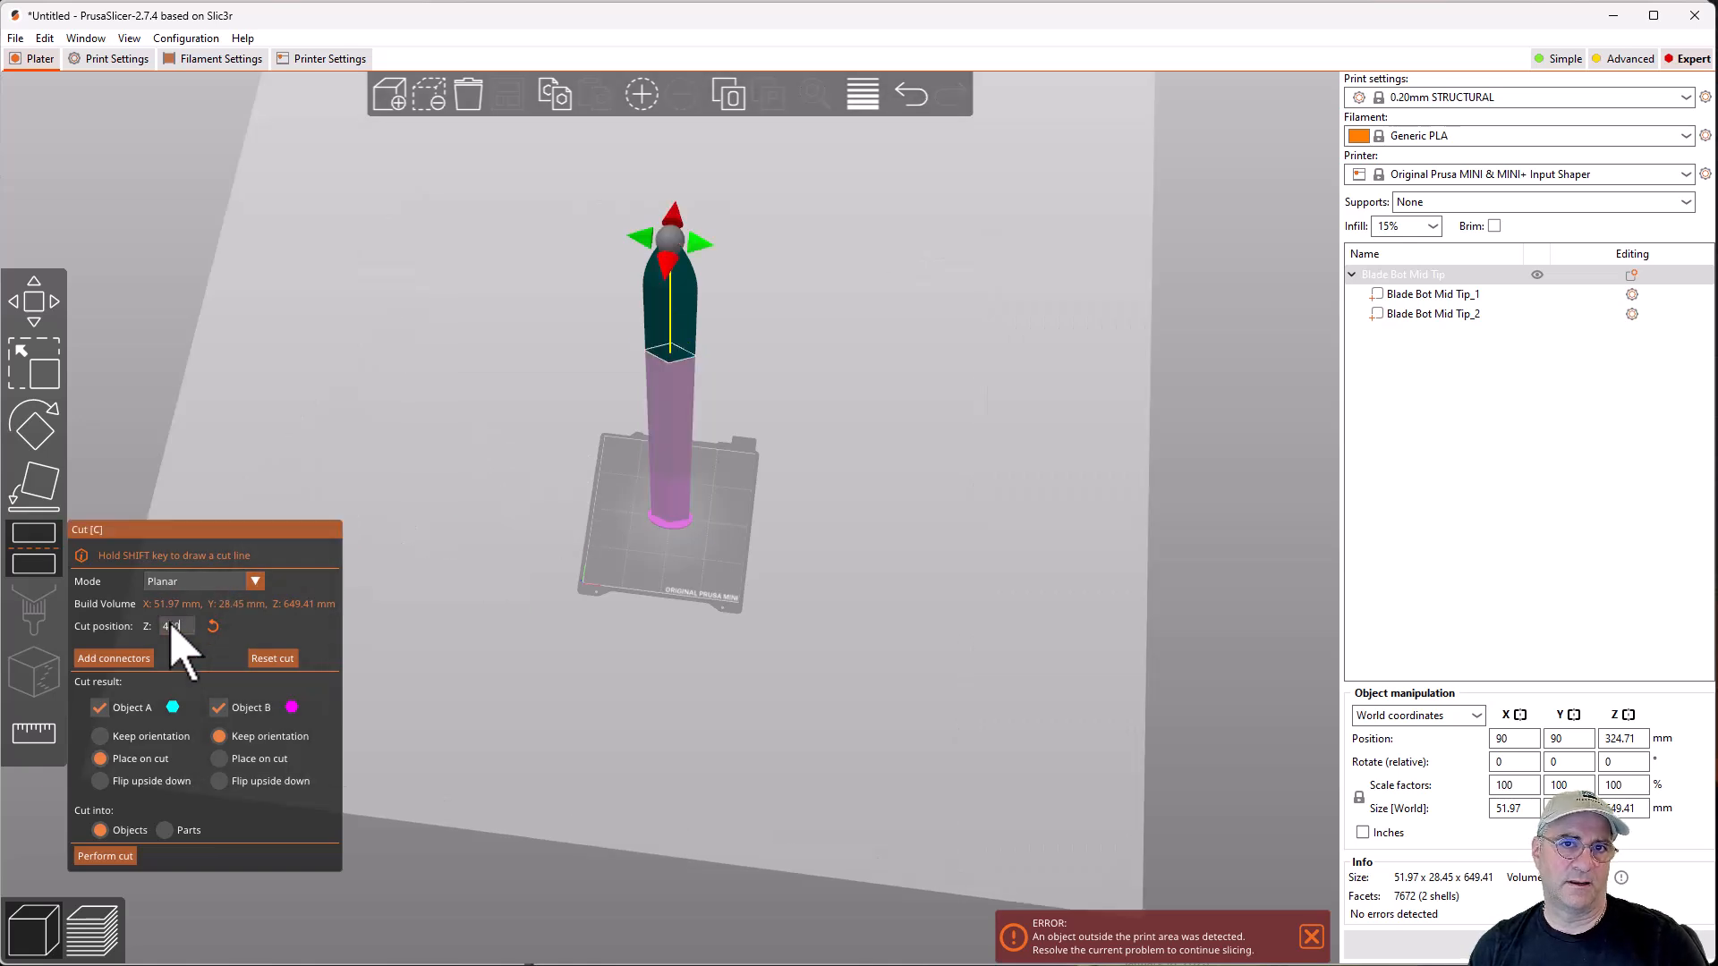
- Switch the cut mode to Dovetail, briefly back to Planar, then settle on Dovetail at 480 mm
click(254, 580)
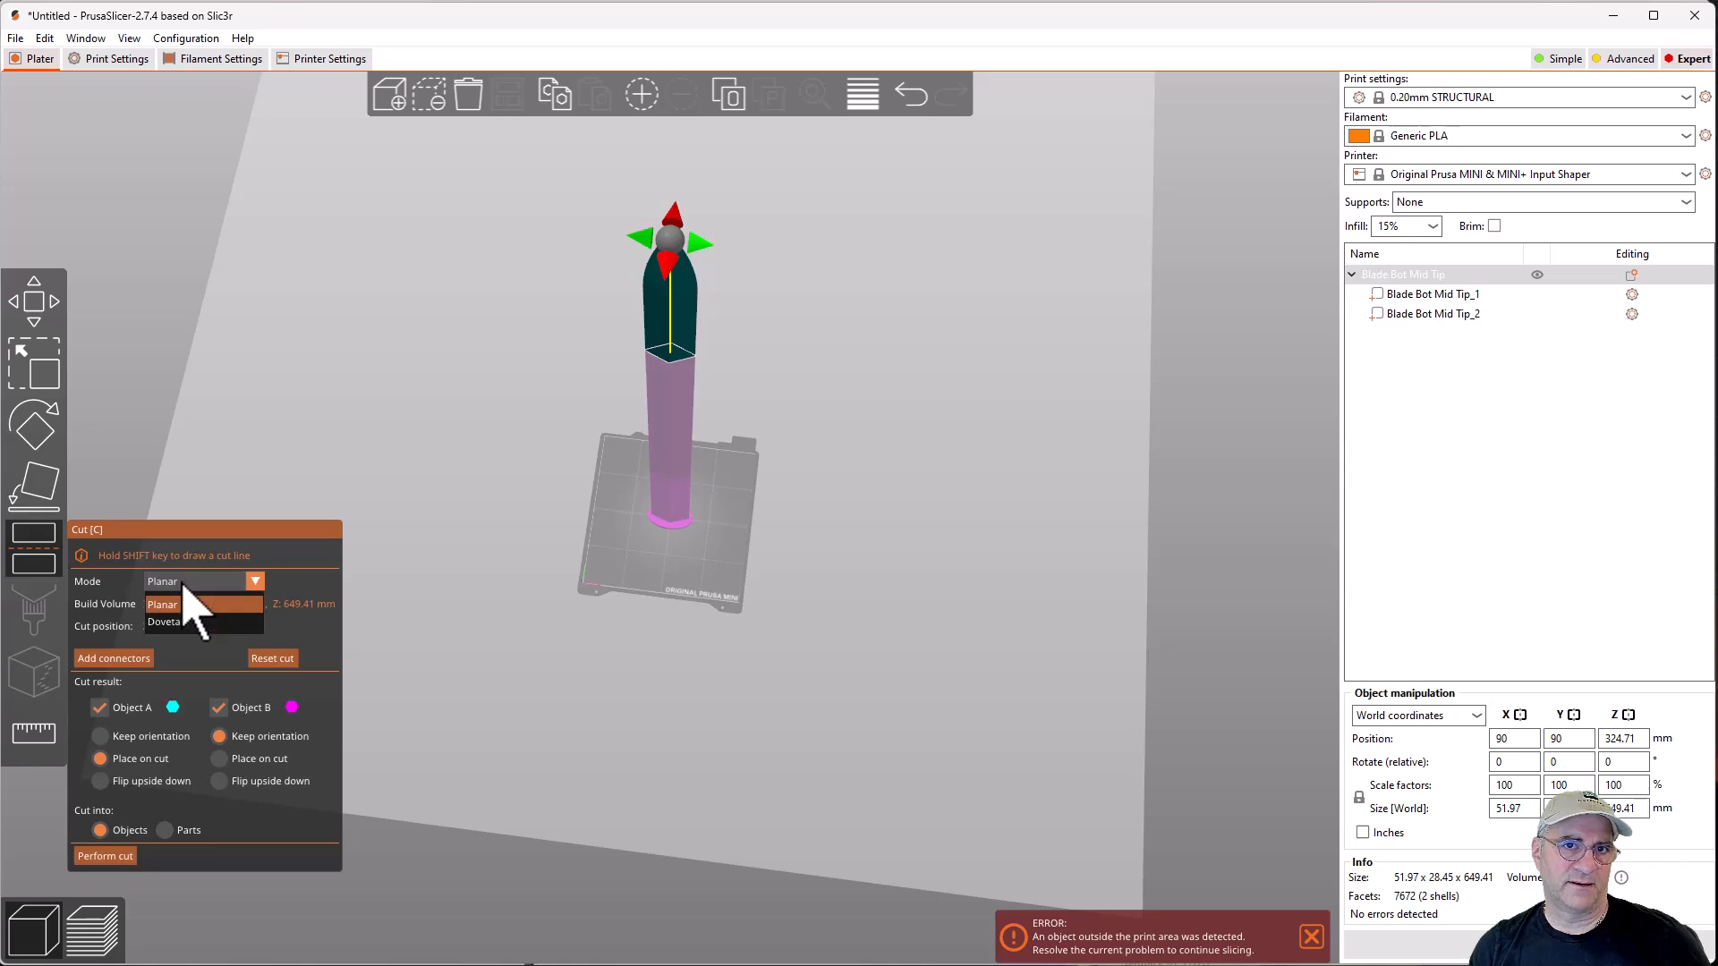
click(165, 621)
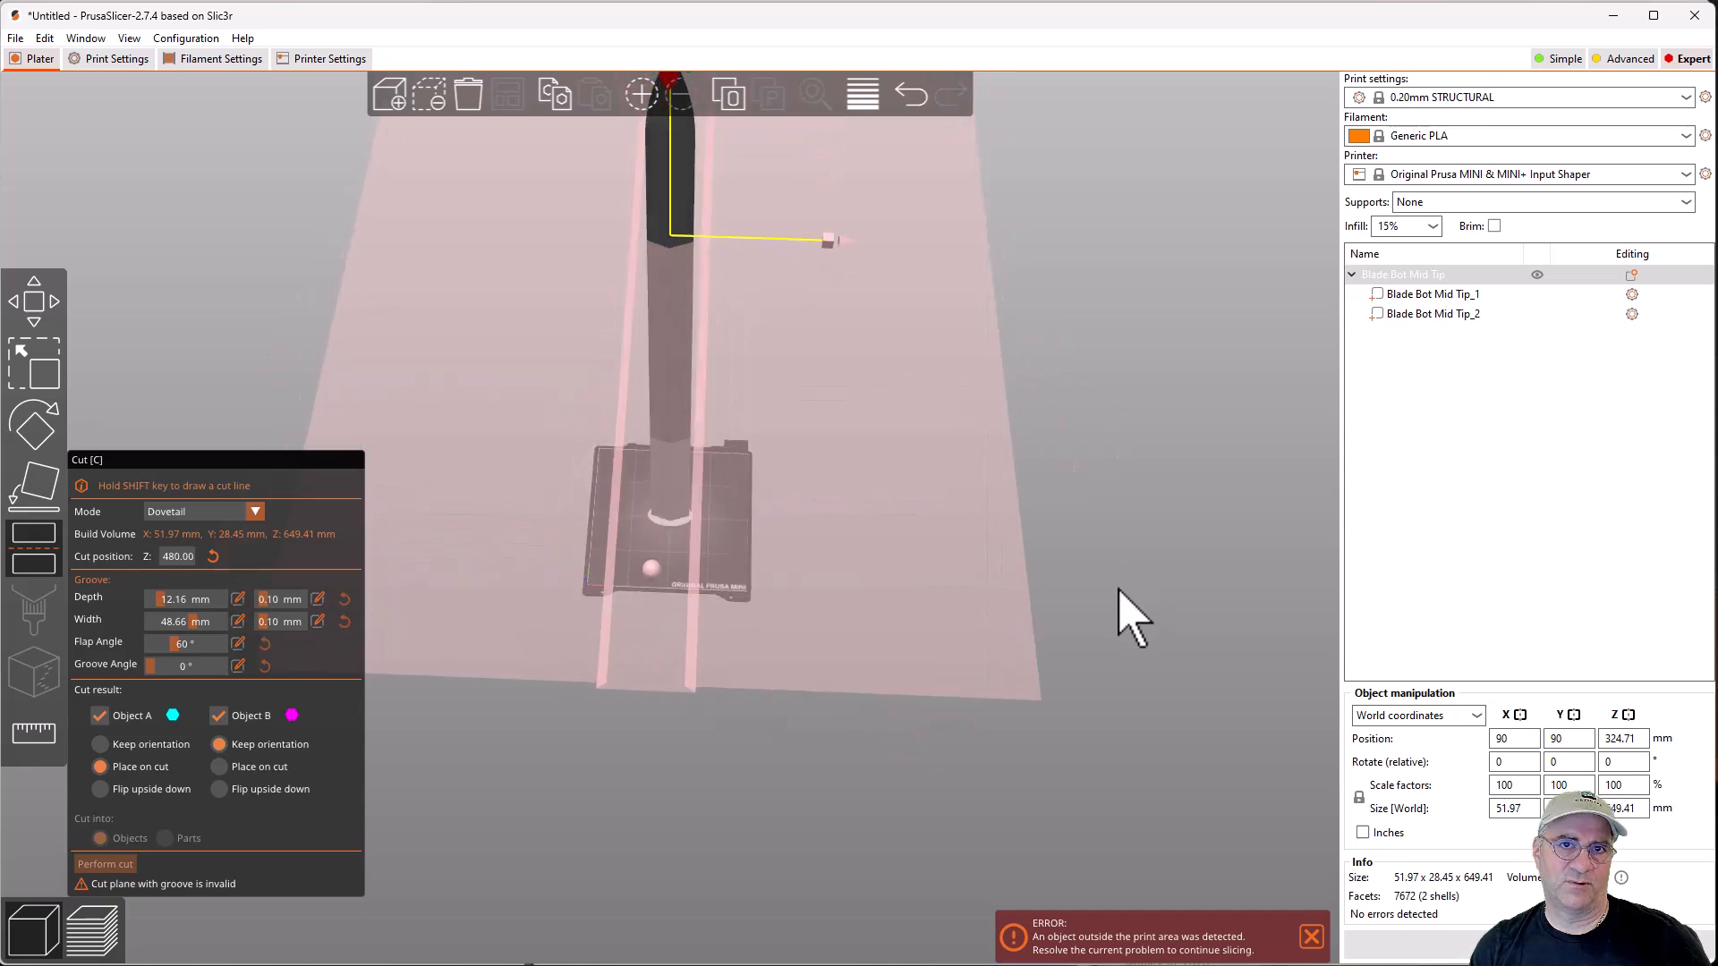
mouse_move(521, 795)
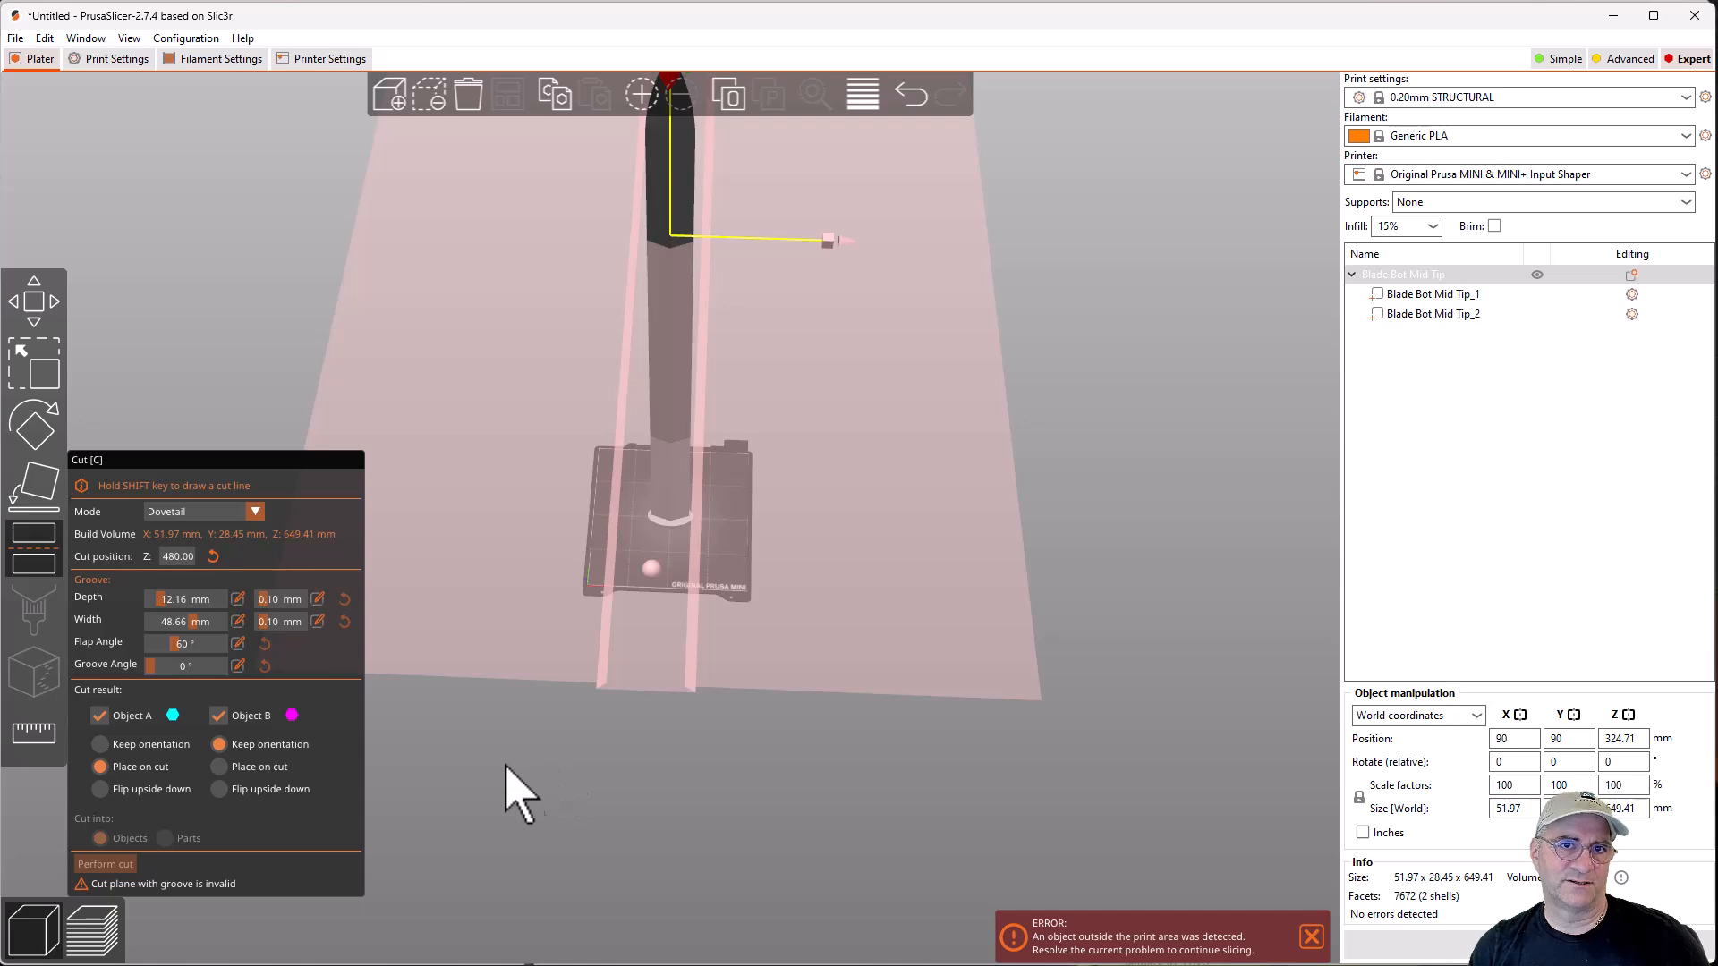
click(256, 510)
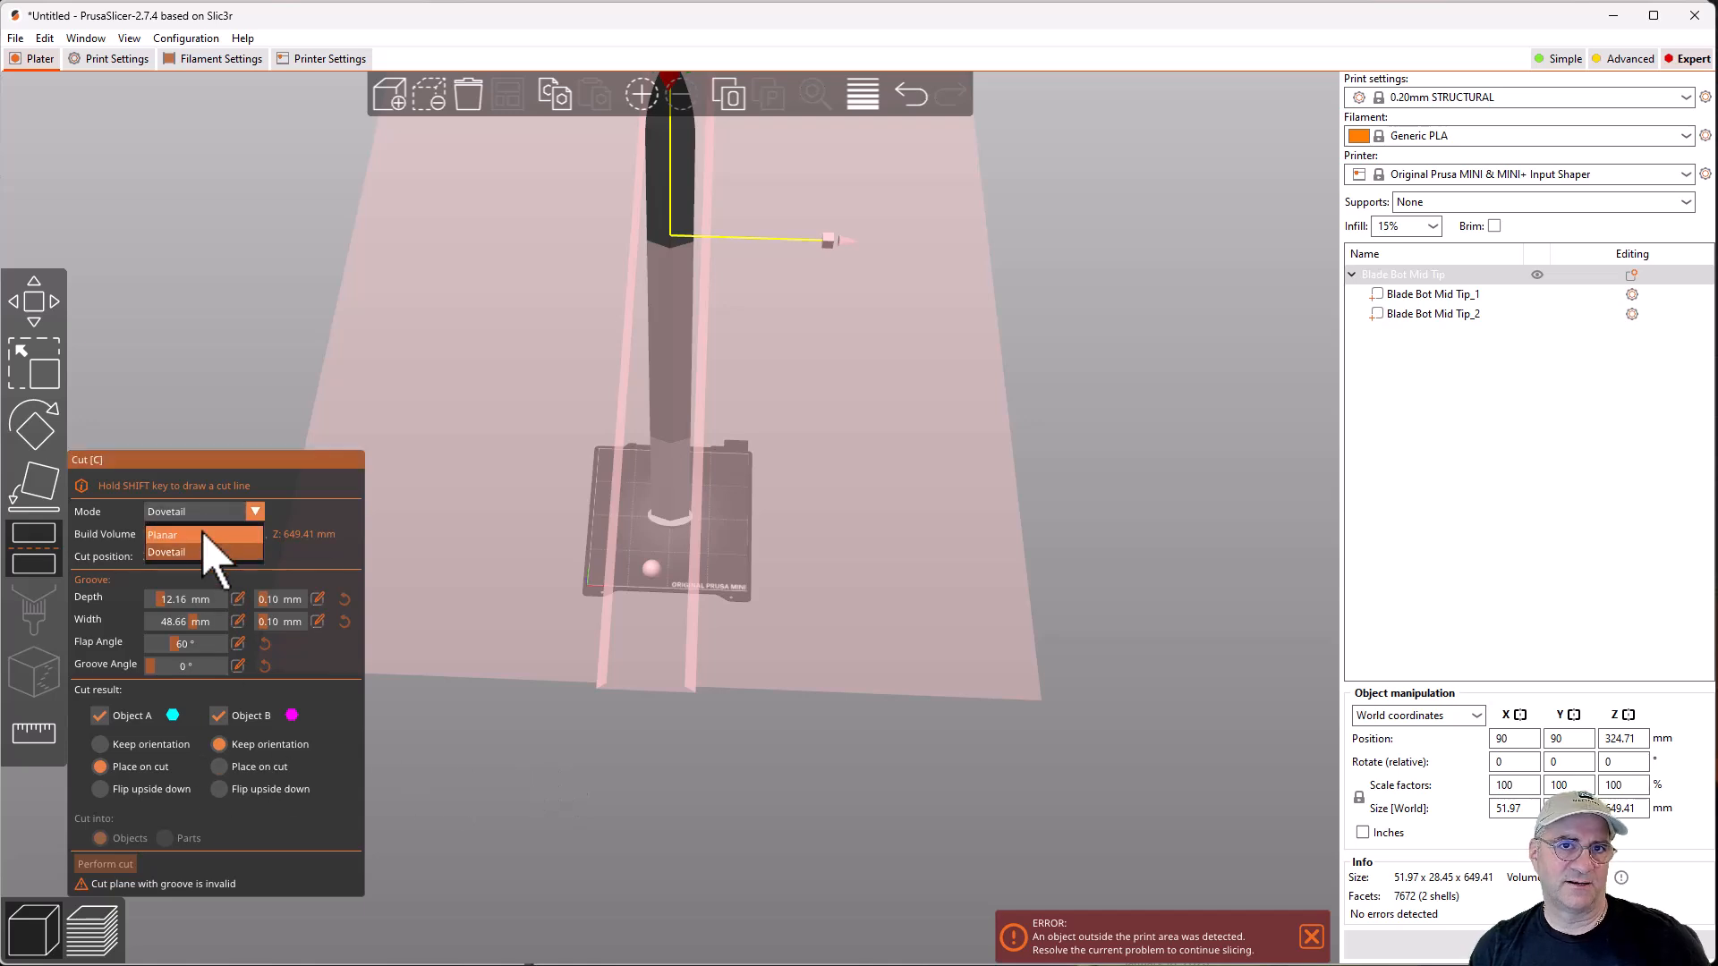
click(162, 535)
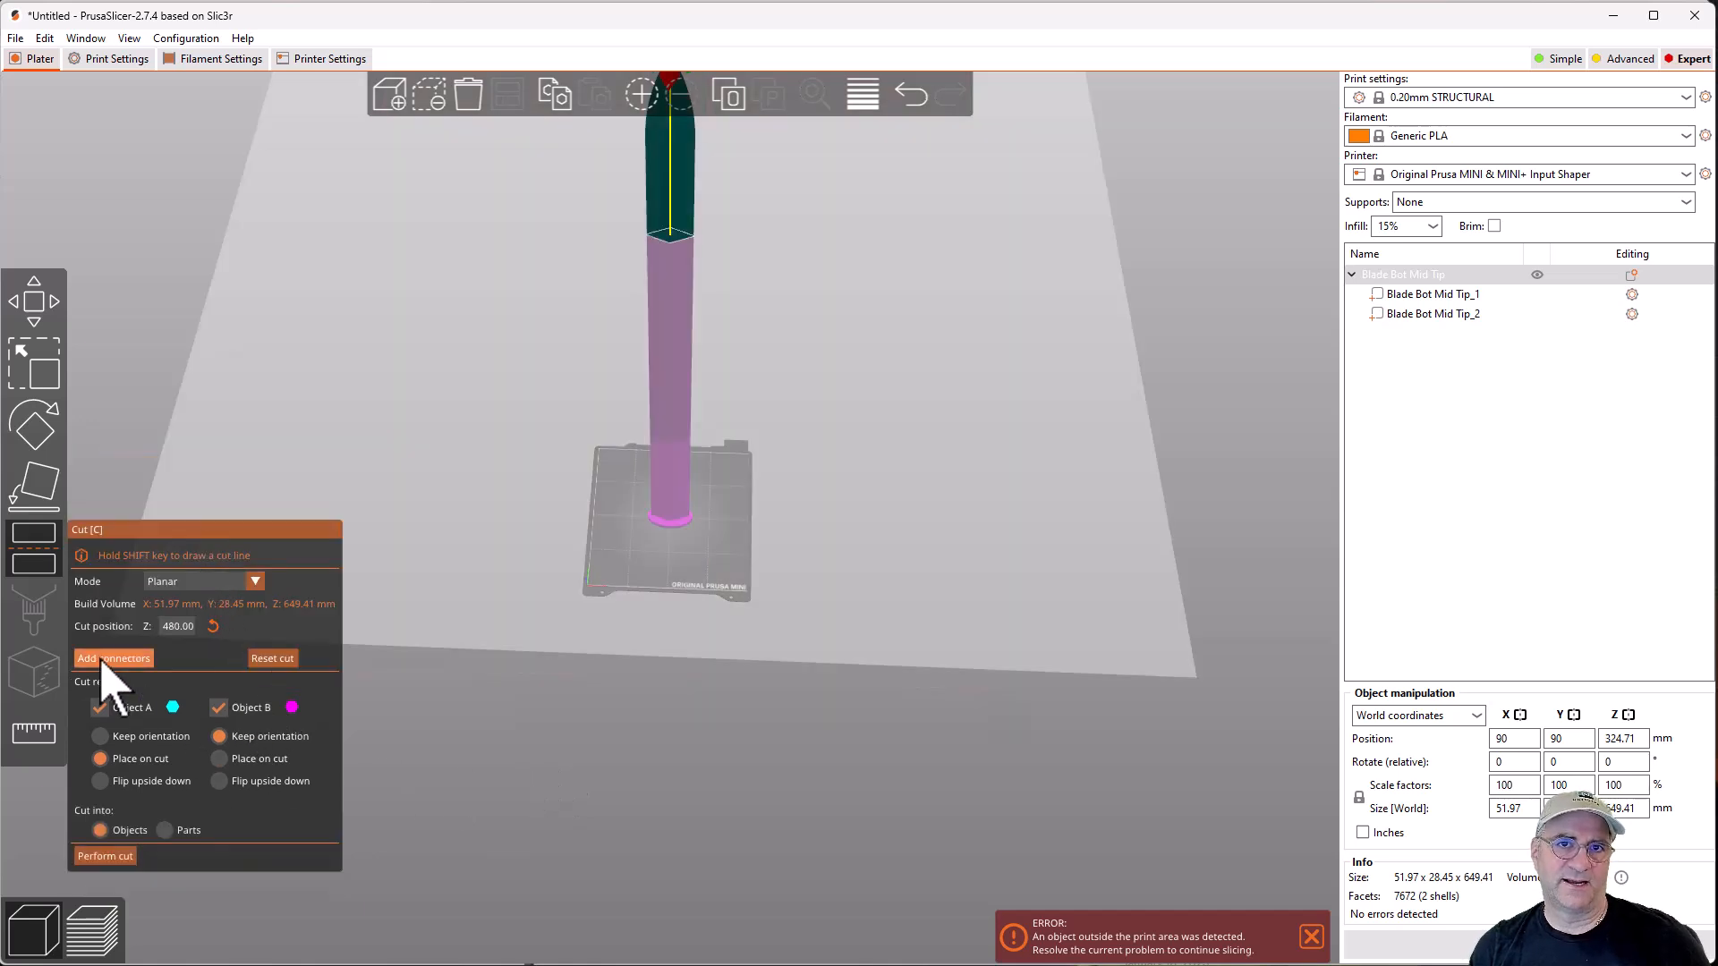
click(115, 657)
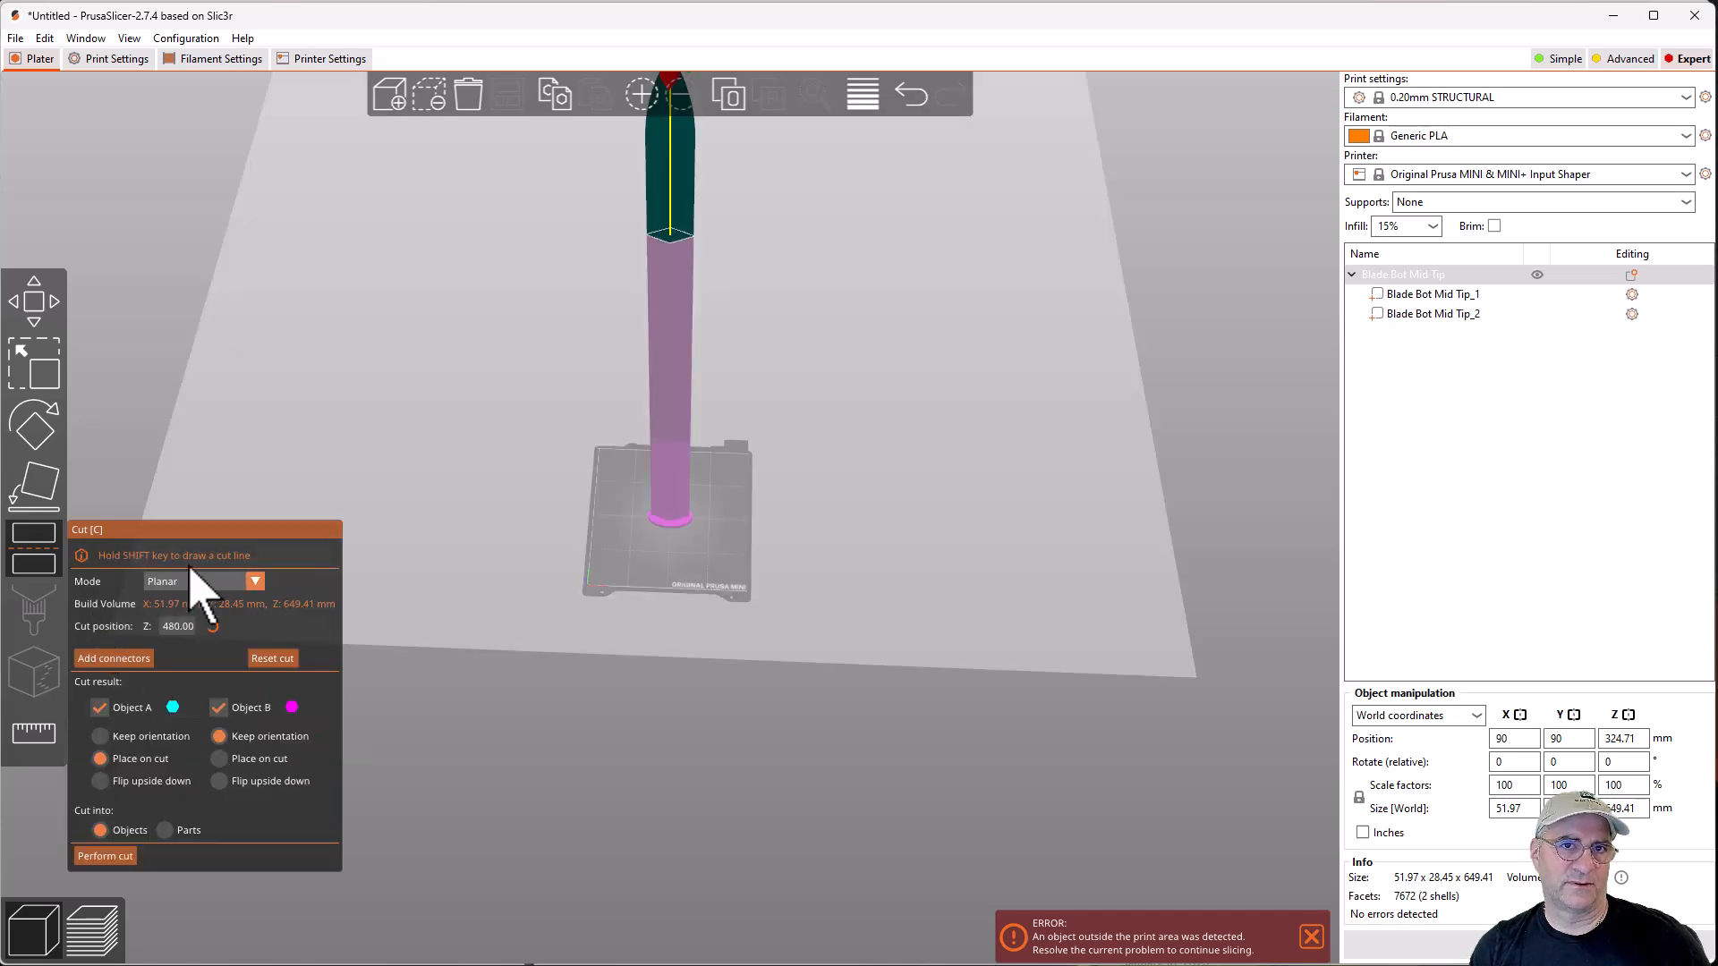
click(202, 580)
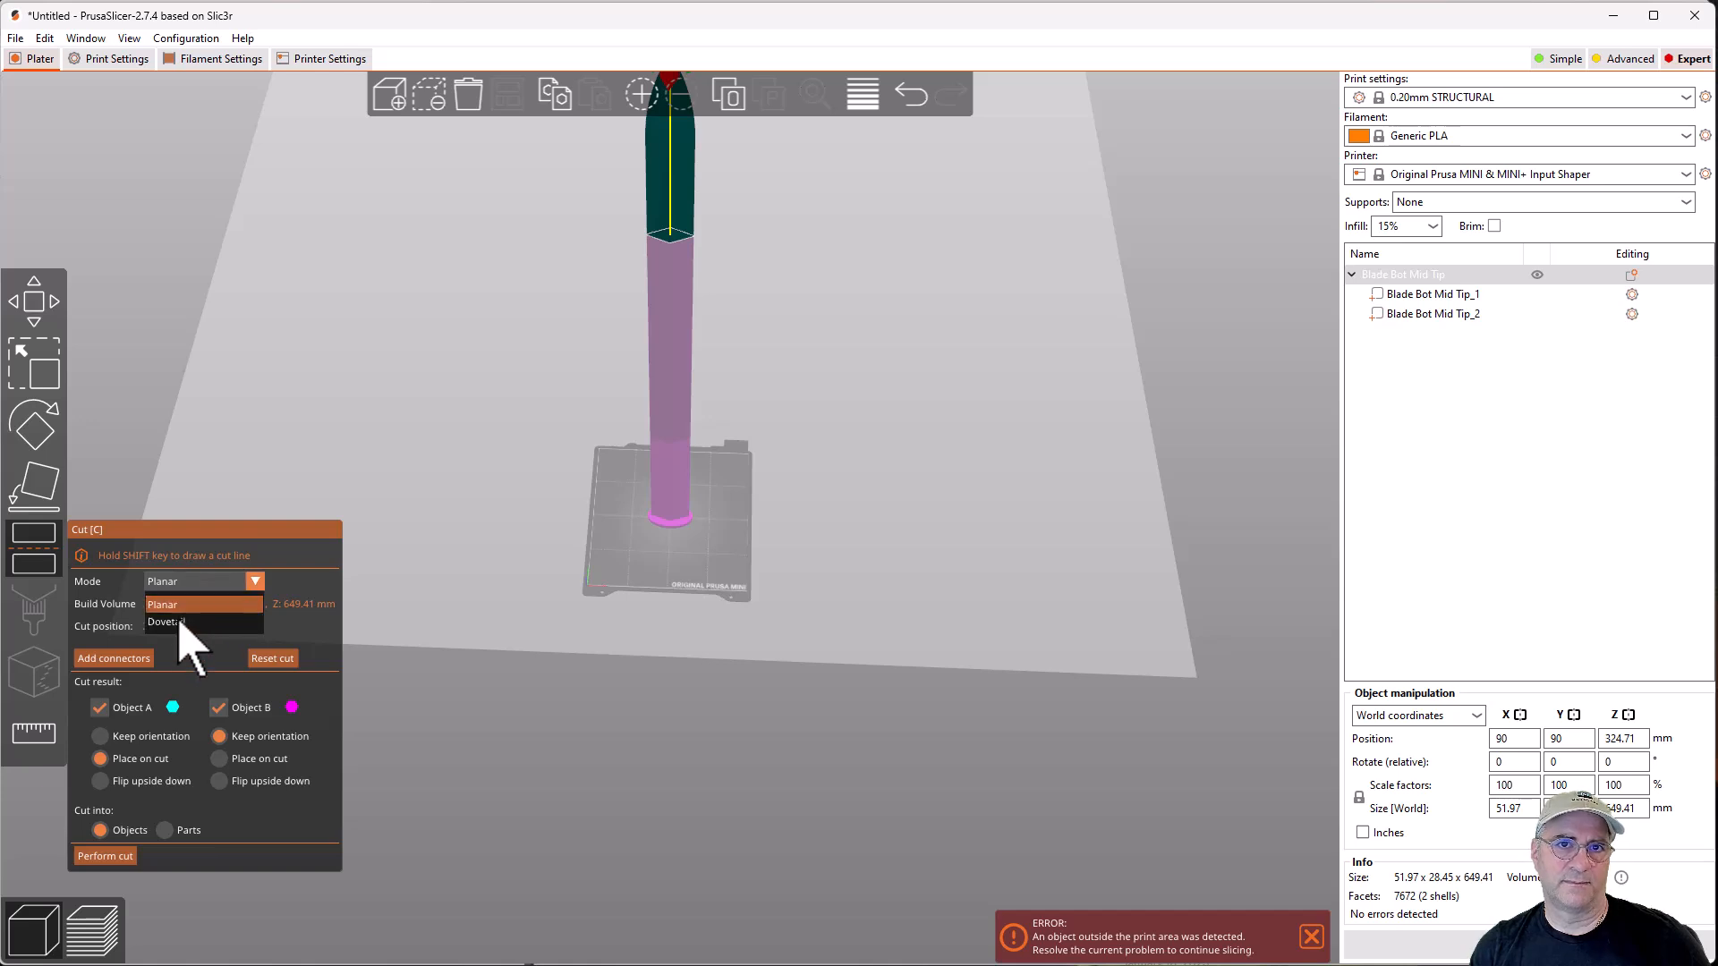
click(163, 621)
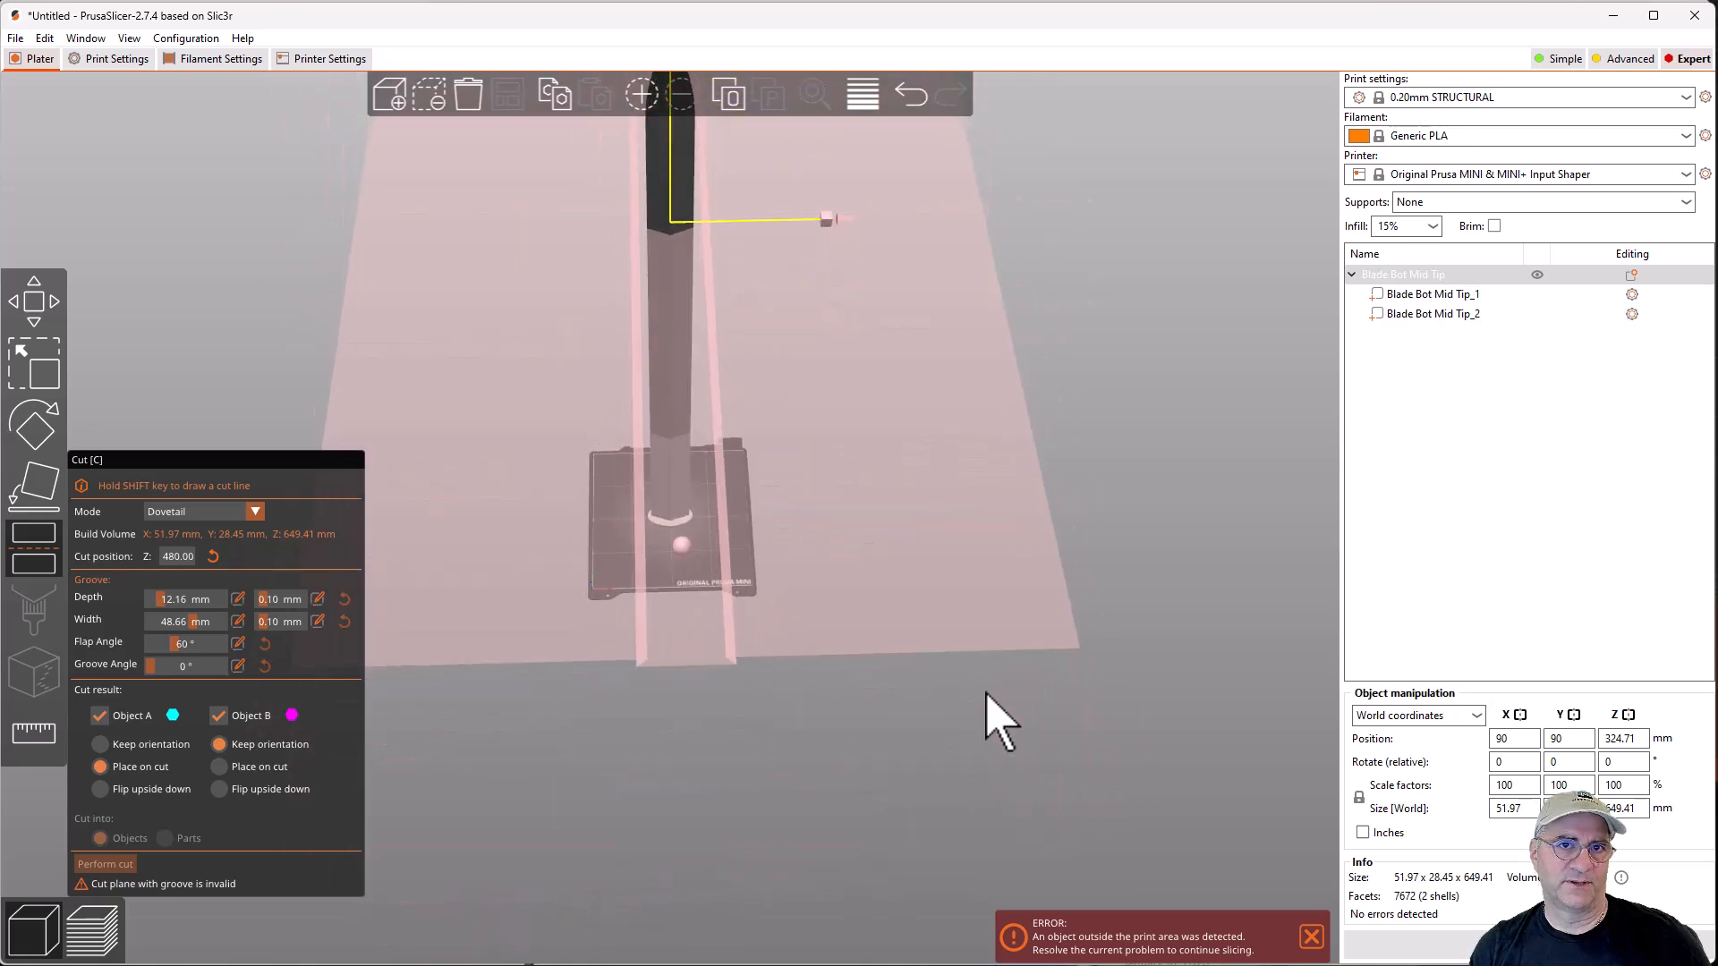
mouse_move(422, 712)
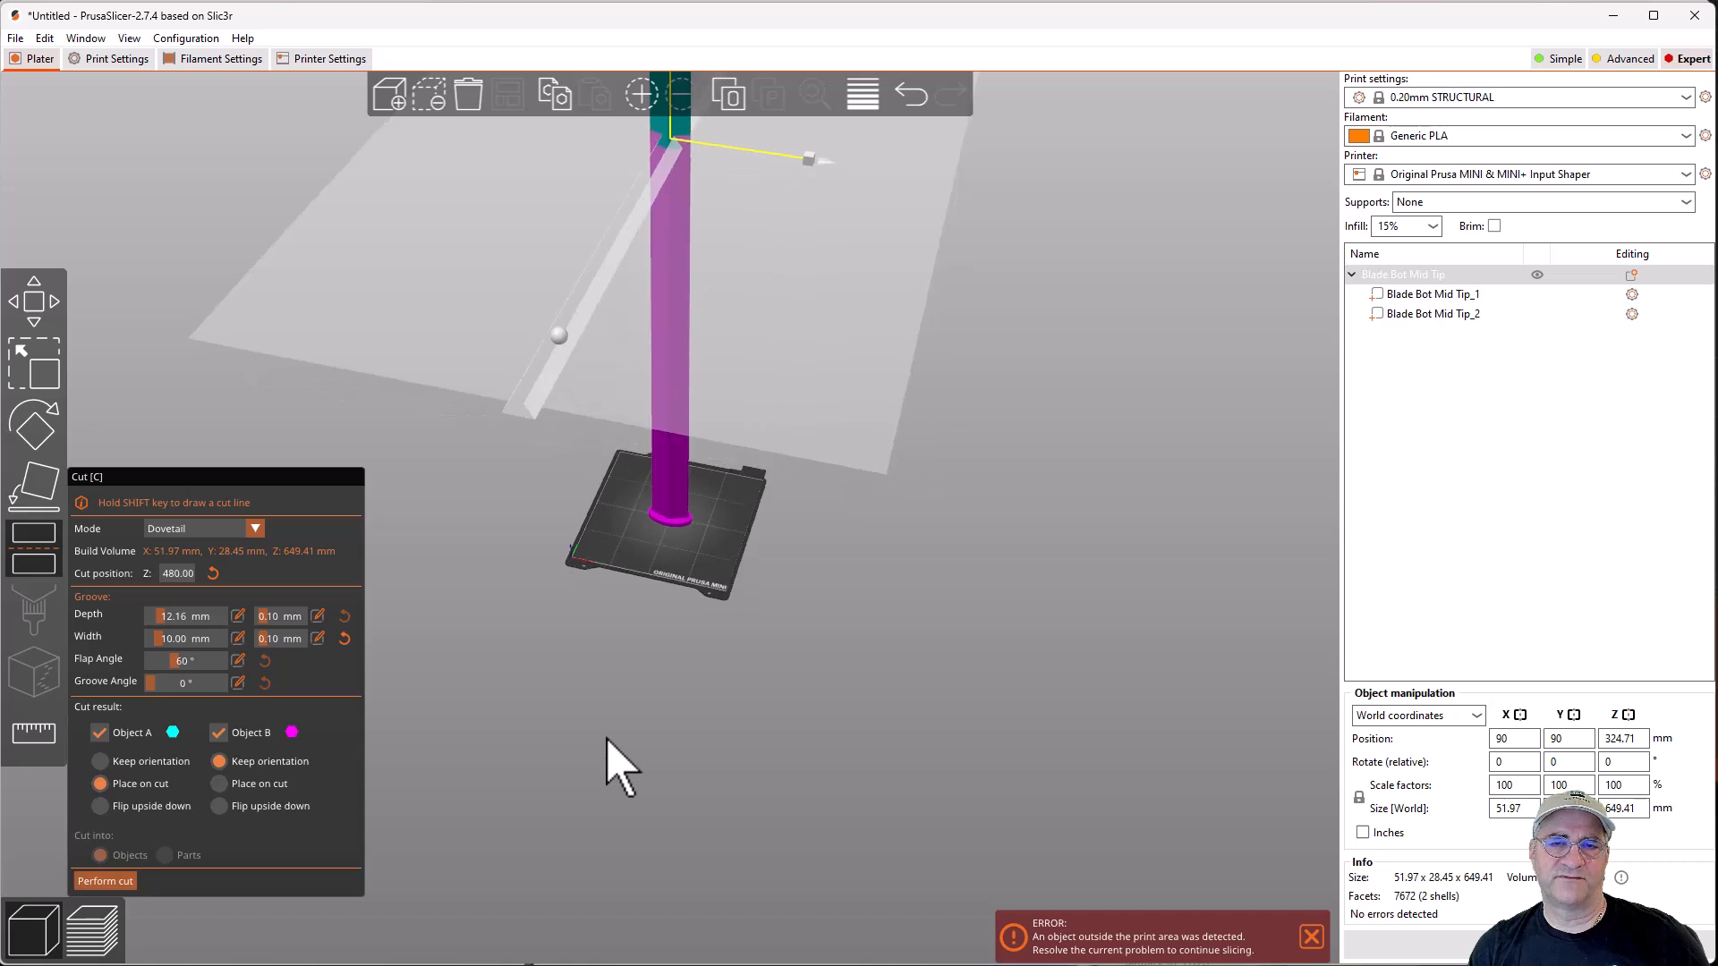
mouse_move(657, 351)
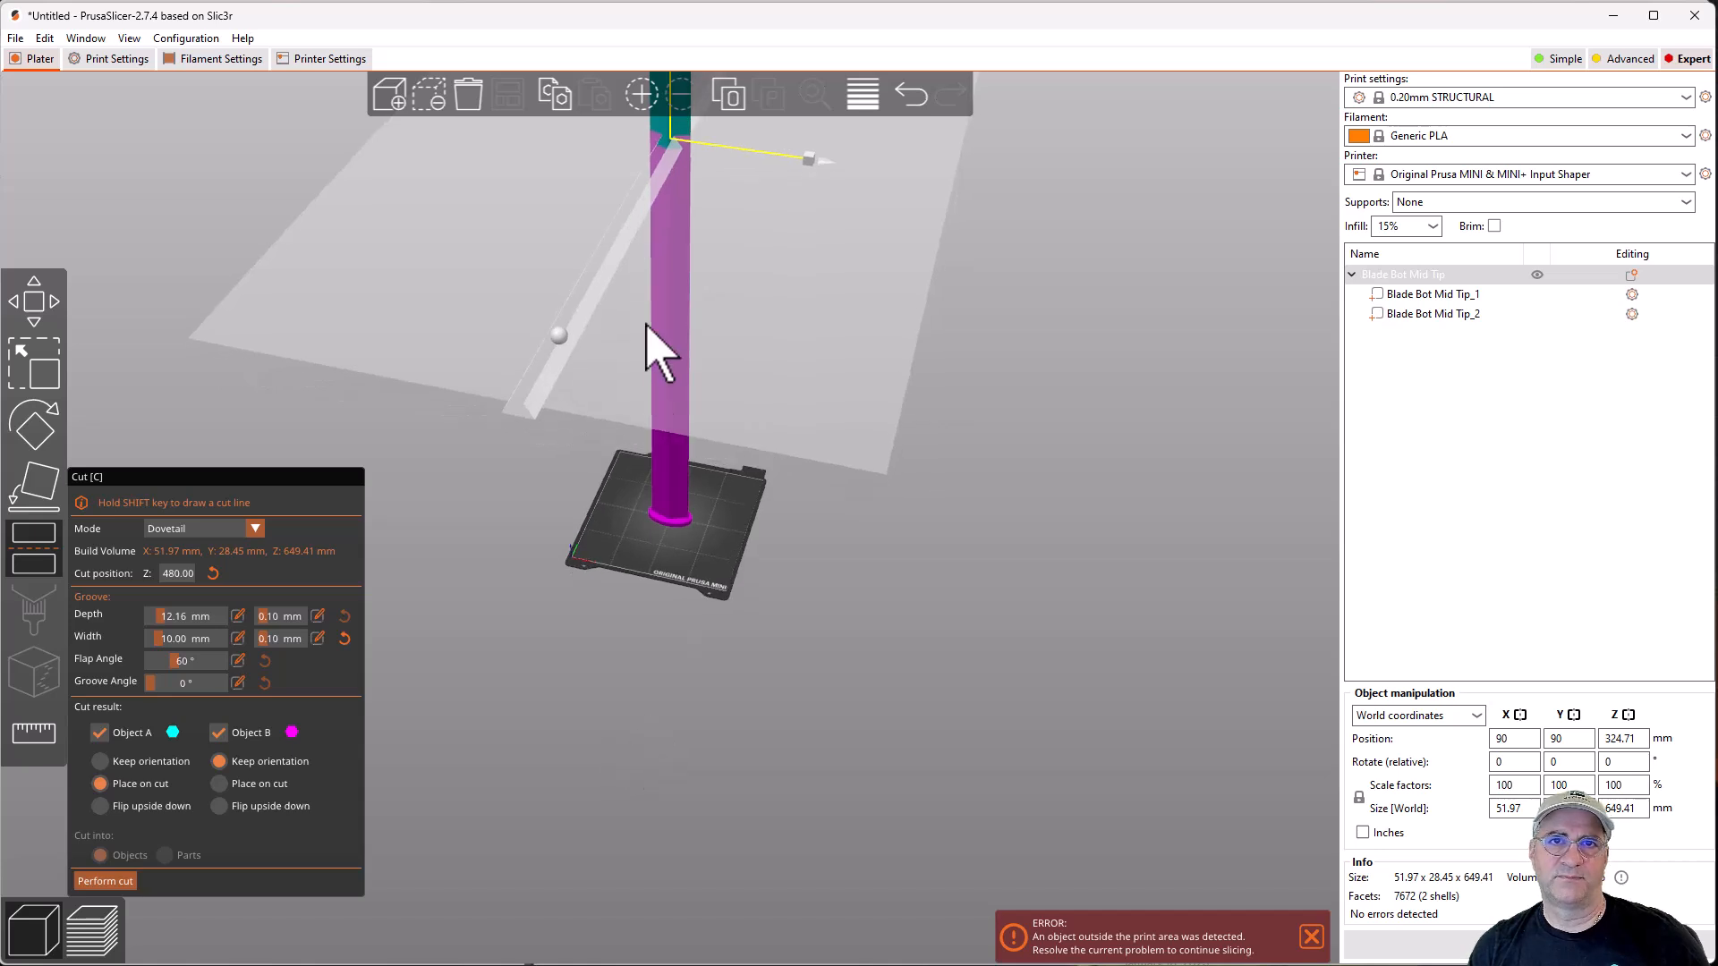
mouse_move(677, 175)
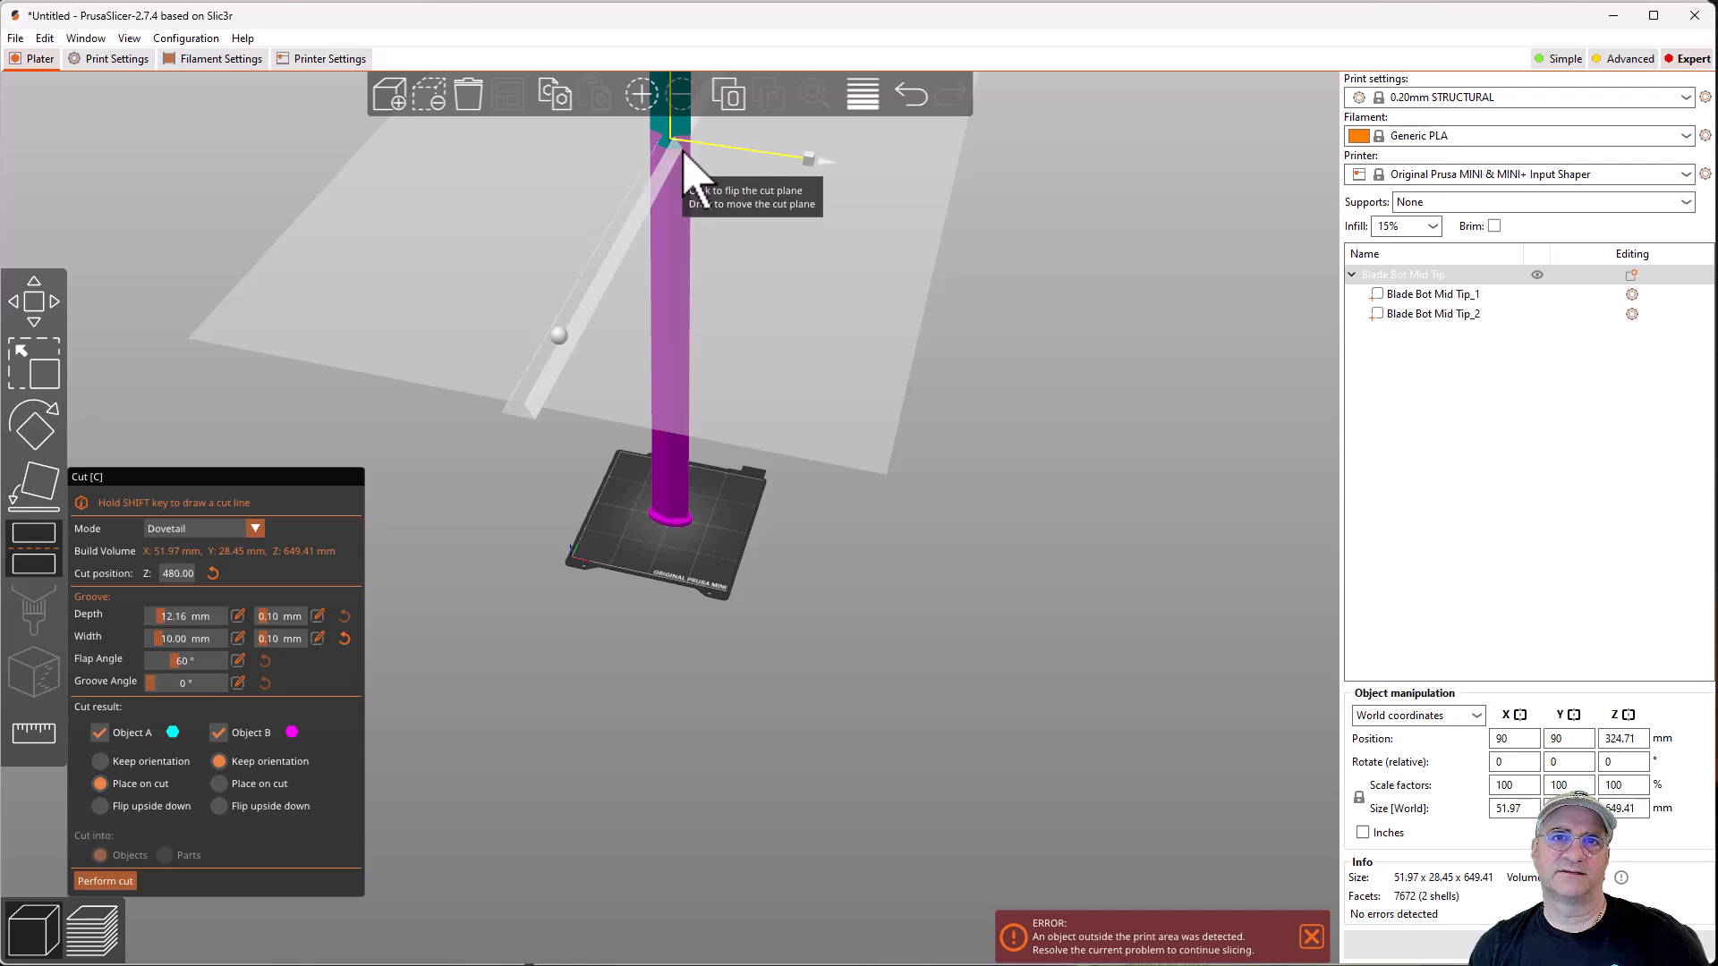
mouse_move(822, 625)
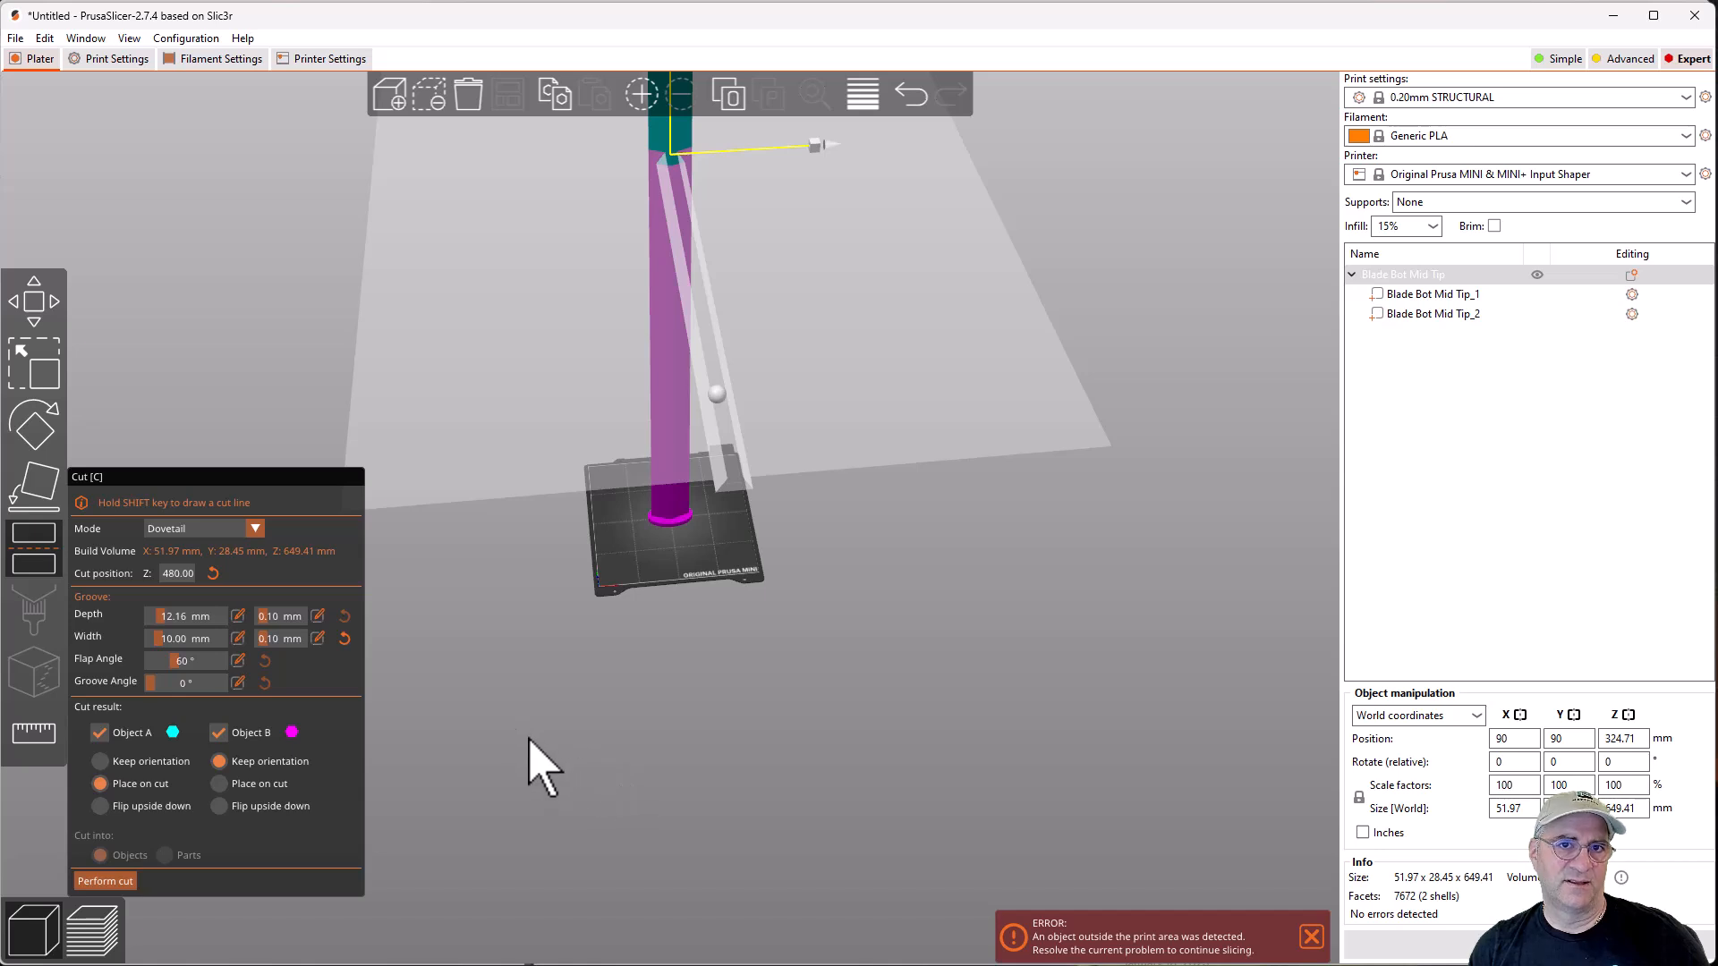
mouse_move(105, 881)
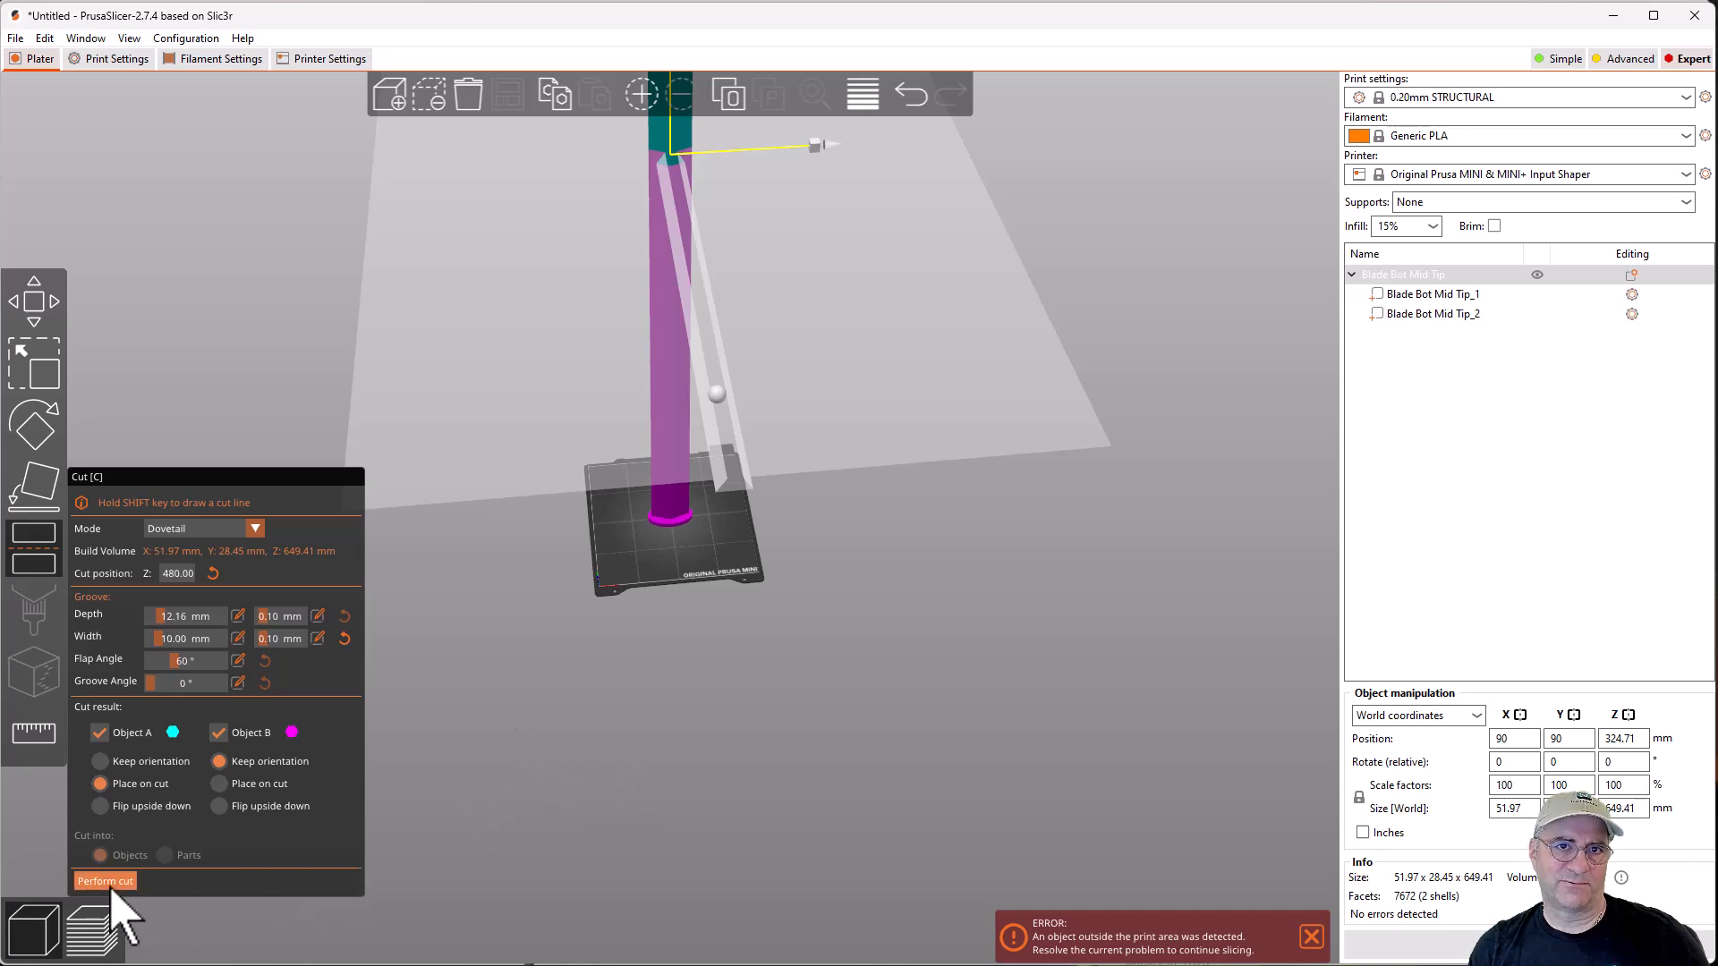
mouse_move(165, 712)
text(23)
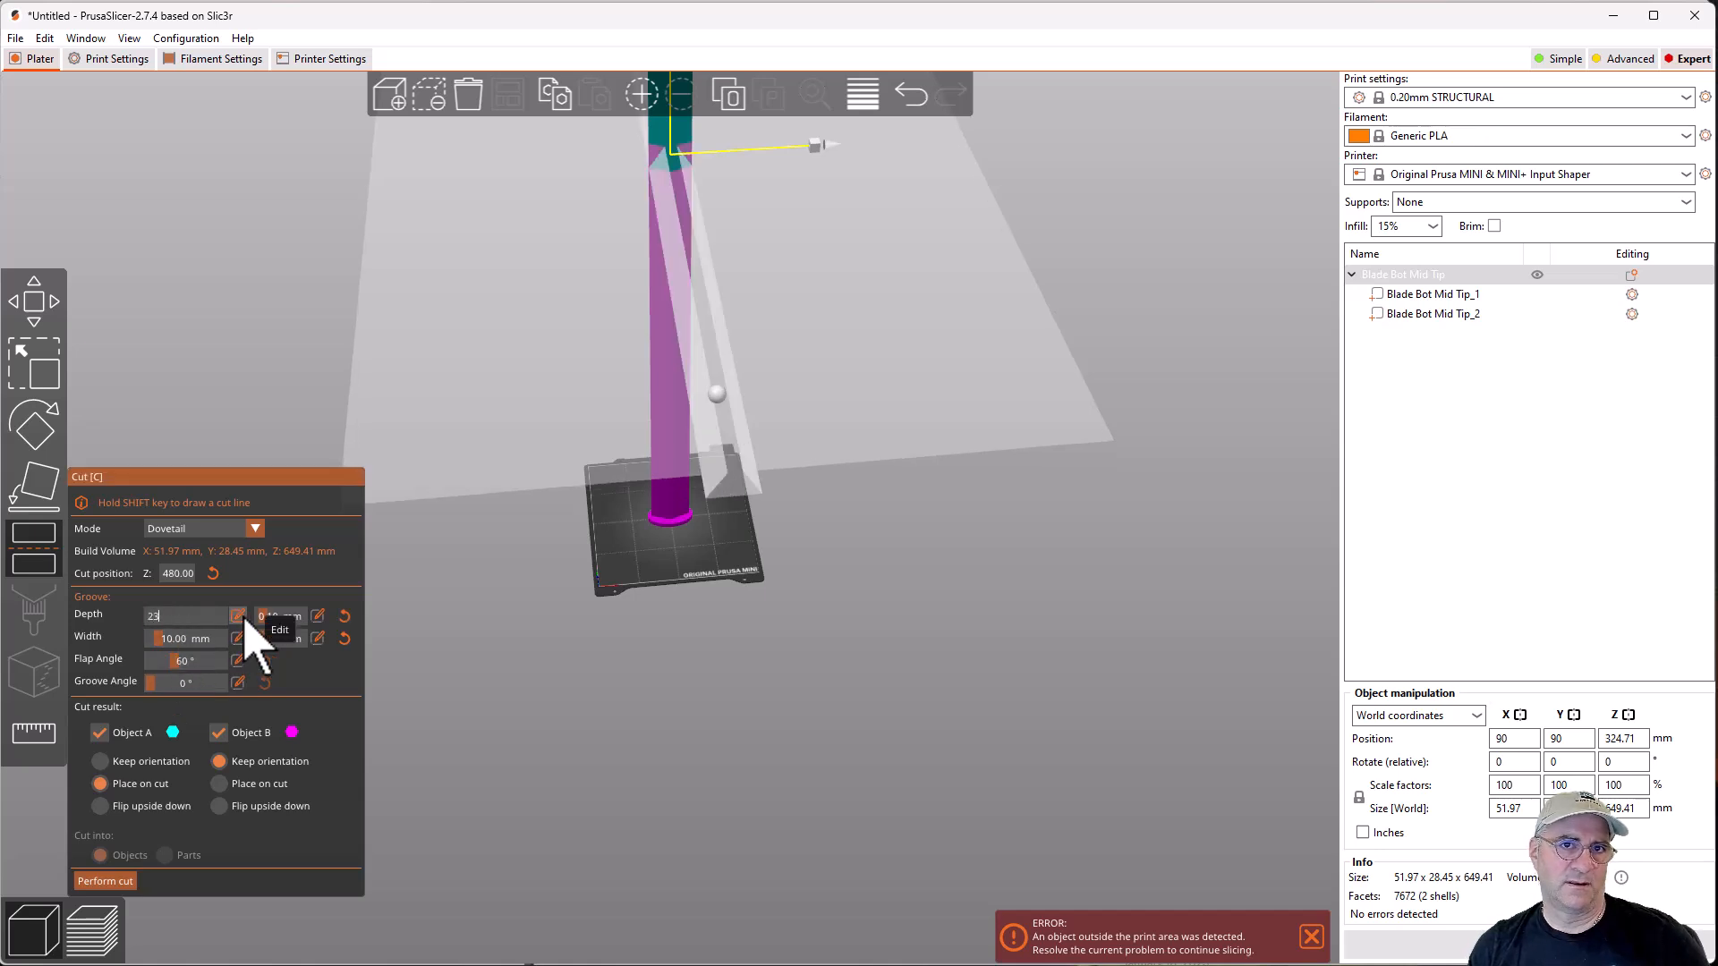
- Perform the dovetail cut at Z 480 with 12 mm depth, splitting off the blade tip
text(12.00 mm)
click(188, 659)
text(65)
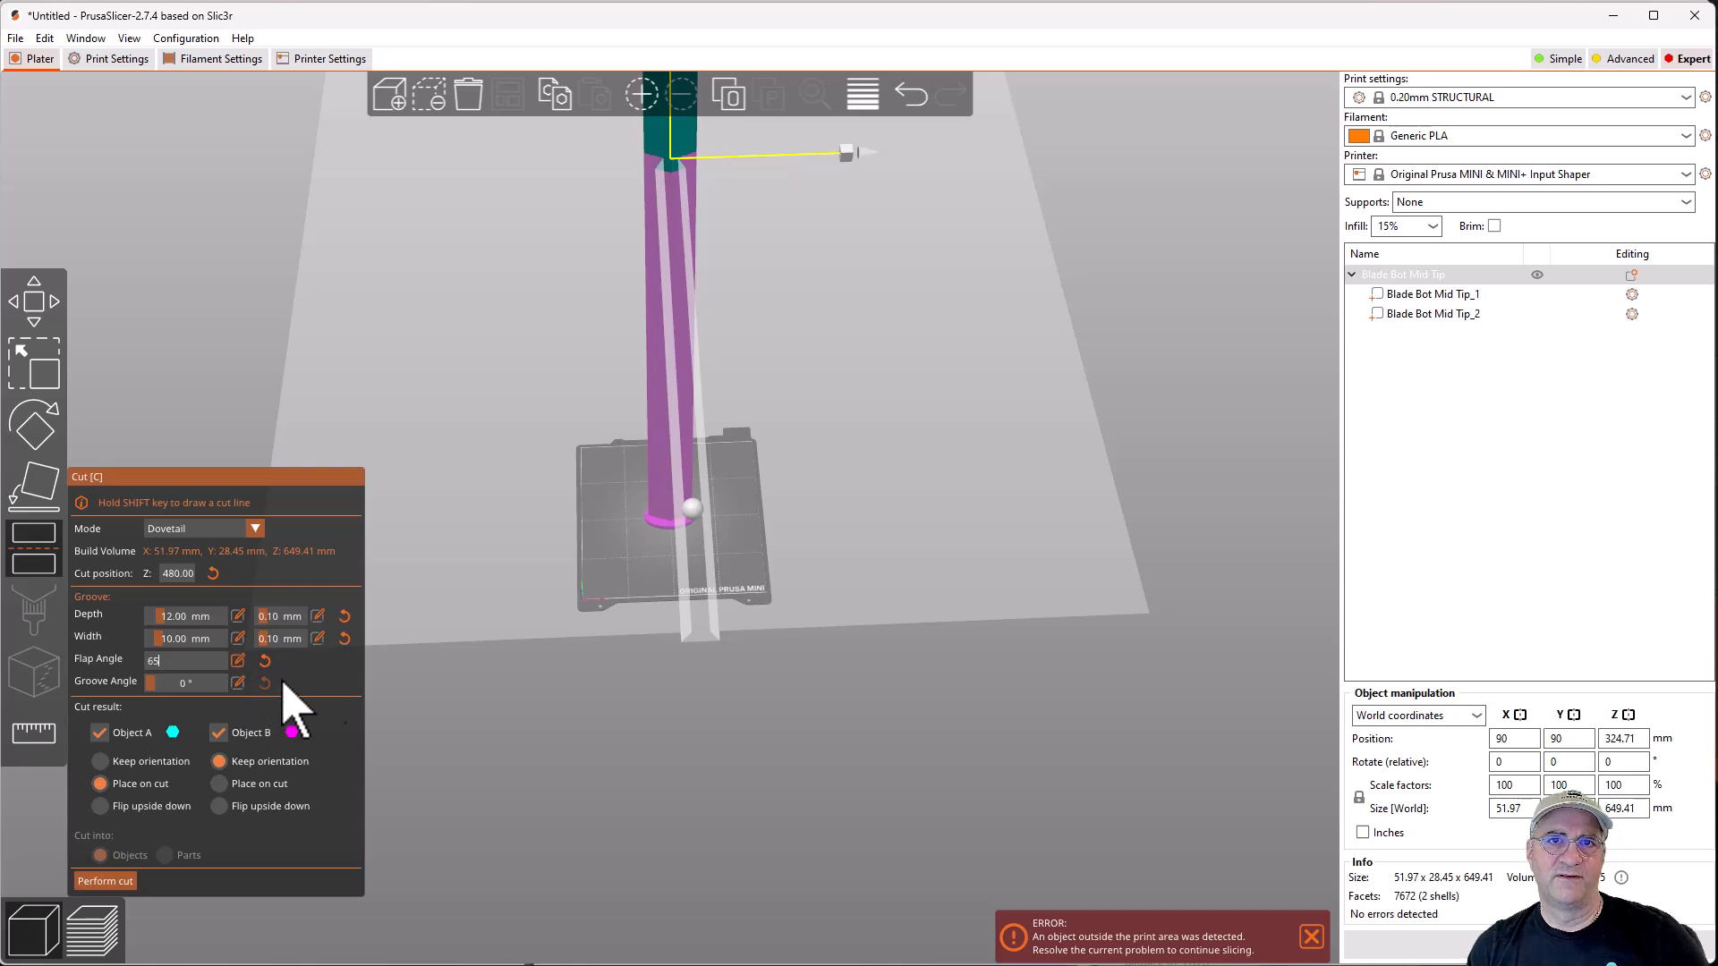
mouse_move(652, 213)
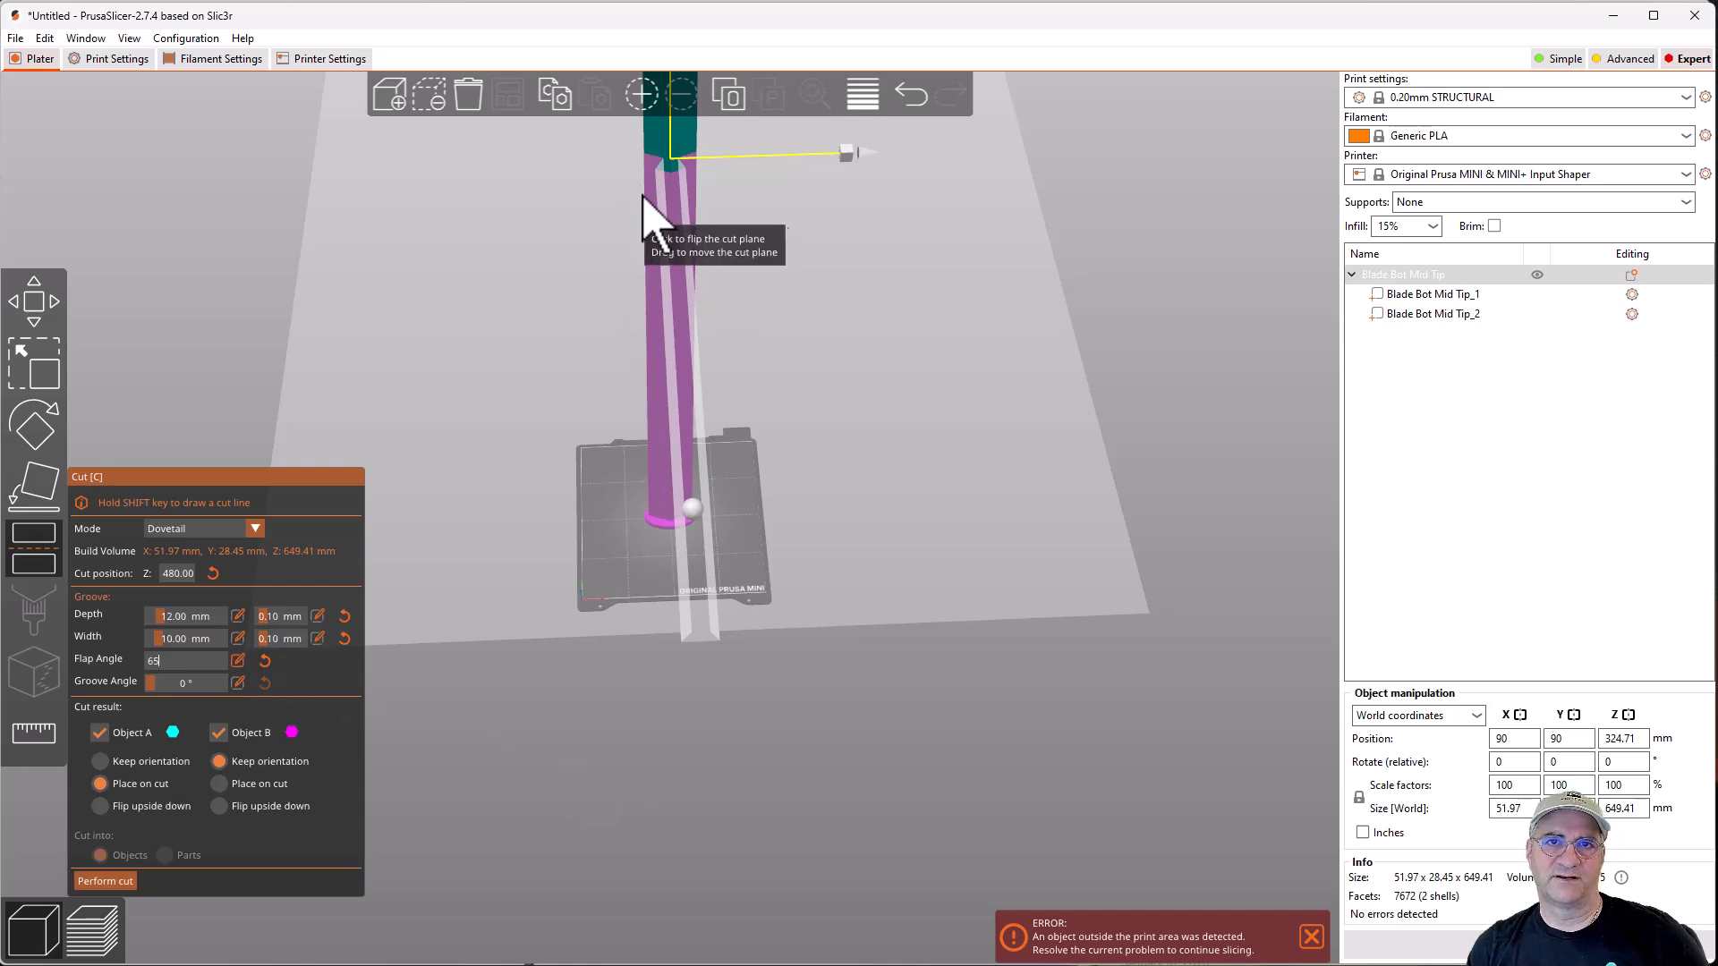
mouse_move(707, 236)
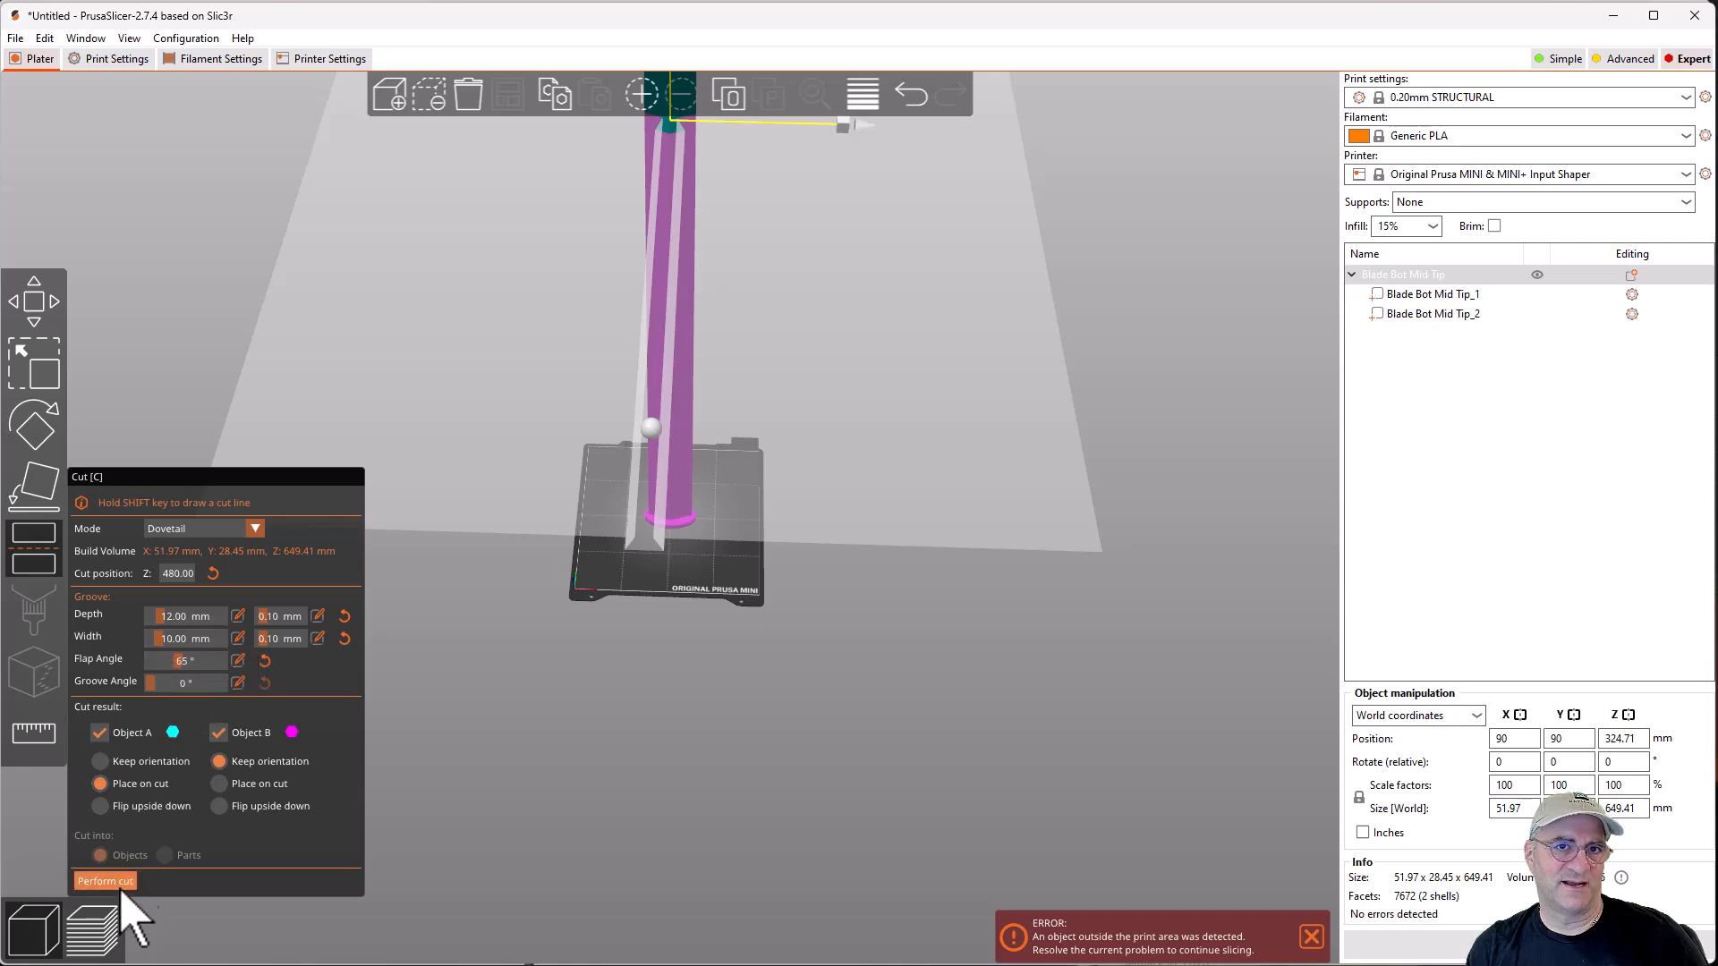
click(103, 881)
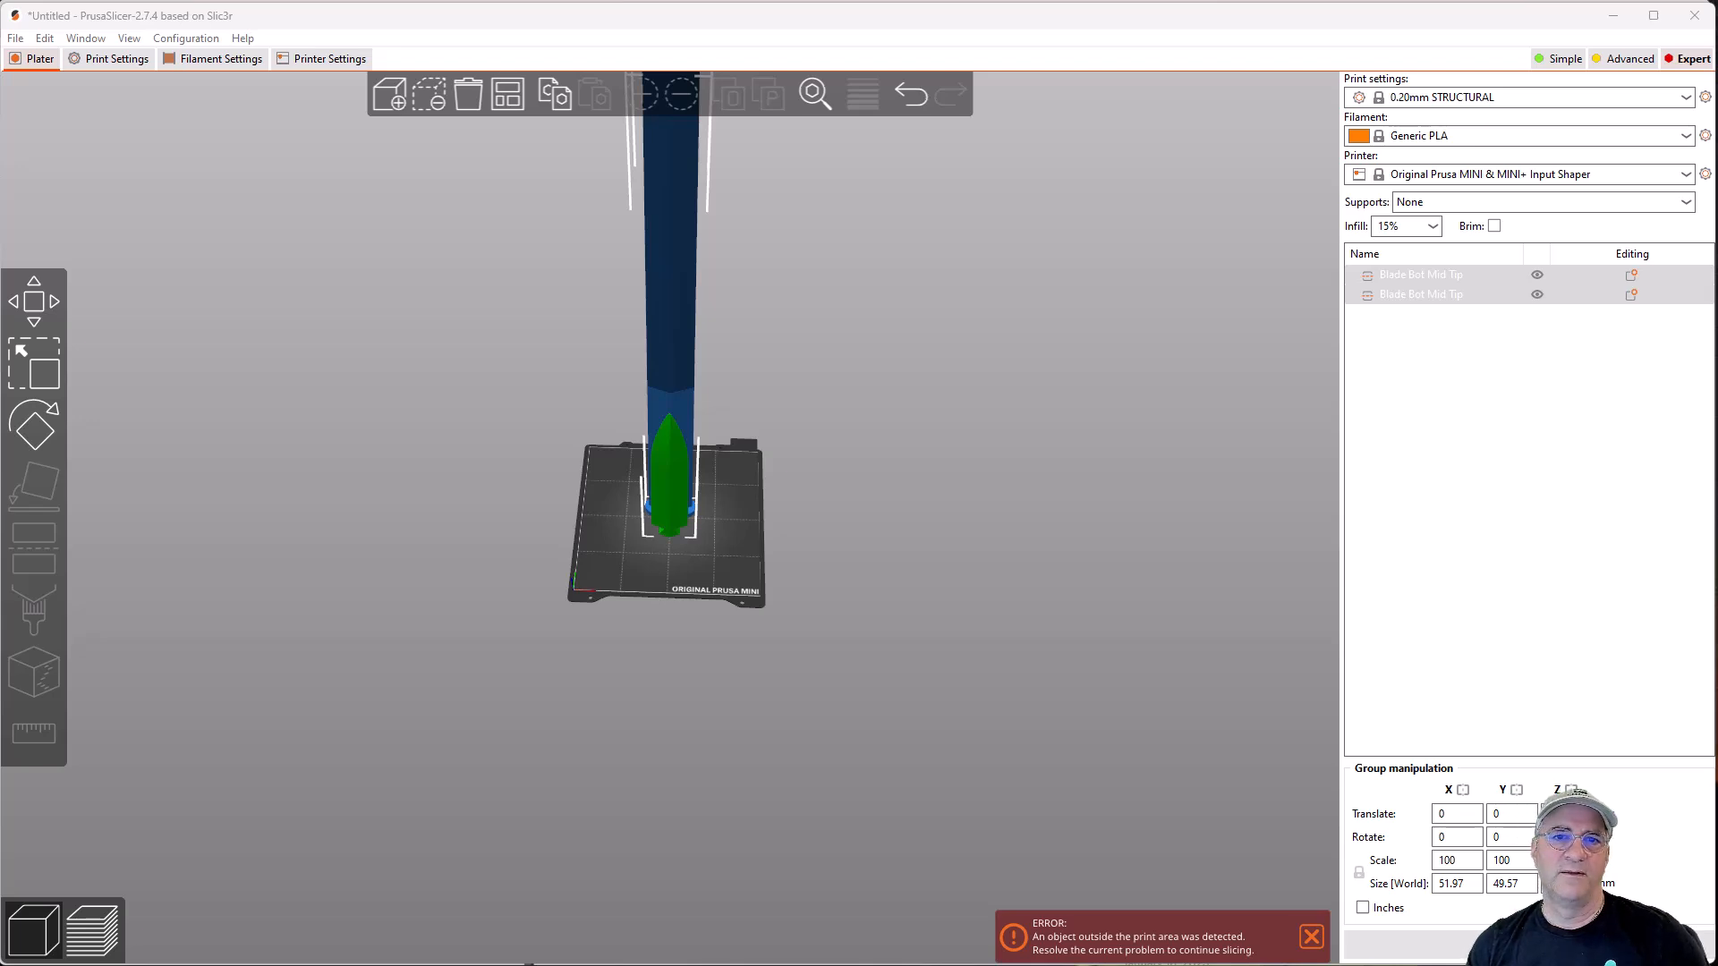
mouse_move(652, 367)
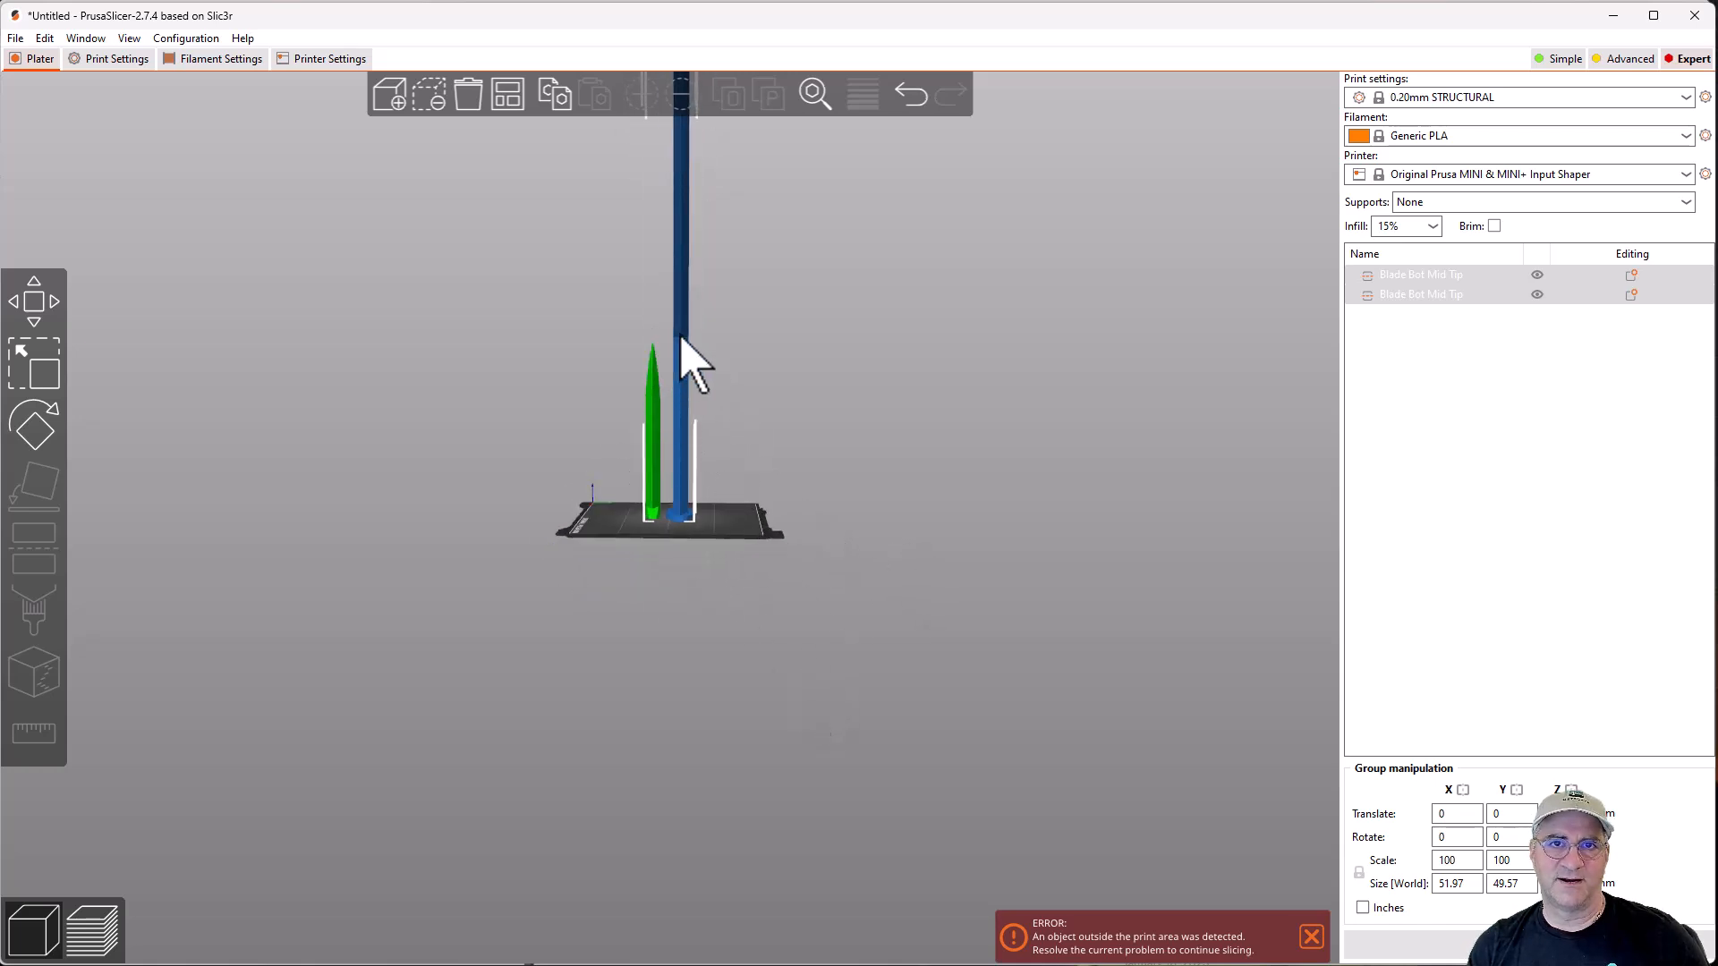
mouse_move(657, 393)
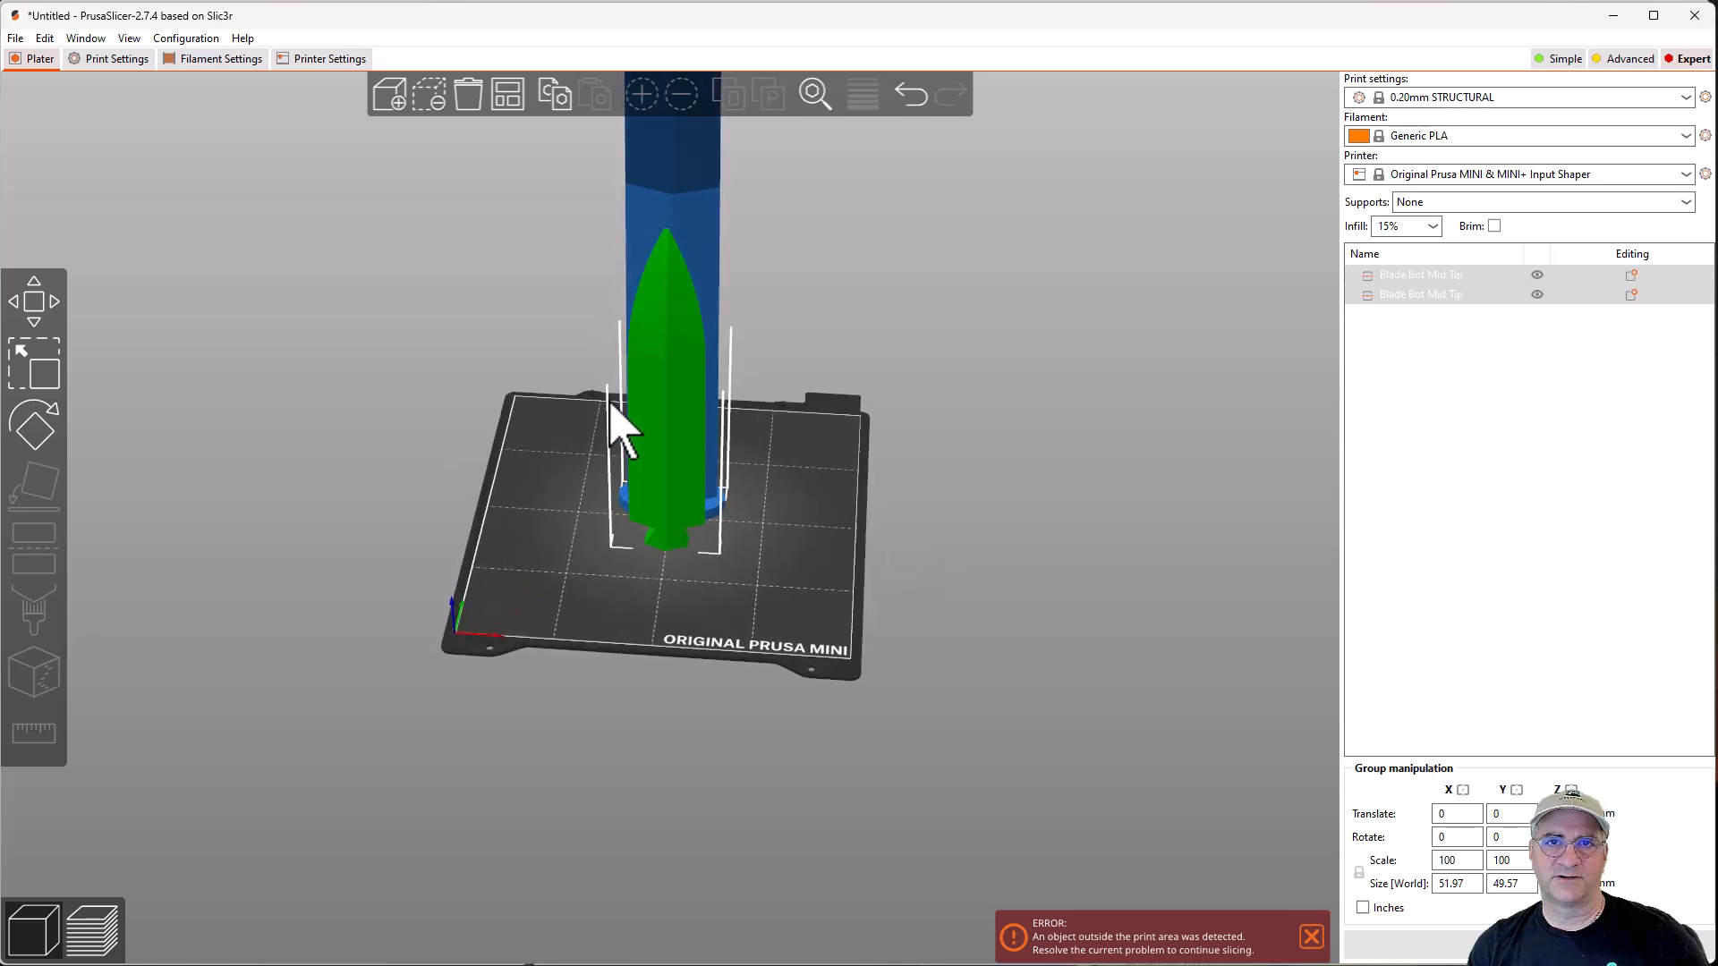
mouse_move(718, 208)
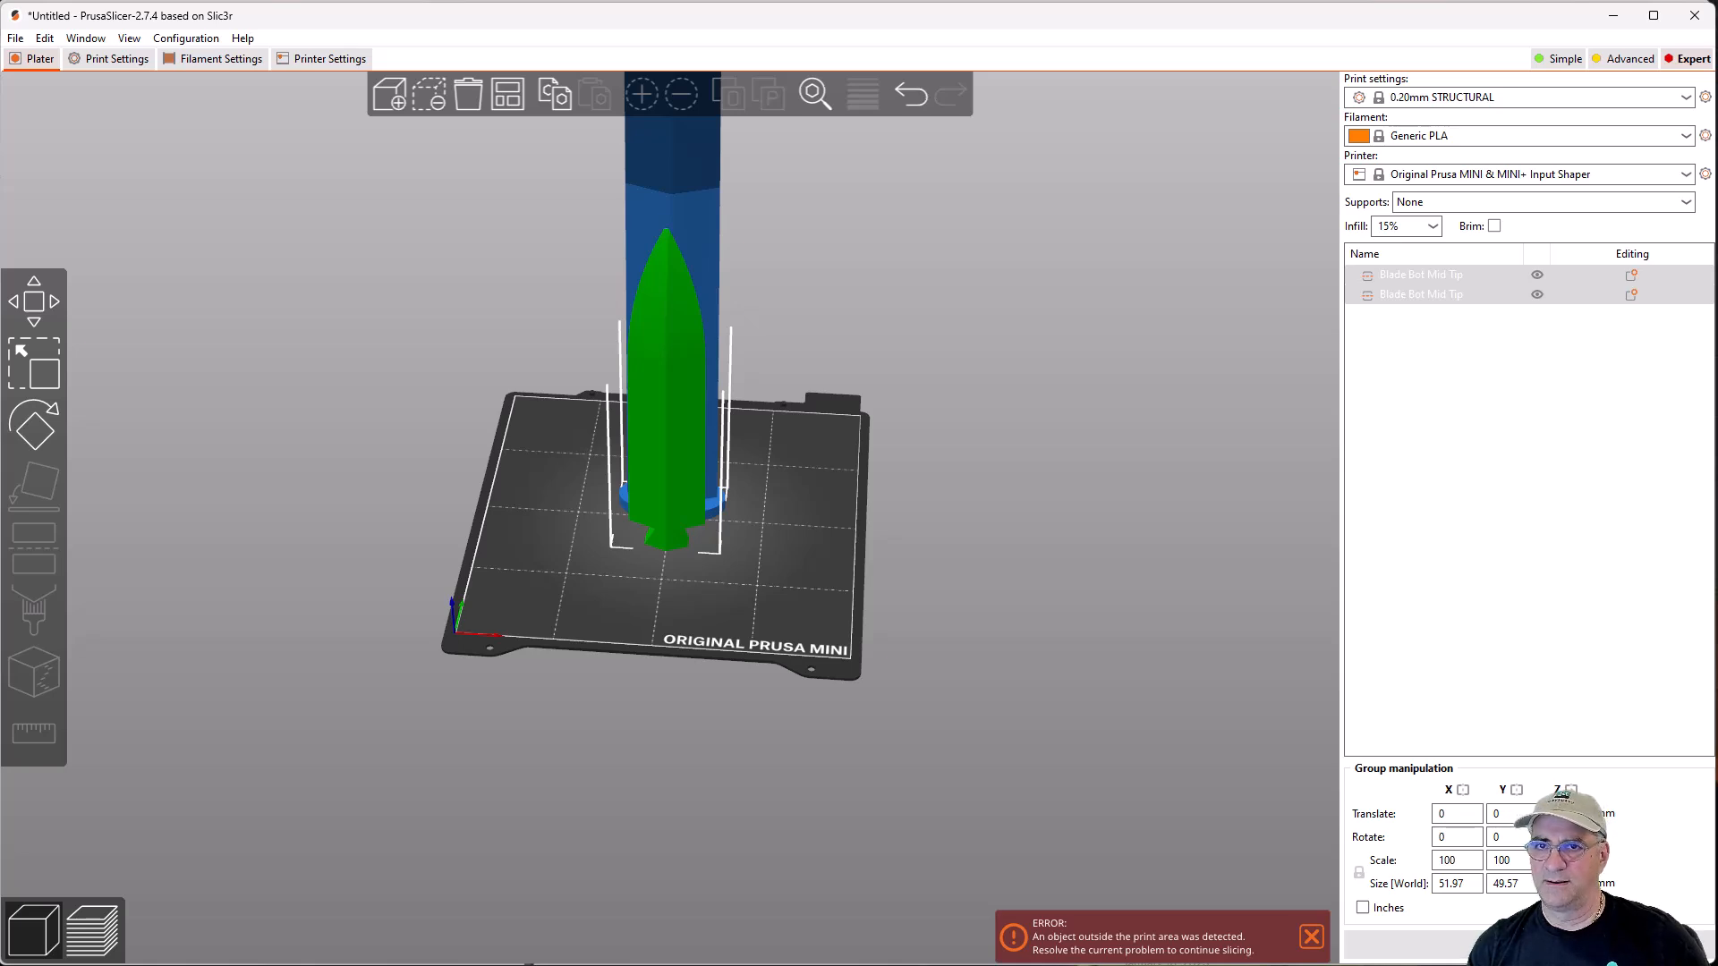
mouse_move(849, 515)
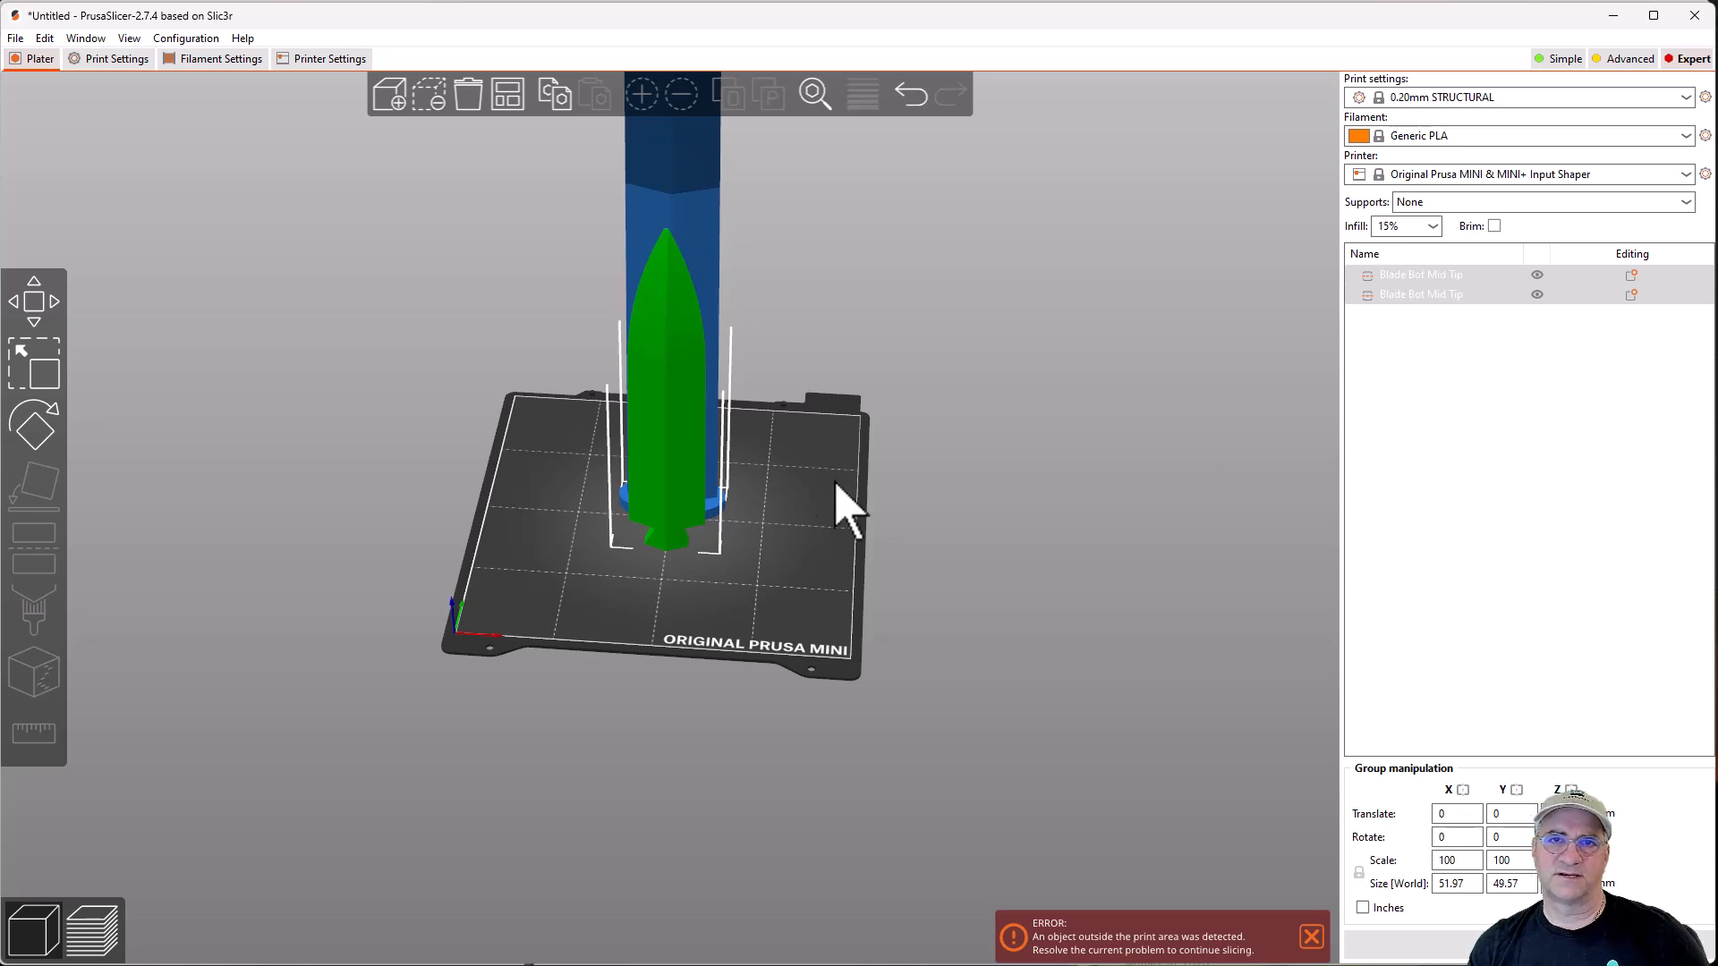
mouse_move(196, 383)
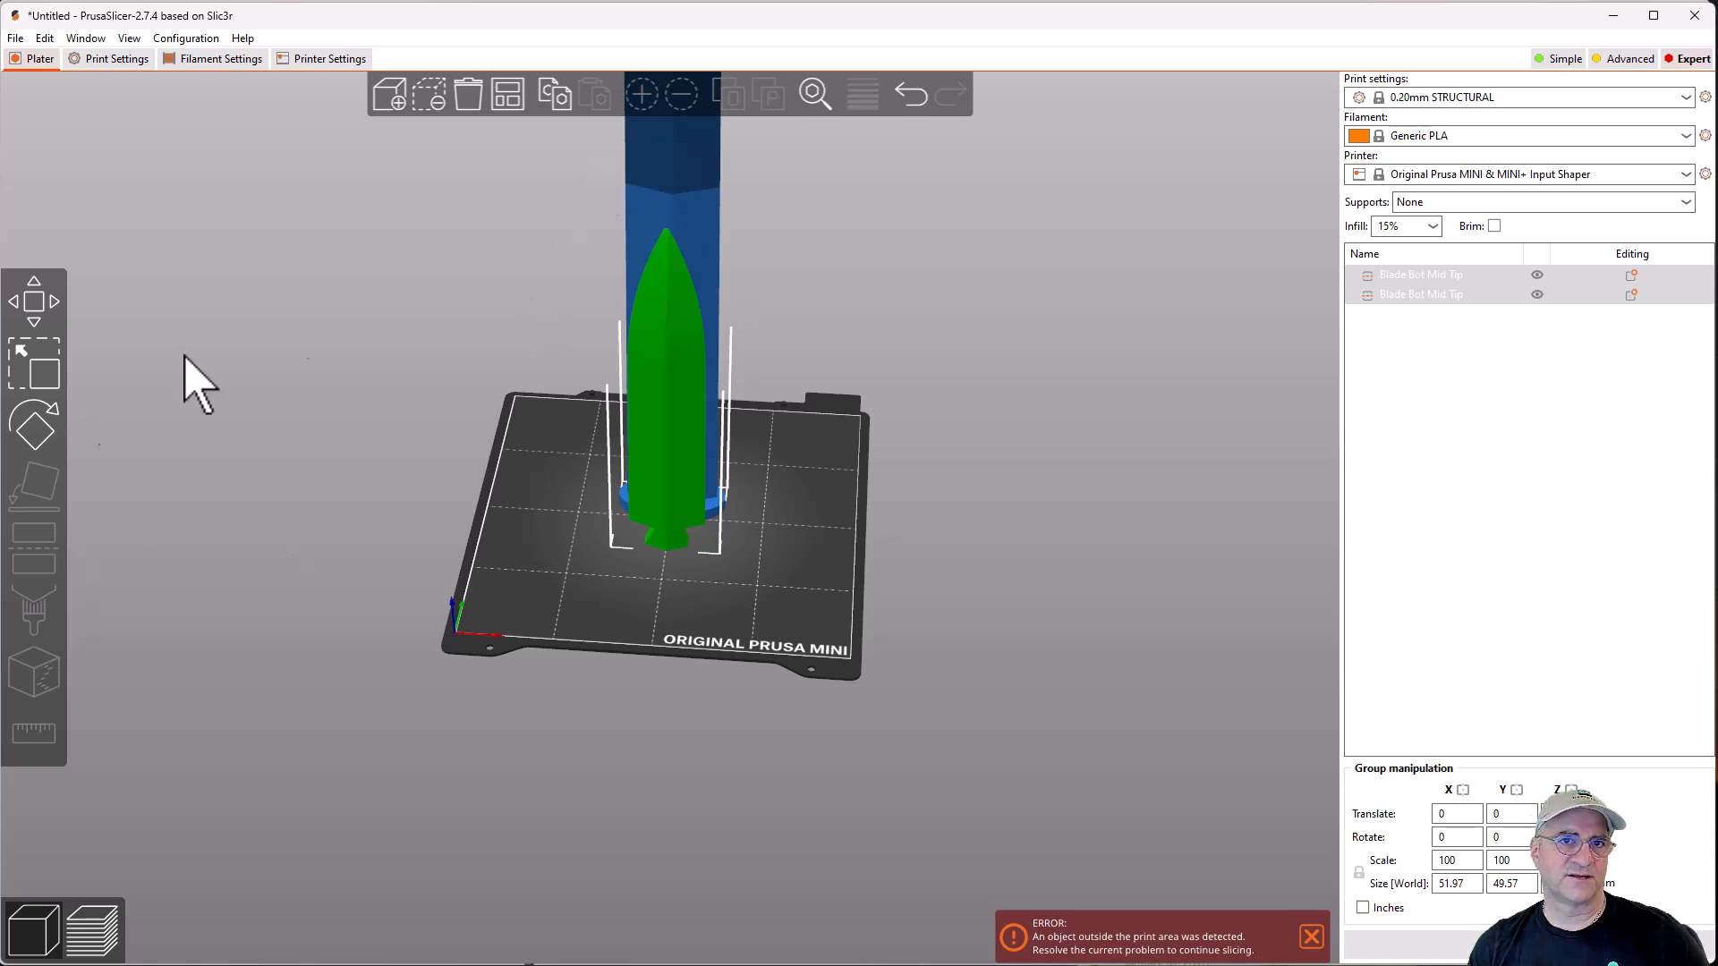
mouse_move(38, 574)
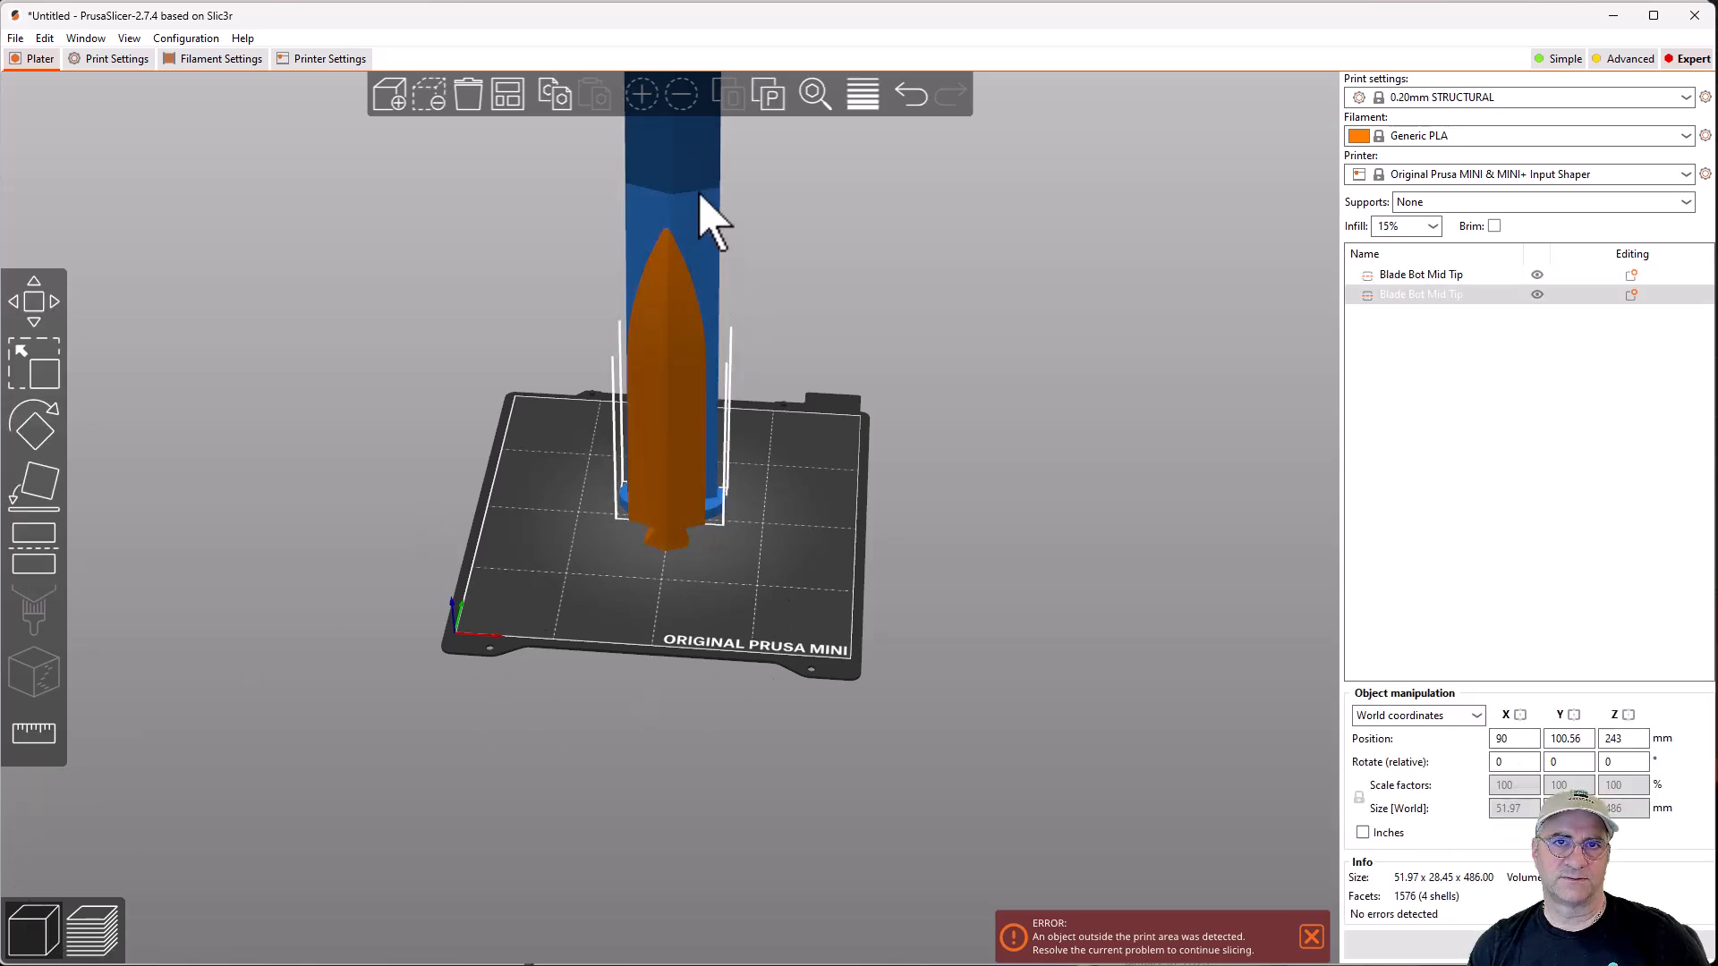
mouse_move(32, 563)
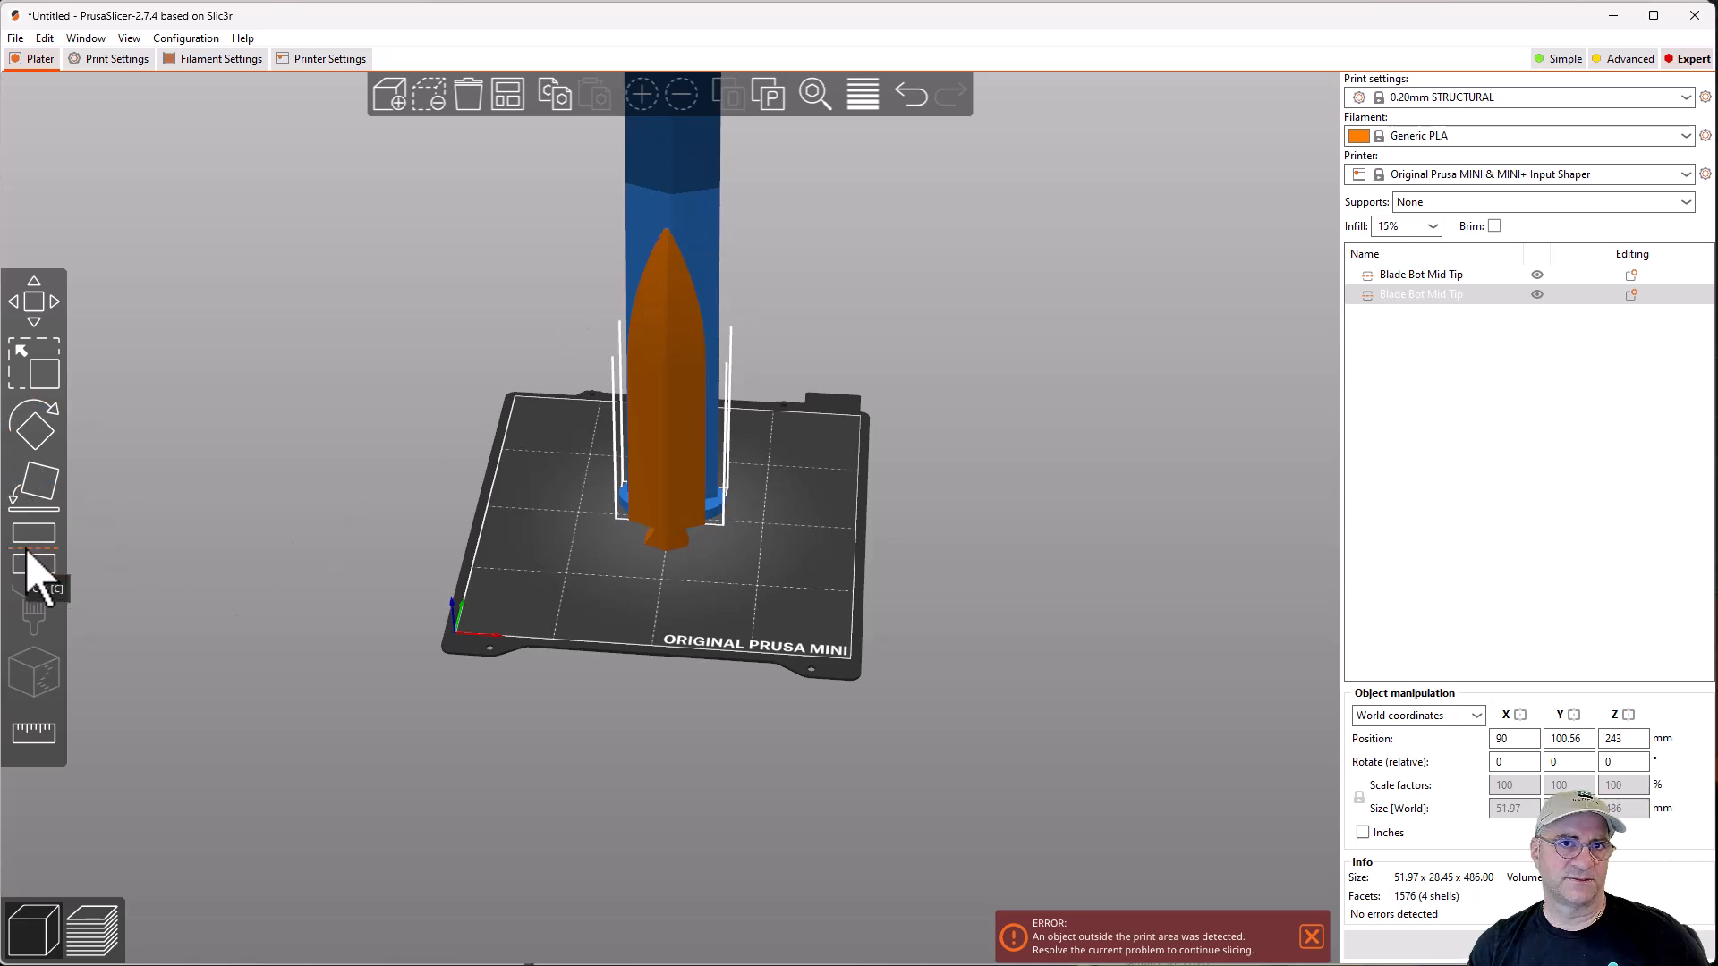
- Perform a second dovetail cut at Z 316 on the long section, yielding three pieces
click(33, 566)
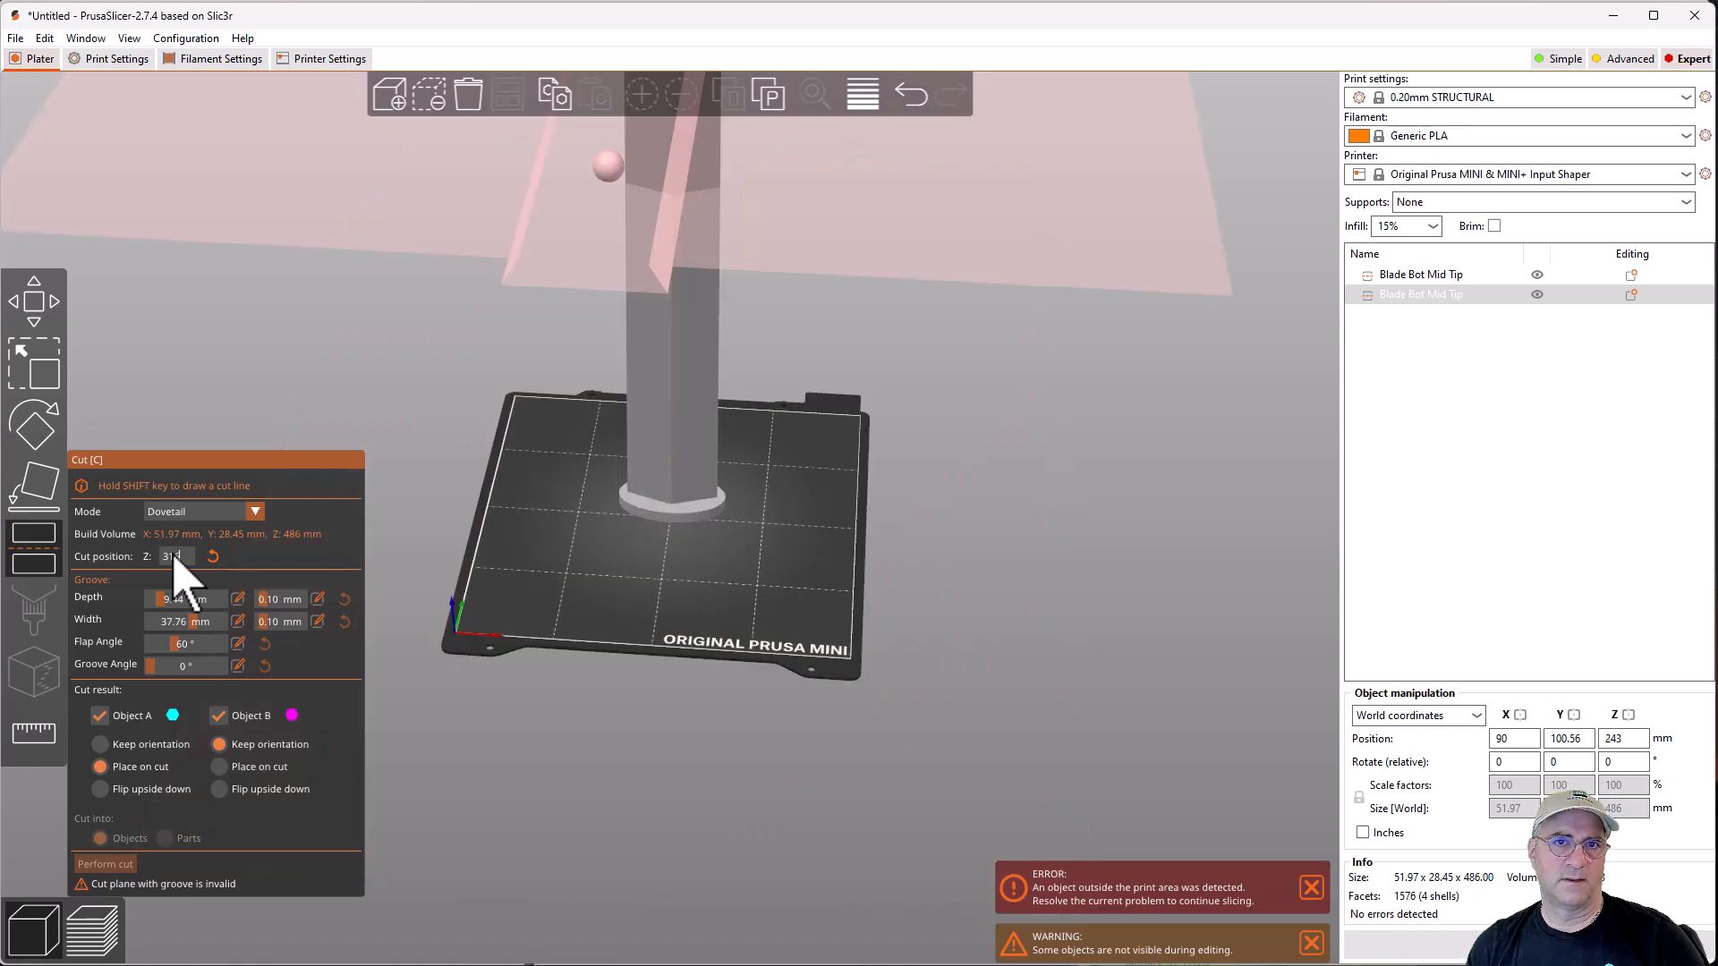
mouse_move(184, 662)
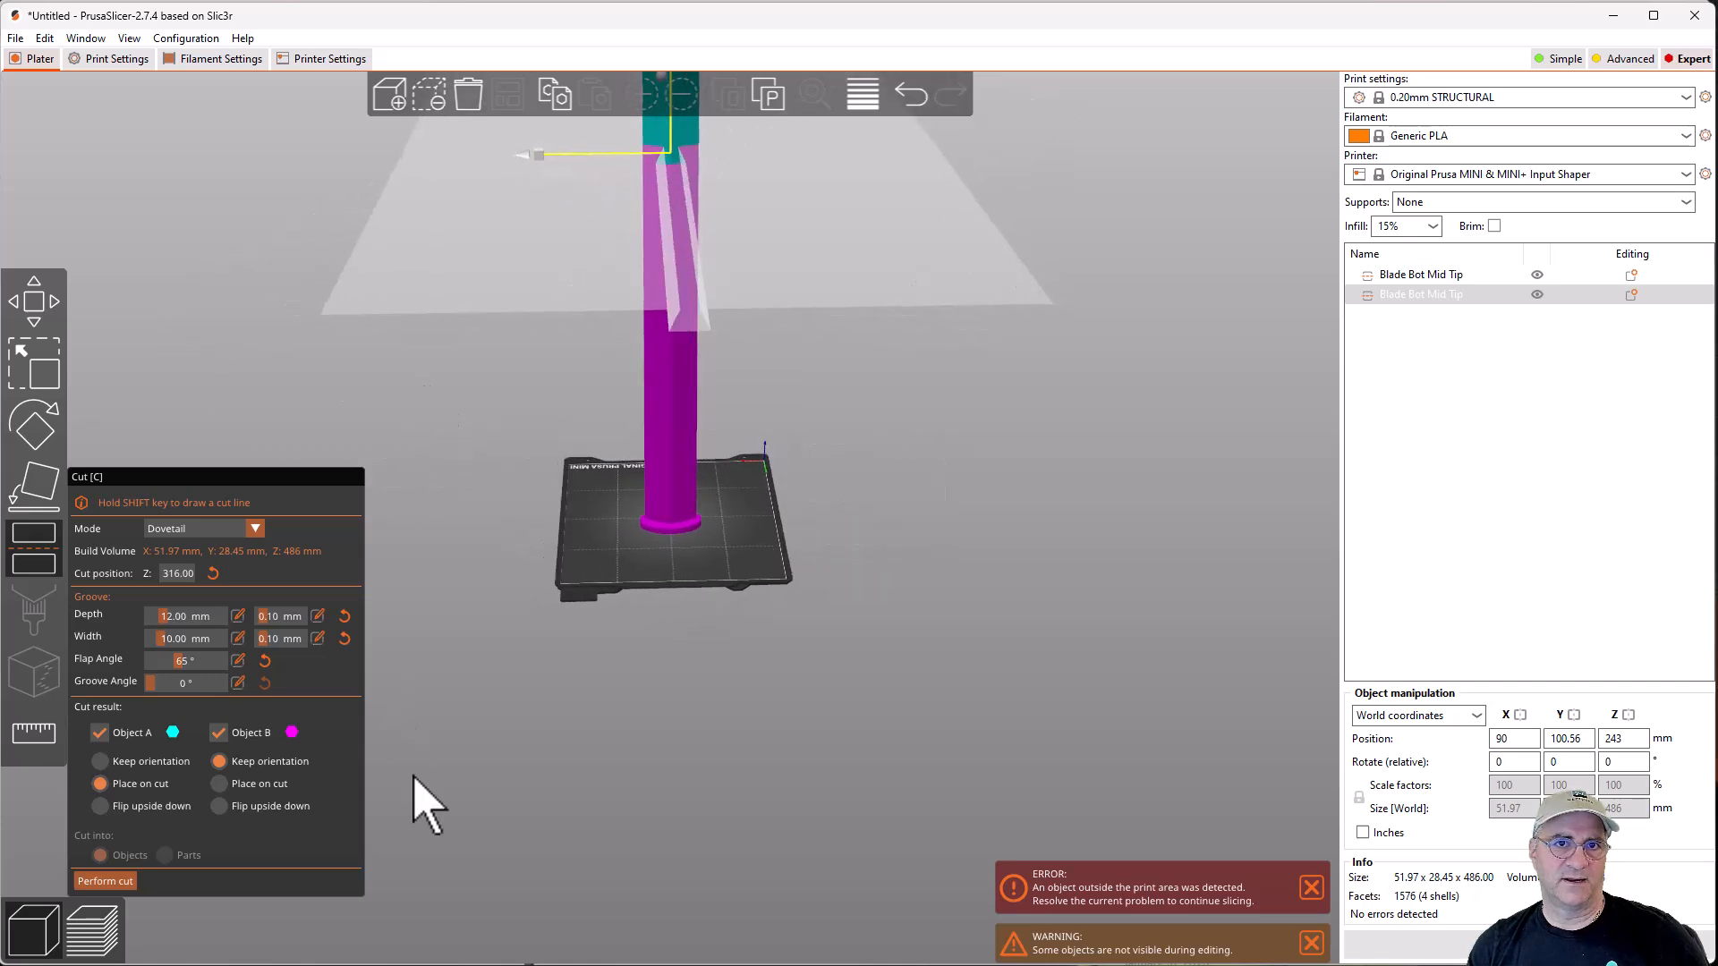
click(104, 881)
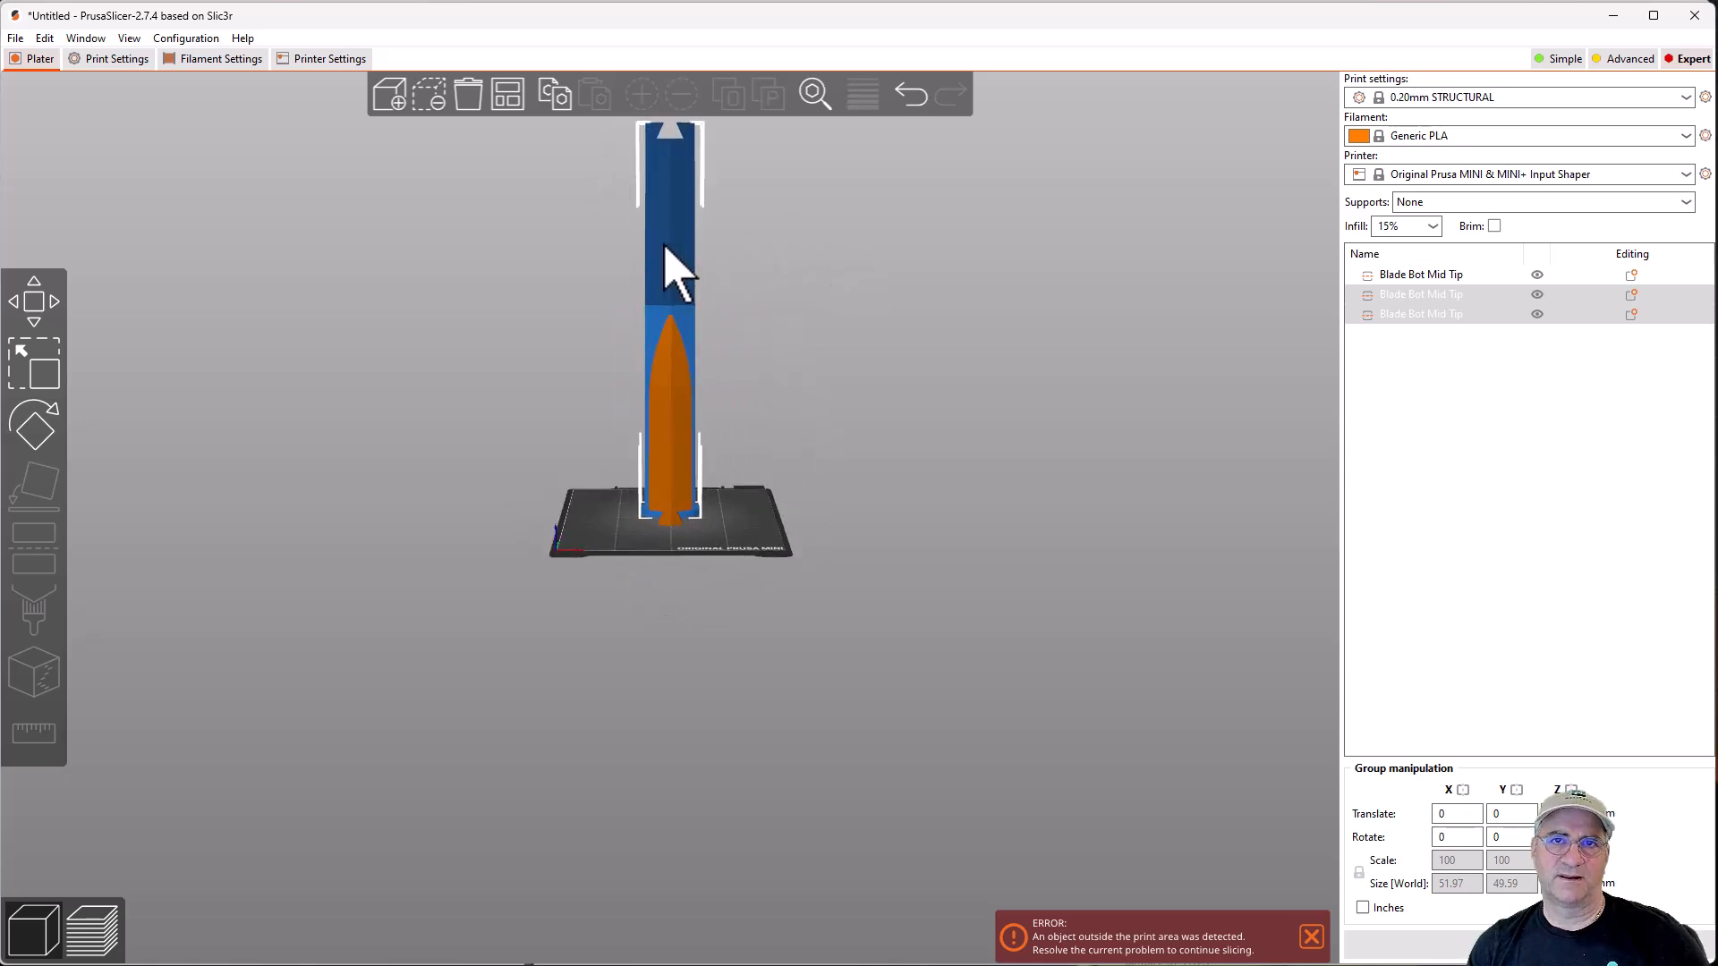
mouse_move(625, 351)
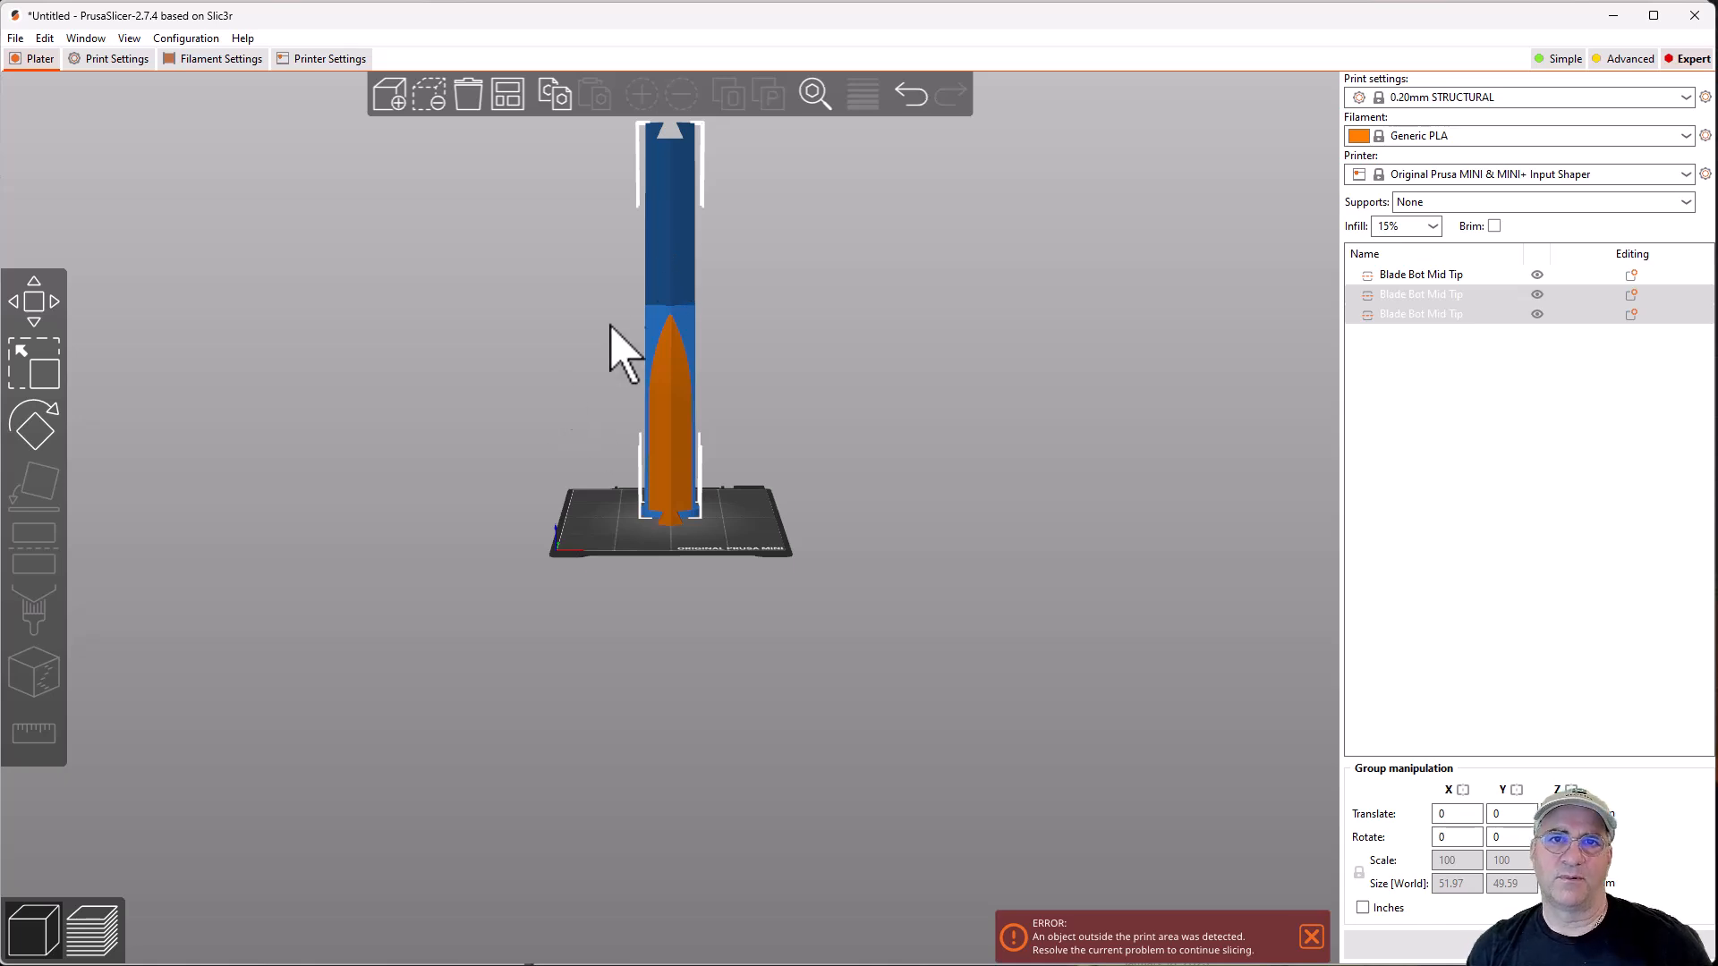
- Cut the 322 mm section at Z 152 with a 12 mm deep, 10 wide, 65° dovetail, making four pieces
click(1421, 313)
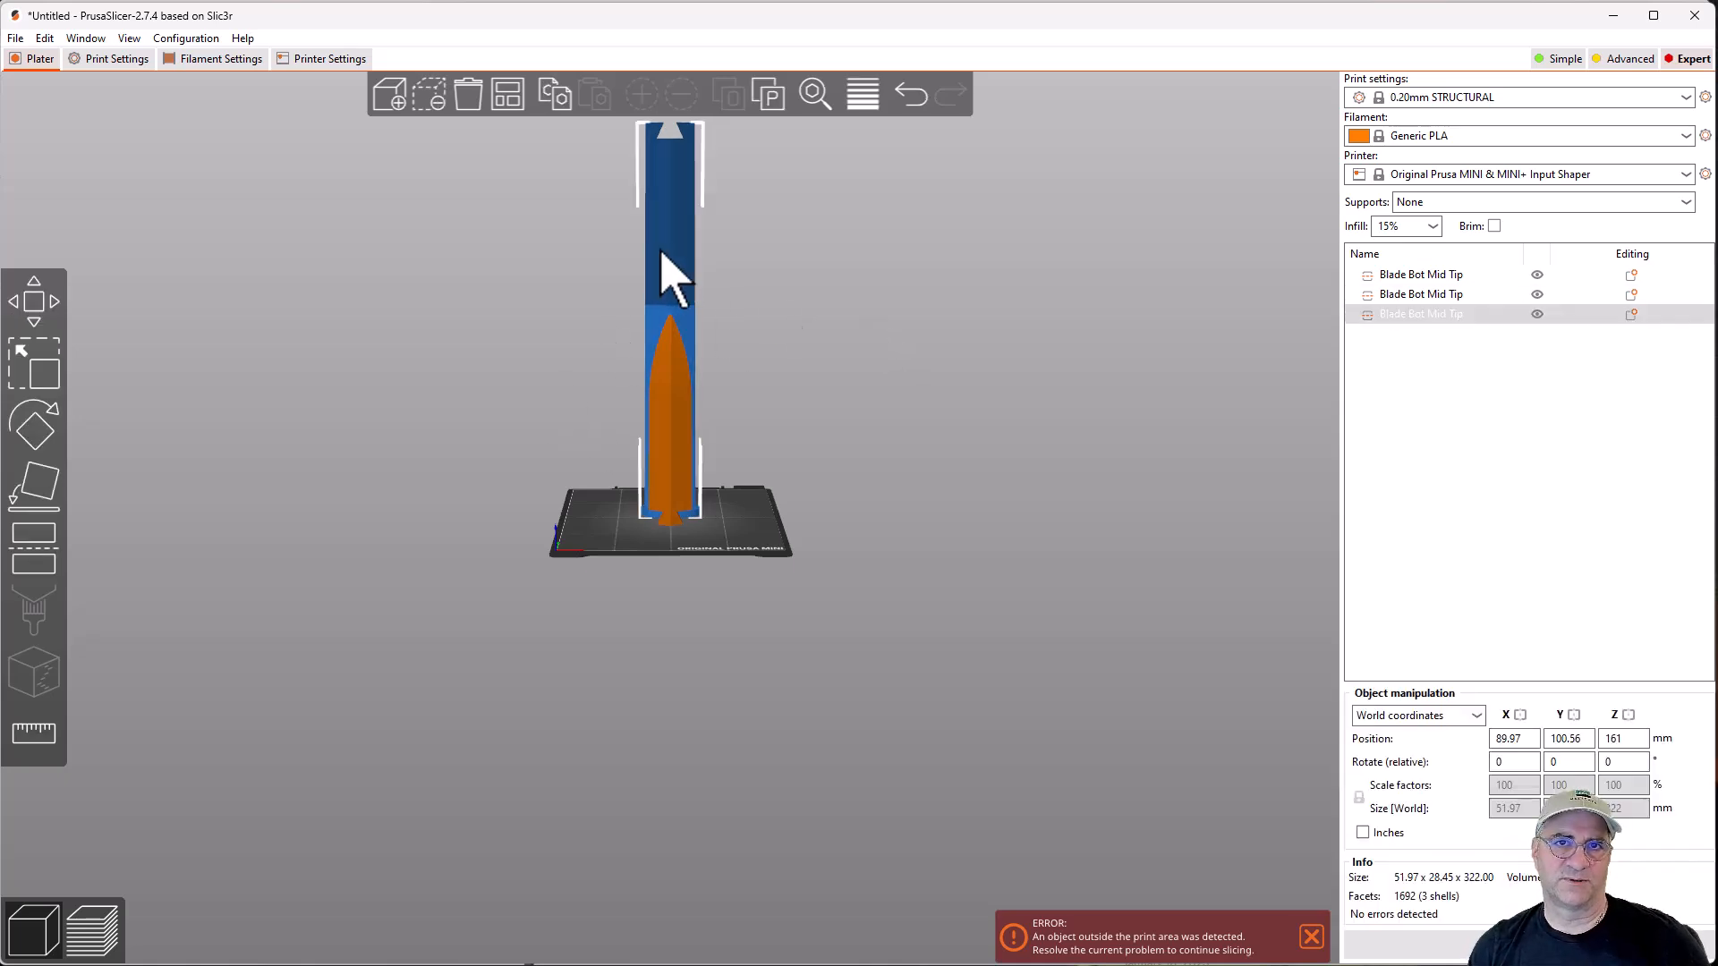
mouse_move(1204, 755)
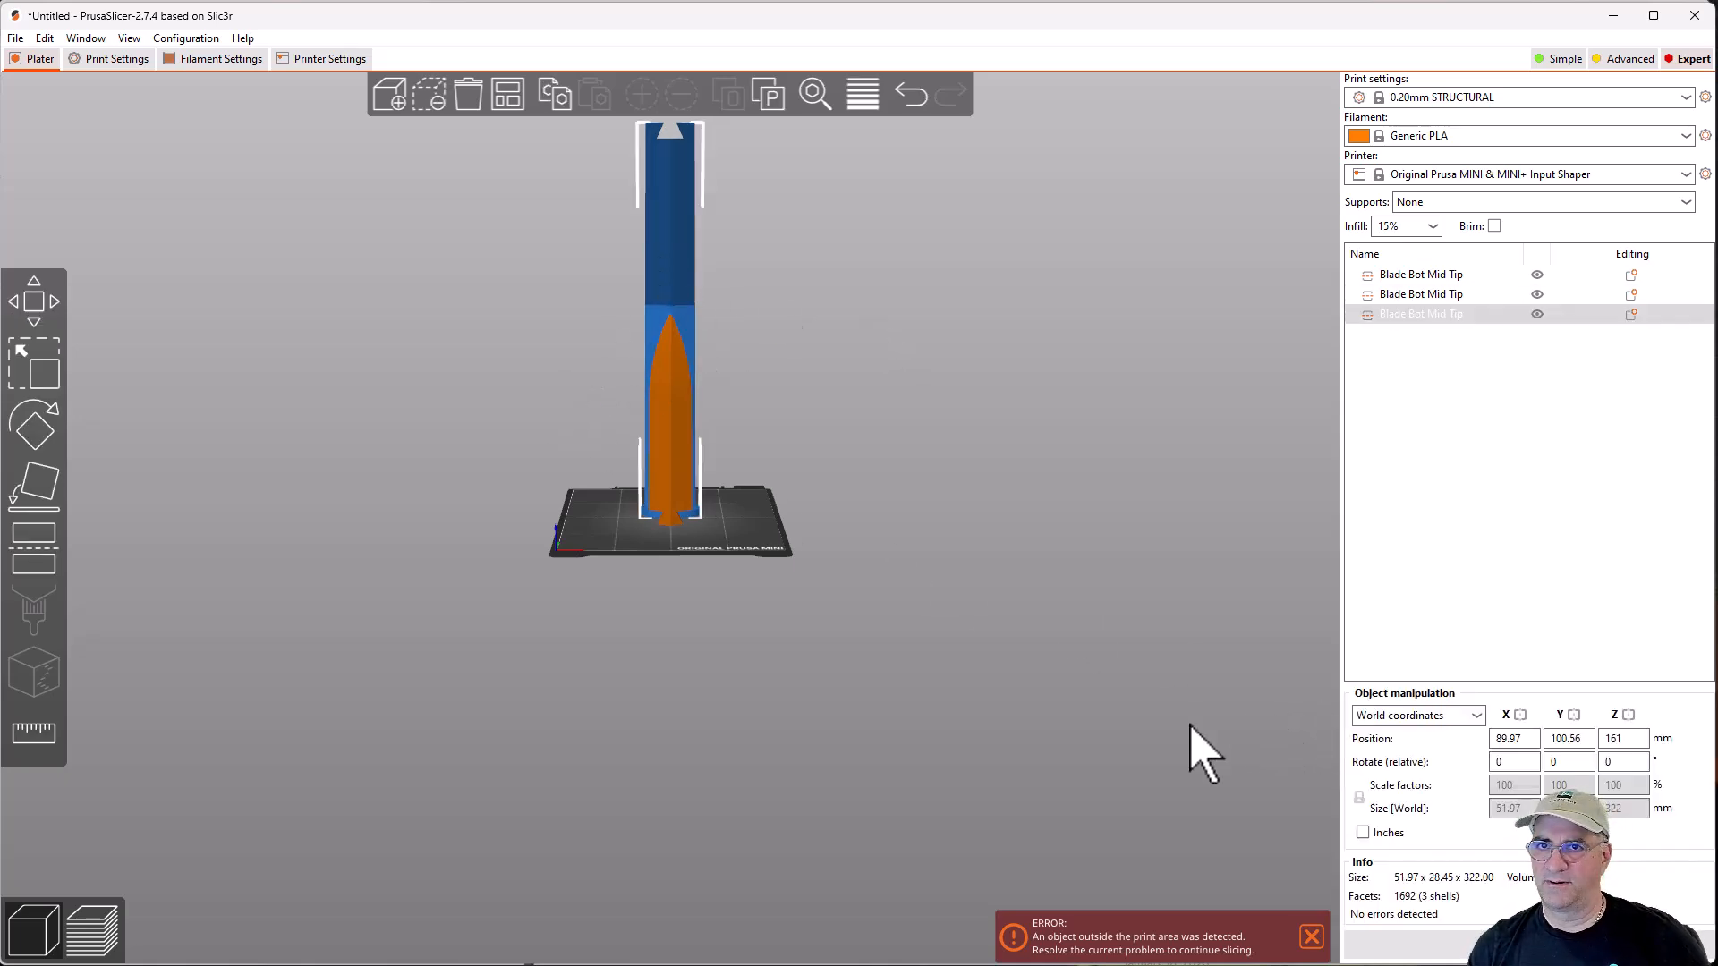
mouse_move(1386, 848)
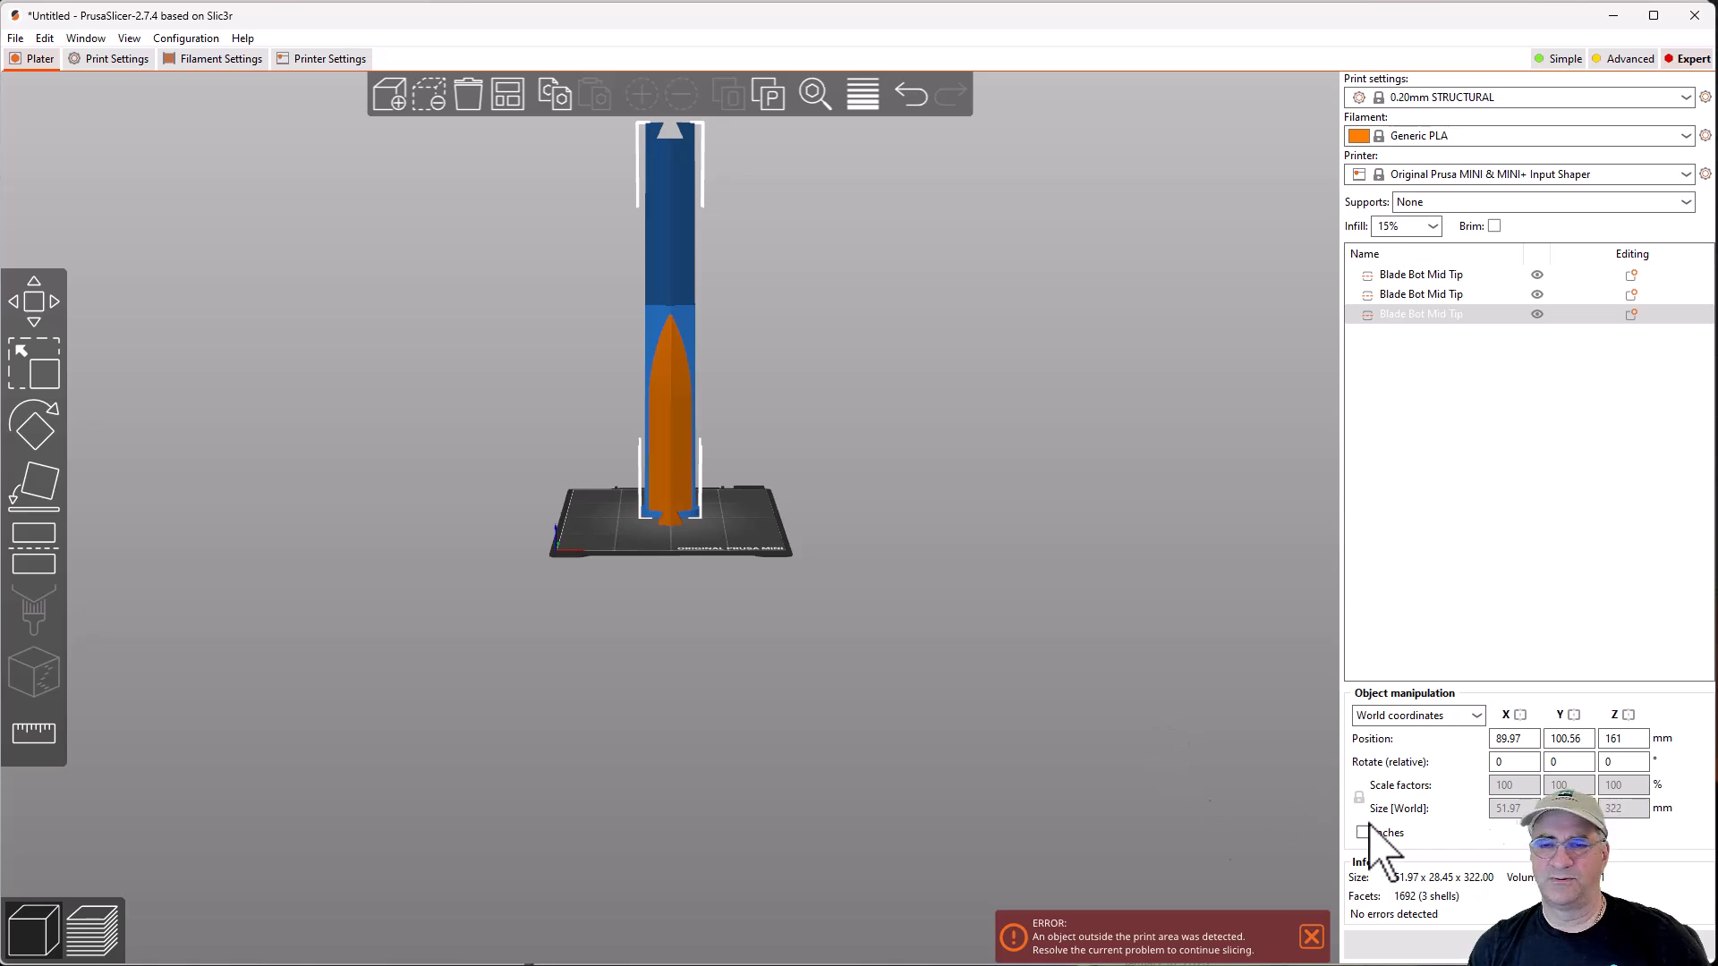
click(33, 529)
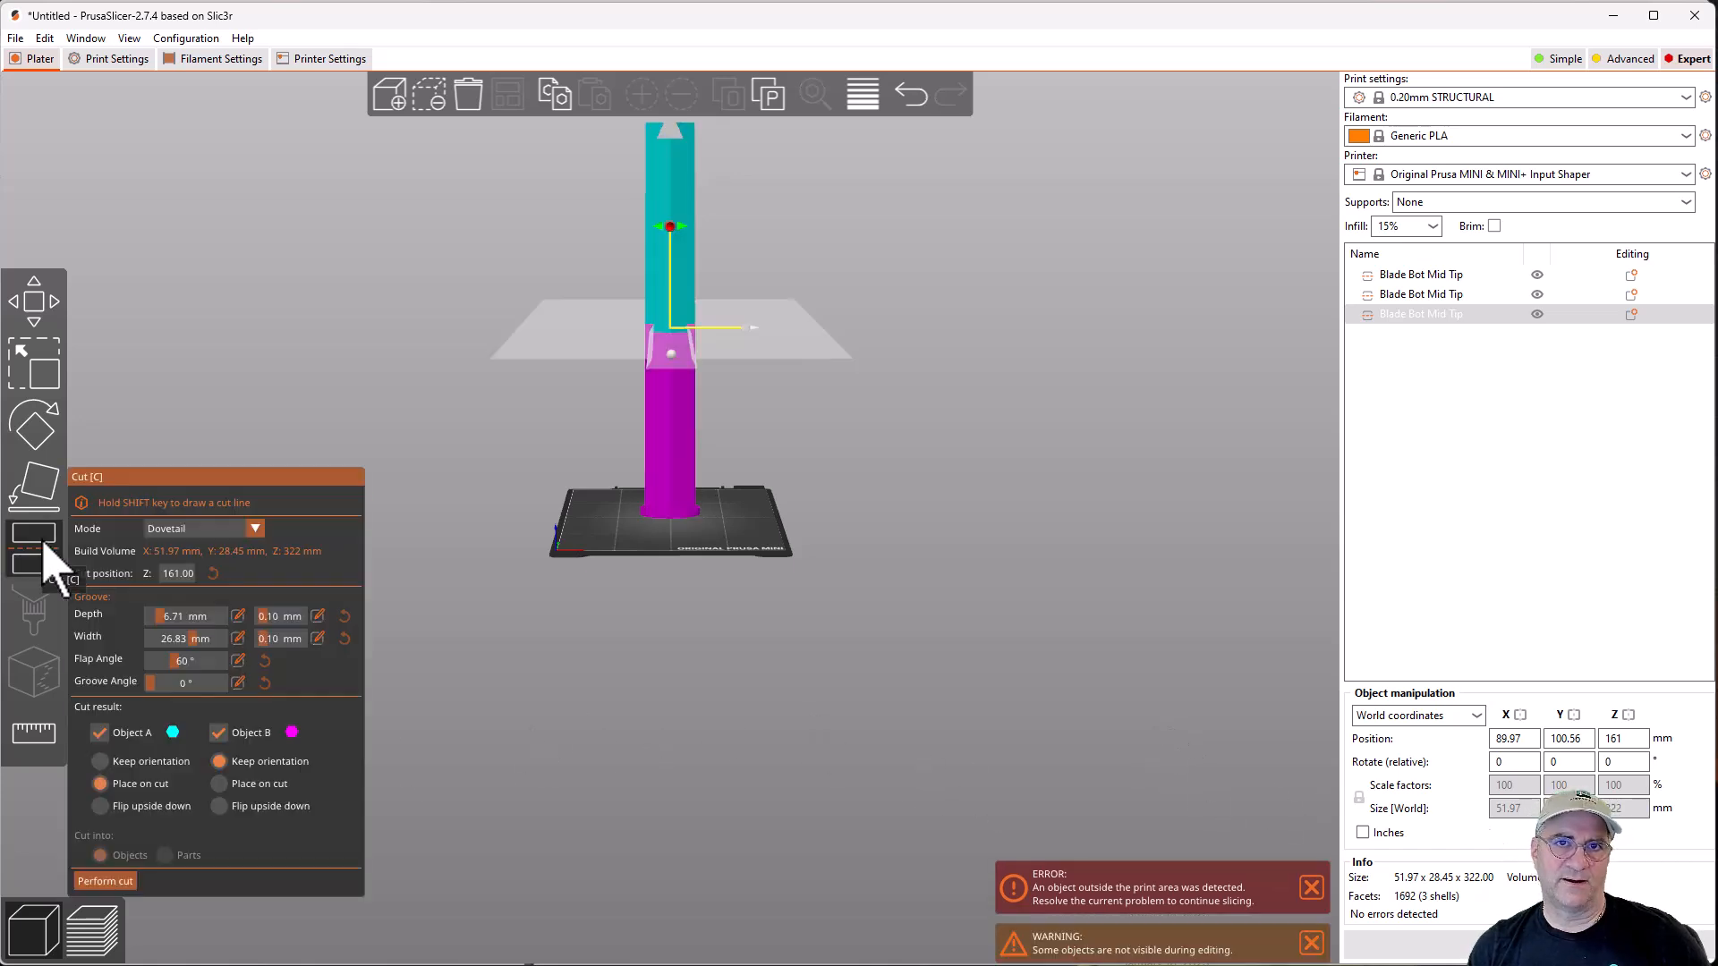
mouse_move(494, 667)
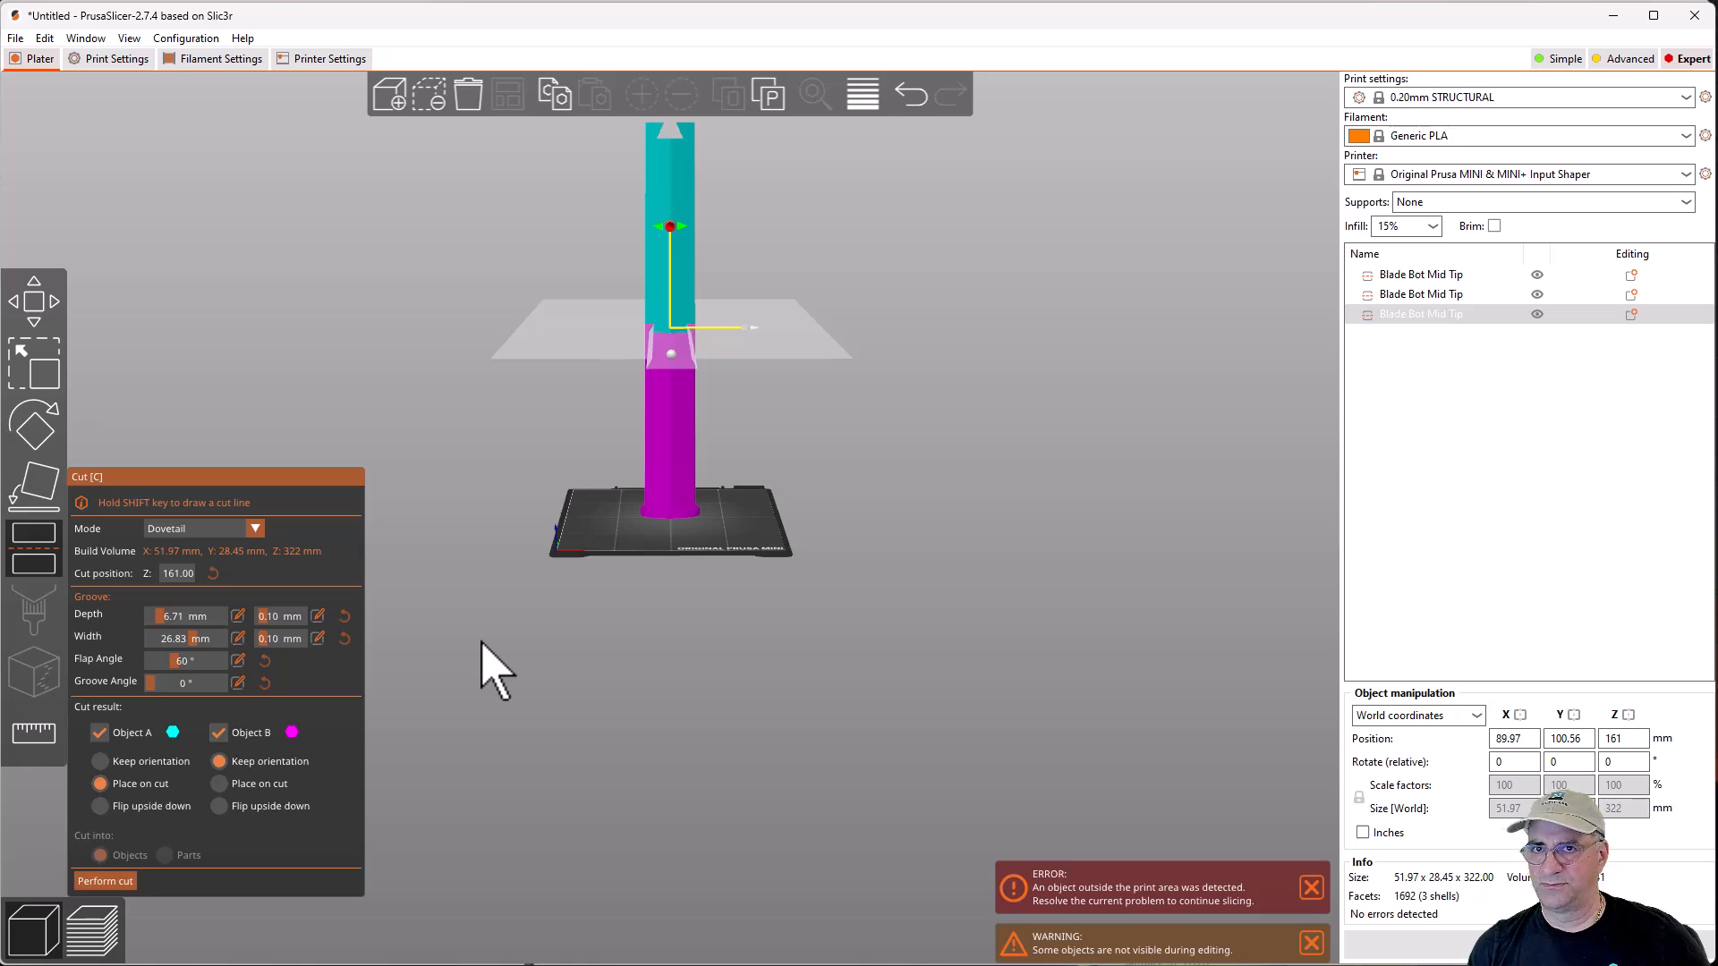
mouse_move(569, 707)
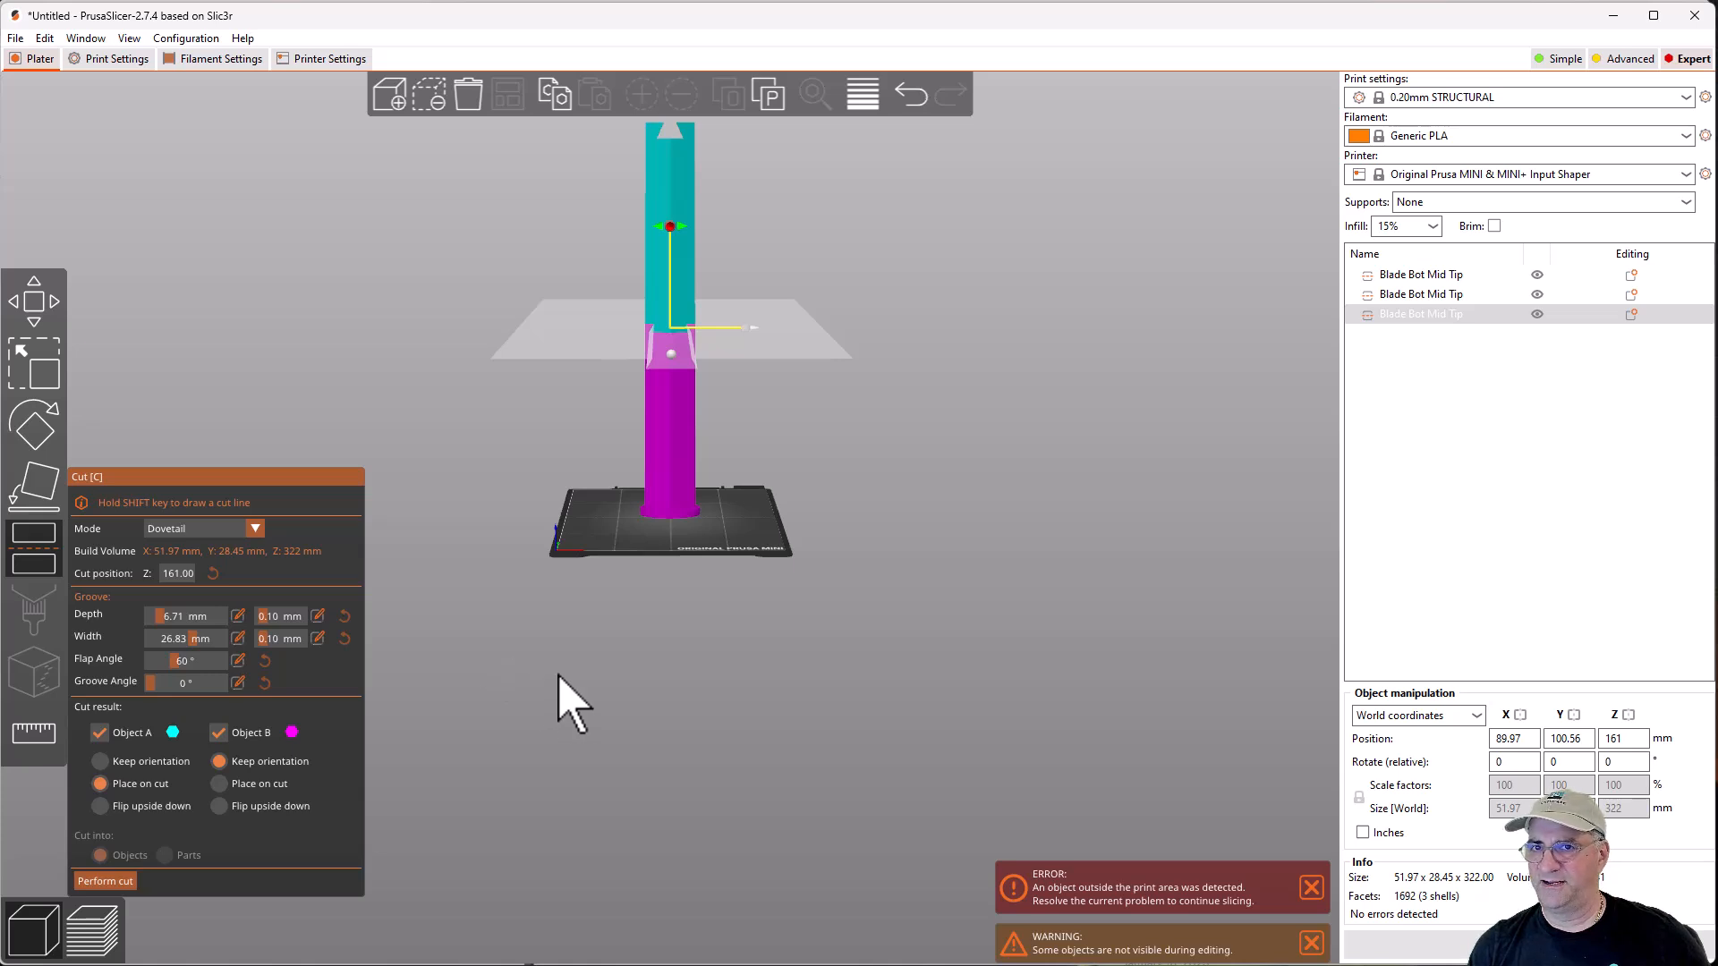
mouse_move(569, 712)
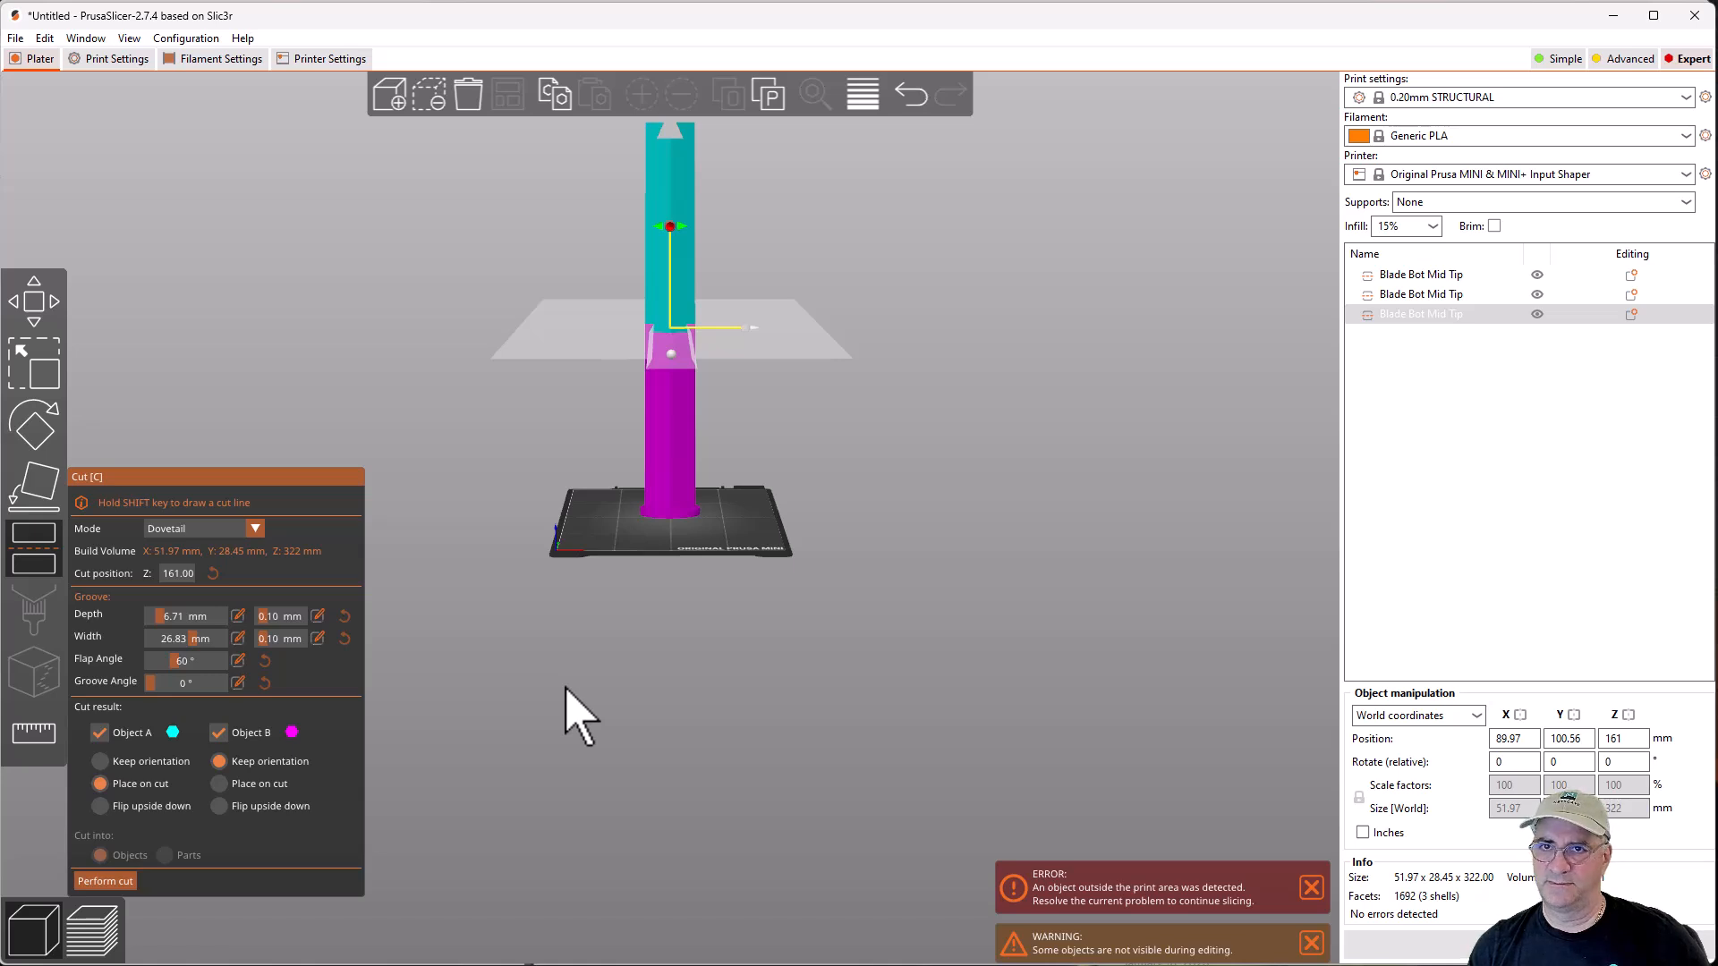
mouse_move(197, 597)
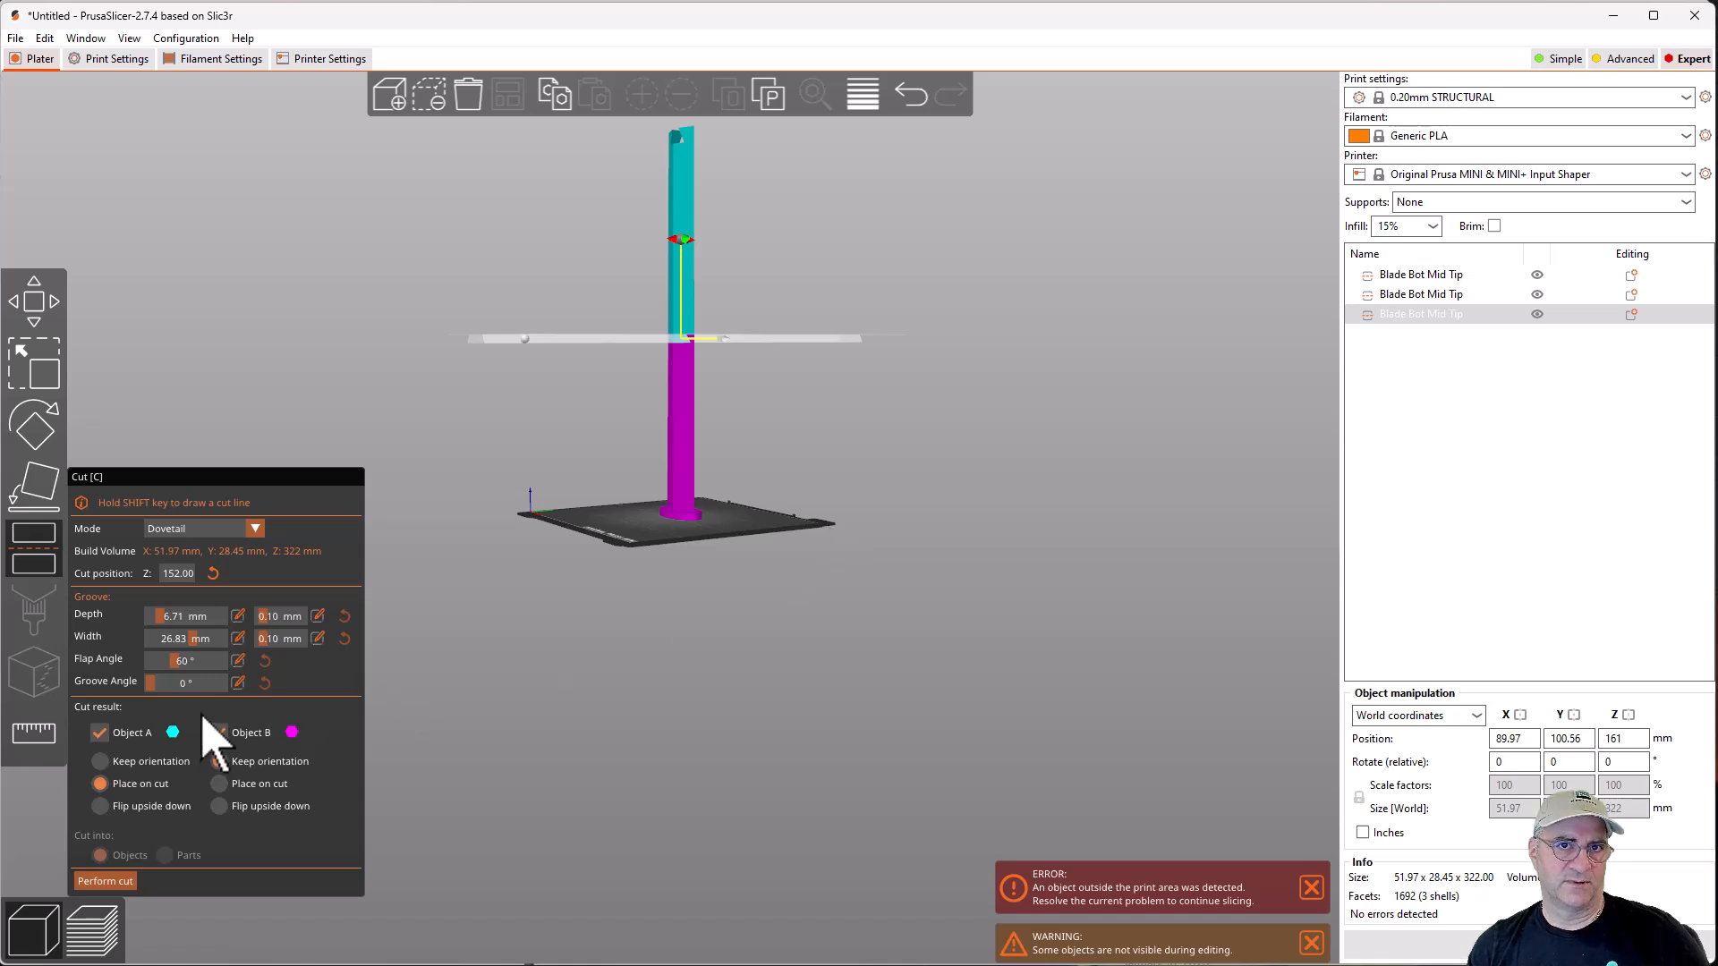
click(218, 761)
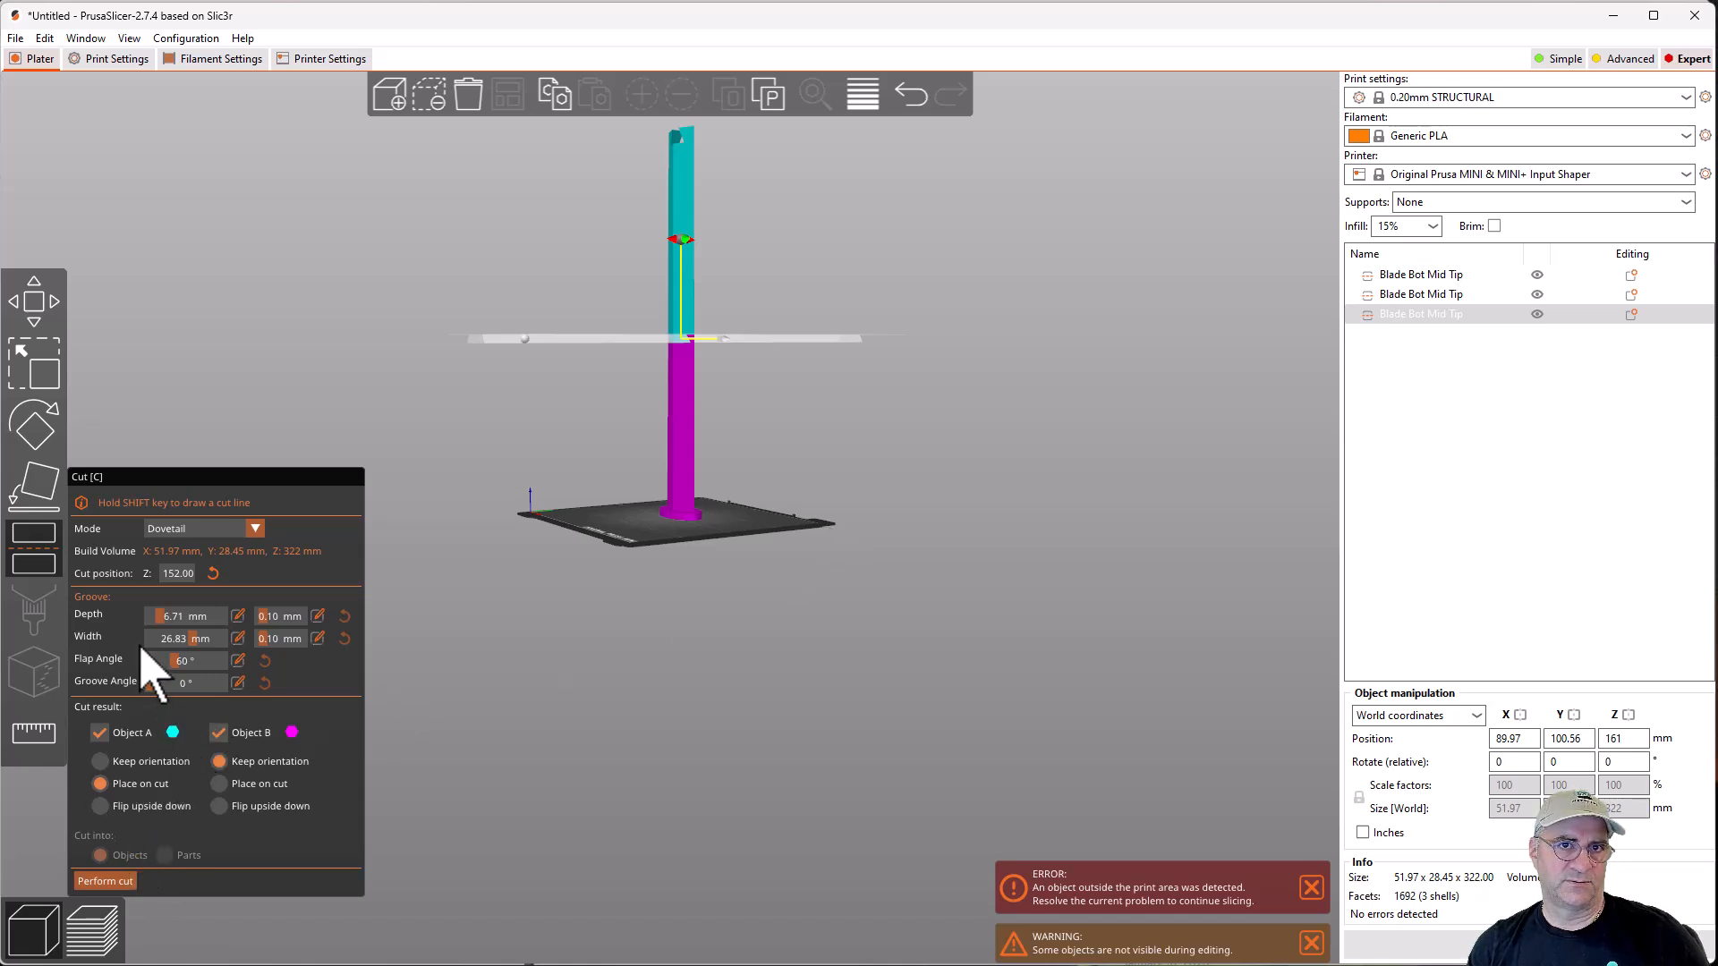
mouse_move(598, 755)
text(65)
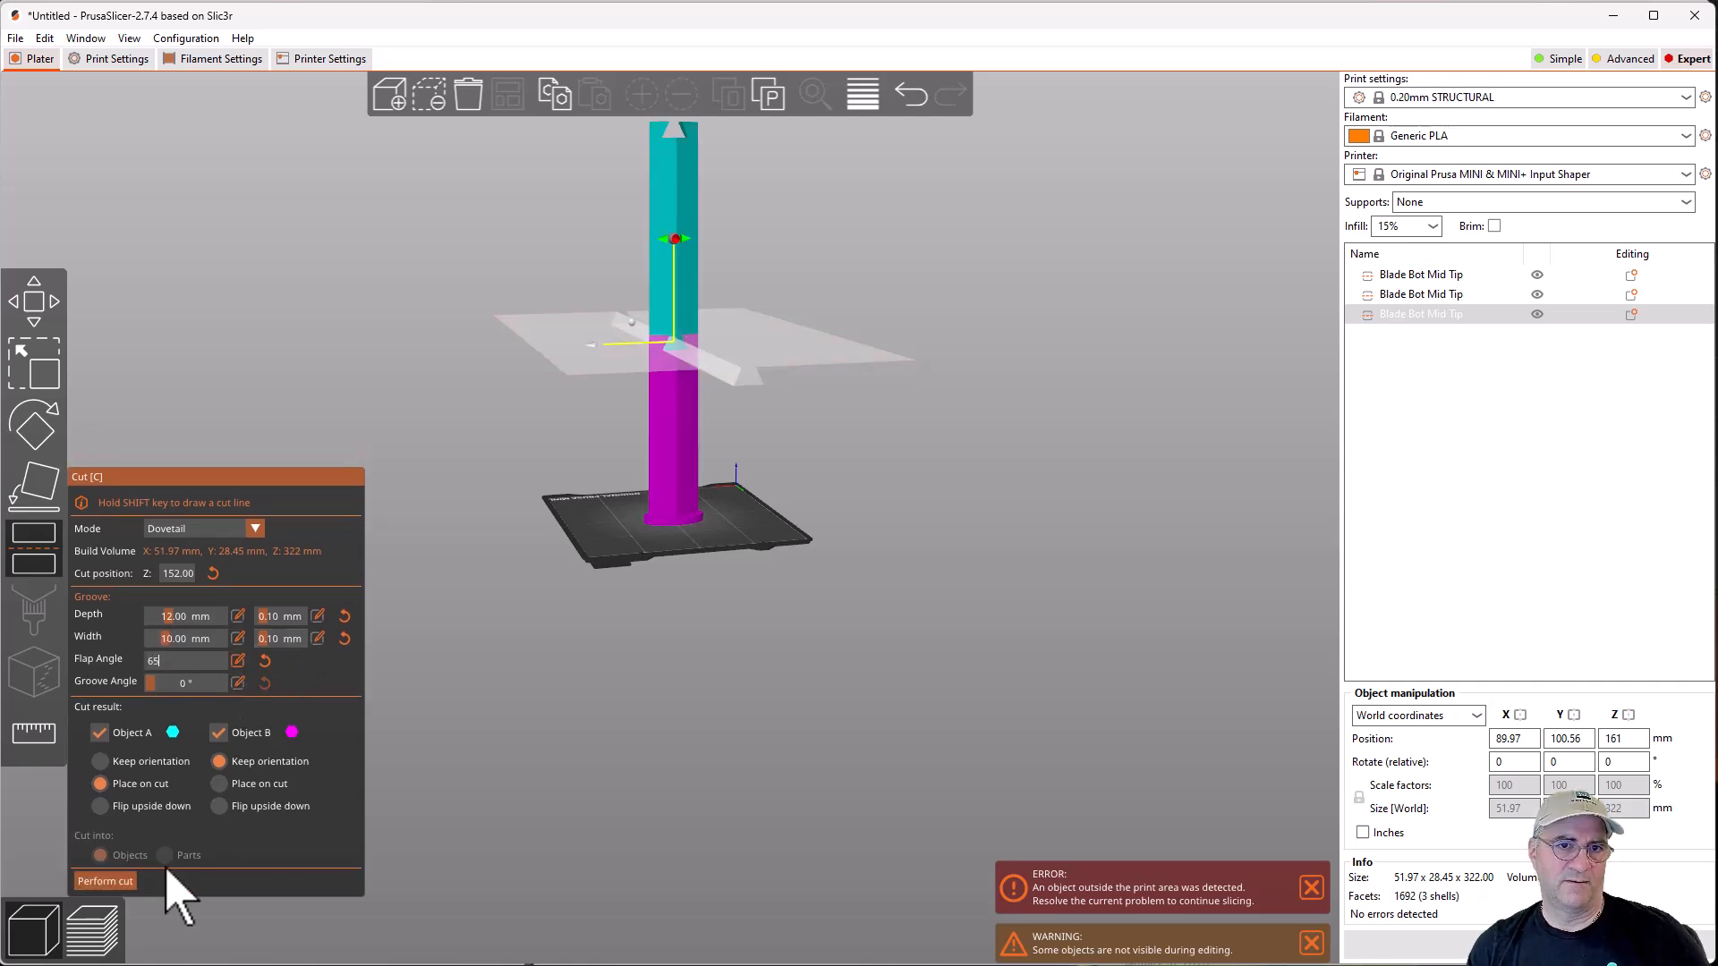
click(103, 880)
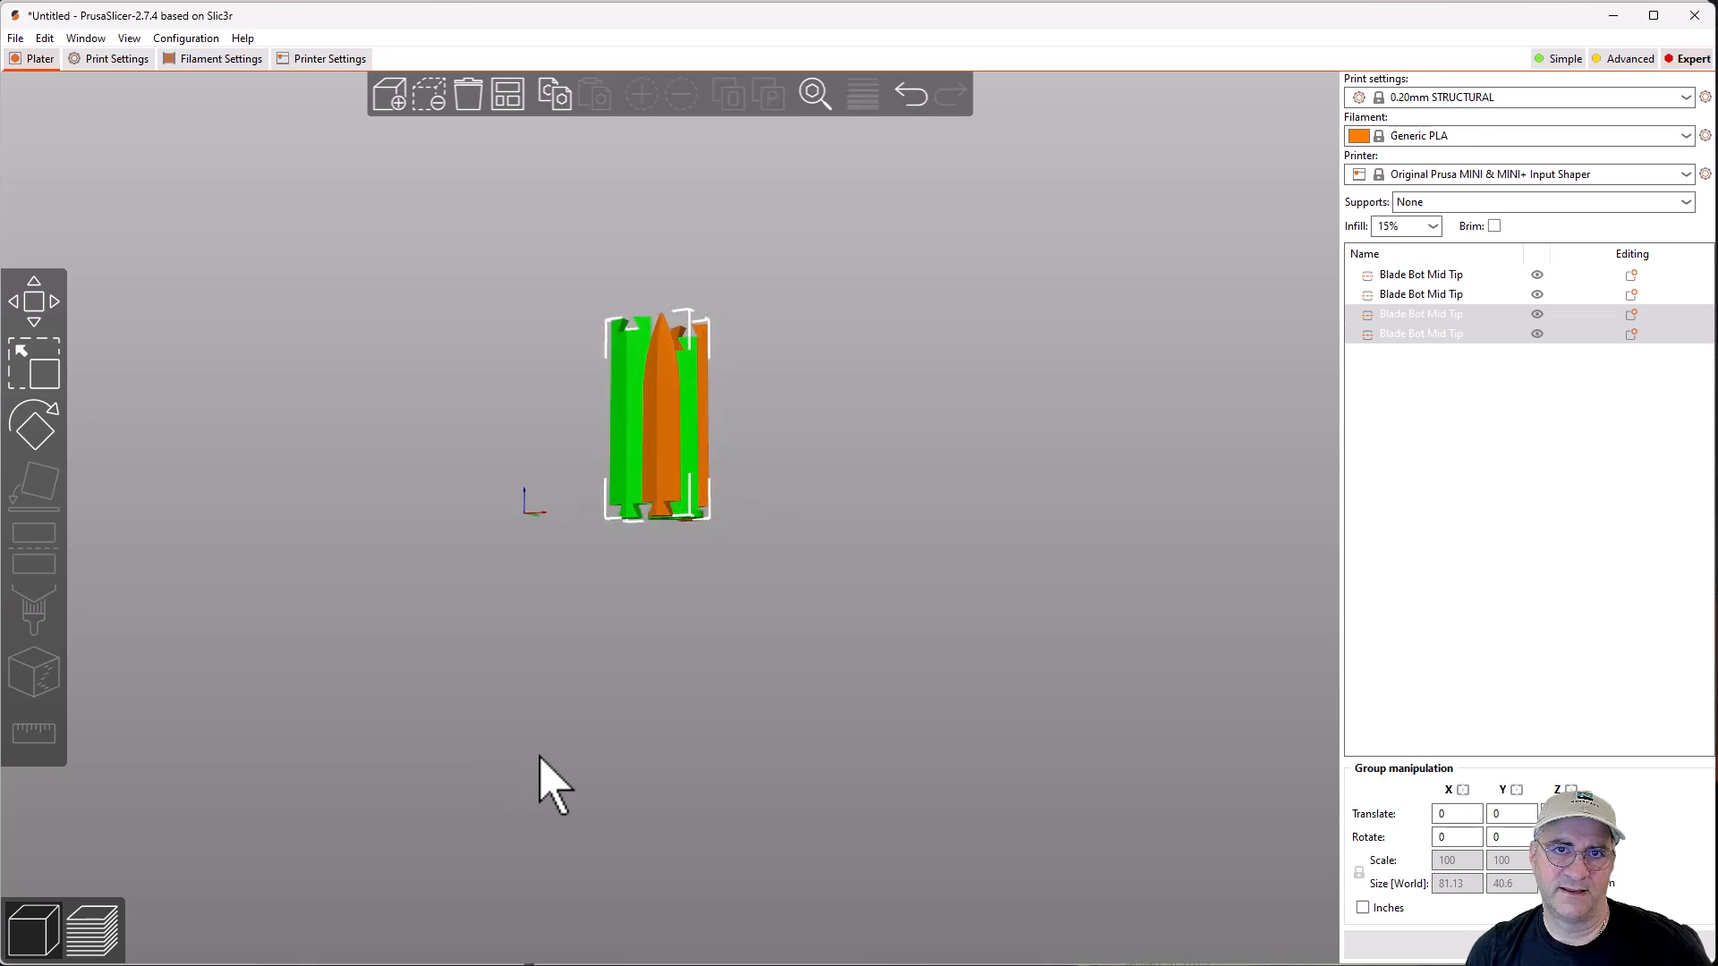
mouse_move(728, 553)
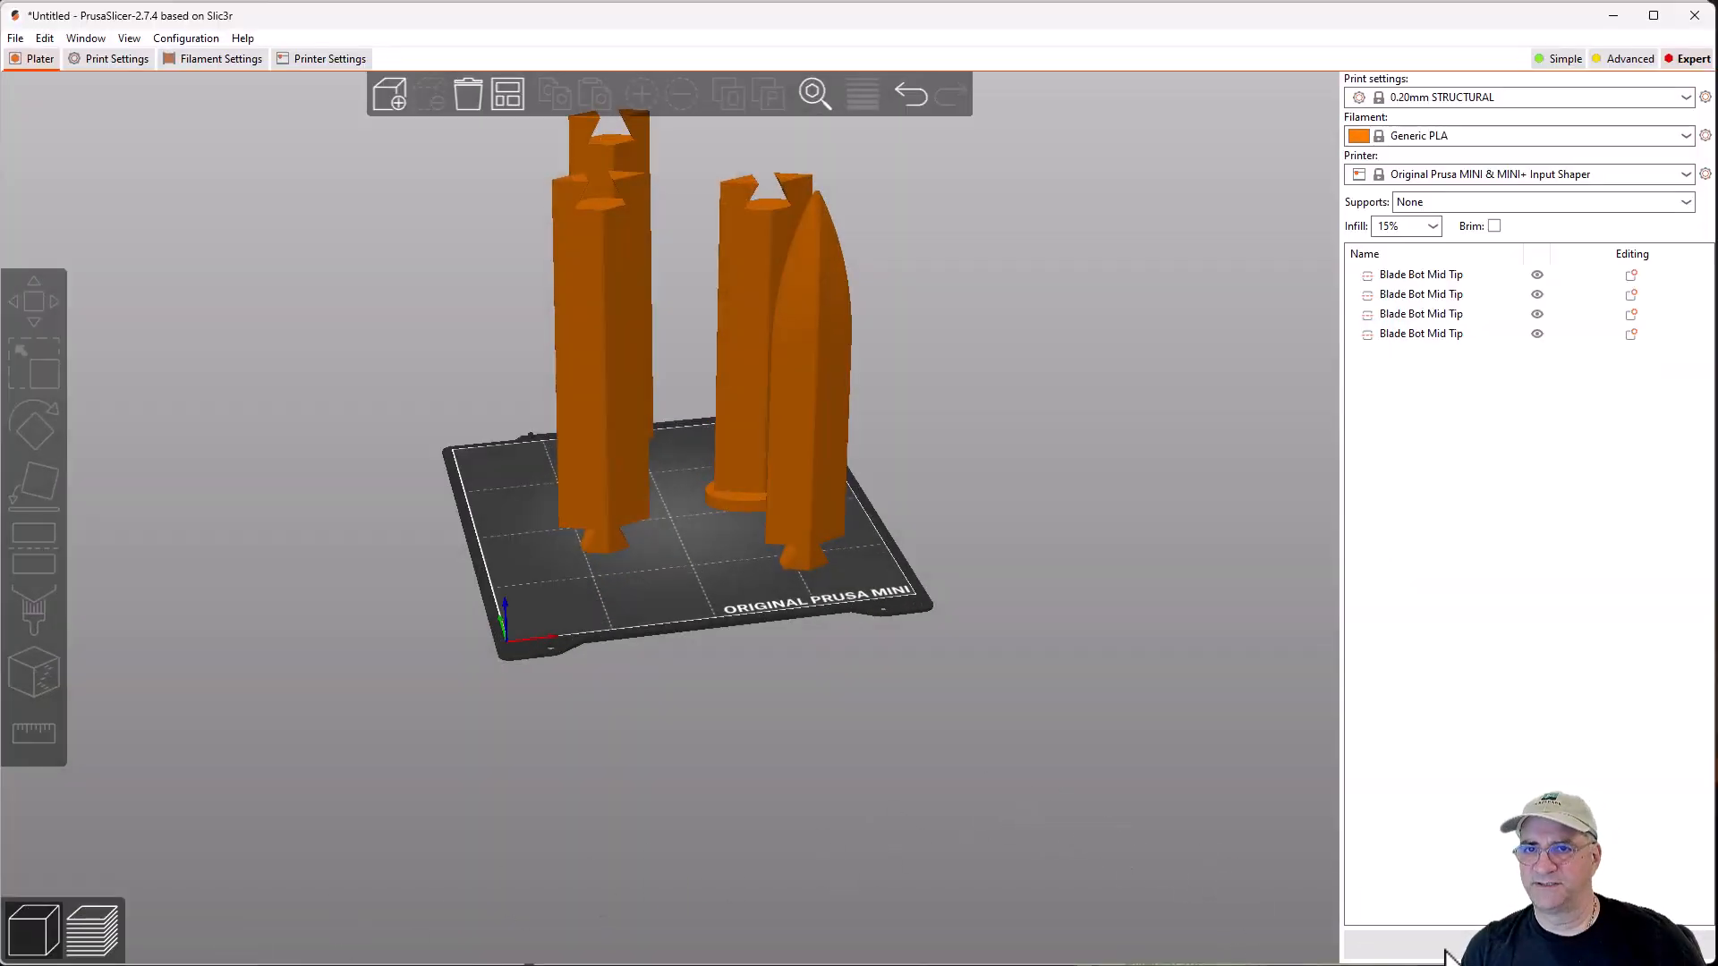
- Slice the four arranged pieces and set supports to build plate only
click(93, 929)
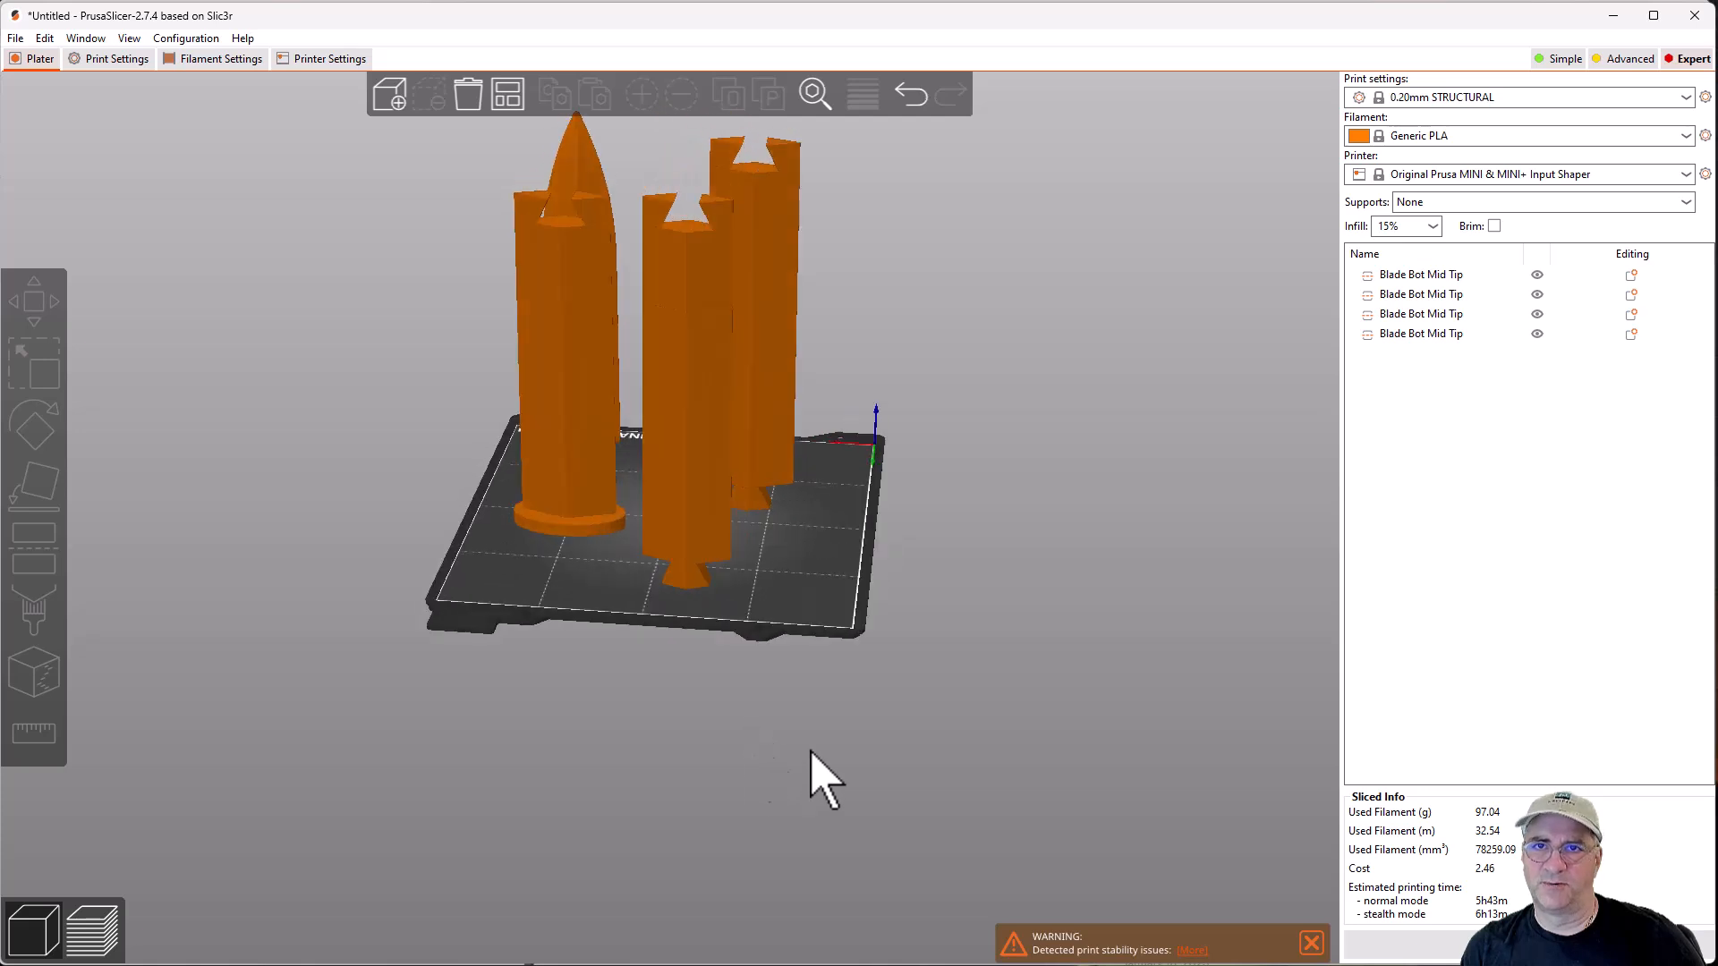
mouse_move(1513, 231)
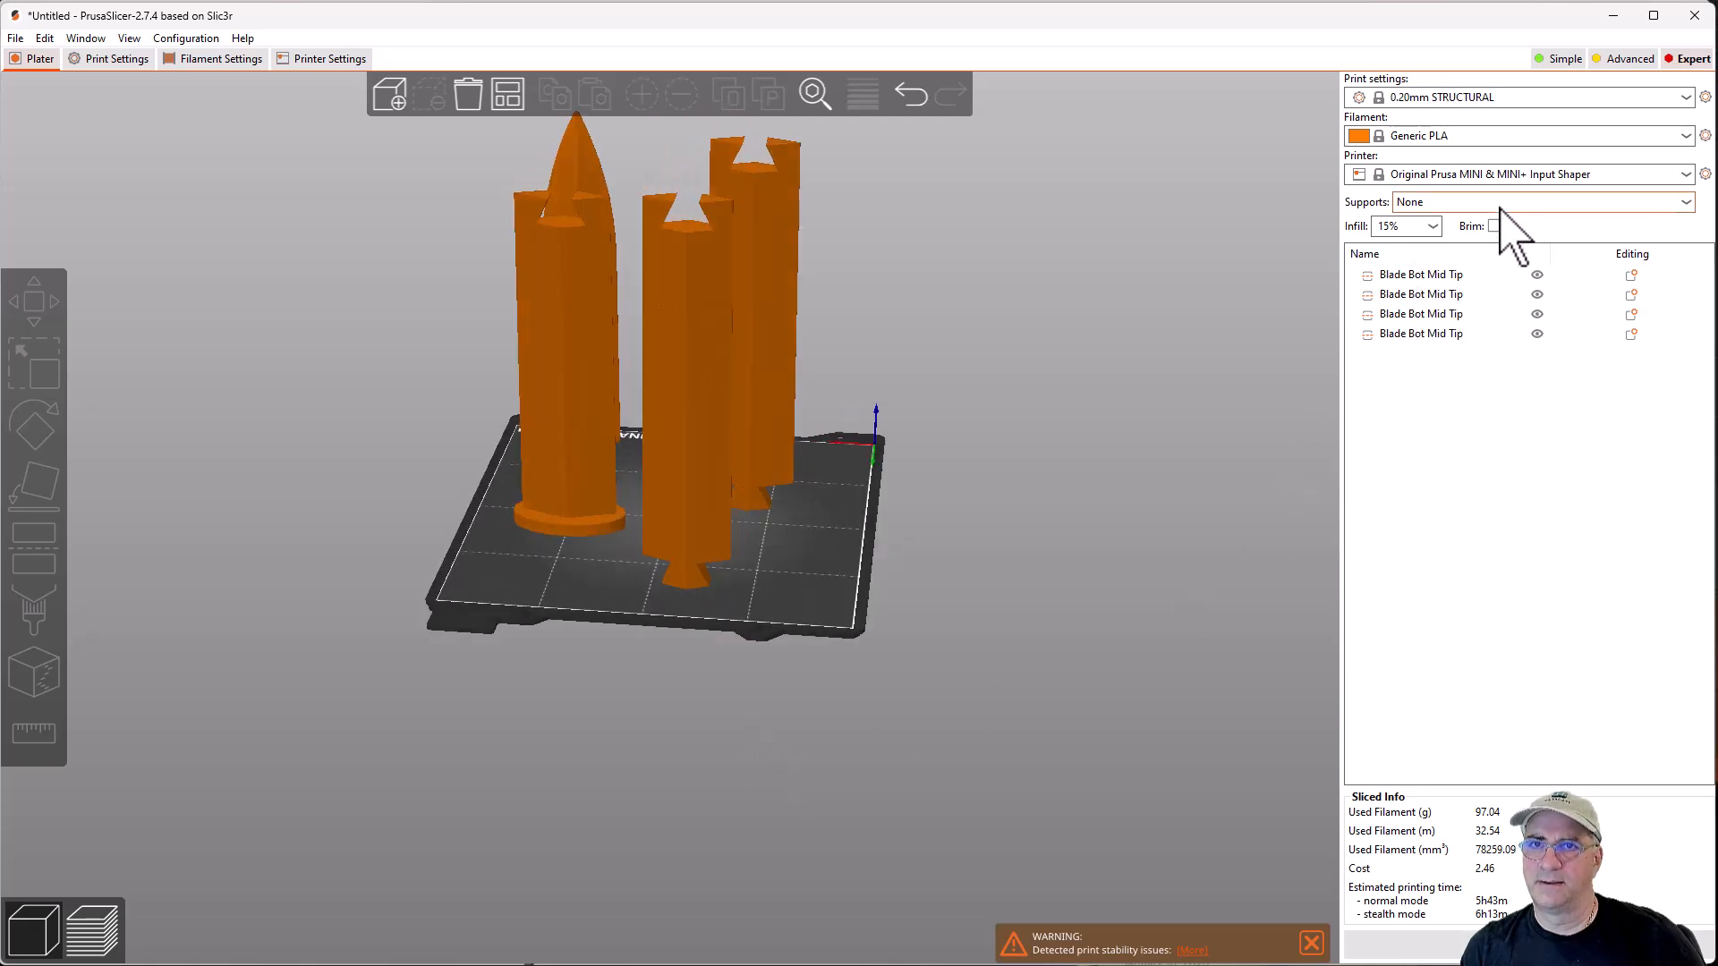
click(1540, 202)
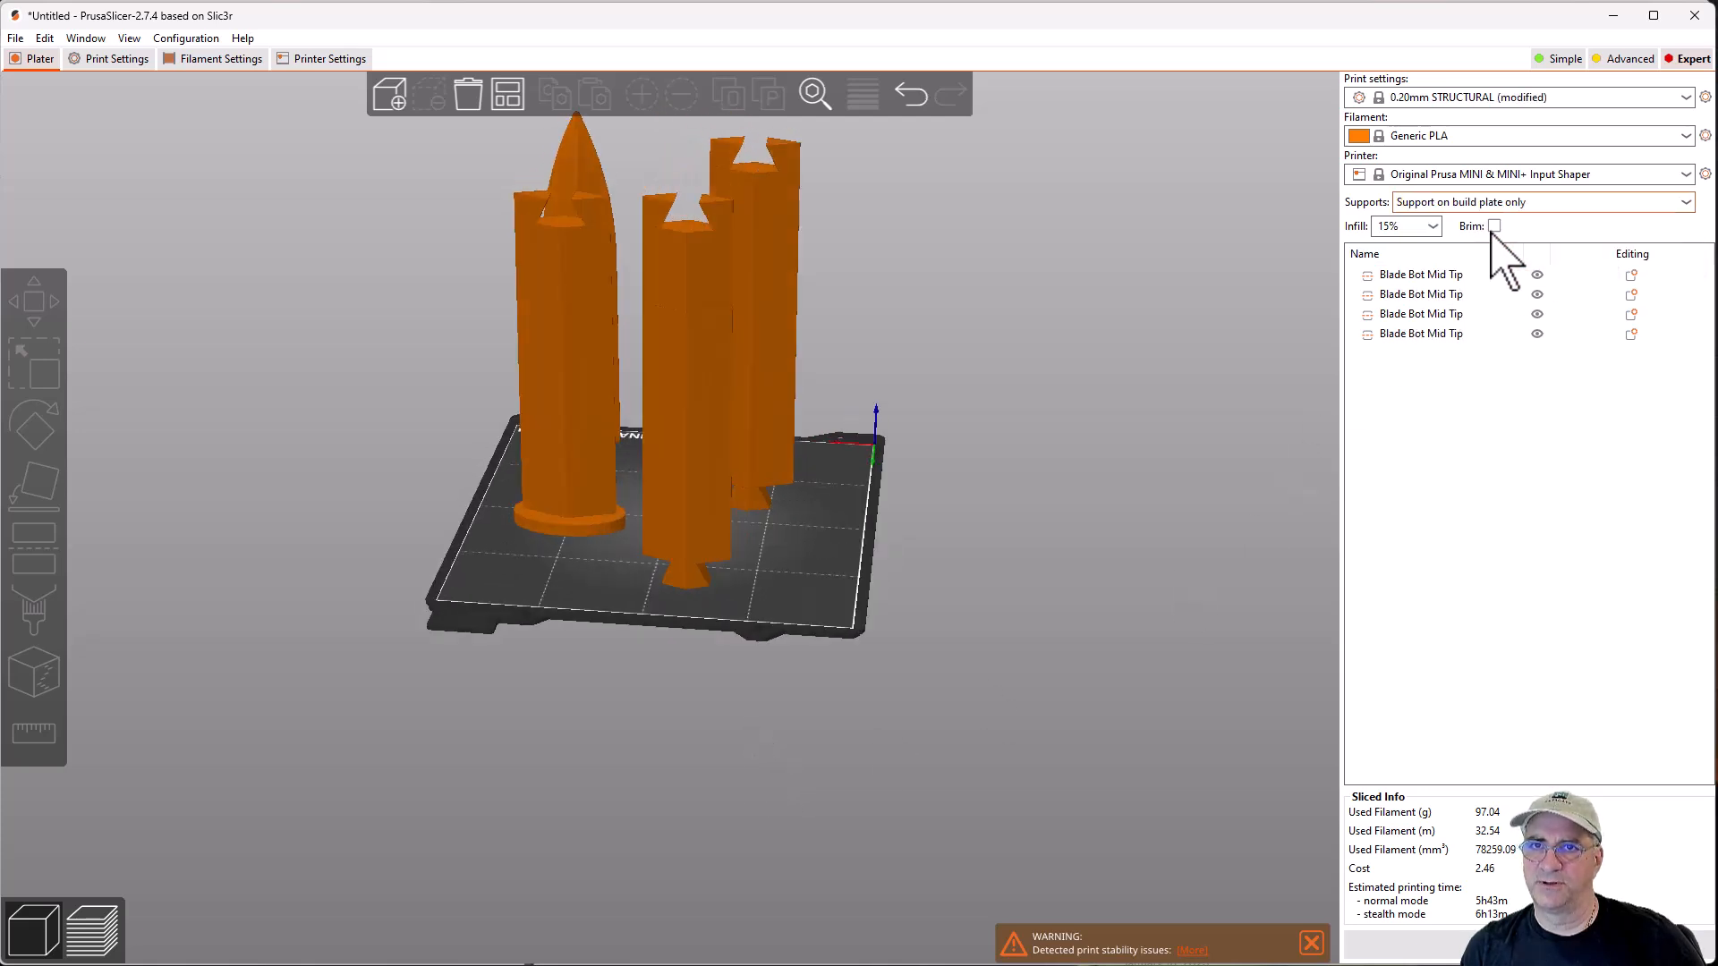
- Enable brim and re-slice, giving a 5h52m estimate using 98.61 g of filament
click(1493, 226)
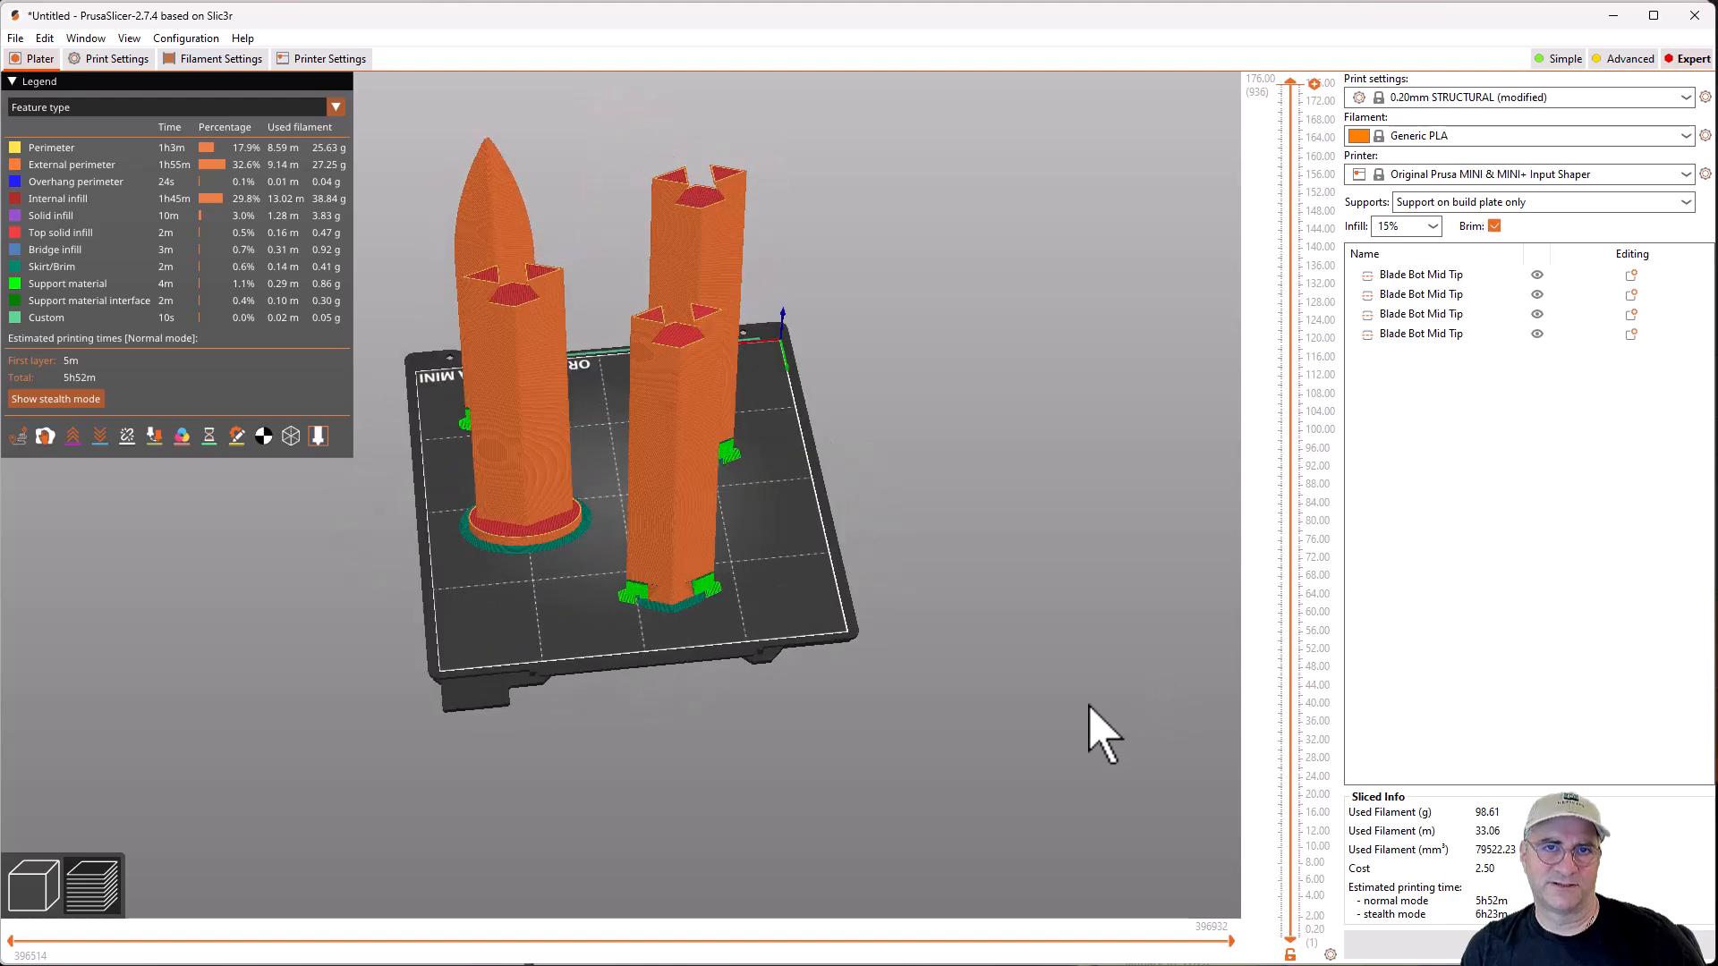
mouse_move(1058, 768)
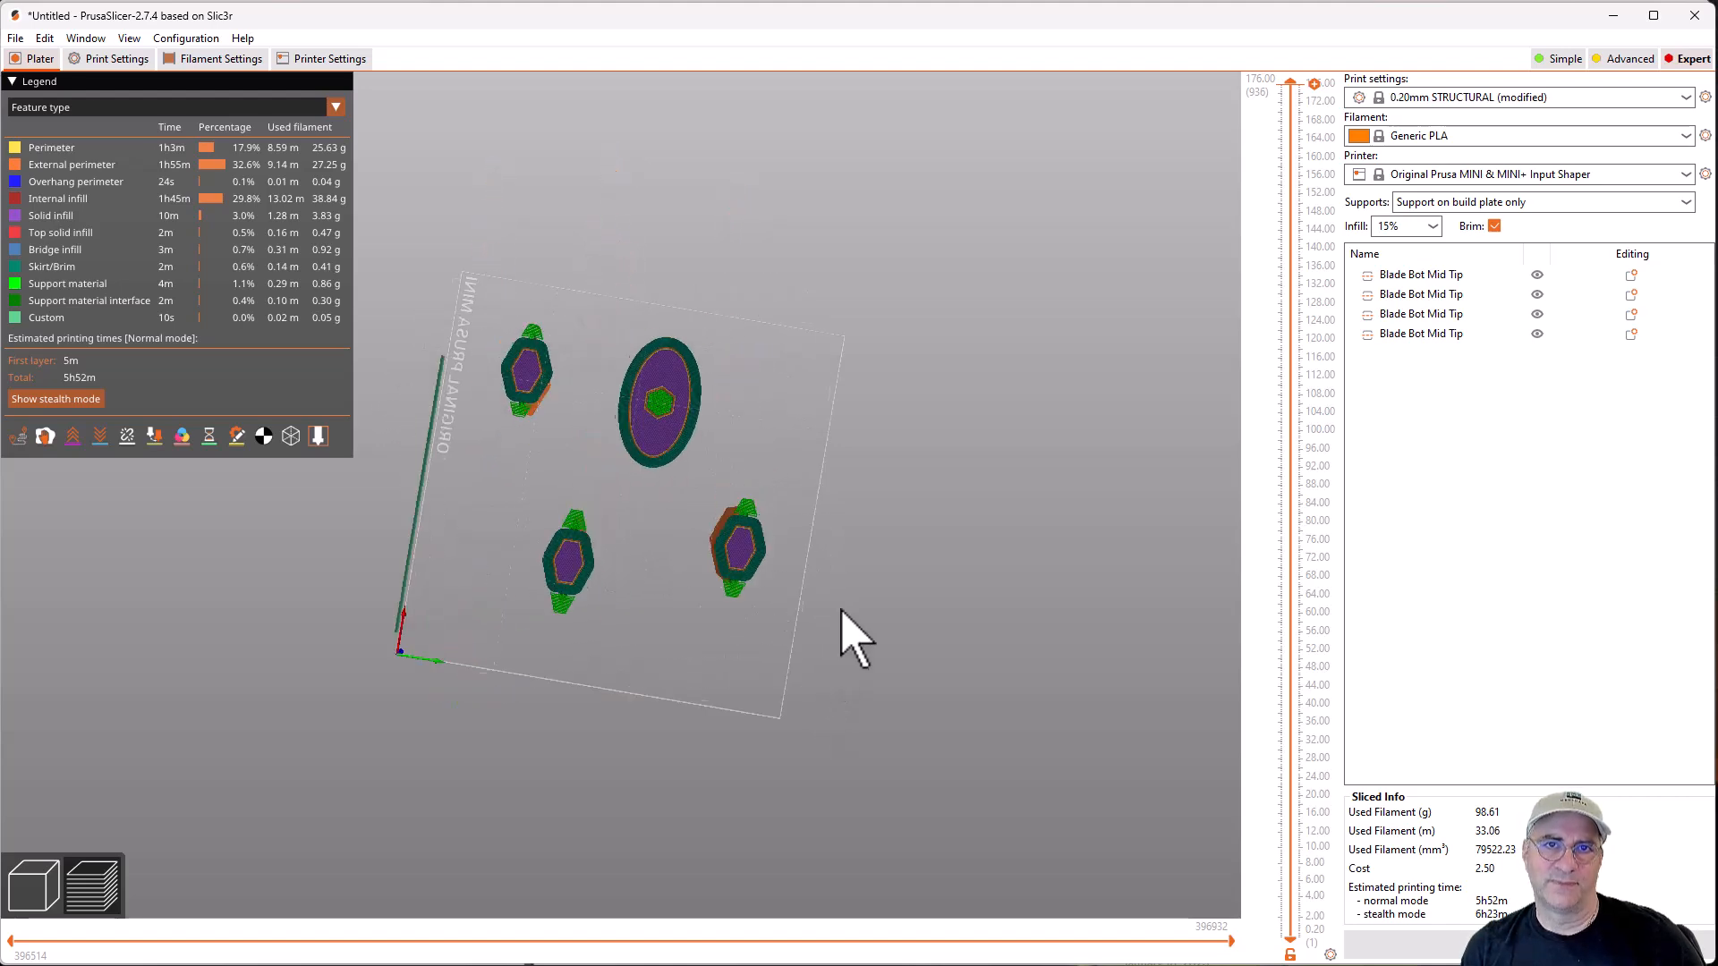
scroll(up, 3)
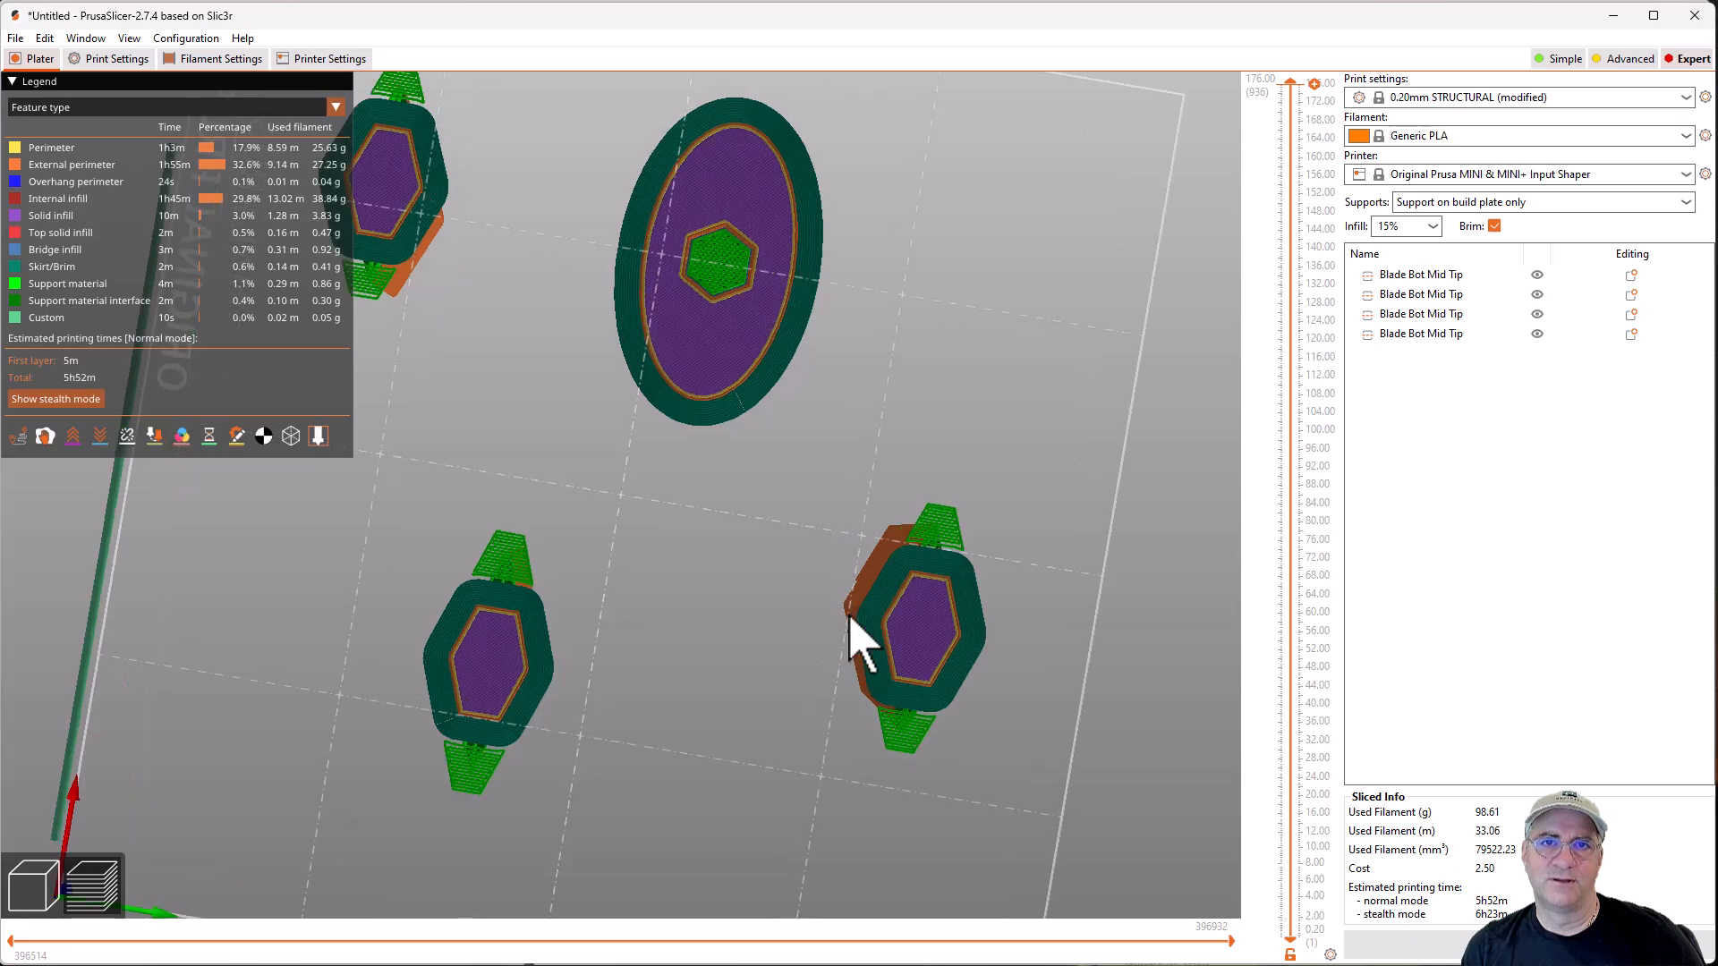
mouse_move(739, 329)
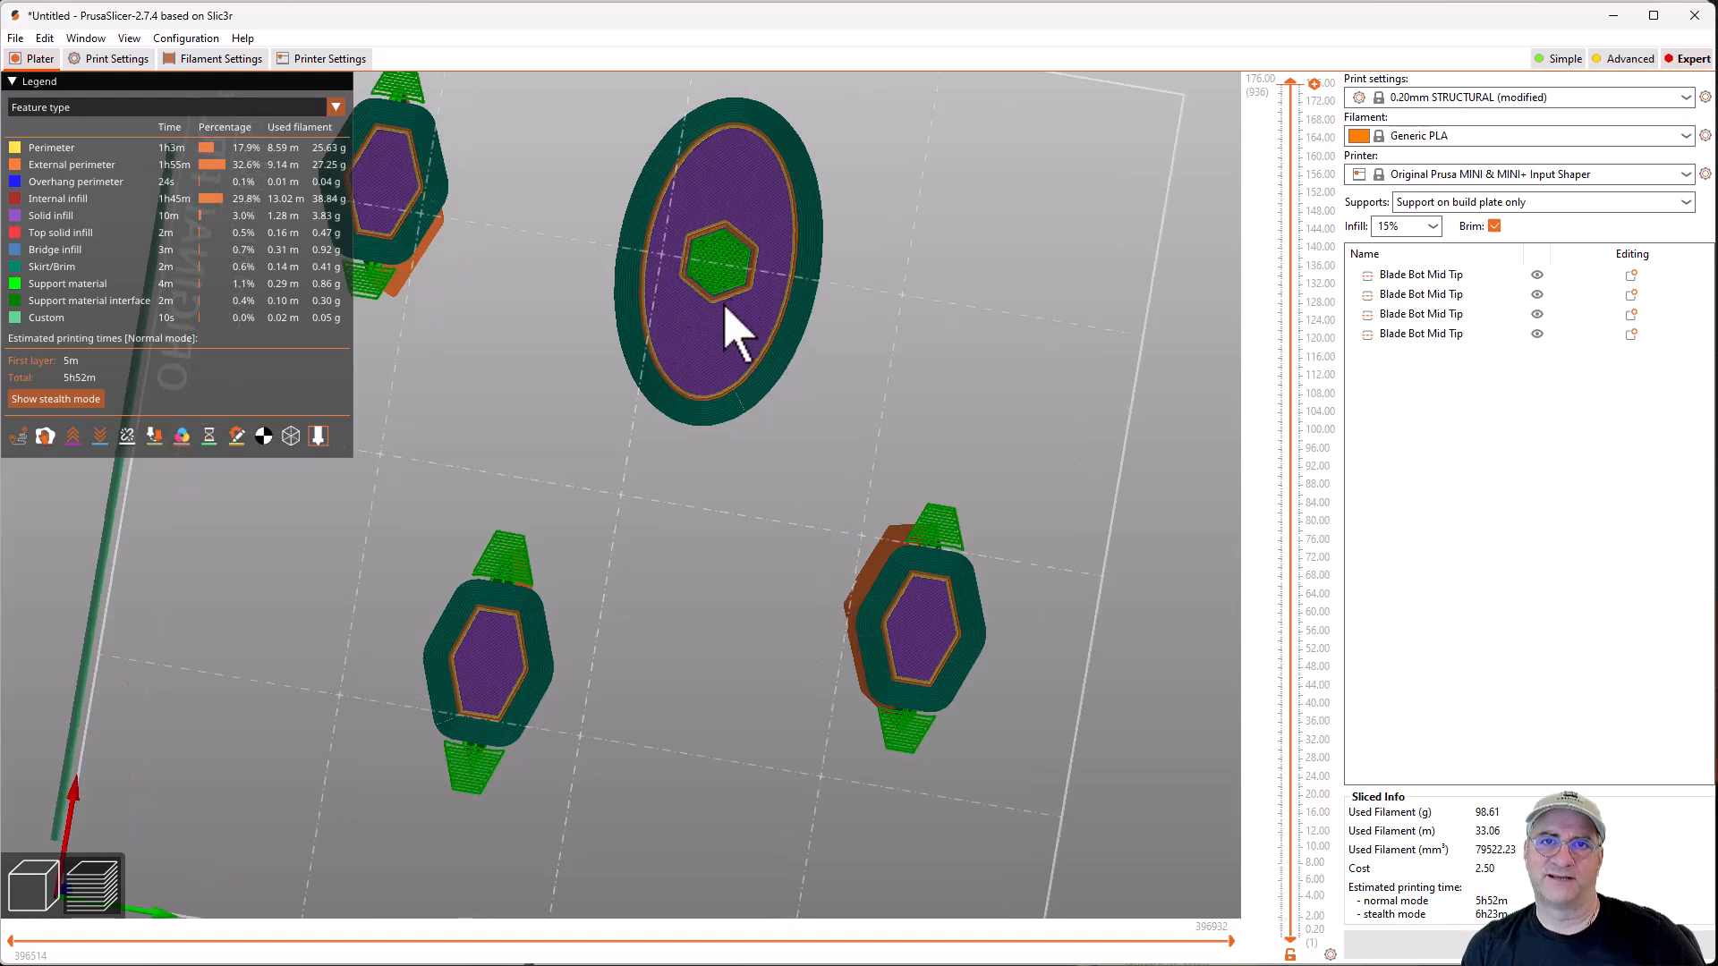
mouse_move(723, 306)
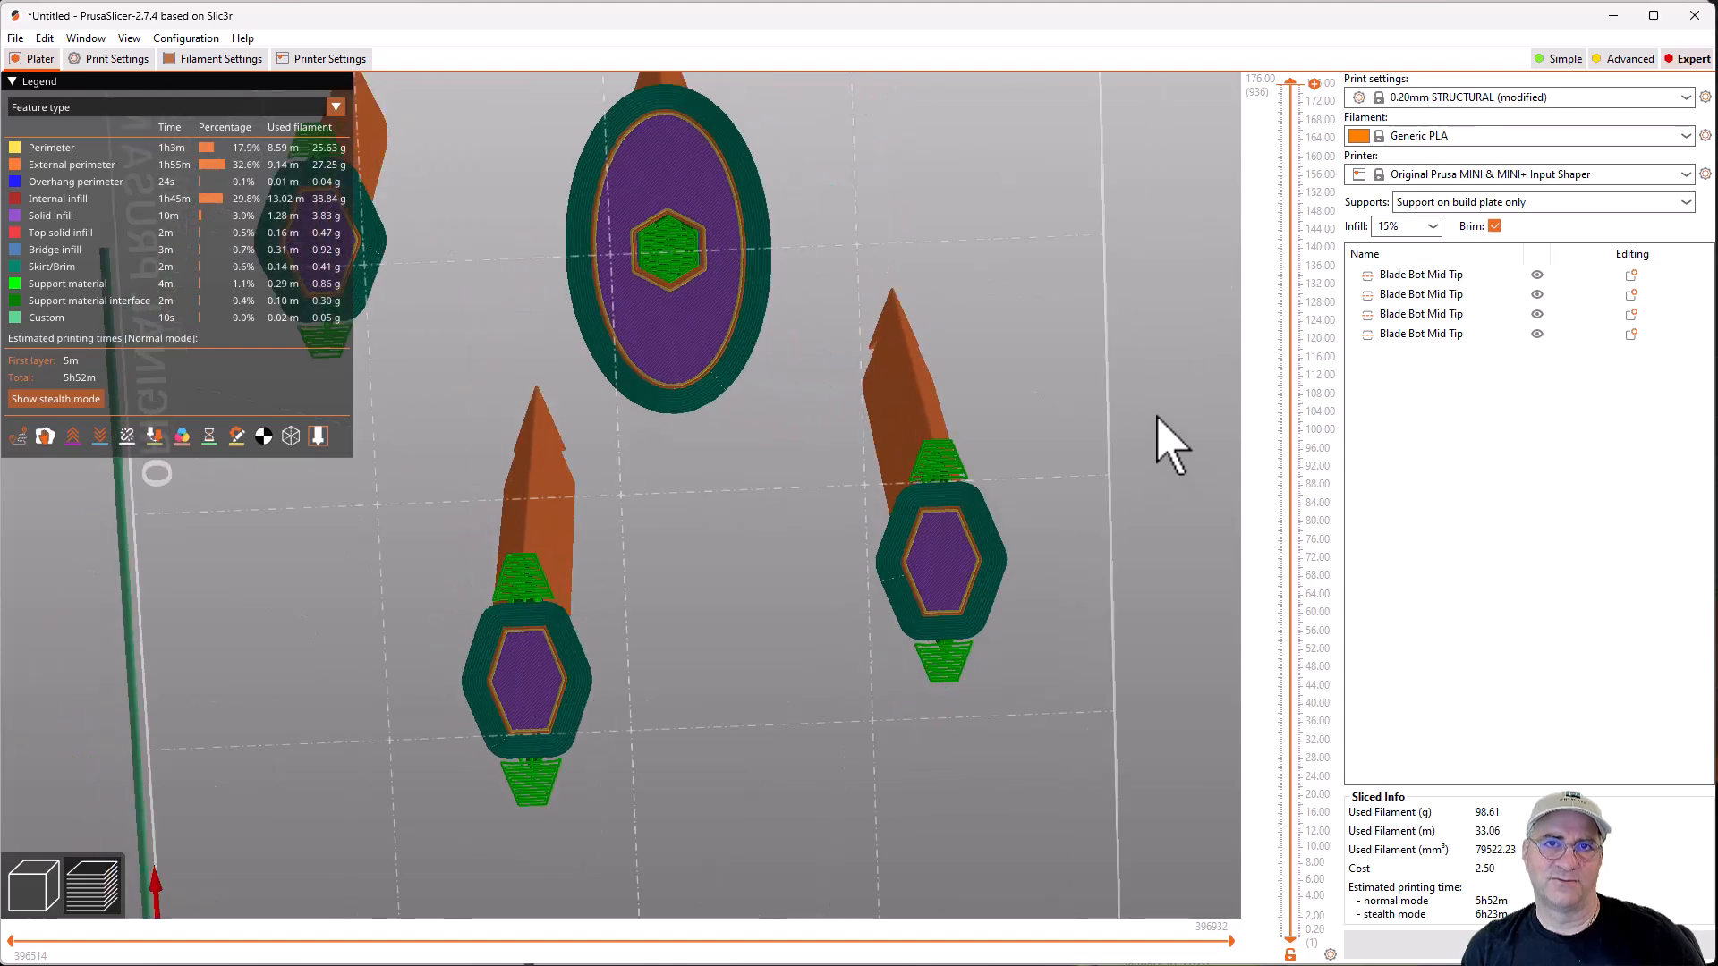
mouse_move(131, 165)
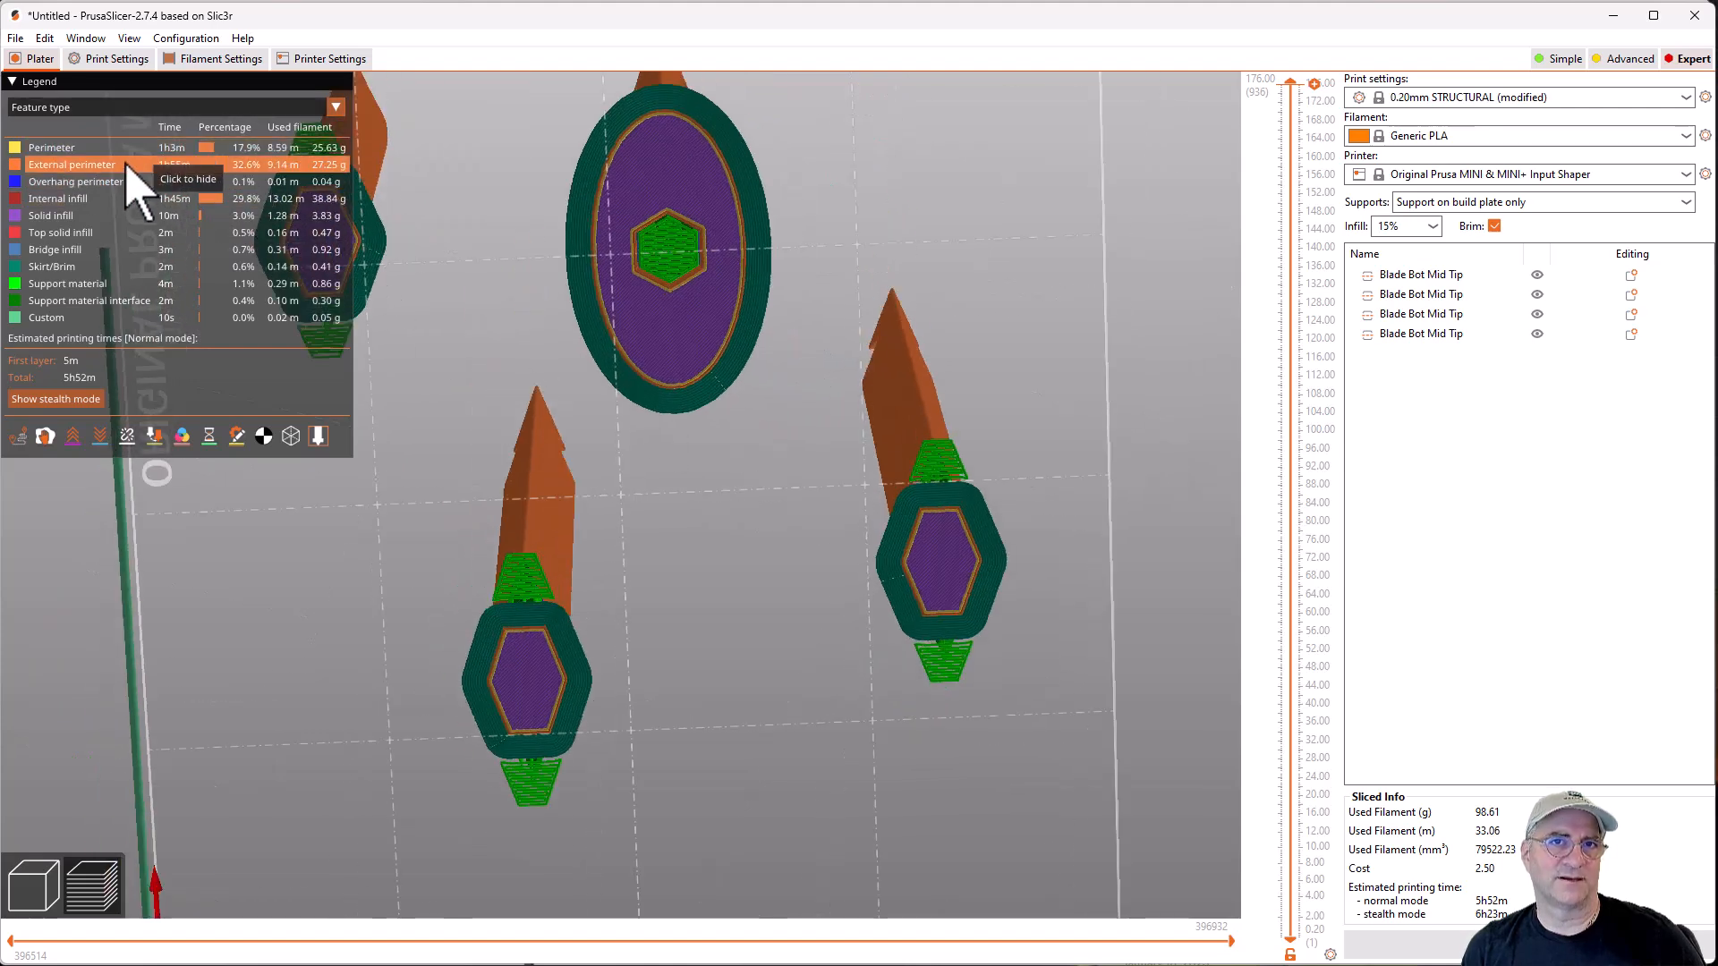
mouse_move(1090, 439)
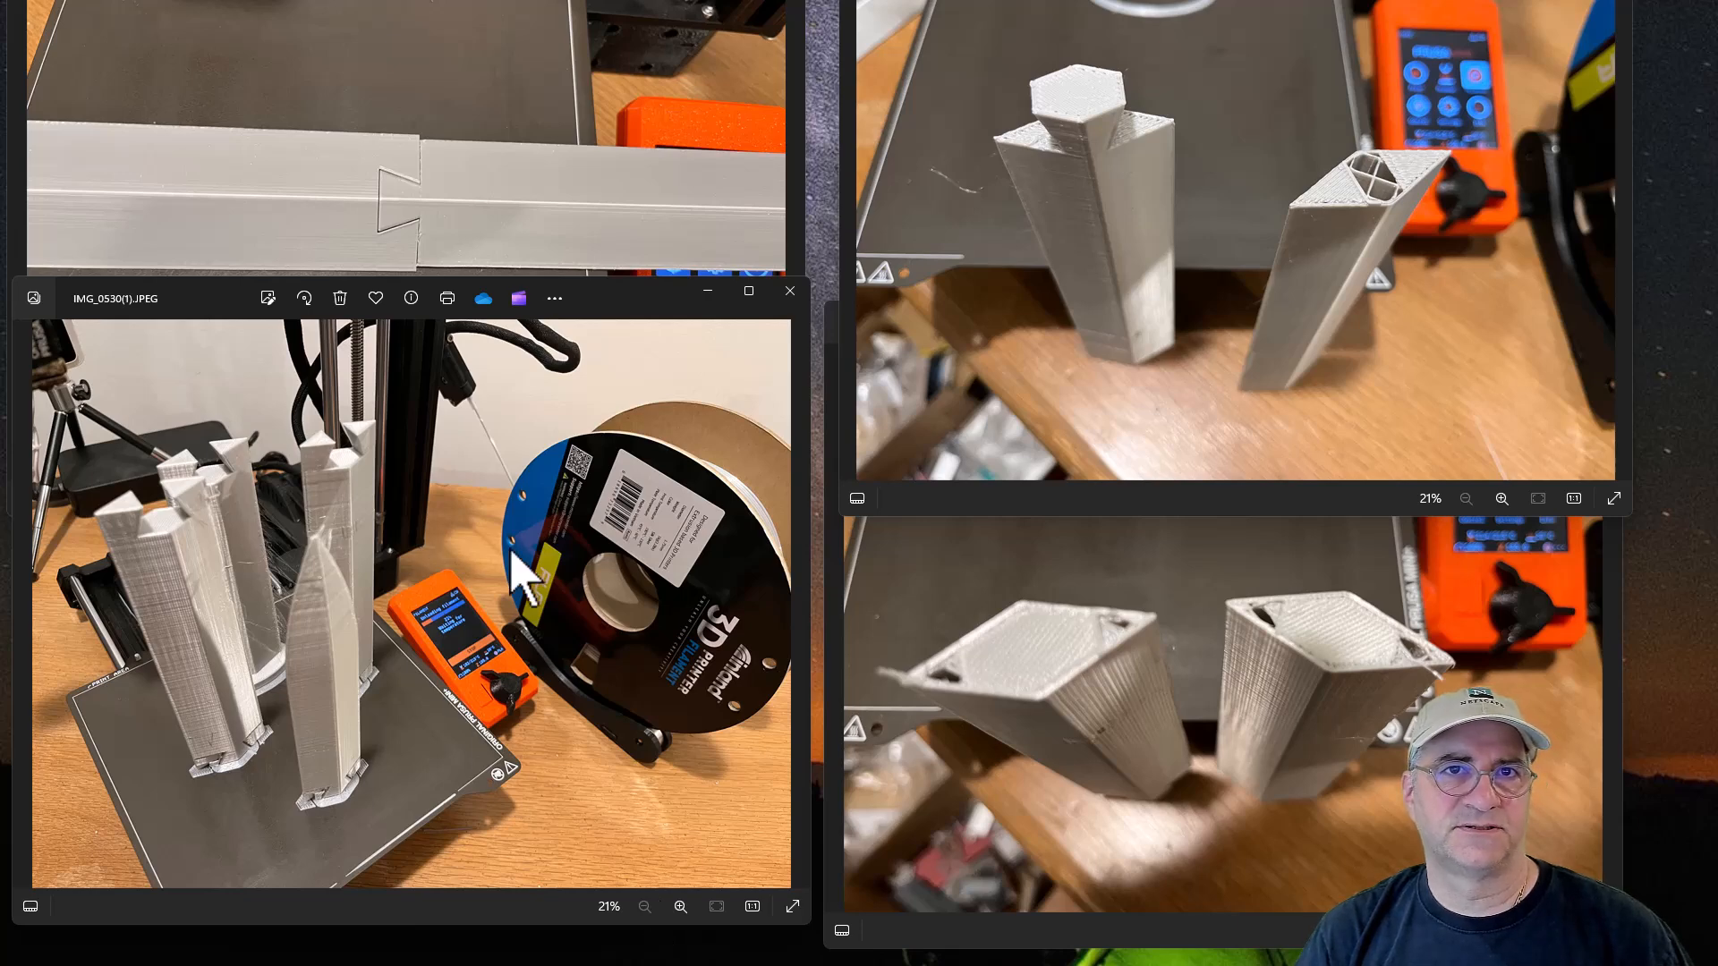
mouse_move(361, 226)
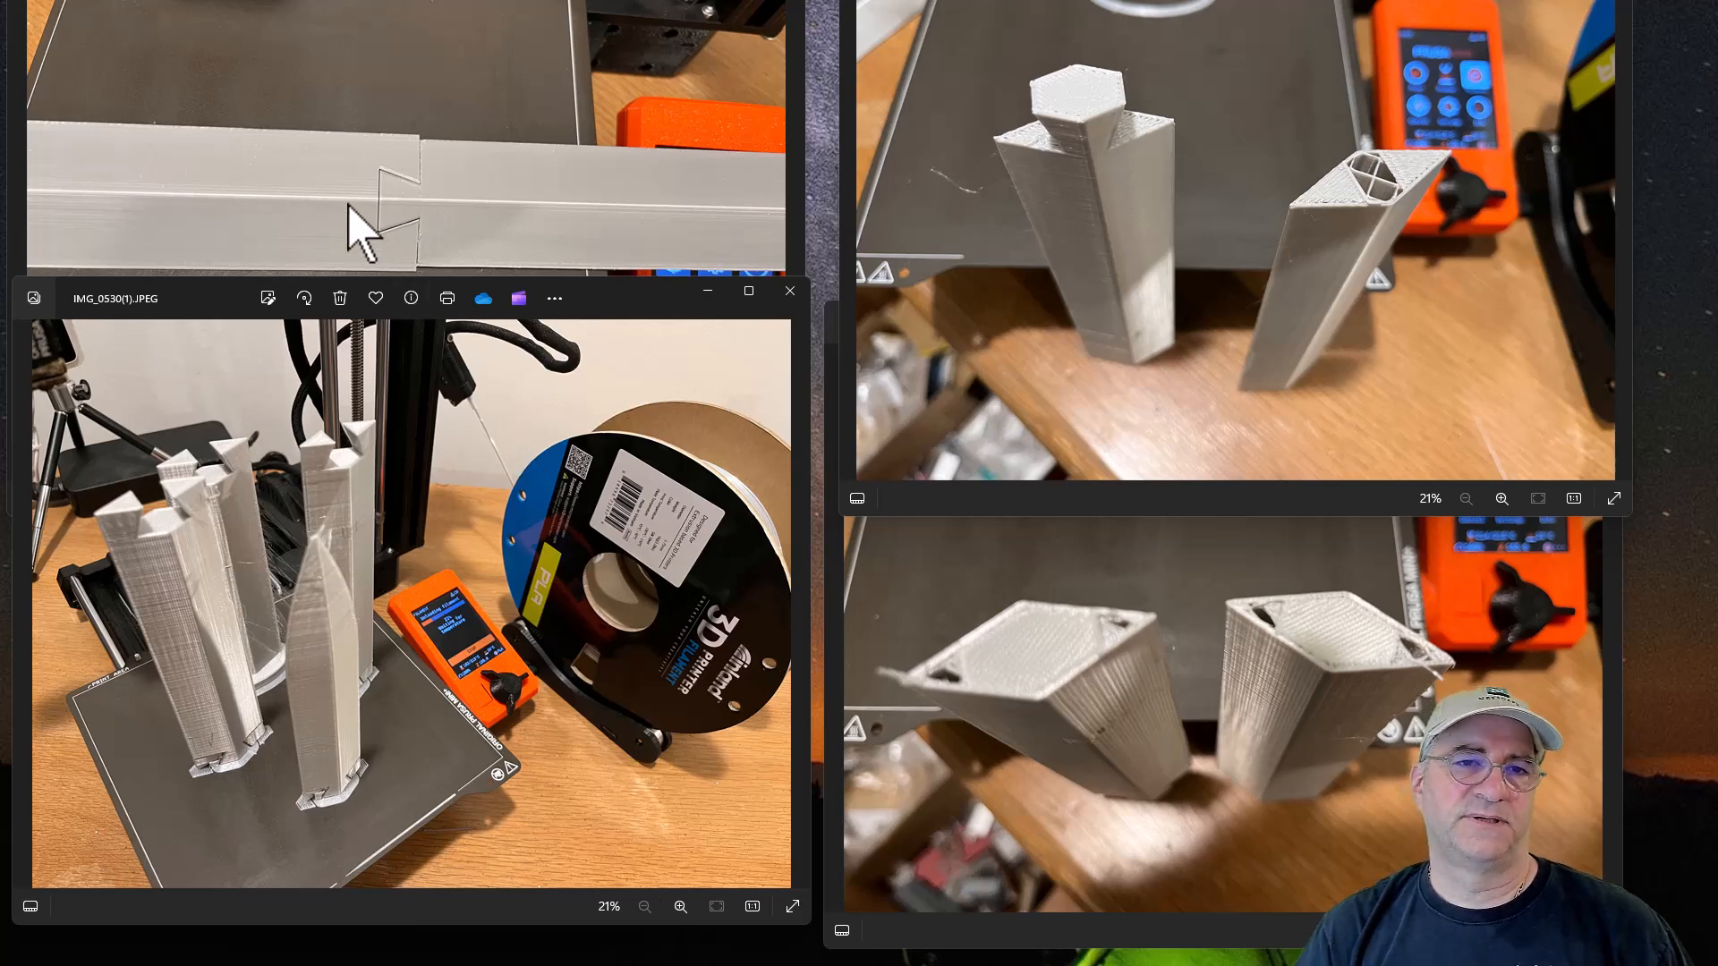
mouse_move(419, 237)
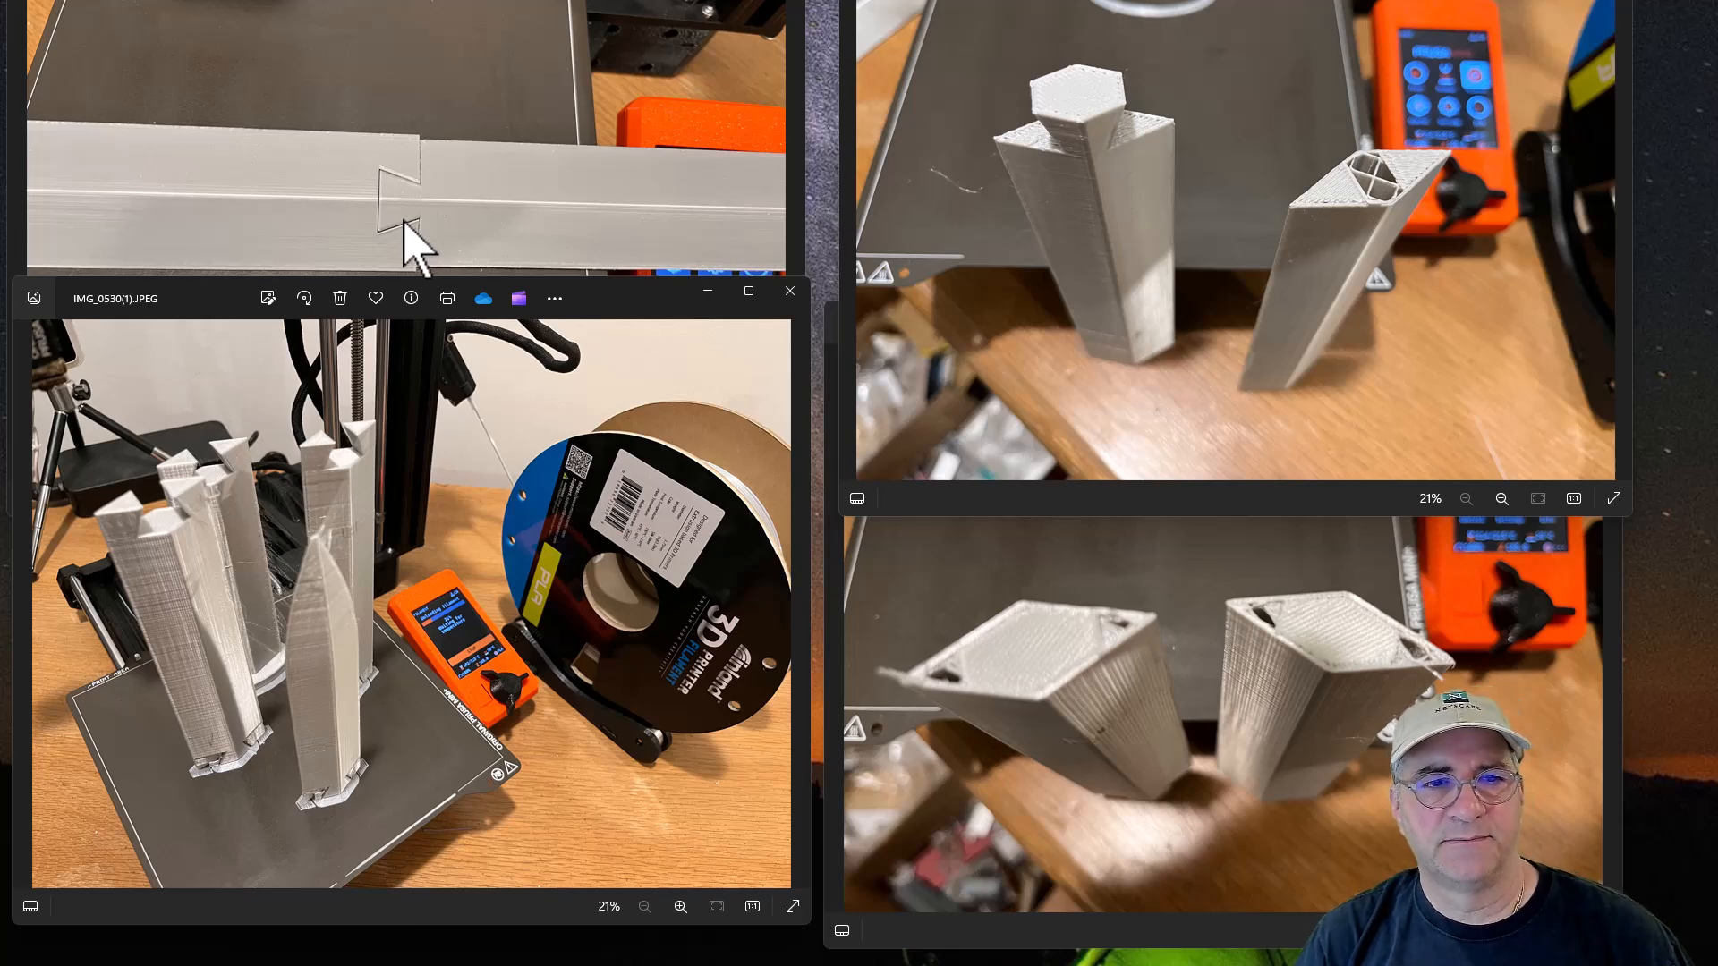
mouse_move(455, 236)
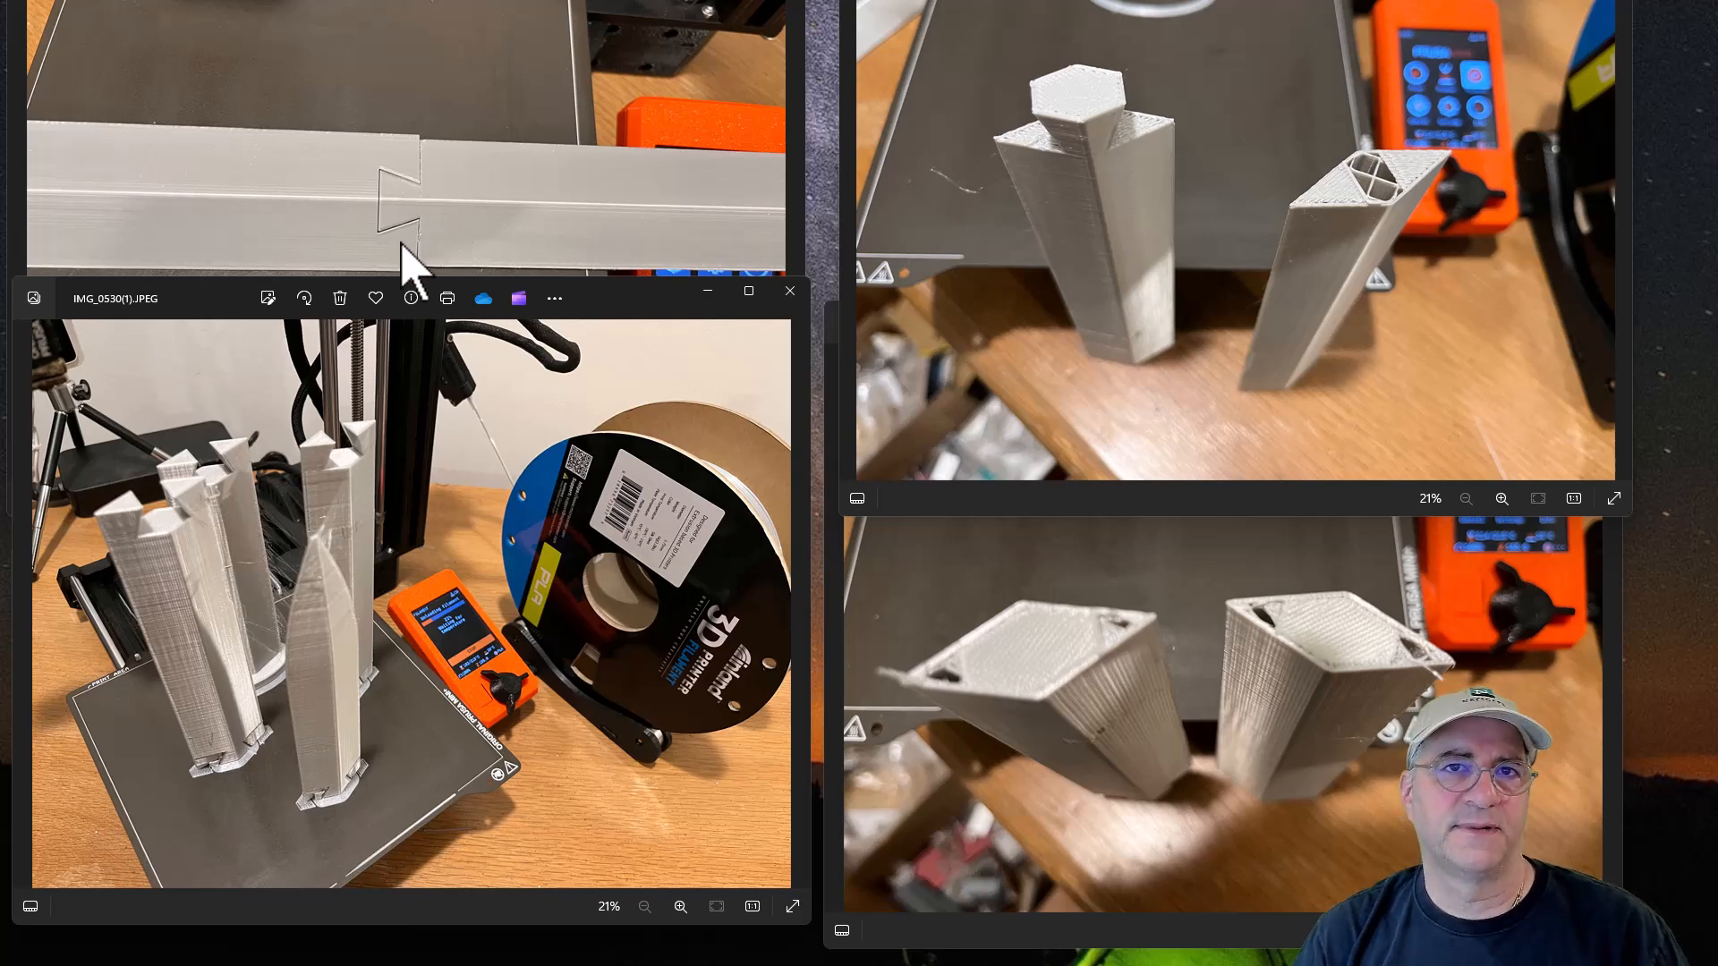
mouse_move(525, 651)
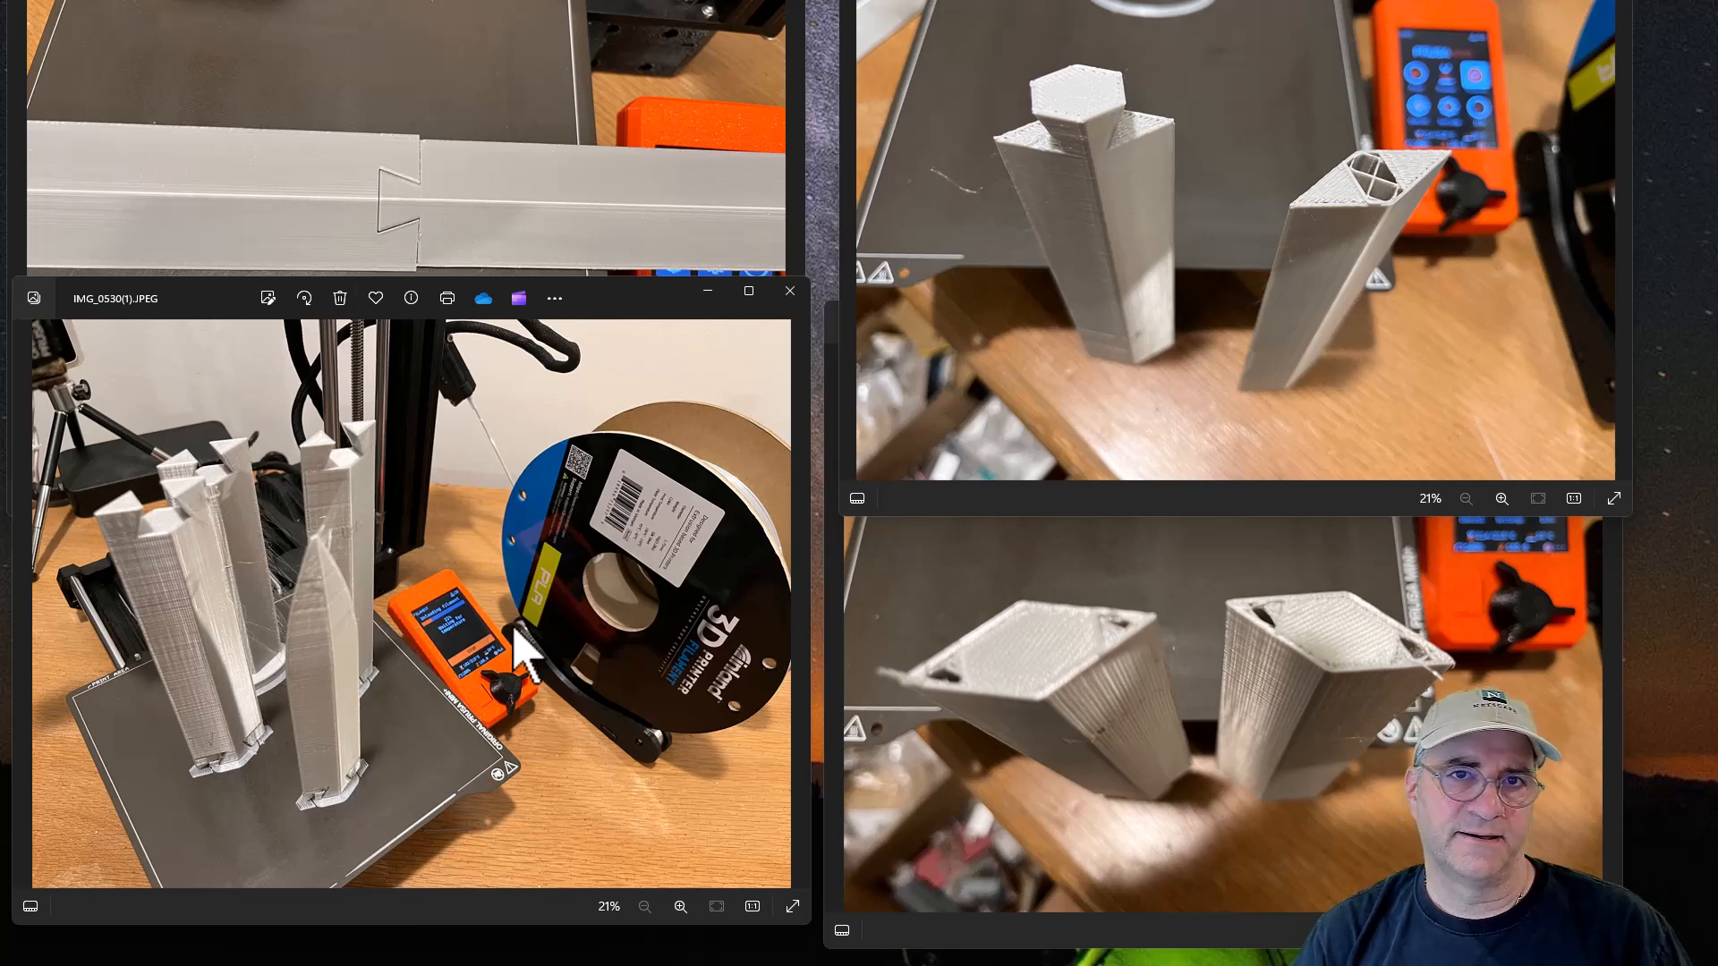
mouse_move(330, 701)
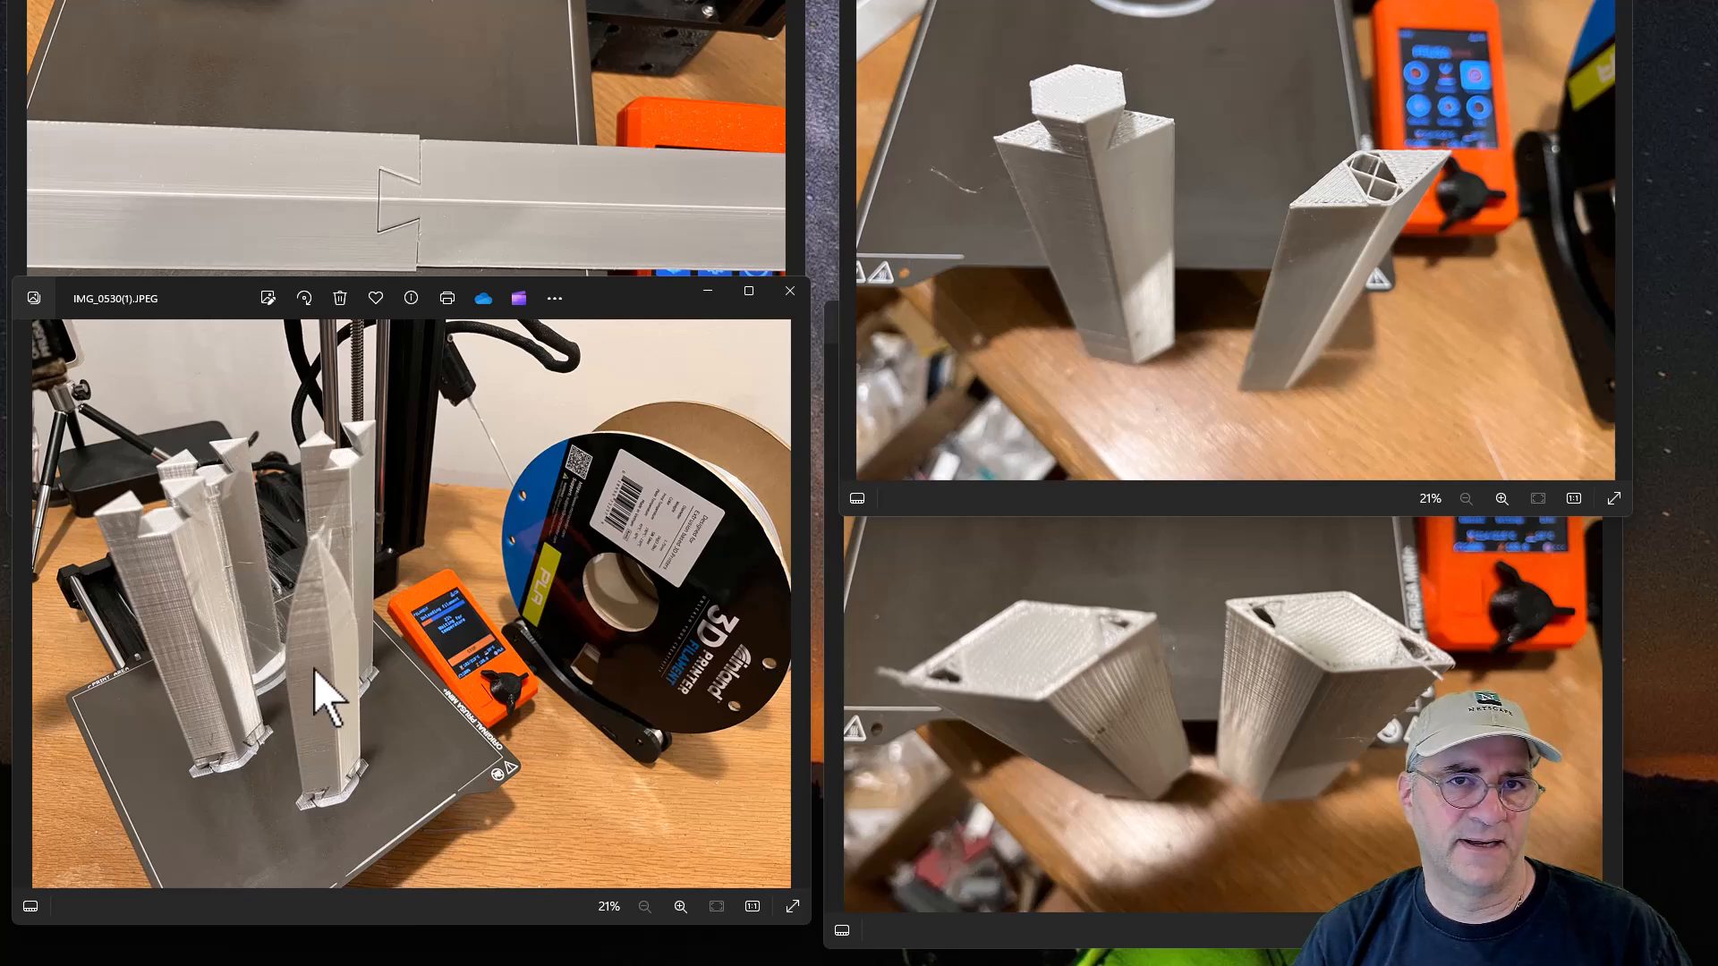
mouse_move(287, 723)
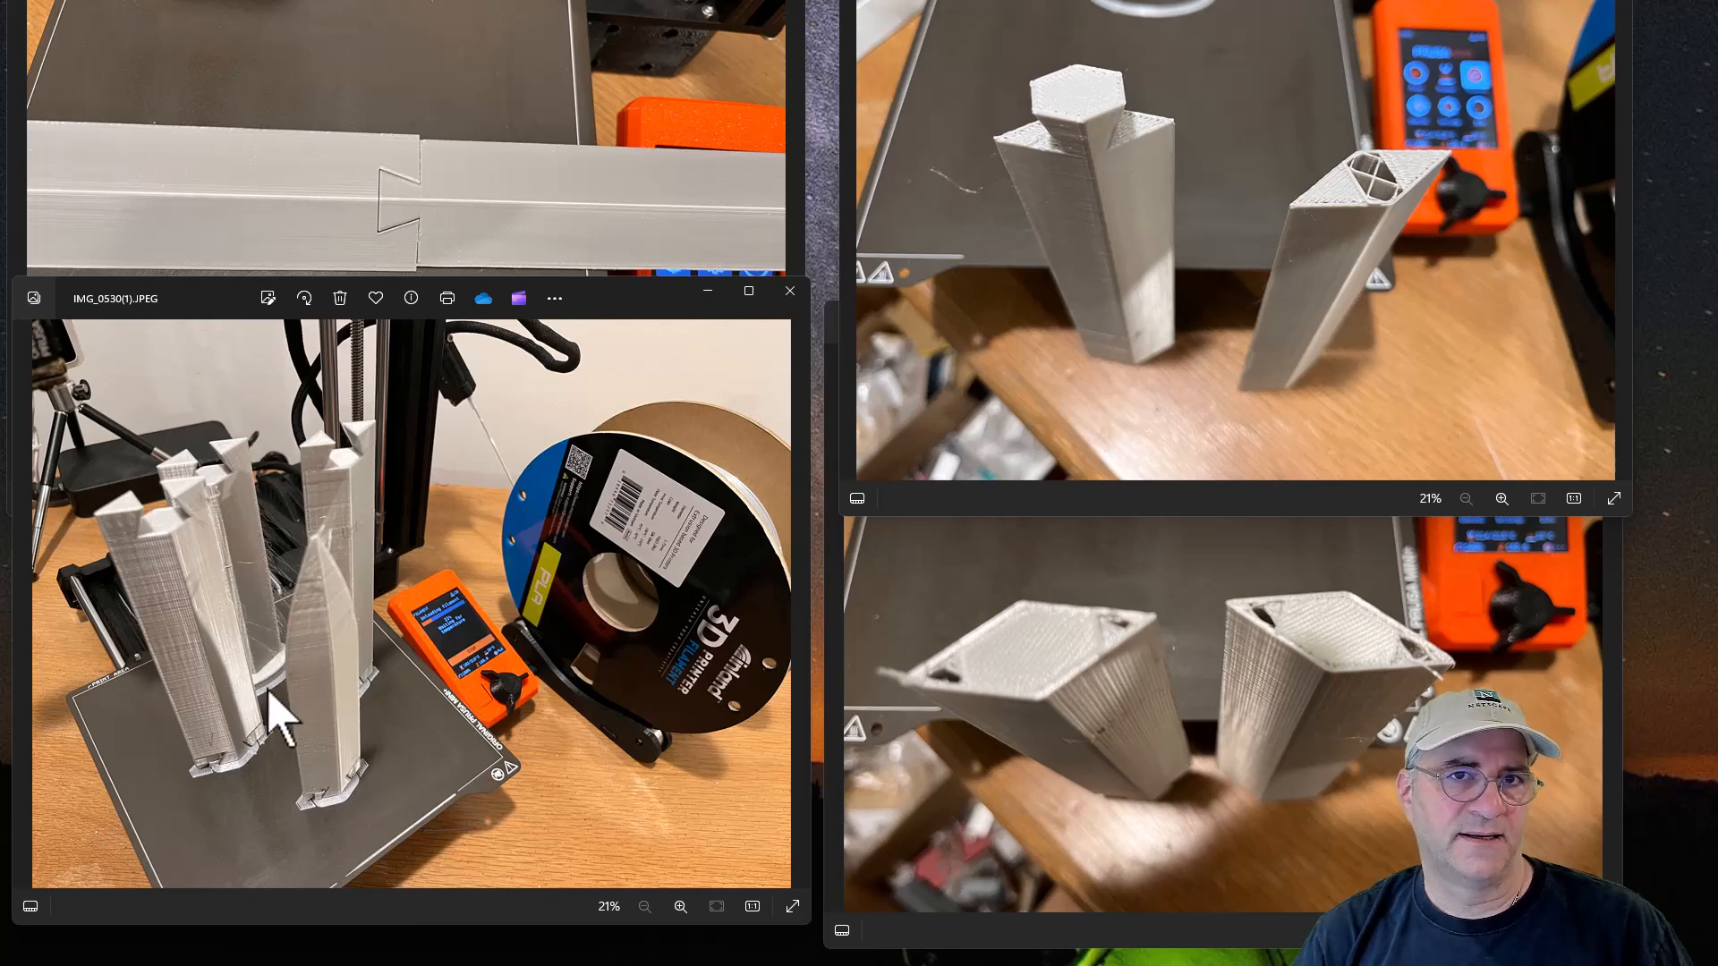
mouse_move(351, 559)
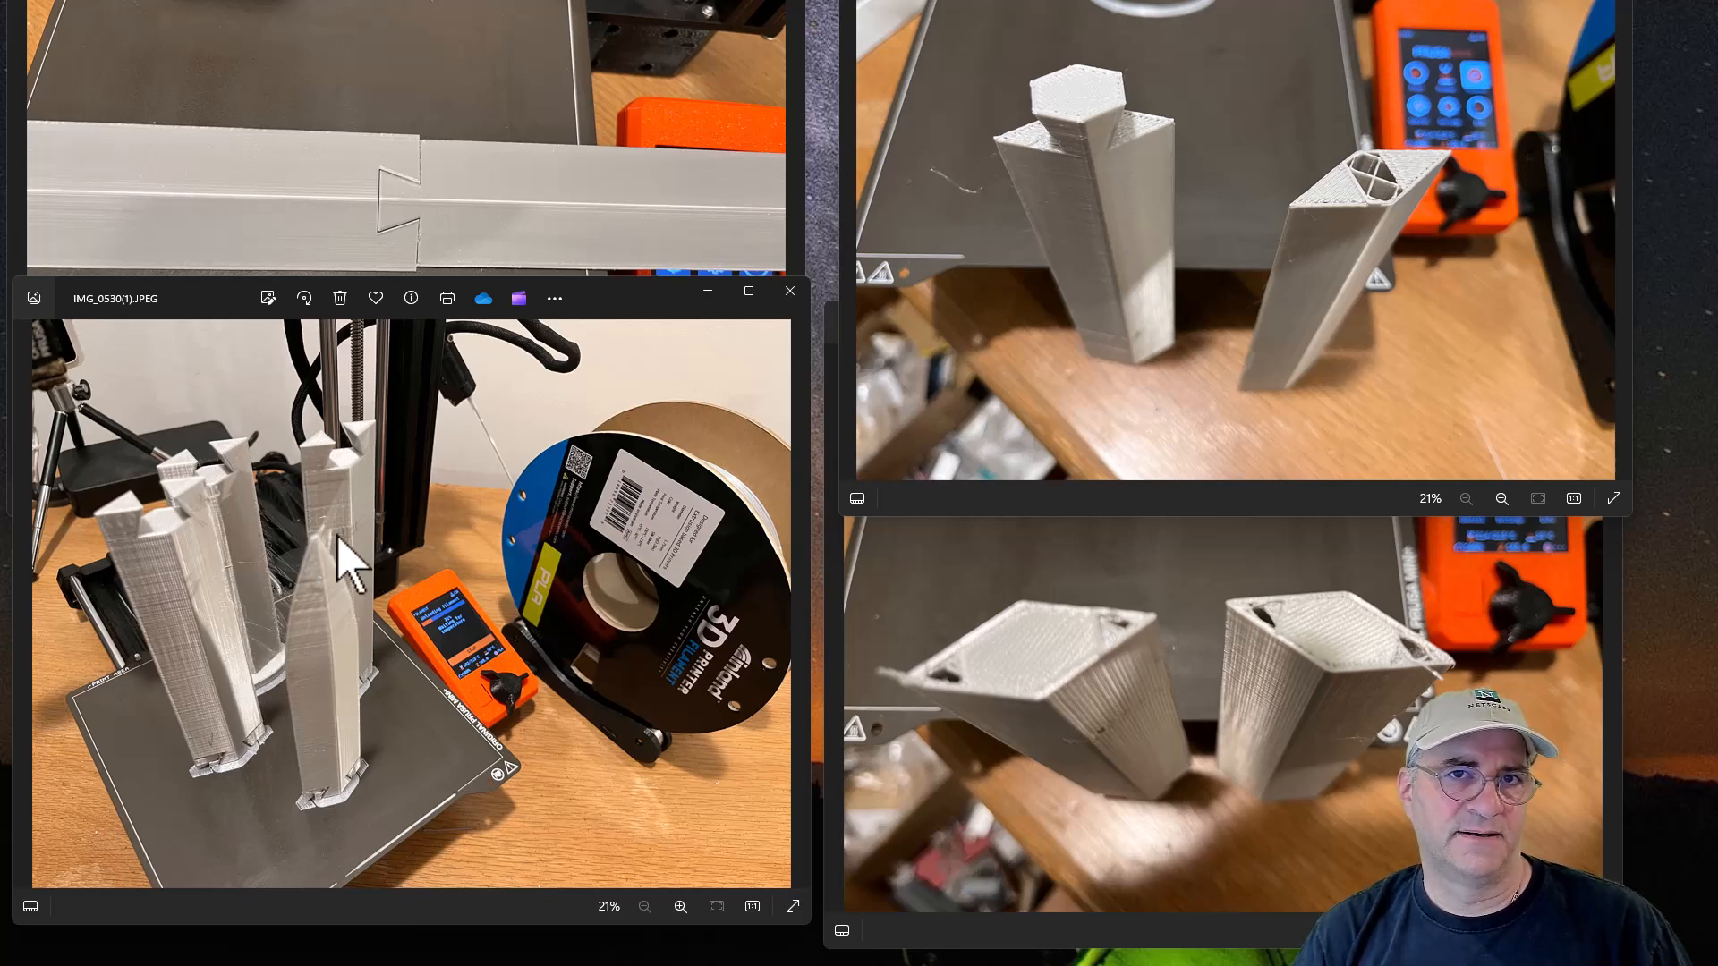
mouse_move(309, 593)
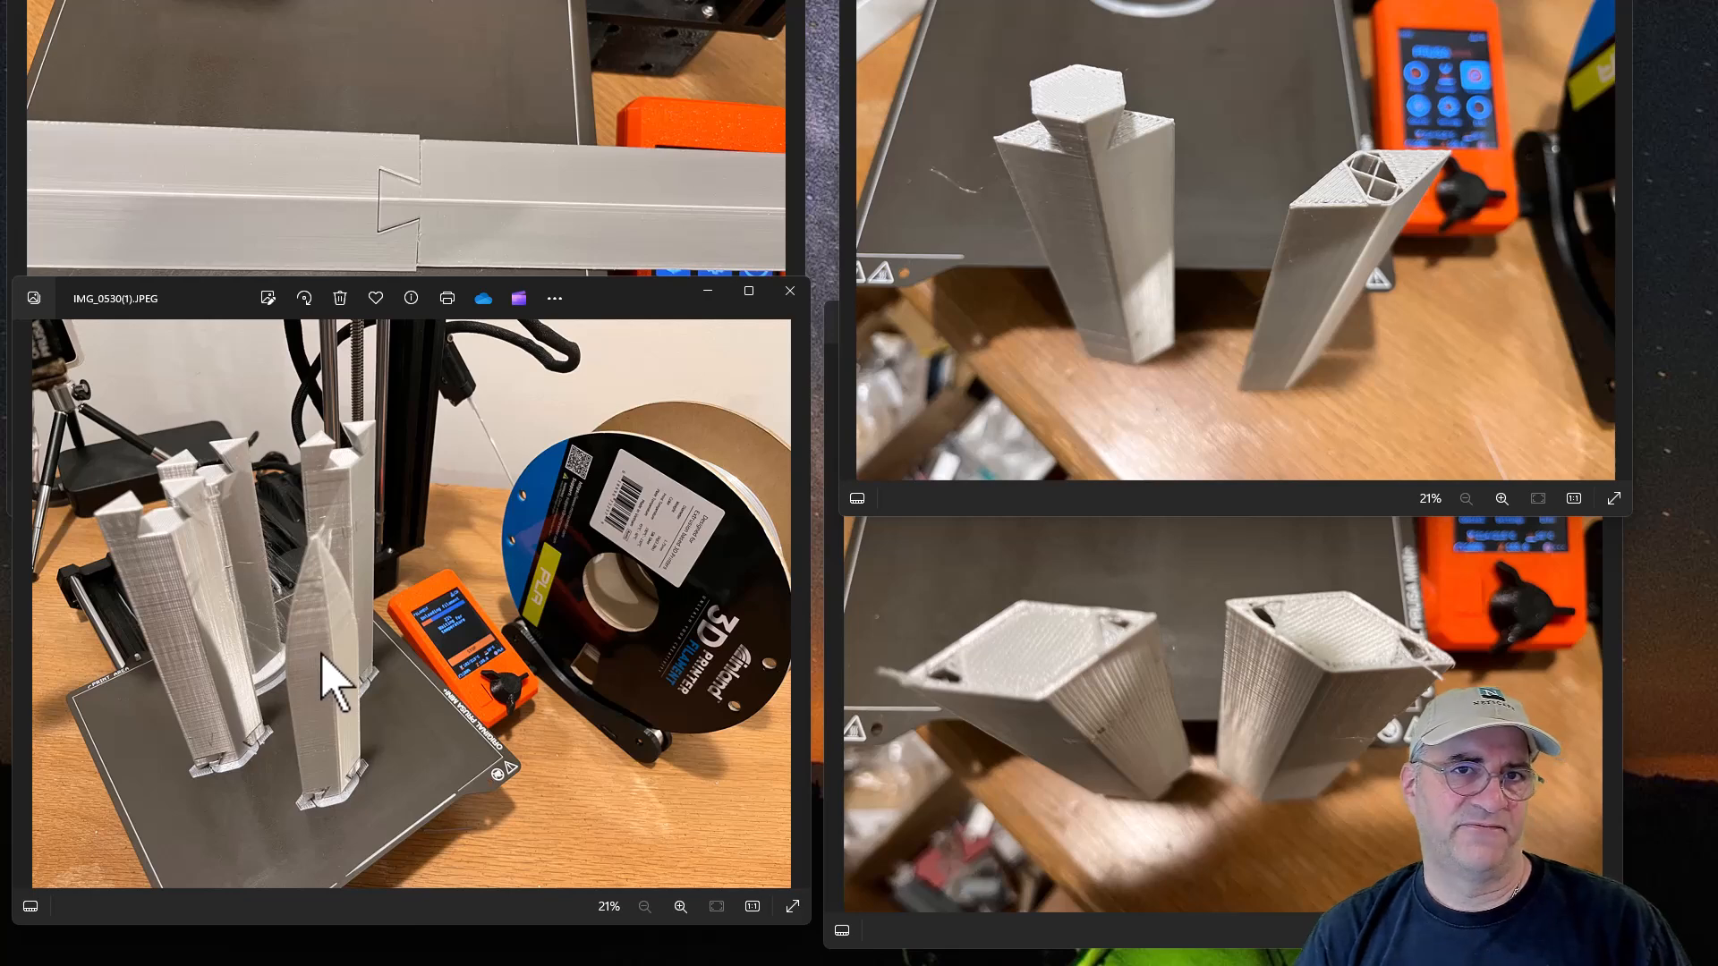
mouse_move(362, 558)
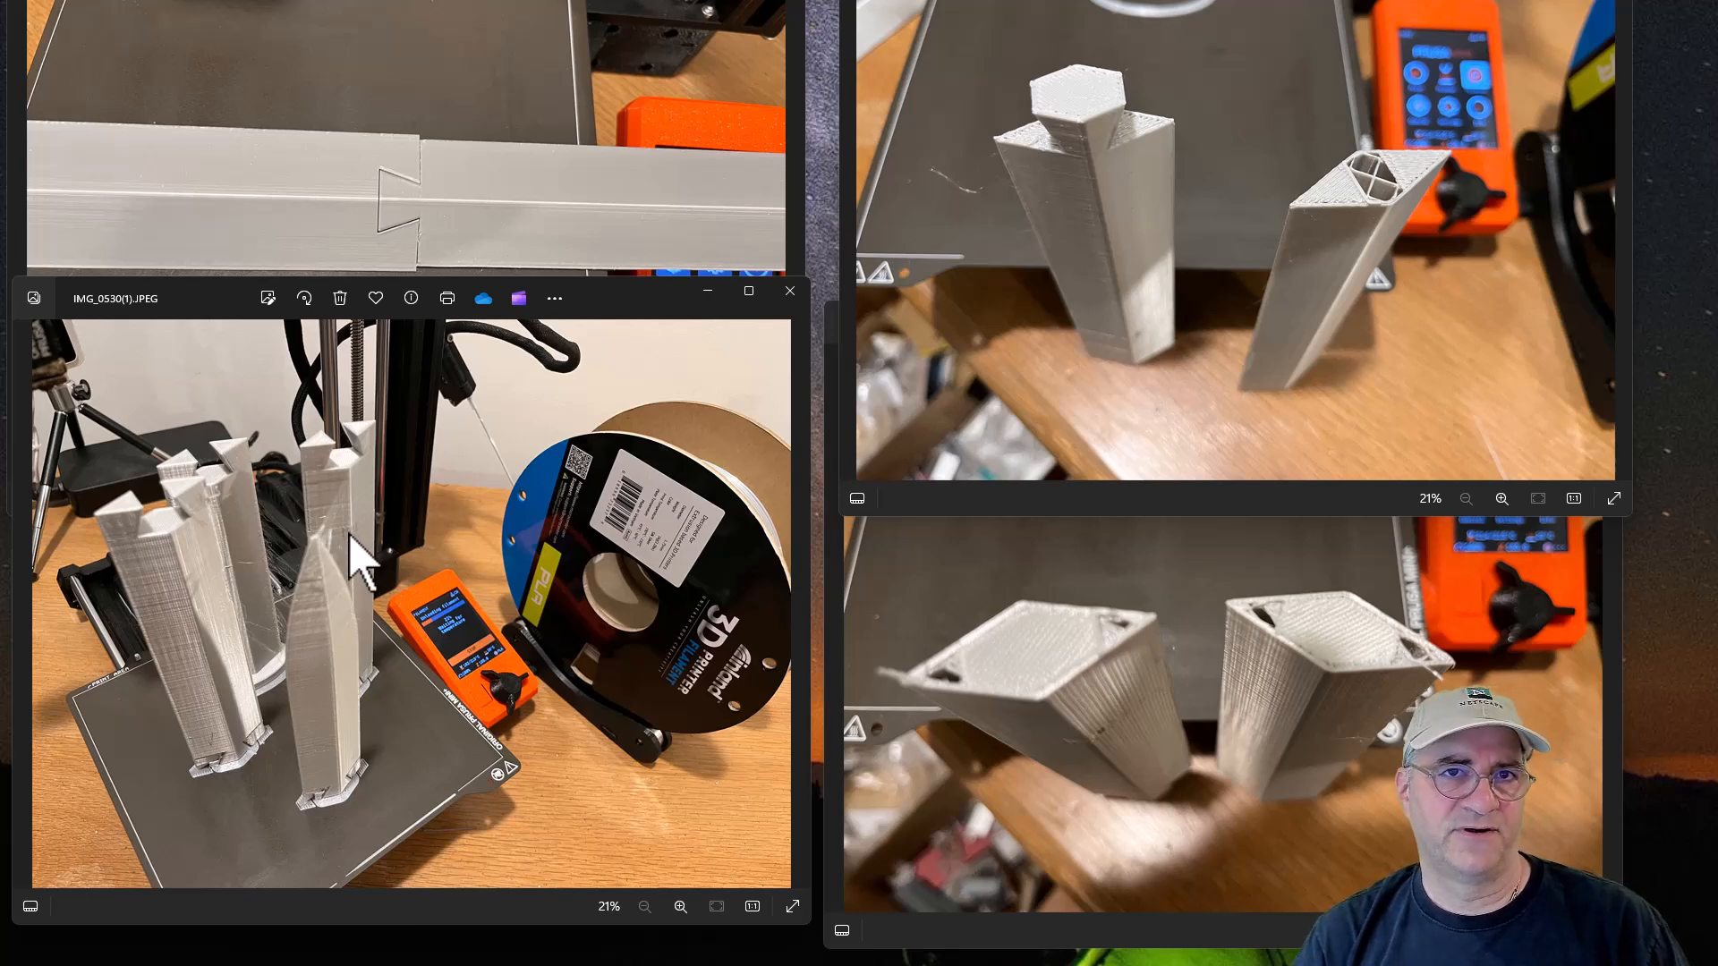
mouse_move(236, 745)
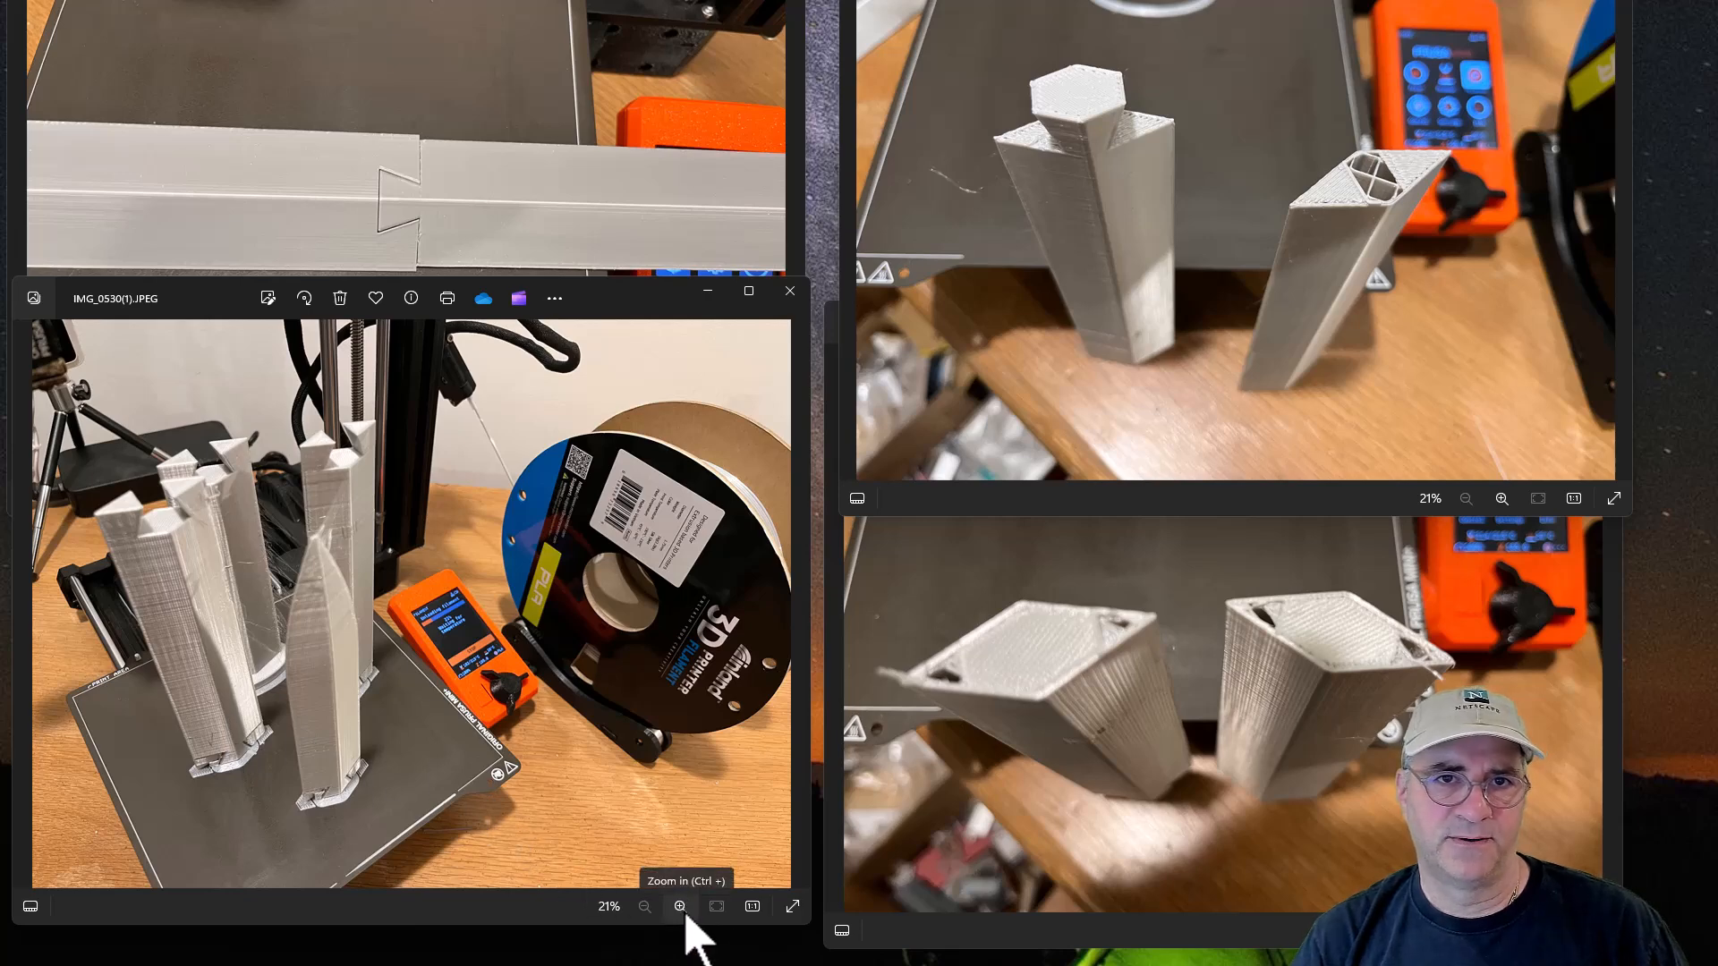
click(680, 906)
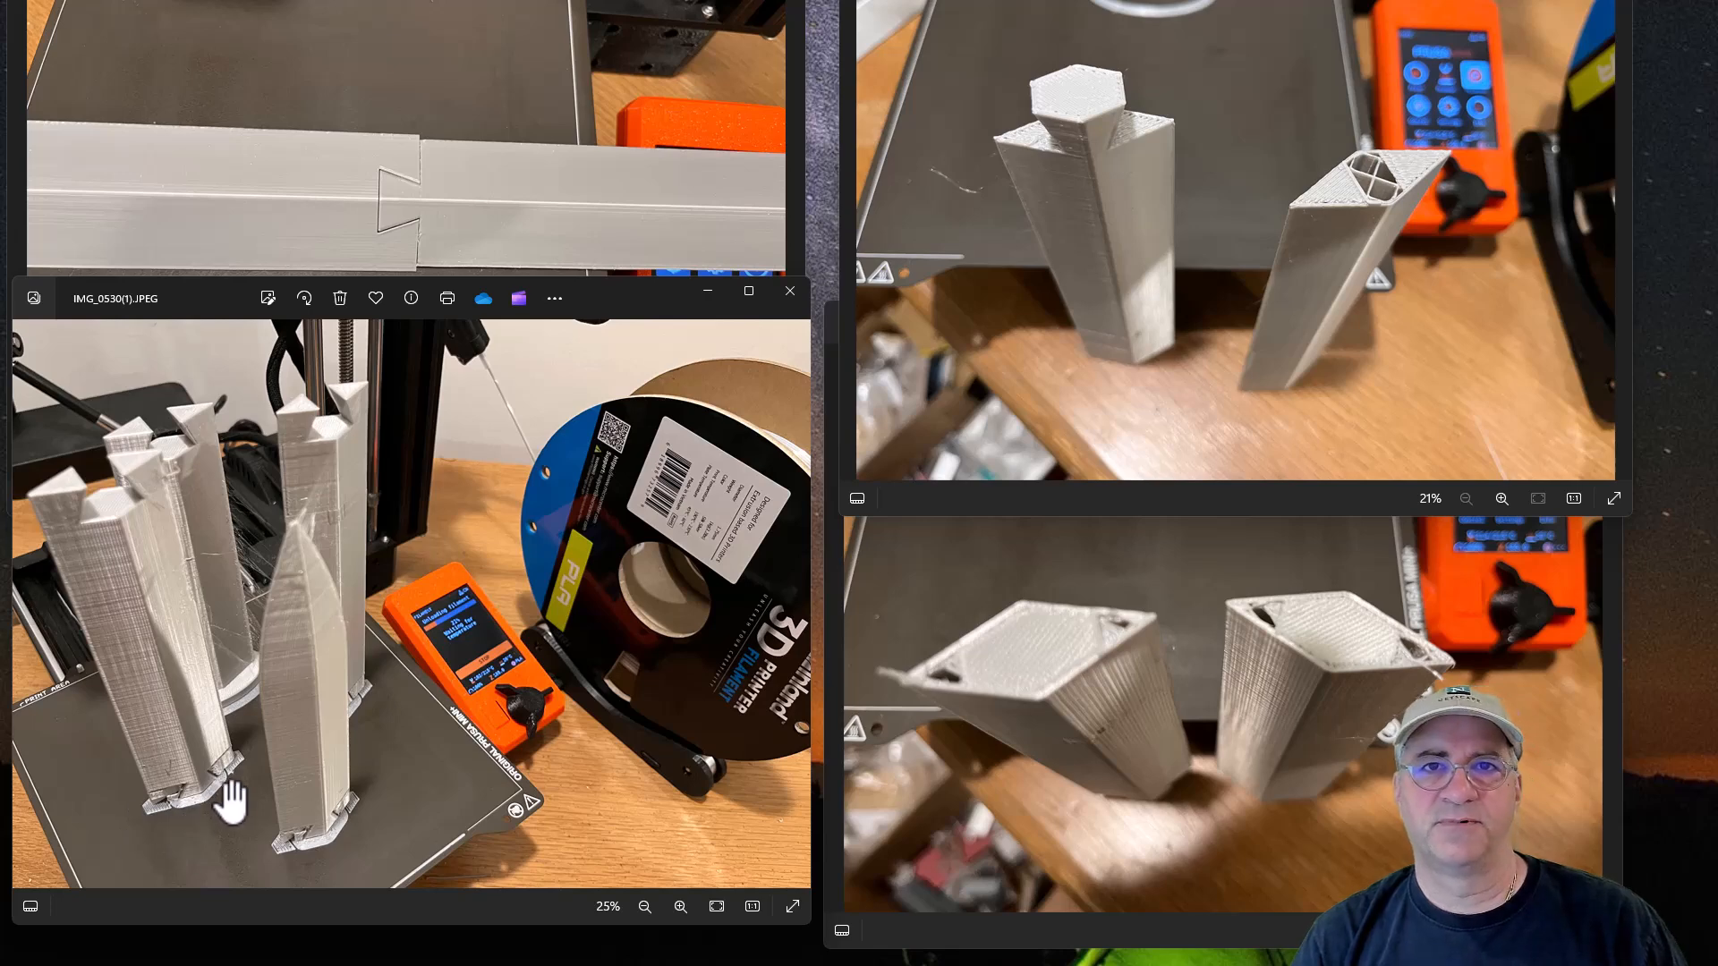
mouse_move(290, 791)
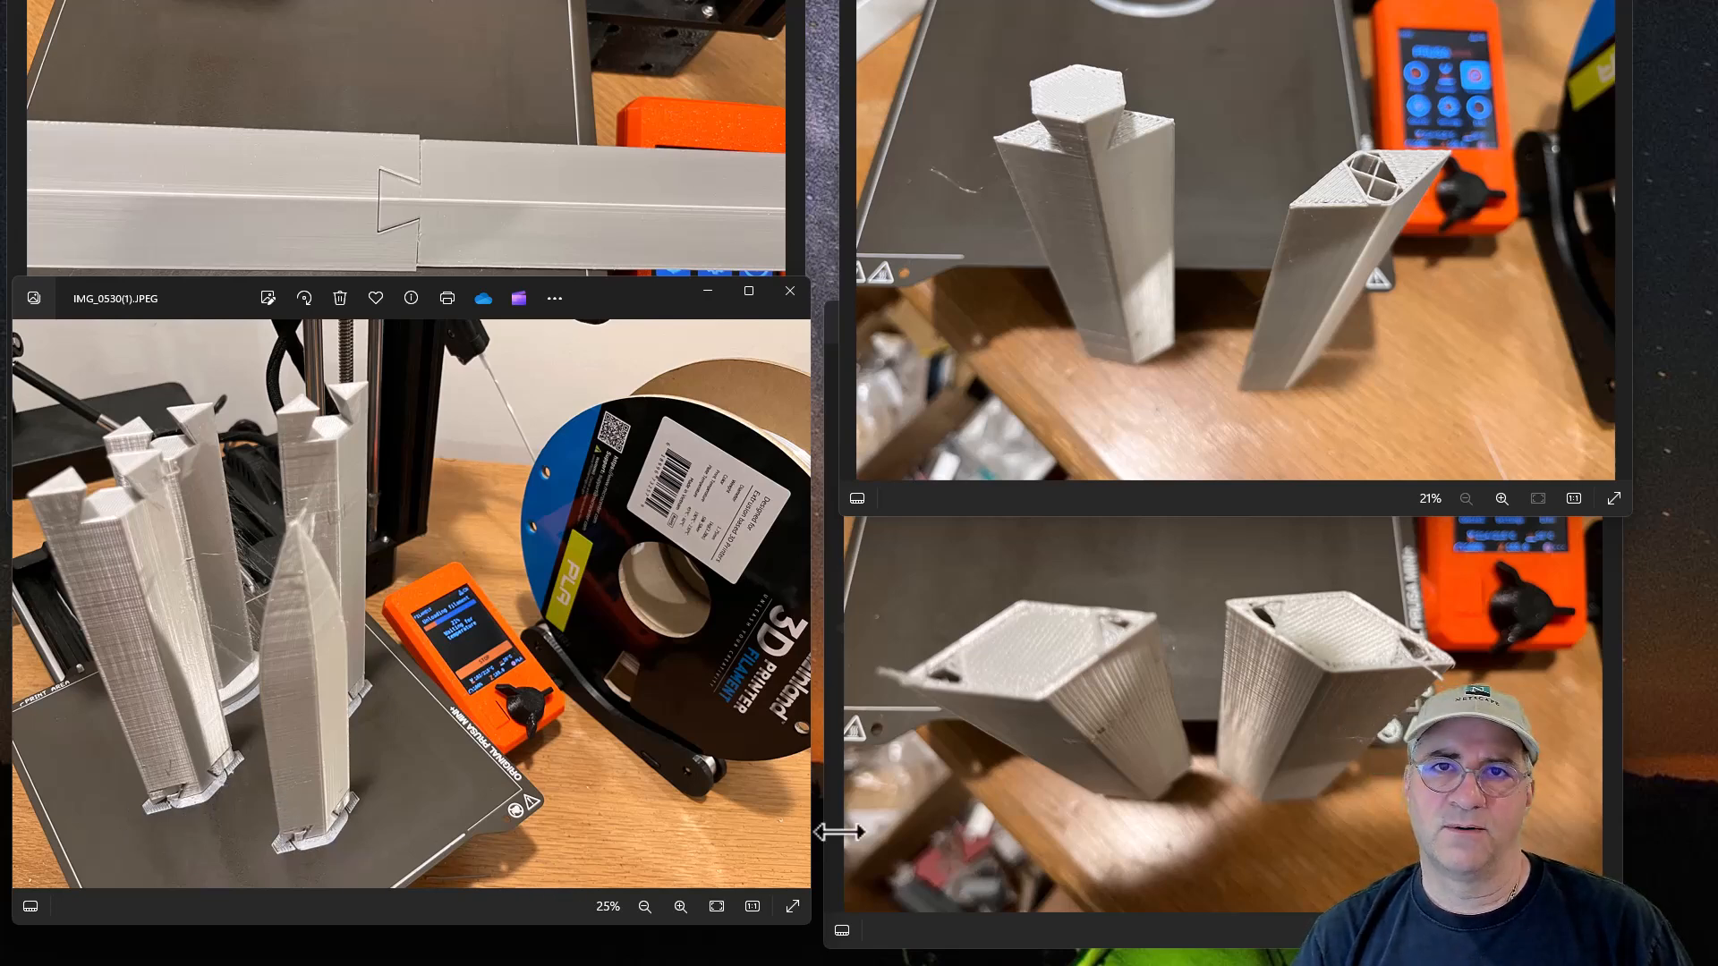
mouse_move(356, 598)
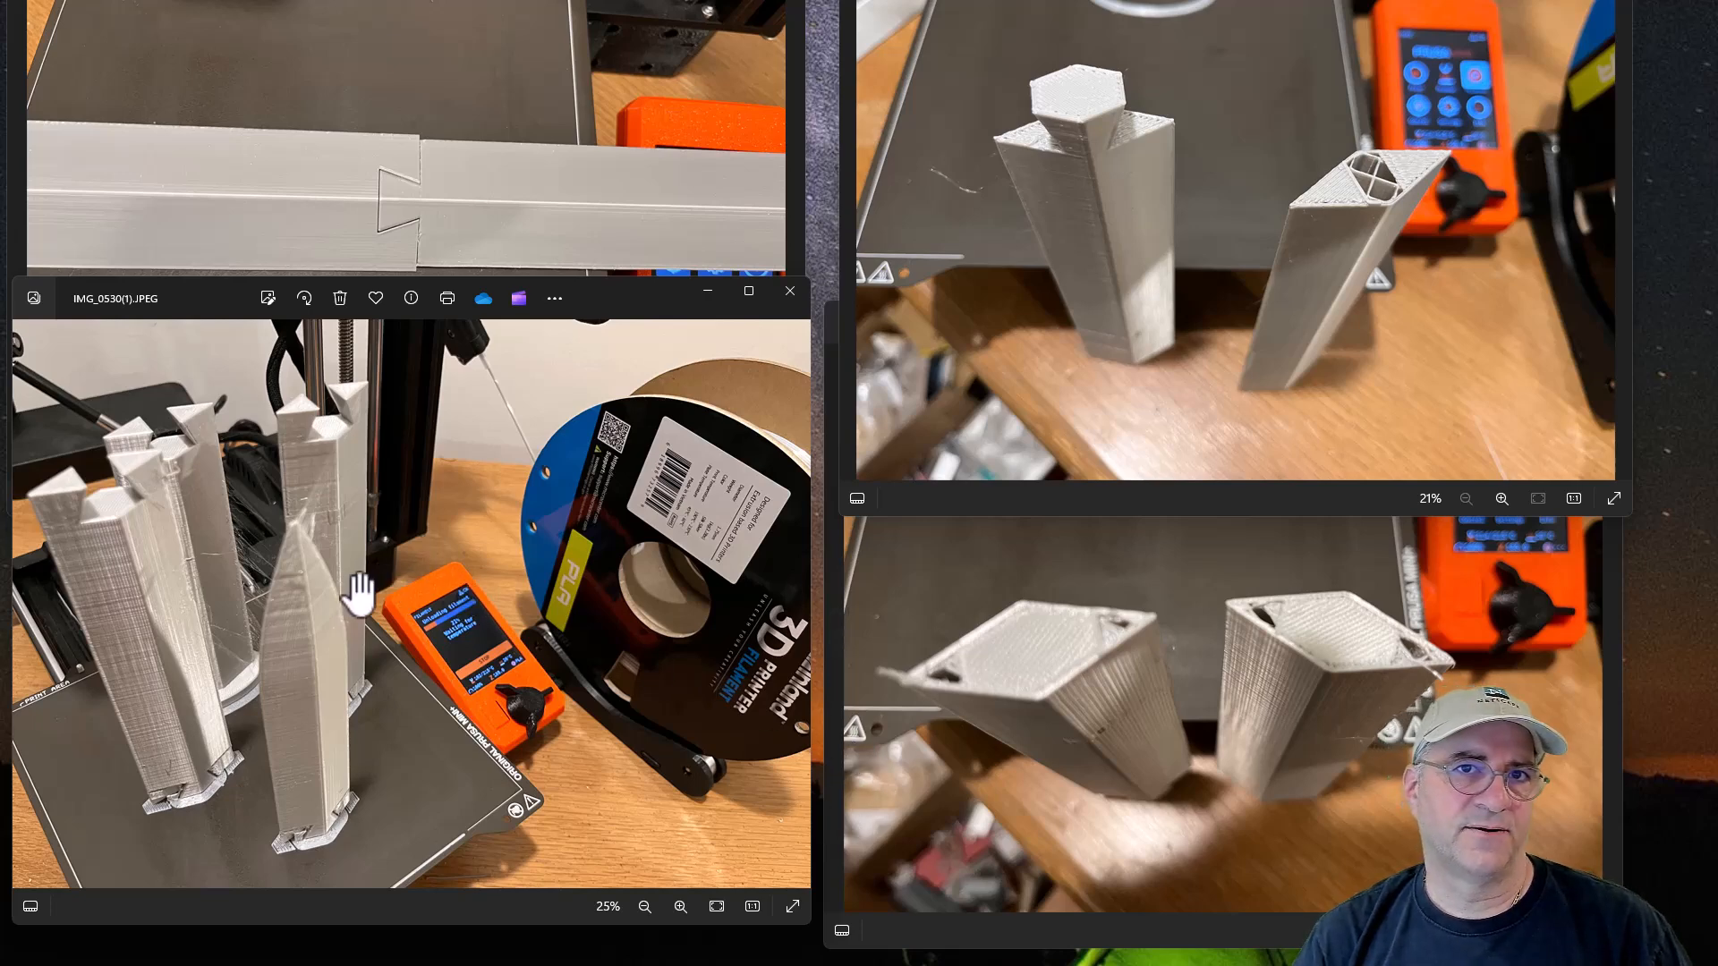
mouse_move(287, 607)
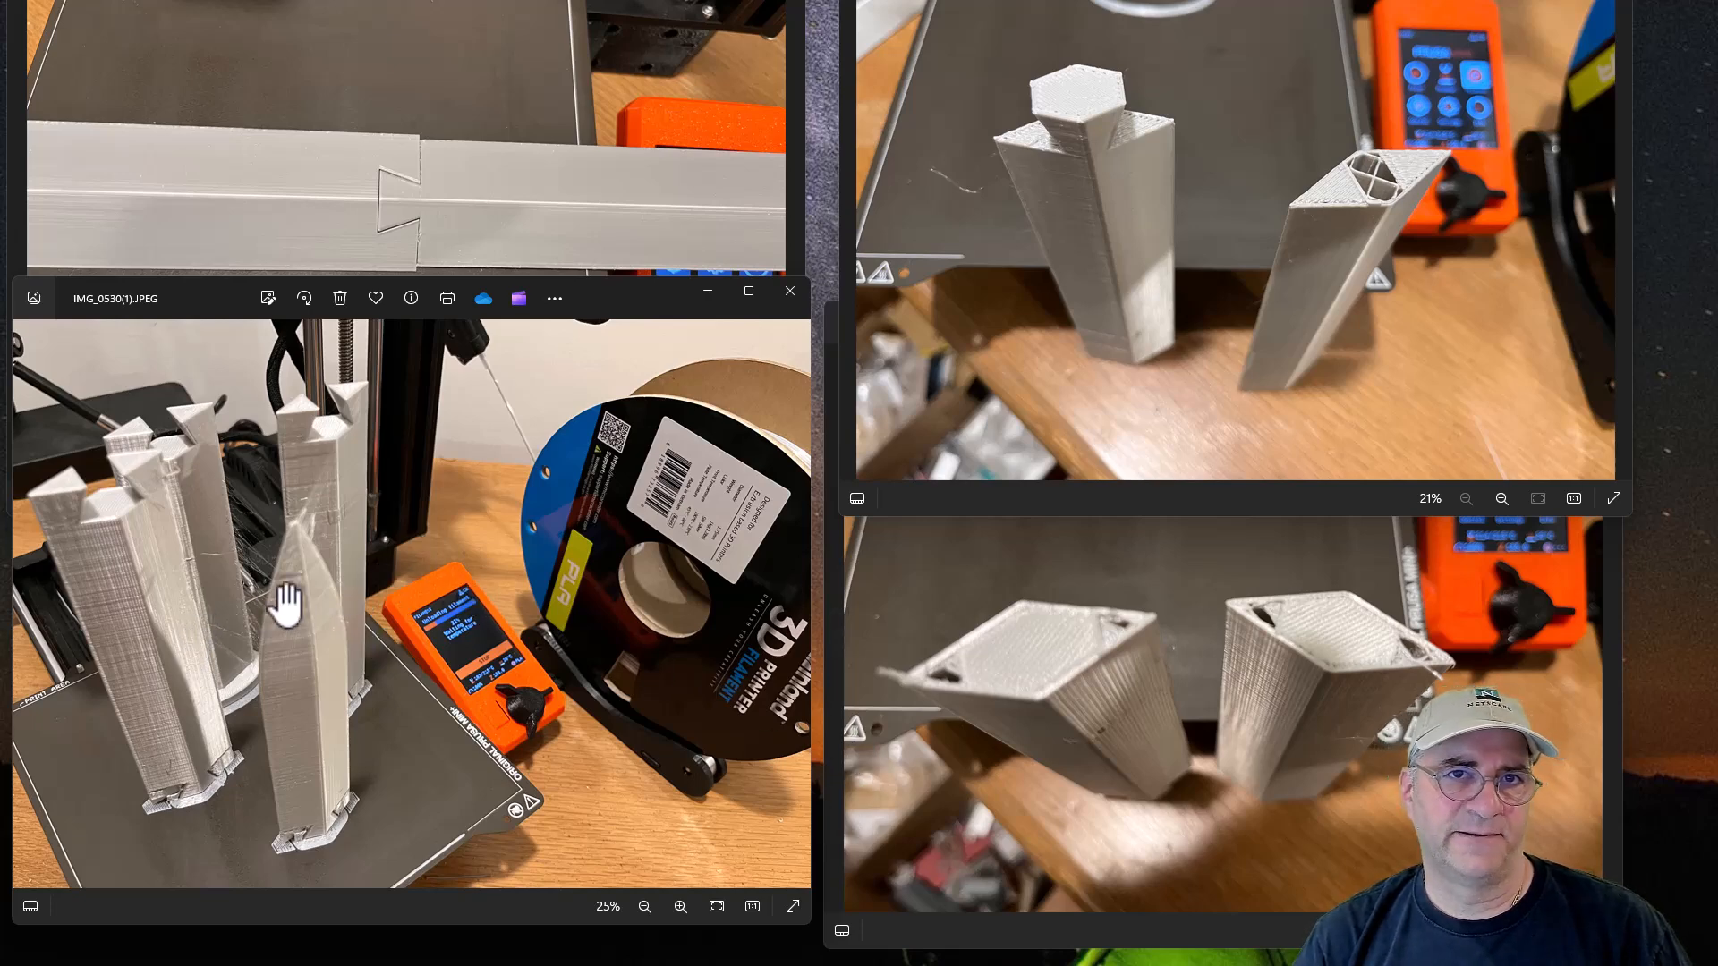
mouse_move(138, 553)
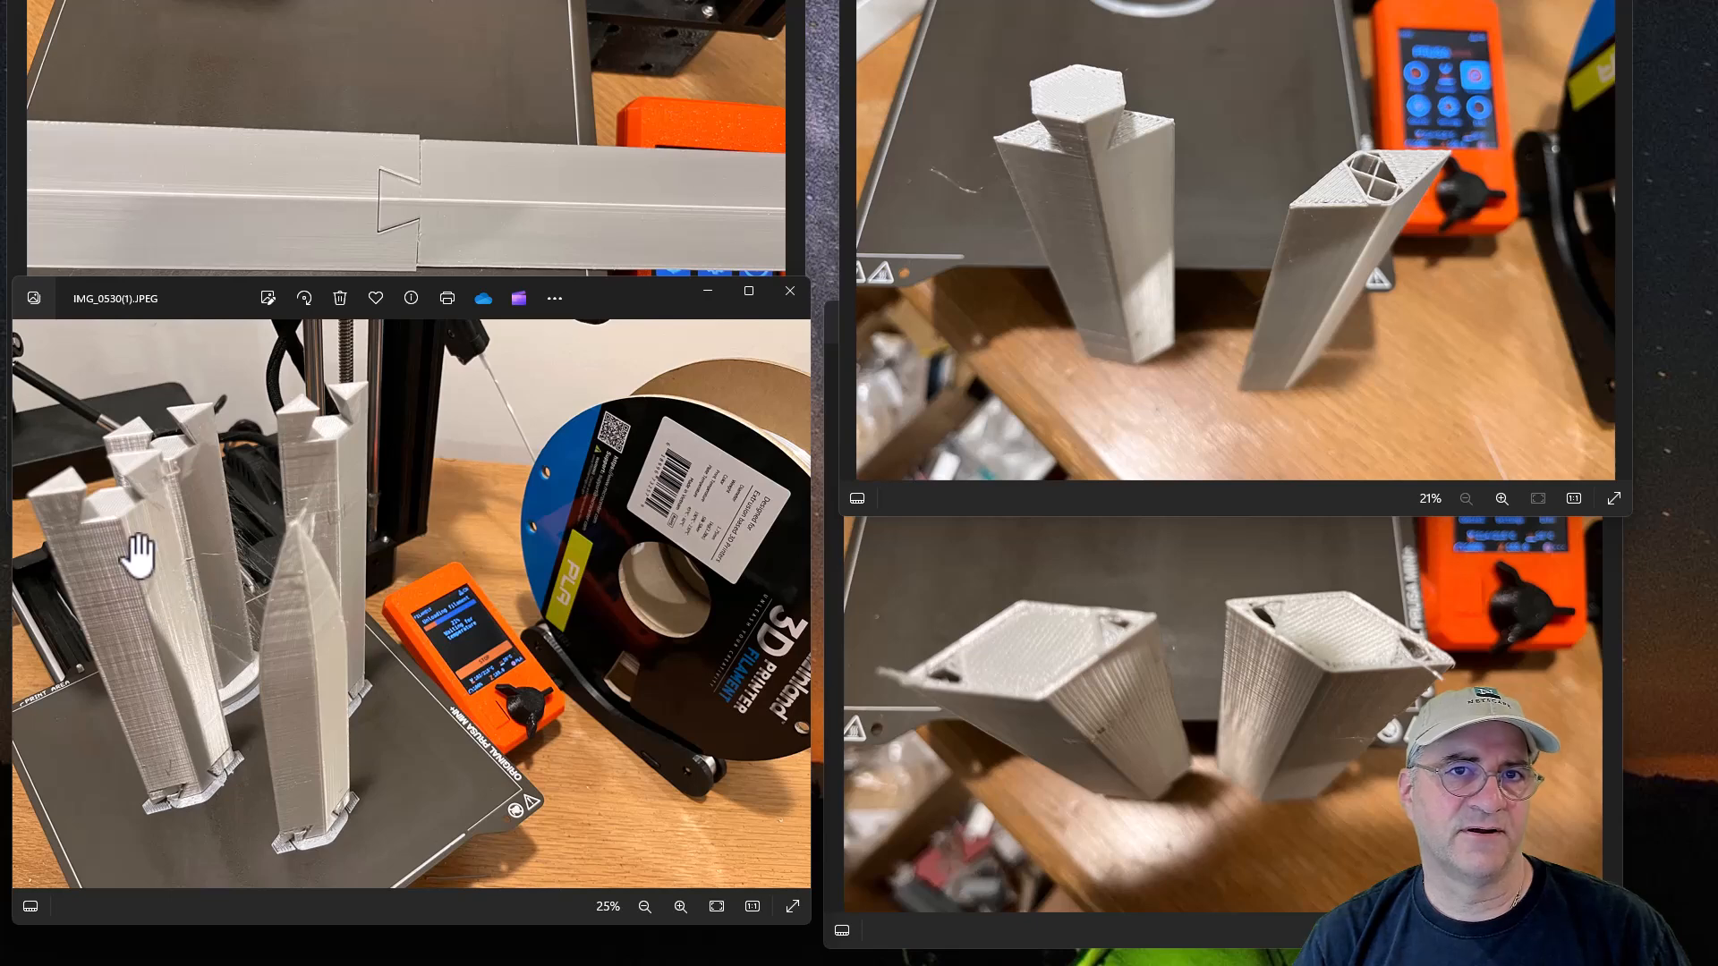
mouse_move(159, 461)
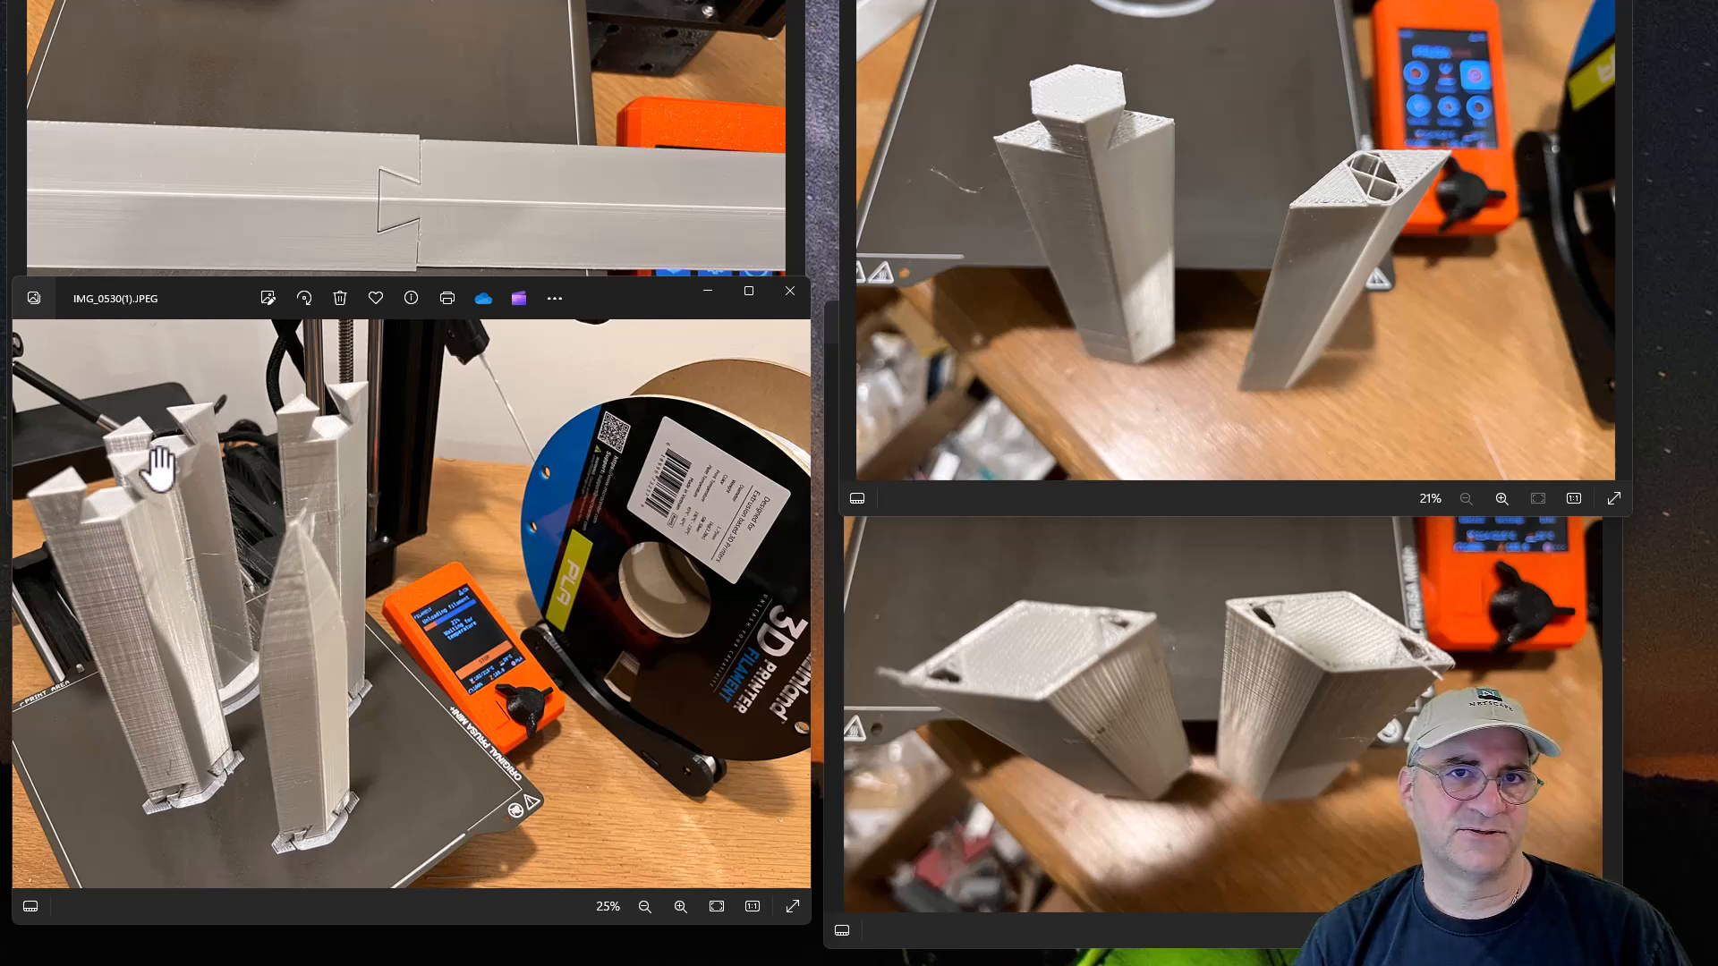
mouse_move(208, 455)
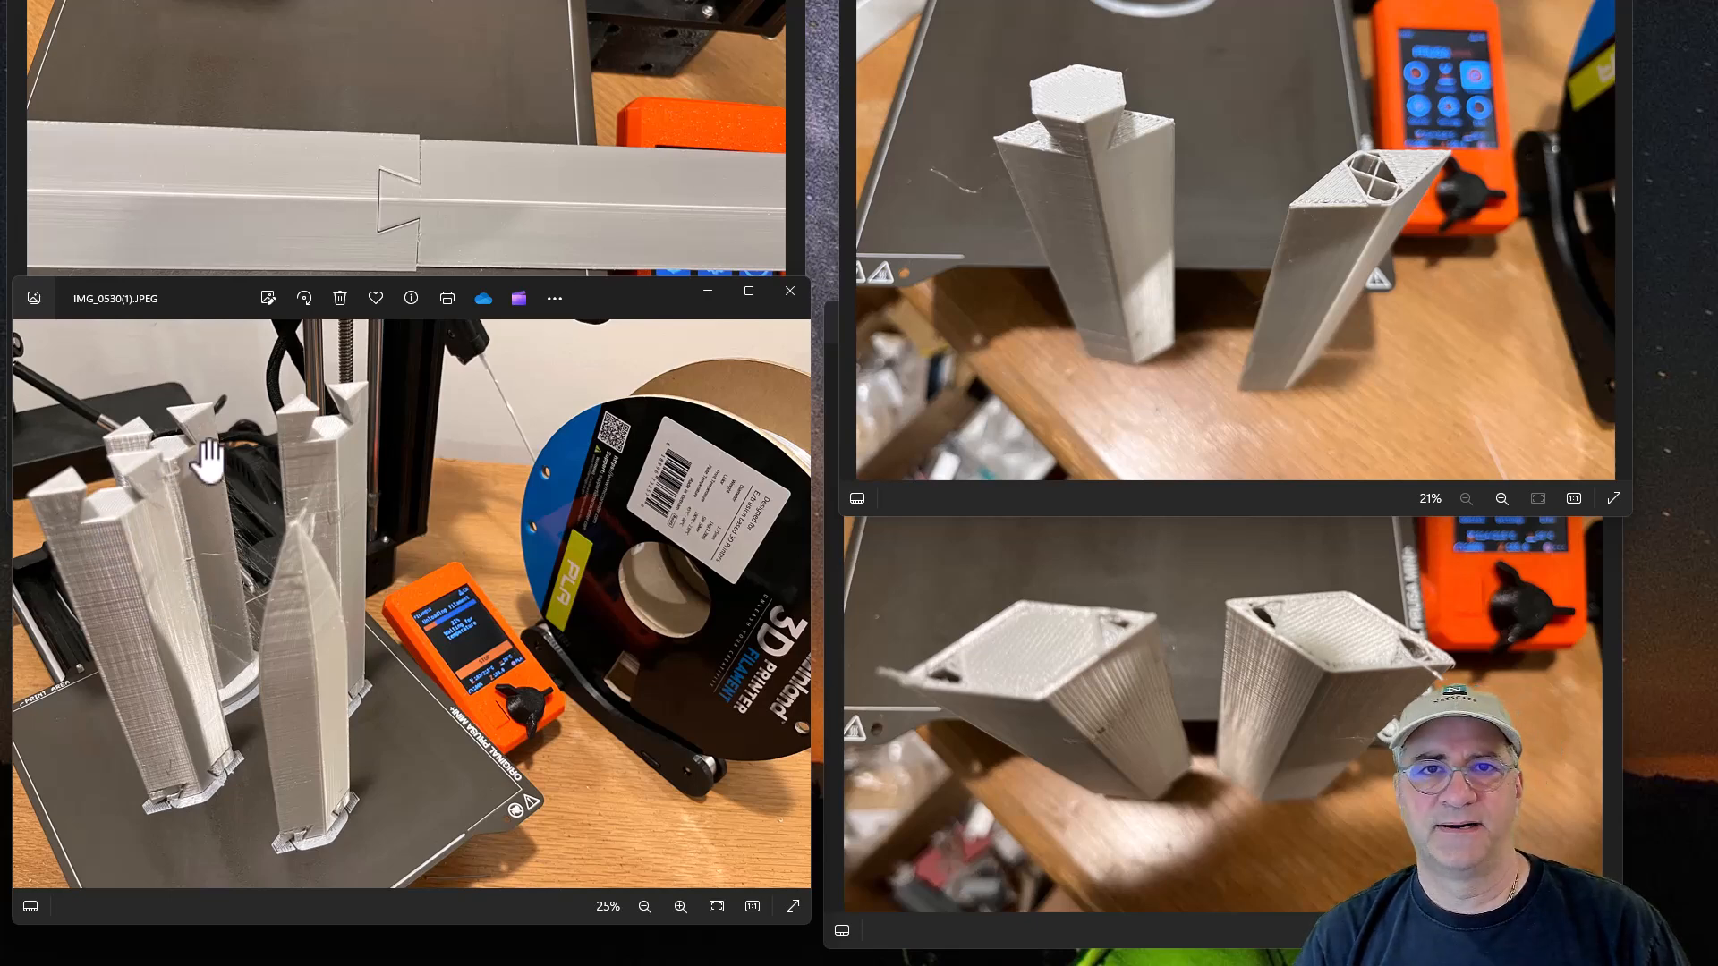
mouse_move(120, 536)
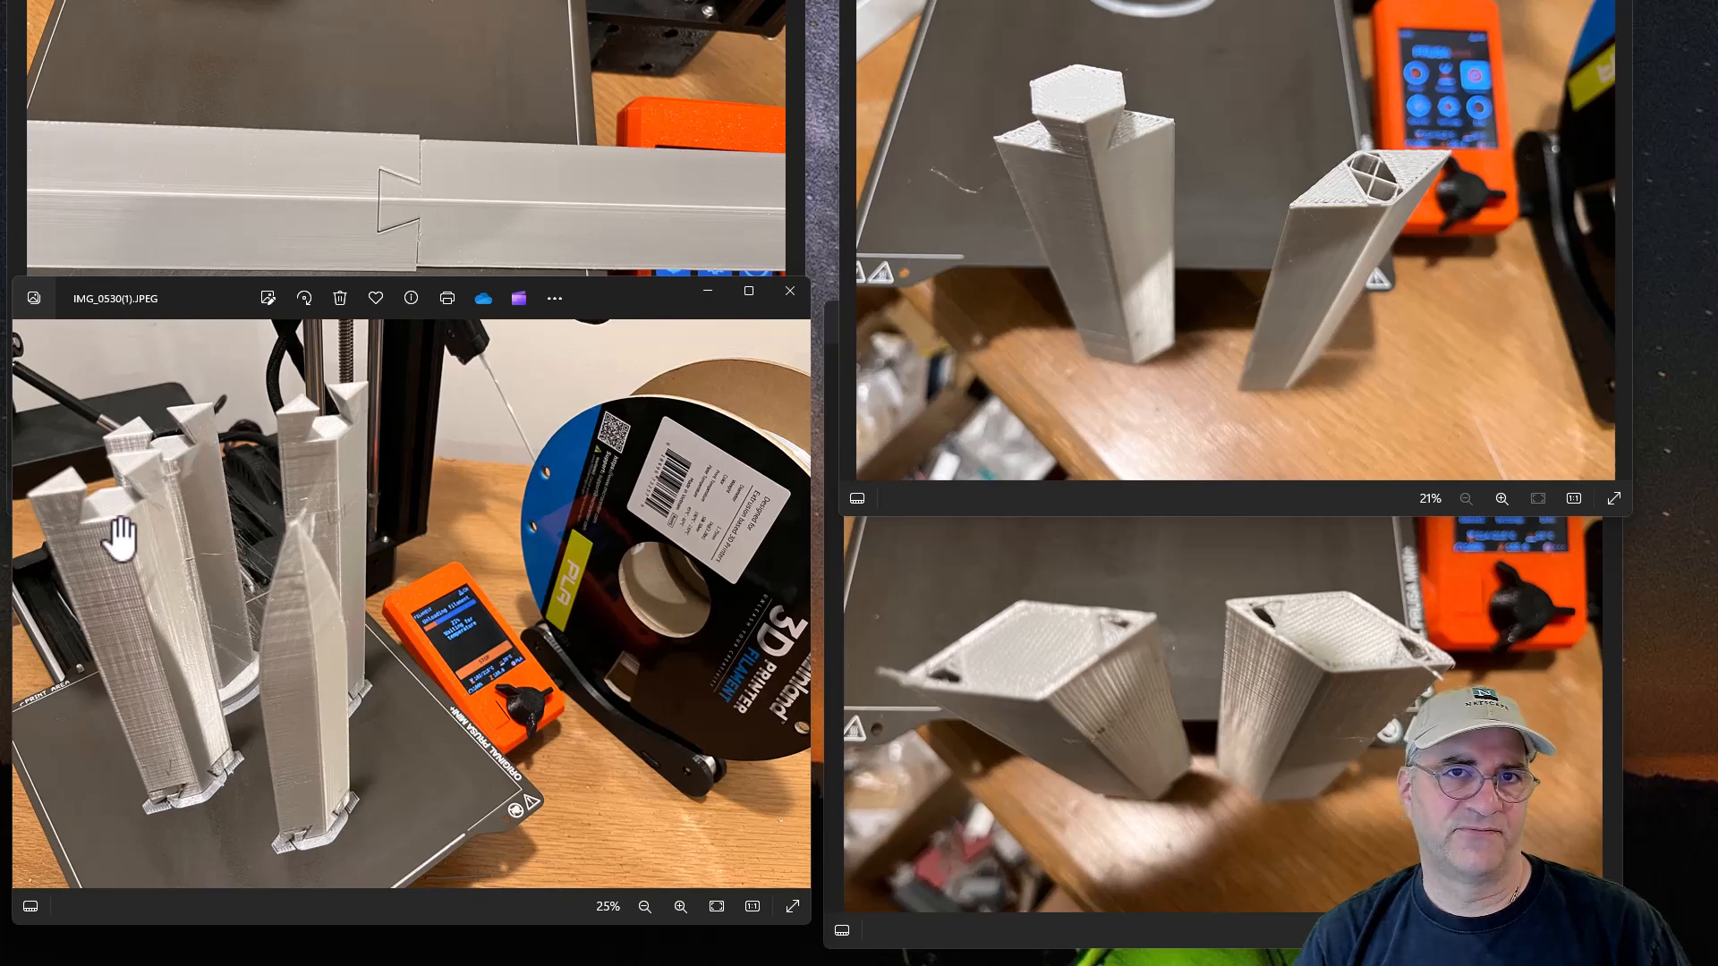
mouse_move(98, 569)
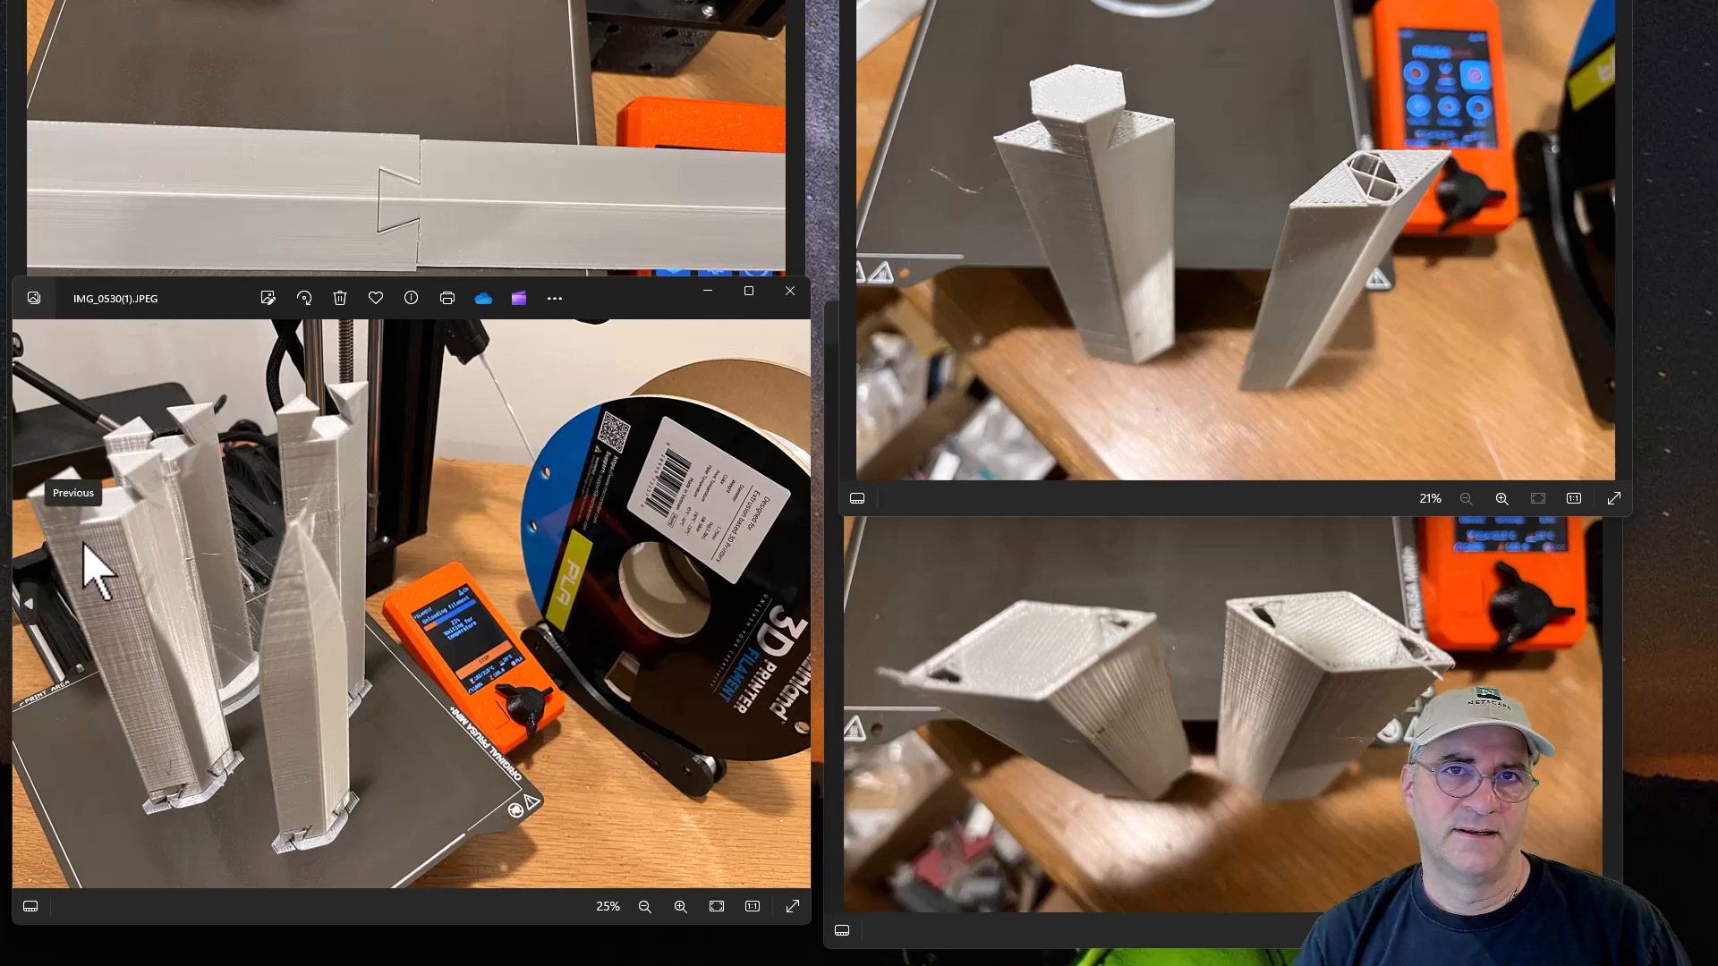
mouse_move(94, 569)
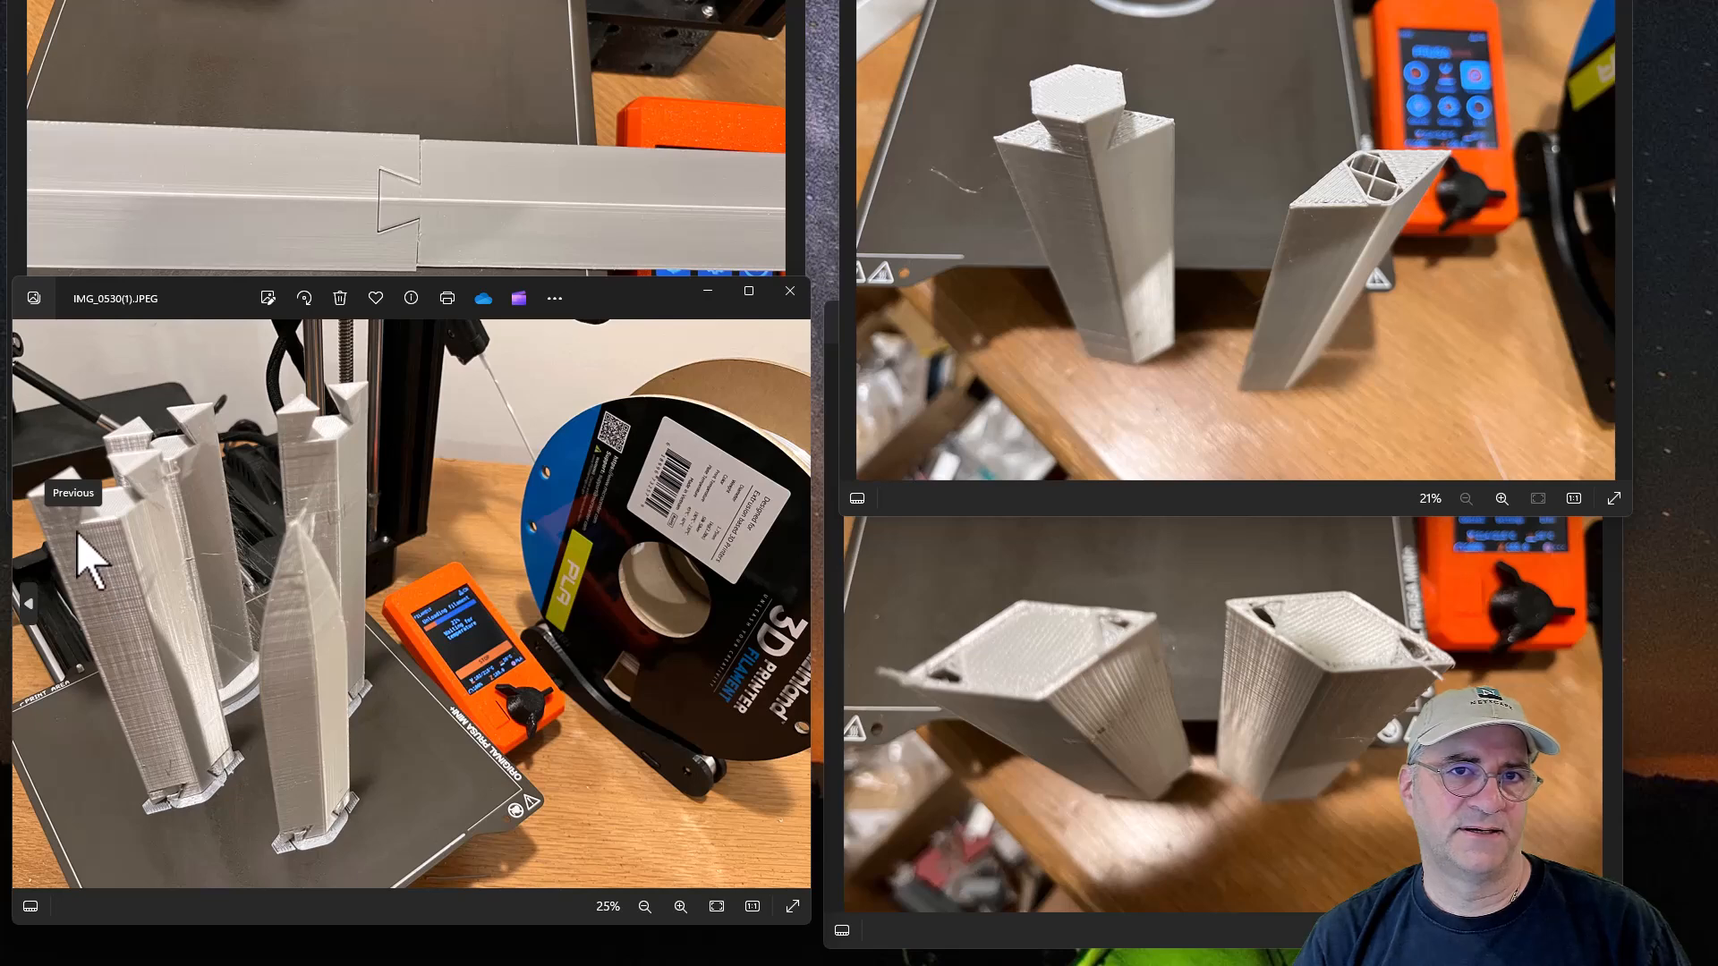
mouse_move(126, 455)
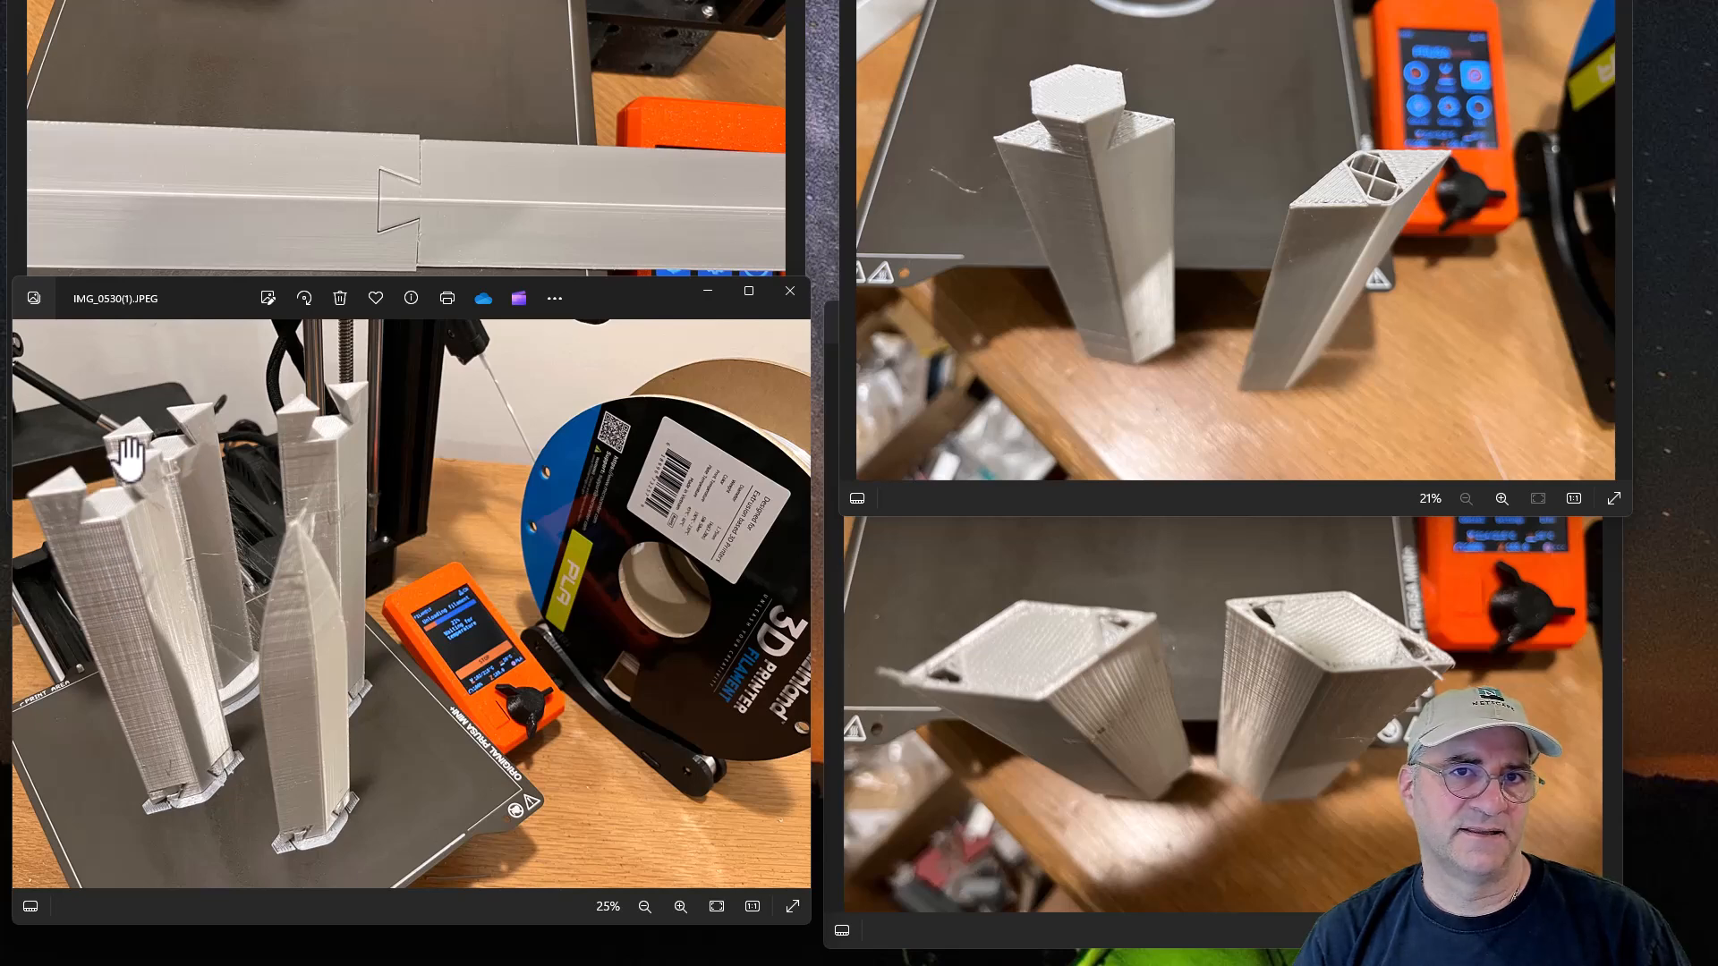
mouse_move(614, 641)
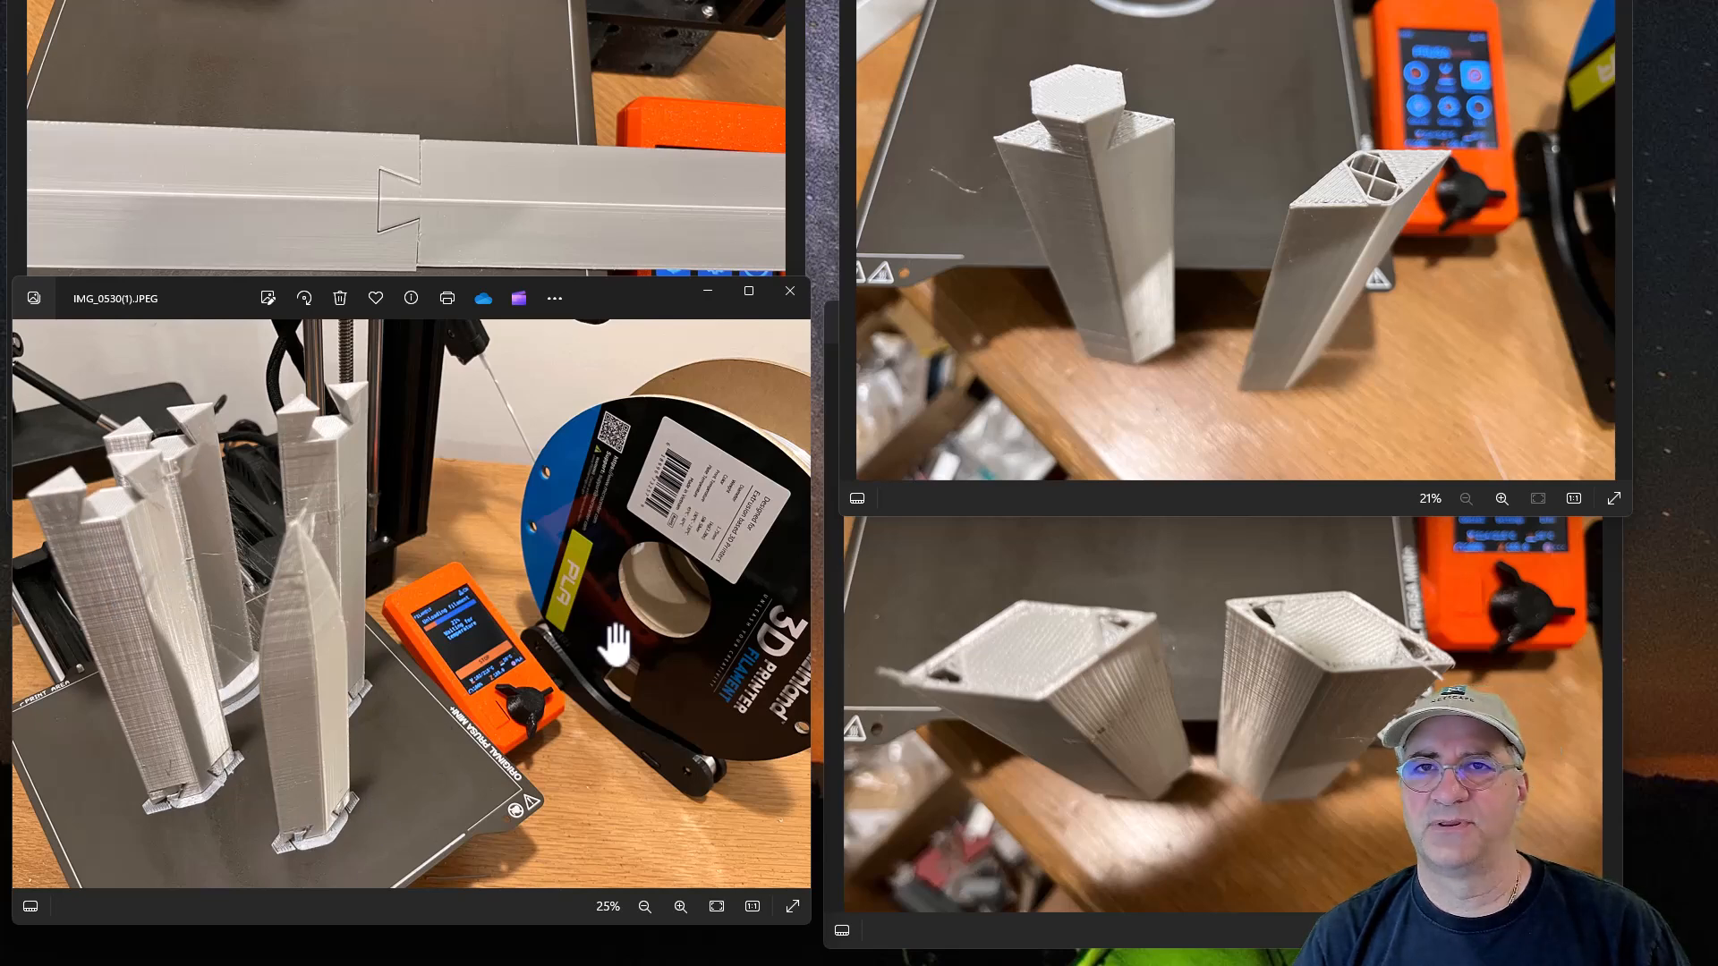
mouse_move(1096, 439)
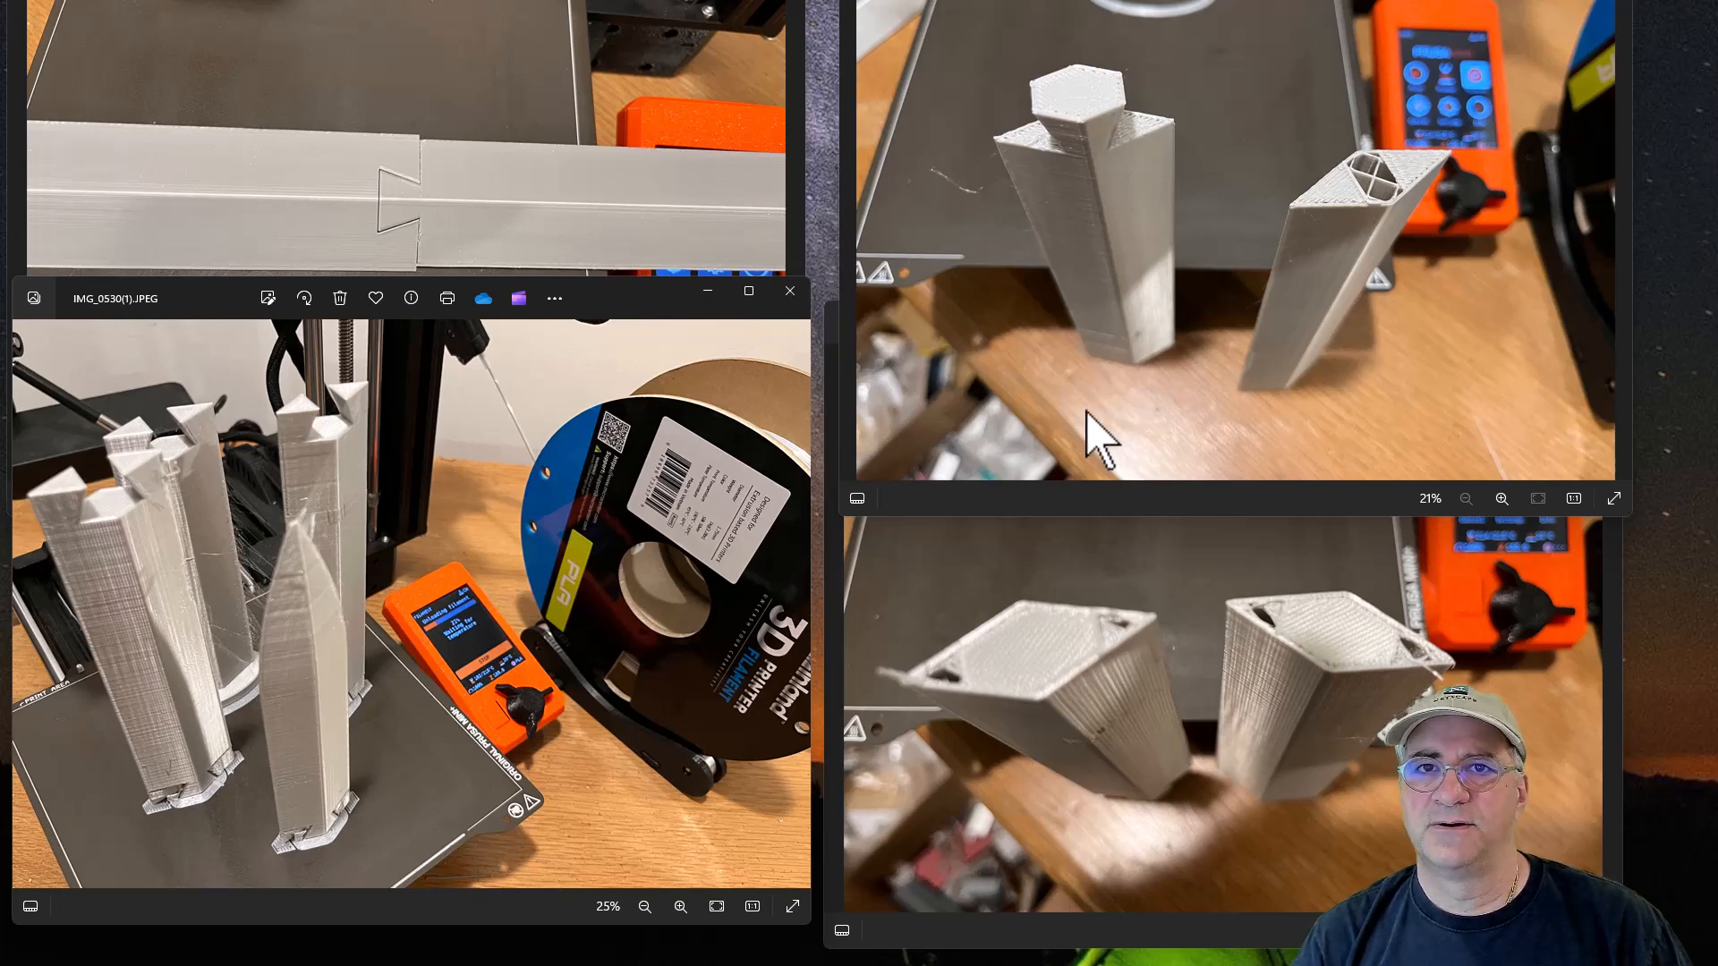
mouse_move(1144, 688)
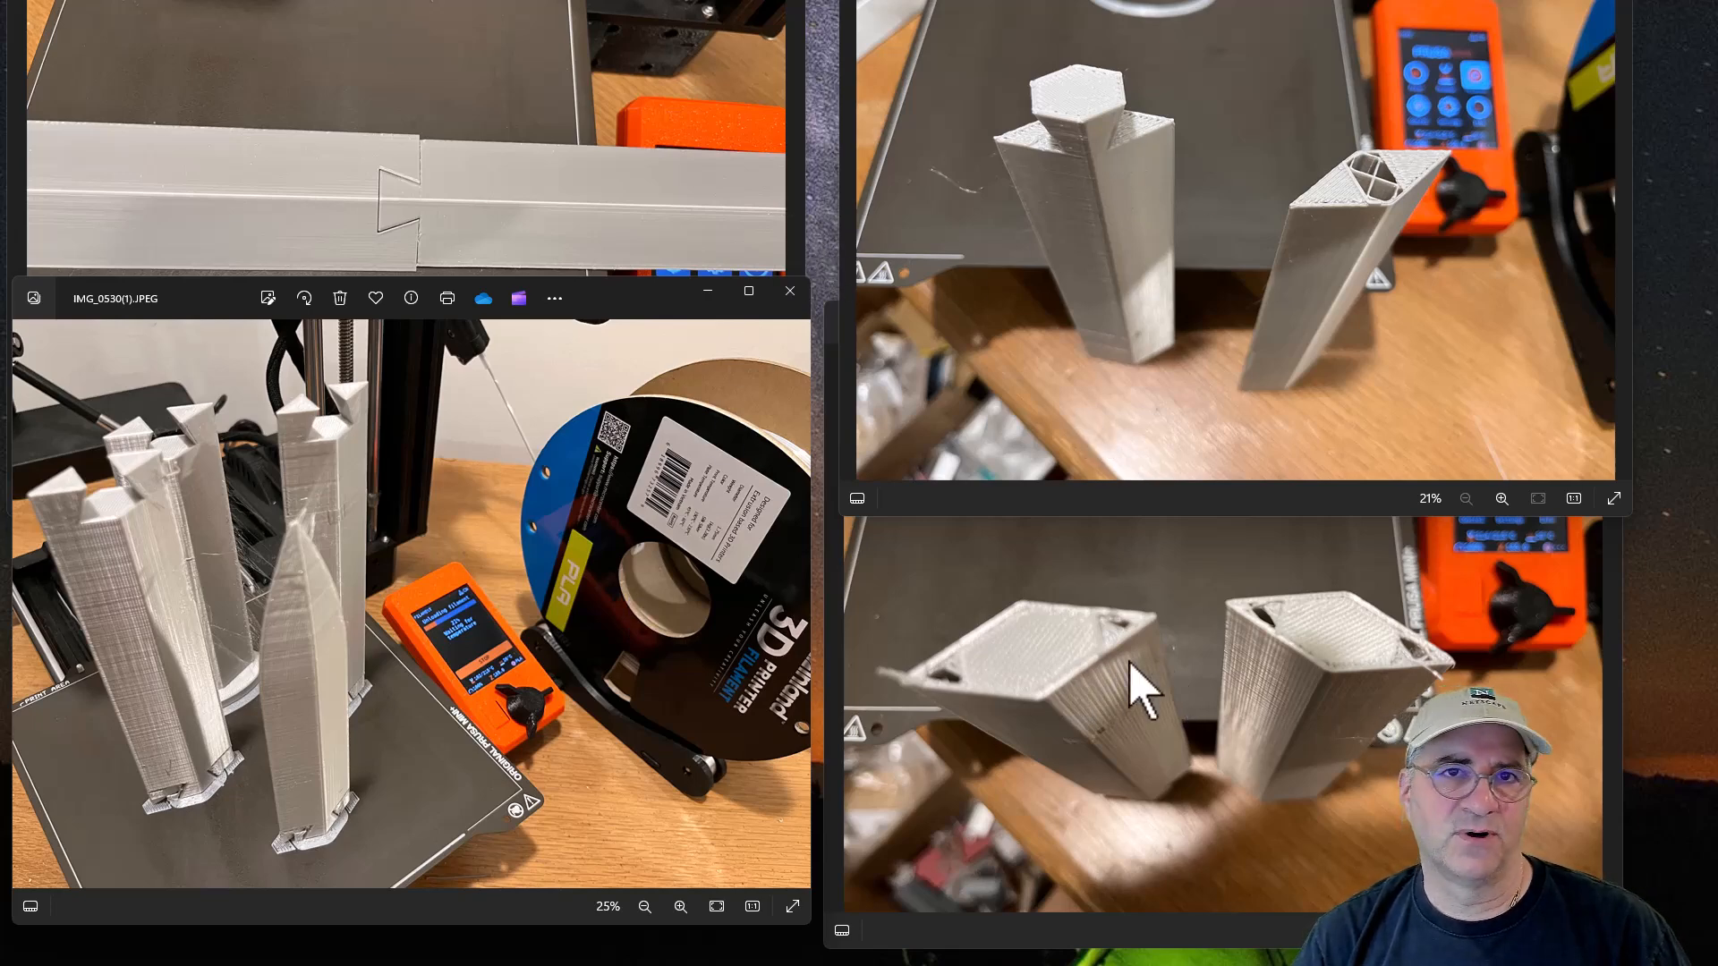
mouse_move(304, 455)
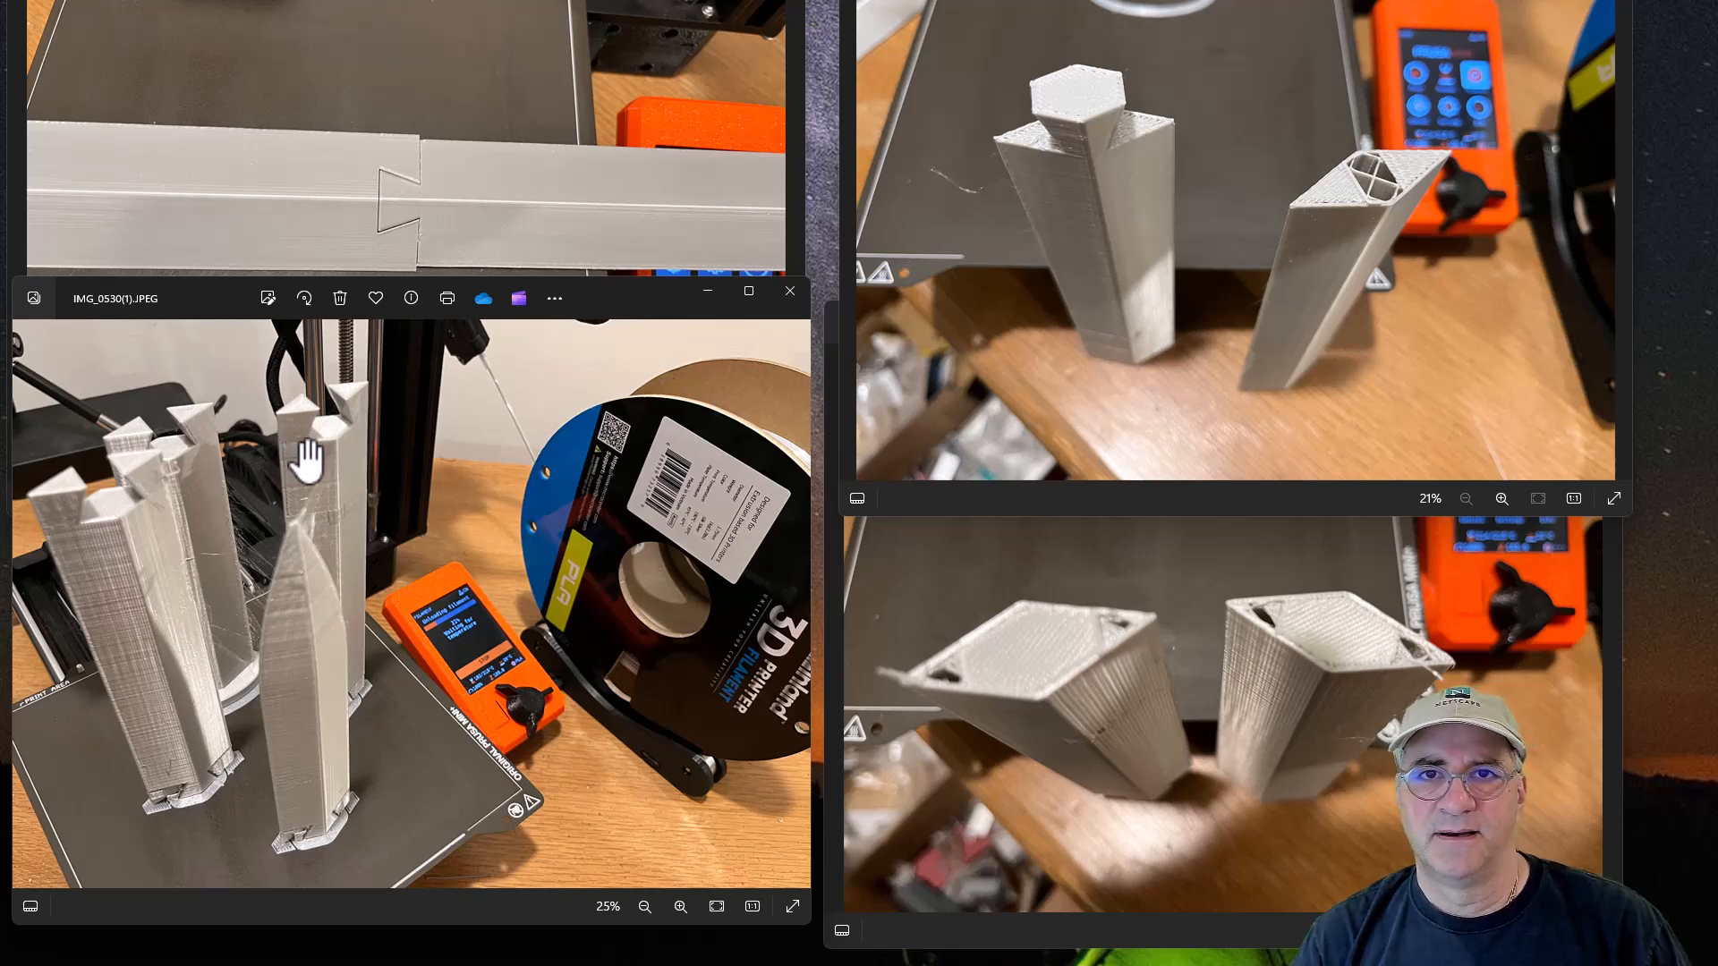
mouse_move(389, 476)
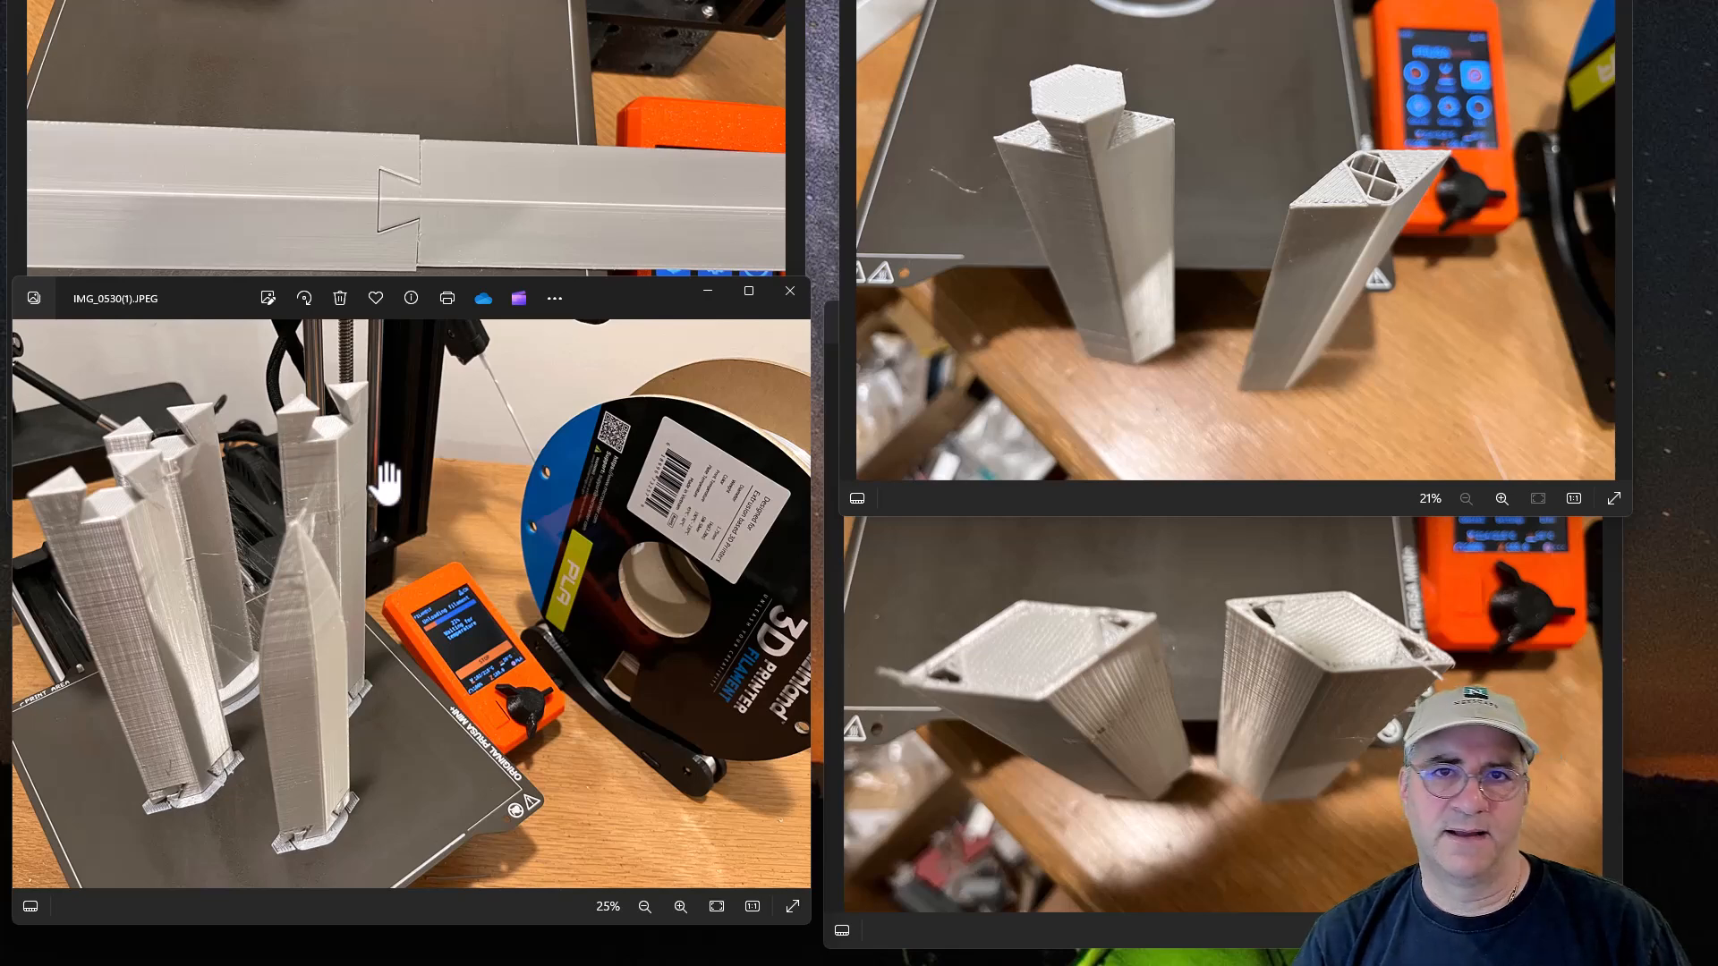
mouse_move(325, 465)
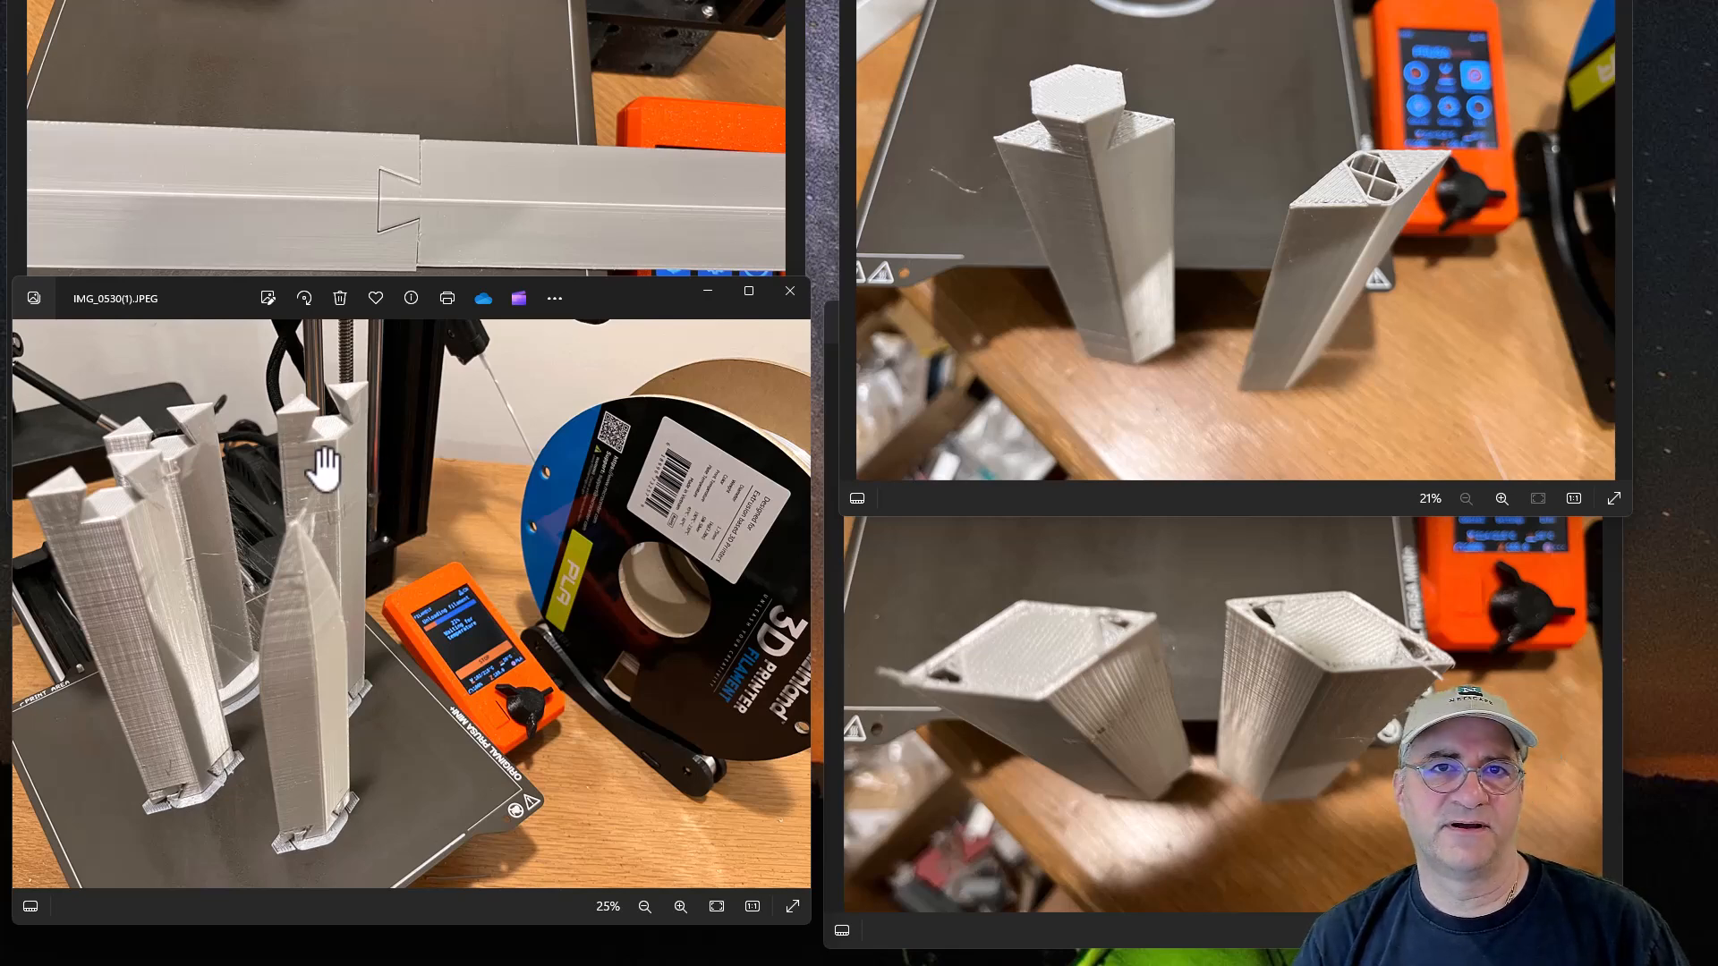
mouse_move(1299, 652)
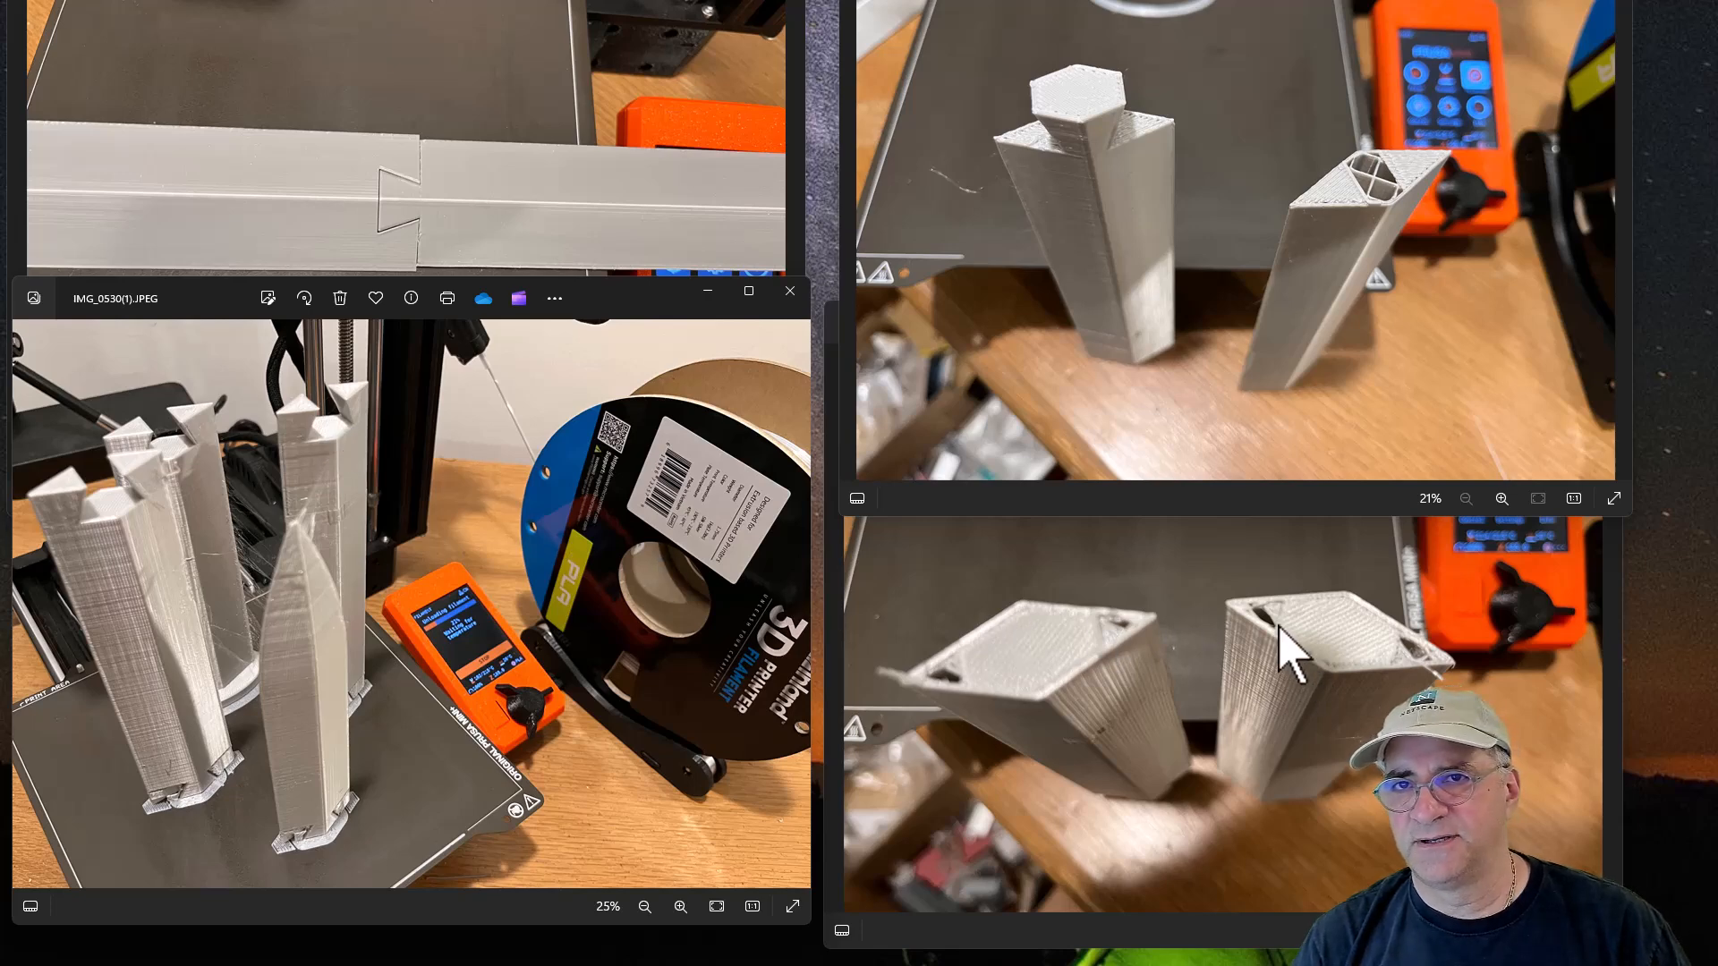
mouse_move(1403, 675)
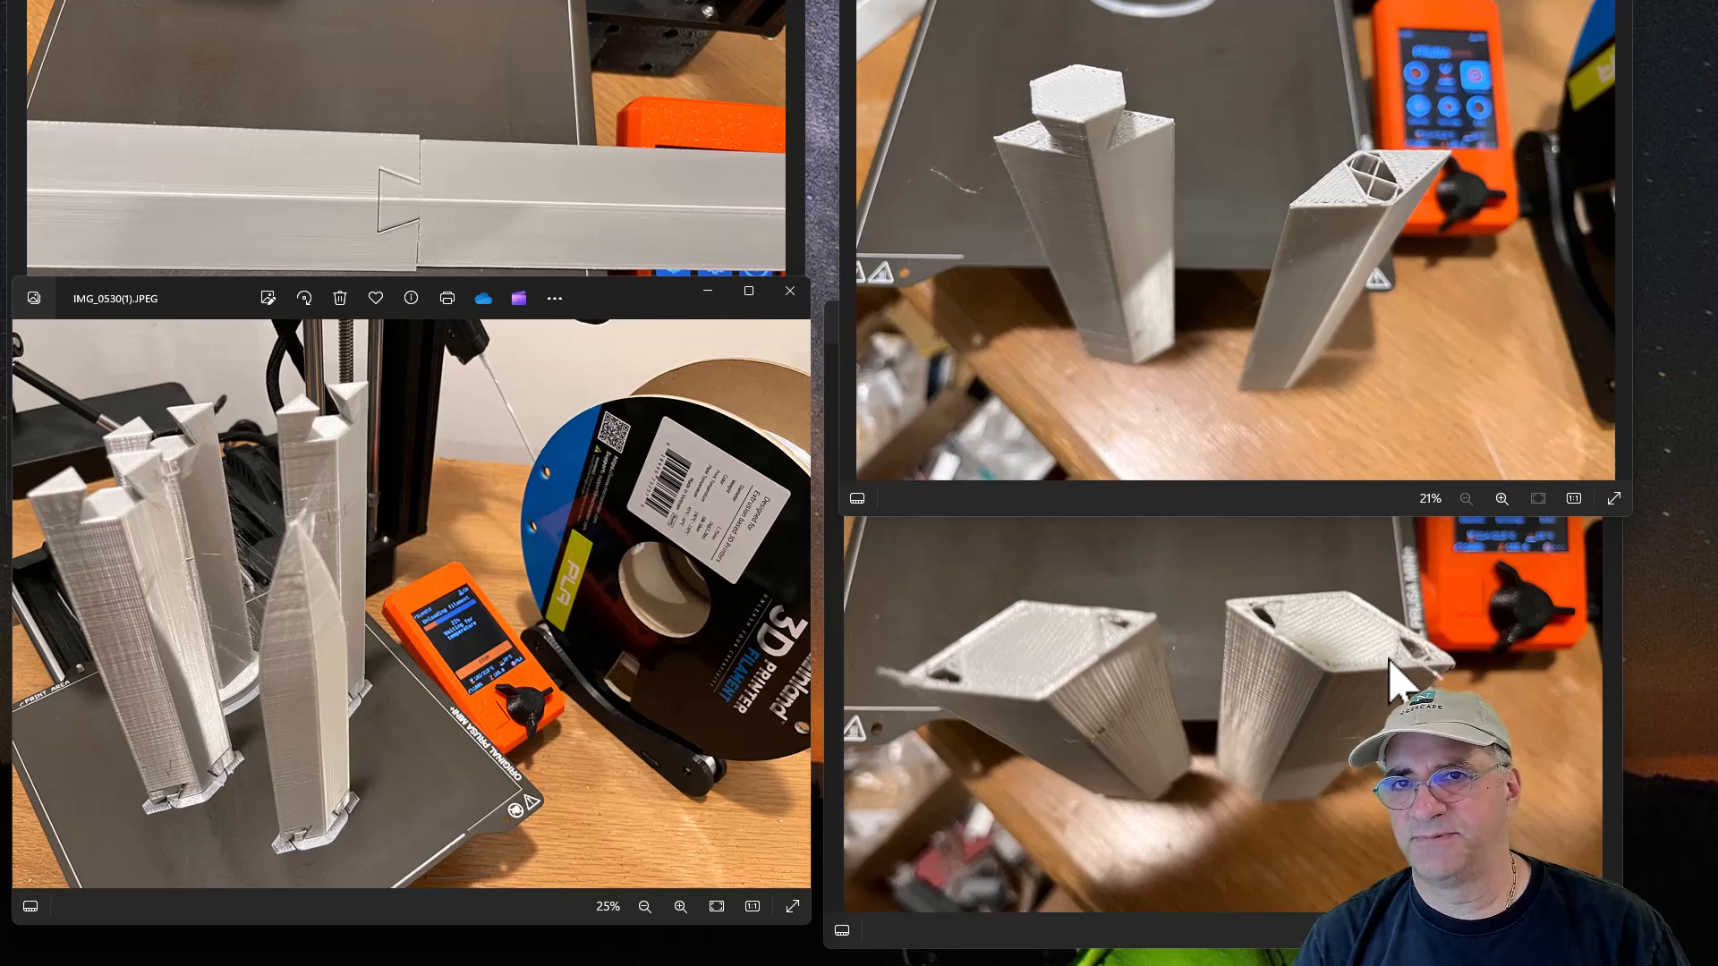
mouse_move(1305, 651)
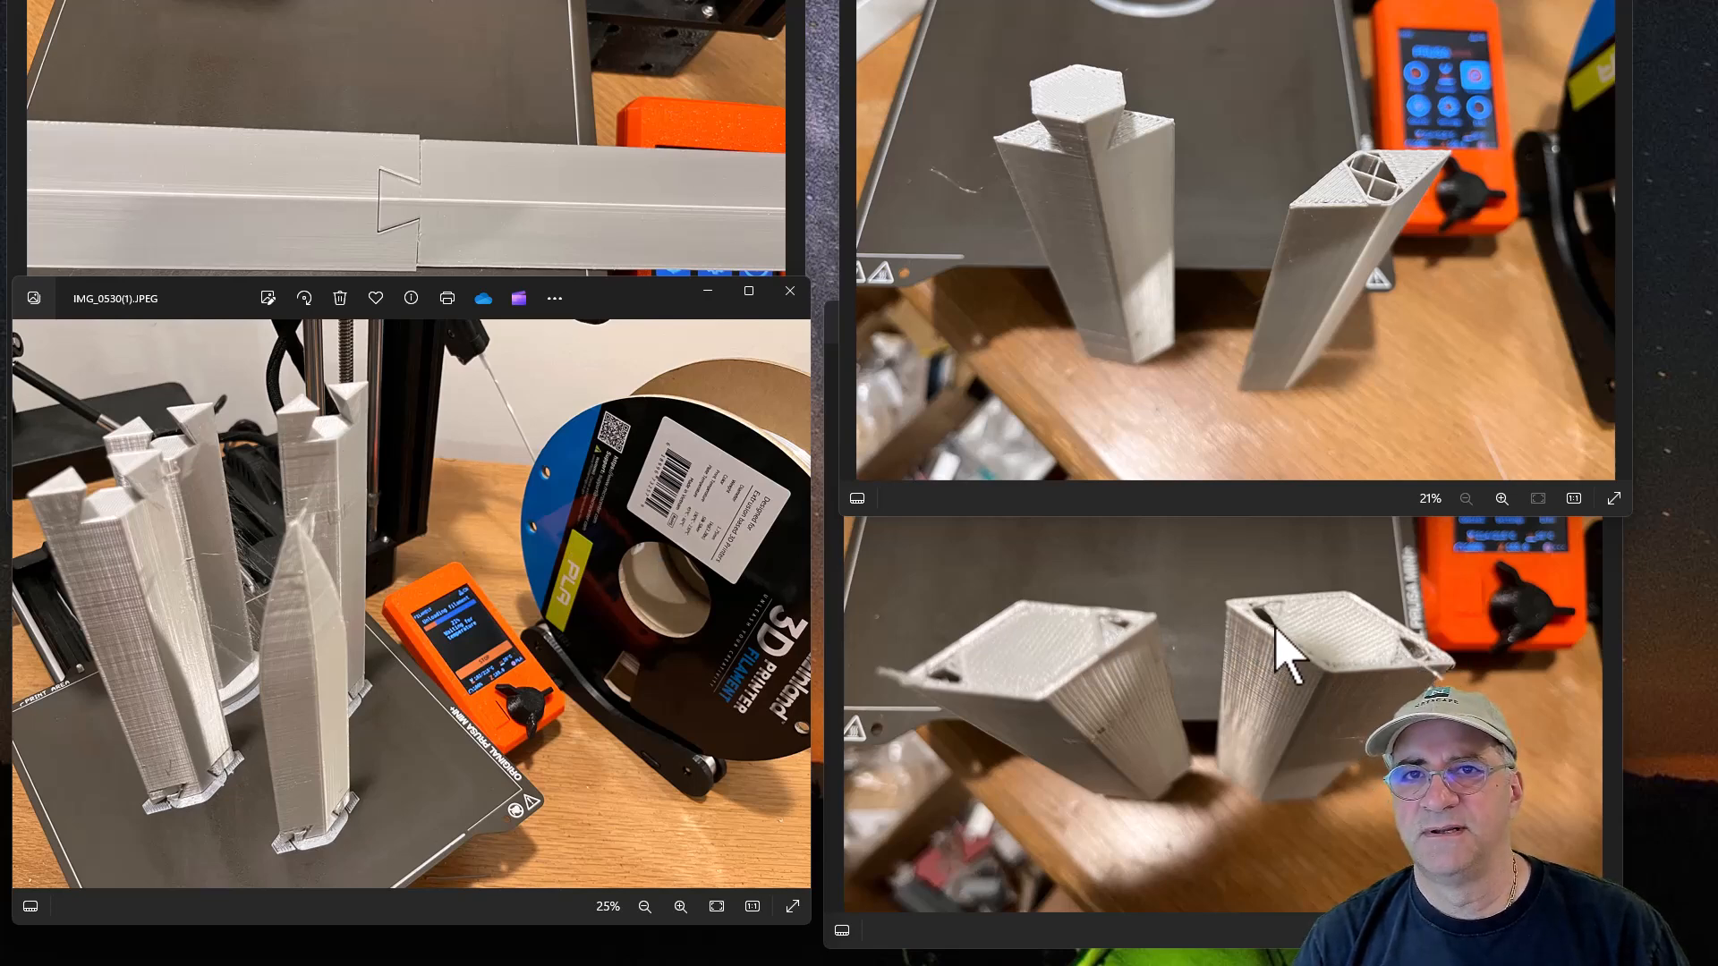
mouse_move(1276, 640)
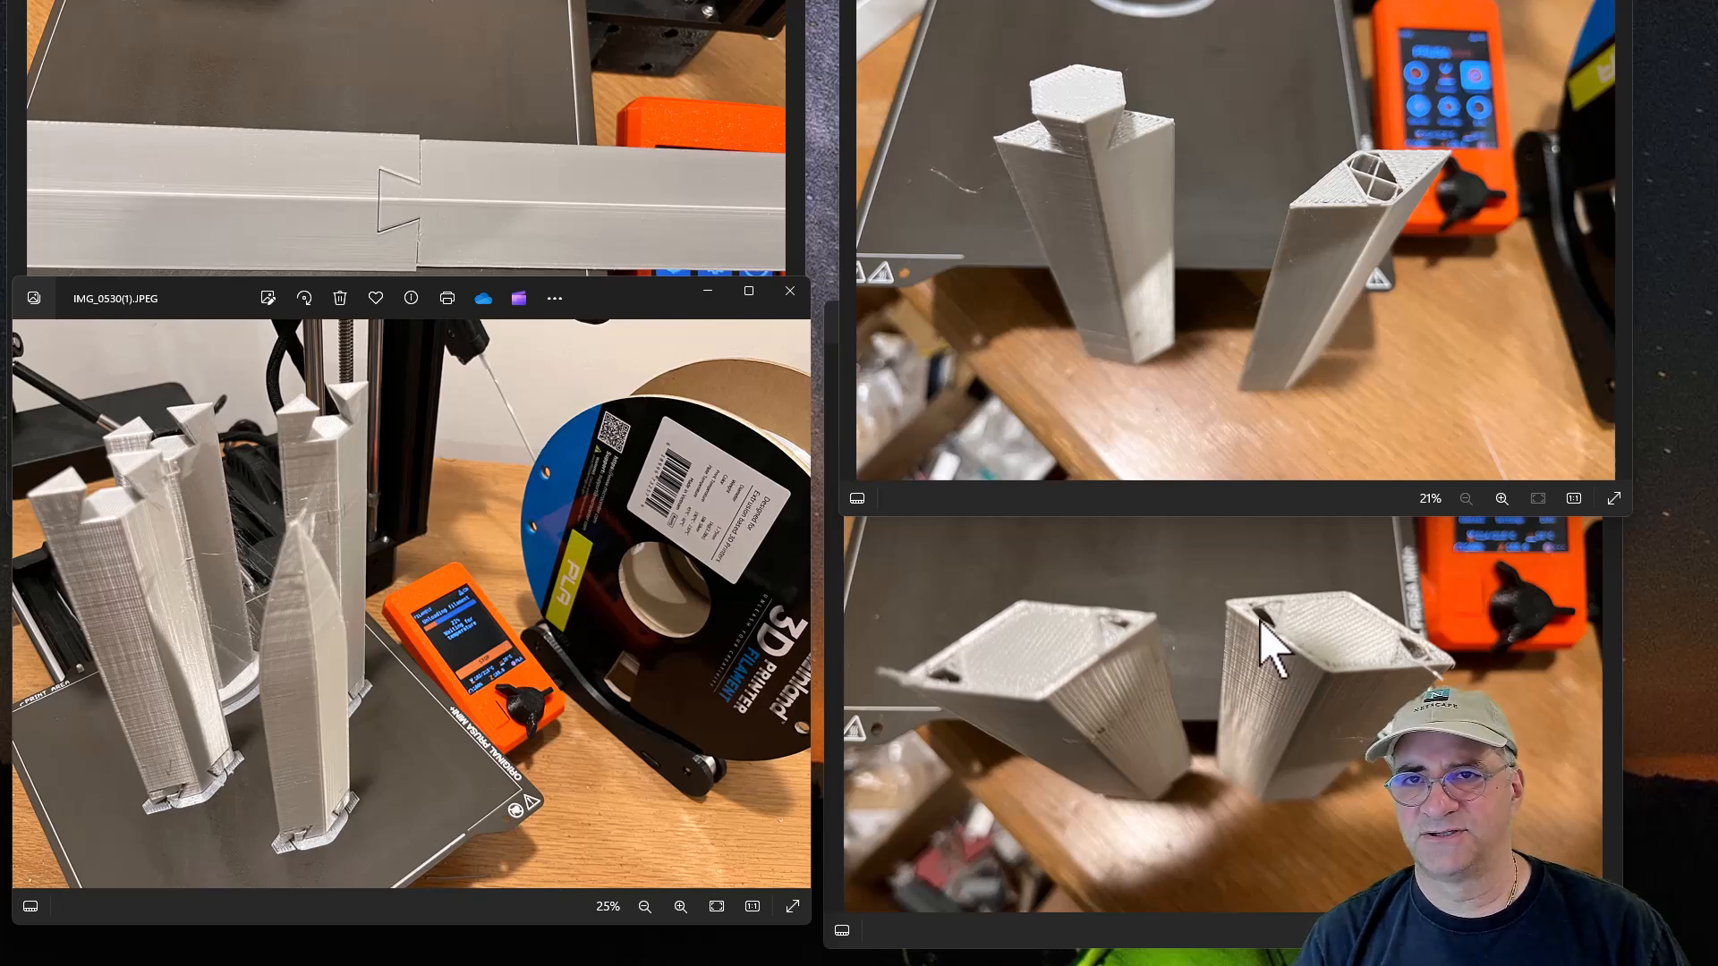
mouse_move(1282, 641)
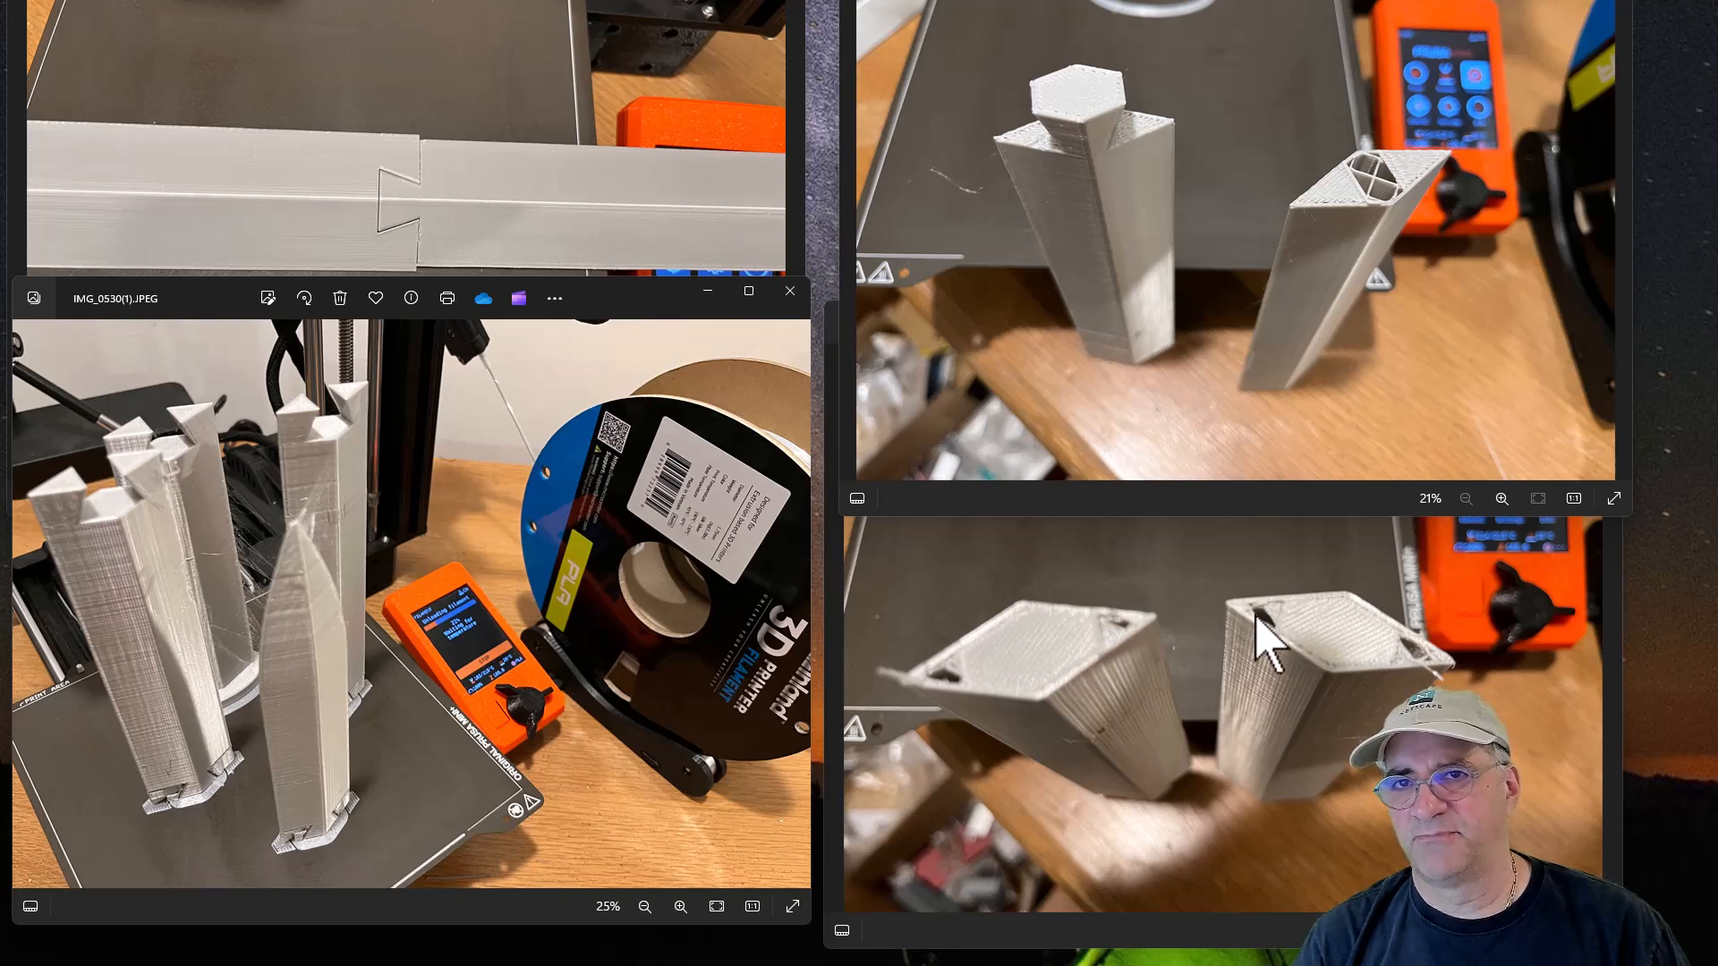
mouse_move(1167, 712)
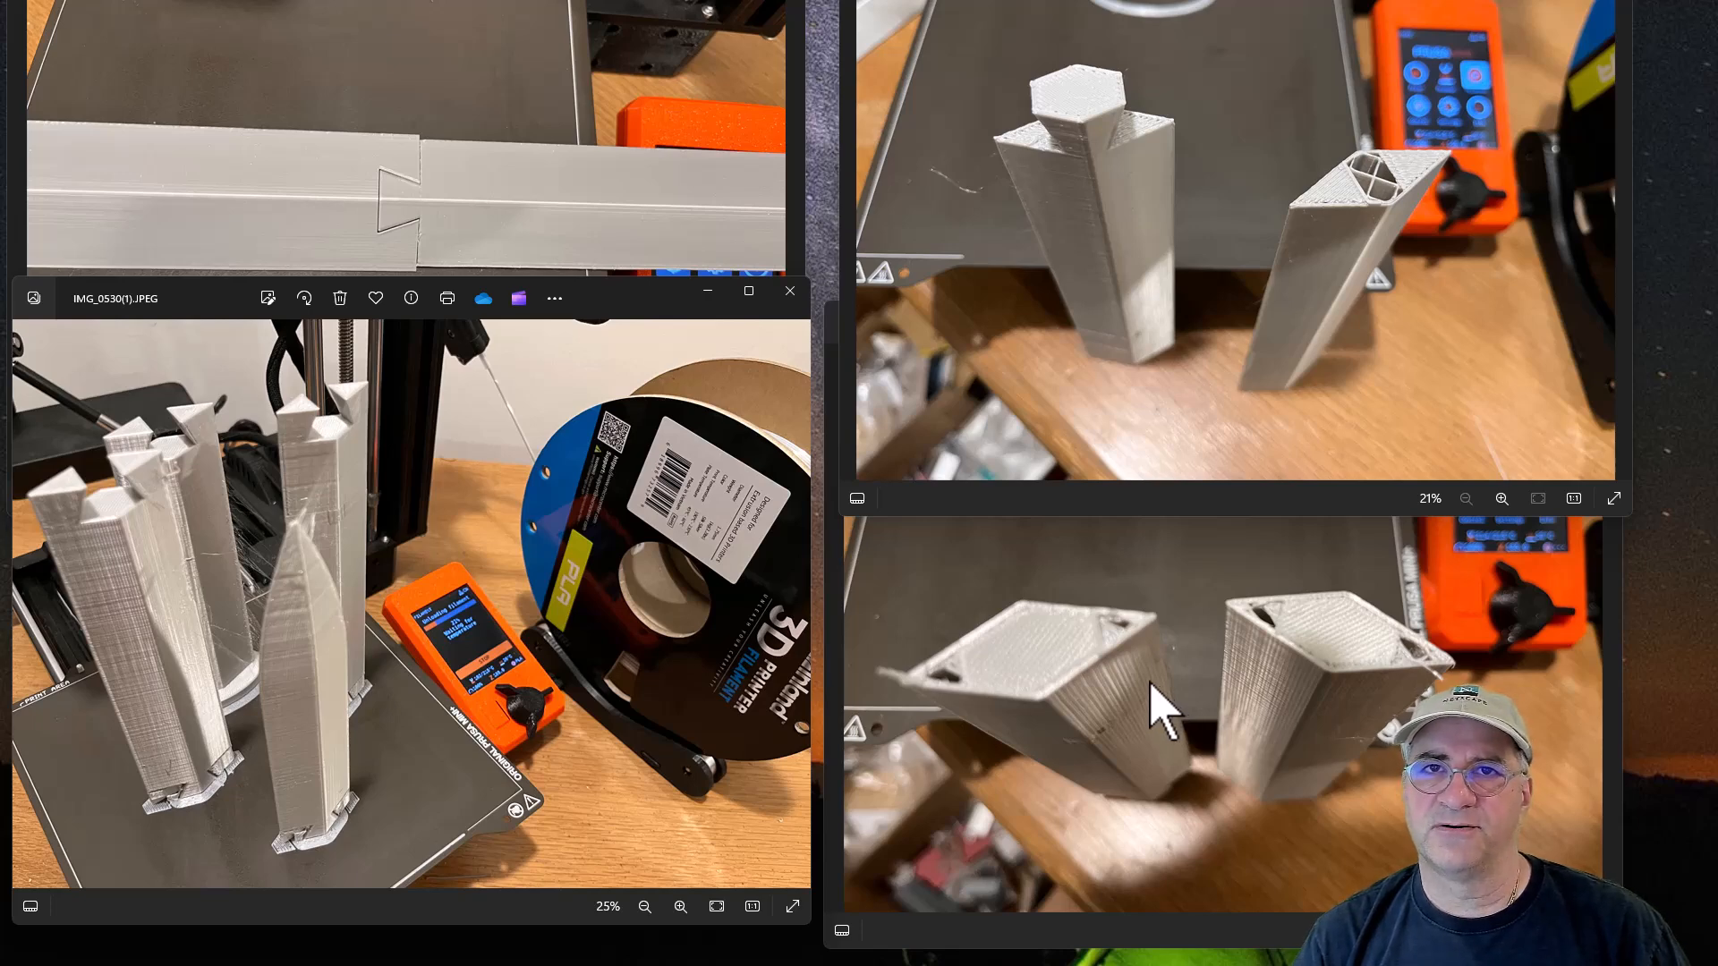
mouse_move(1159, 231)
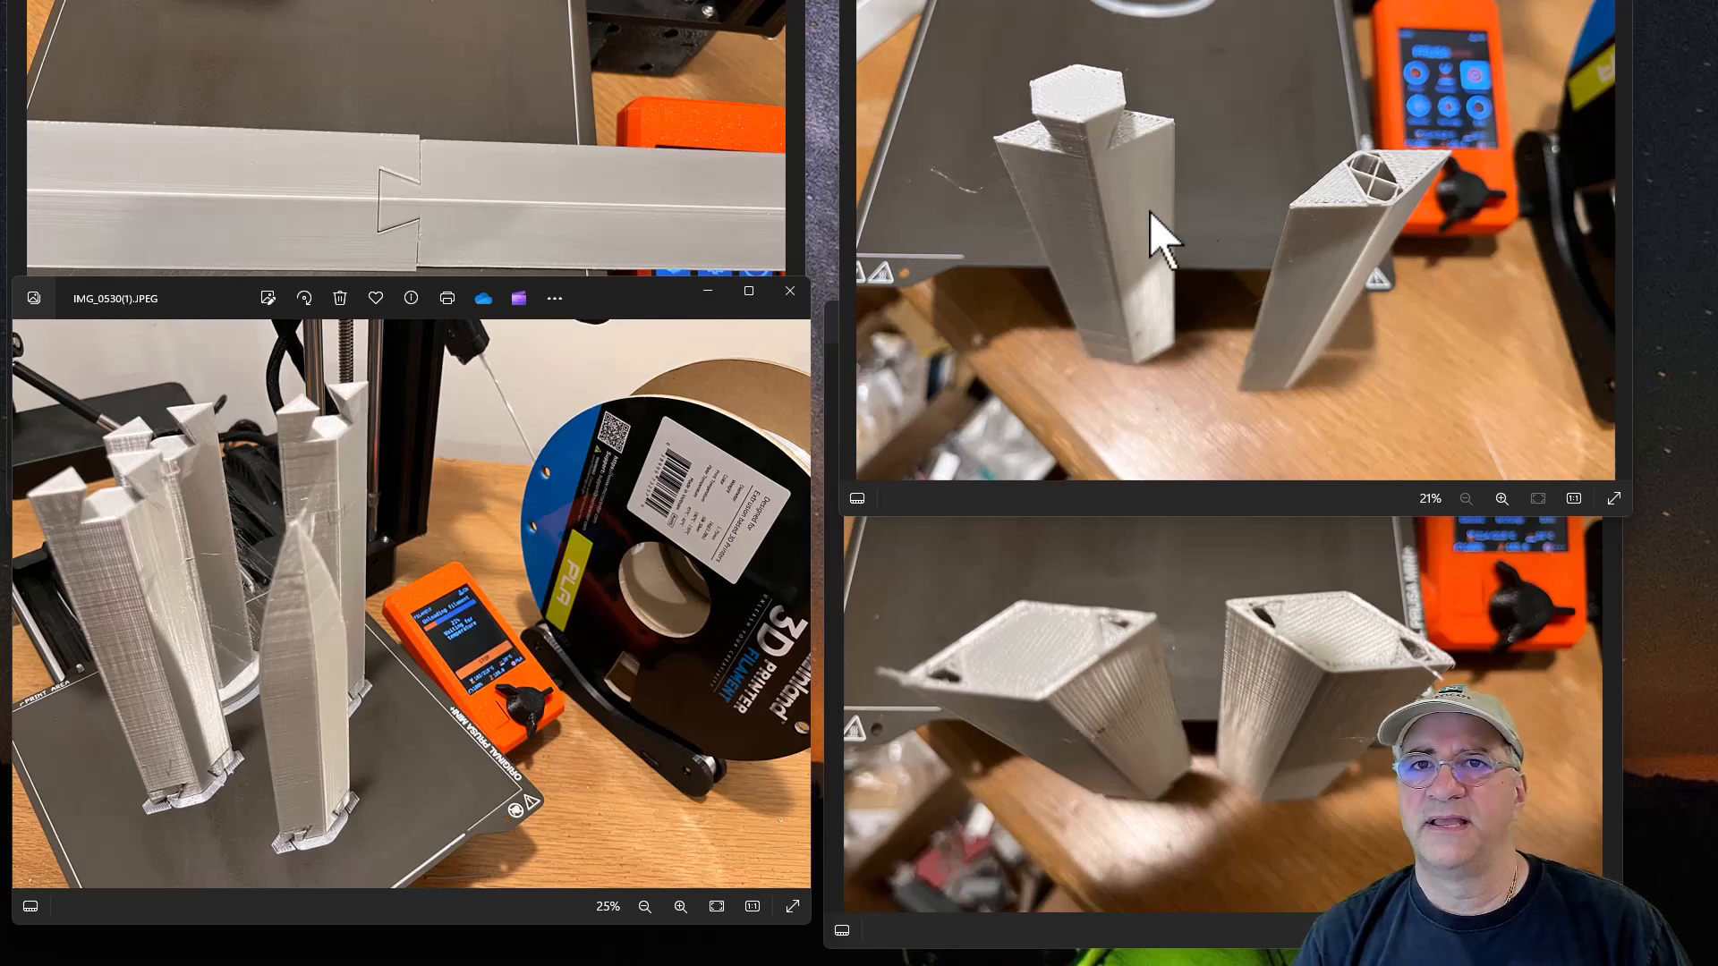
mouse_move(1106, 98)
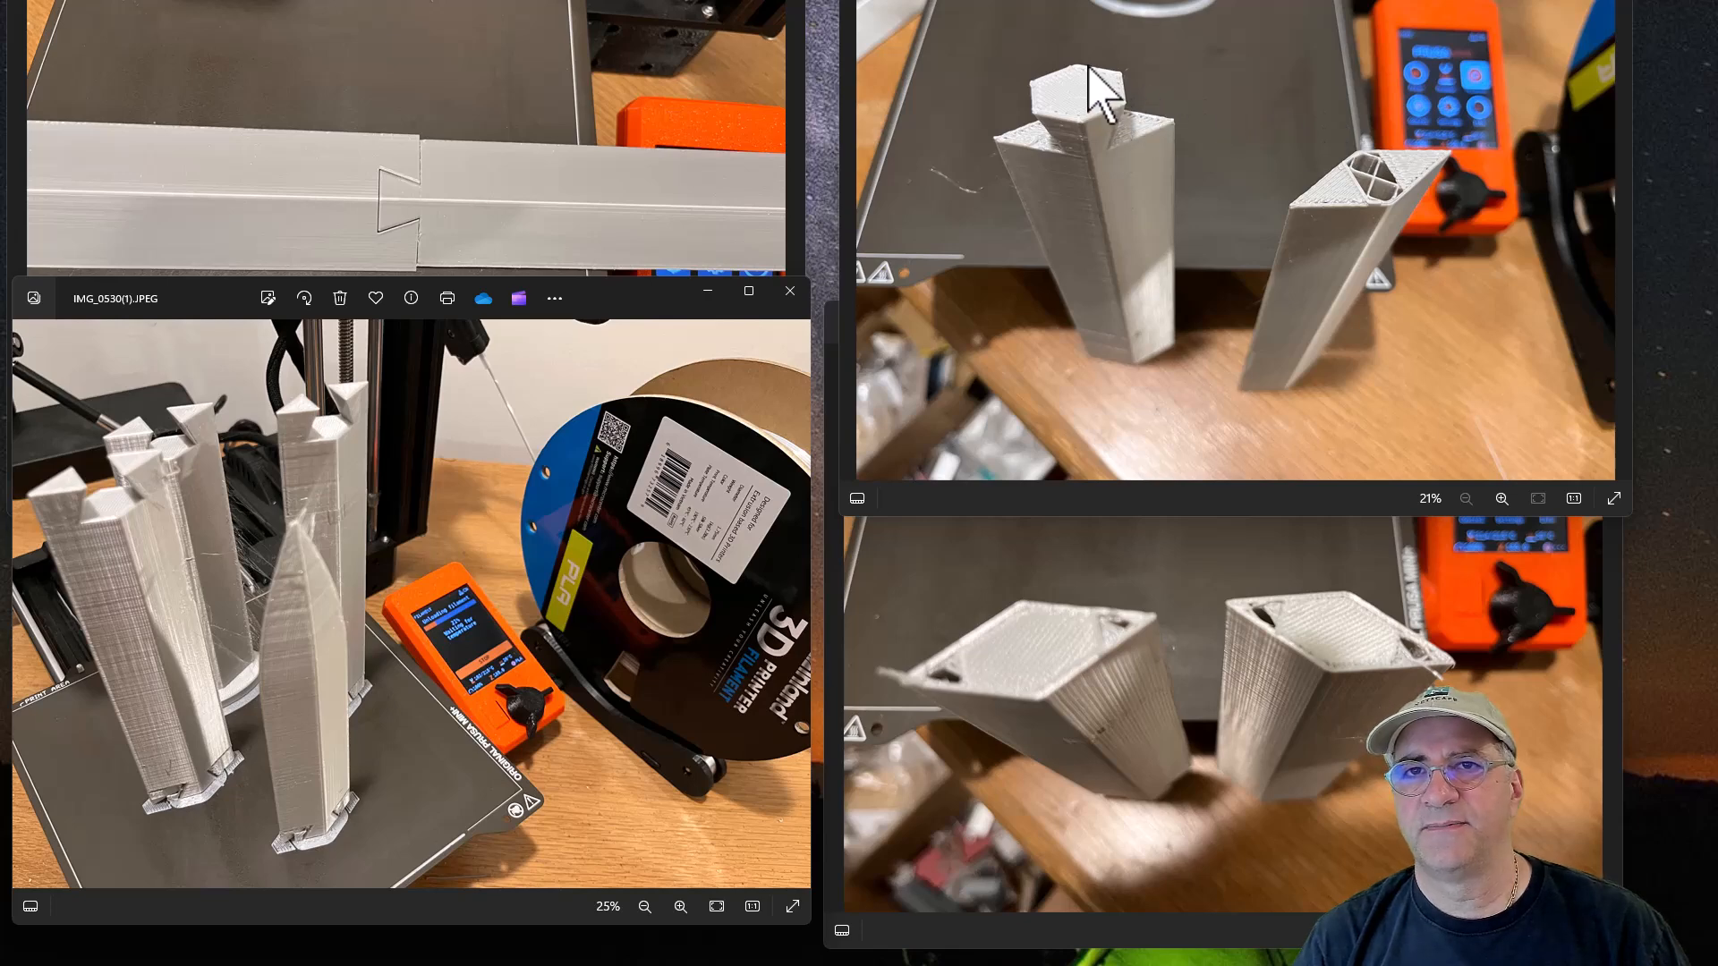
mouse_move(1002, 170)
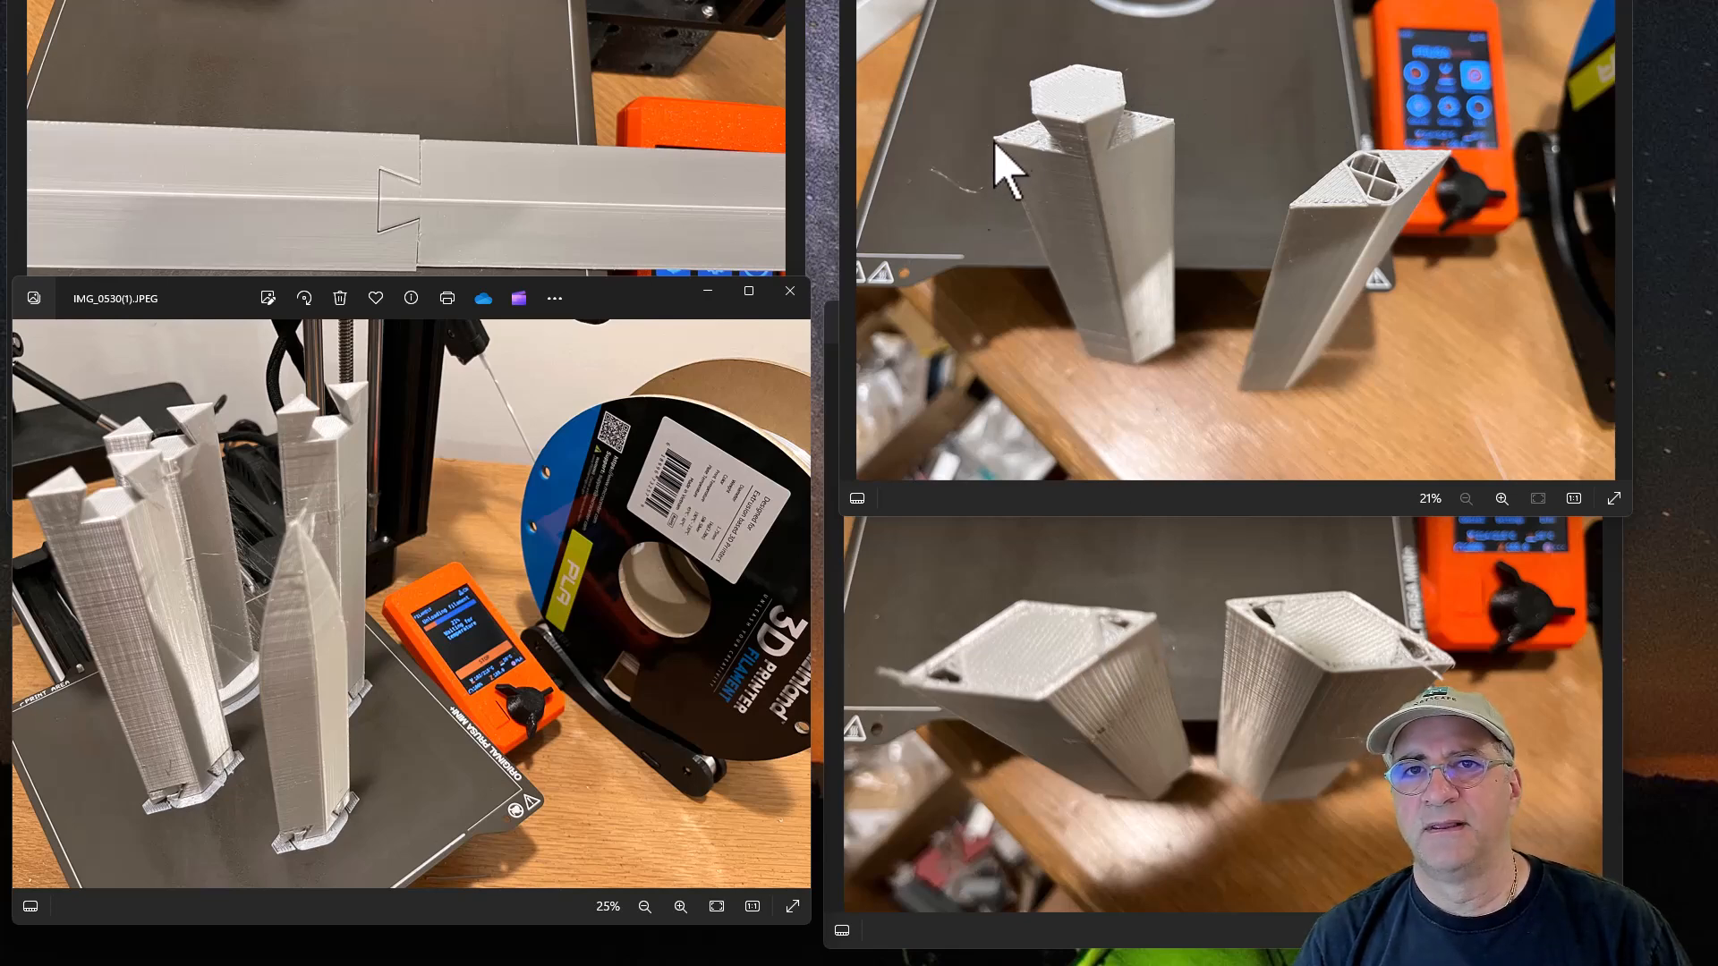
mouse_move(1101, 143)
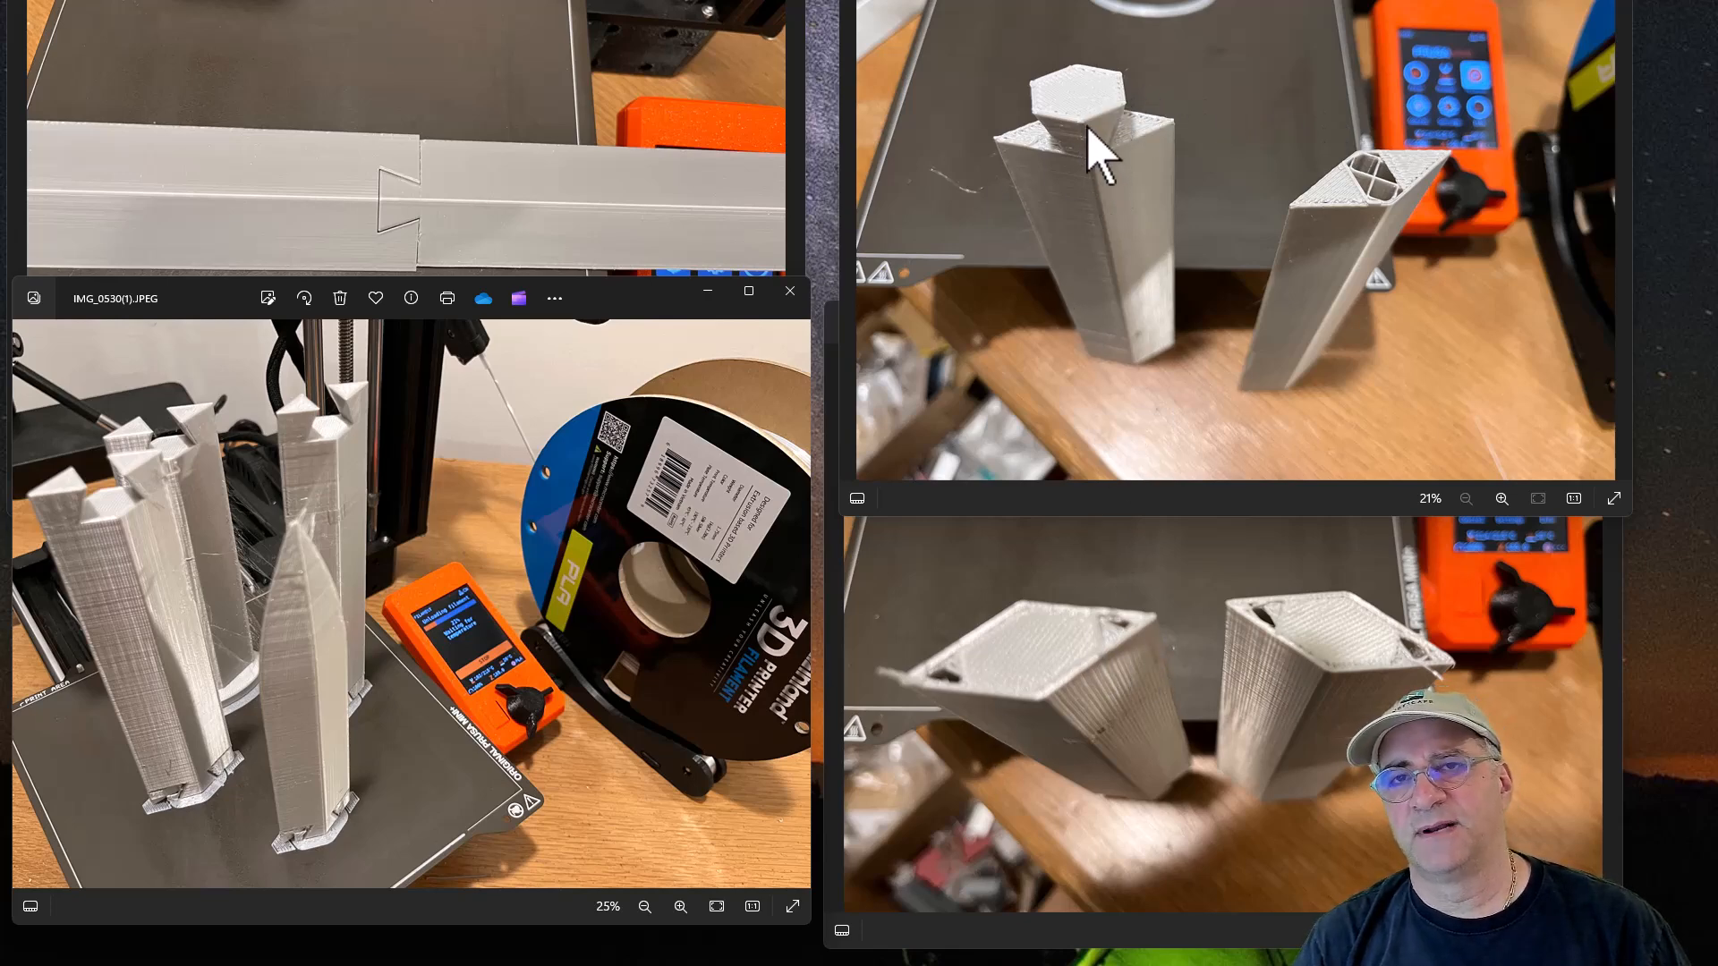
mouse_move(1208, 228)
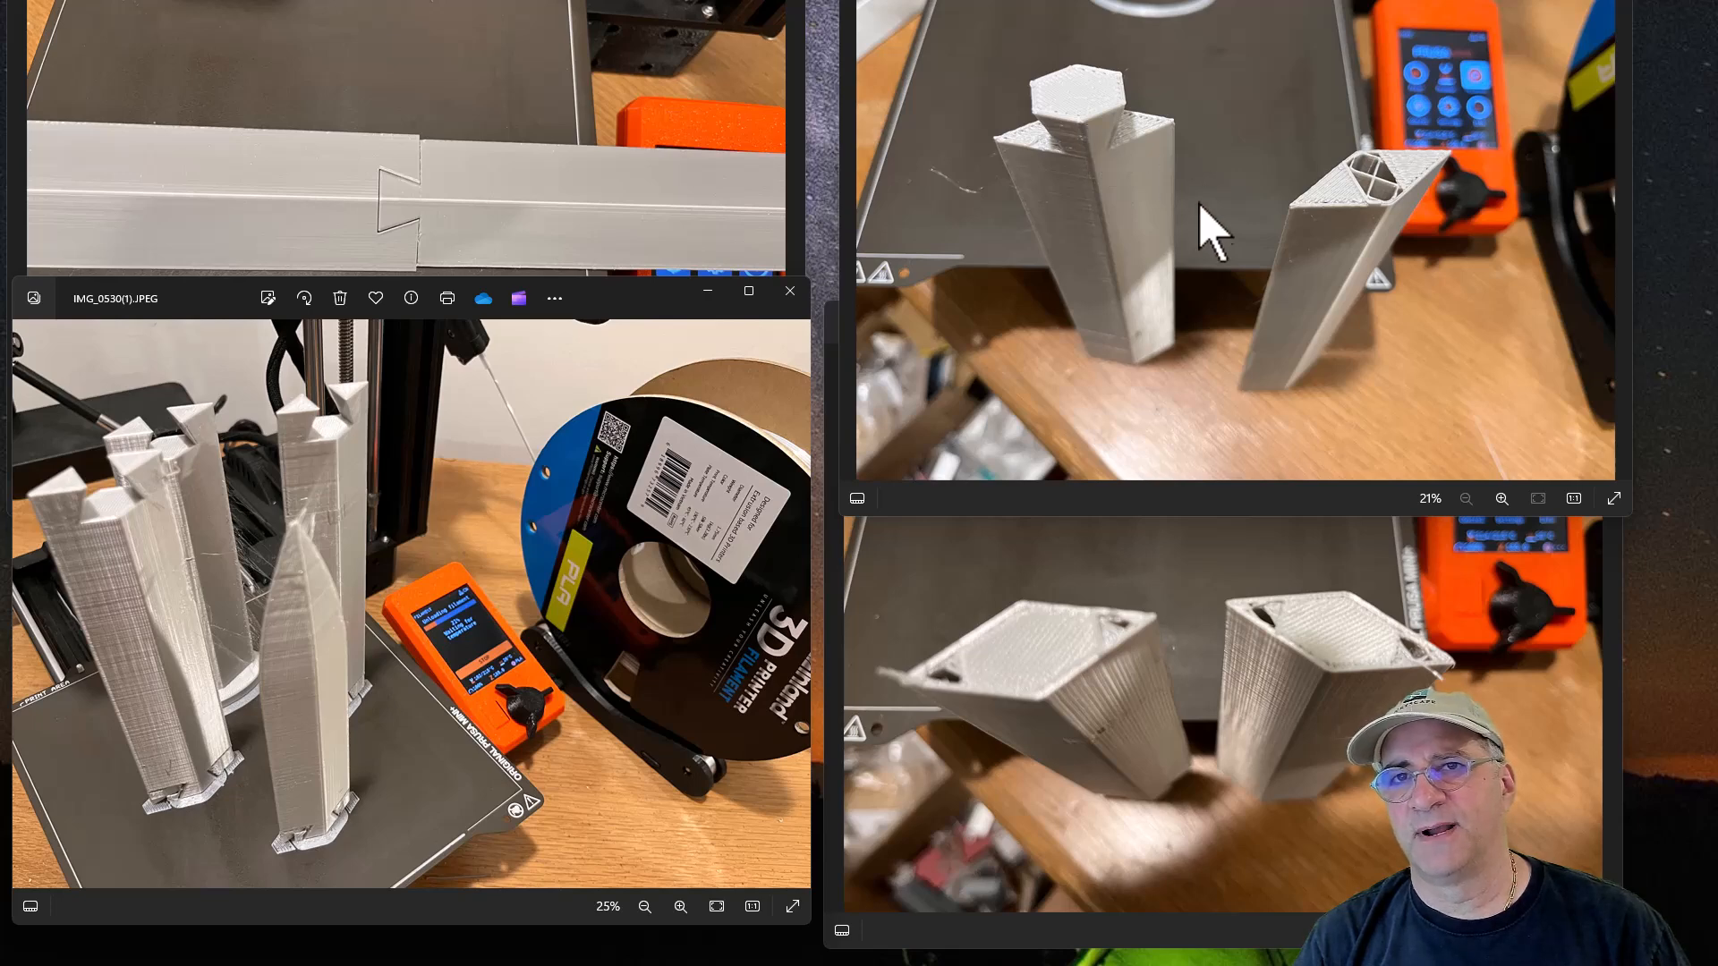
mouse_move(1369, 225)
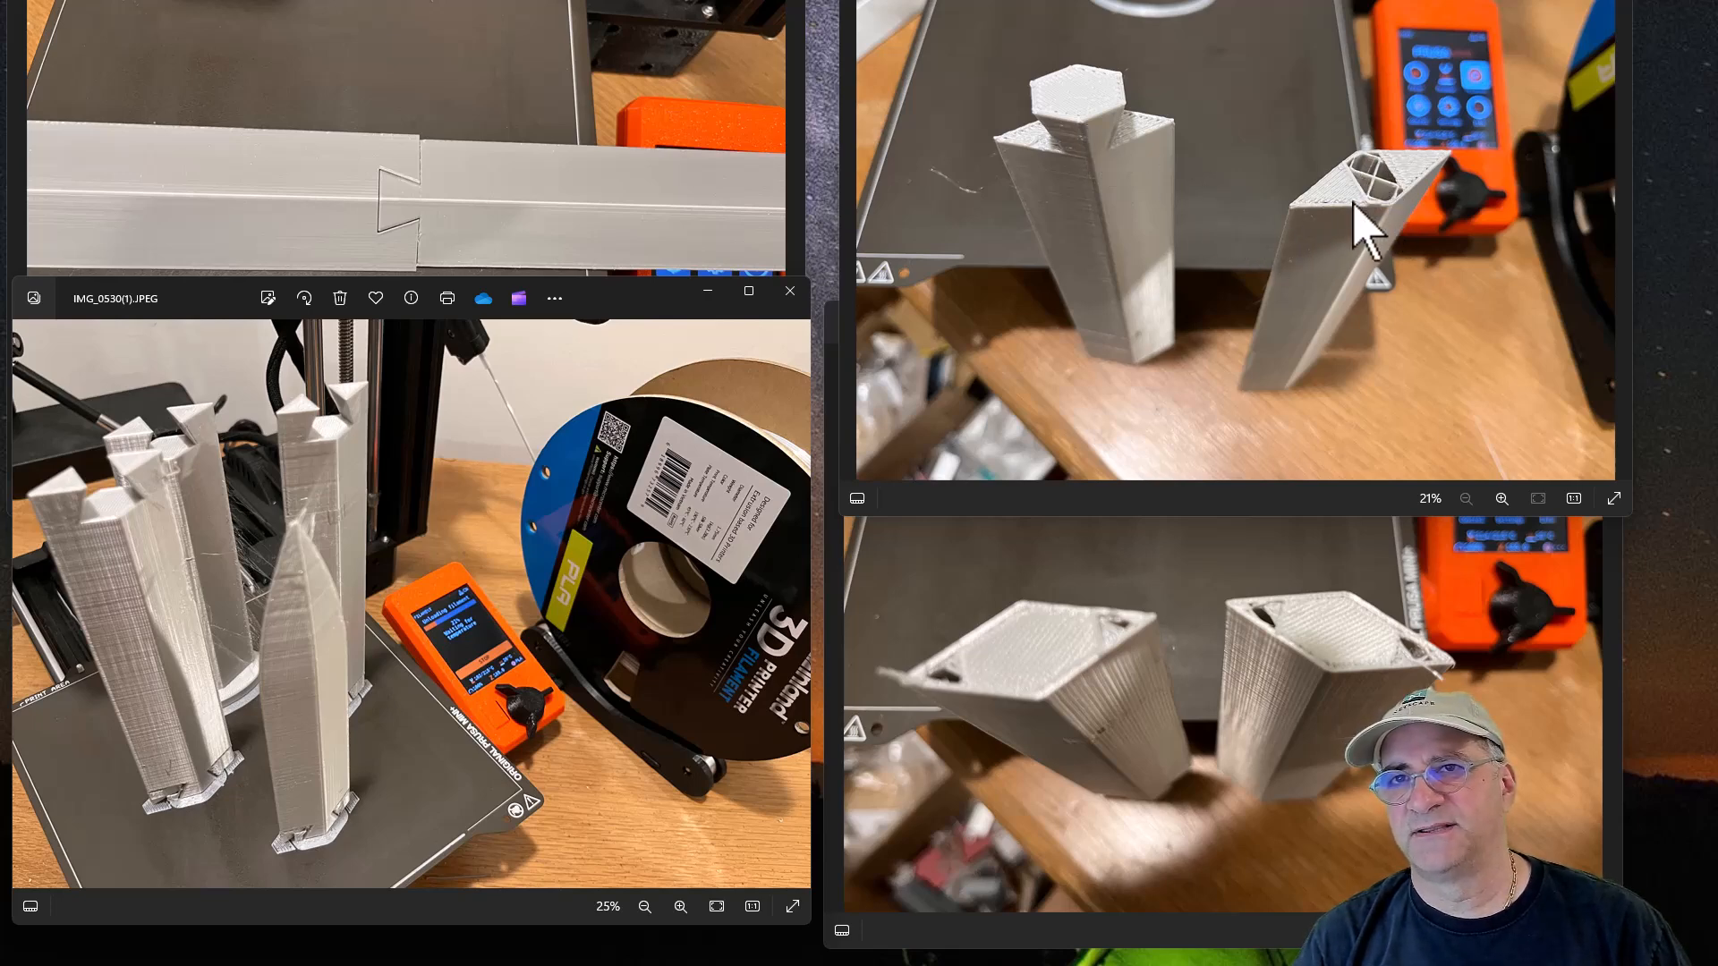
mouse_move(1068, 115)
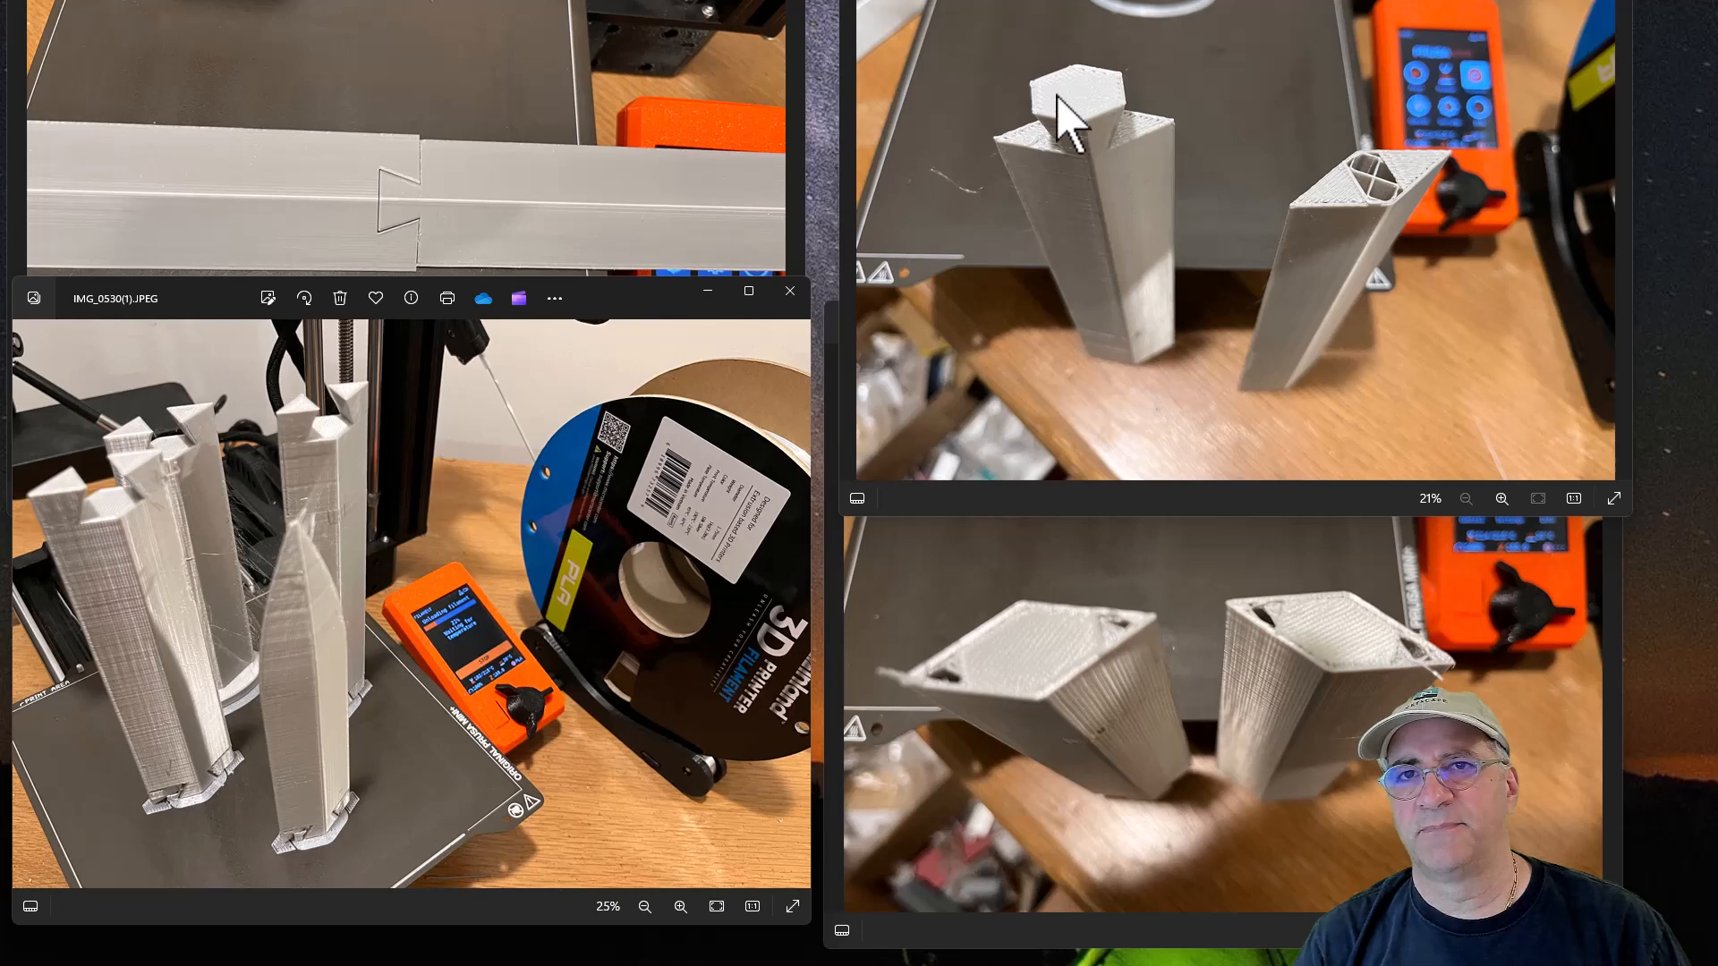
mouse_move(1117, 181)
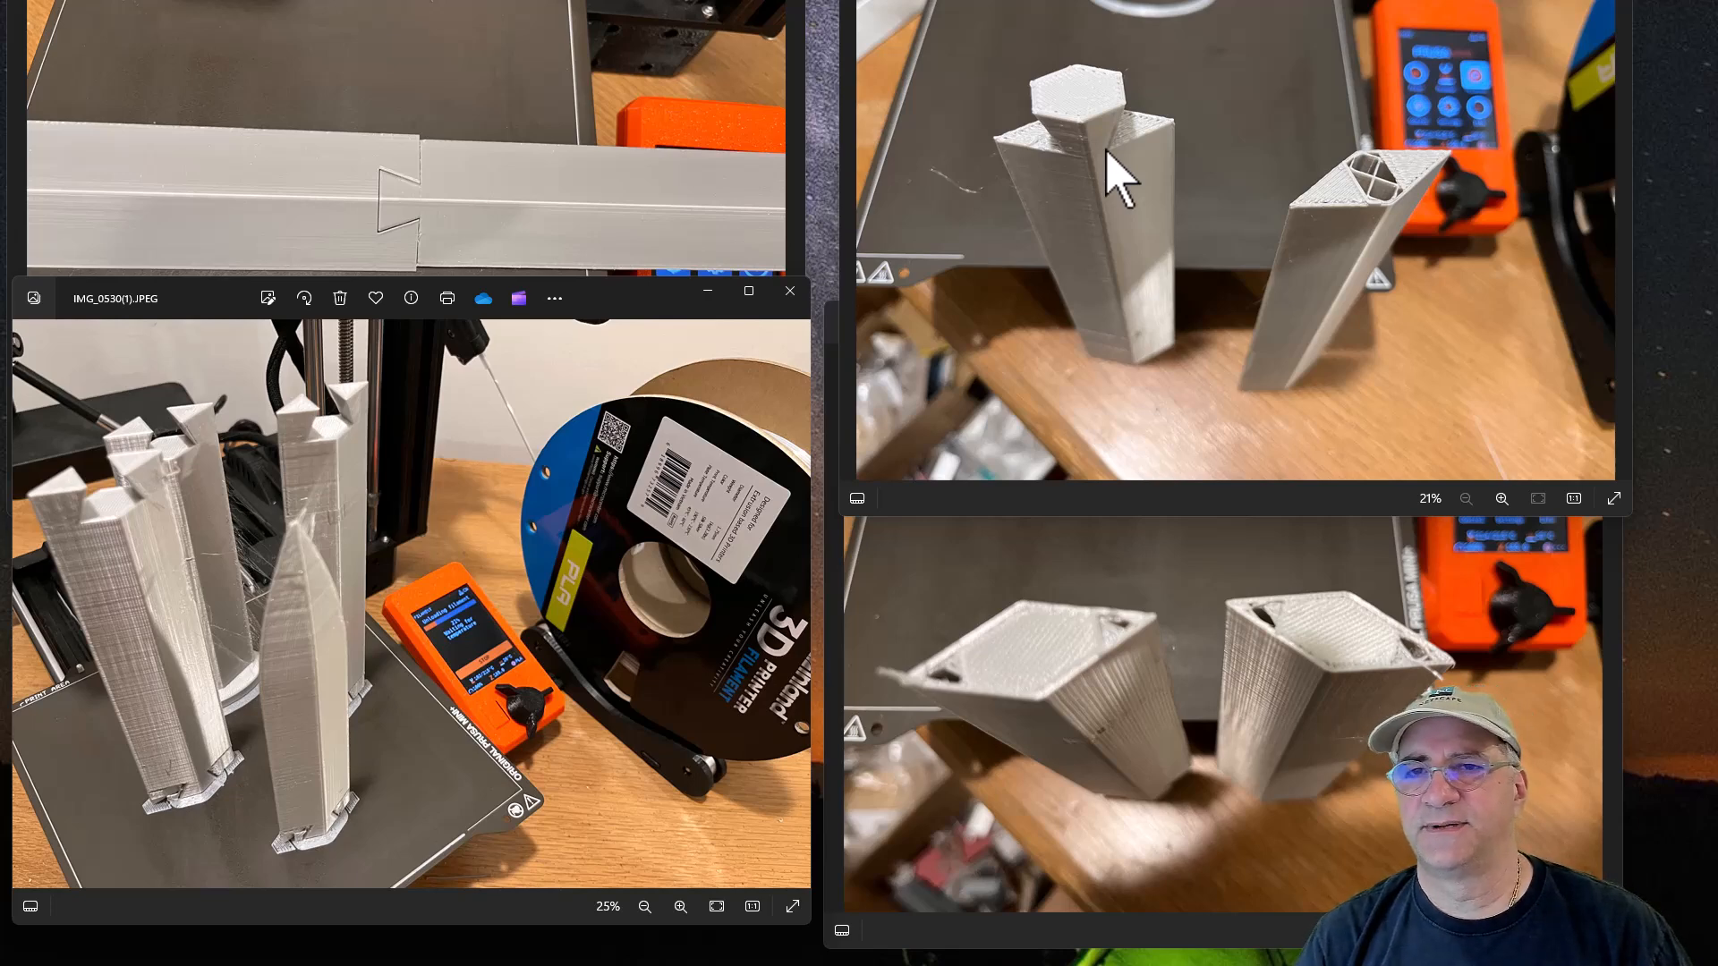
mouse_move(1392, 213)
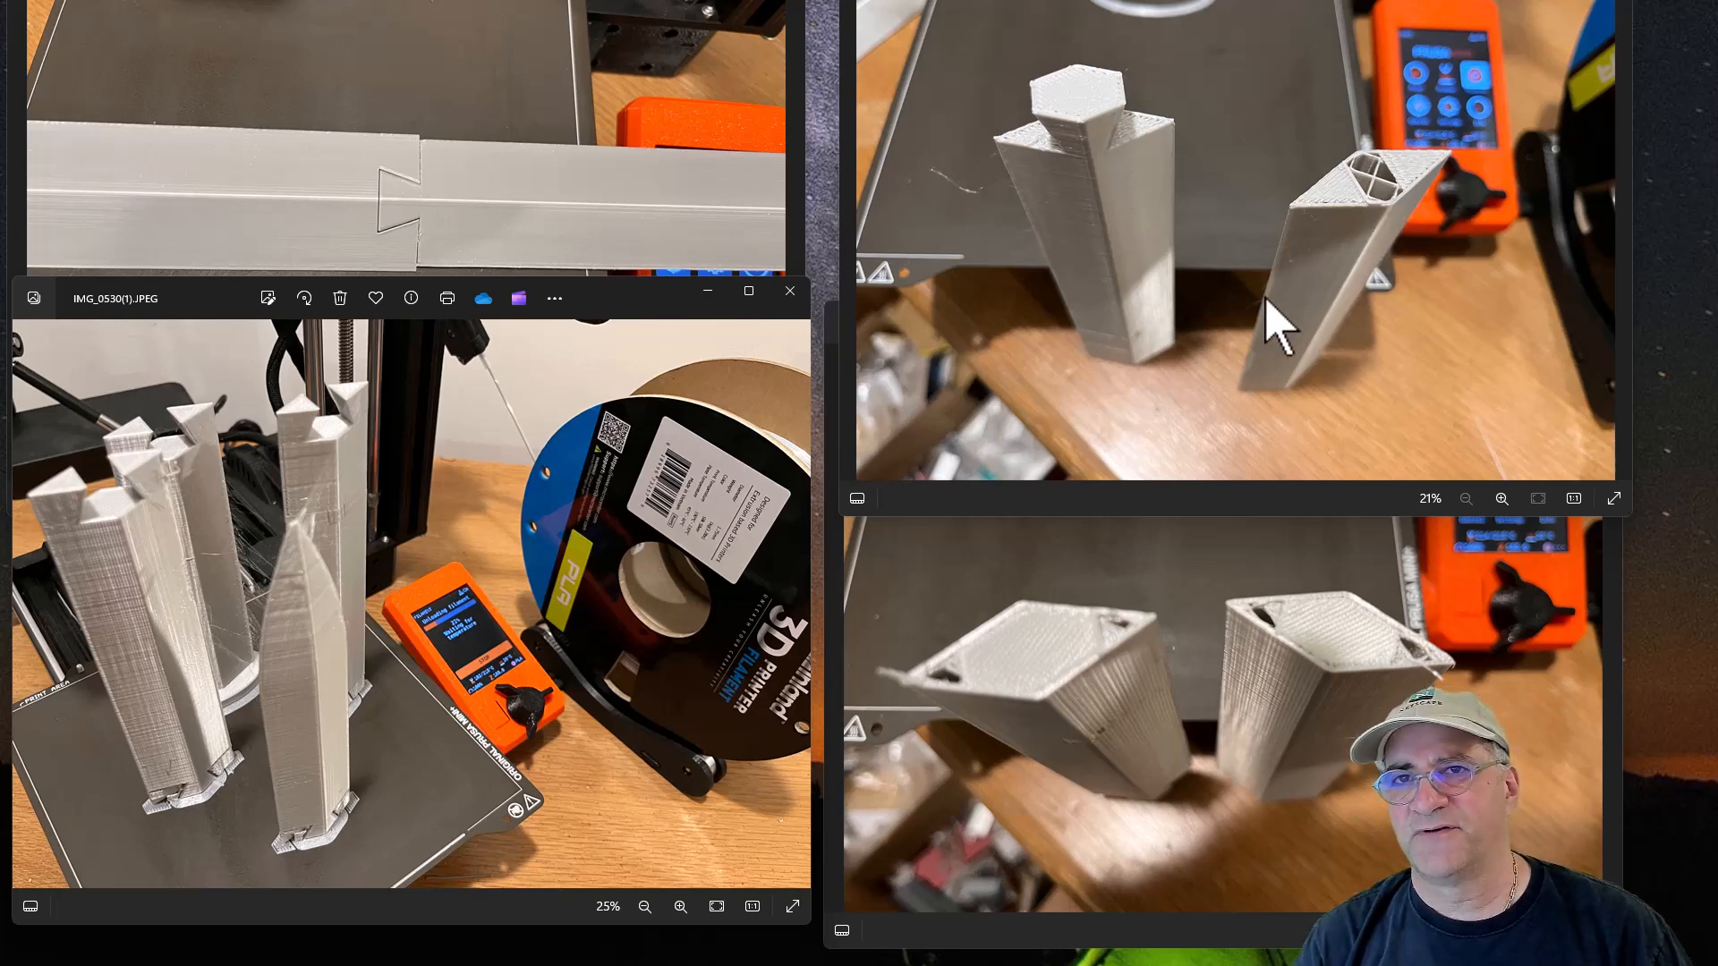
mouse_move(1386, 225)
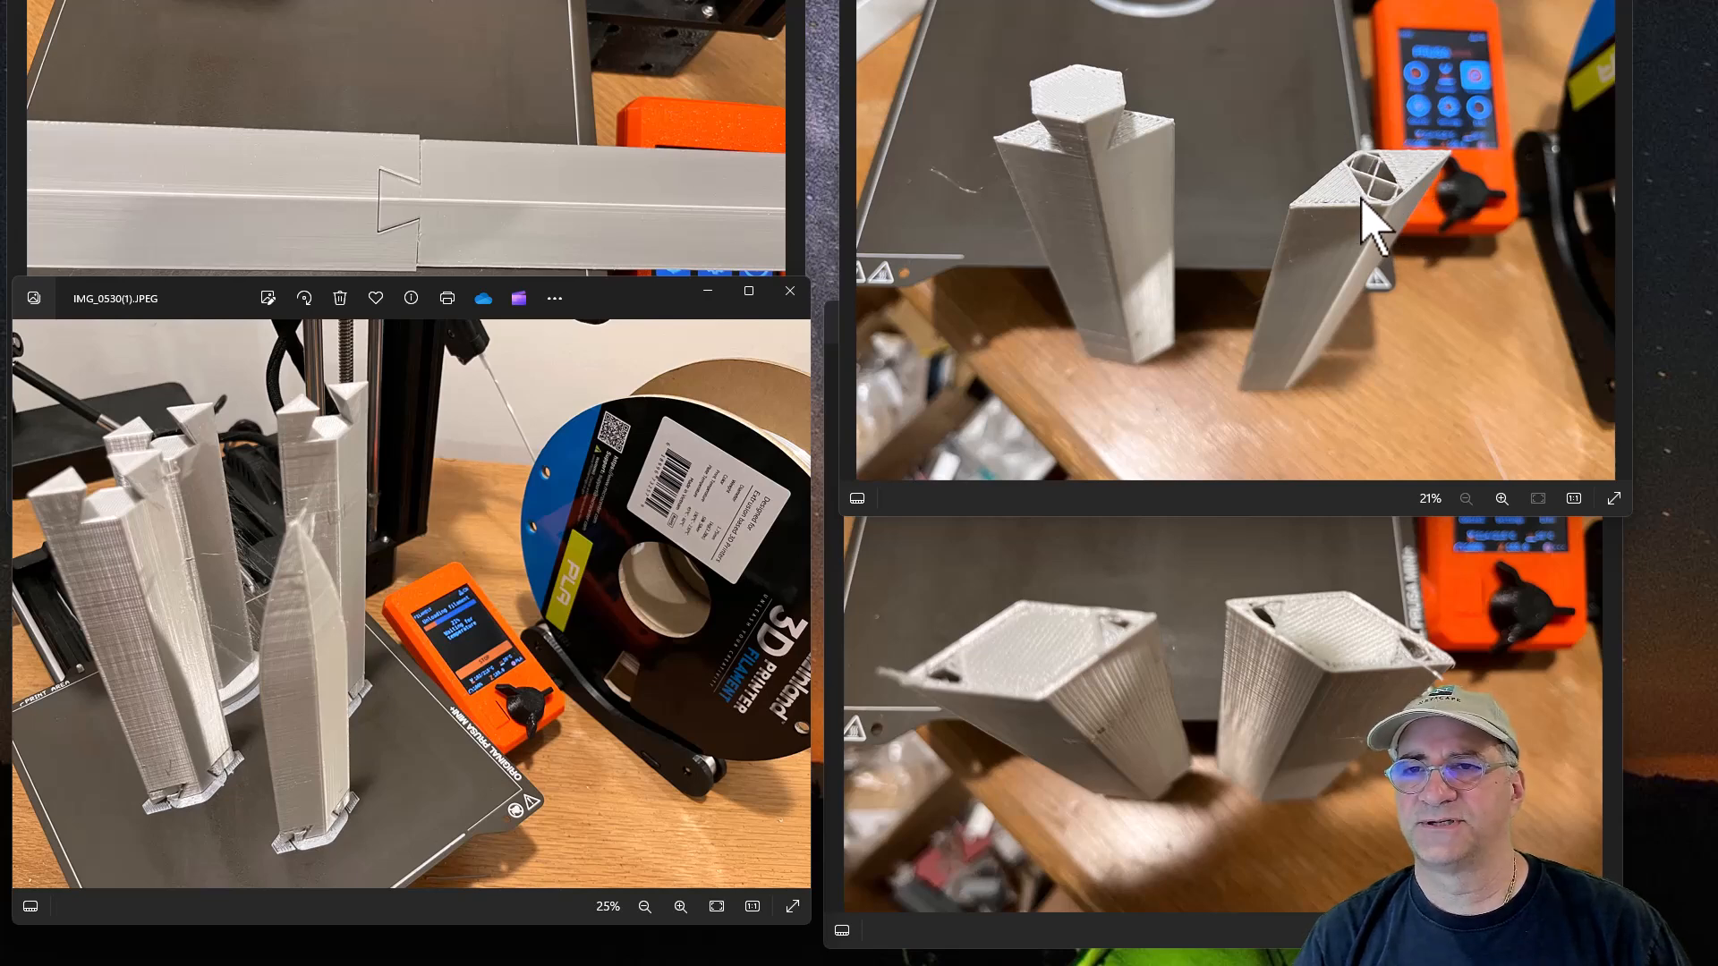
mouse_move(1367, 207)
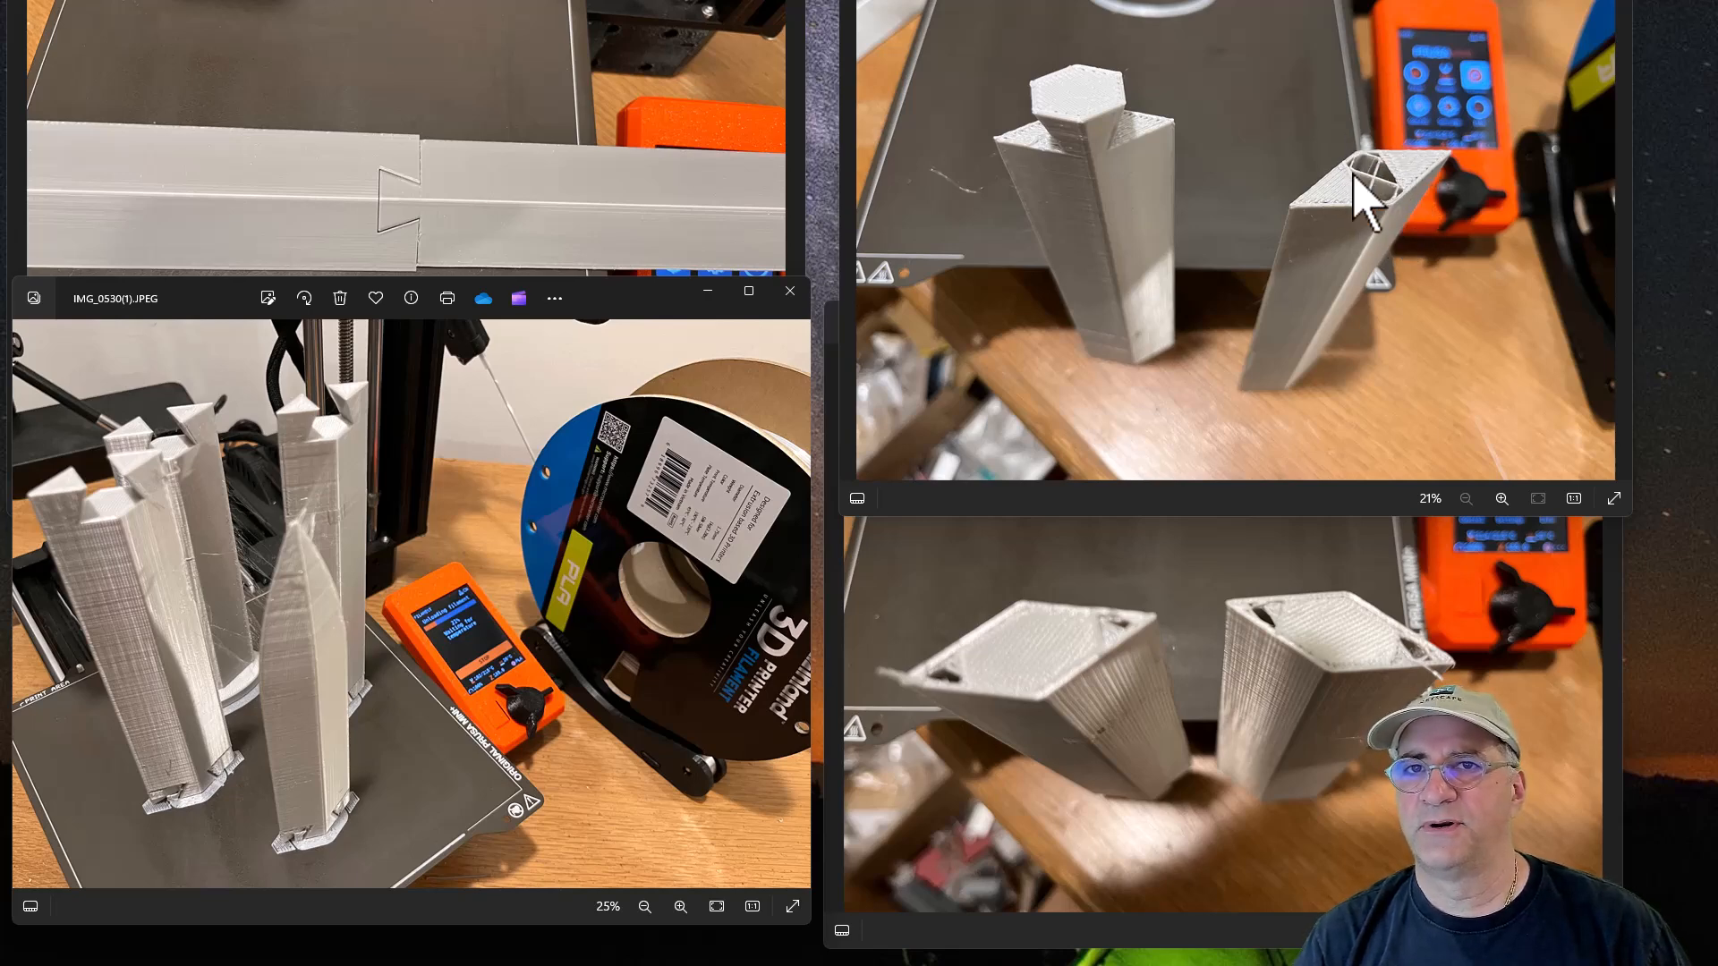
mouse_move(1013, 367)
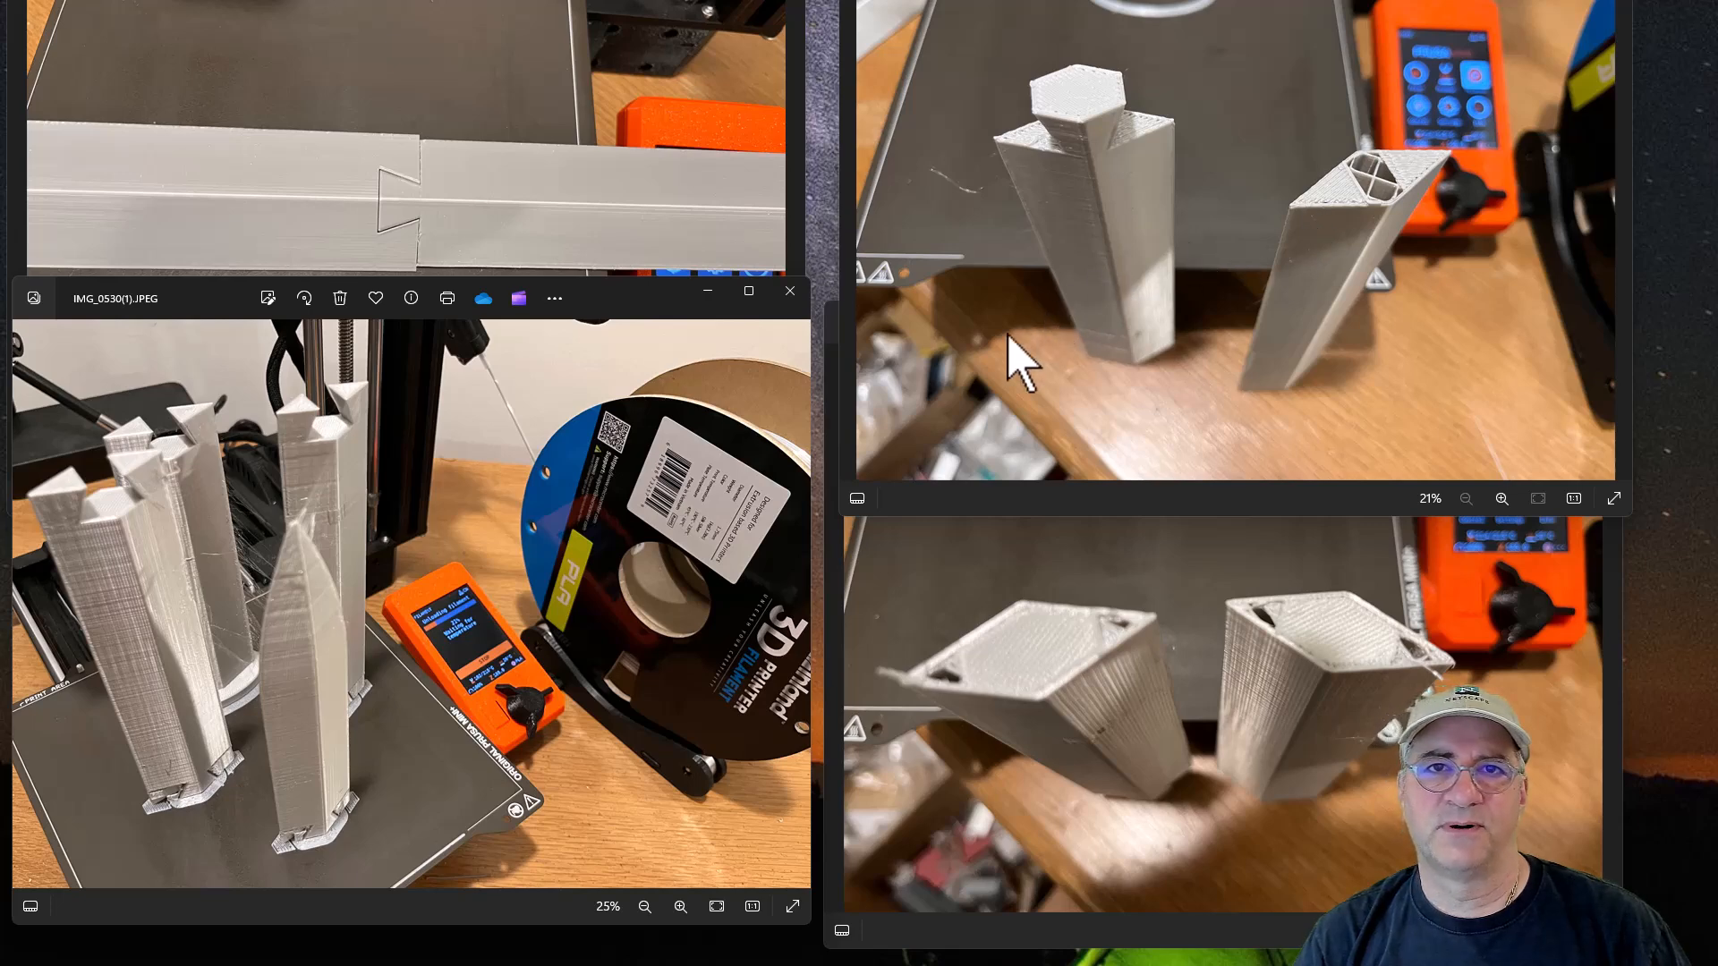
mouse_move(911, 526)
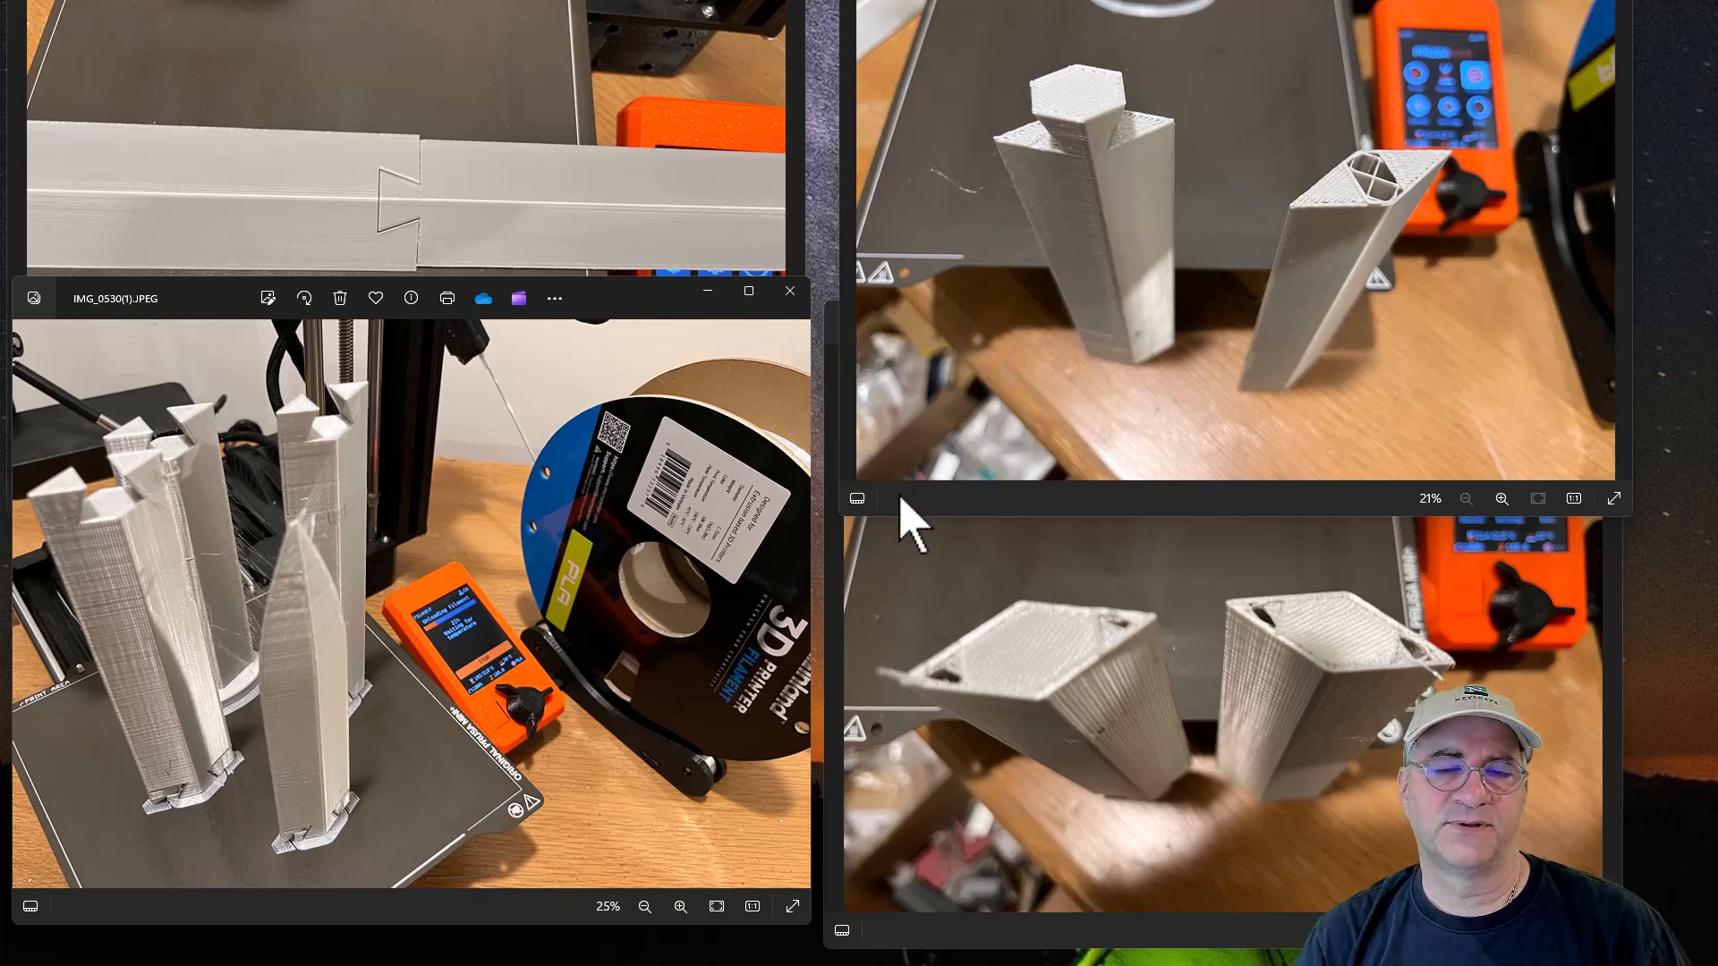
mouse_move(399, 553)
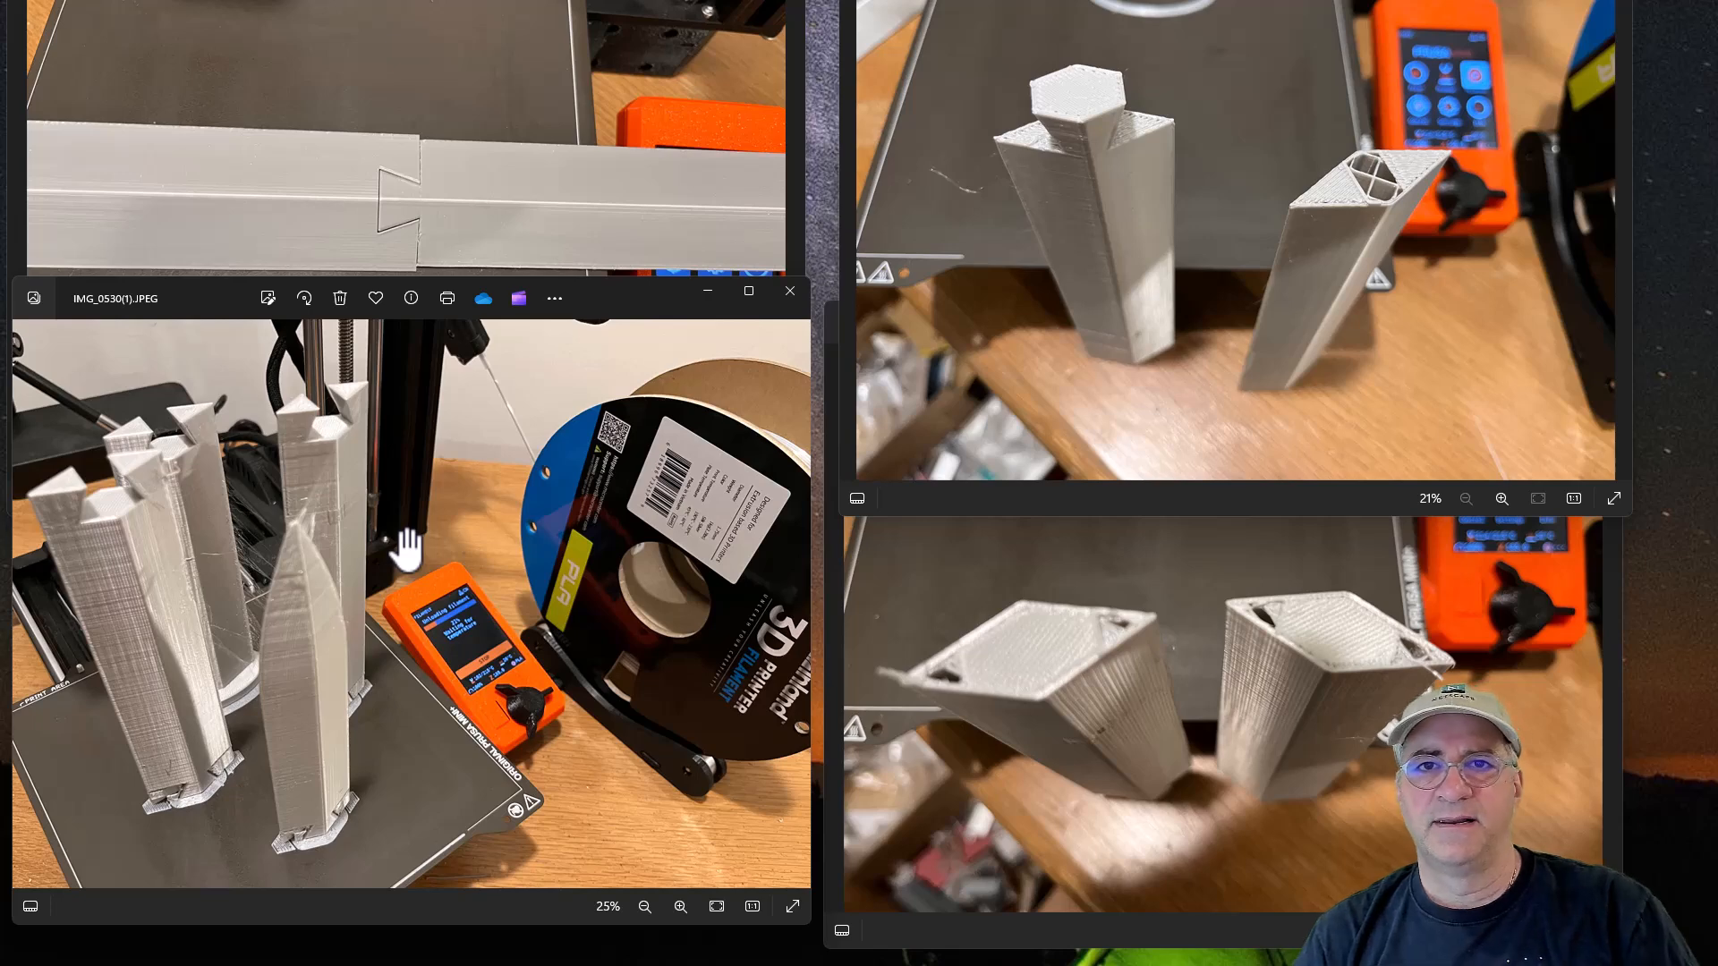
mouse_move(1386, 197)
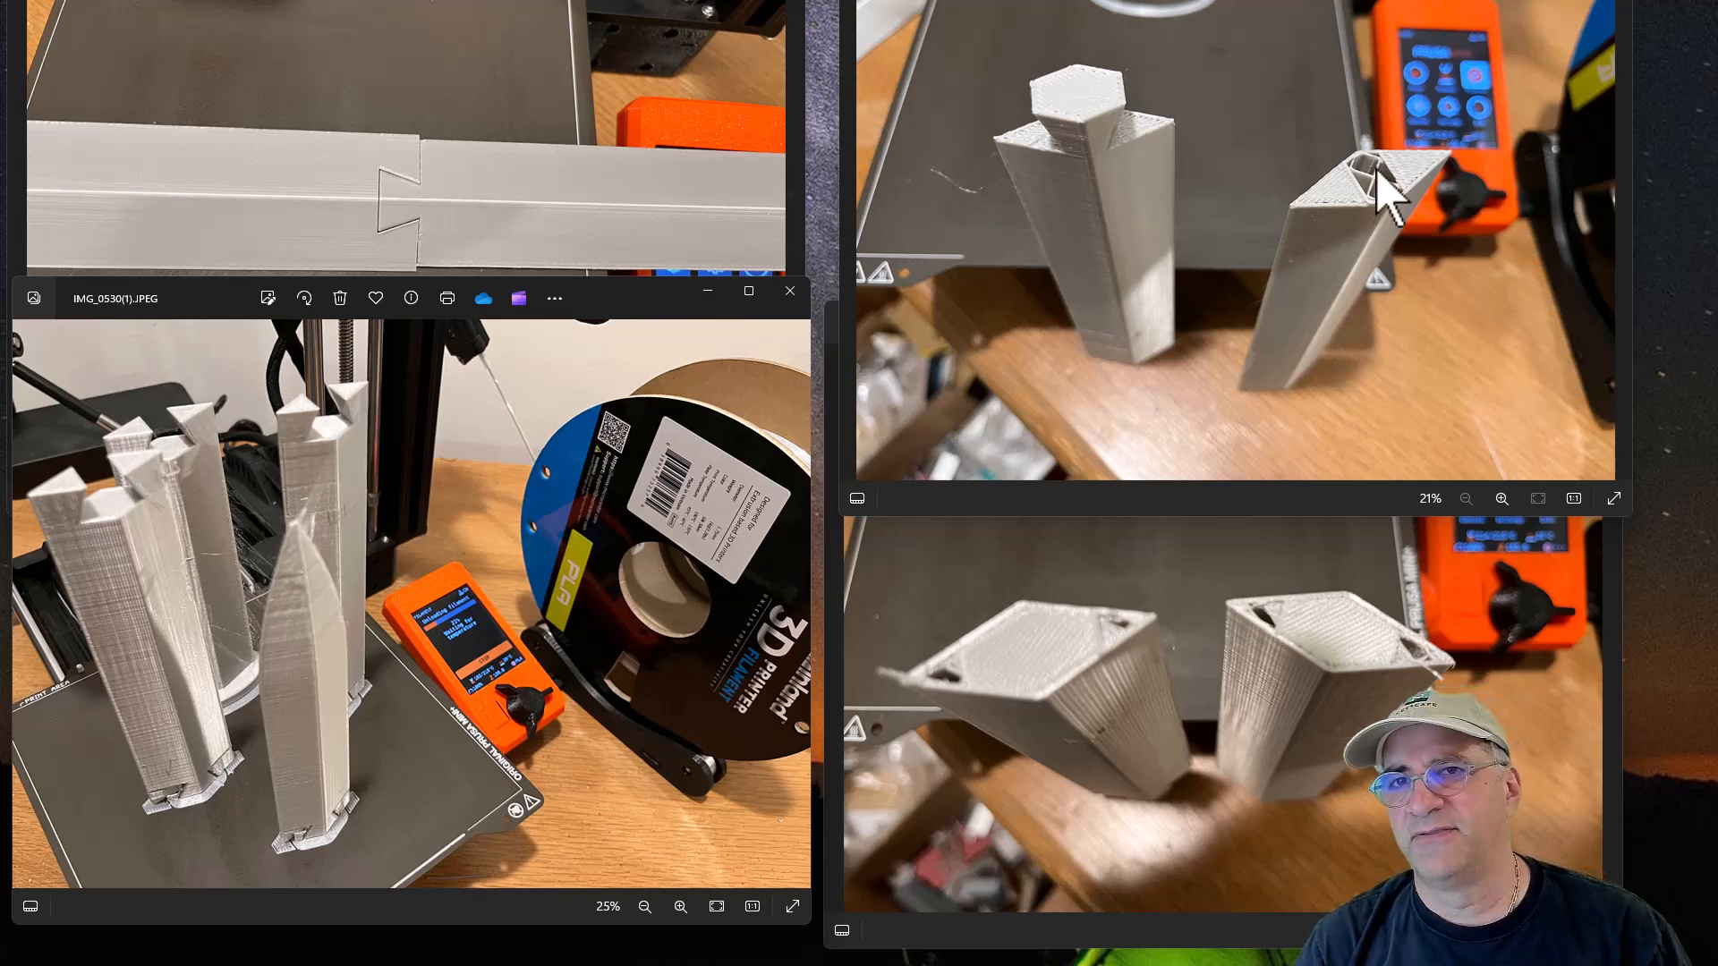
mouse_move(1358, 213)
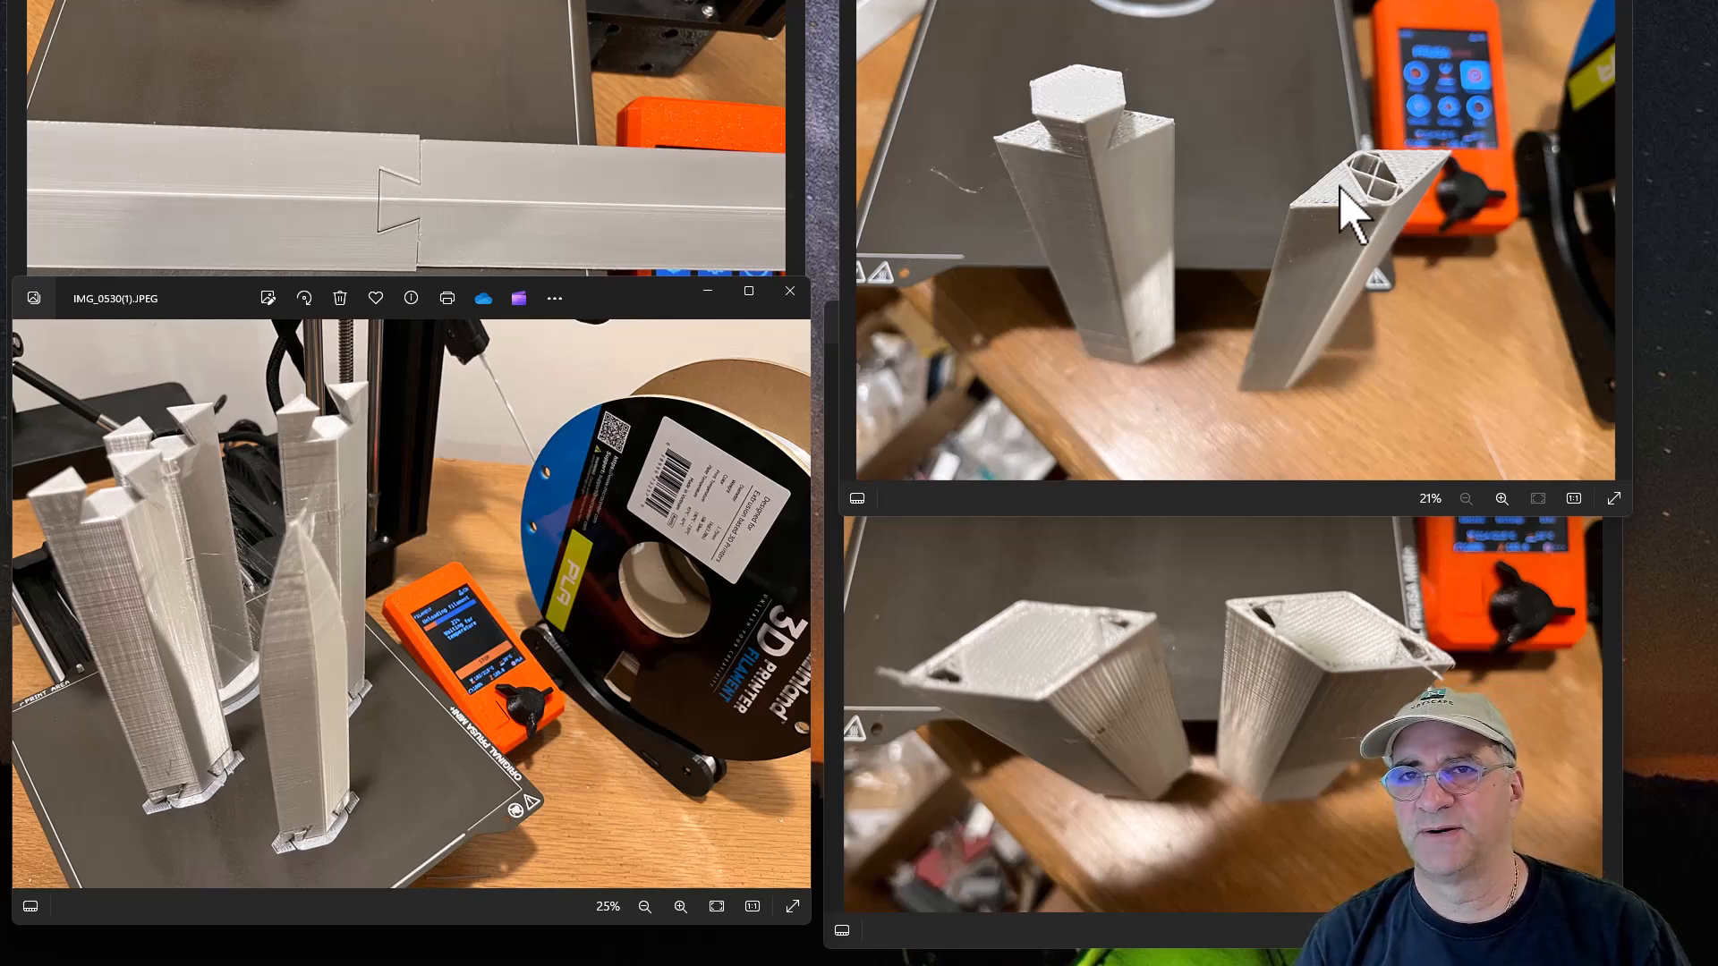
mouse_move(1386, 203)
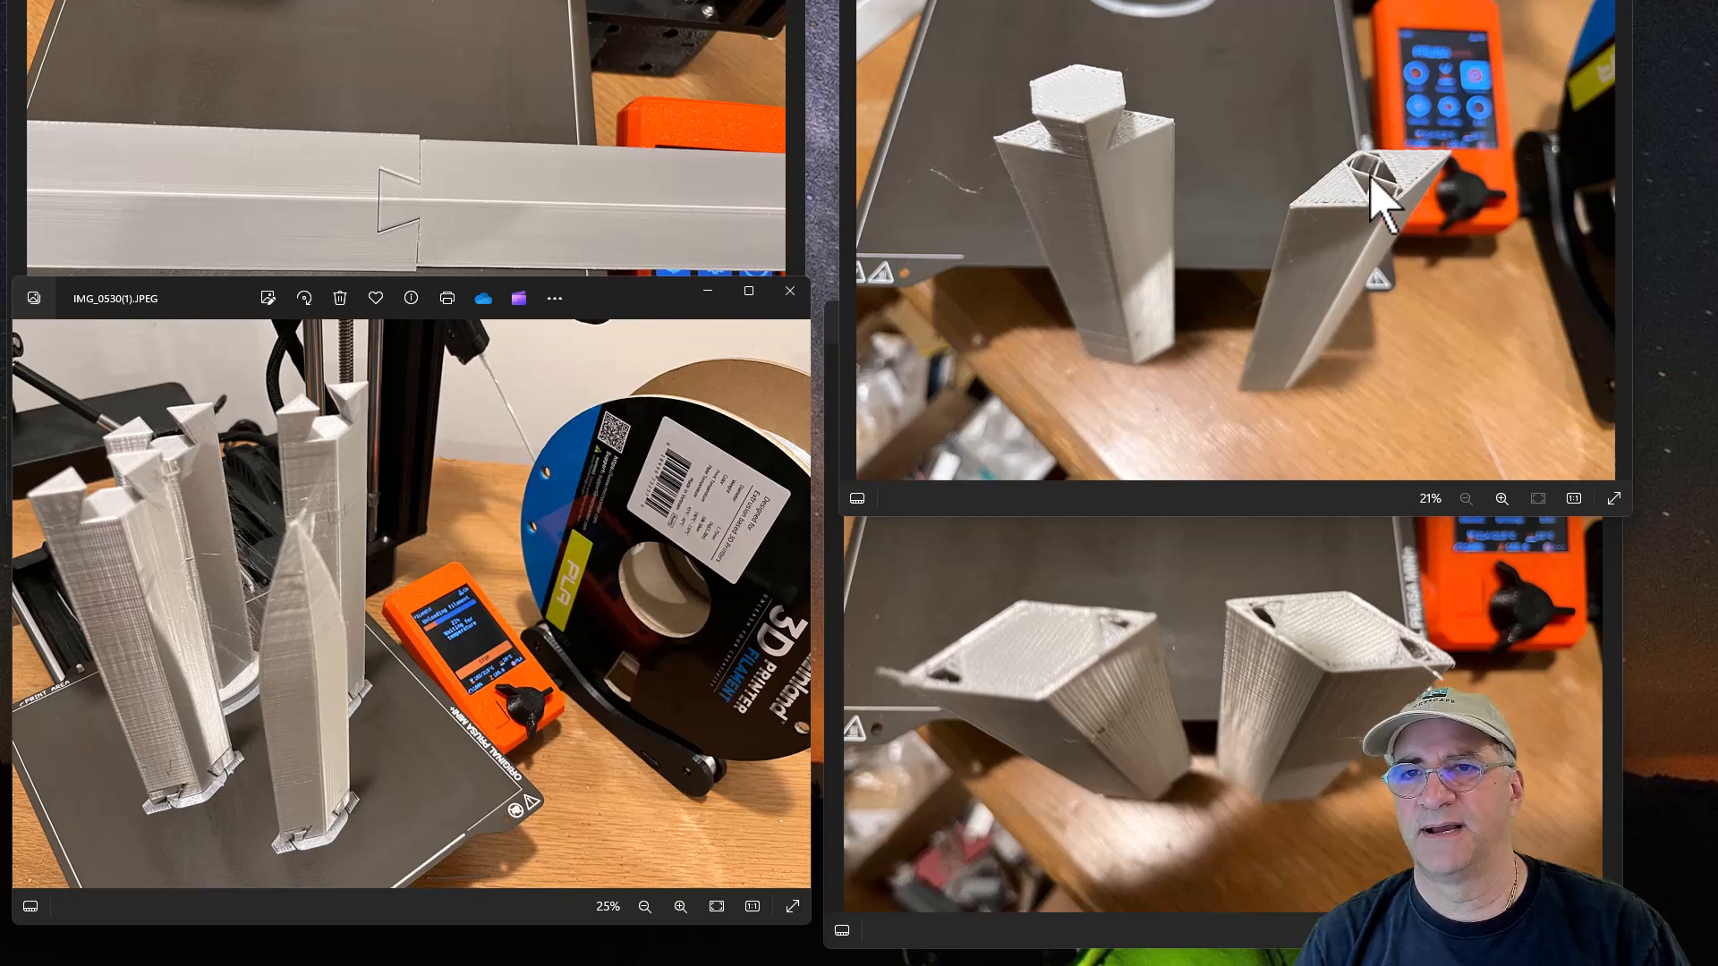
mouse_move(1420, 202)
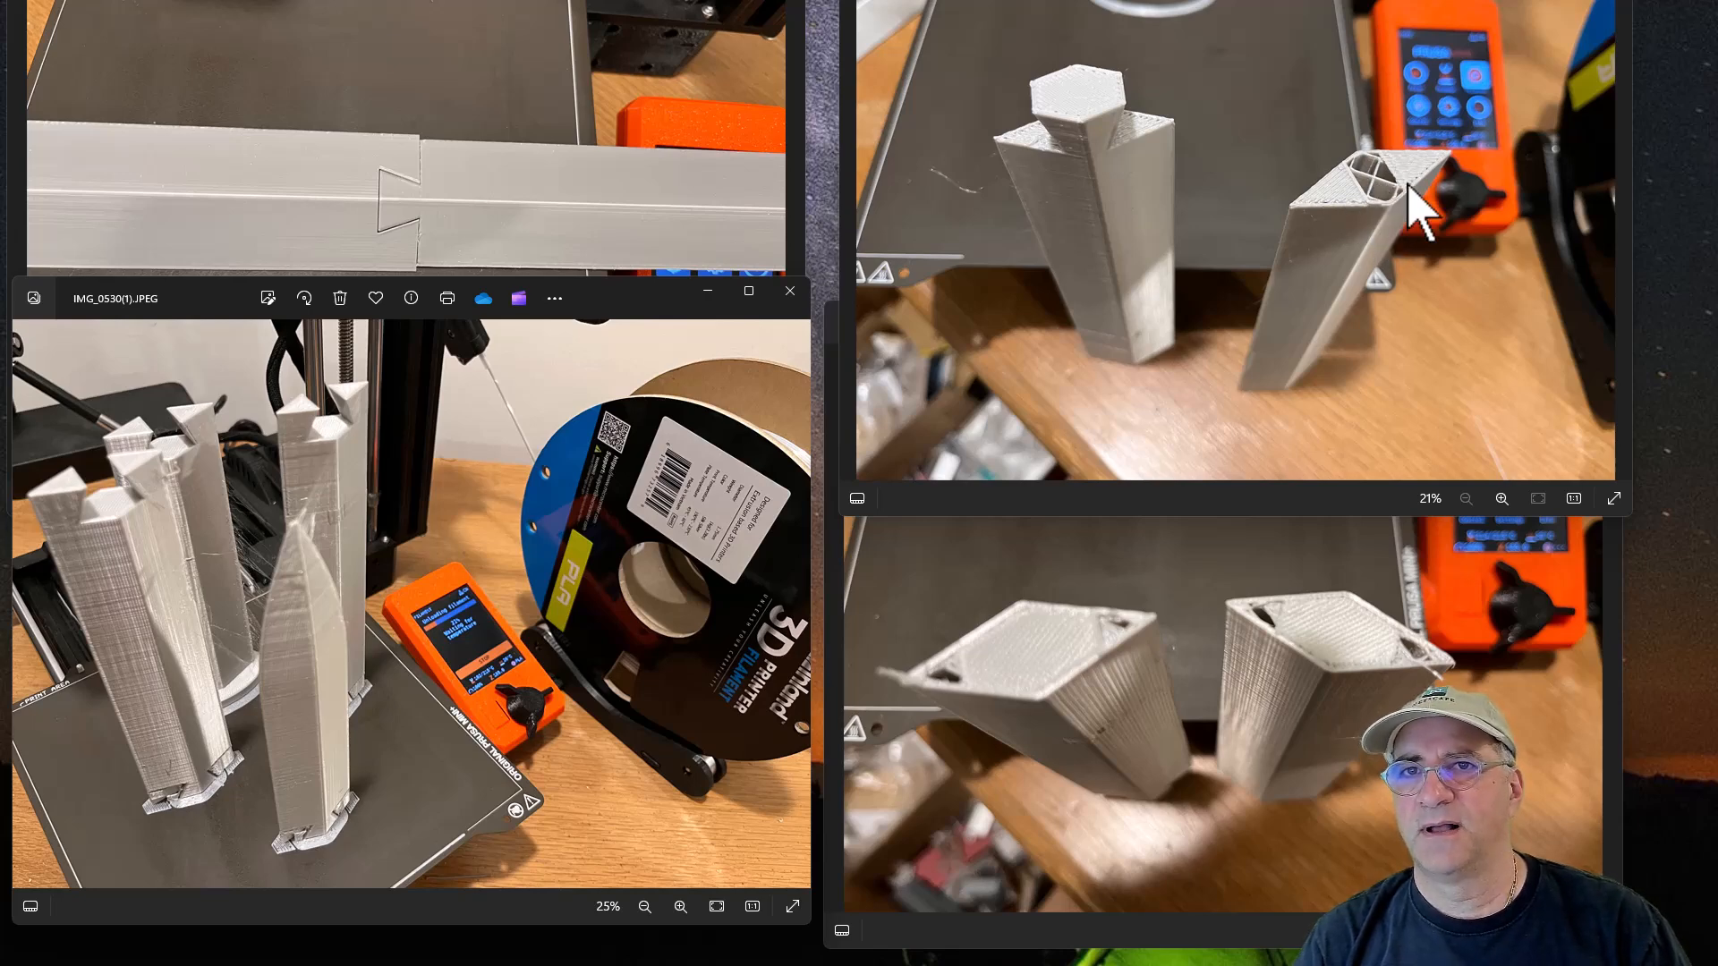
mouse_move(1383, 207)
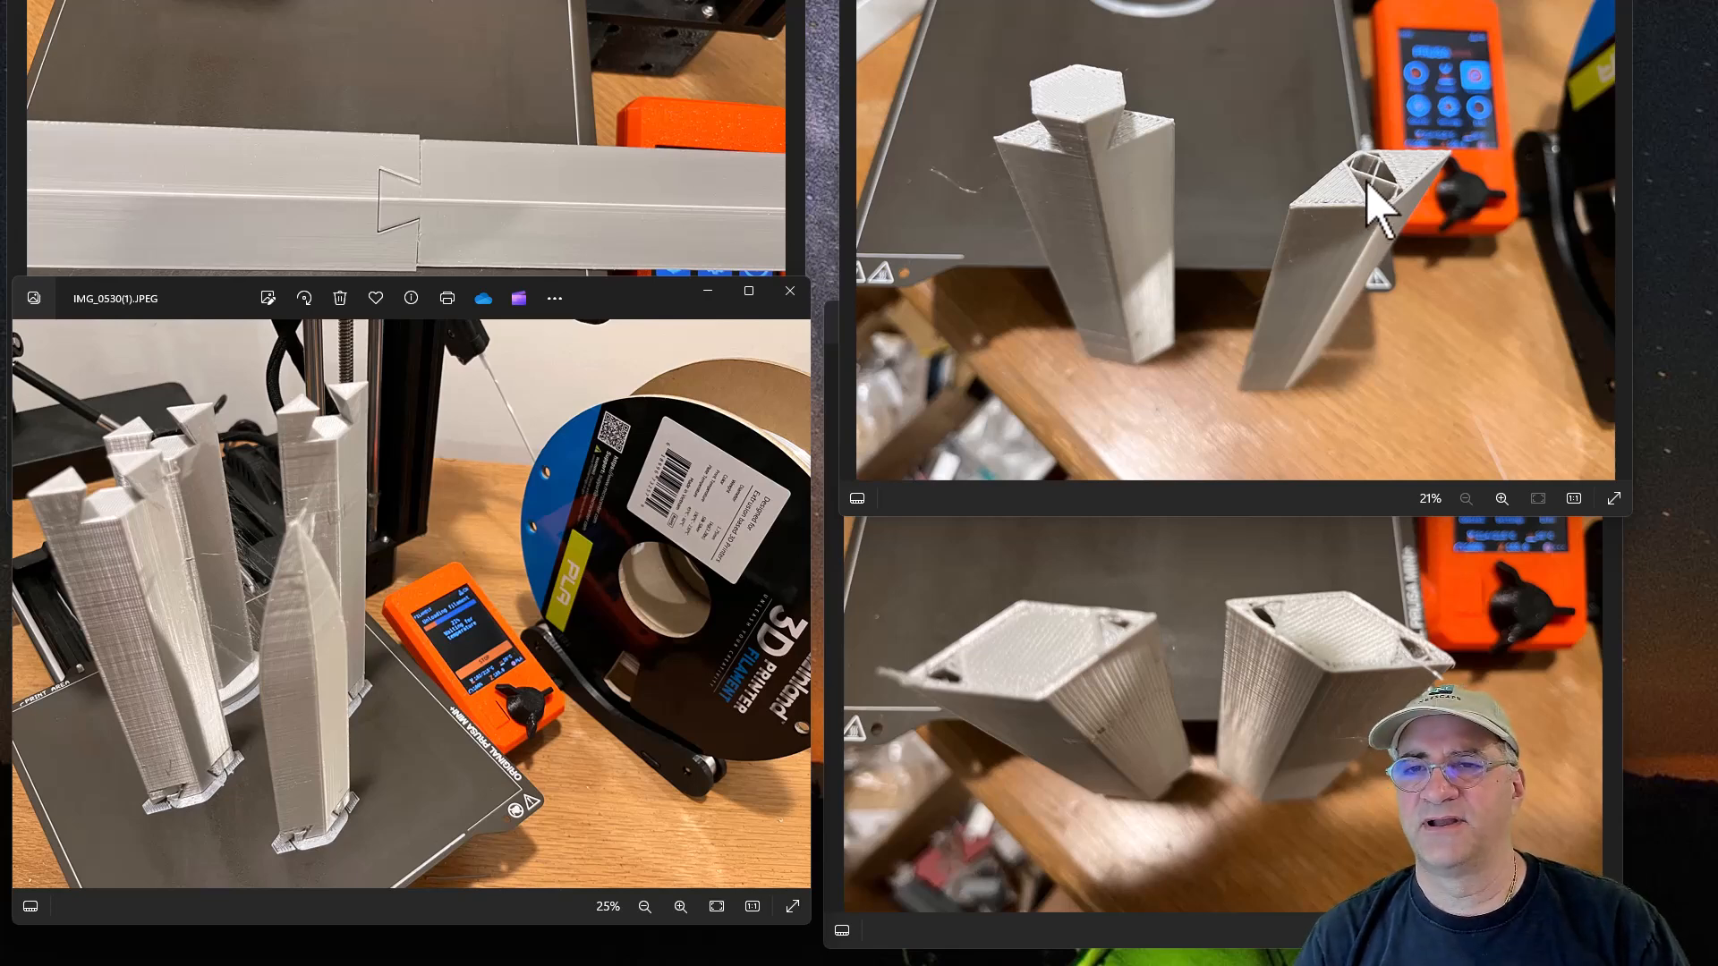
mouse_move(968, 735)
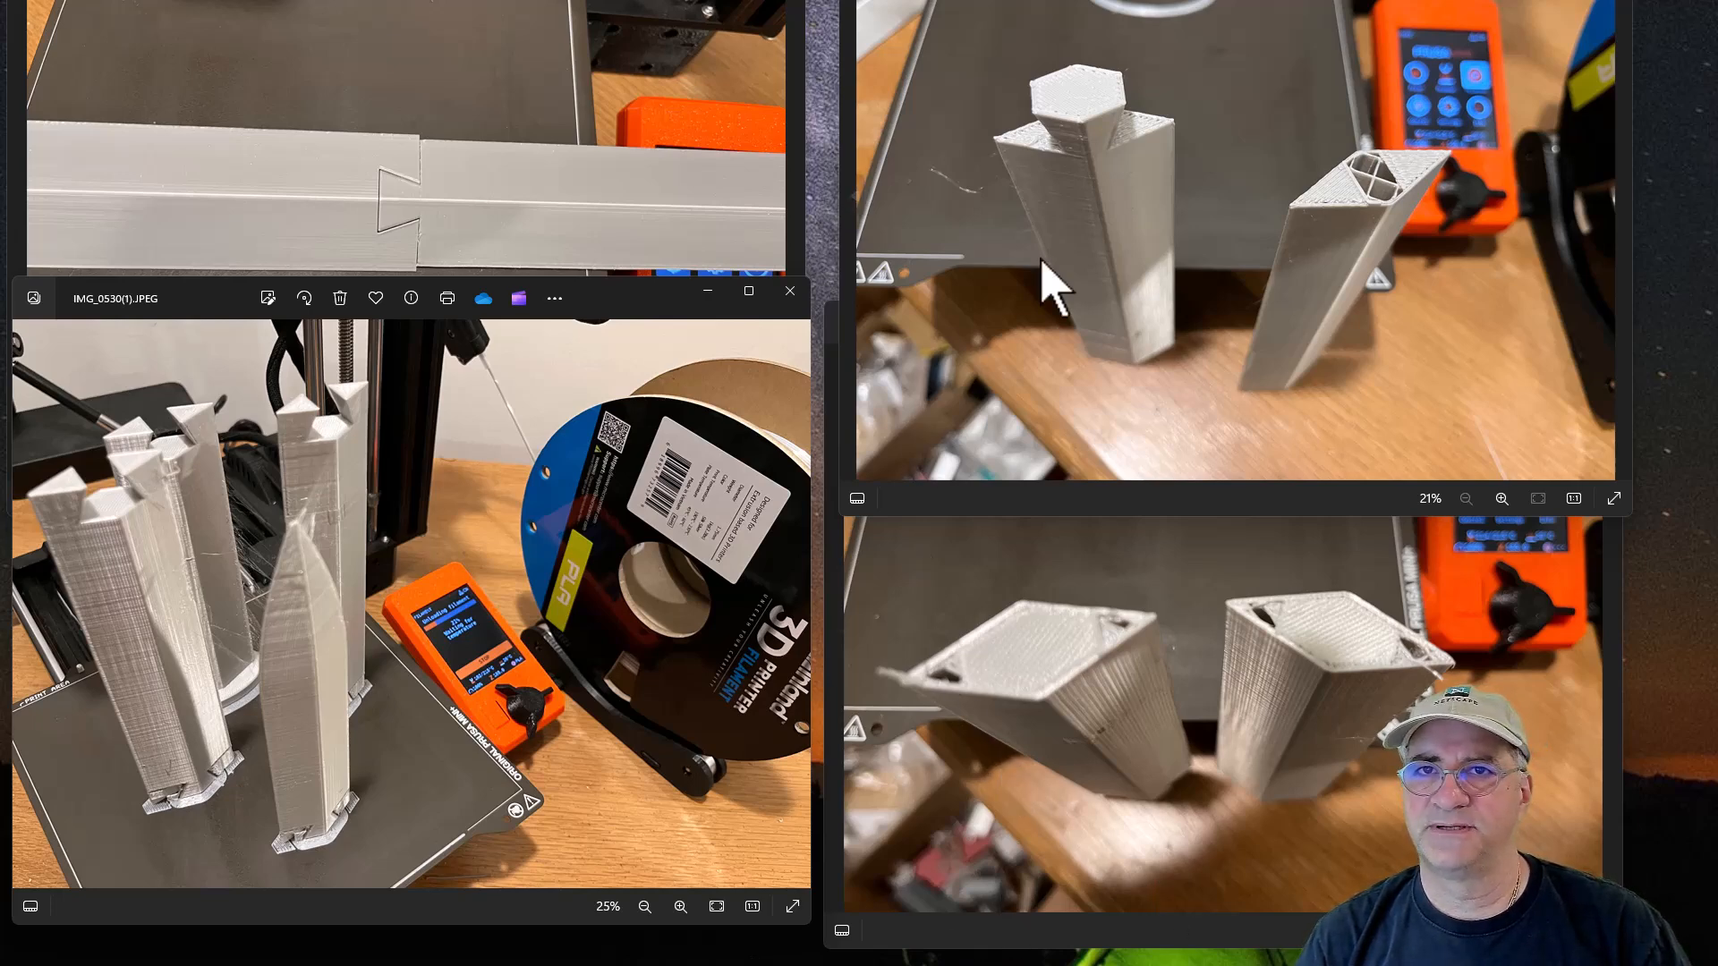
mouse_move(1162, 143)
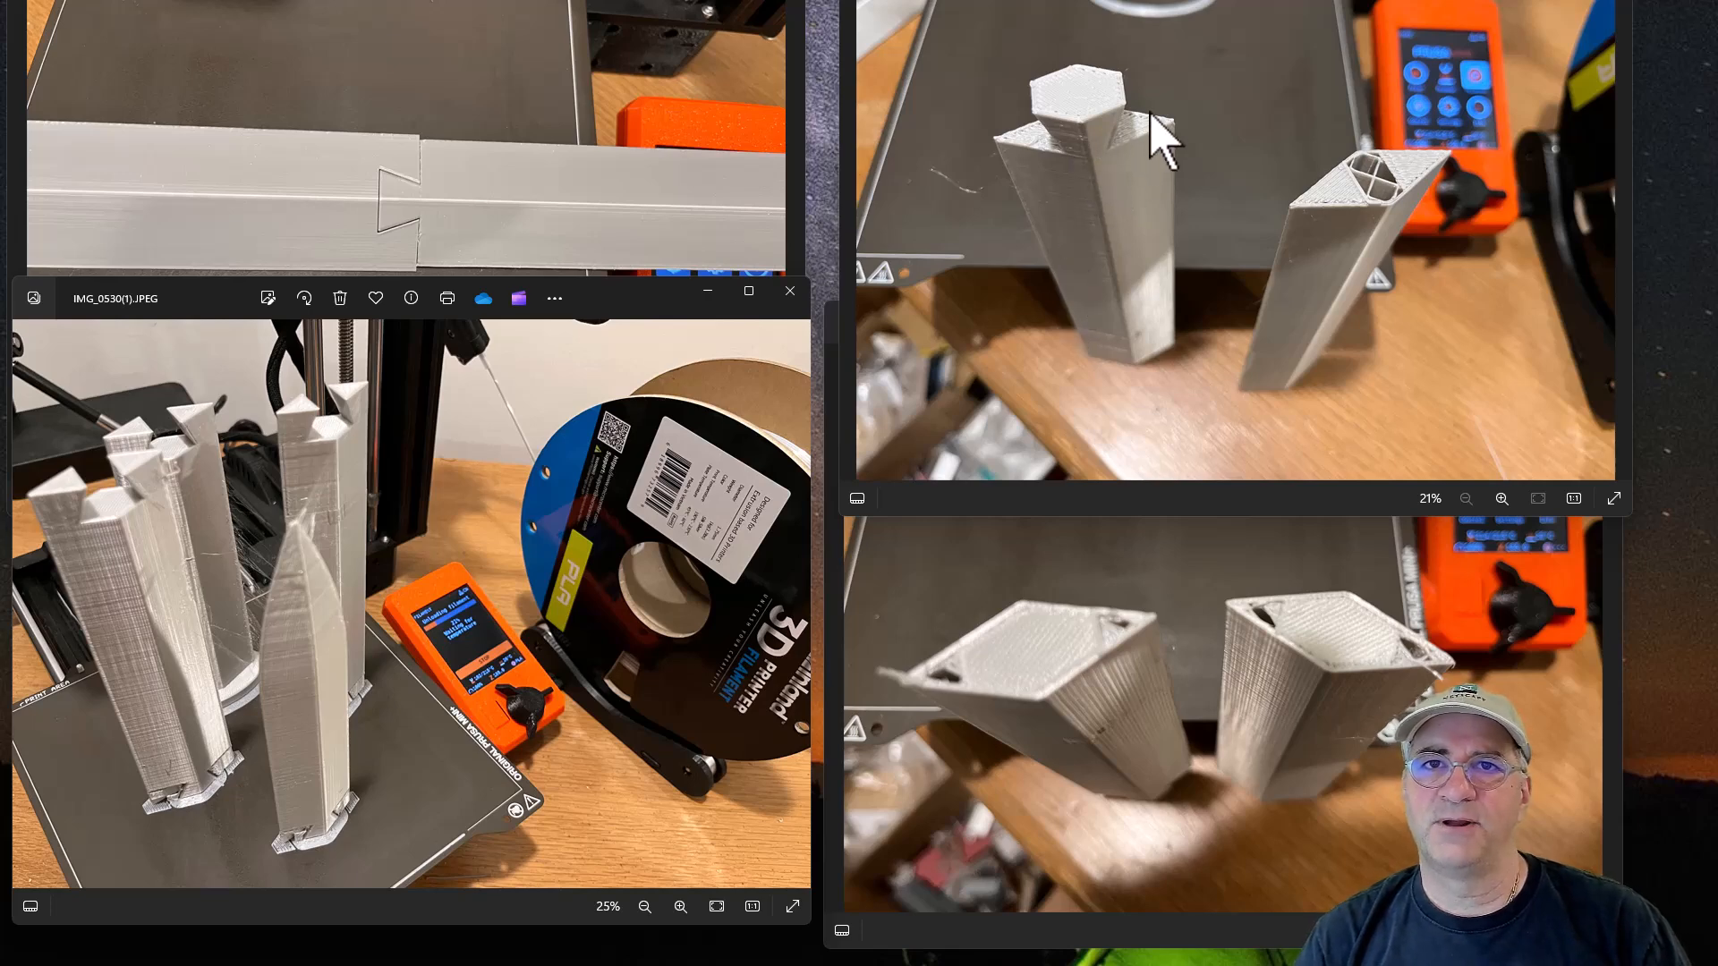
mouse_move(1063, 170)
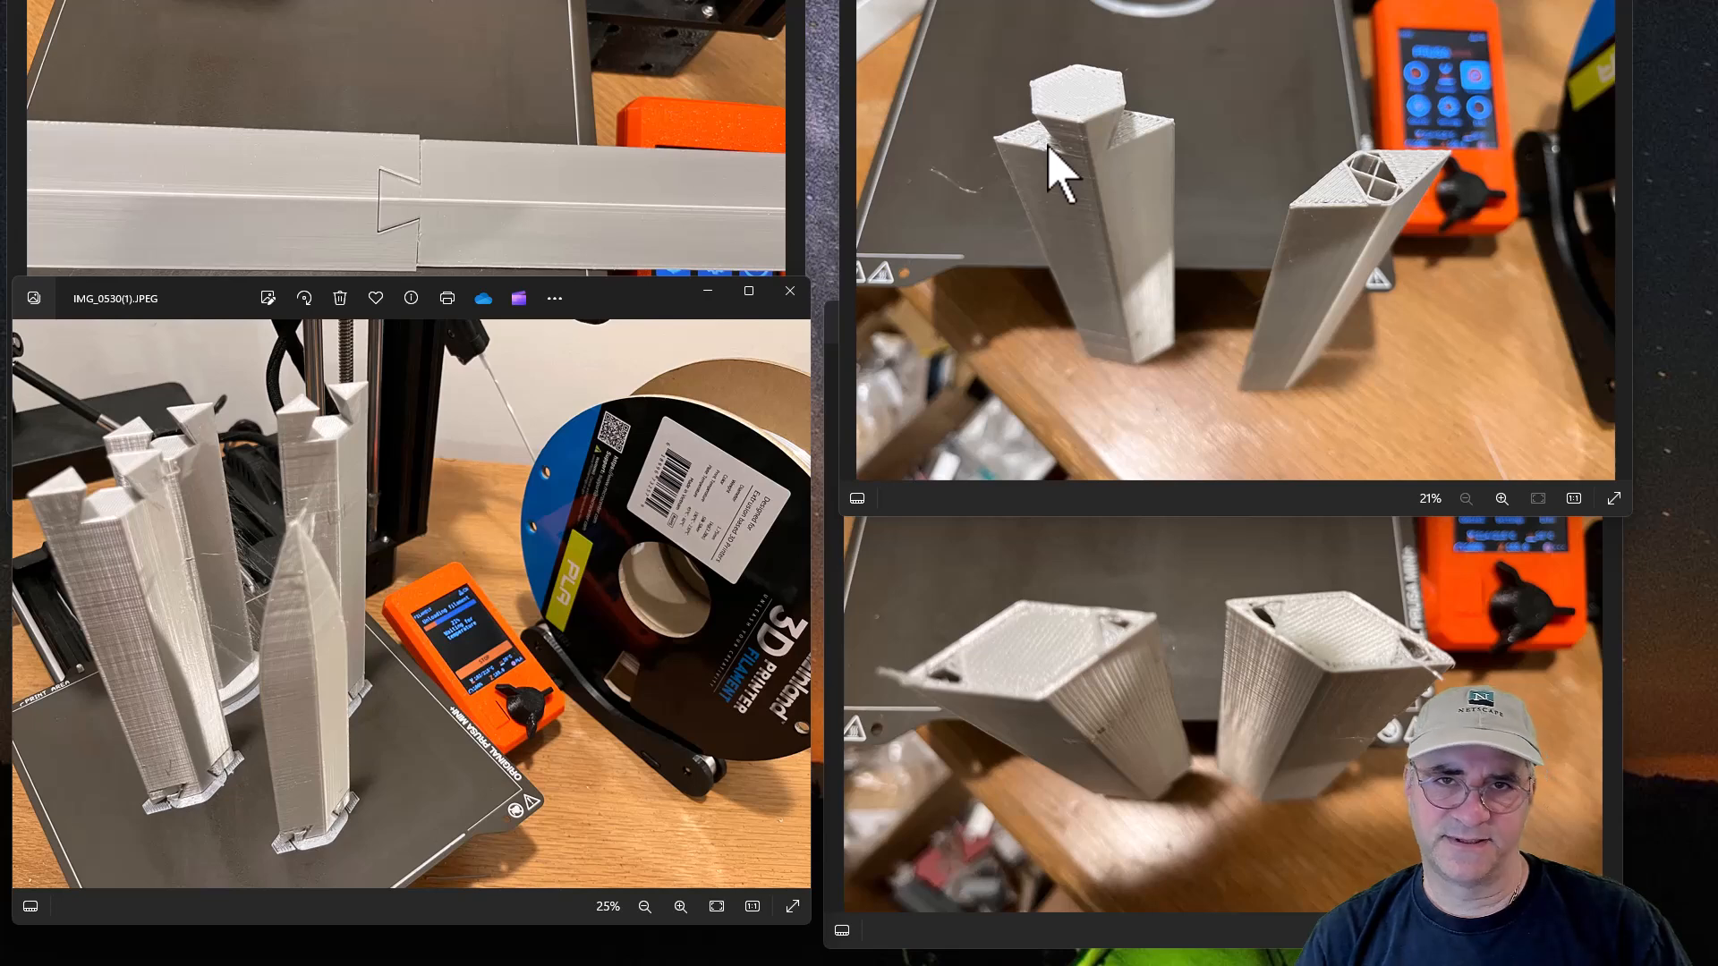
mouse_move(949, 203)
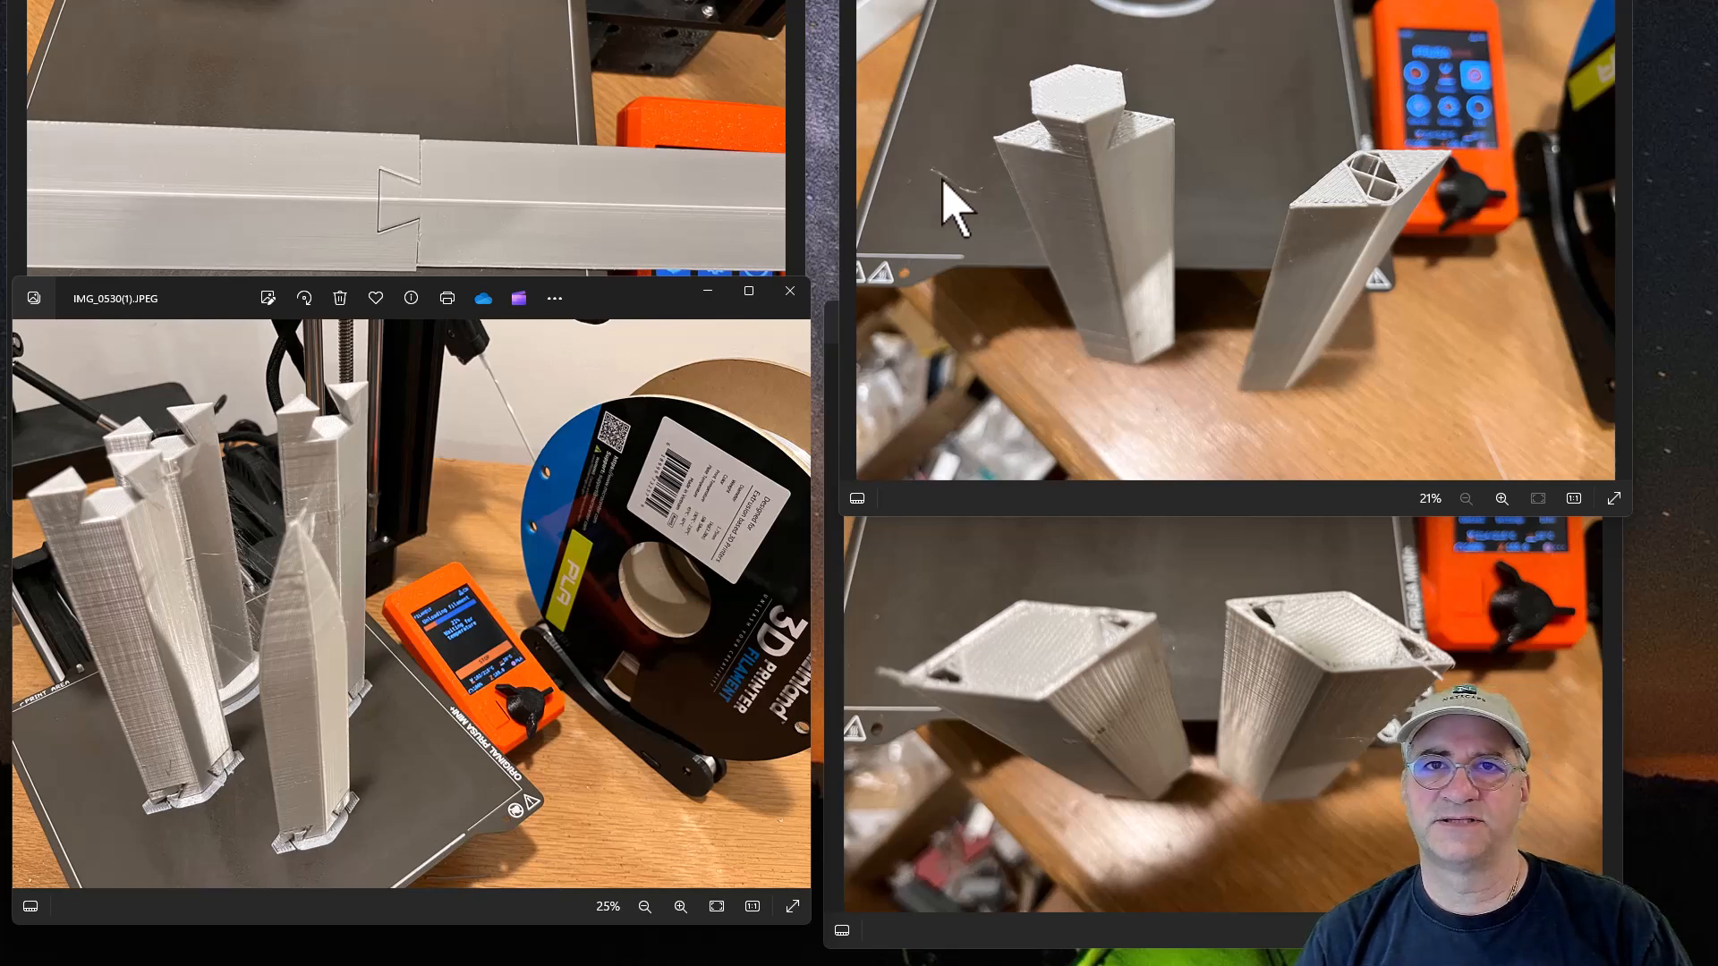
mouse_move(969, 356)
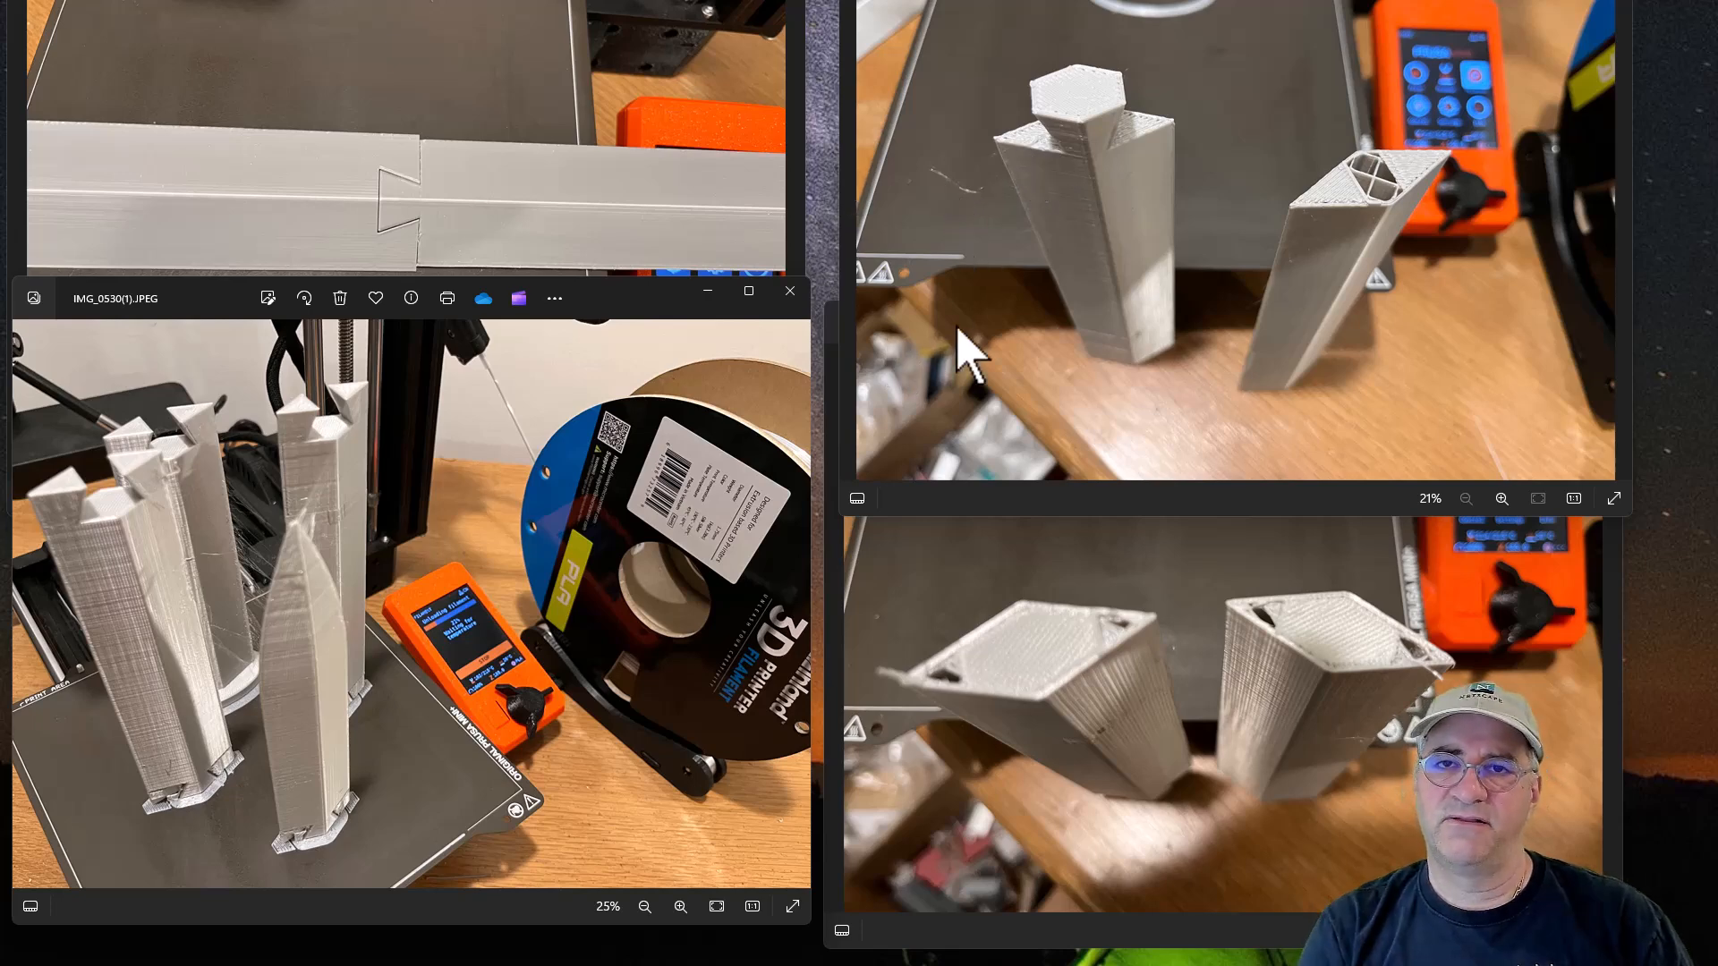
mouse_move(399, 231)
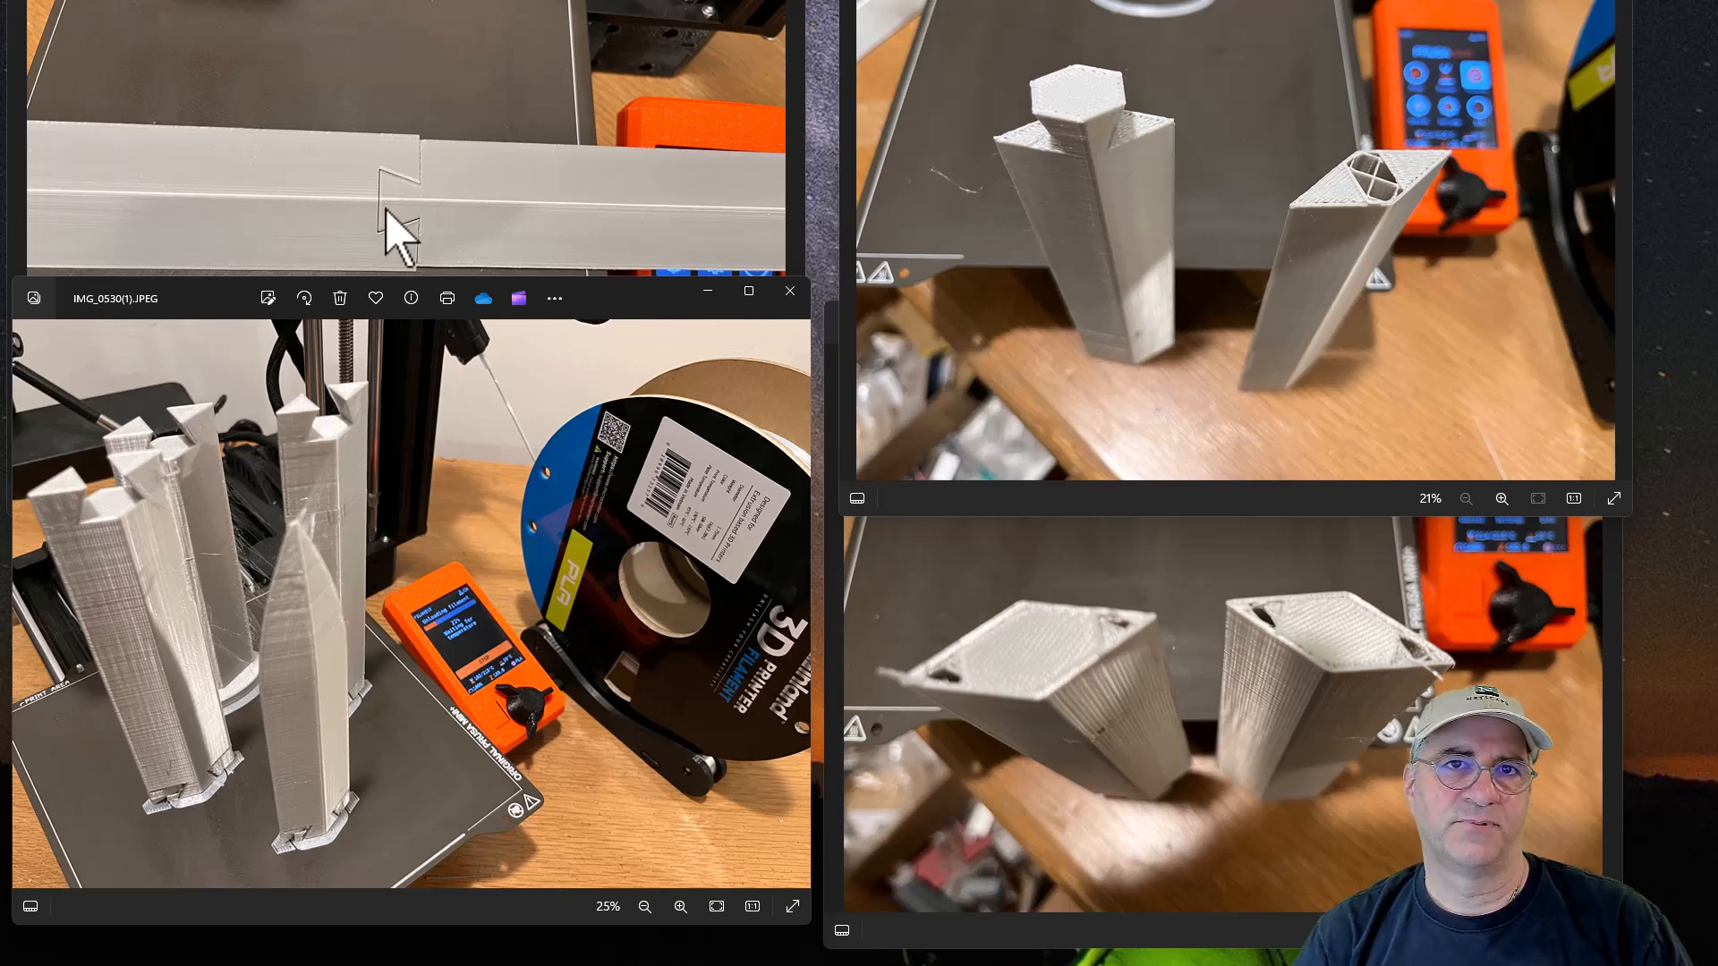